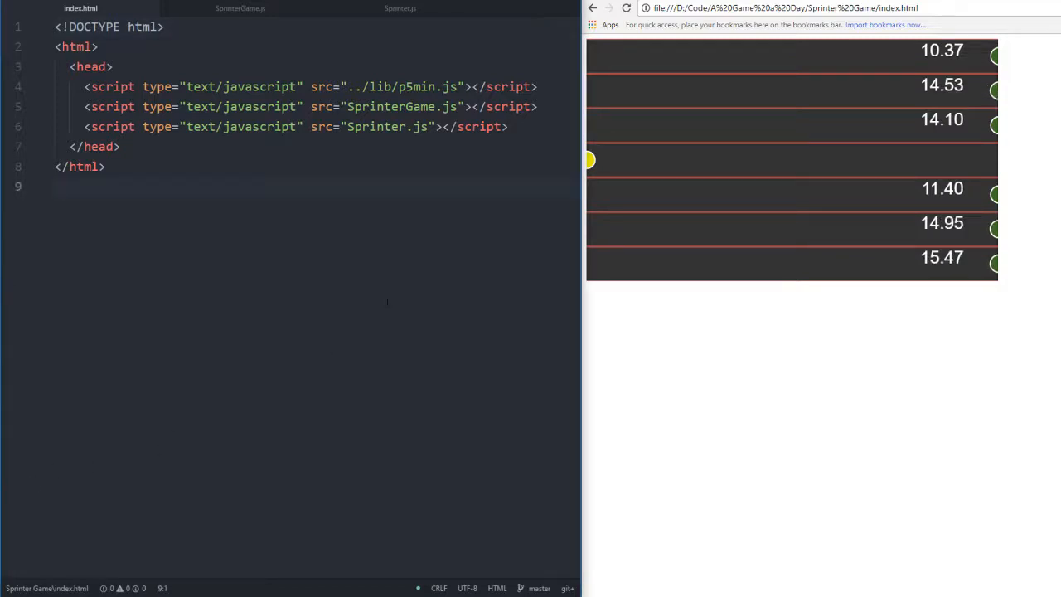
Replay the race in Chrome, then bring up the SprinterGame.js tab in Atom
{"action": "left_click", "coordinate": [57, 185]}
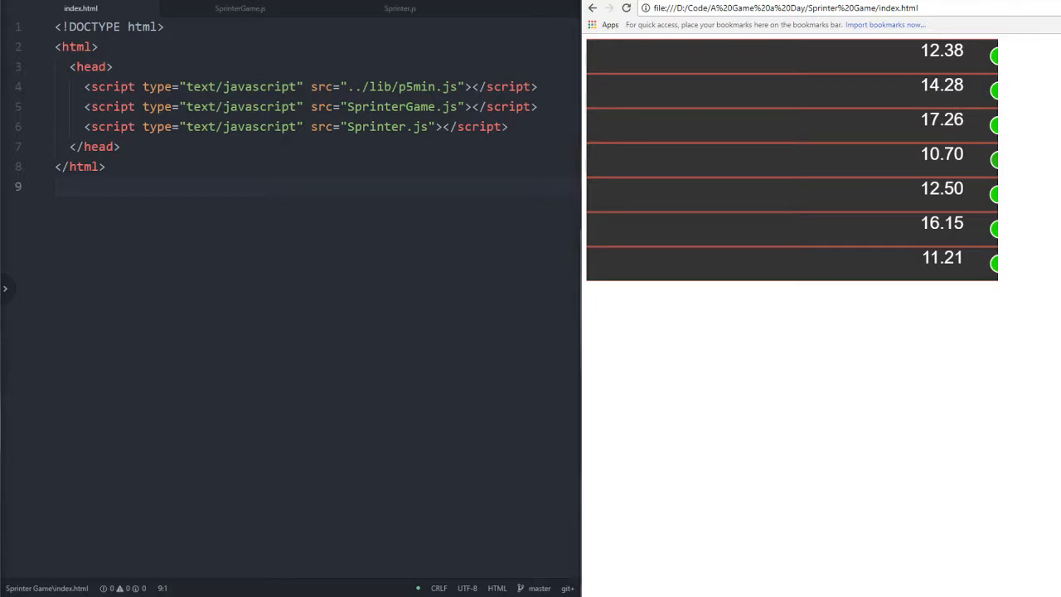
{"action": "mouse_move", "coordinate": [1000, 159]}
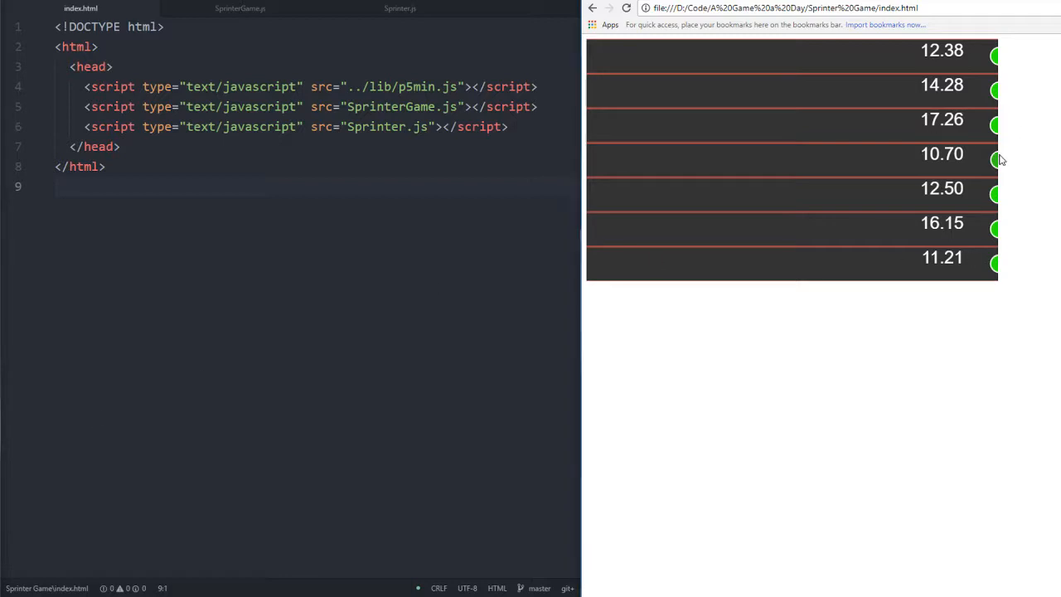
{"action": "mouse_move", "coordinate": [986, 167]}
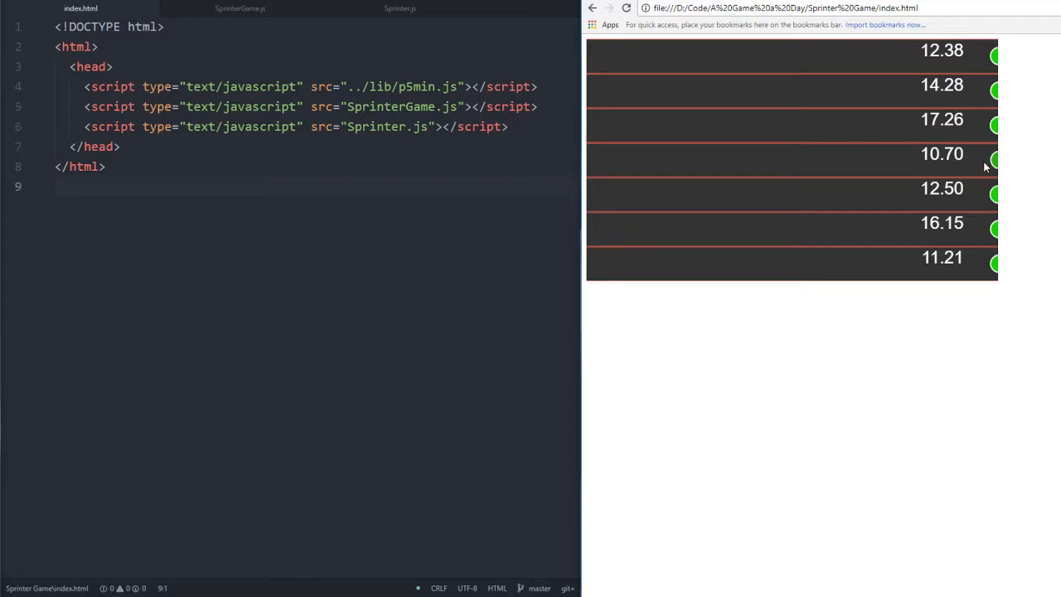
{"action": "mouse_move", "coordinate": [974, 155]}
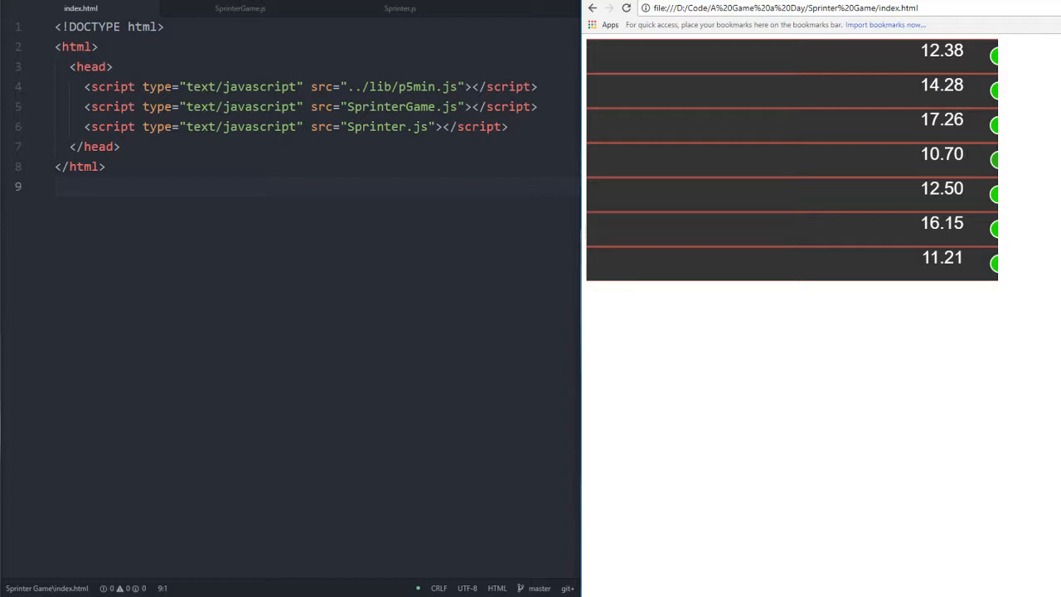
{"action": "left_click", "coordinate": [121, 147]}
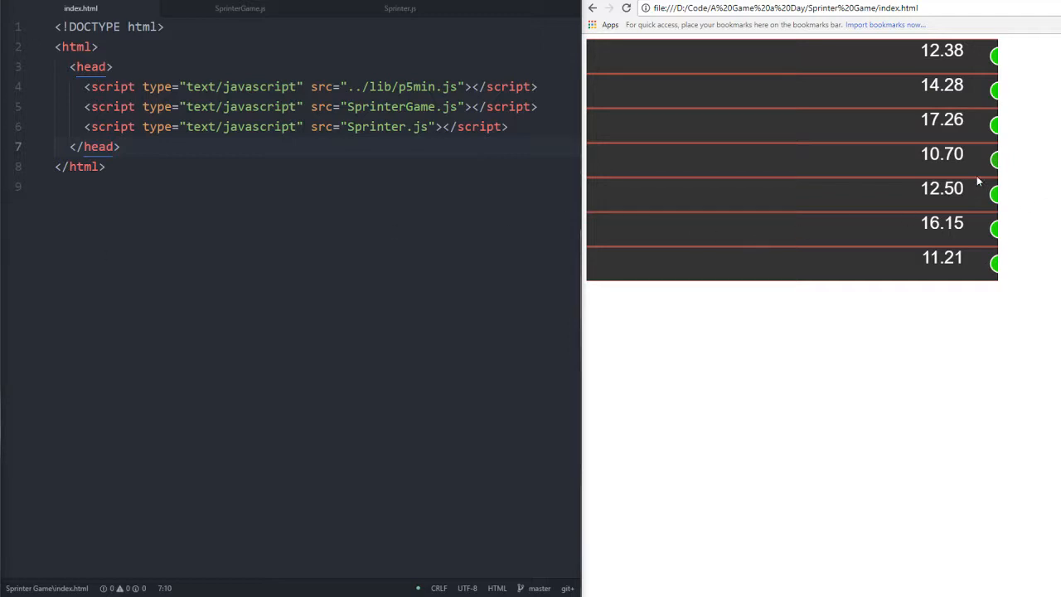
{"action": "mouse_move", "coordinate": [953, 137]}
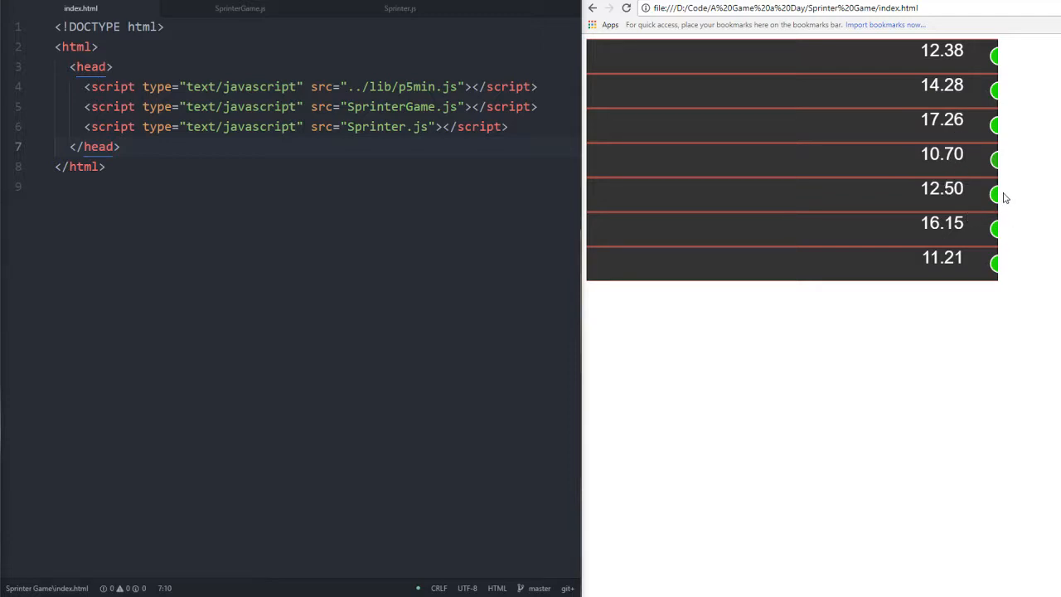
{"action": "mouse_move", "coordinate": [691, 172]}
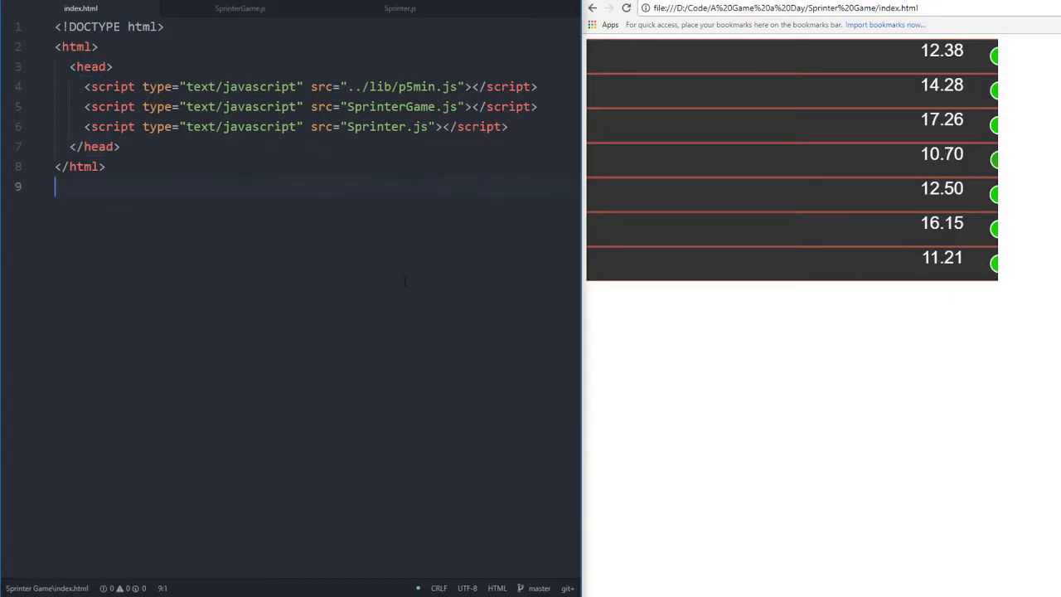
{"action": "left_click", "coordinate": [508, 126]}
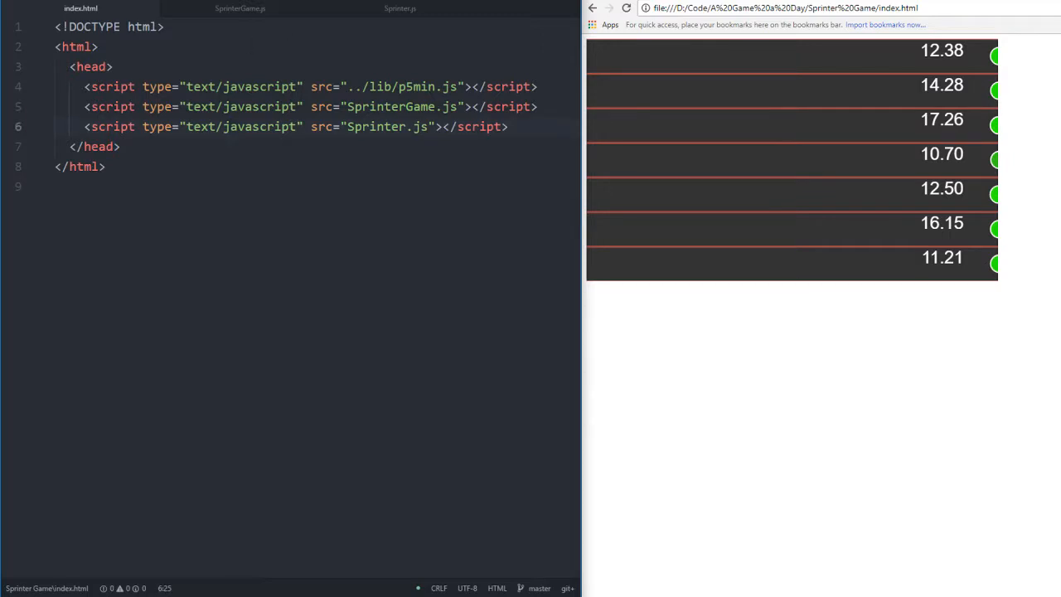
{"action": "mouse_move", "coordinate": [896, 254]}
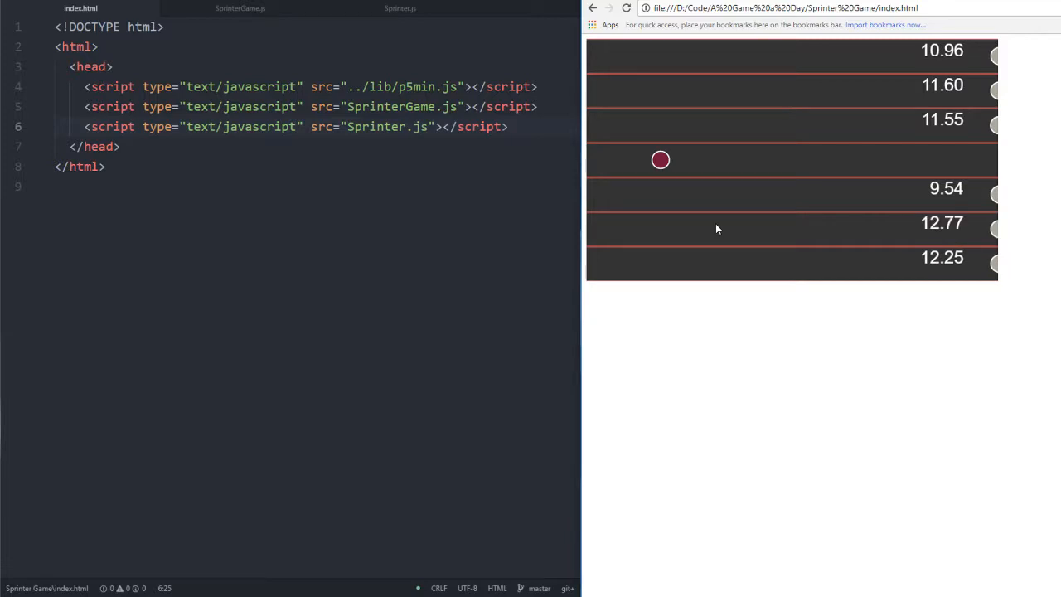
{"action": "mouse_move", "coordinate": [733, 136]}
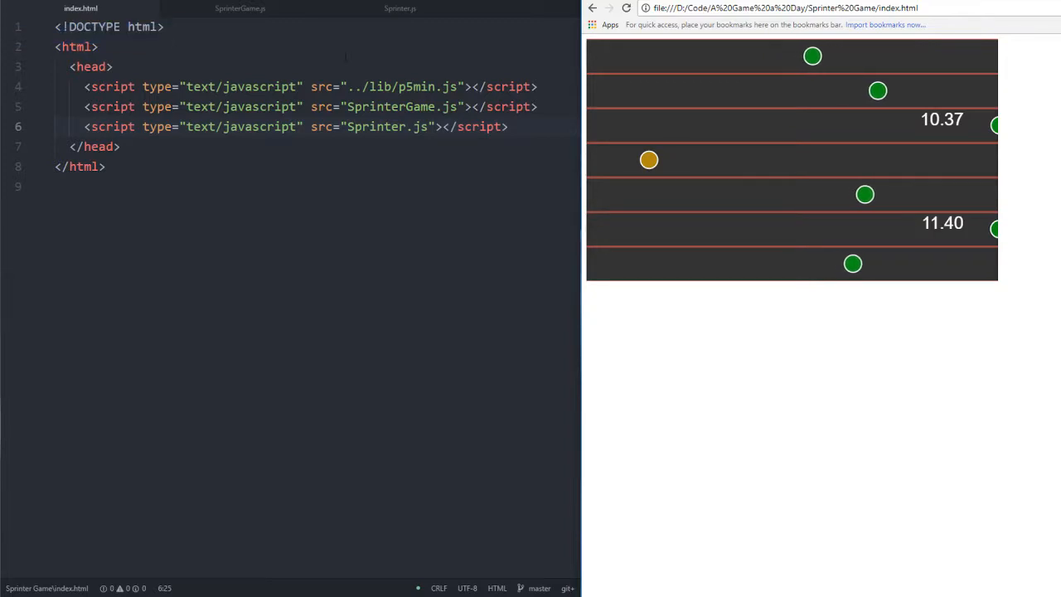
{"action": "left_click", "coordinate": [239, 8]}
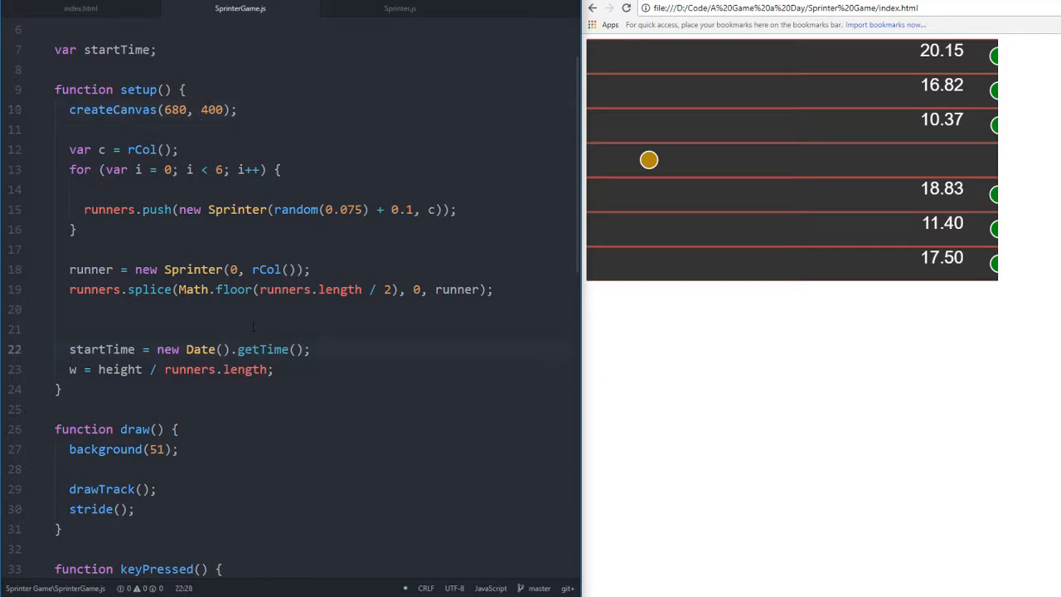
Add '// lineup' and '// player' comments to the runners and runner declarations
{"action": "left_click", "coordinate": [238, 290]}
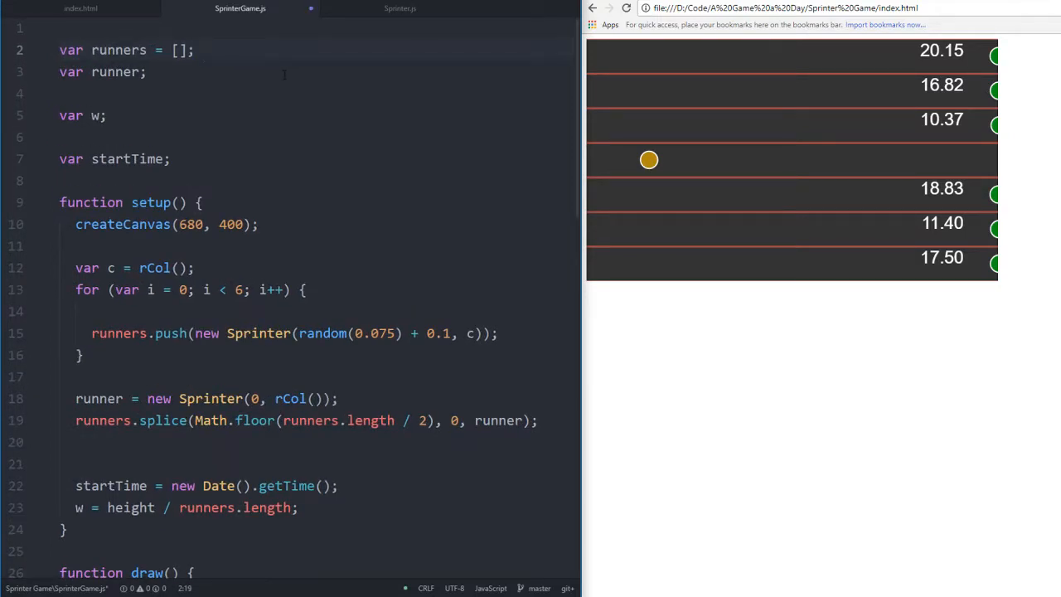
{"action": "type", "text": "// lineup"}
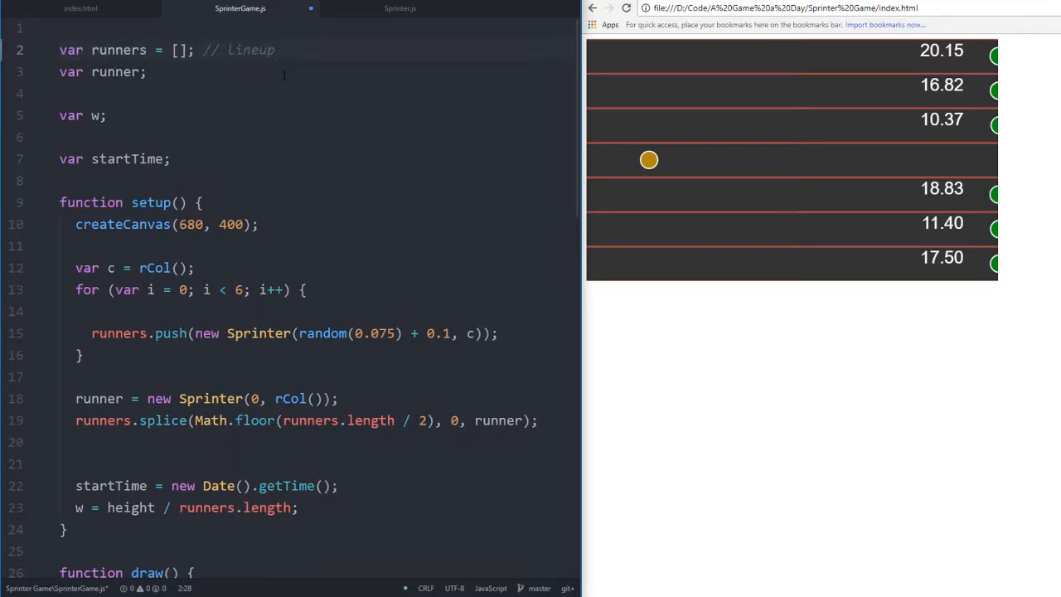
{"action": "left_click", "coordinate": [211, 102]}
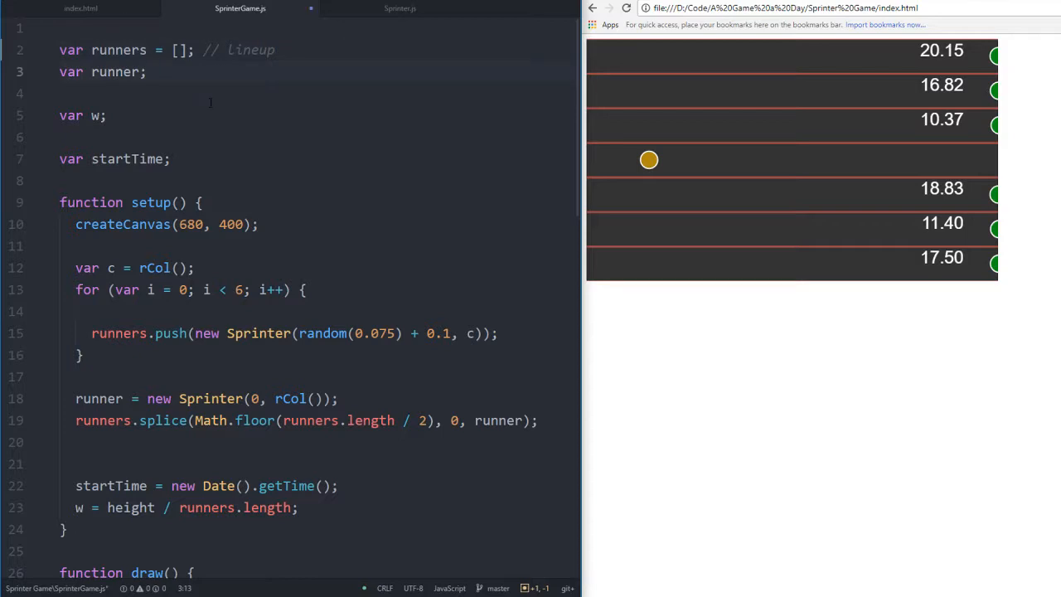
{"action": "type", "text": "// player"}
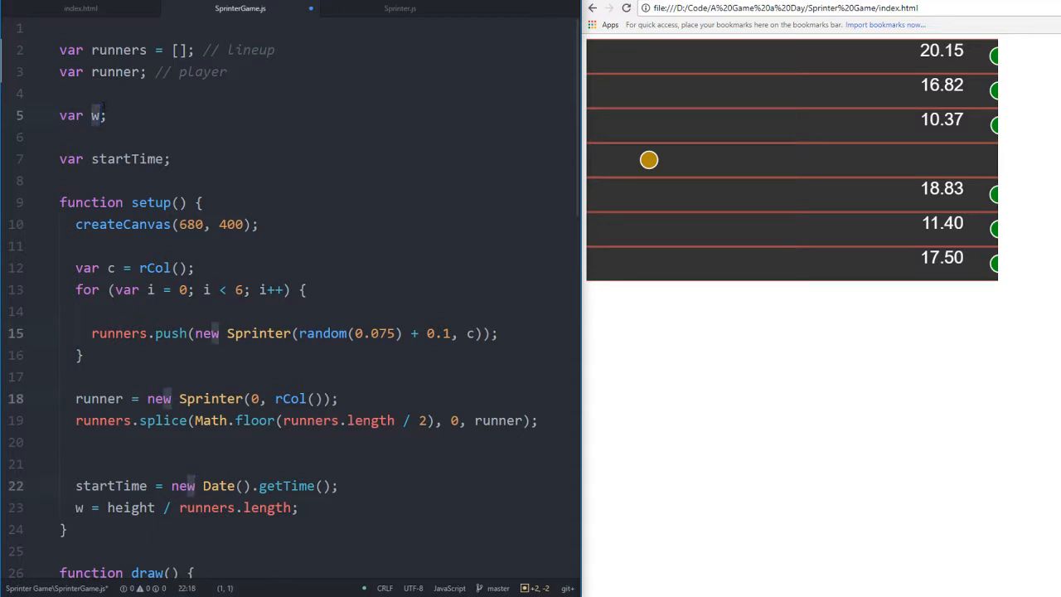
Rename the global w to laneWidth with a '// width of each lane' comment
{"action": "scroll", "scroll_direction": "down", "scroll_amount": 3}
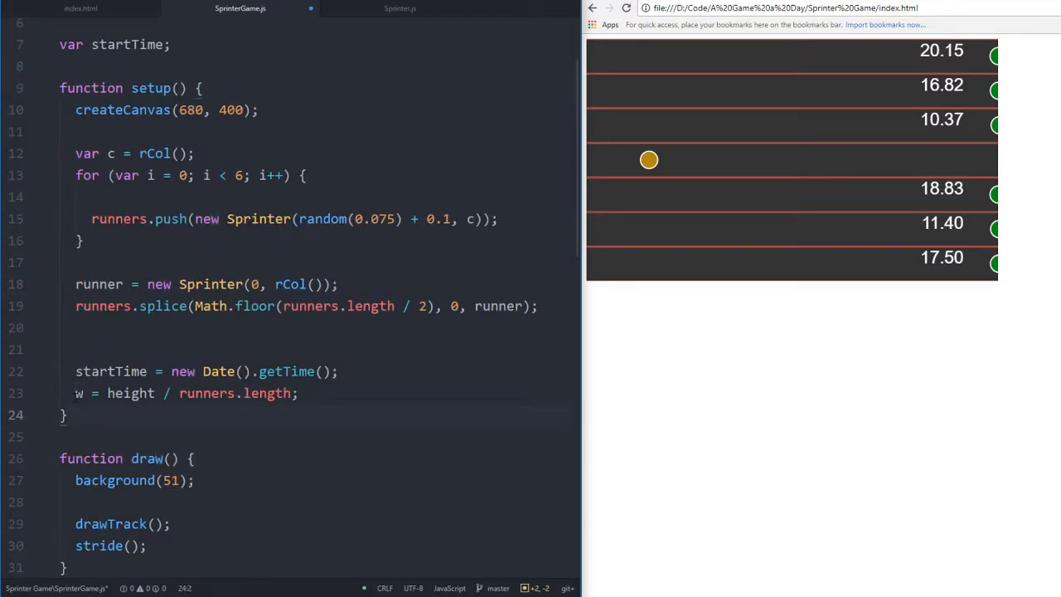
{"action": "scroll", "scroll_direction": "up", "scroll_amount": 3}
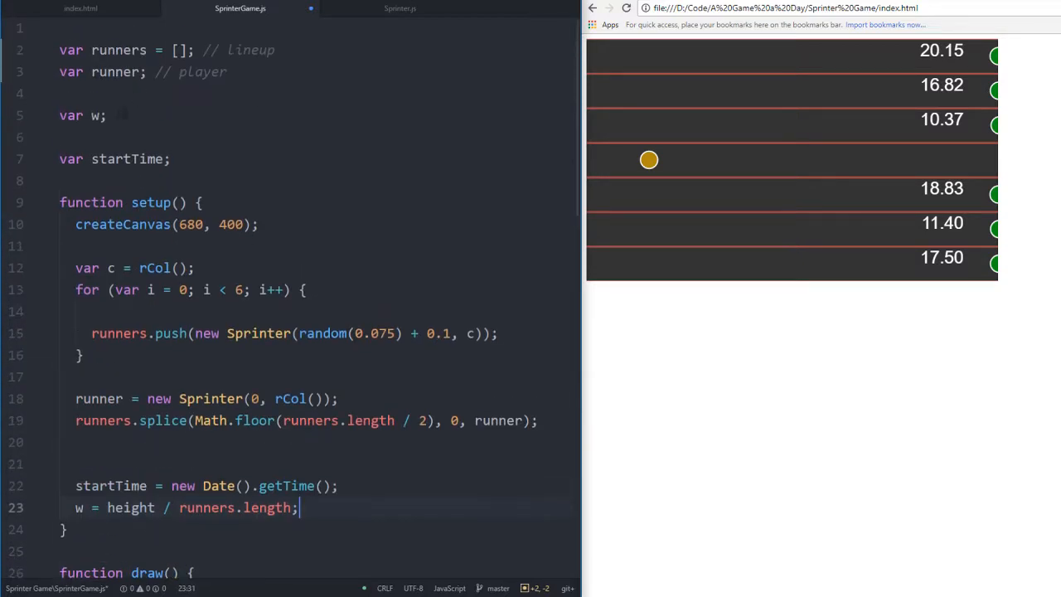
{"action": "left_click", "coordinate": [116, 115]}
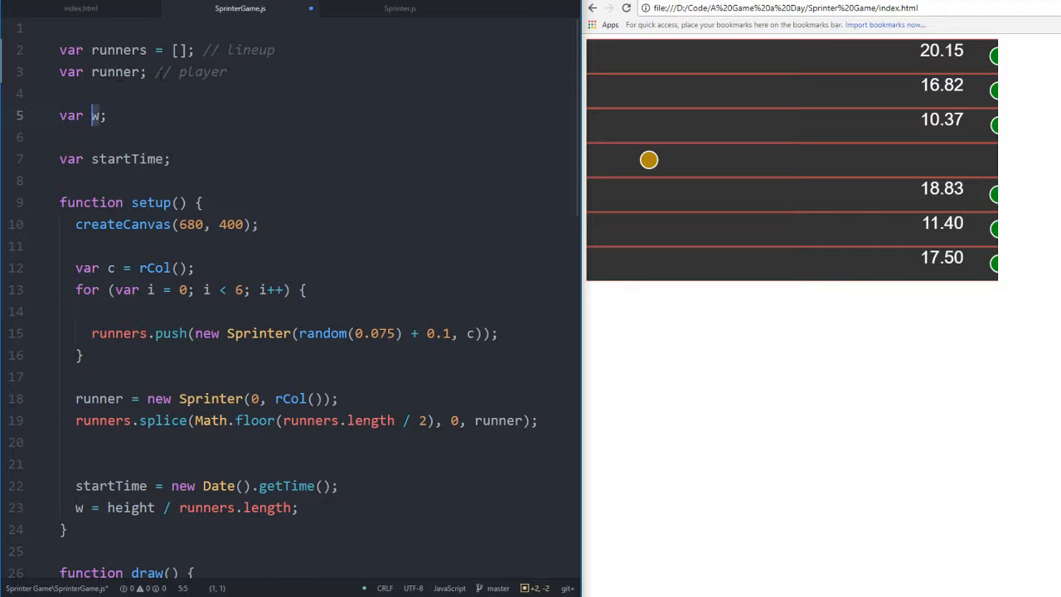
{"action": "key", "text": "Backspace"}
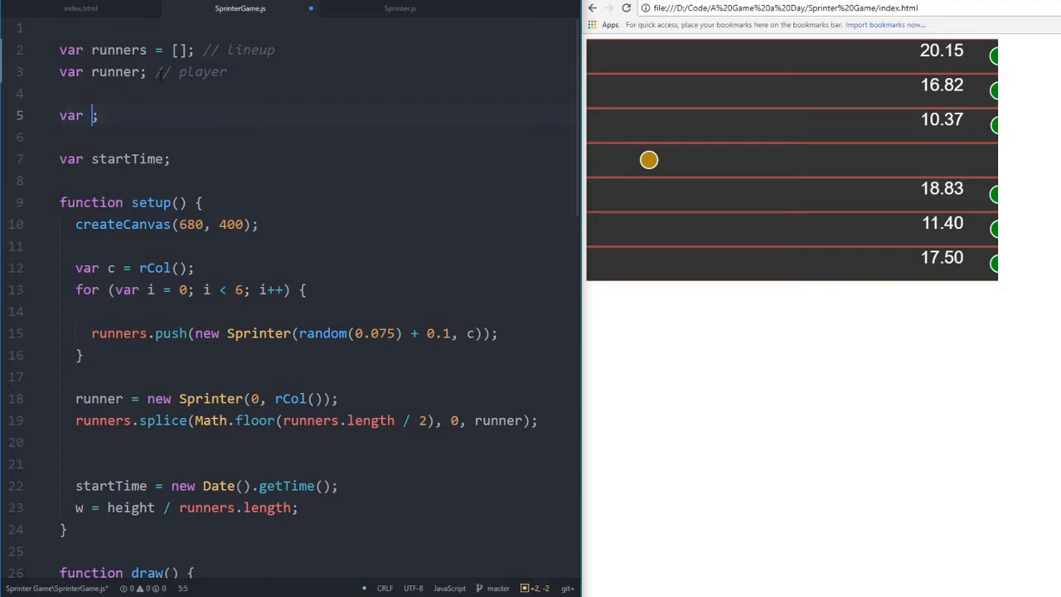
{"action": "type", "text": "laneWidth"}
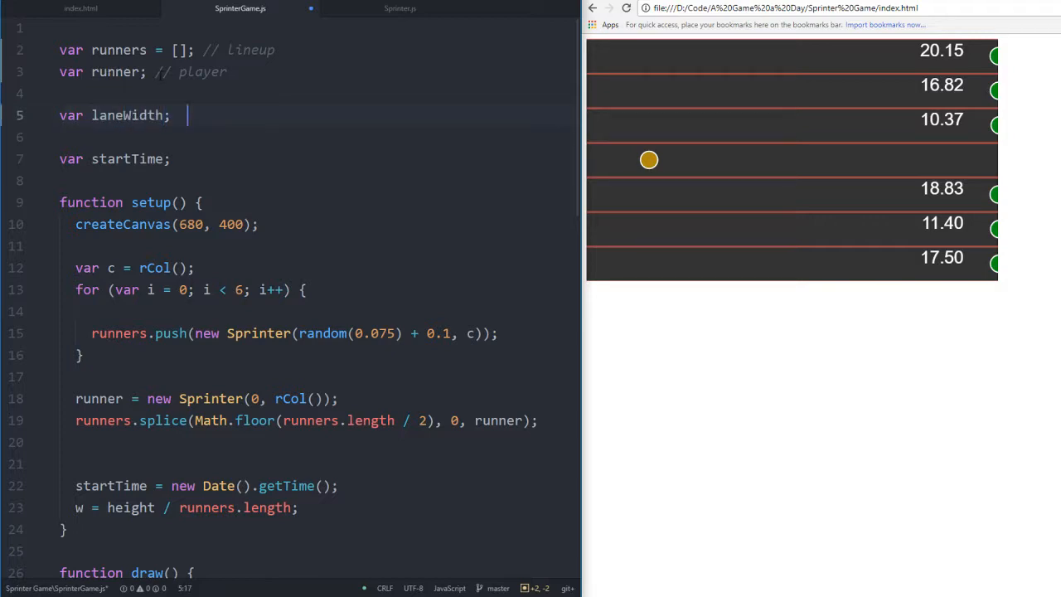
{"action": "type", "text": "// width"}
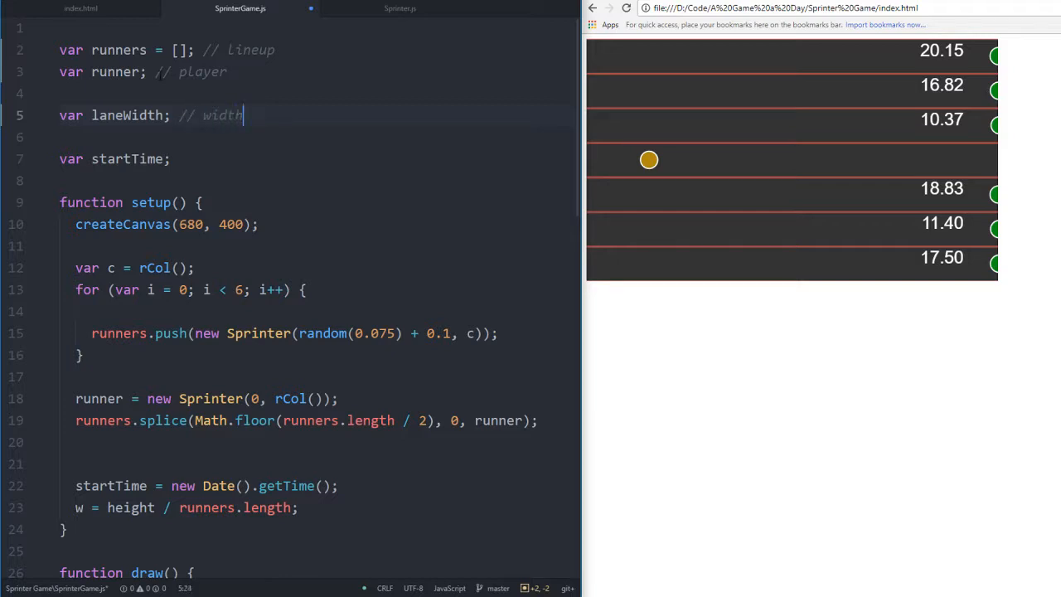
{"action": "type", "text": "of each lane"}
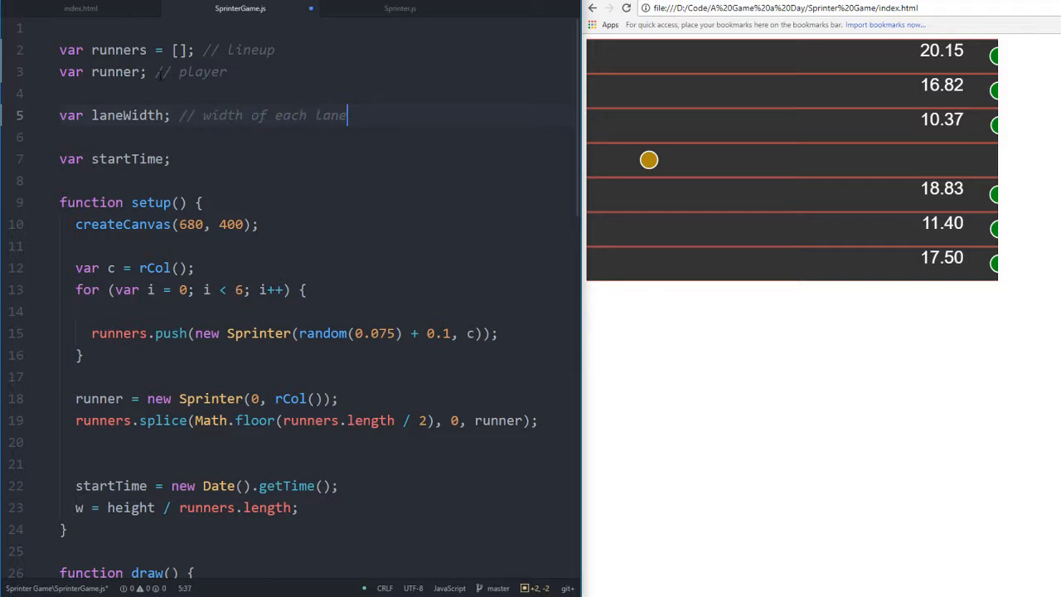
{"action": "double_click", "coordinate": [127, 115]}
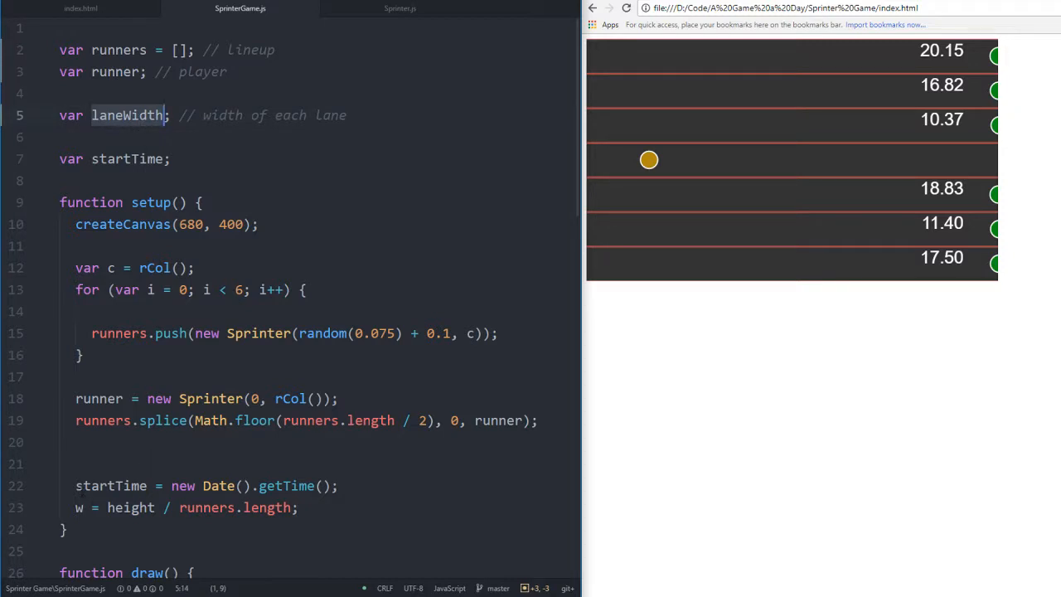
Replace only the standalone w matches, including the y2 calculation, with laneWidth
{"action": "key", "text": "ctrl+h"}
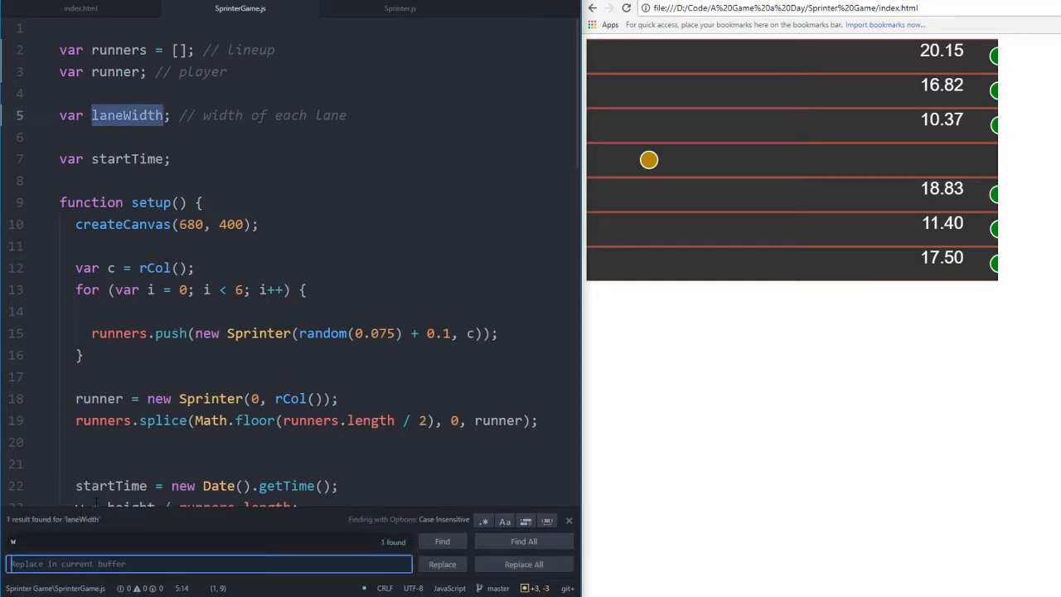
{"action": "type", "text": "laneWidth"}
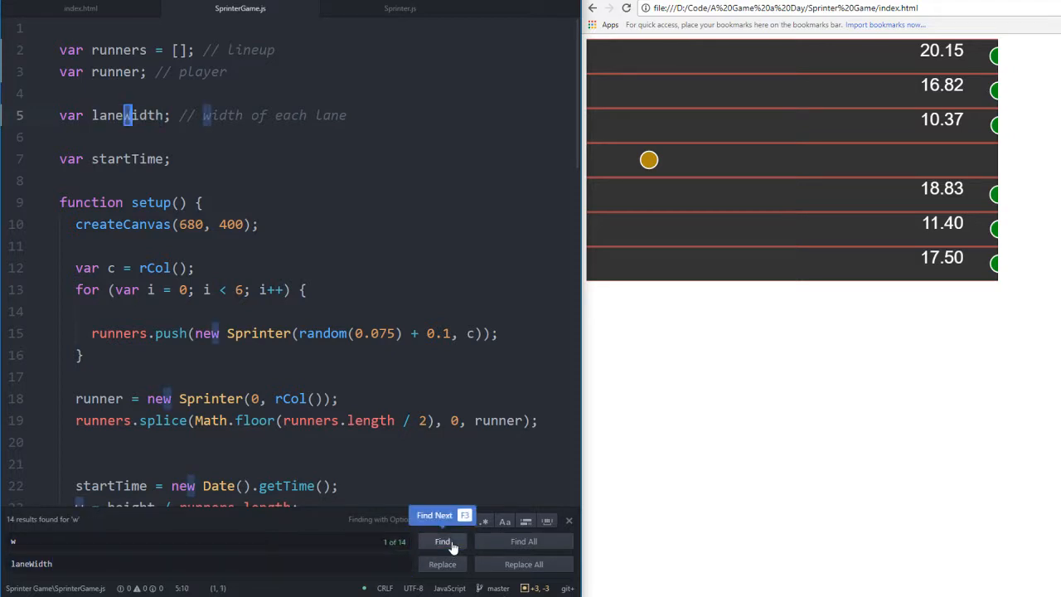
{"action": "left_click", "coordinate": [442, 541]}
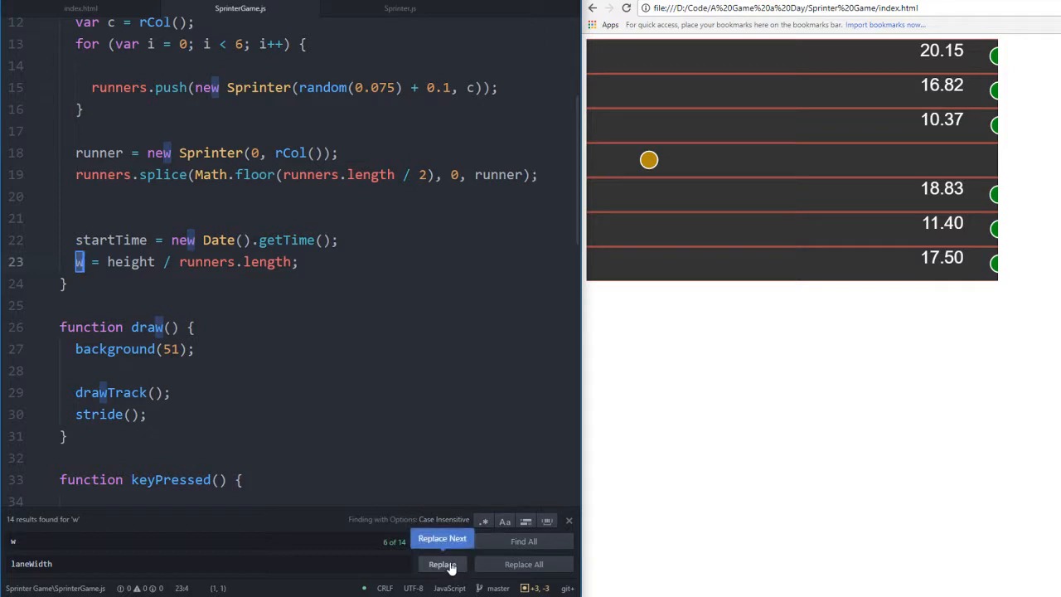
{"action": "left_click", "coordinate": [441, 564]}
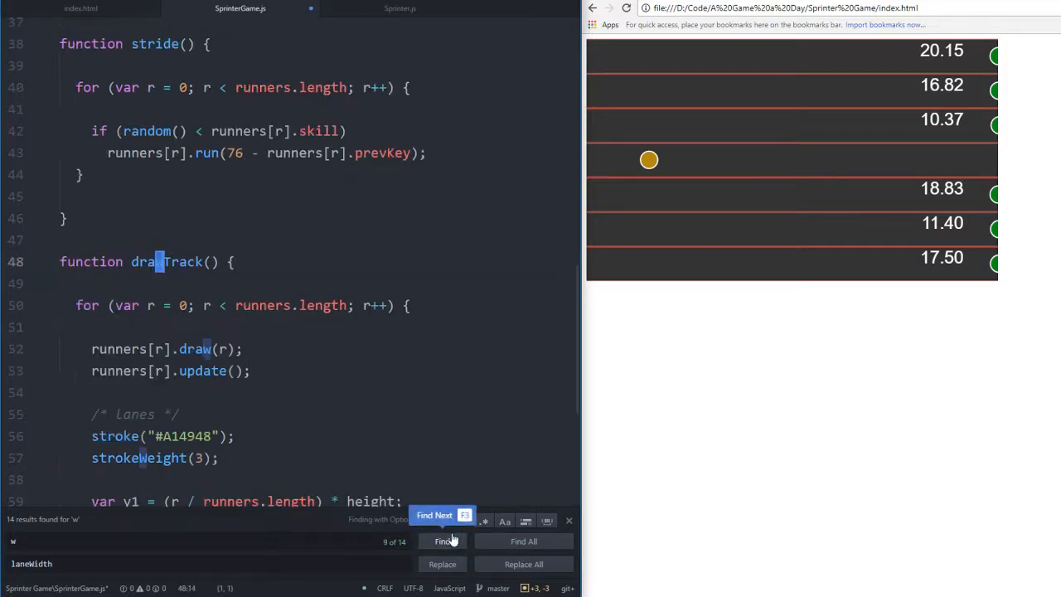
{"action": "left_click", "coordinate": [446, 540]}
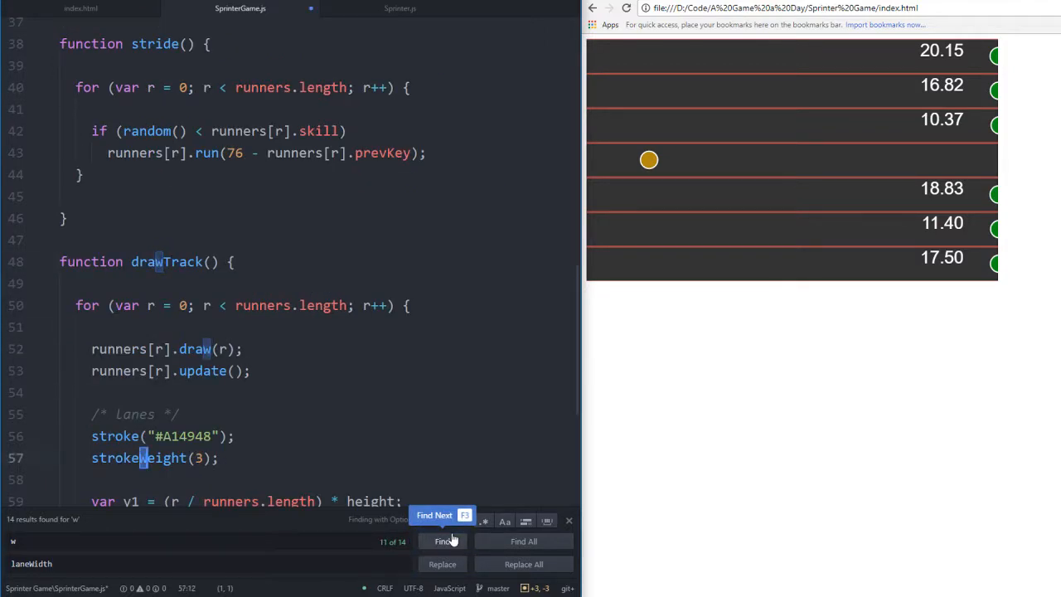
{"action": "left_click", "coordinate": [443, 541]}
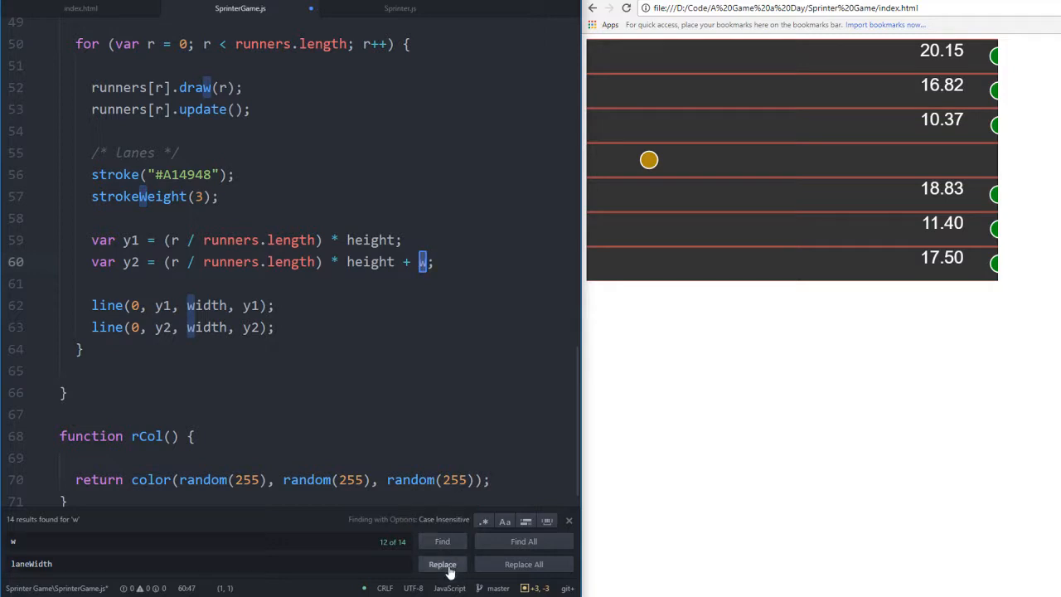
{"action": "left_click", "coordinate": [442, 564]}
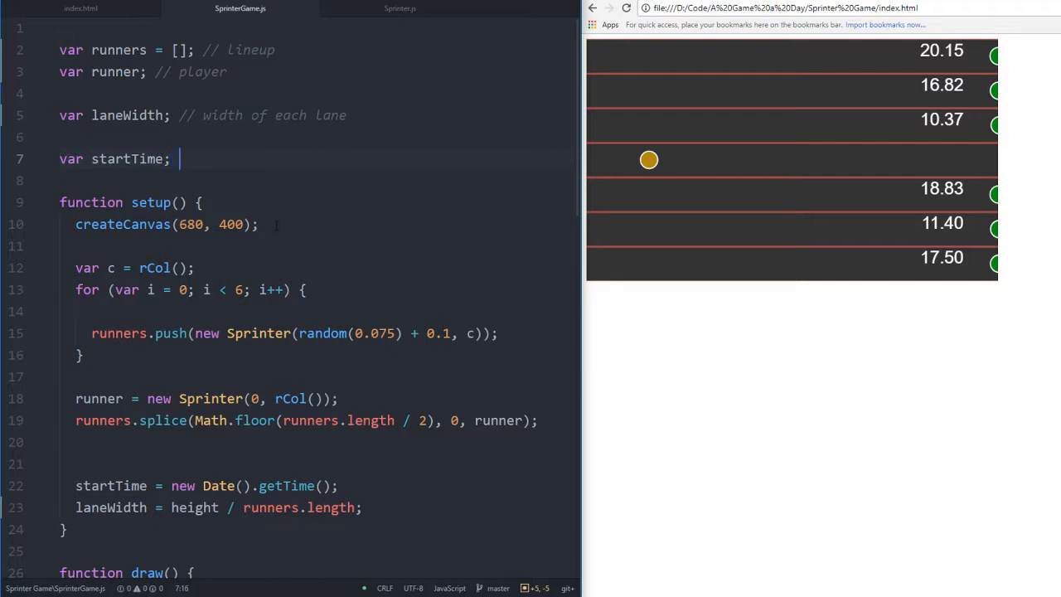
Comment startTime as the beginning of the game
{"action": "type", "text": "//"}
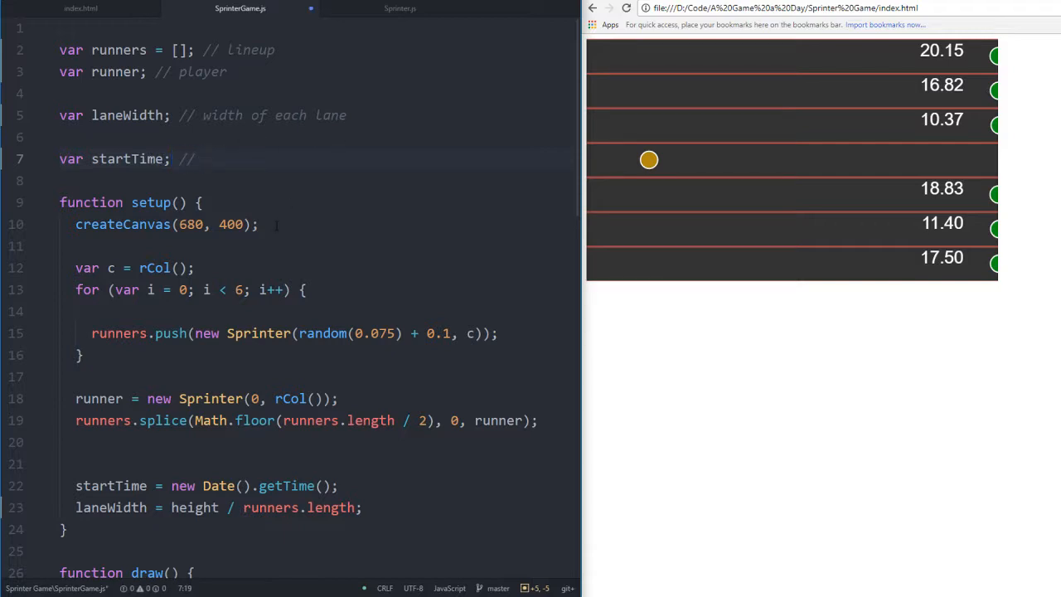
{"action": "type", "text": "begingi"}
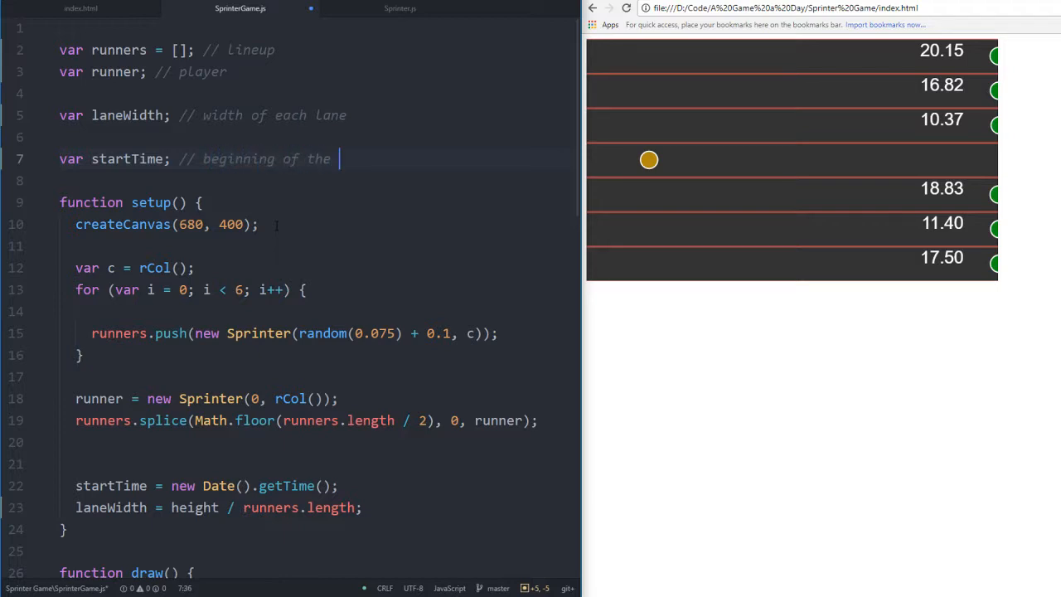
{"action": "type", "text": "game"}
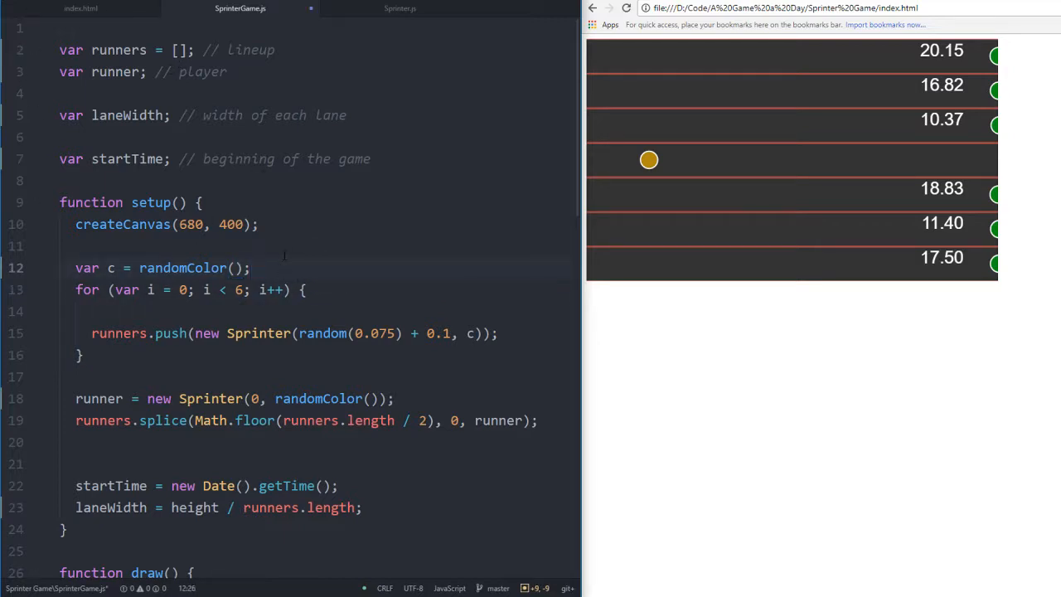
Comment the opponent colour variable and rename it to col
{"action": "type", "text": "// collor of opponents"}
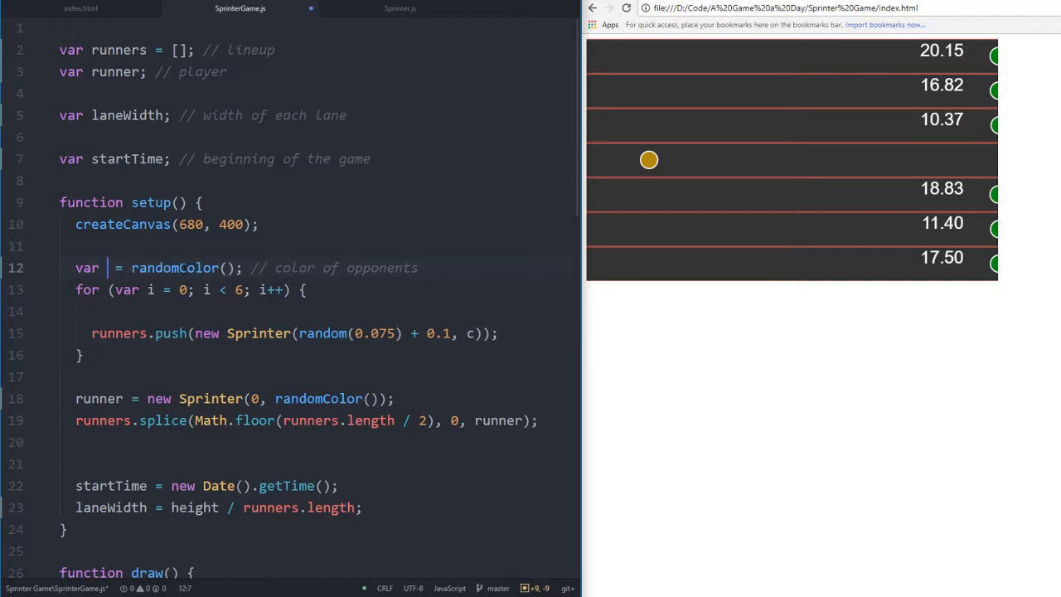
{"action": "type", "text": "opponen"}
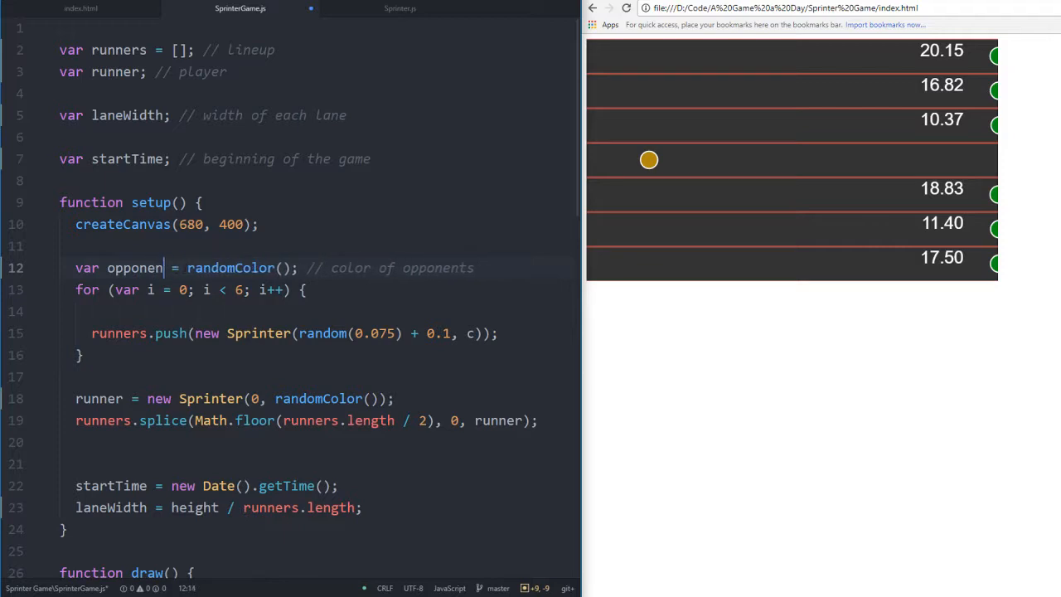
{"action": "type", "text": "col"}
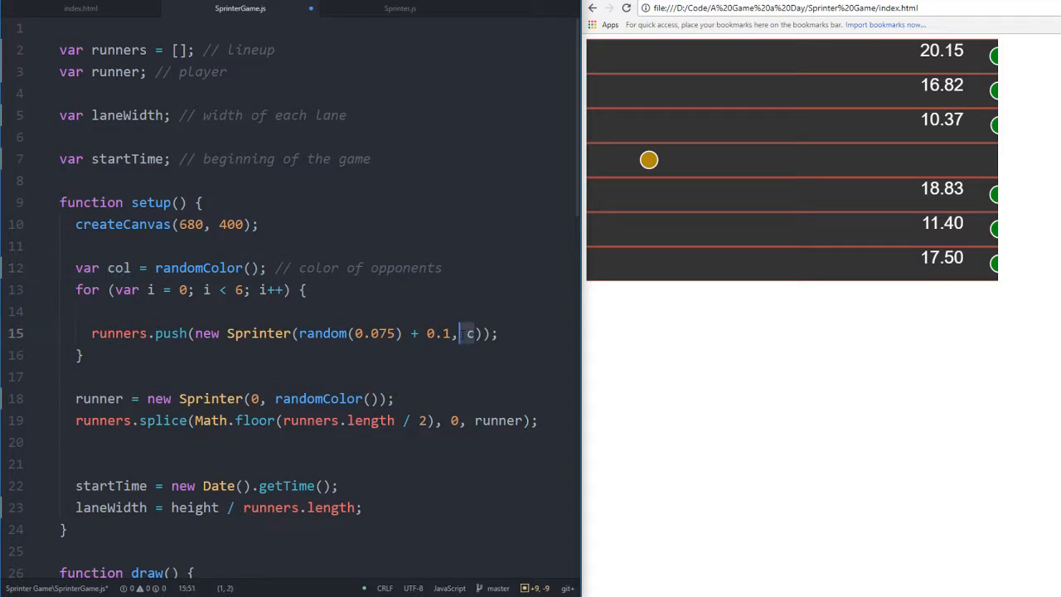
{"action": "type", "text": "ol"}
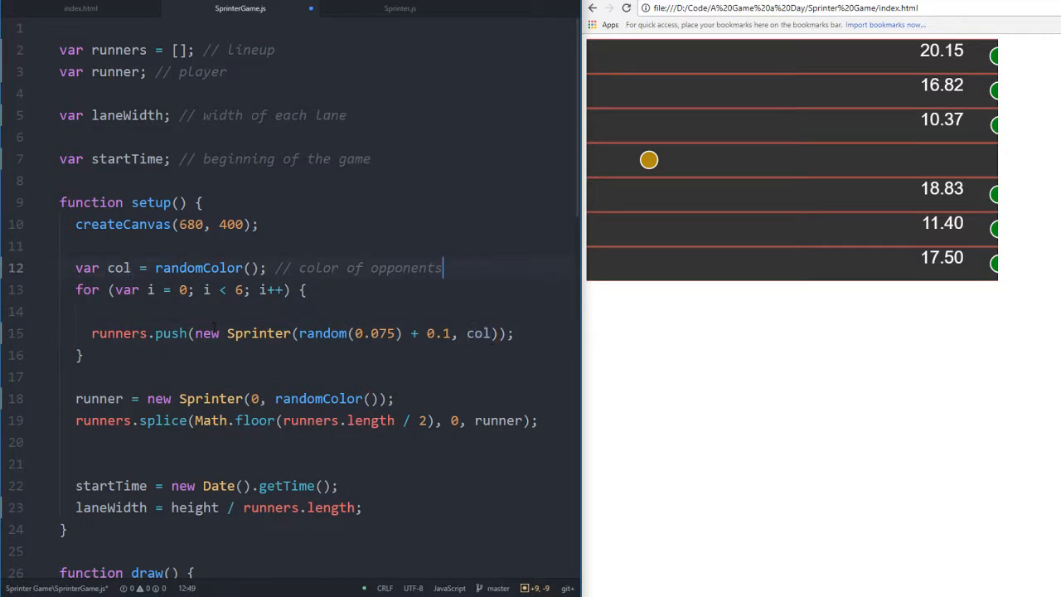
{"action": "key", "text": "Enter"}
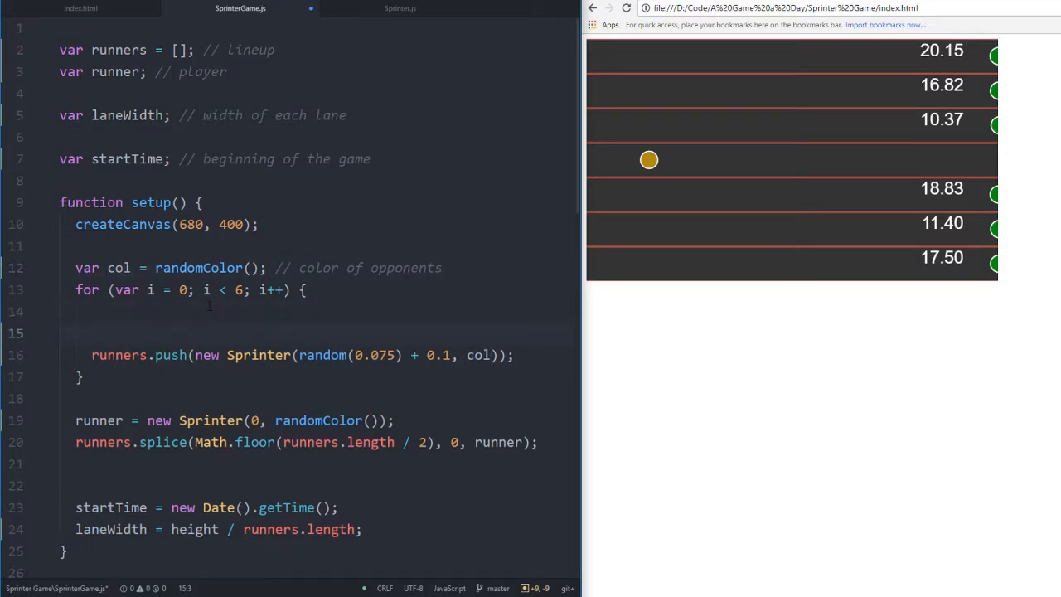
{"action": "key", "text": "Backspace"}
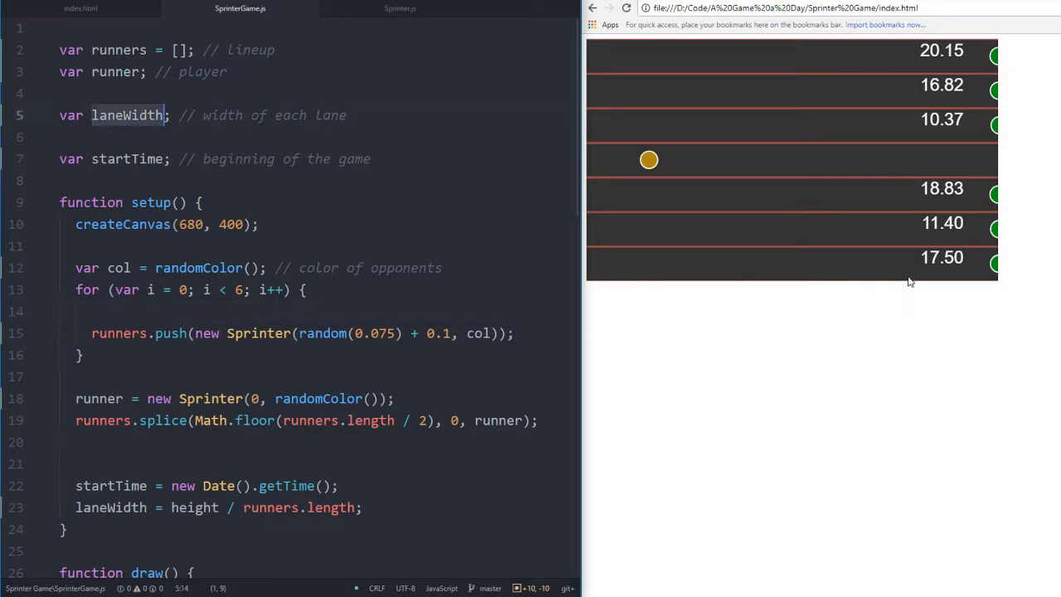
{"action": "mouse_move", "coordinate": [1055, 212]}
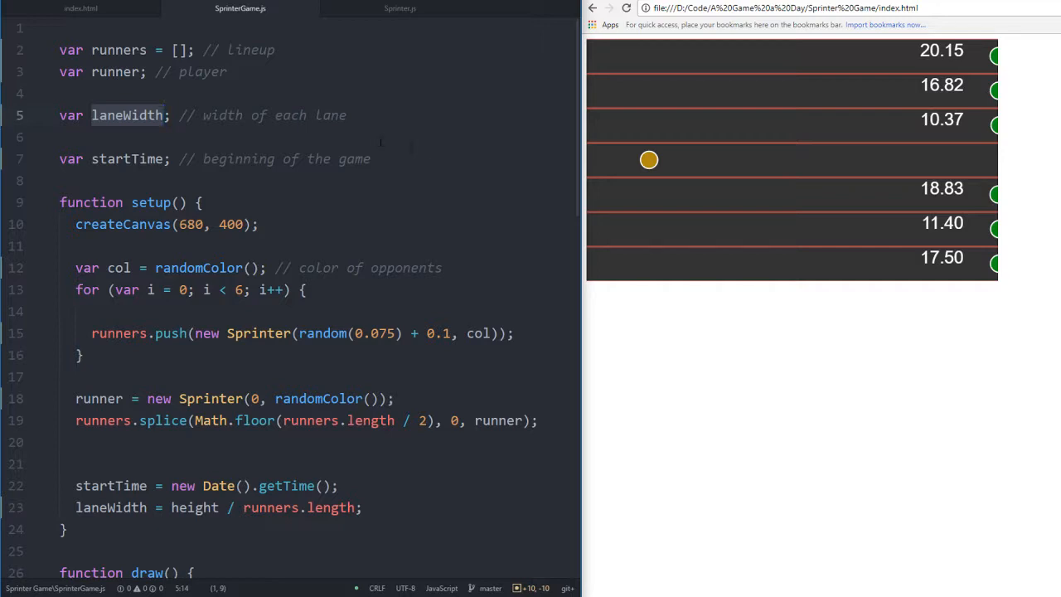
Declare a constant SPRINTER_COUNT = 7 on a new first line
{"action": "key", "text": "Enter"}
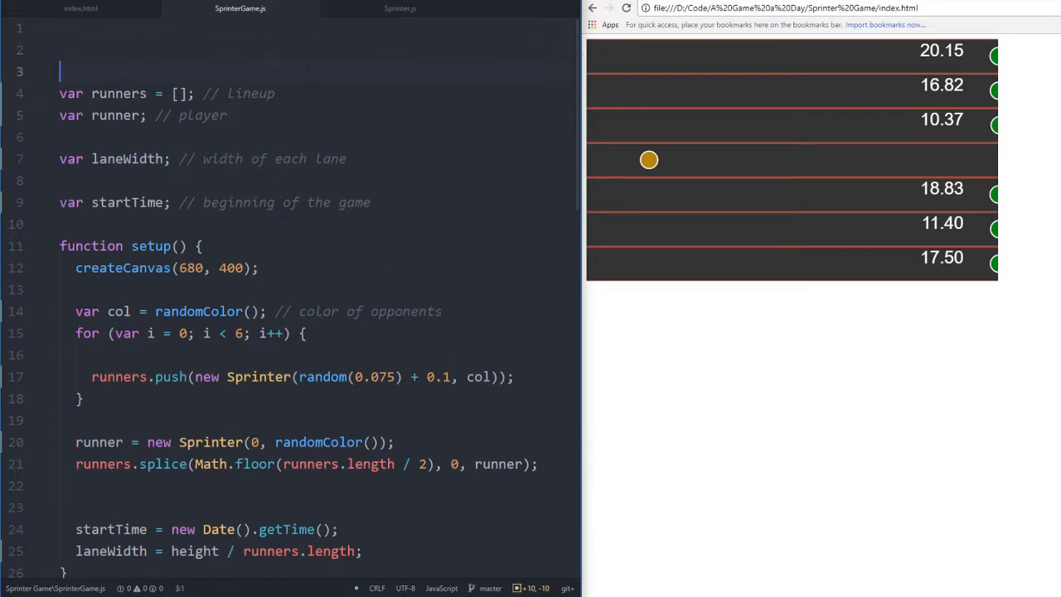
{"action": "type", "text": "const"}
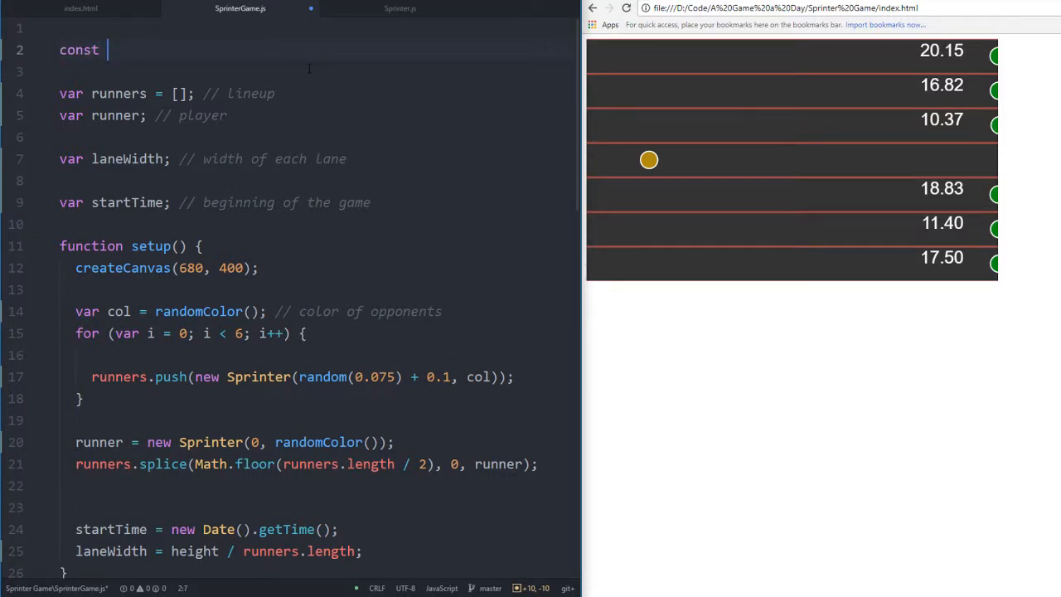
{"action": "type", "text": "PLAYER"}
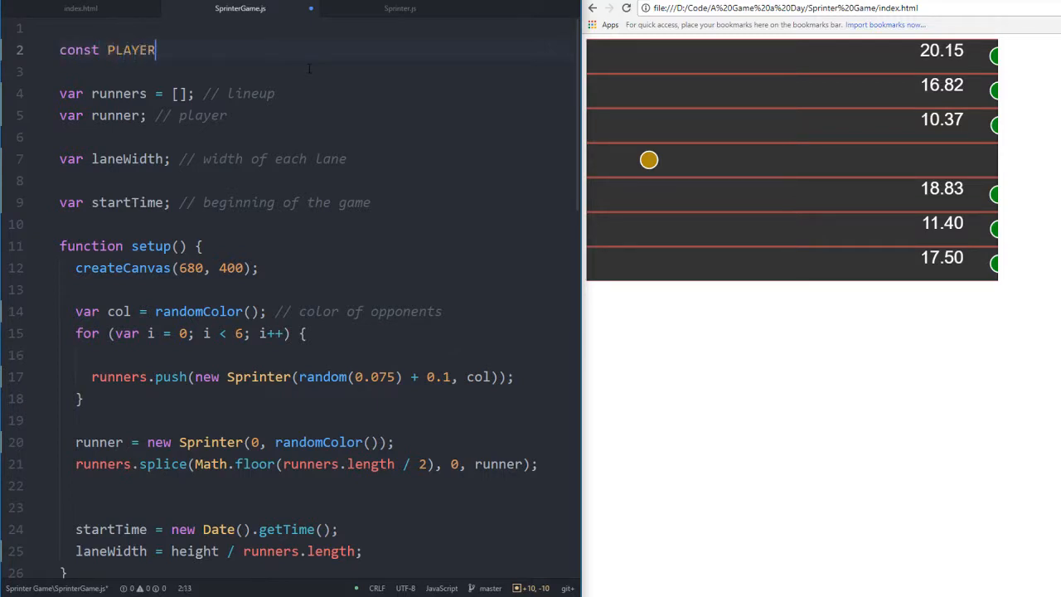
{"action": "type", "text": "_COUNT ="}
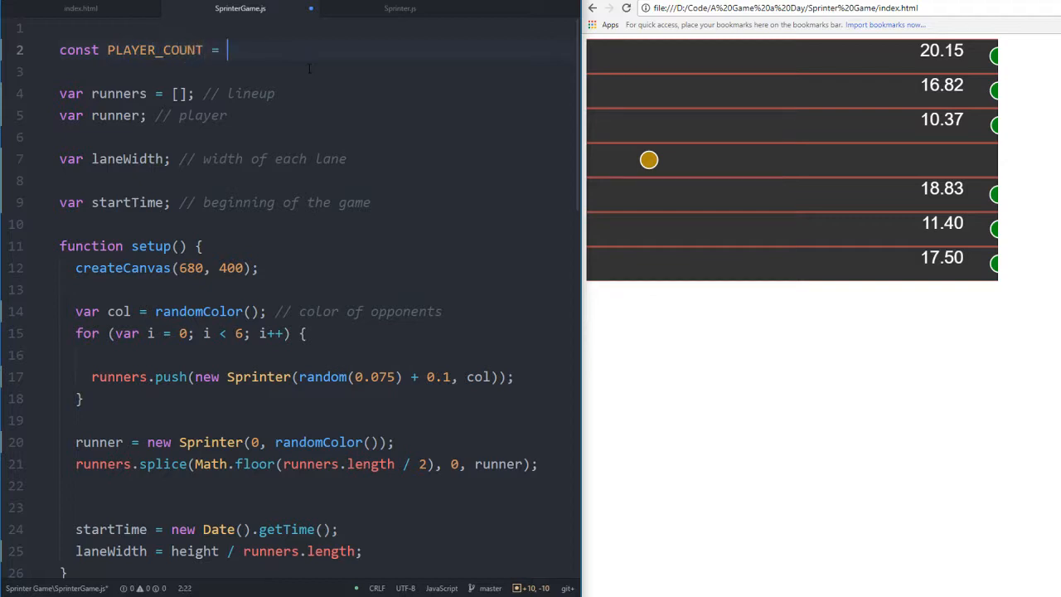
{"action": "type", "text": "7"}
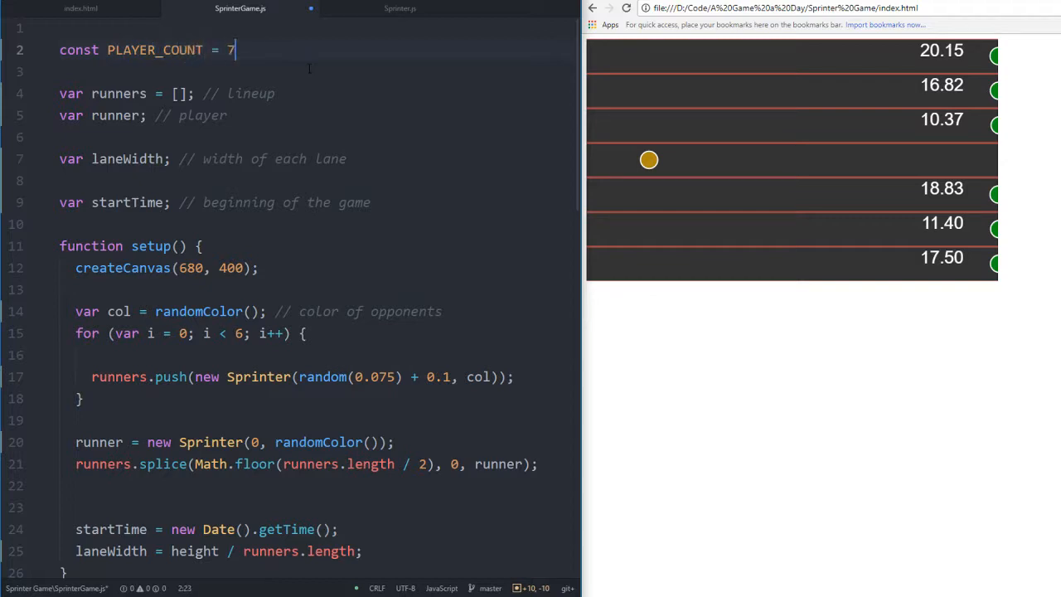
{"action": "type", "text": "; //"}
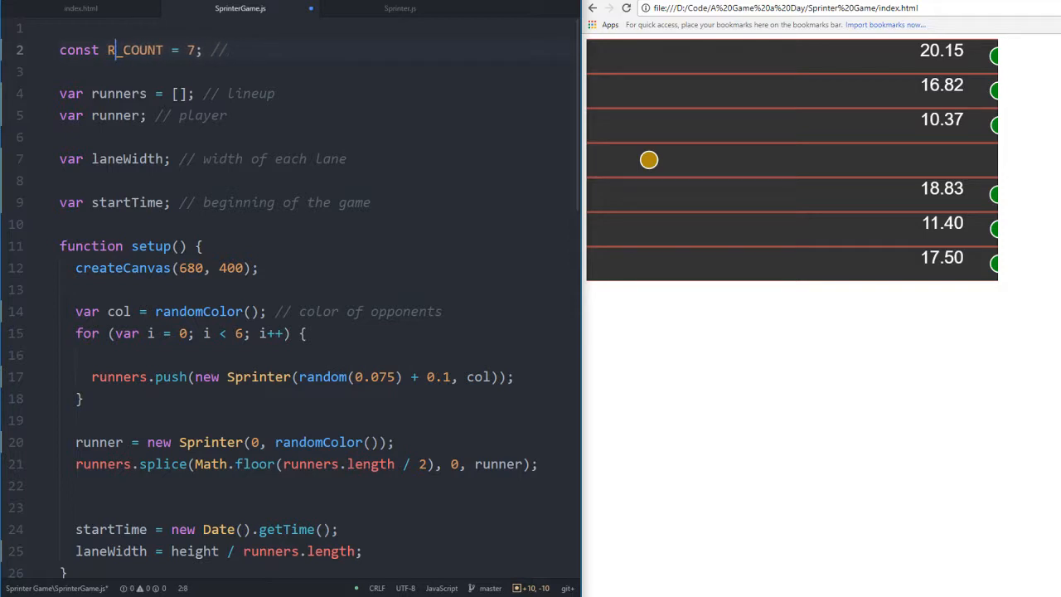
{"action": "type", "text": "THELET"}
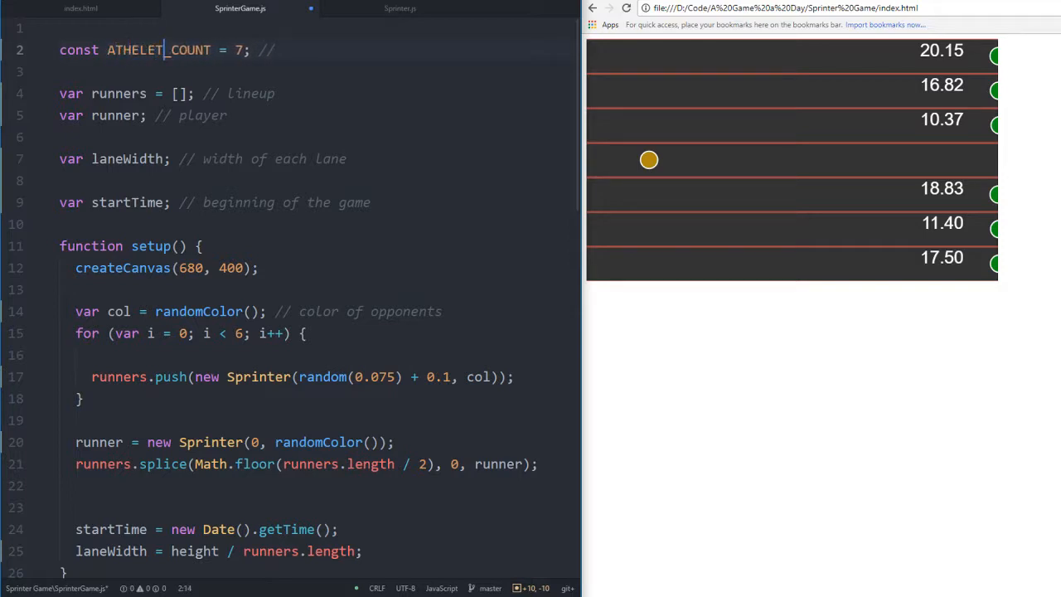
{"action": "key", "text": "Backspace"}
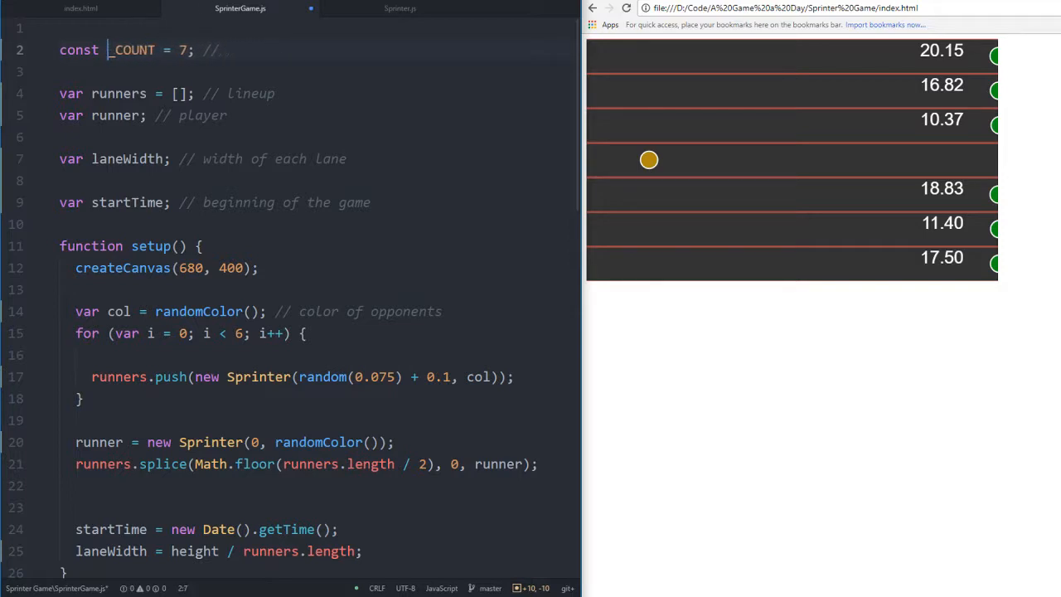
{"action": "type", "text": "RUNNE"}
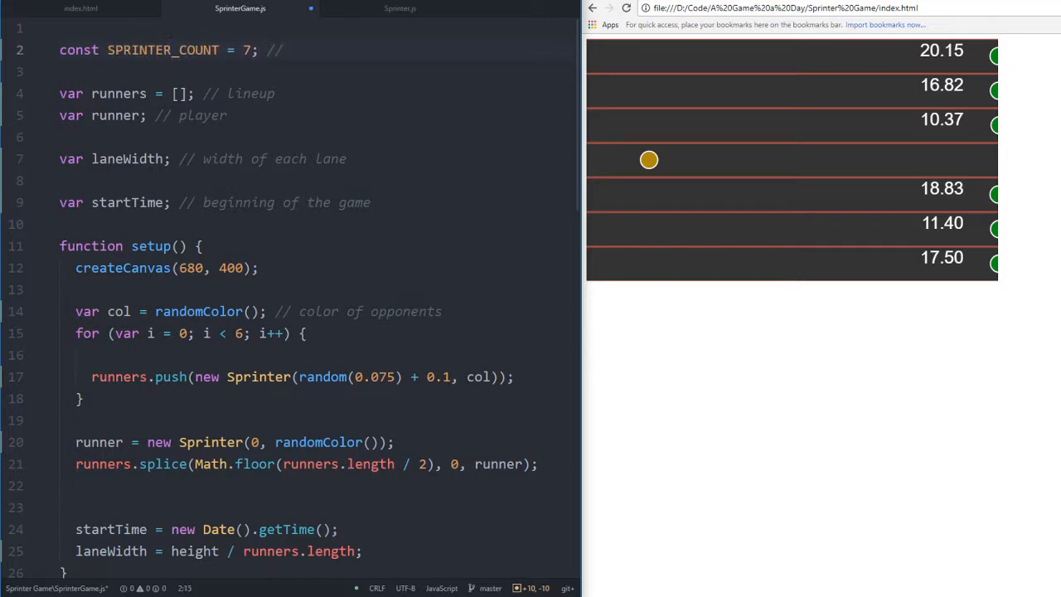
Comment the constant with 'how many lanes there are.'
{"action": "type", "text": "in"}
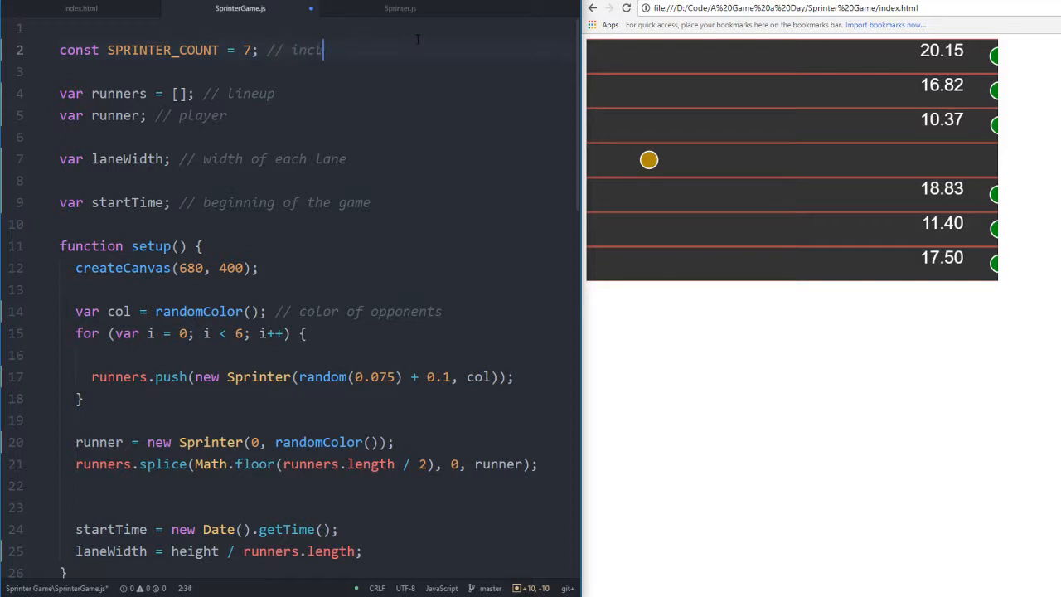
{"action": "type", "text": "how many l"}
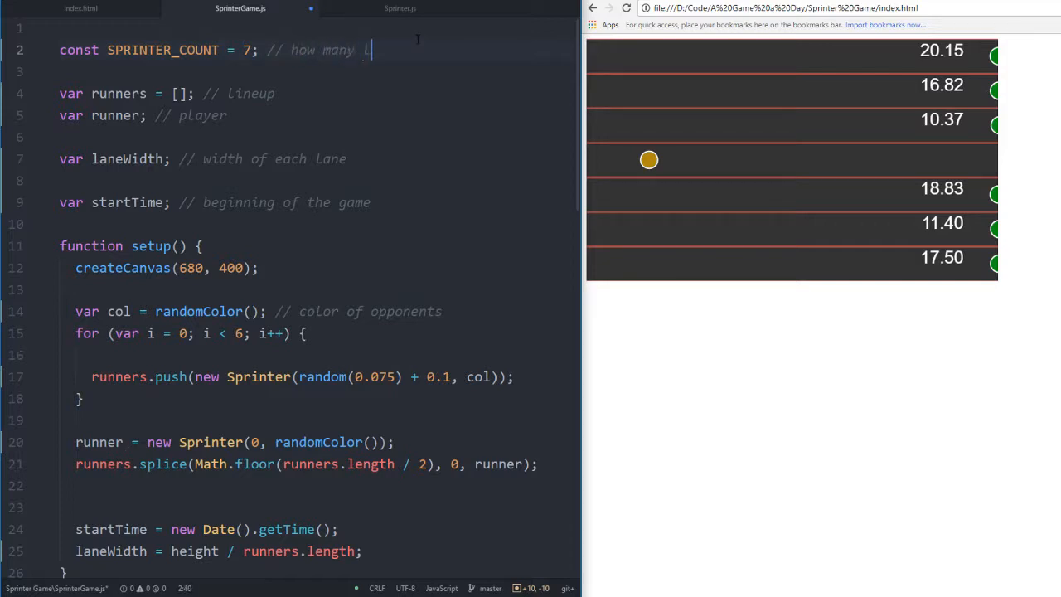
{"action": "type", "text": "anes"}
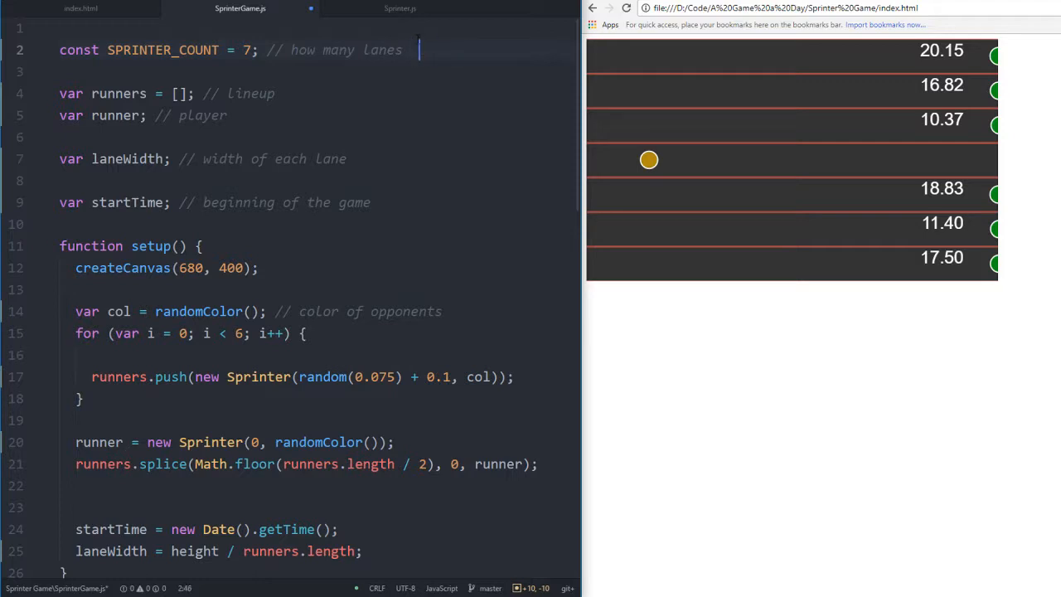
{"action": "type", "text": "there are."}
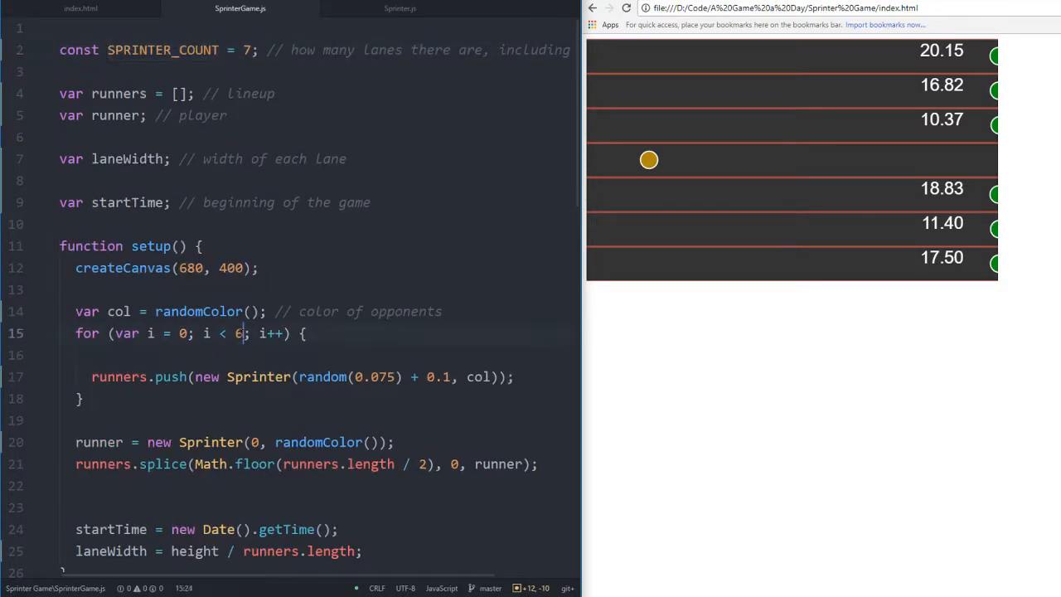
Bound the opponent loop with SPRINTER_COUNT - 1, start it at 1, and comment 'push opponents'
{"action": "type", "text": "SPRINTER_COUNT - 1"}
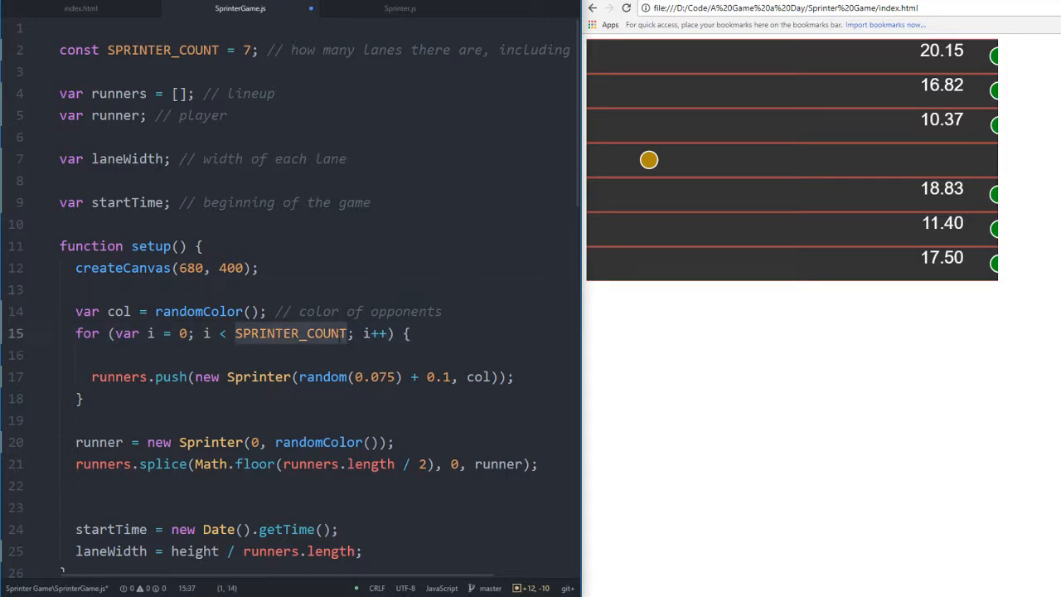
{"action": "left_click", "coordinate": [179, 333]}
{"action": "type", "text": "1"}
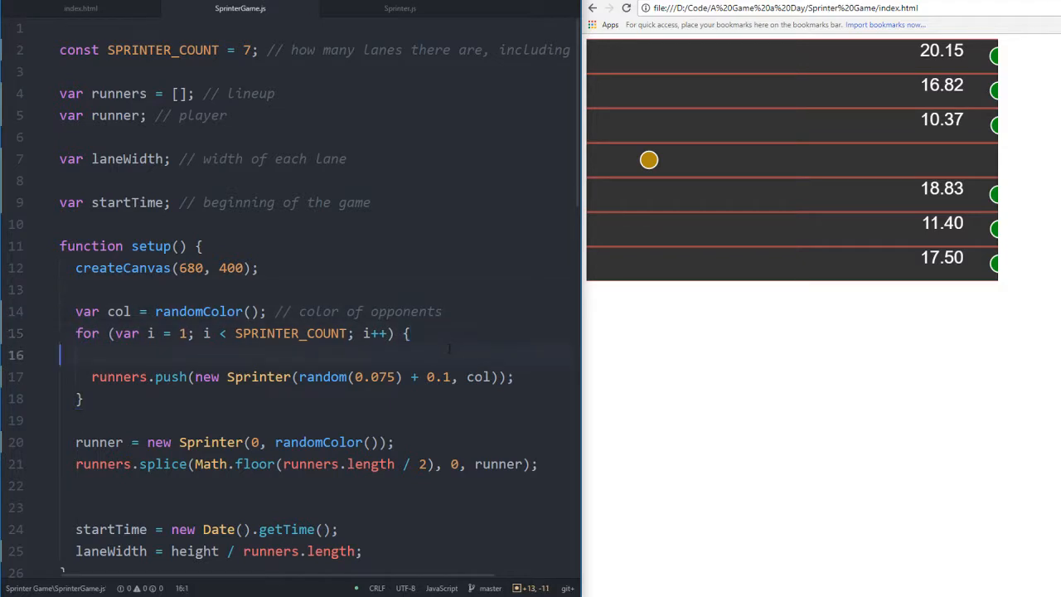
{"action": "type", "text": "//"}
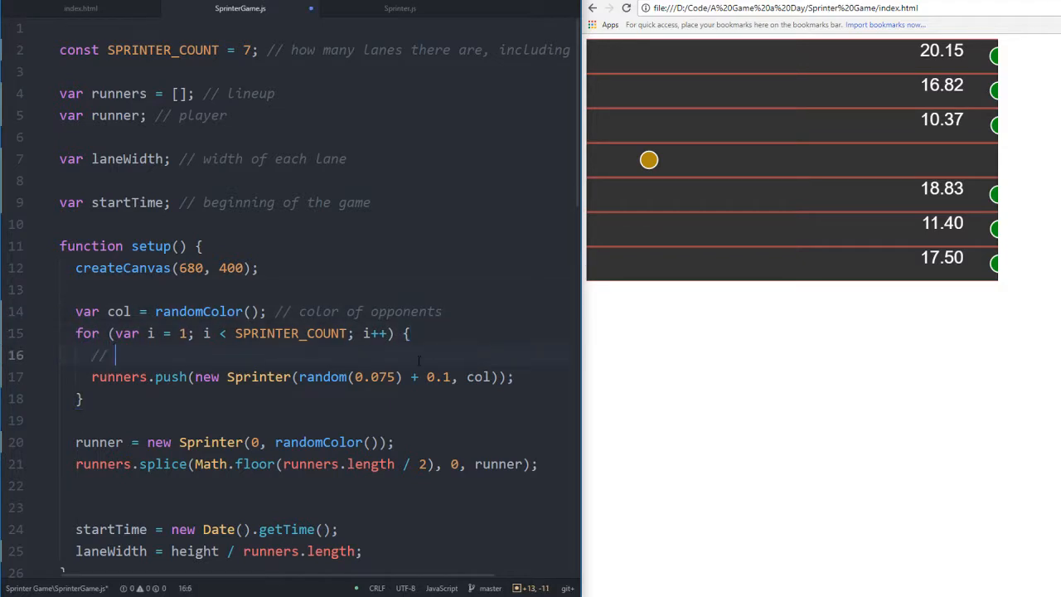
{"action": "type", "text": "push opponent"}
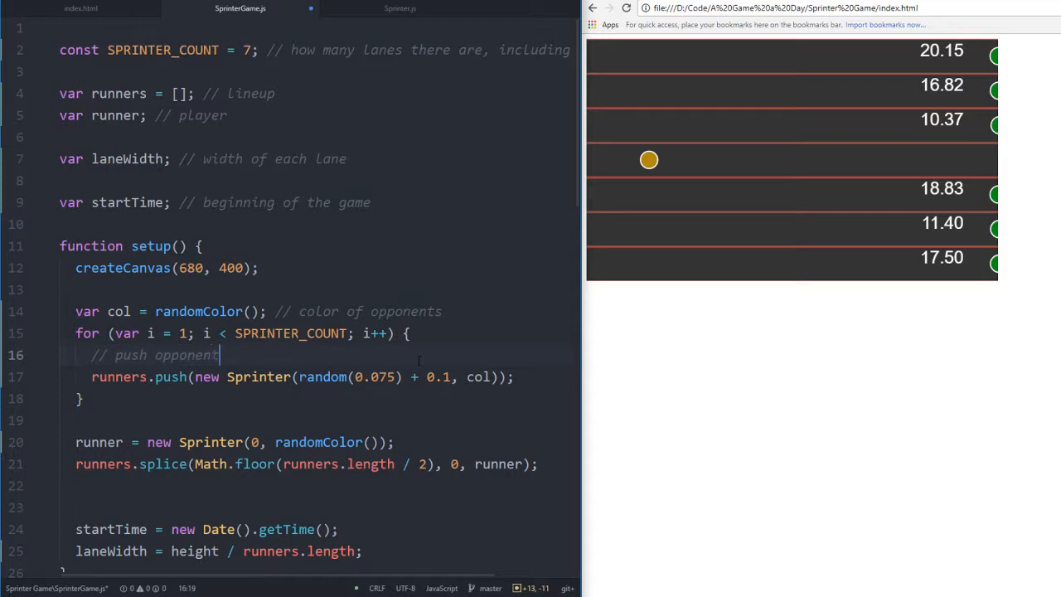
{"action": "type", "text": "s"}
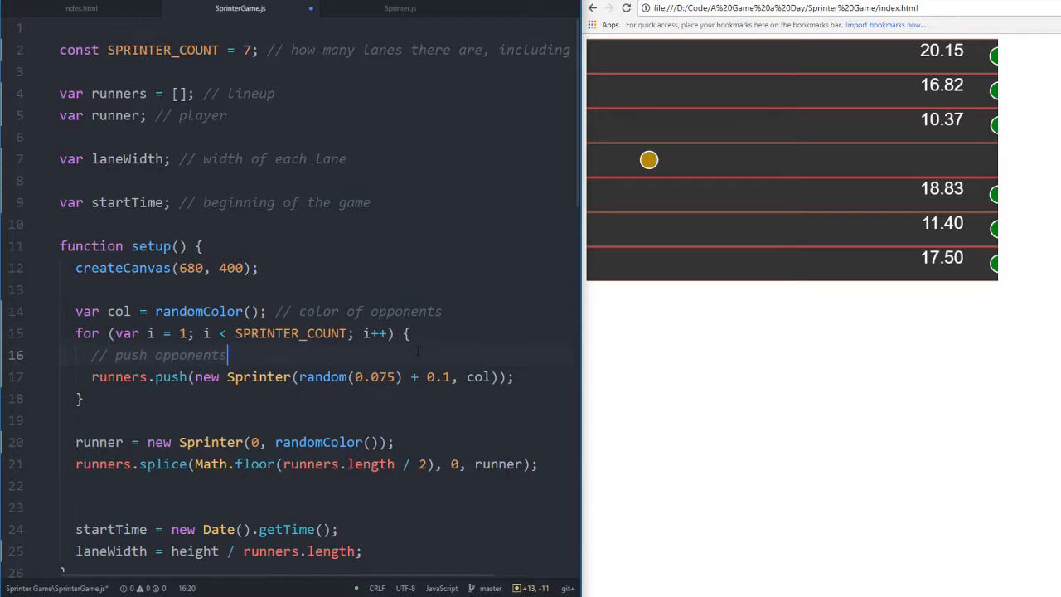
Label the opponent setup lines with an 'initialize opponents' comment
{"action": "scroll", "scroll_direction": "down", "scroll_amount": 3}
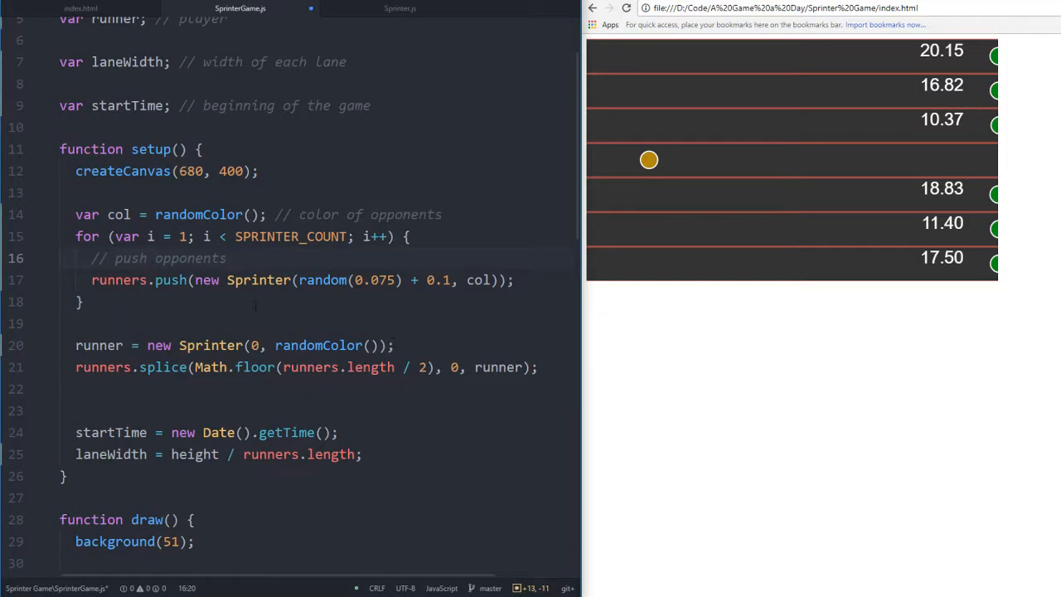
{"action": "left_click", "coordinate": [228, 257]}
{"action": "type", "text": "/**/"}
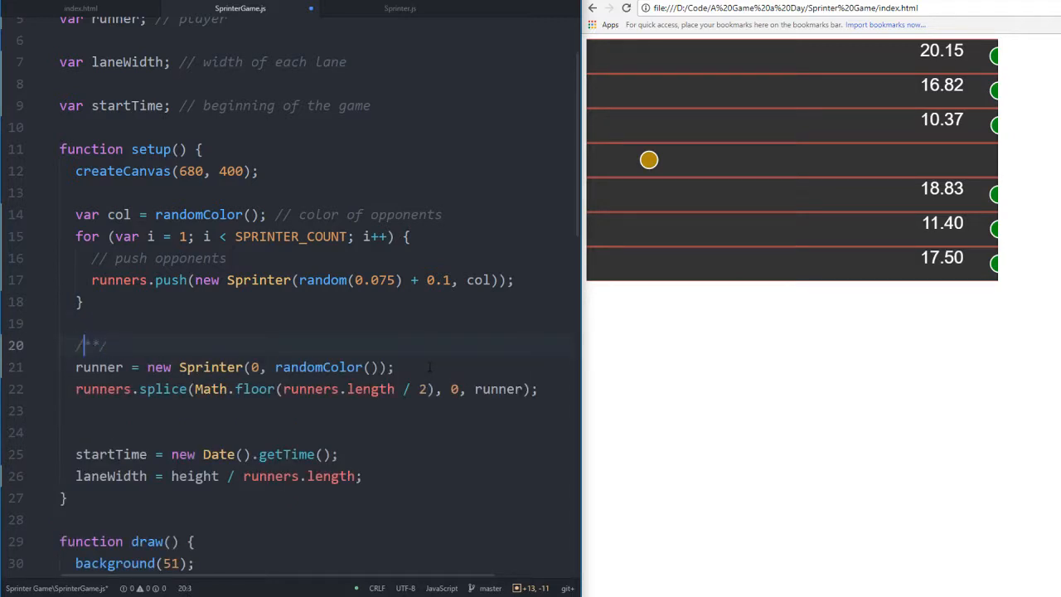
{"action": "type", "text": "initialize player"}
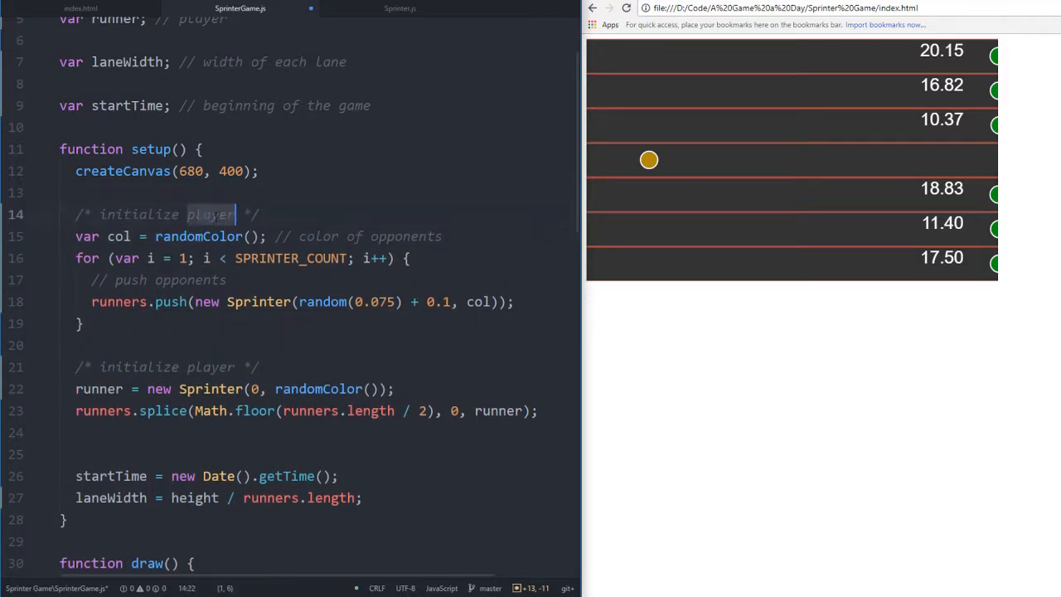
{"action": "type", "text": "opponents"}
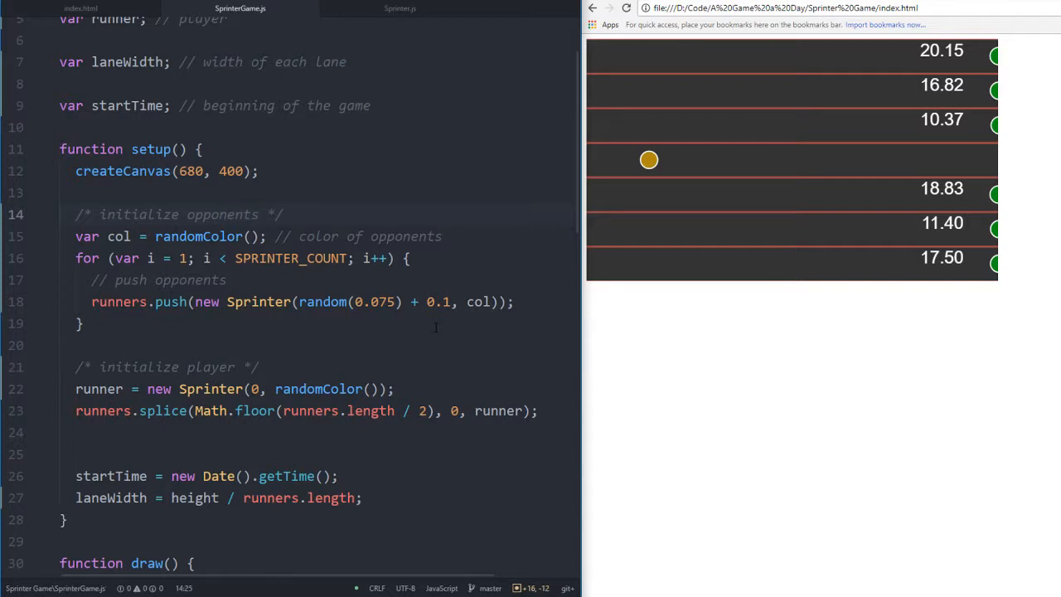
Insert an empty /**/ block comment above the startTime line
{"action": "scroll", "scroll_direction": "down", "scroll_amount": 3}
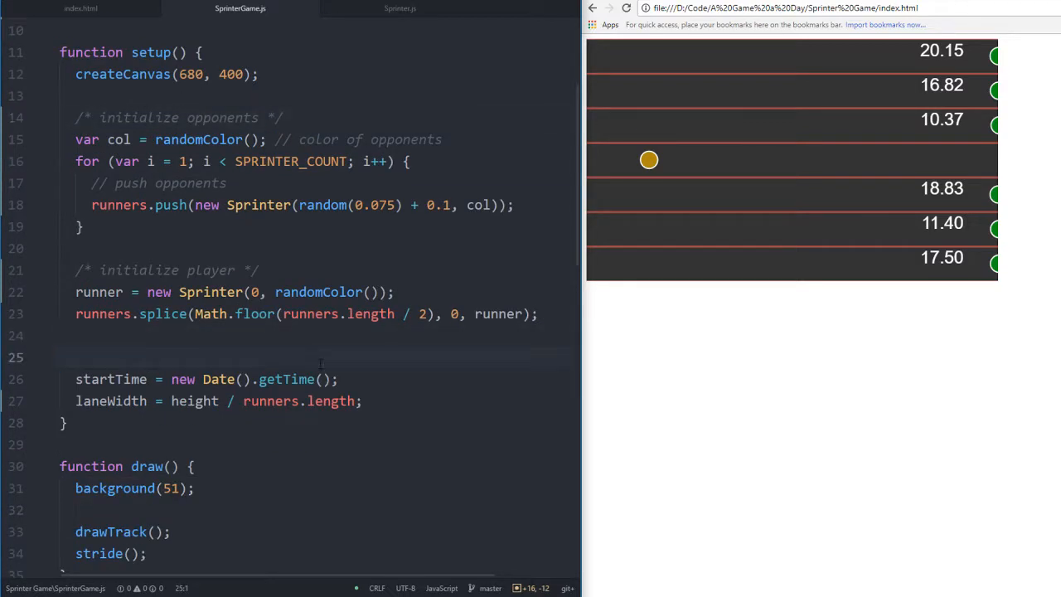
{"action": "type", "text": "/**/"}
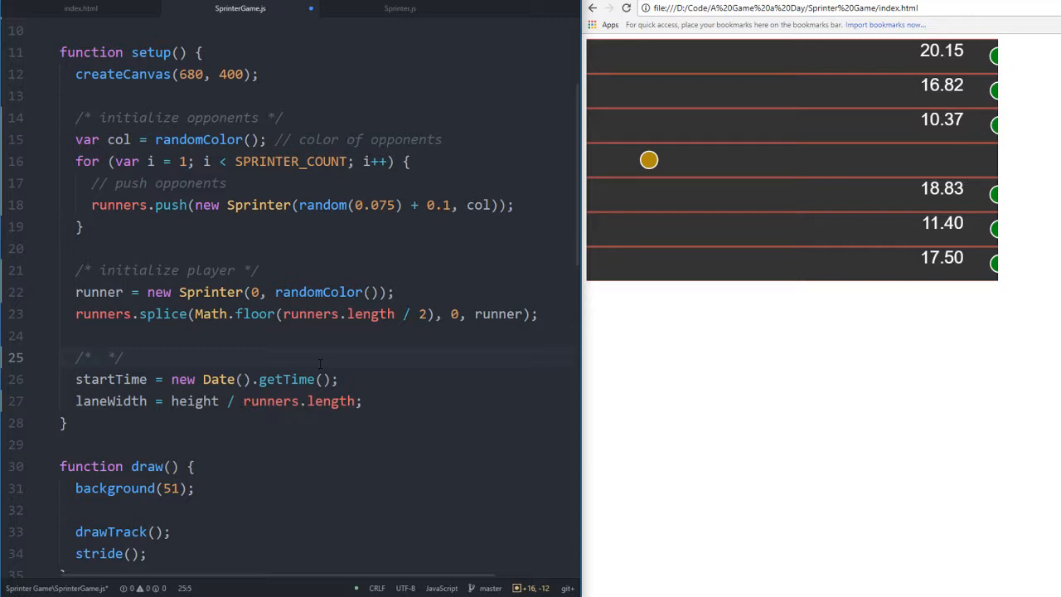
{"action": "left_click", "coordinate": [102, 356]}
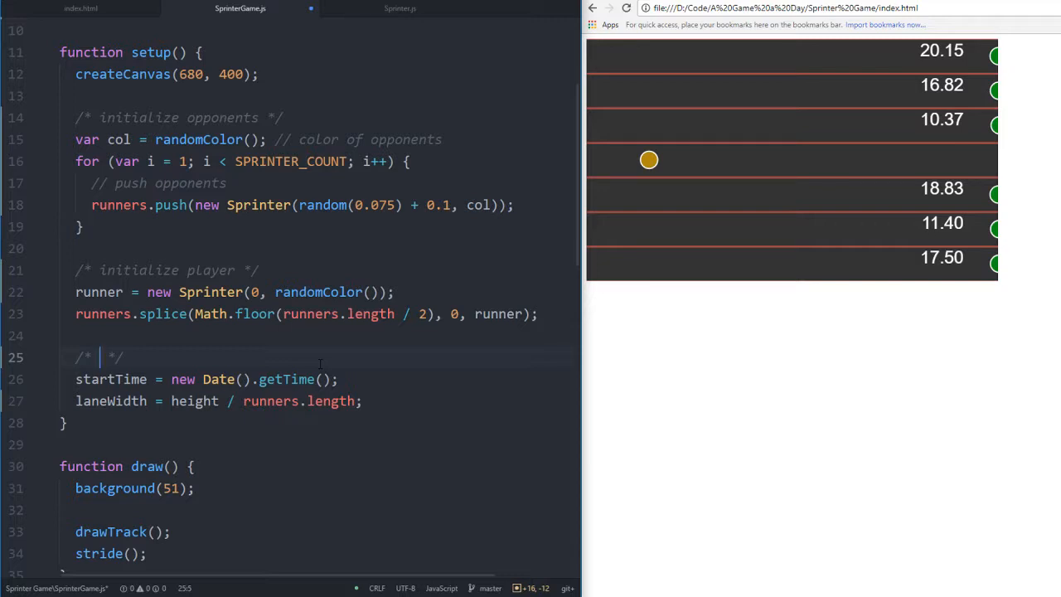
{"action": "mouse_move", "coordinate": [976, 235]}
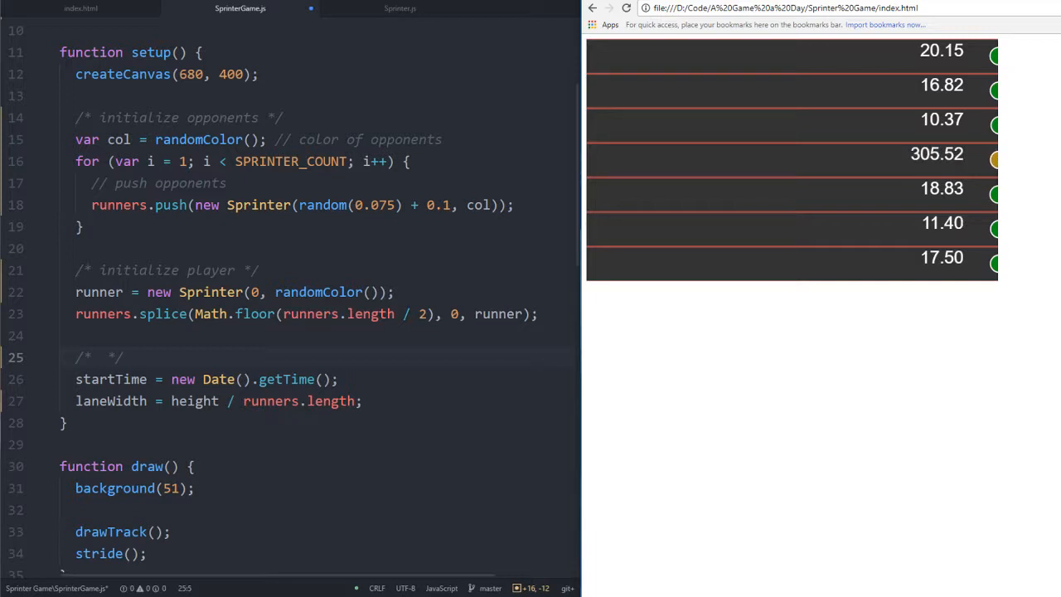
{"action": "mouse_move", "coordinate": [604, 156]}
{"action": "type", "text": "initialize top"}
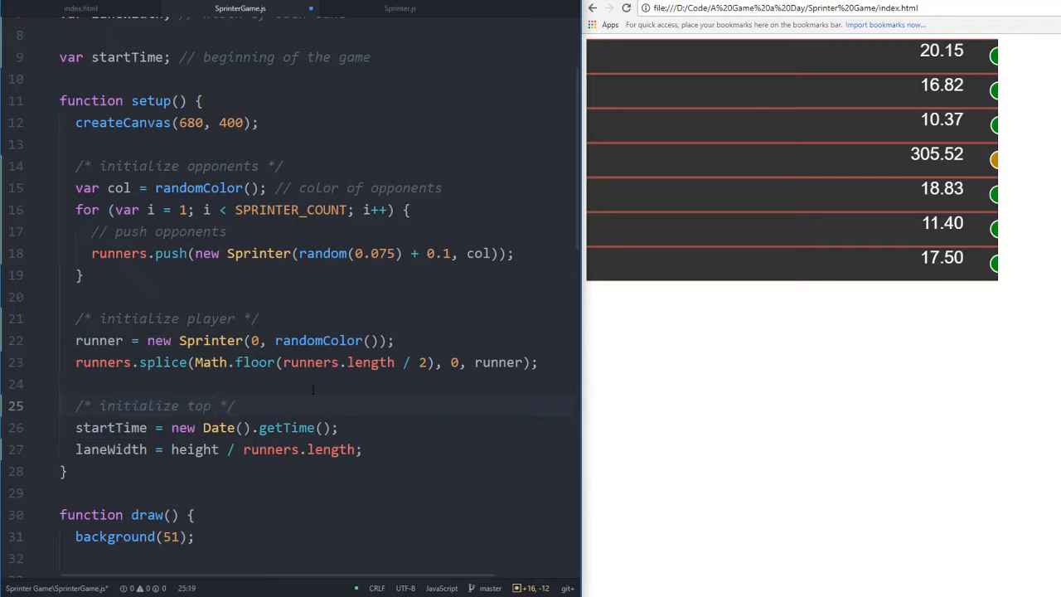
Fill the block comment with 'initialize stopwatch', save, and dismiss the save prompt
{"action": "type", "text": "stopwatch"}
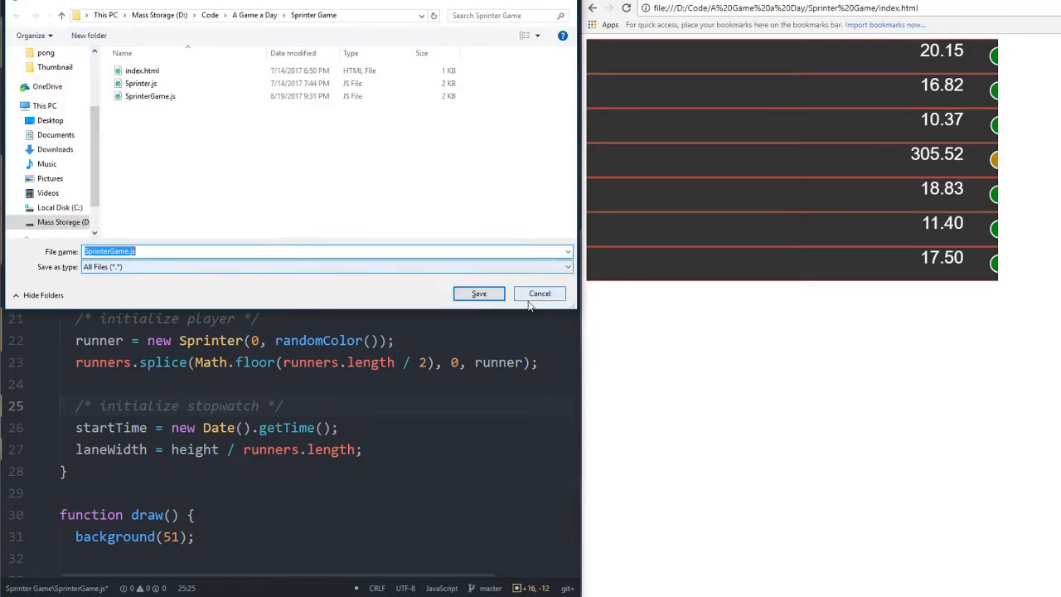
{"action": "left_click", "coordinate": [478, 292]}
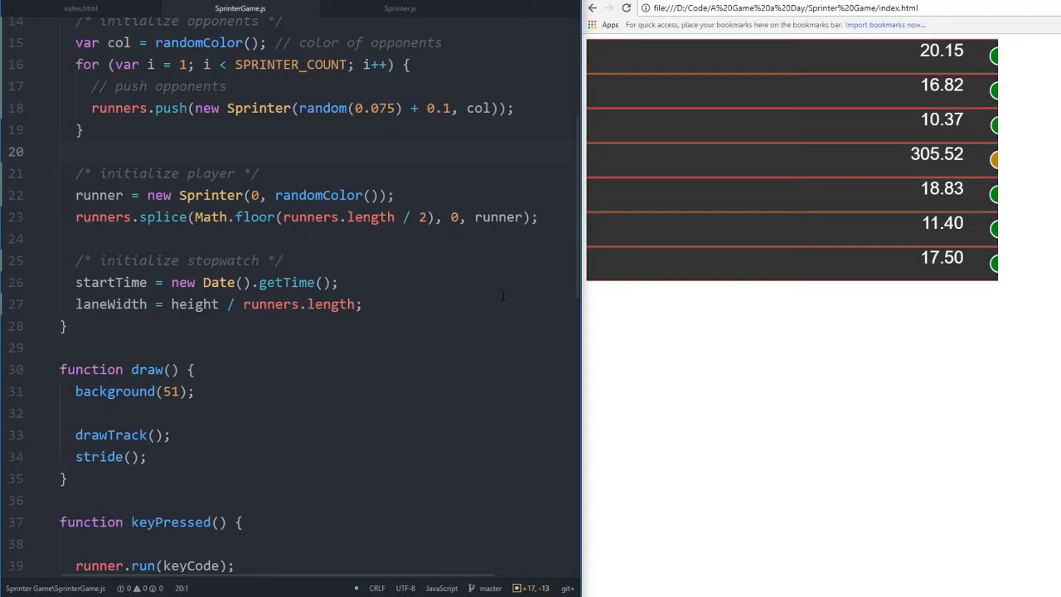
{"action": "scroll", "scroll_direction": "up", "scroll_amount": 3}
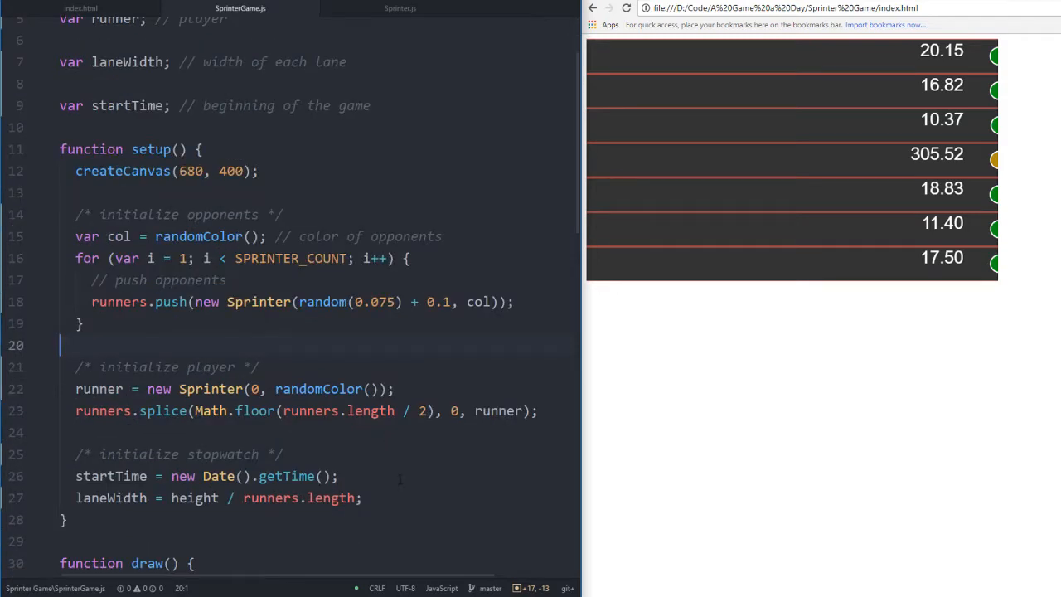
{"action": "left_click", "coordinate": [196, 149]}
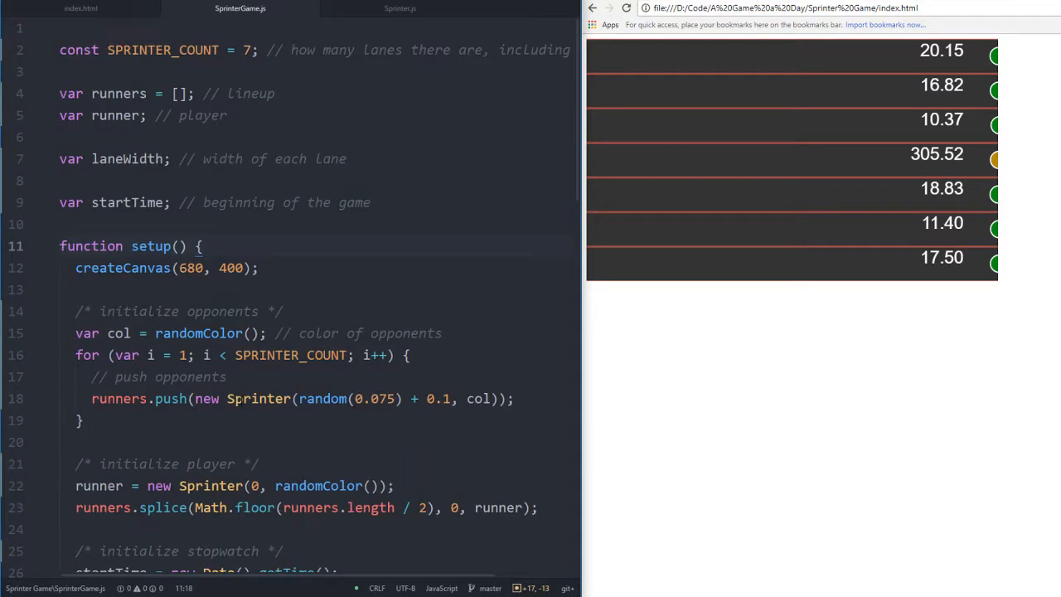
In Sprinter.js, add a laneWidth parameter to draw(lane) and replace w with laneWidth
{"action": "scroll", "scroll_direction": "down", "scroll_amount": 3}
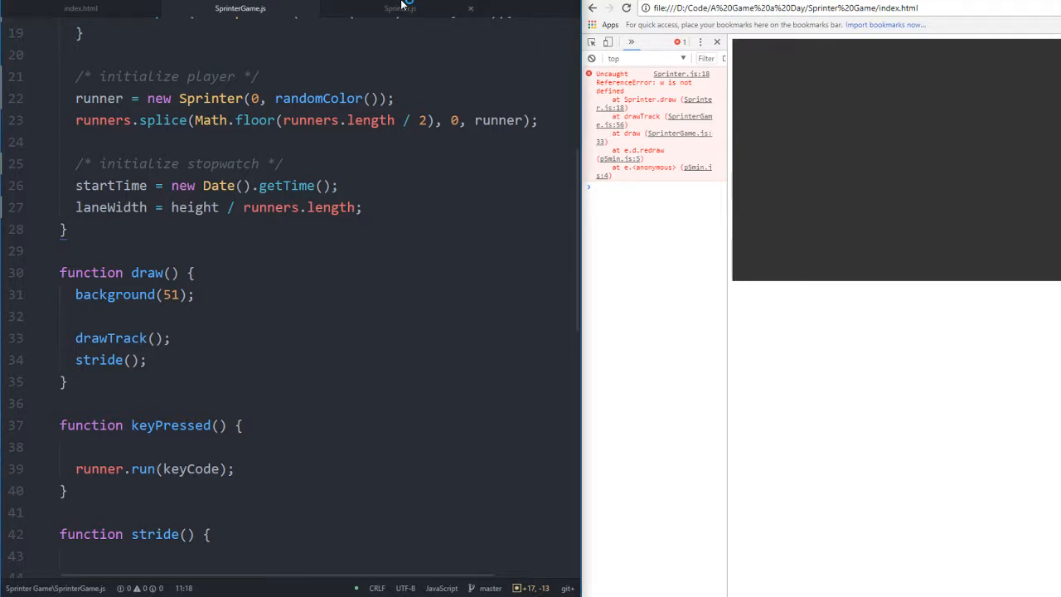
{"action": "left_click", "coordinate": [400, 8]}
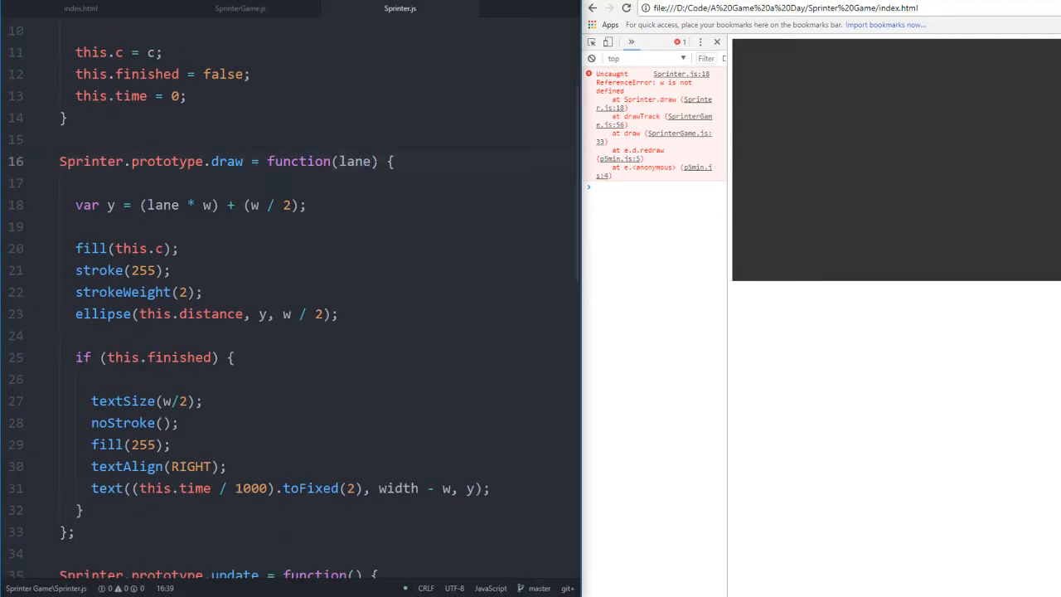
{"action": "type", "text": ",1"}
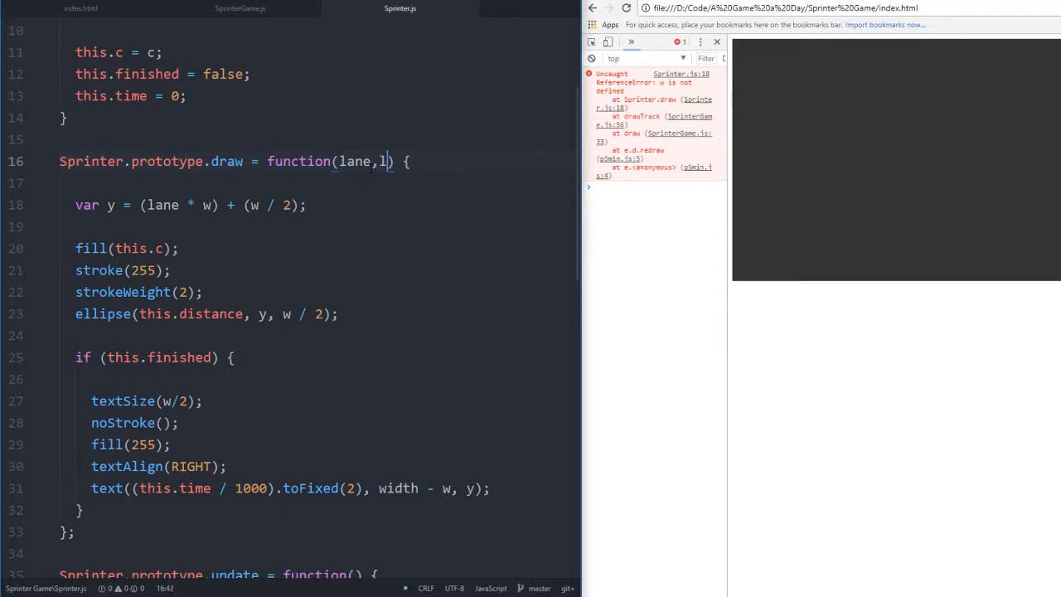
{"action": "type", "text": "aneWidth"}
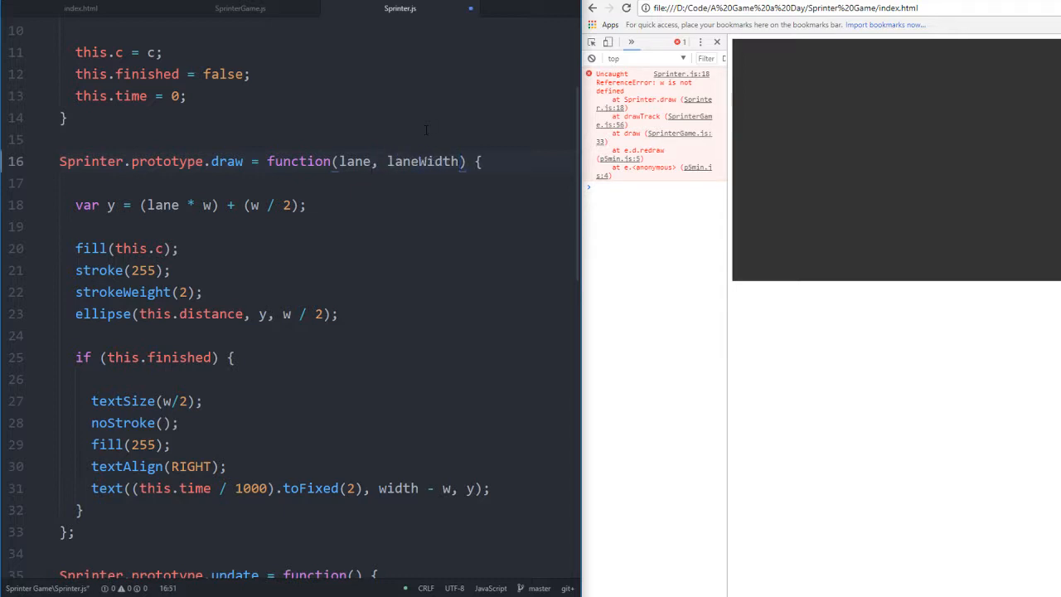
{"action": "type", "text": "laneWidth"}
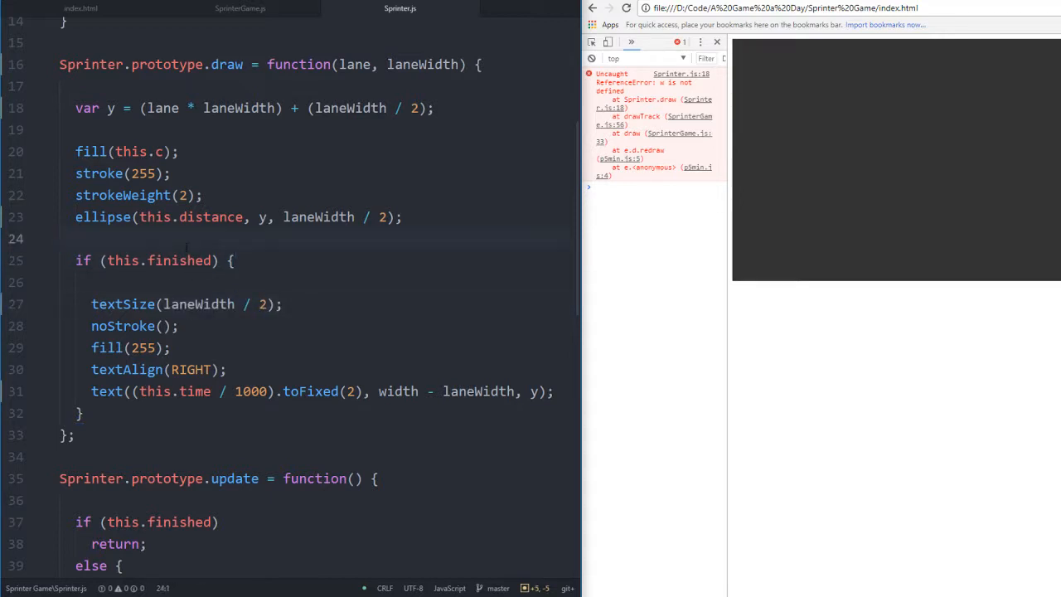
{"action": "scroll", "scroll_direction": "down", "scroll_amount": 3}
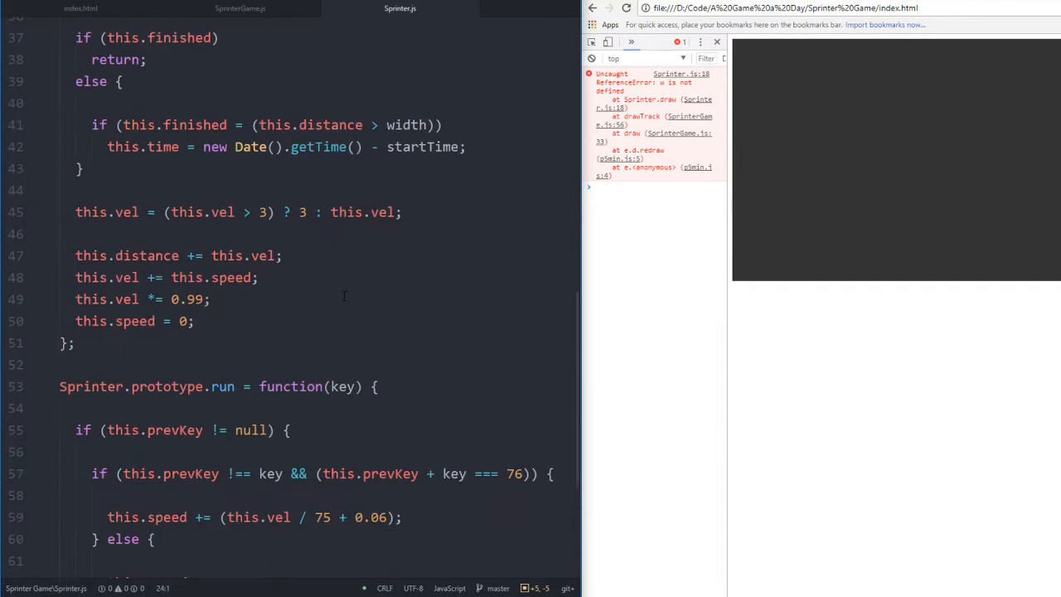
{"action": "scroll", "scroll_direction": "up", "scroll_amount": 3}
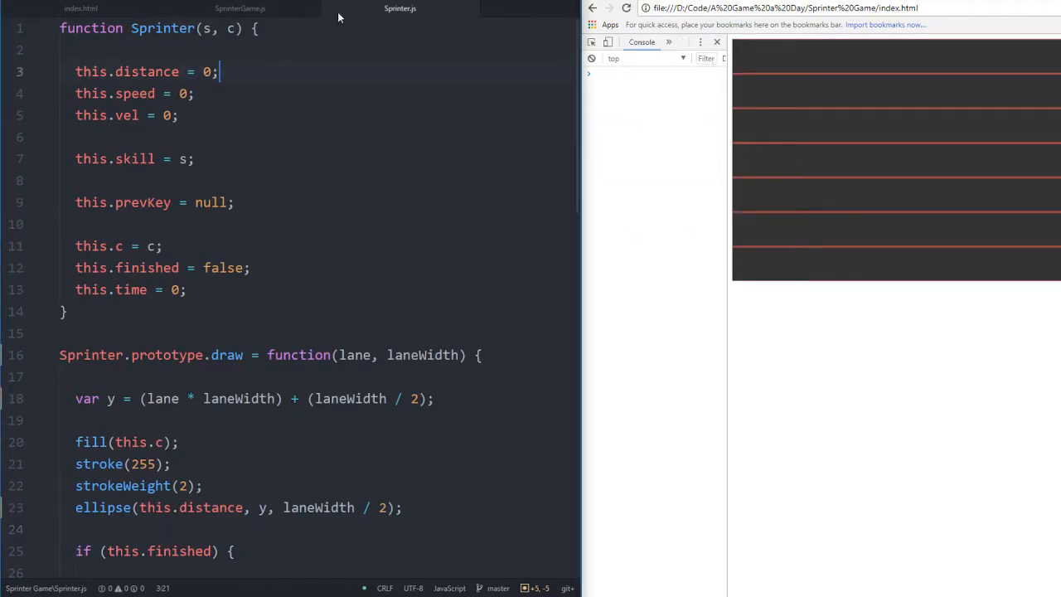
In SprinterGame.js drawTrack, change runners[r].draw(r) to runners[r].draw(r, laneWidth)
{"action": "left_click", "coordinate": [240, 9]}
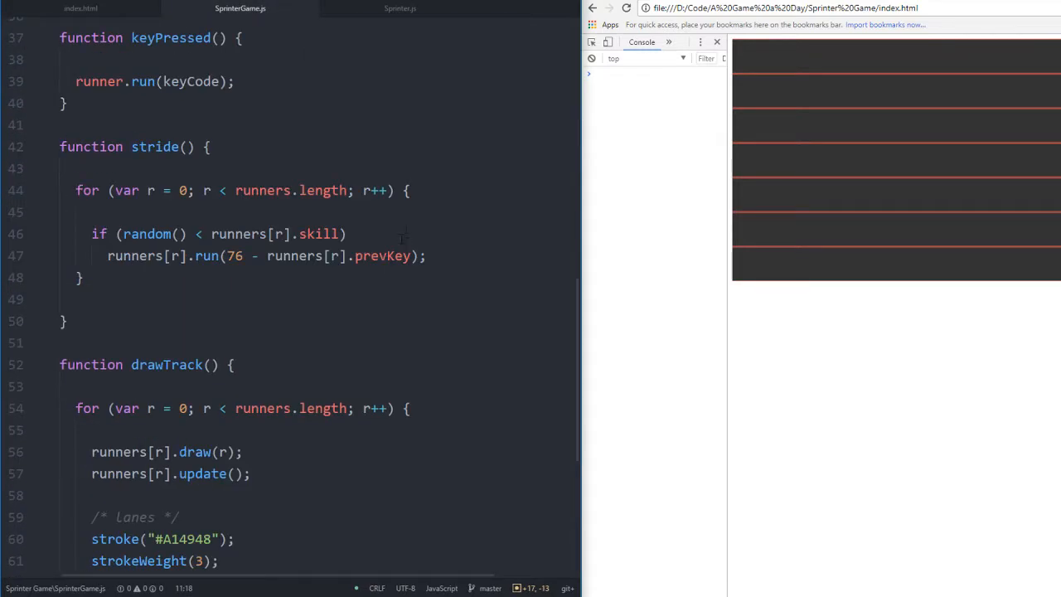
{"action": "left_click", "coordinate": [267, 190]}
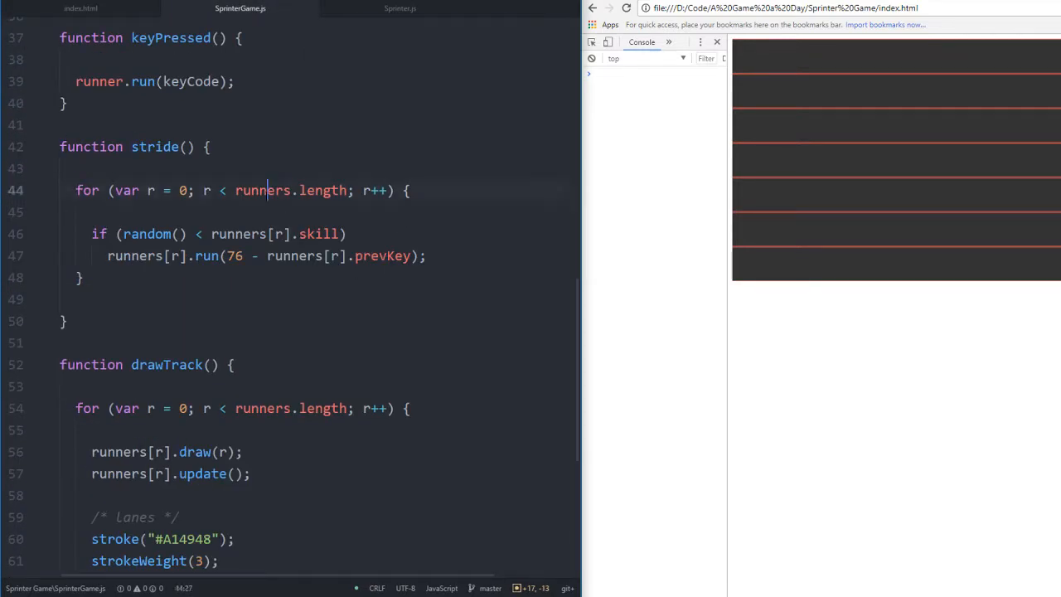
{"action": "scroll", "scroll_direction": "down", "scroll_amount": 3}
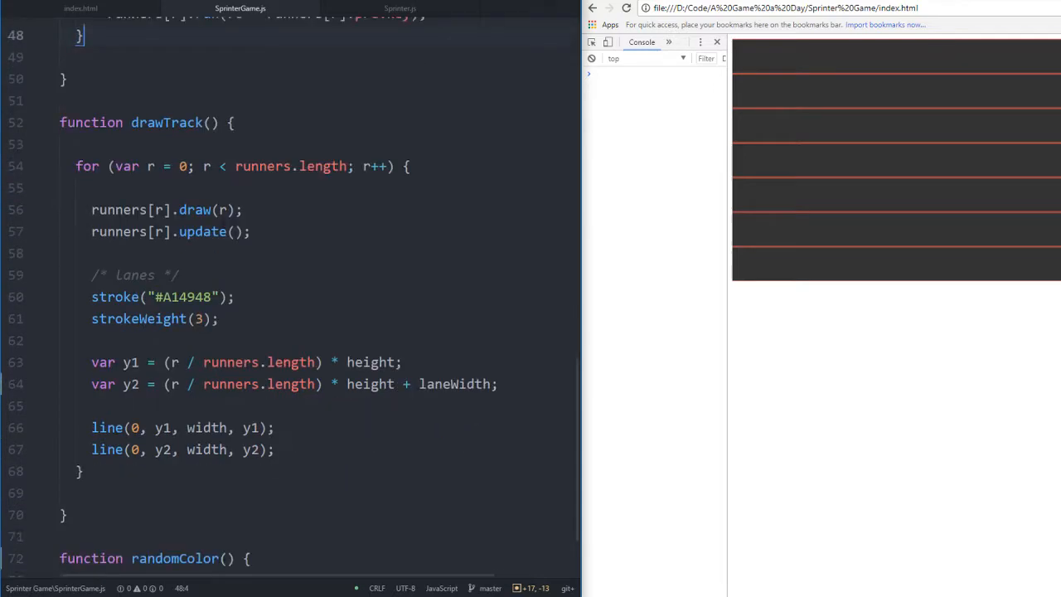
{"action": "scroll", "scroll_direction": "up", "scroll_amount": 3}
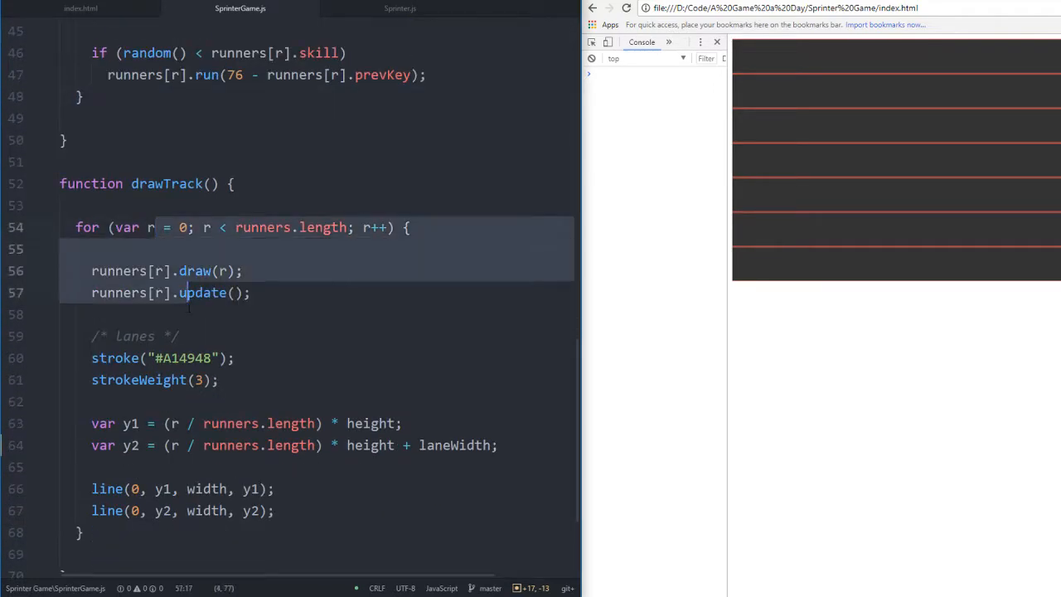
{"action": "scroll", "scroll_direction": "down", "scroll_amount": 3}
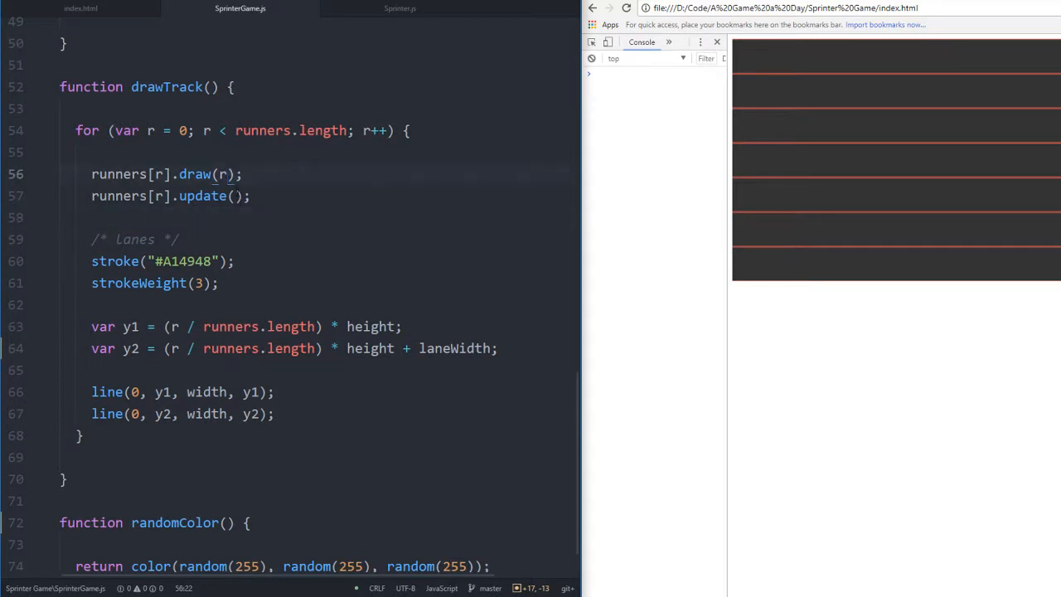
{"action": "type", "text": ", laneWidth"}
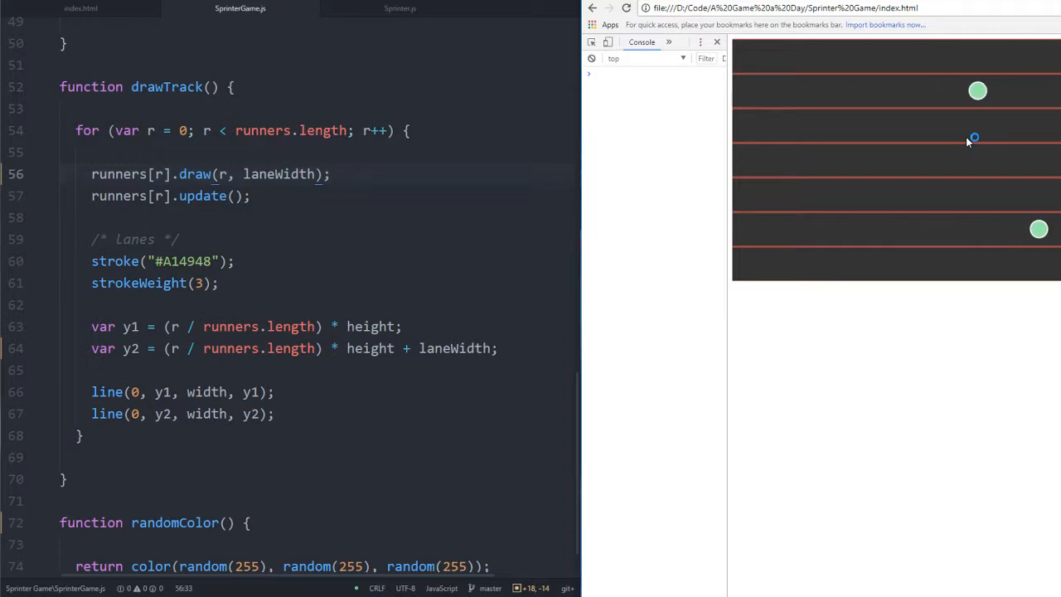
{"action": "mouse_move", "coordinate": [695, 245]}
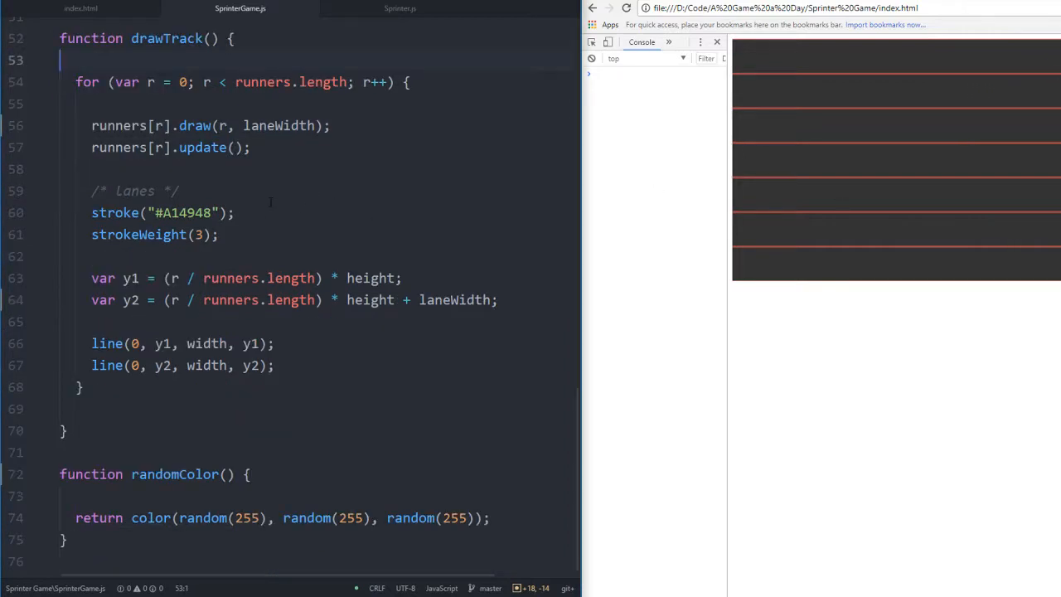
Scroll to the top of SprinterGame.js and change SPRINTER_COUNT from 7 to 14
{"action": "scroll", "scroll_direction": "up", "scroll_amount": 3}
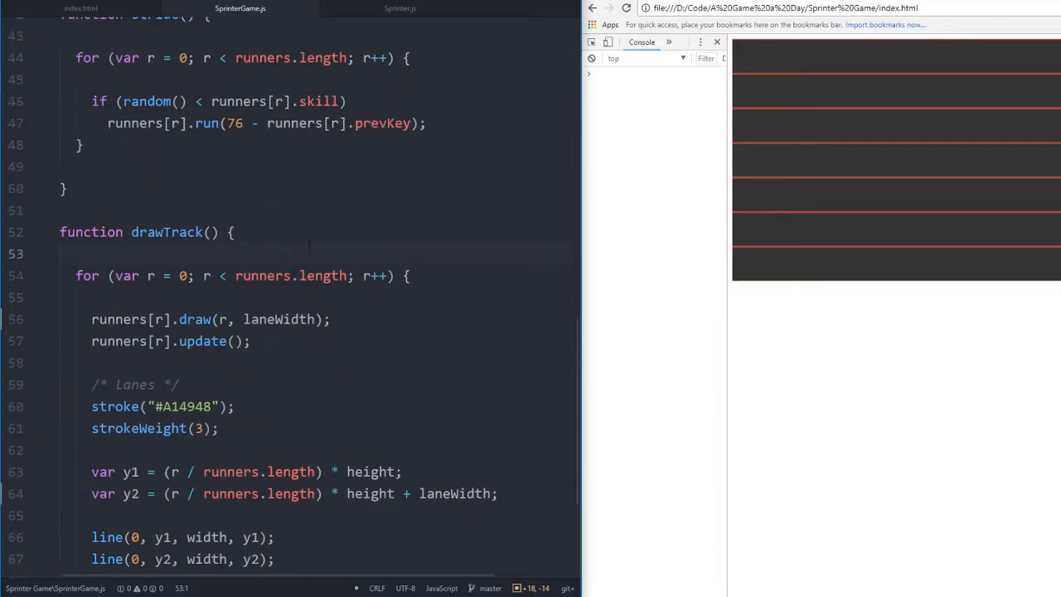
{"action": "scroll", "scroll_direction": "up", "scroll_amount": 3}
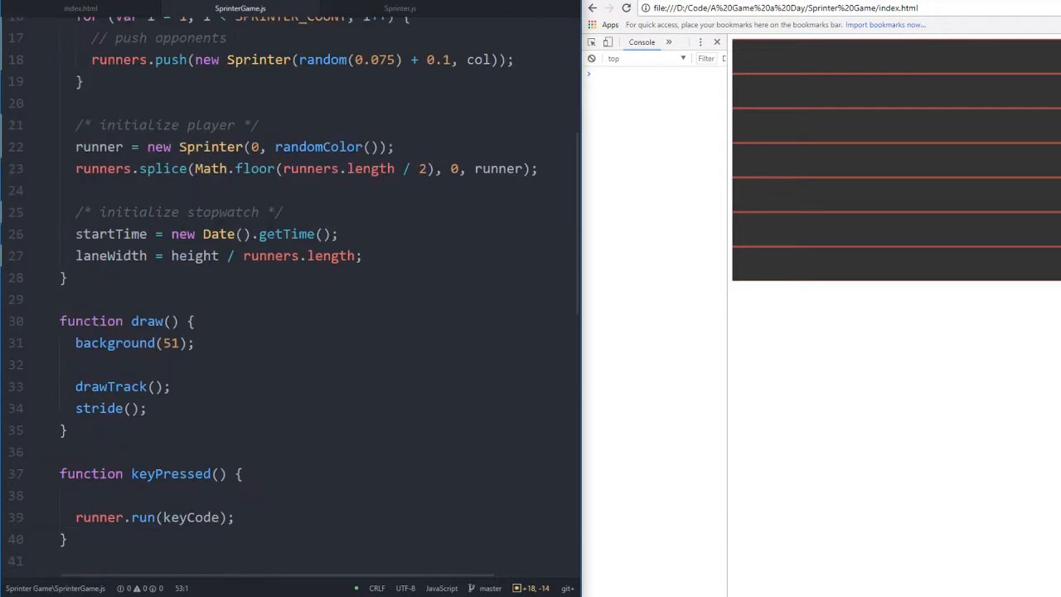
{"action": "scroll", "scroll_direction": "up", "scroll_amount": 3}
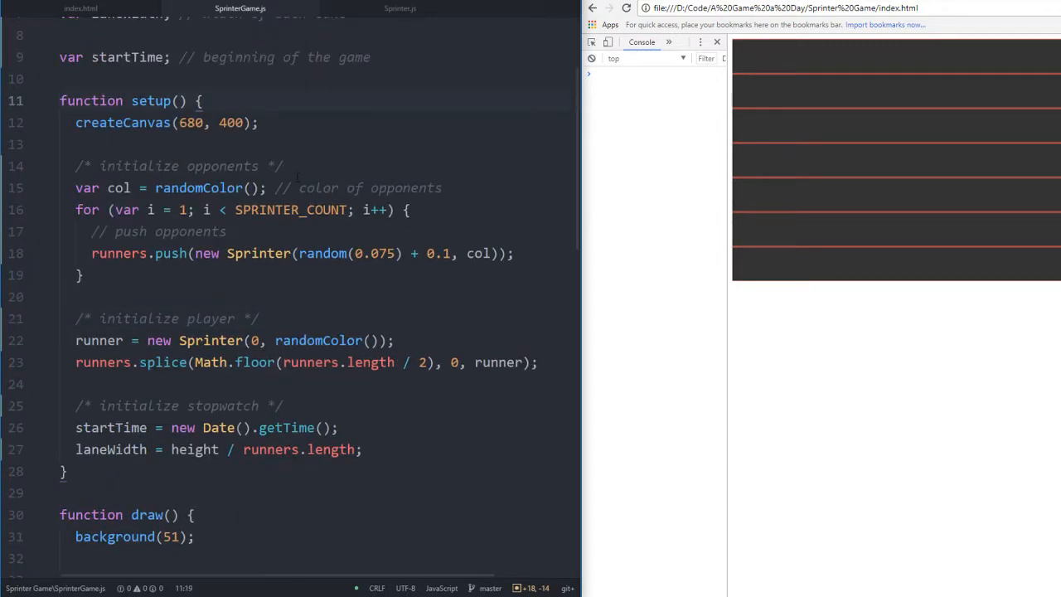
{"action": "scroll", "scroll_direction": "up", "scroll_amount": 3}
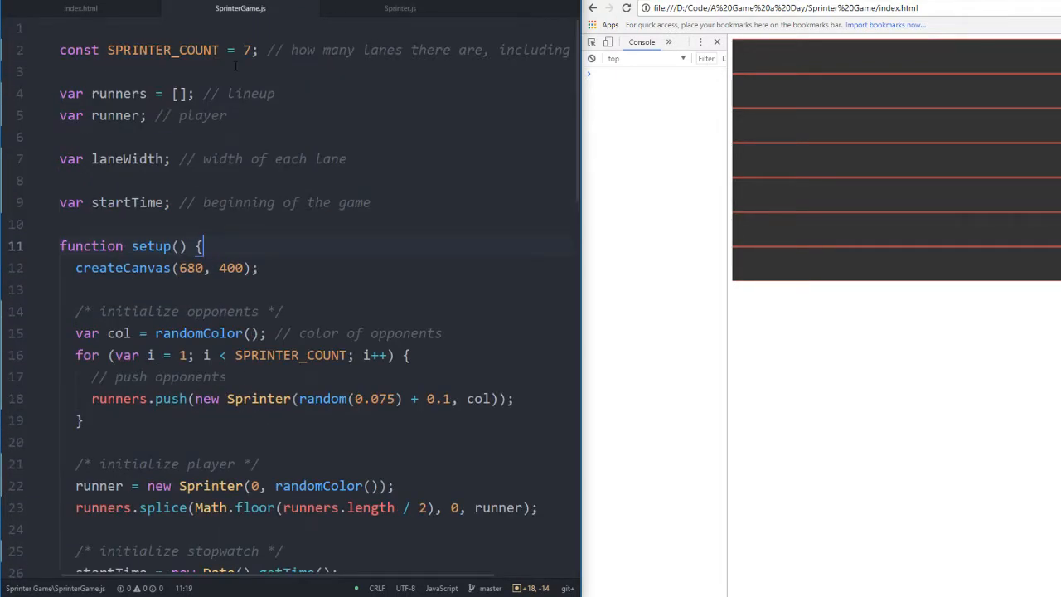
{"action": "type", "text": "14"}
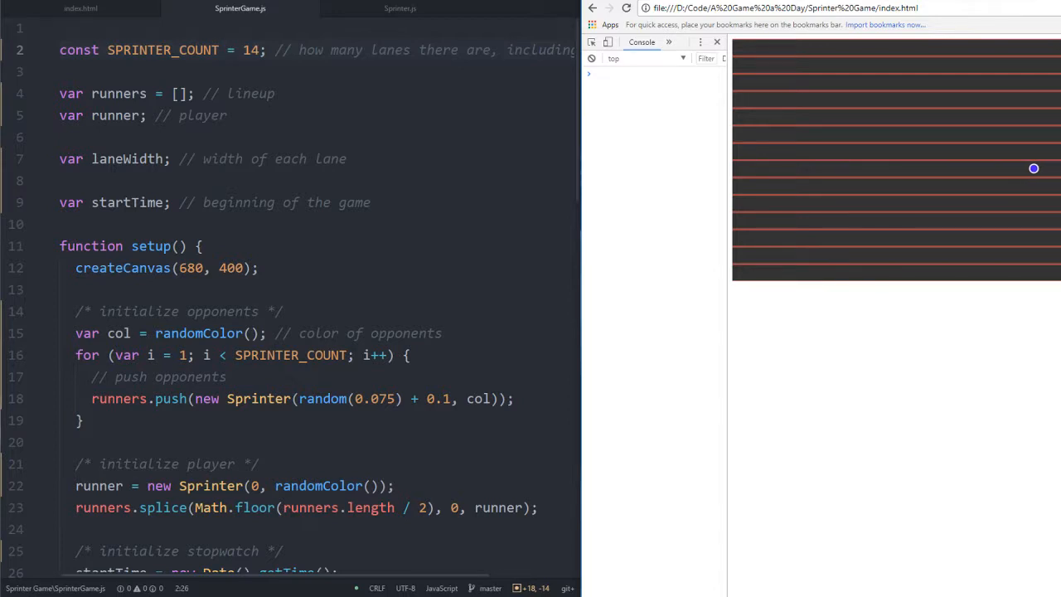
Try SPRINTER_COUNT values 50 and 25, then settle on 7 runners
{"action": "double_click", "coordinate": [251, 50]}
{"action": "type", "text": "00"}
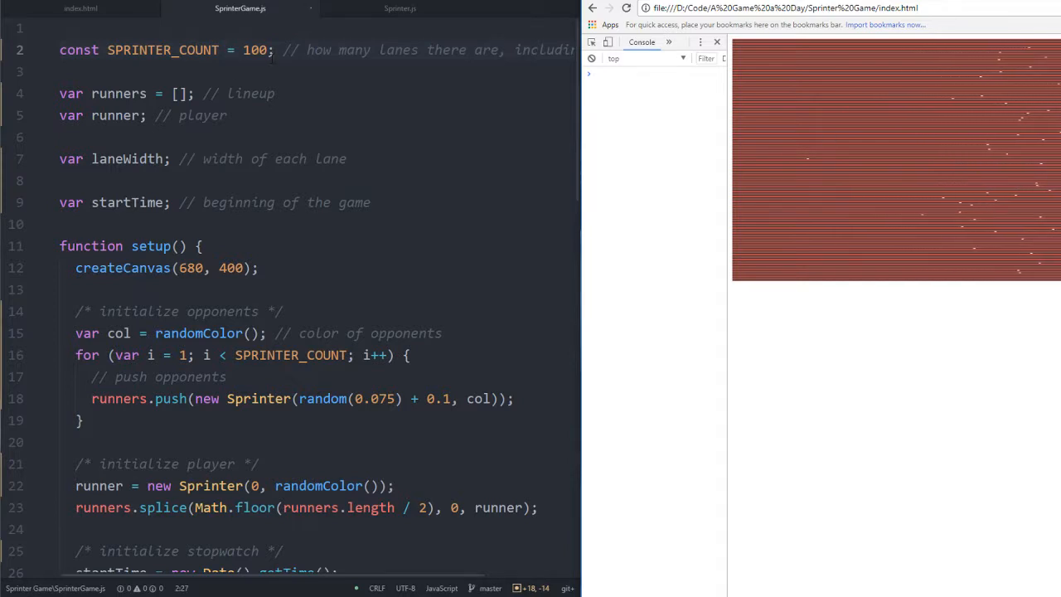
{"action": "type", "text": "50"}
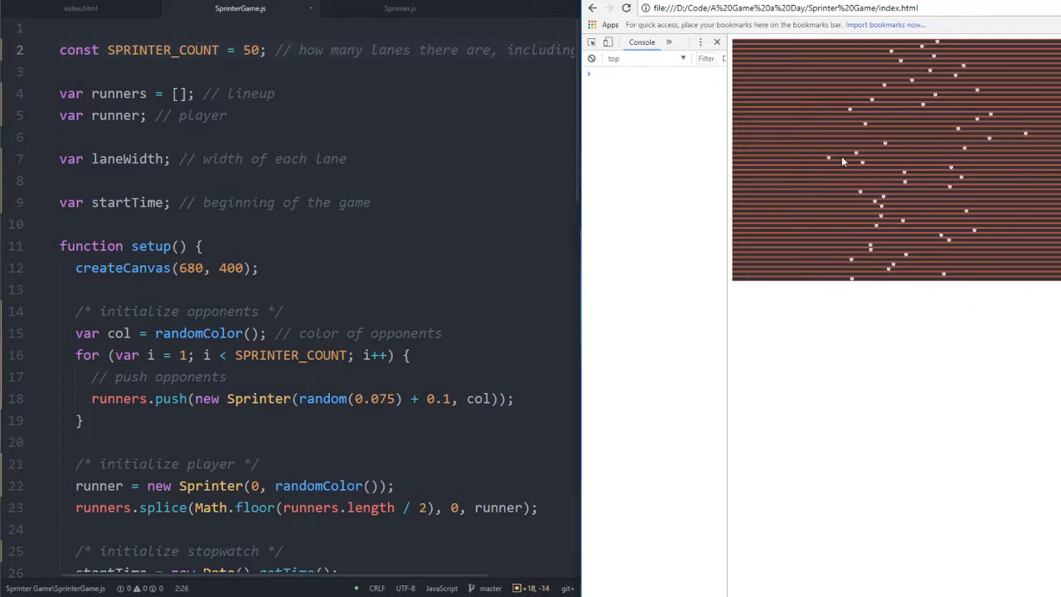
{"action": "mouse_move", "coordinate": [889, 179]}
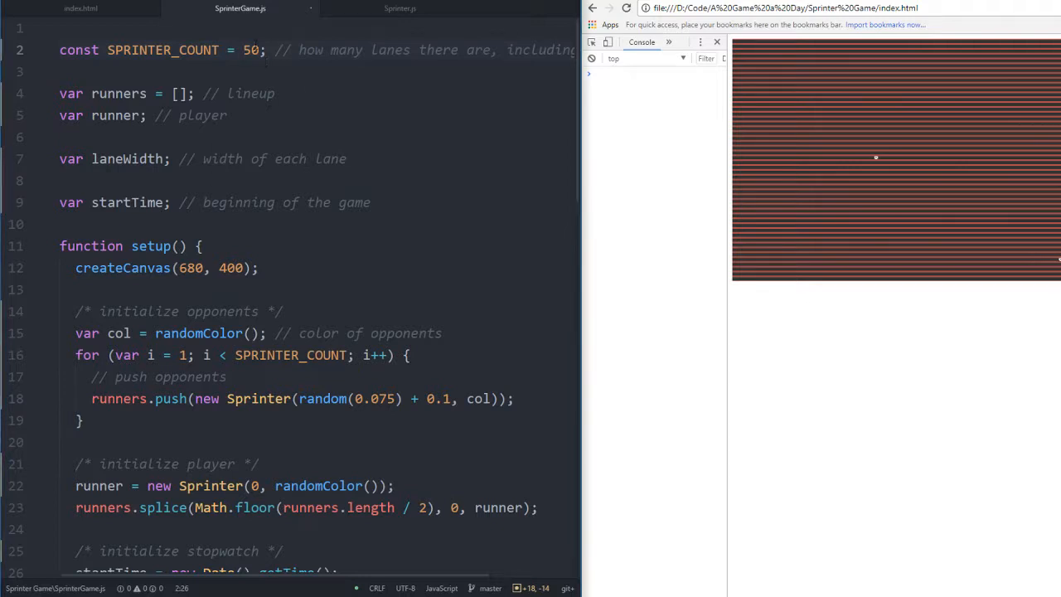
{"action": "type", "text": "25"}
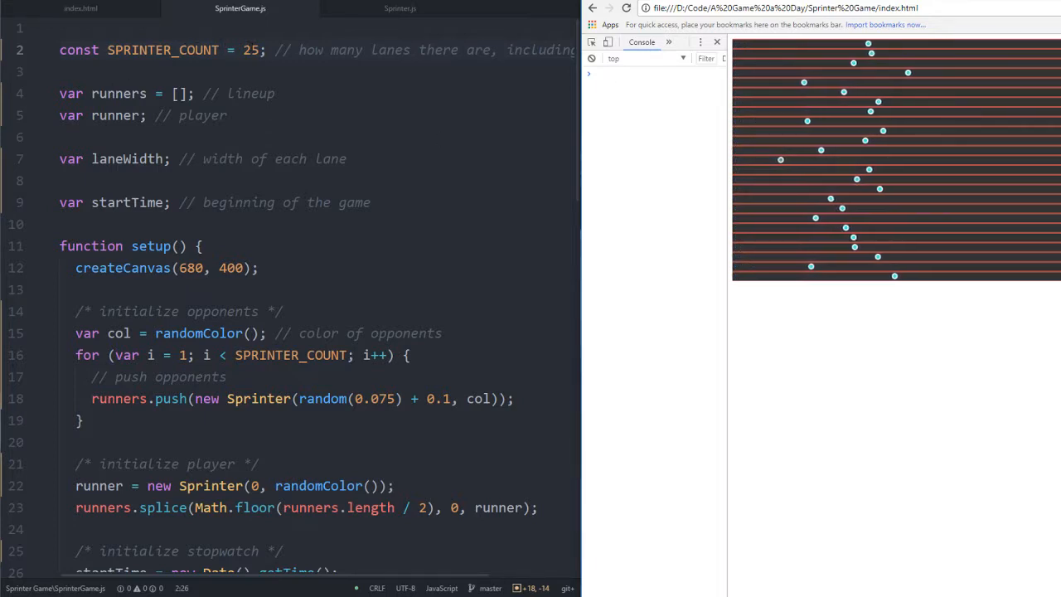
{"action": "type", "text": "7"}
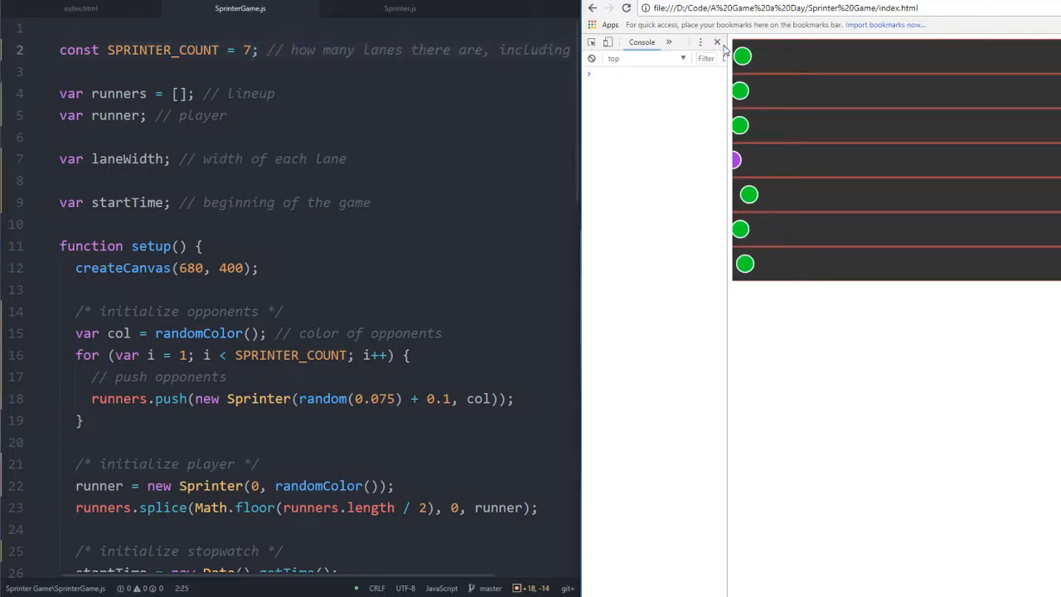
Close the browser DevTools and insert a blank line after draw(), above keyPressed
{"action": "left_click", "coordinate": [716, 42]}
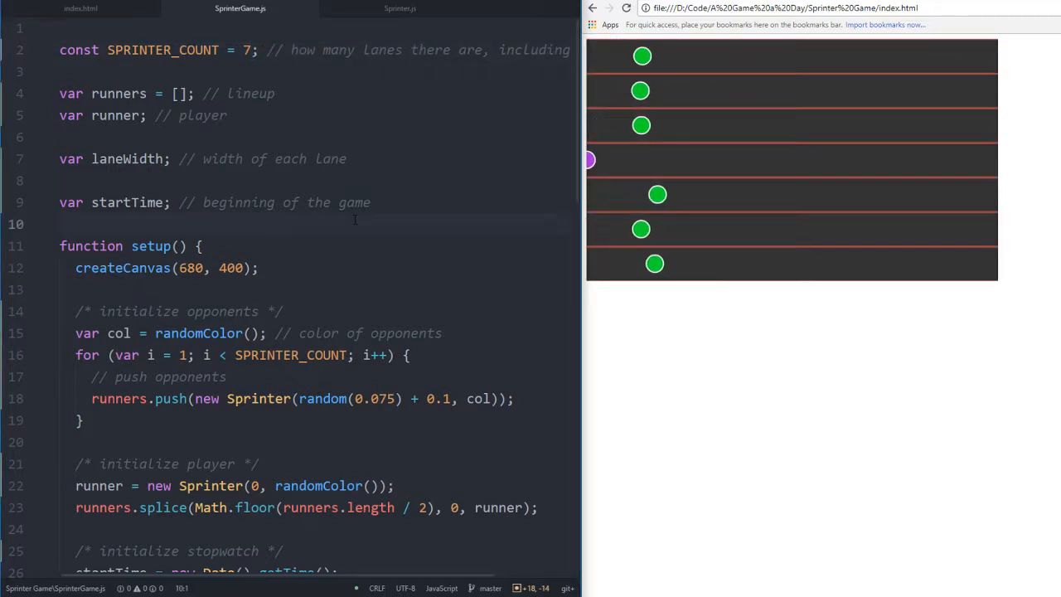
{"action": "scroll", "scroll_direction": "down", "scroll_amount": 3}
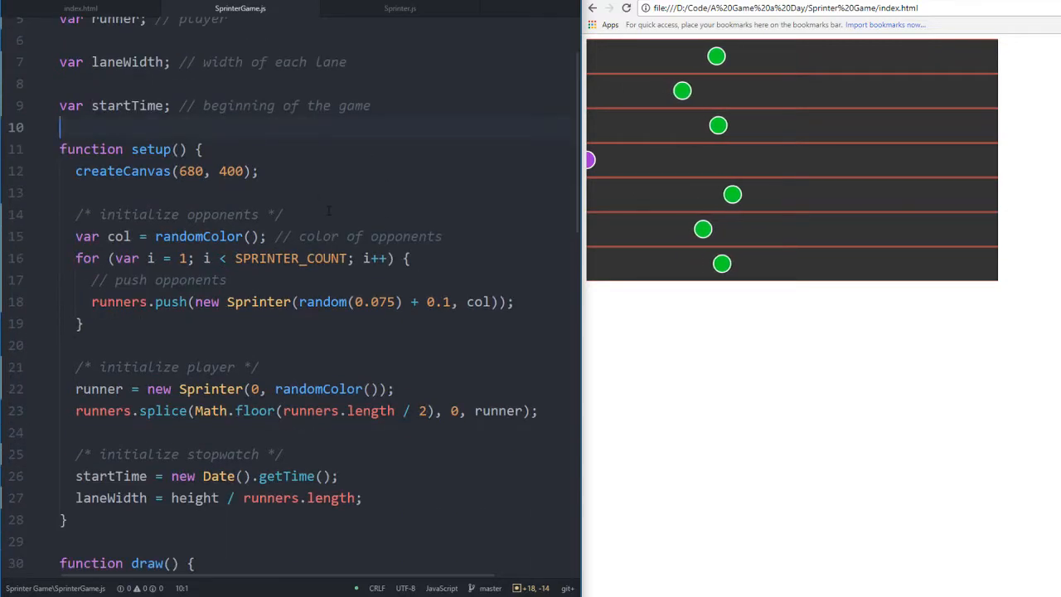
{"action": "scroll", "scroll_direction": "down", "scroll_amount": 3}
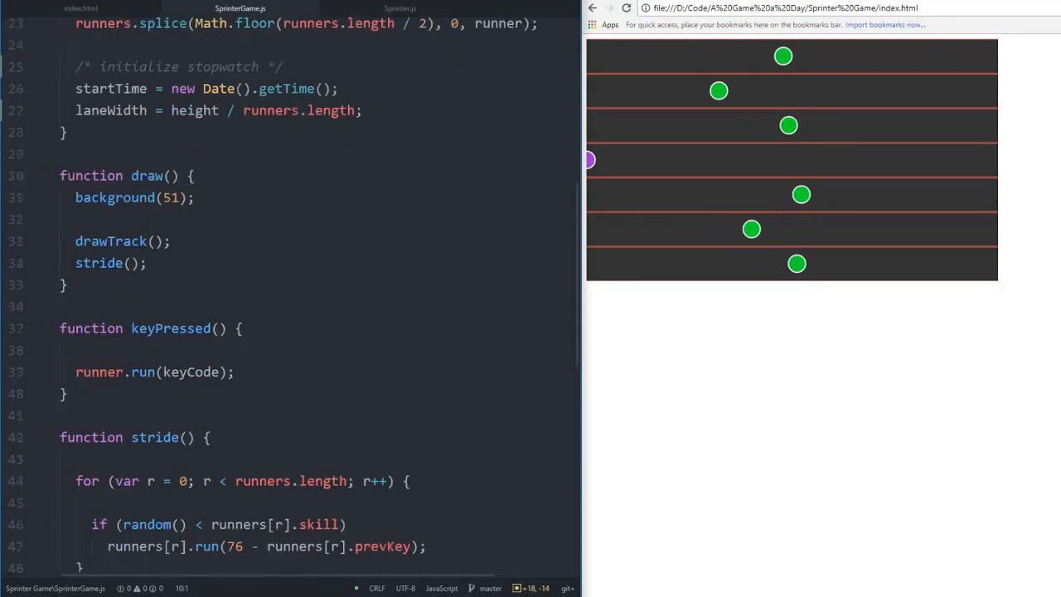
{"action": "scroll", "scroll_direction": "up", "scroll_amount": 3}
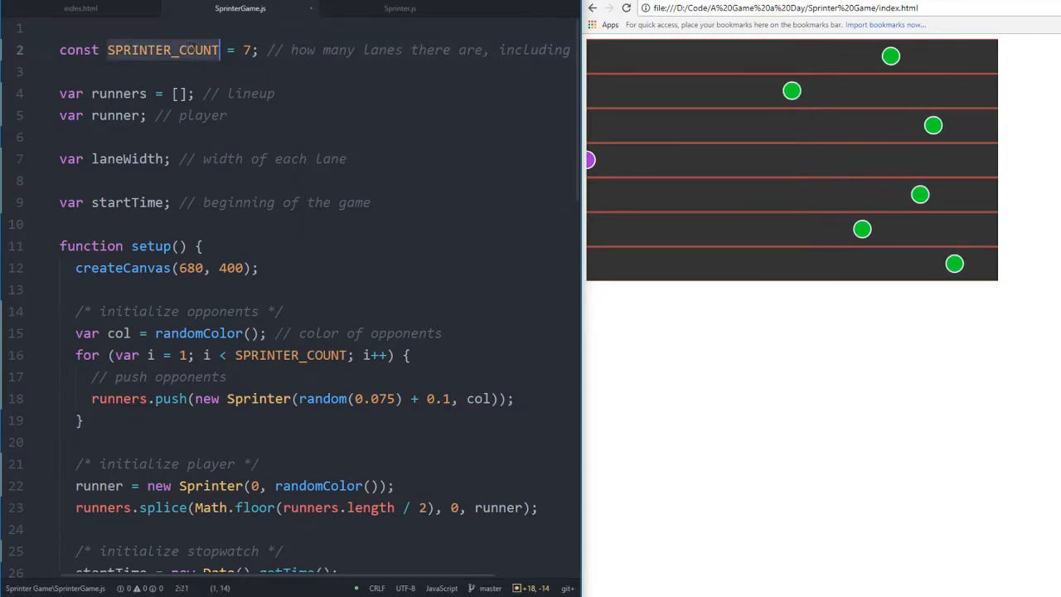
{"action": "scroll", "scroll_direction": "down", "scroll_amount": 3}
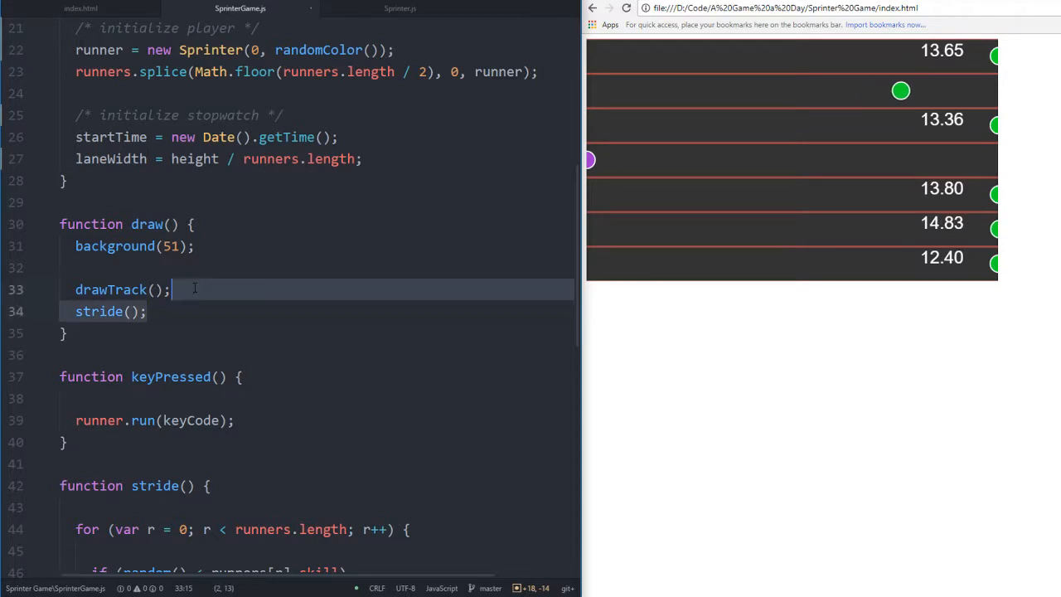
{"action": "scroll", "scroll_direction": "down", "scroll_amount": 3}
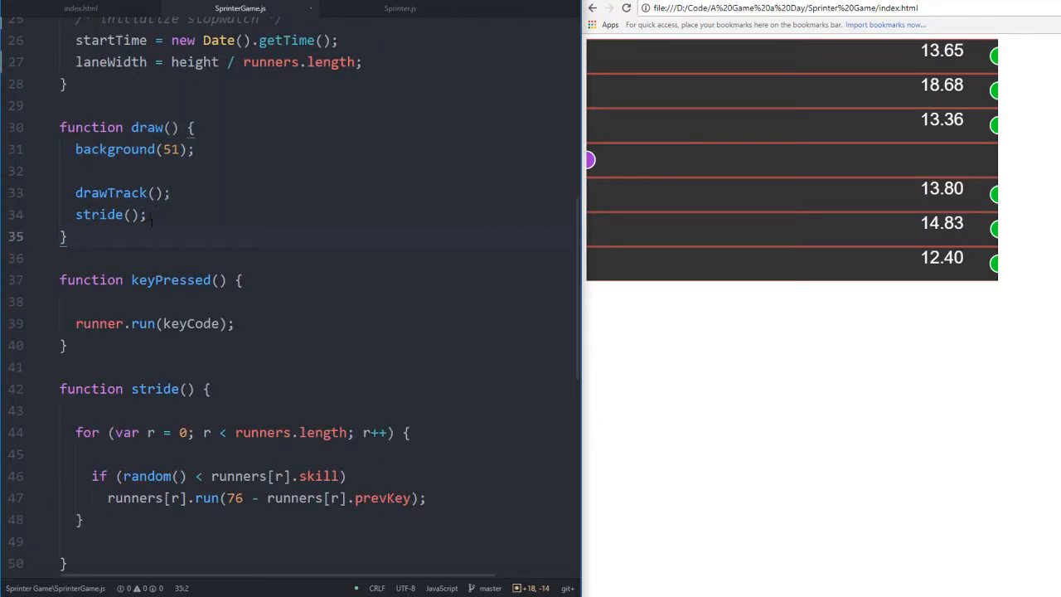
{"action": "scroll", "scroll_direction": "down", "scroll_amount": 3}
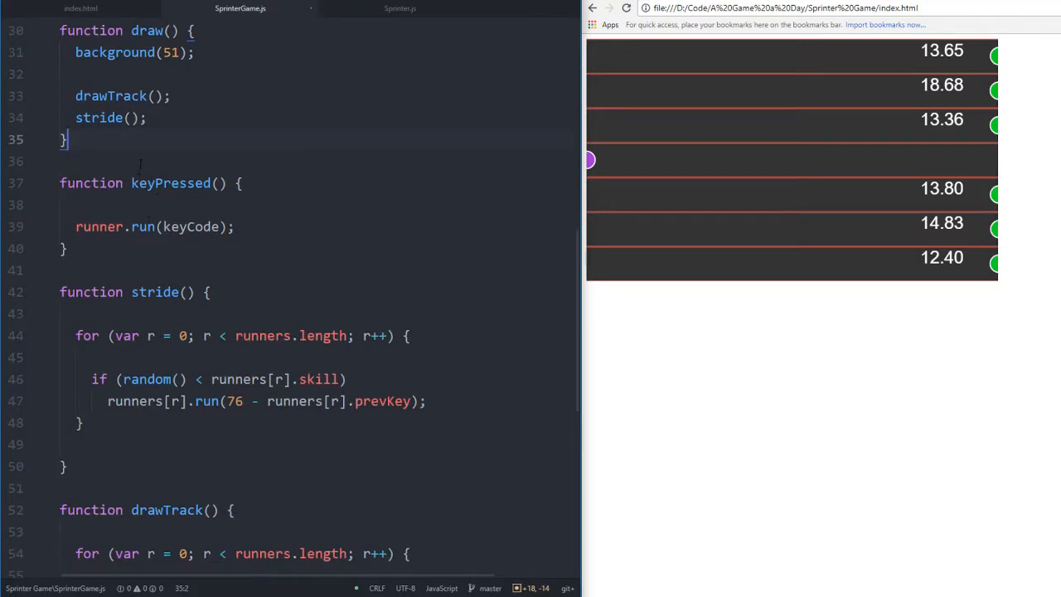
{"action": "key", "text": "Enter"}
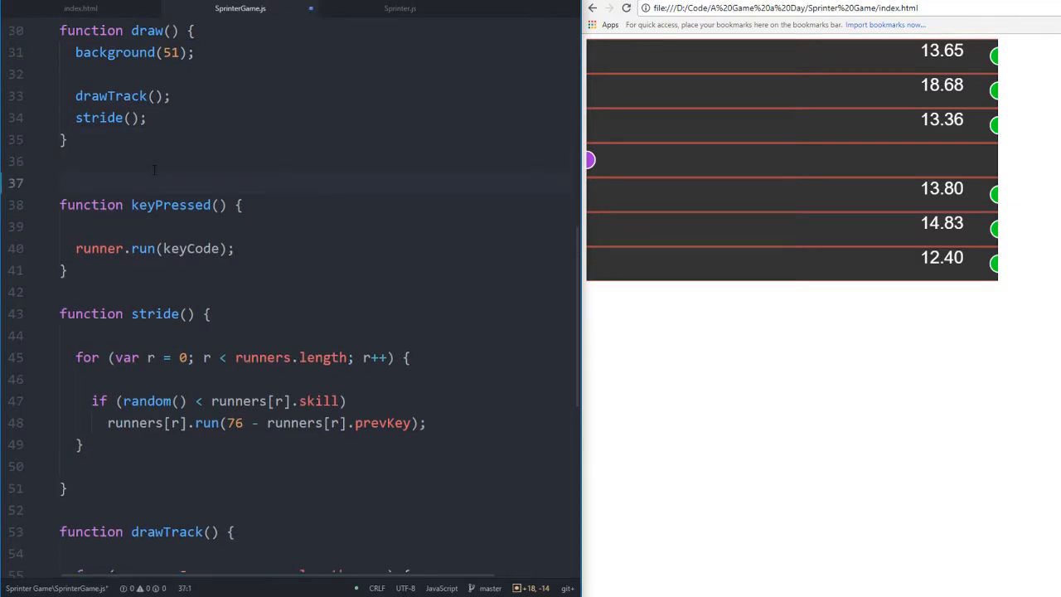
Add a 'handle user input' doc comment above keyPressed and begin a /** block above stride
{"action": "type", "text": "/**"}
{"action": "type", "text": "* handle user input"}
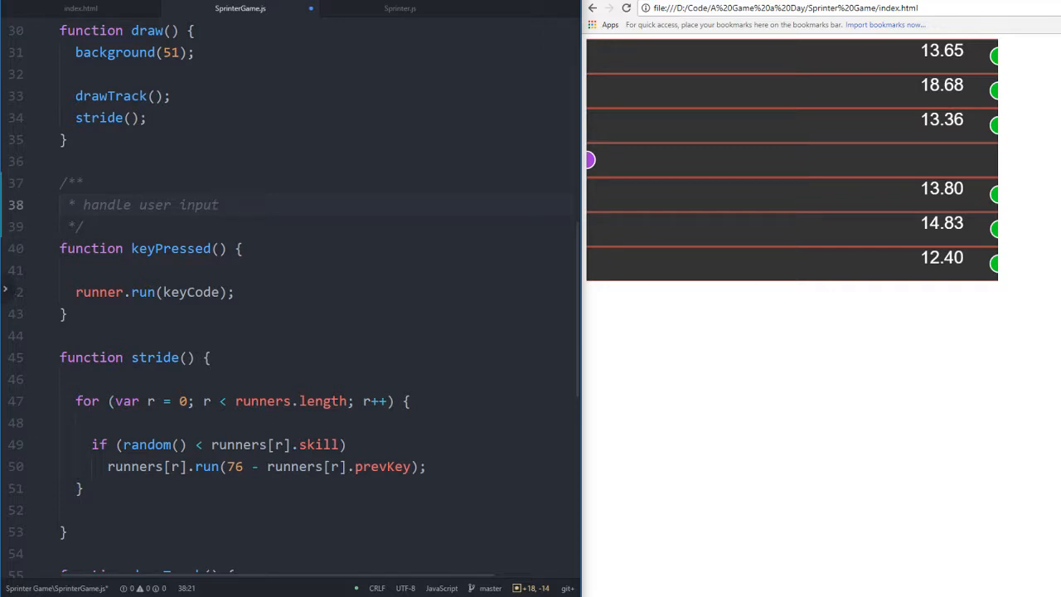
{"action": "mouse_move", "coordinate": [23, 328]}
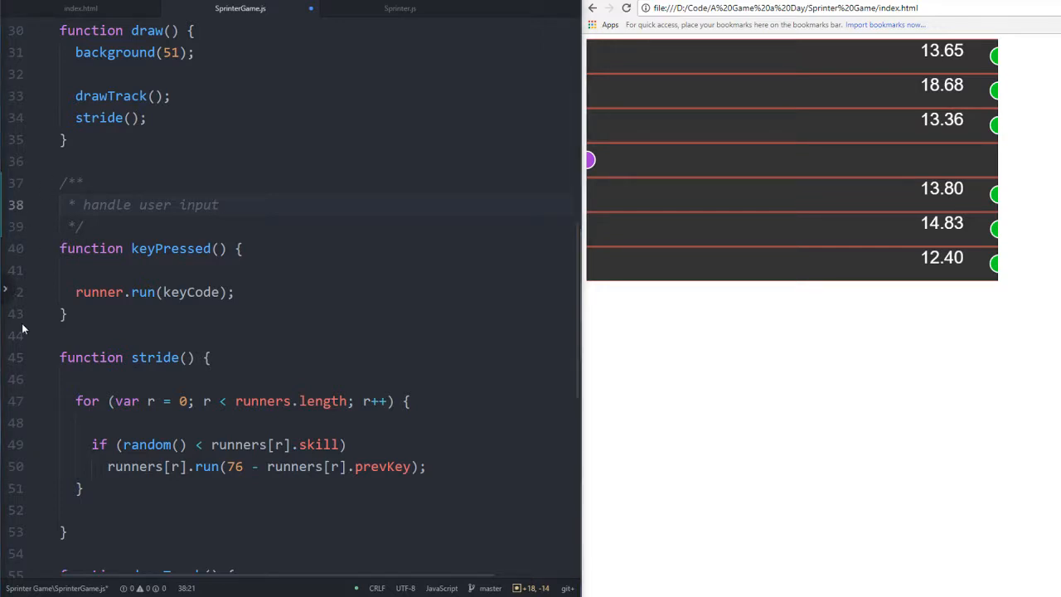
{"action": "left_click", "coordinate": [220, 205]}
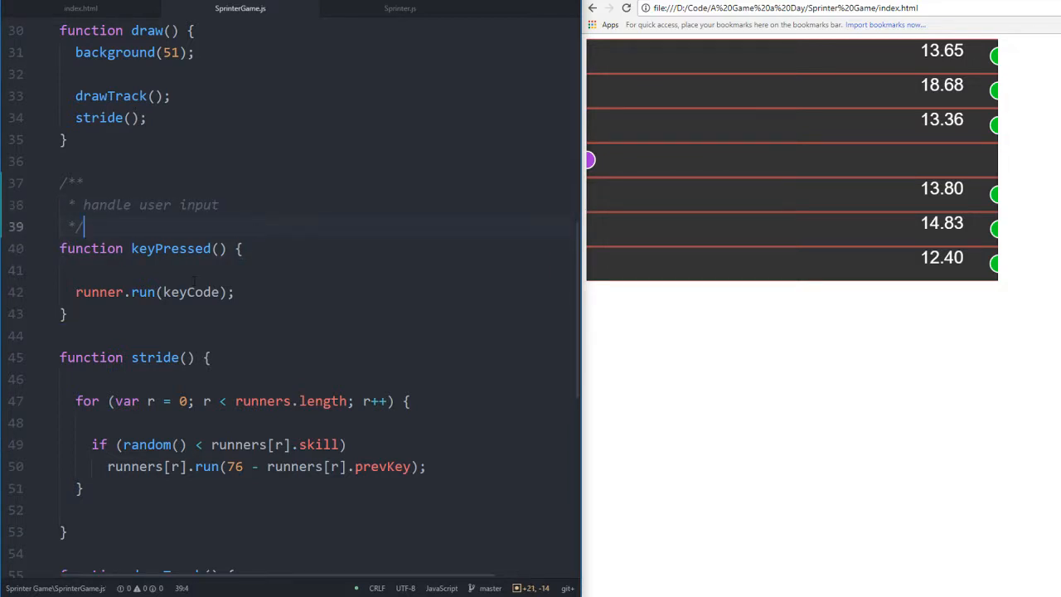
{"action": "scroll", "scroll_direction": "down", "scroll_amount": 3}
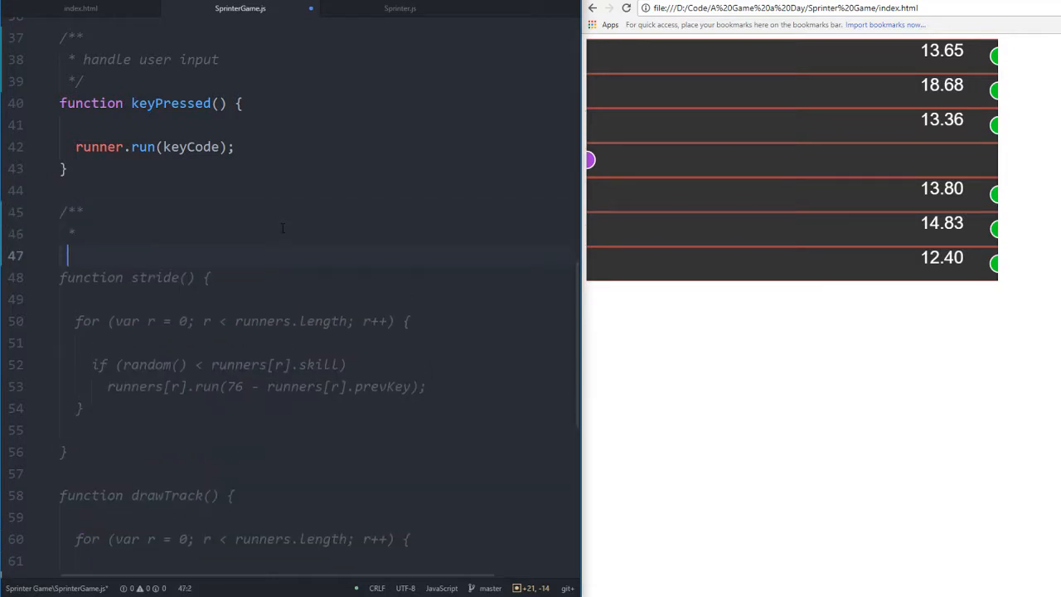
Close the doc comment above stride() and place the cursor on its empty line
{"action": "type", "text": "*/"}
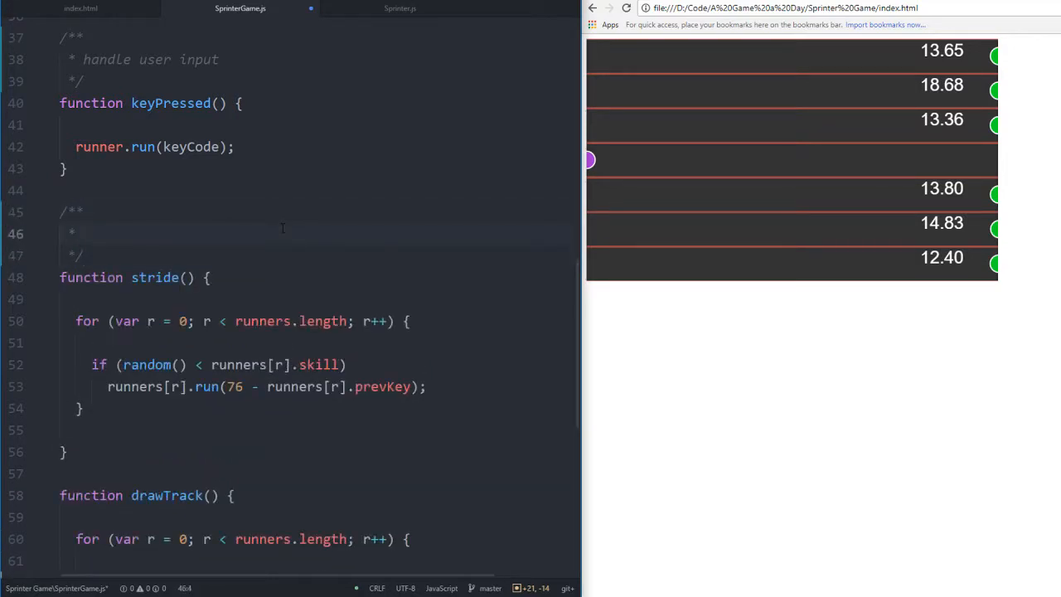
{"action": "left_click", "coordinate": [84, 233]}
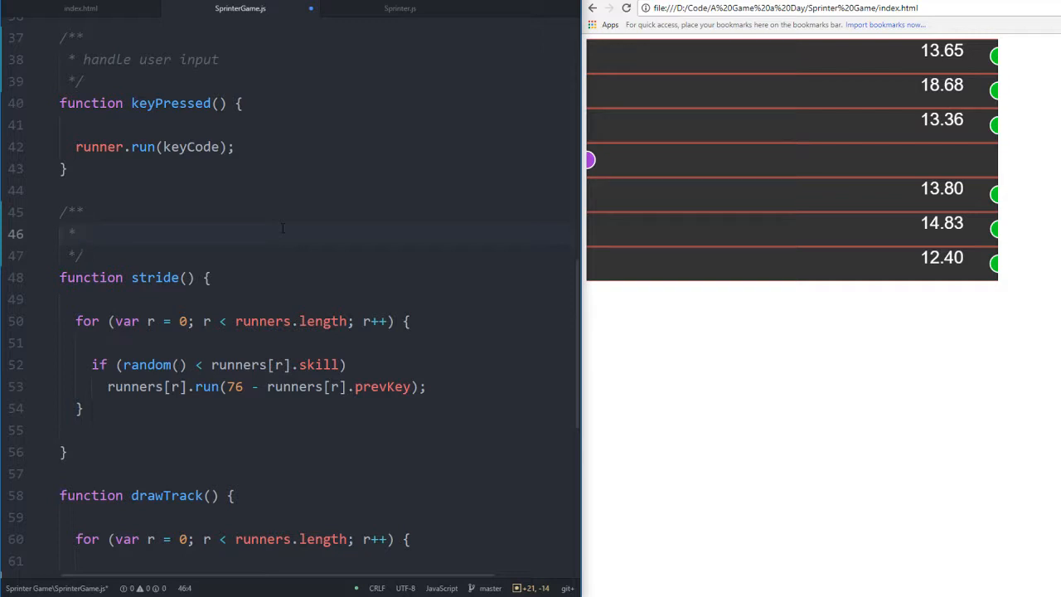
{"action": "left_click", "coordinate": [83, 233]}
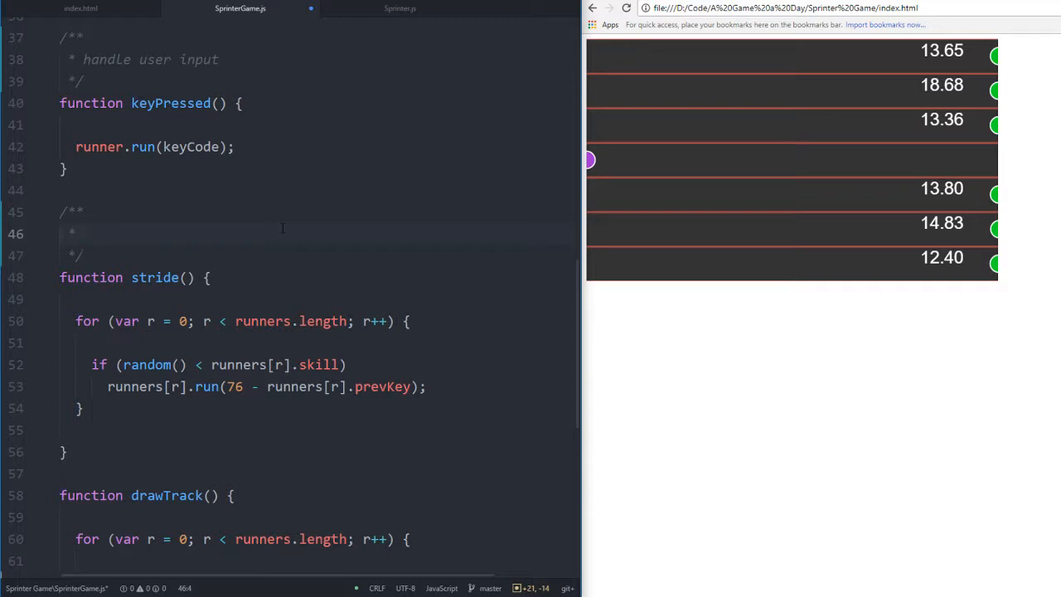
{"action": "left_click", "coordinate": [83, 233]}
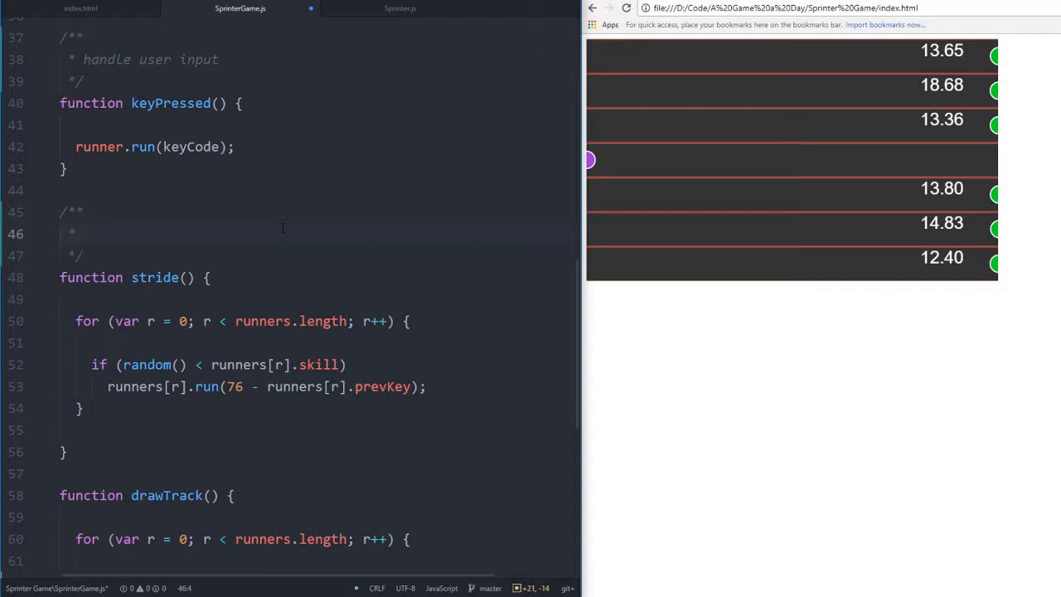
{"action": "left_click", "coordinate": [83, 233]}
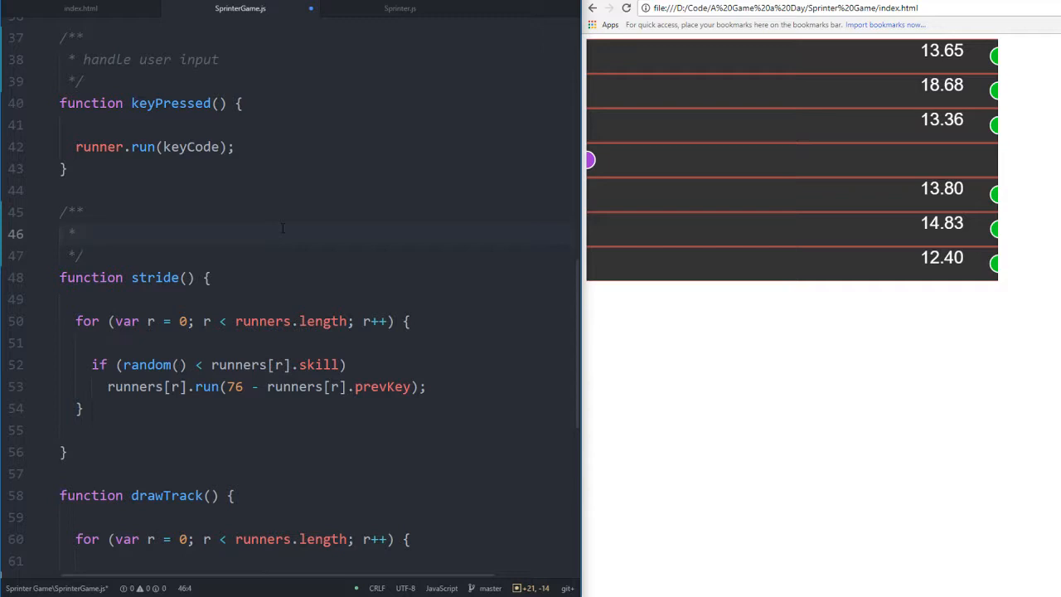
{"action": "left_click", "coordinate": [83, 234]}
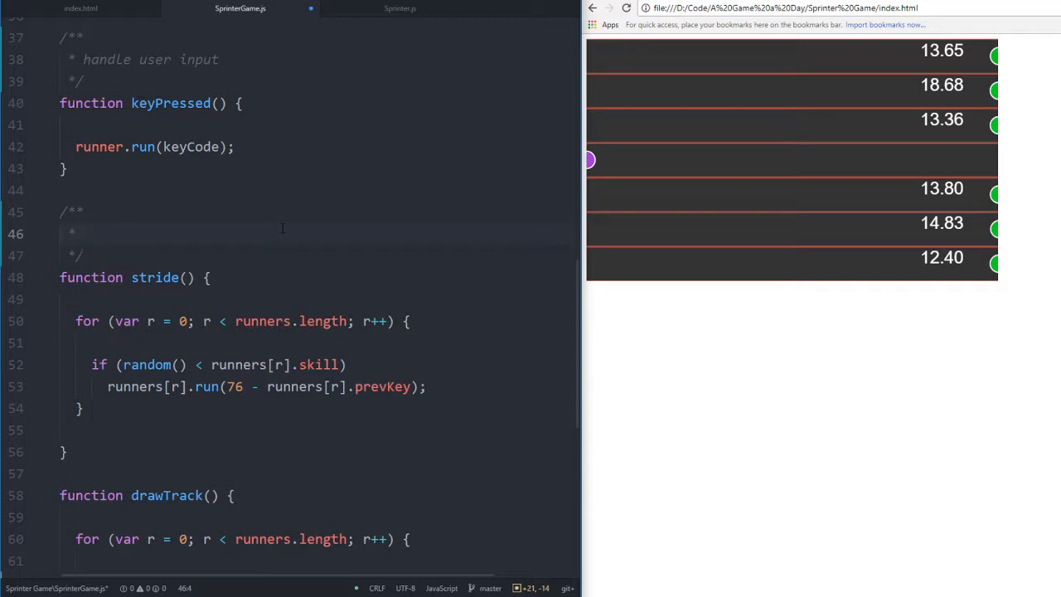
{"action": "left_click", "coordinate": [83, 233]}
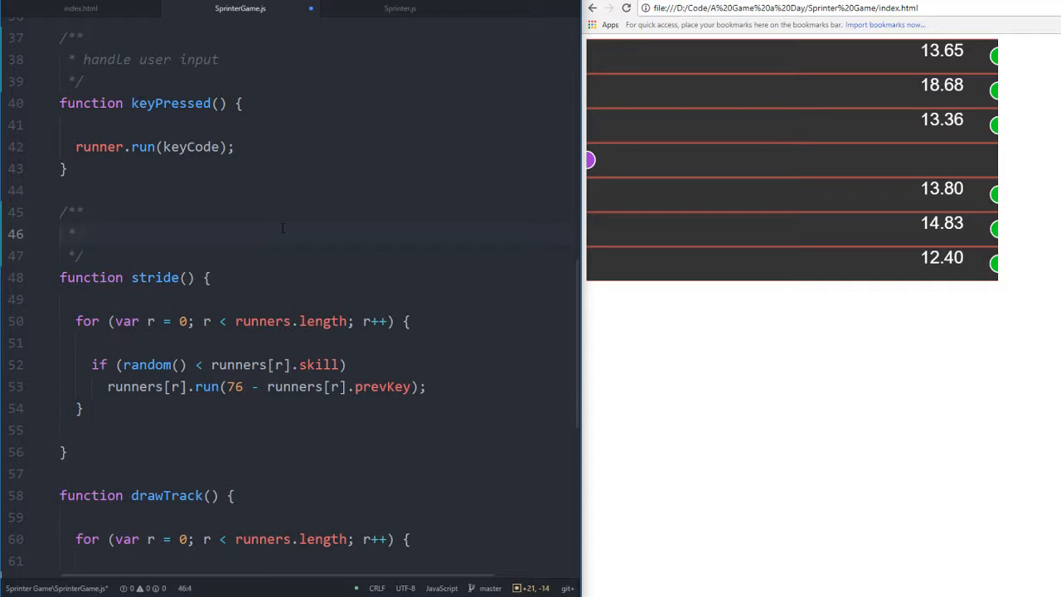
Write 'AI for opponents' in the stride comment, correcting typos along the way
{"action": "type", "text": "m"}
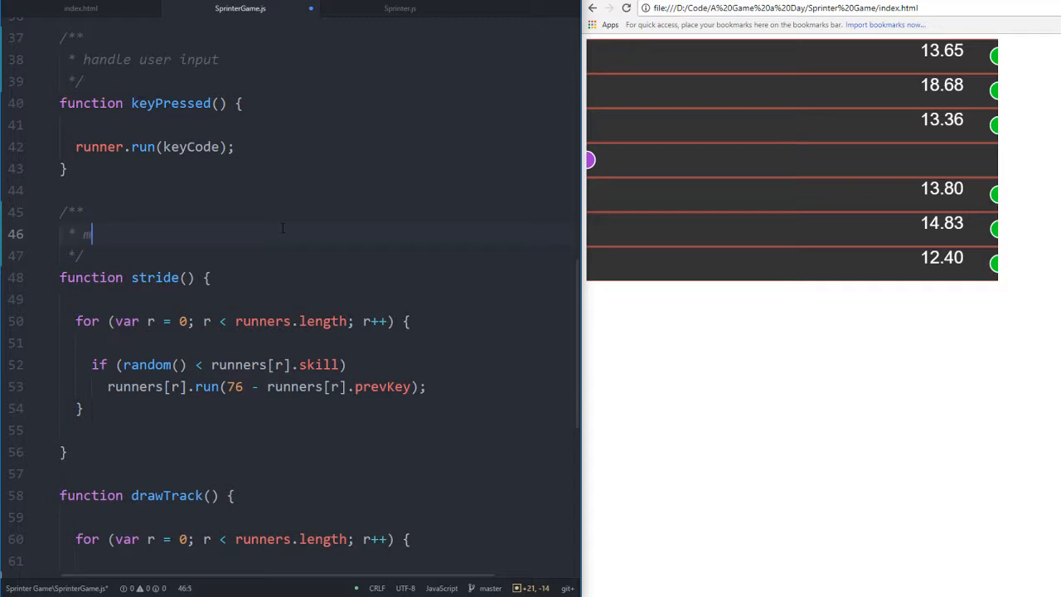
{"action": "type", "text": "oves"}
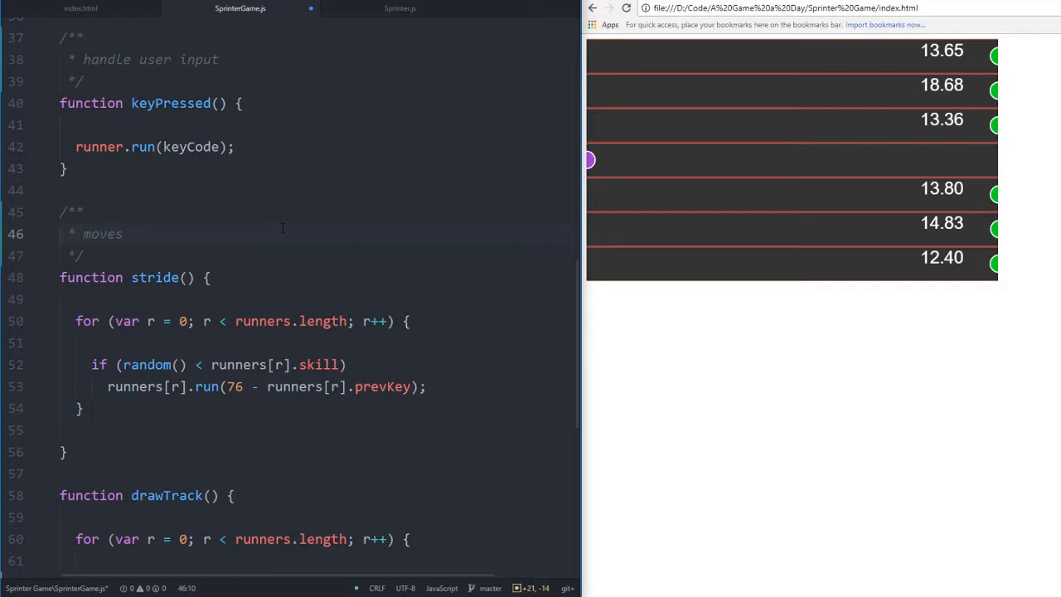
{"action": "key", "text": "Backspace"}
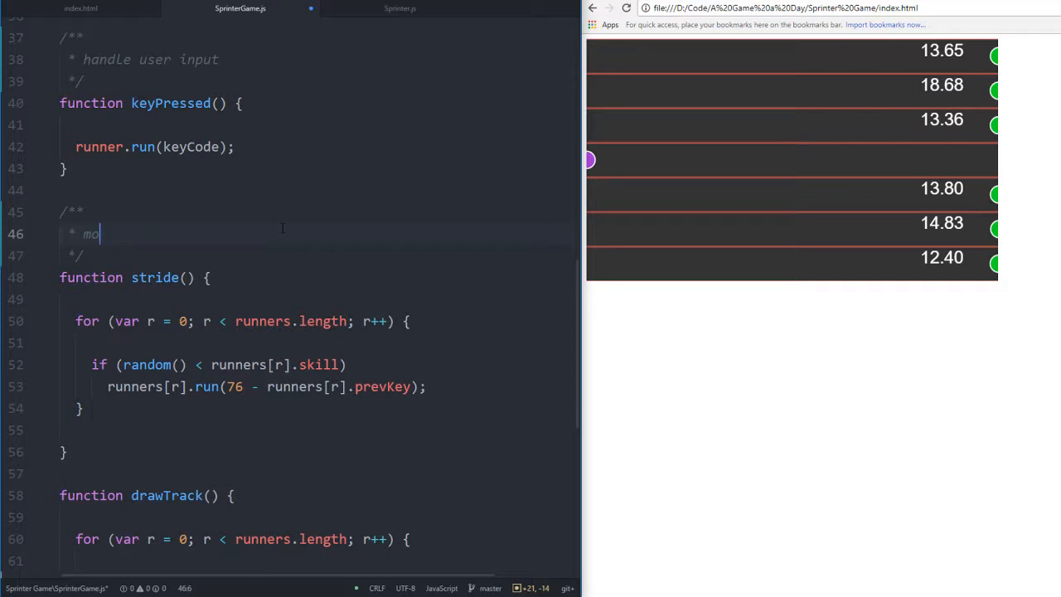
{"action": "type", "text": "ai o"}
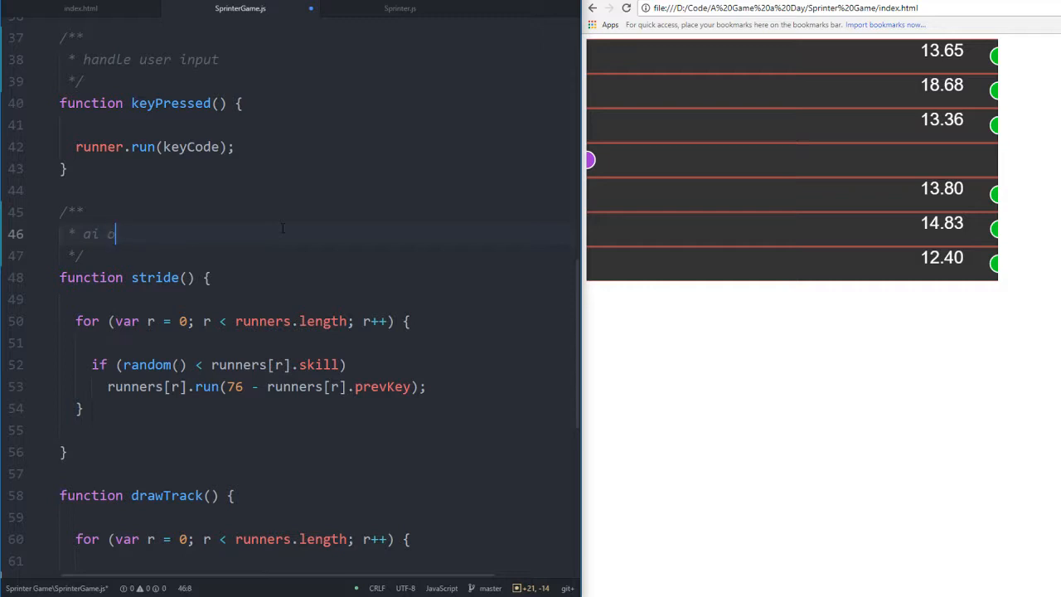
{"action": "key", "text": "Backspace"}
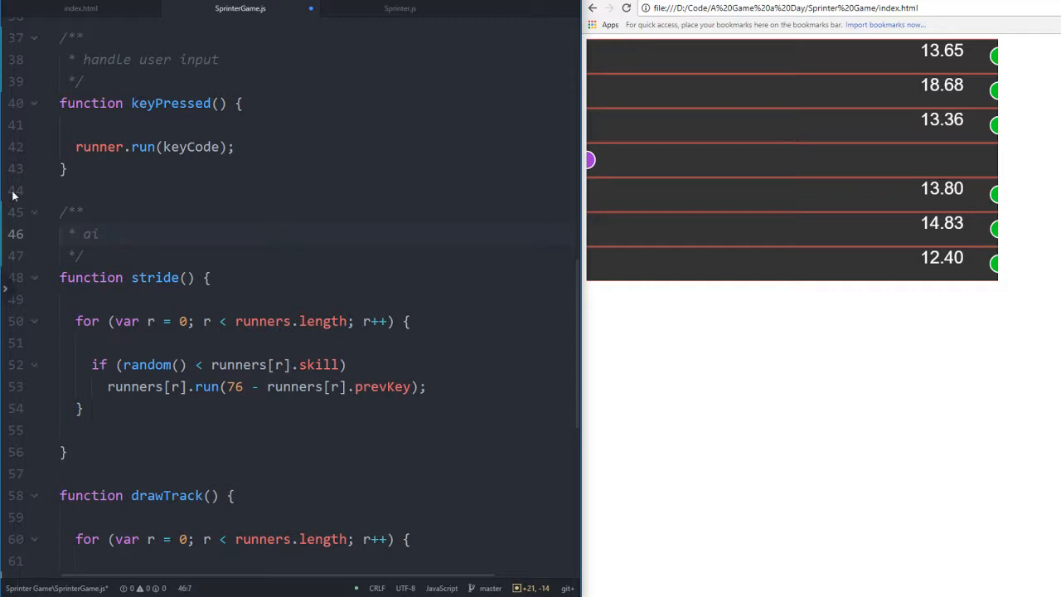
{"action": "double_click", "coordinate": [90, 234]}
{"action": "type", "text": "AI for"}
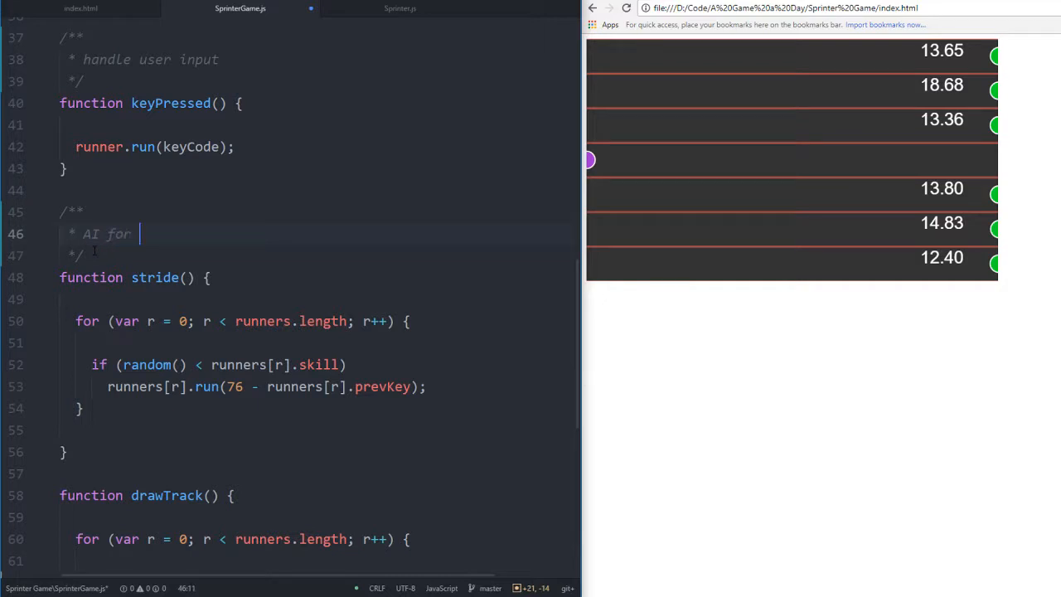
{"action": "type", "text": "opponents"}
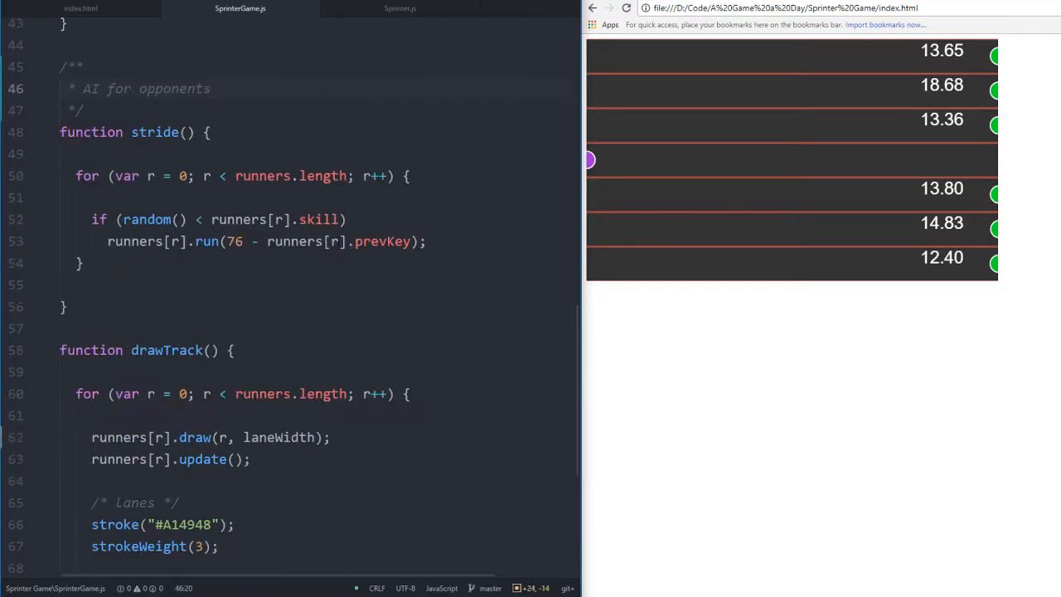
Add a '// loop through runners' comment inside stride()'s for loop
{"action": "scroll", "scroll_direction": "up", "scroll_amount": 3}
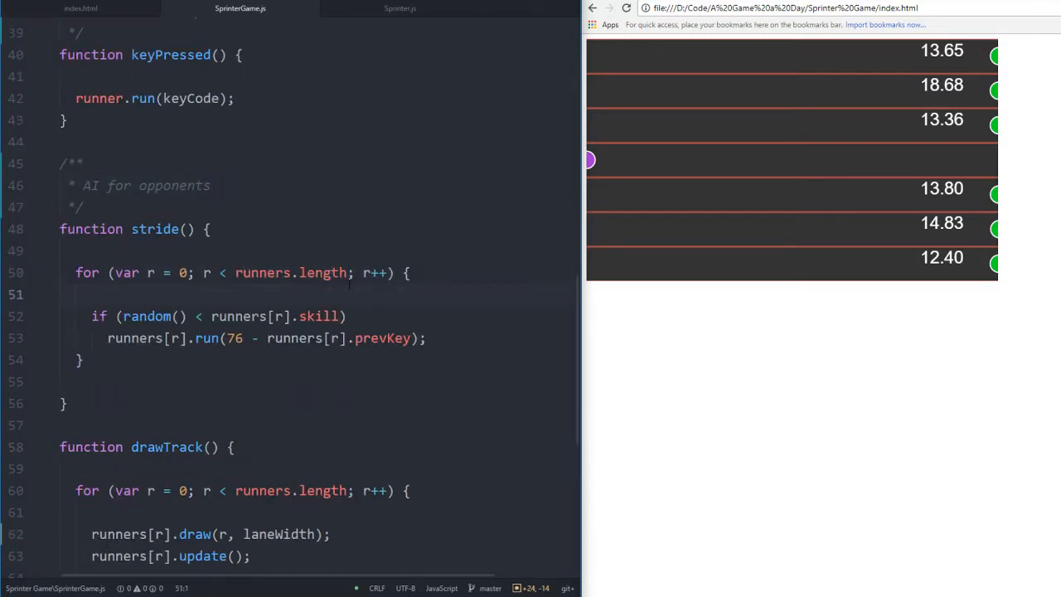
{"action": "scroll", "scroll_direction": "down", "scroll_amount": 3}
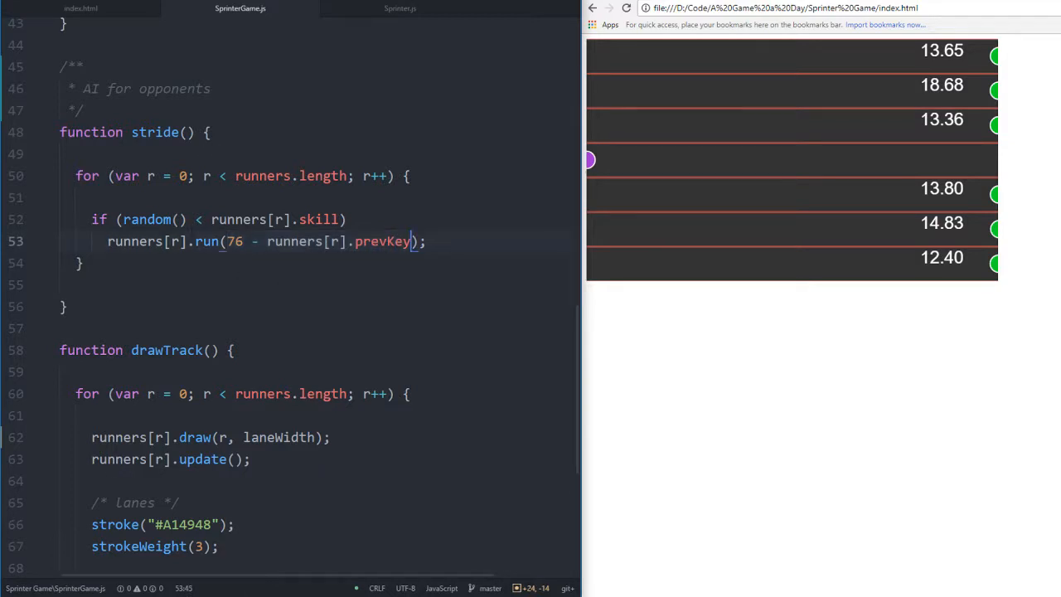
{"action": "scroll", "scroll_direction": "up", "scroll_amount": 3}
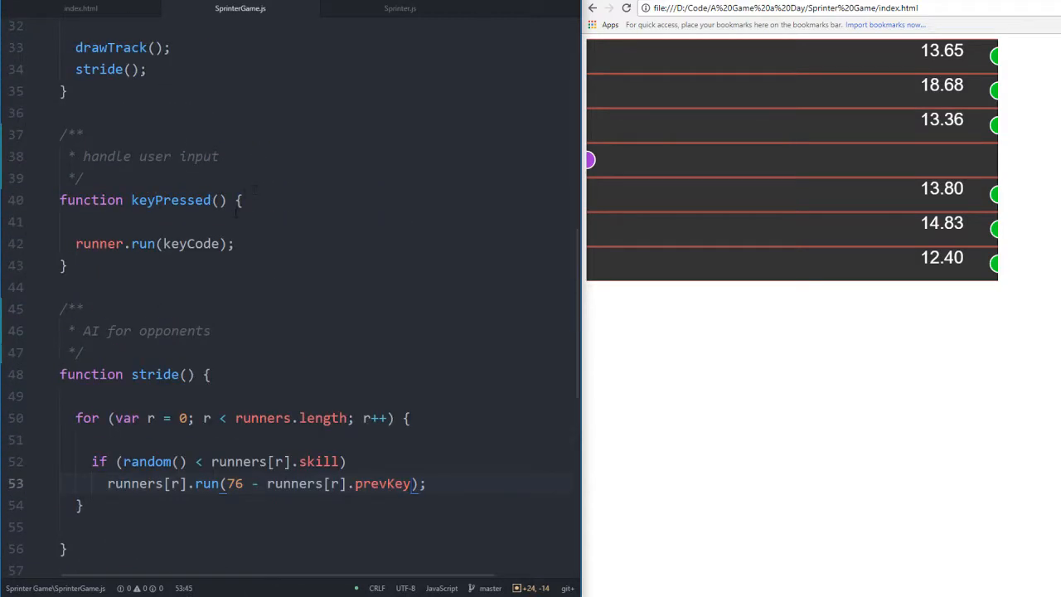
{"action": "scroll", "scroll_direction": "down", "scroll_amount": 3}
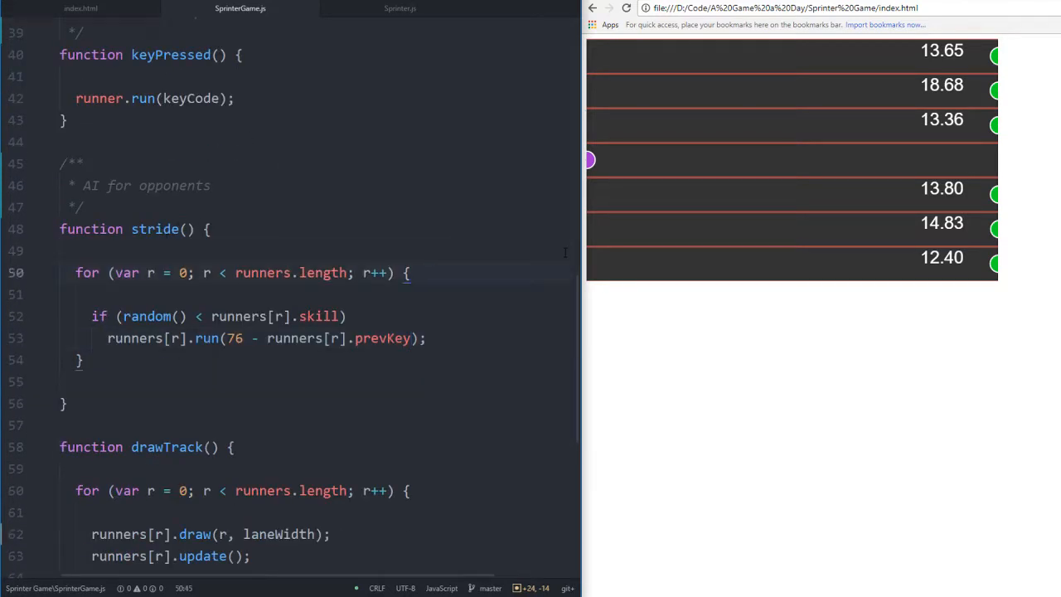
{"action": "type", "text": "// Loop through runners"}
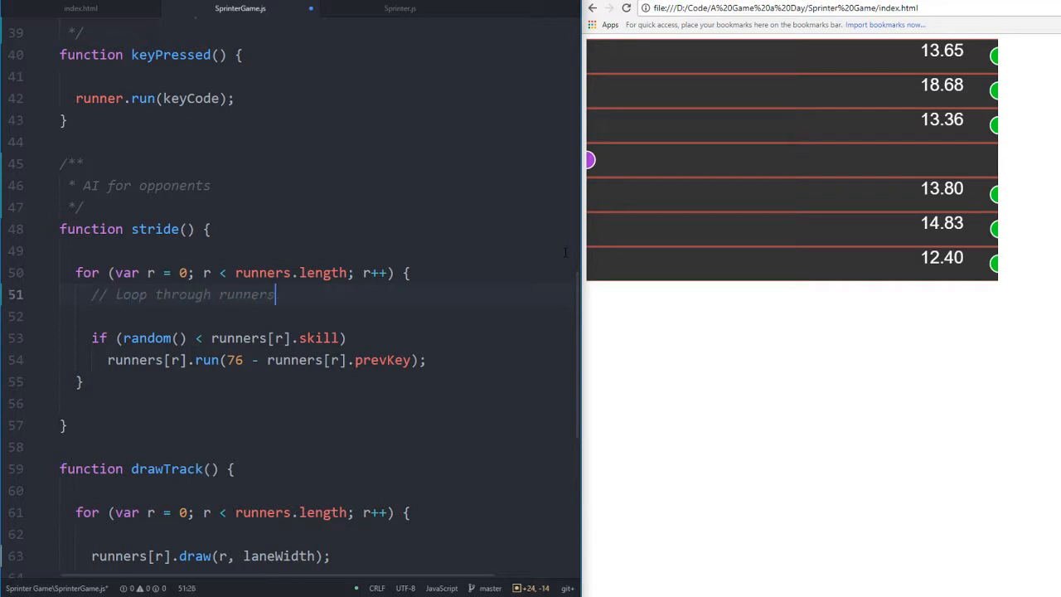
{"action": "scroll", "scroll_direction": "down", "scroll_amount": 3}
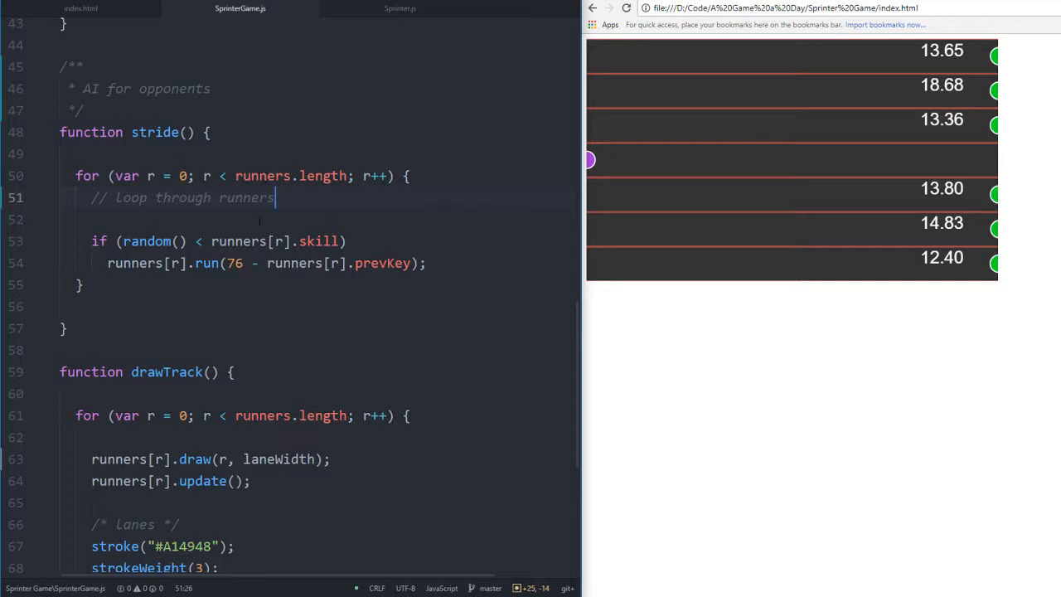
{"action": "double_click", "coordinate": [147, 240]}
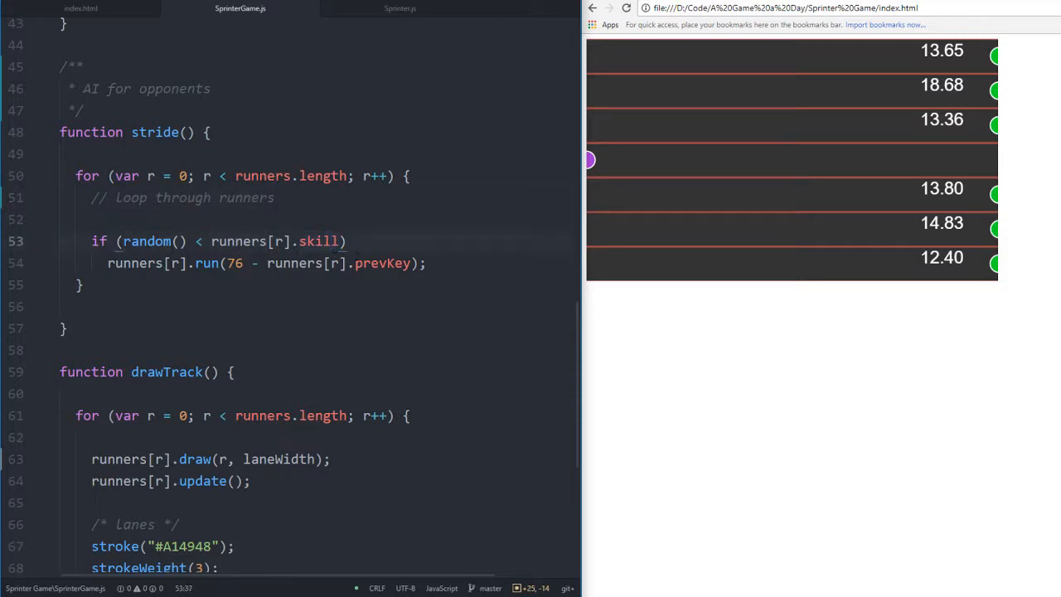
Comment the skill check 'calculate the speed of…' and wrap its run call in braces
{"action": "type", "text": "//"}
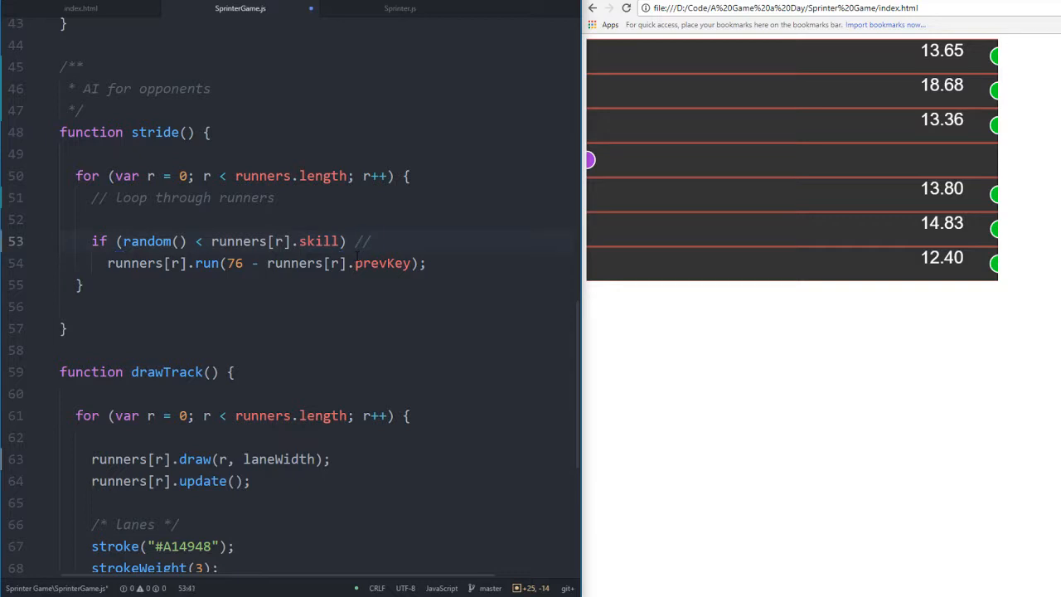
{"action": "type", "text": "calculate the speed of the ru"}
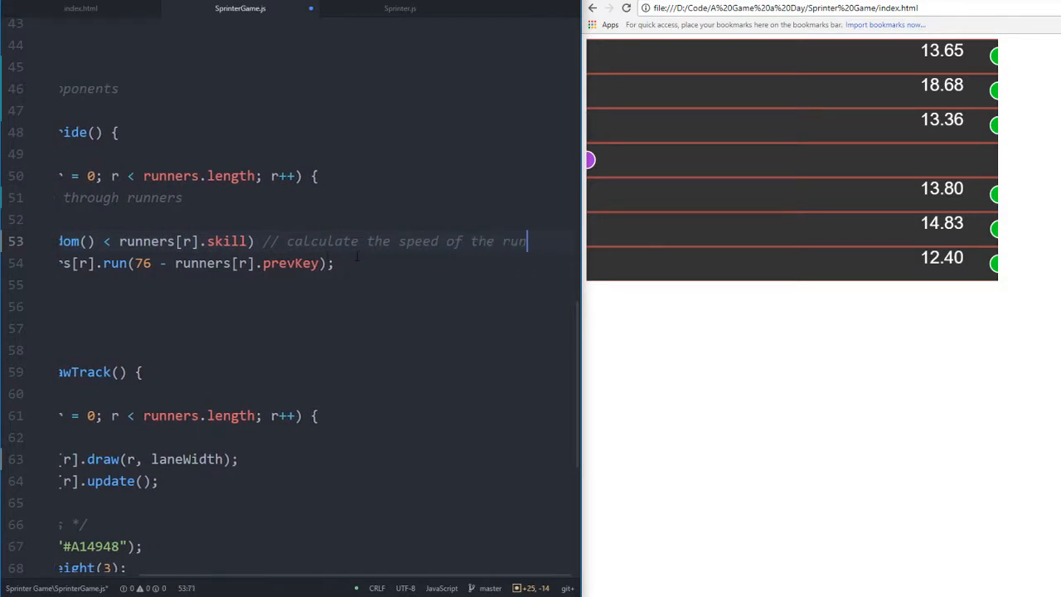
{"action": "type", "text": "ner"}
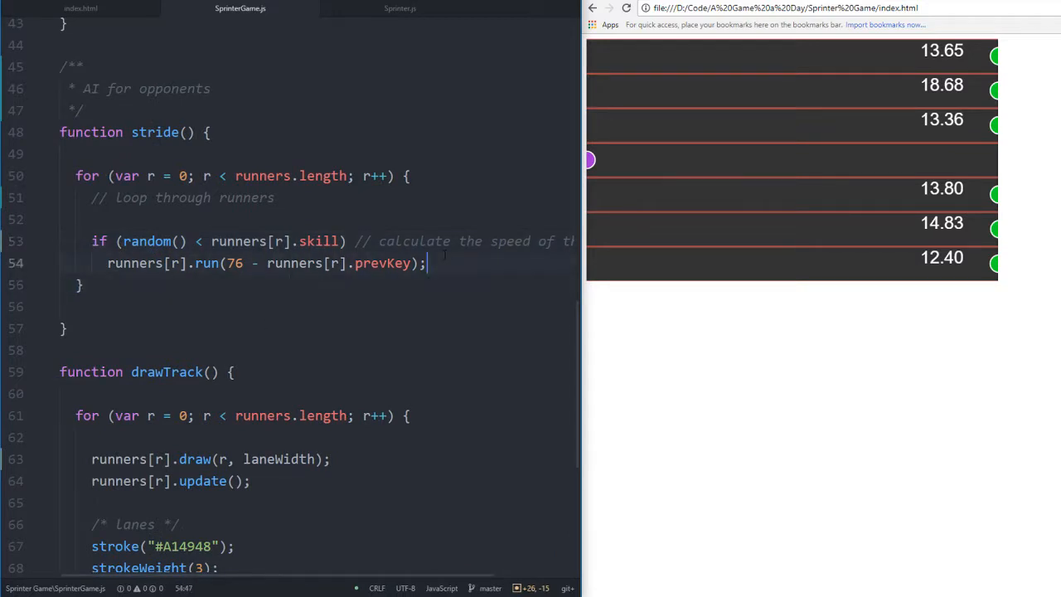
{"action": "type", "text": "{"}
{"action": "key", "text": "enter"}
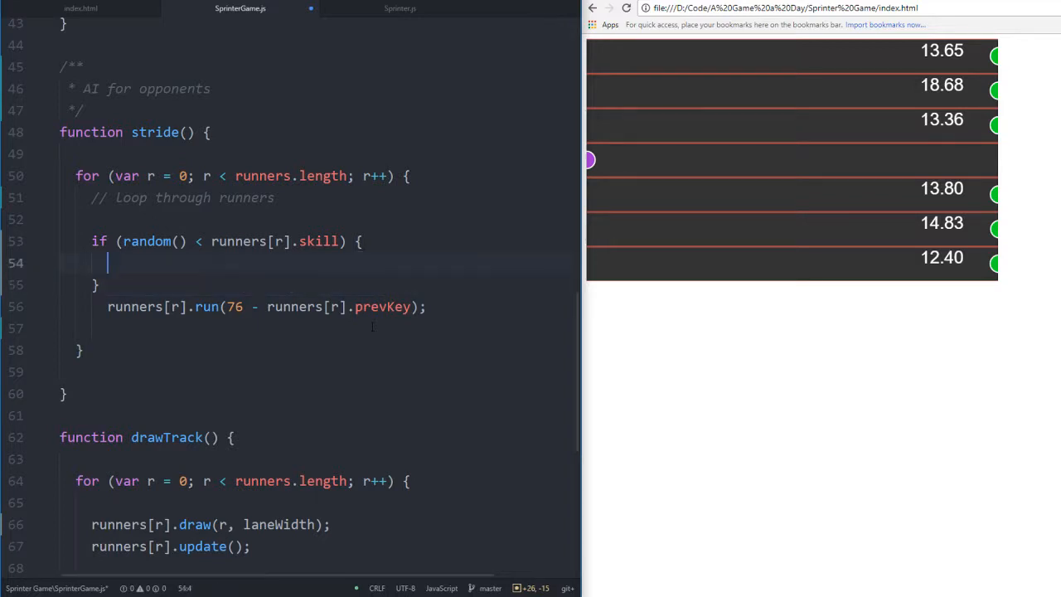
{"action": "type", "text": "// calculate the speed of"}
{"action": "type", "text": "// take a stride"}
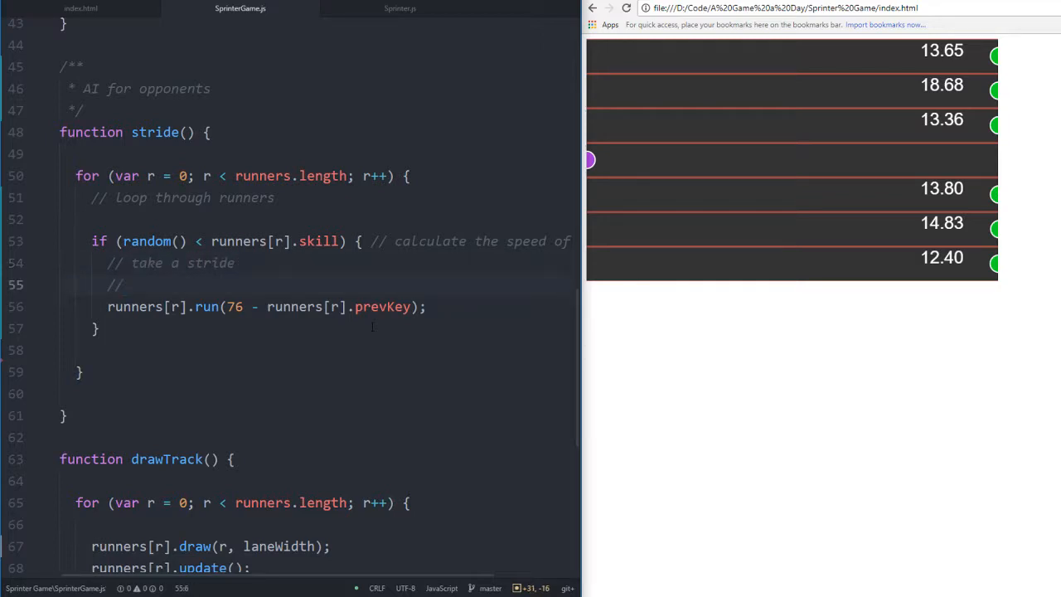
{"action": "key", "text": "enter"}
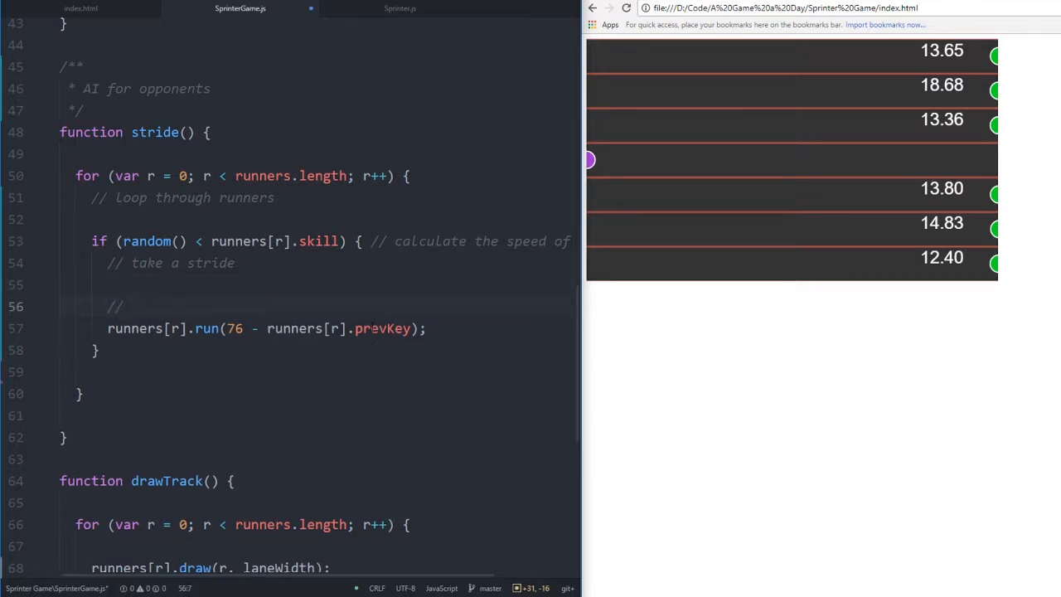
Comment that LEFT_ARROW + RIGHT_ARROW = 76, so subtracting one key gives the other
{"action": "type", "text": "LeftArrow"}
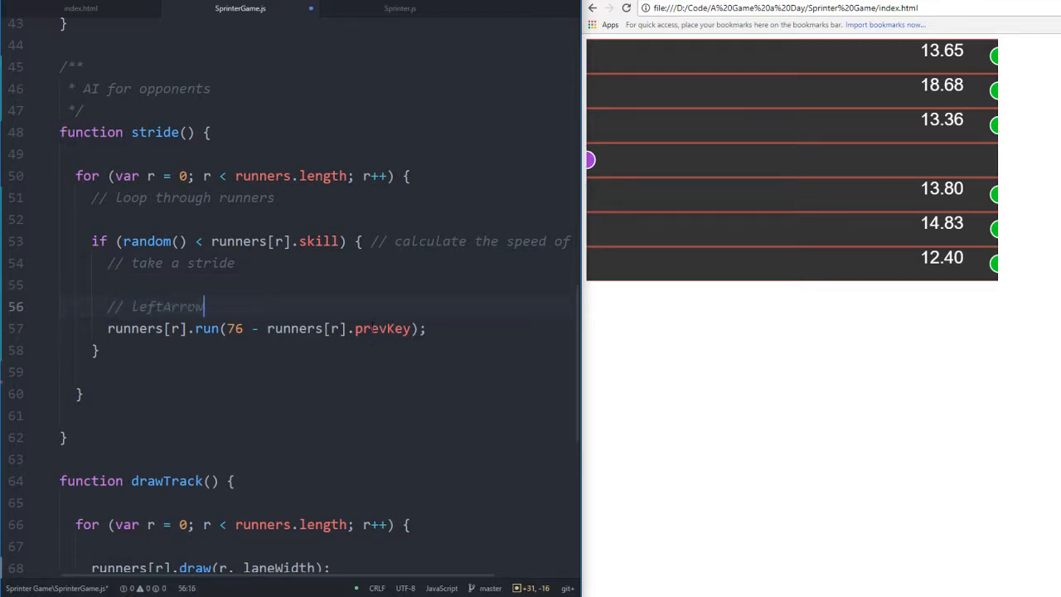
{"action": "type", "text": "+"}
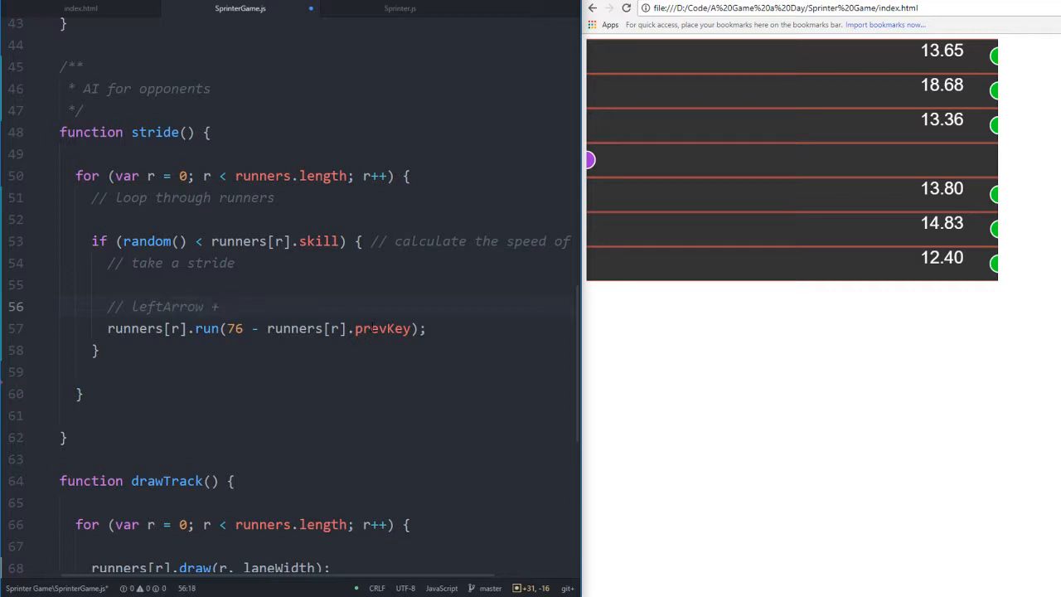
{"action": "type", "text": "LEFT_ARROW +"}
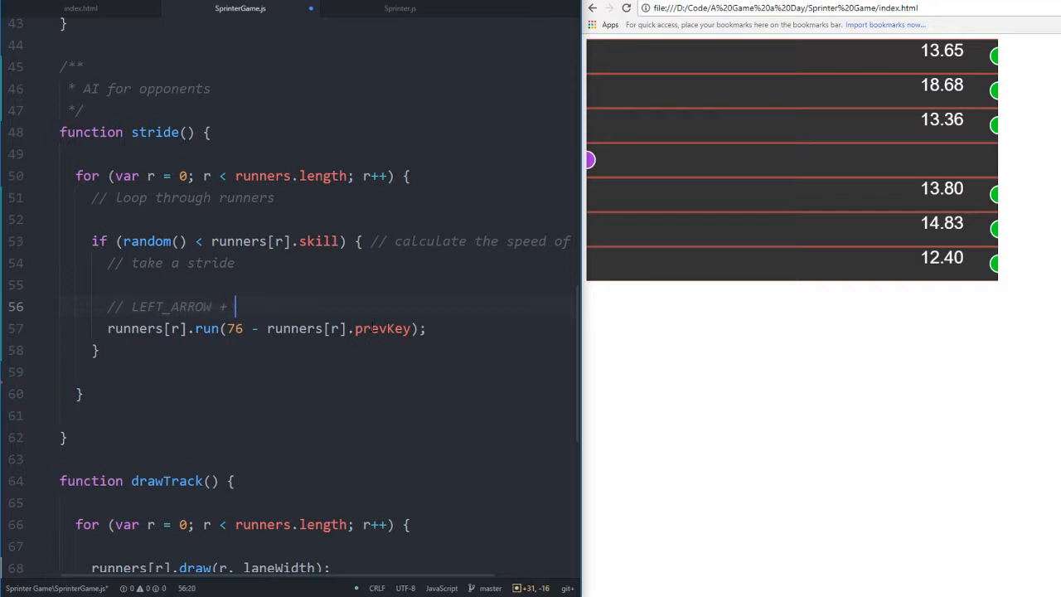
{"action": "type", "text": "RIGHT_A"}
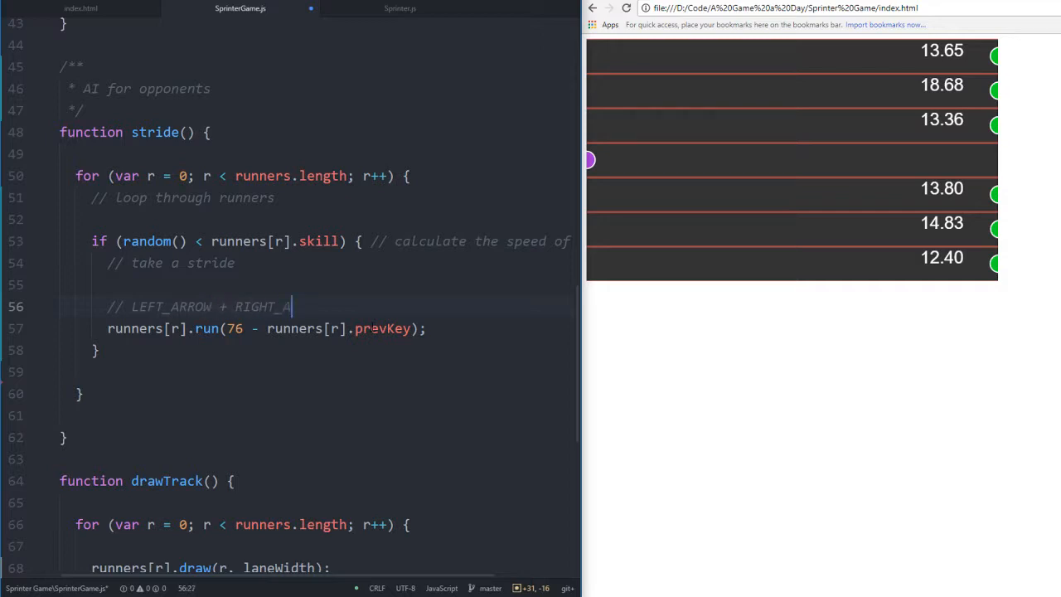
{"action": "type", "text": "RROW = 76, therefore;"}
{"action": "type", "text": "// 76 -"}
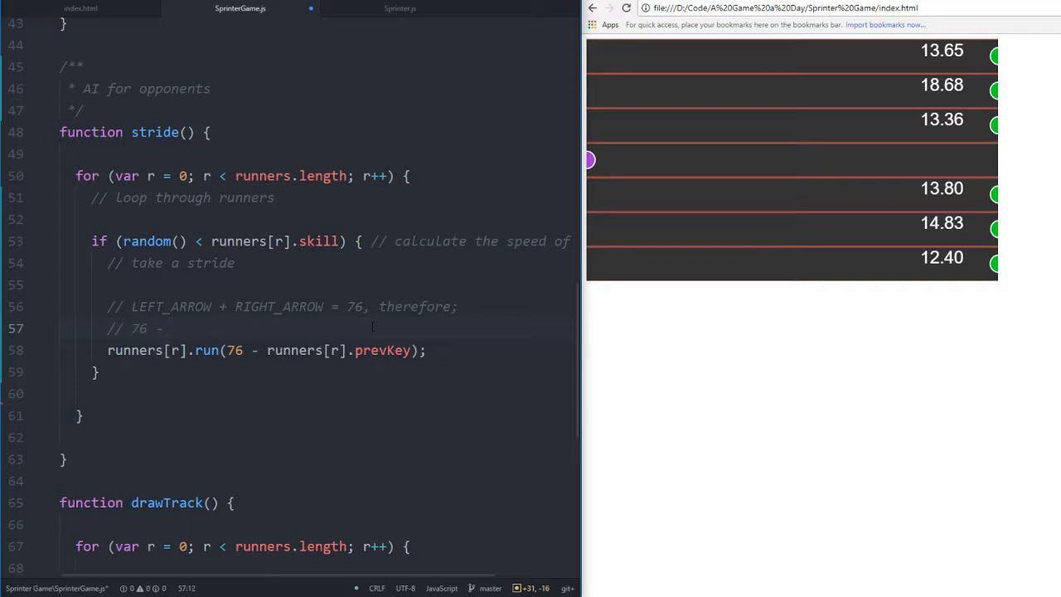
{"action": "type", "text": "LEFT_ARROW ="}
{"action": "type", "text": "// 76 - "}
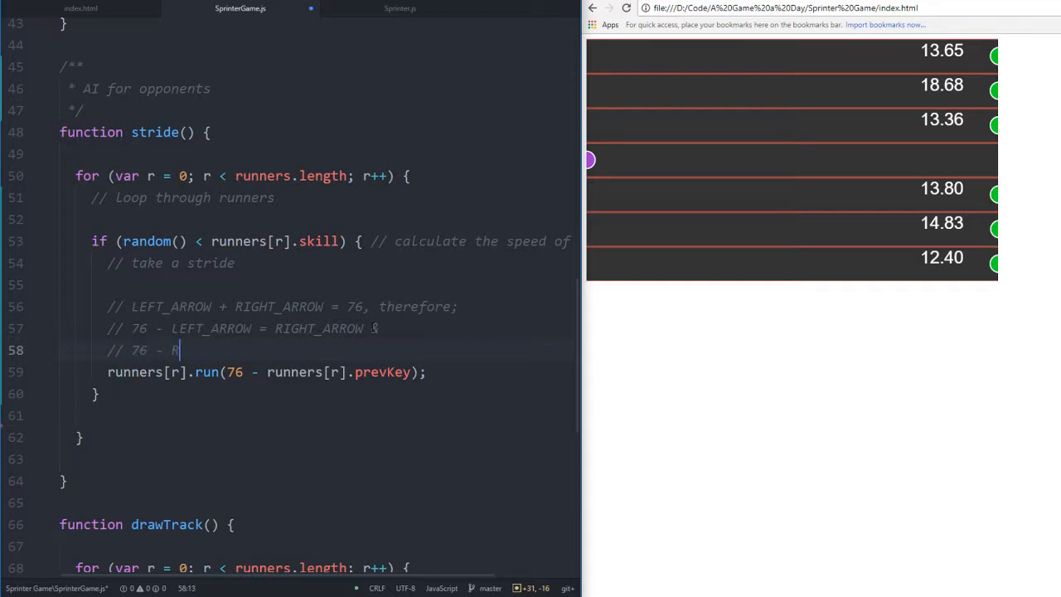
{"action": "type", "text": "RIGHT_ARROW = L"}
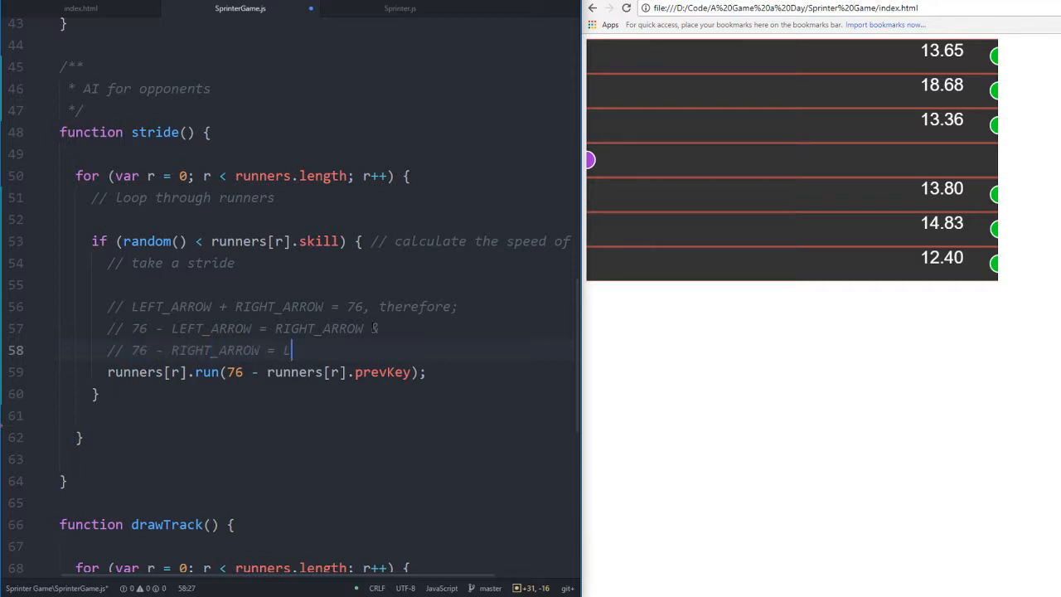
{"action": "type", "text": "EFT_ARROW"}
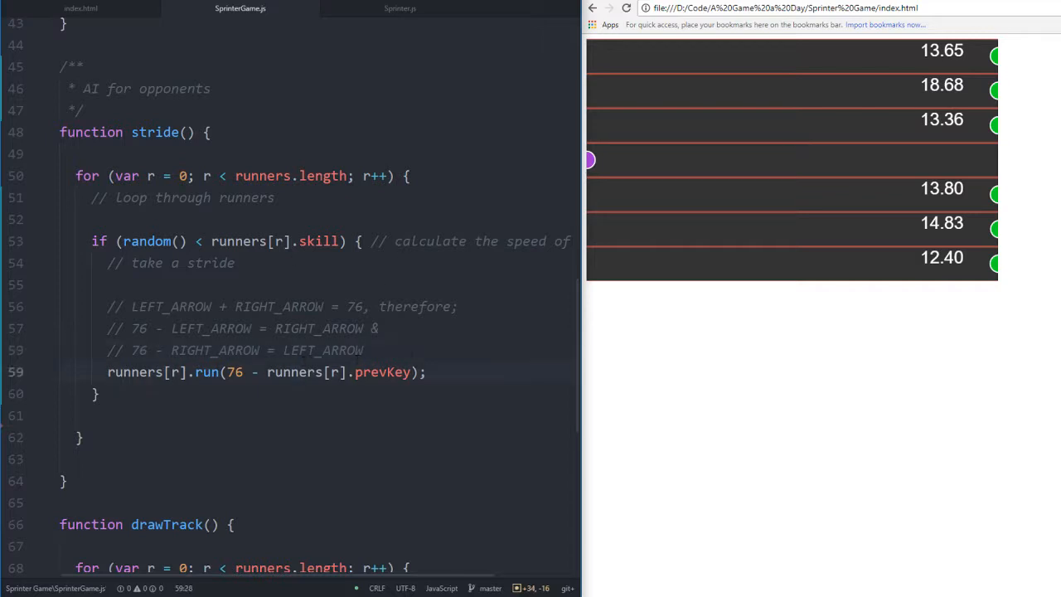
{"action": "left_click", "coordinate": [364, 350]}
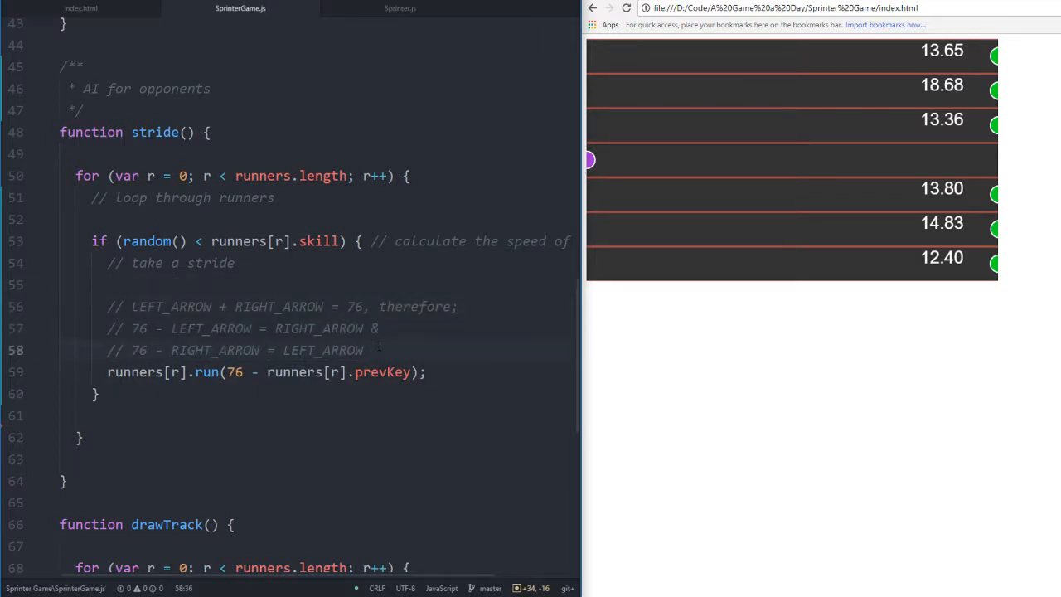
{"action": "scroll", "scroll_direction": "down", "scroll_amount": 3}
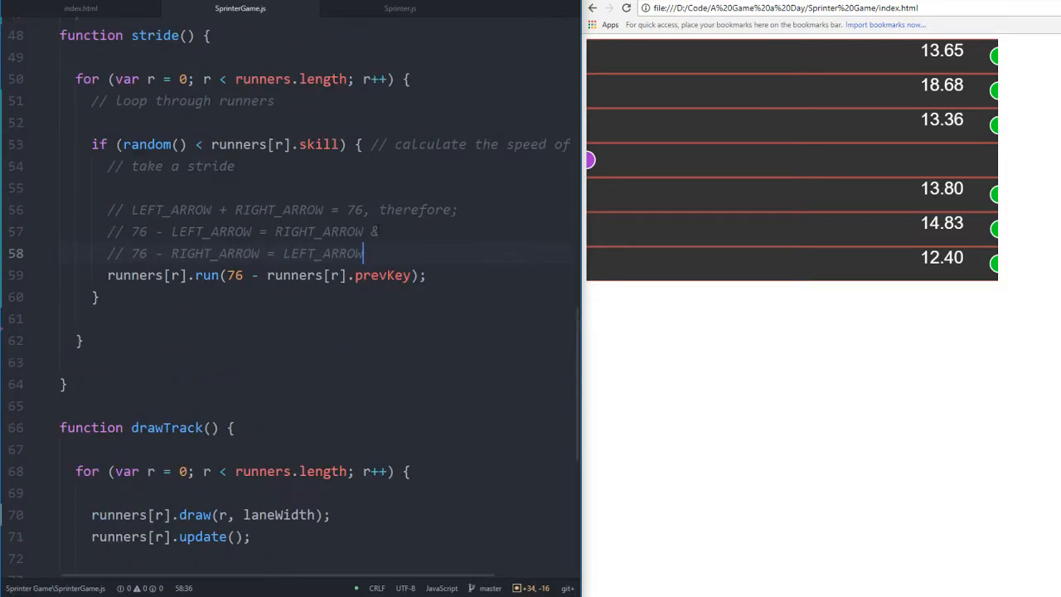
{"action": "scroll", "scroll_direction": "down", "scroll_amount": 3}
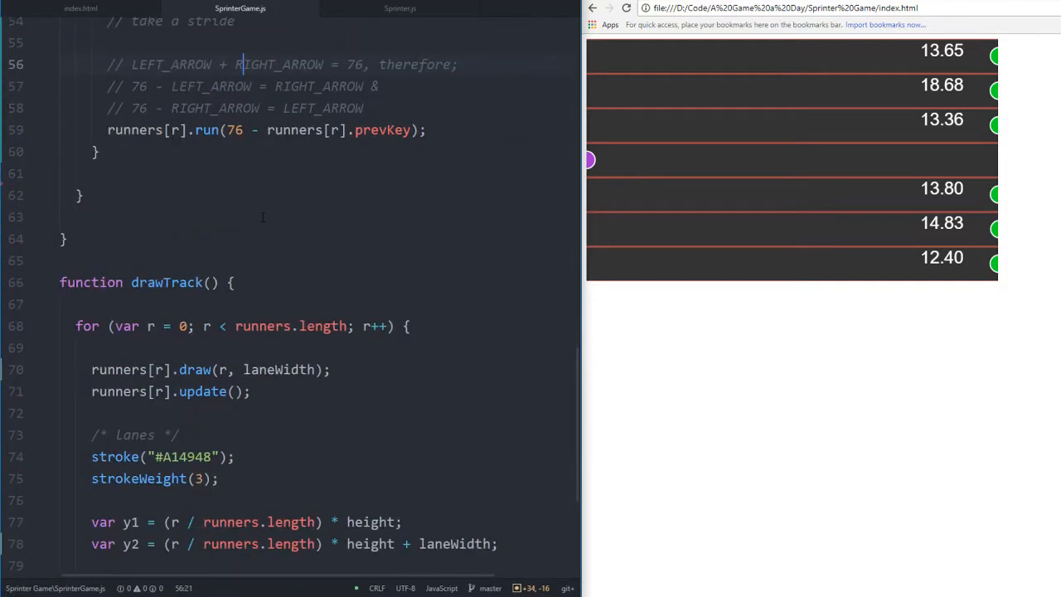
{"action": "double_click", "coordinate": [382, 129]}
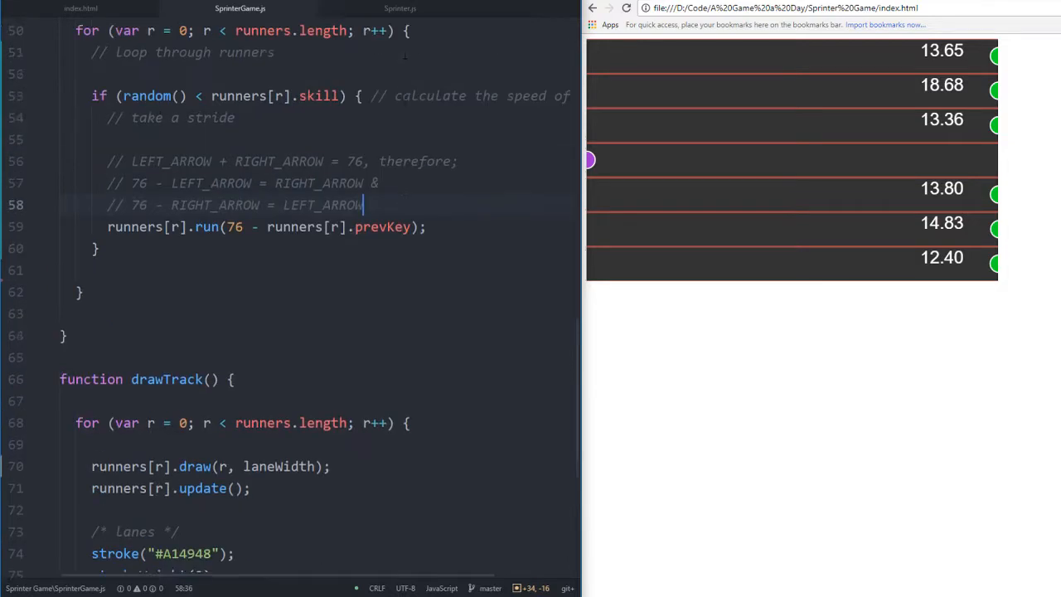
{"action": "scroll", "scroll_direction": "up", "scroll_amount": 3}
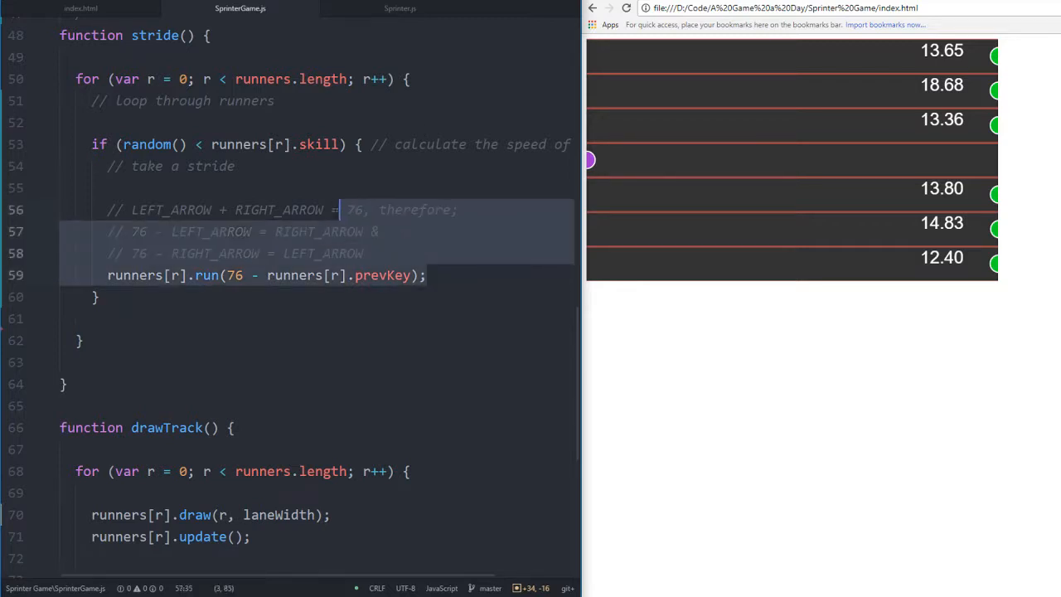
{"action": "scroll", "scroll_direction": "down", "scroll_amount": 3}
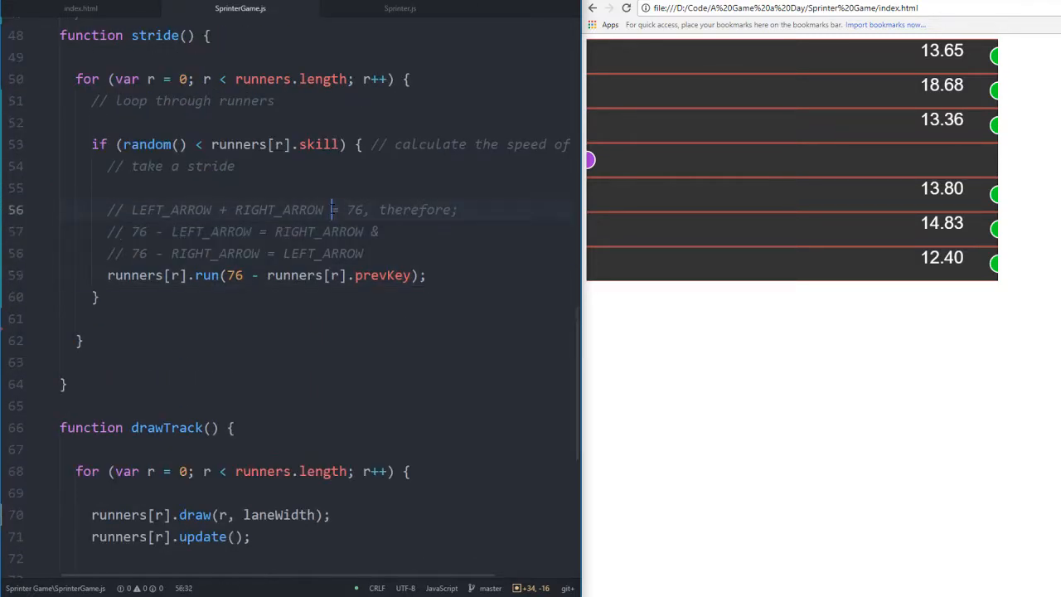
{"action": "scroll", "scroll_direction": "up", "scroll_amount": 3}
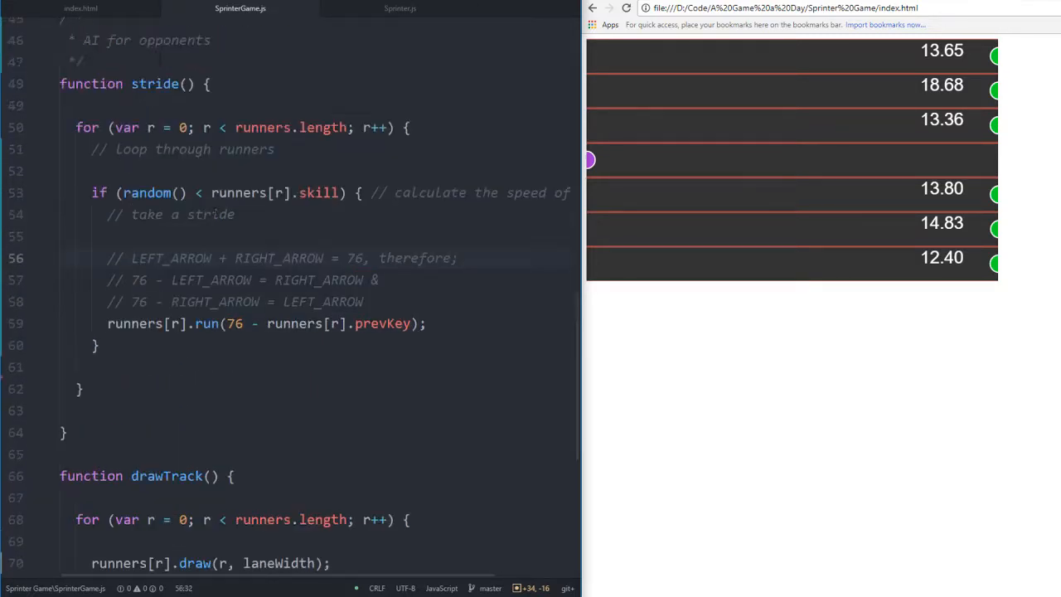
{"action": "scroll", "scroll_direction": "down", "scroll_amount": 3}
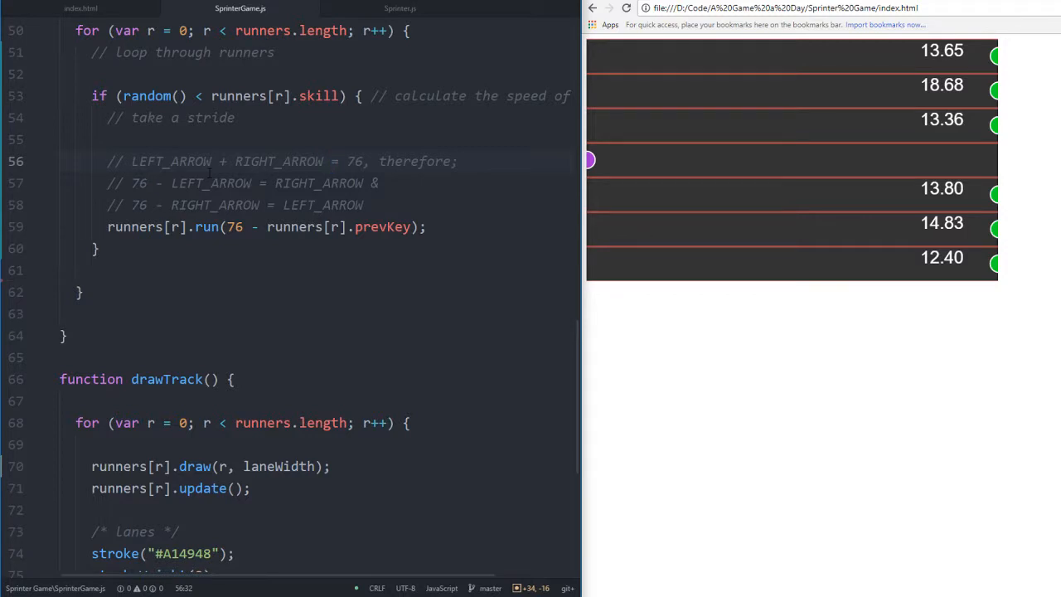
{"action": "left_click", "coordinate": [331, 161]}
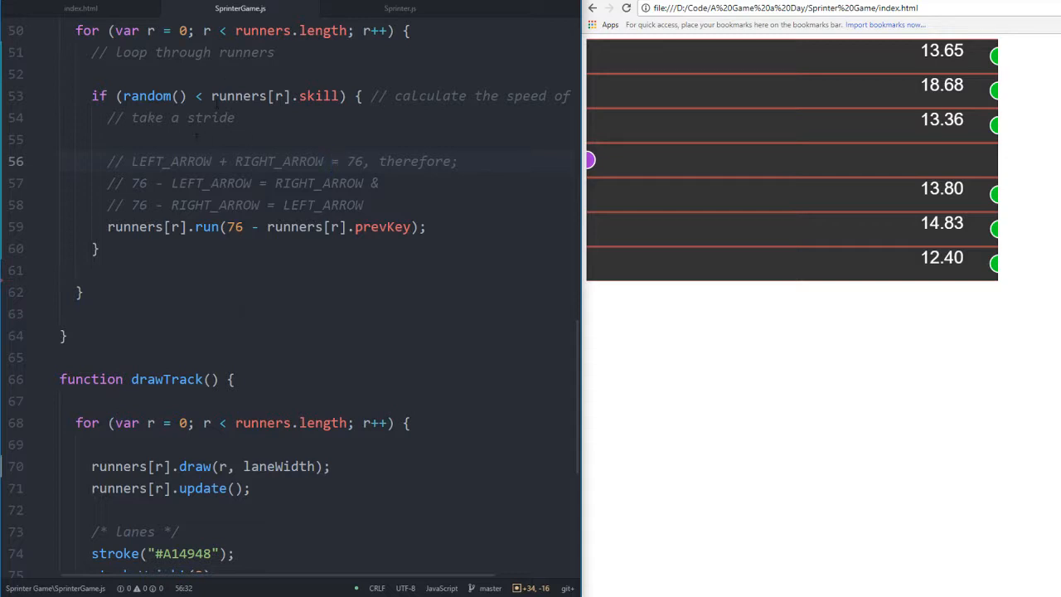
{"action": "scroll", "scroll_direction": "up", "scroll_amount": 3}
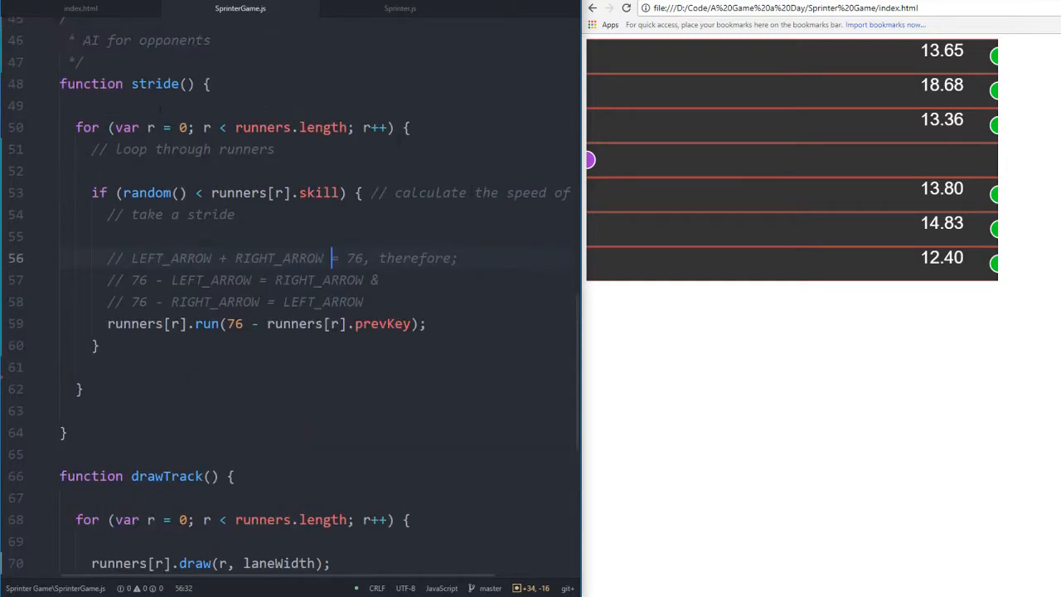
{"action": "scroll", "scroll_direction": "up", "scroll_amount": 3}
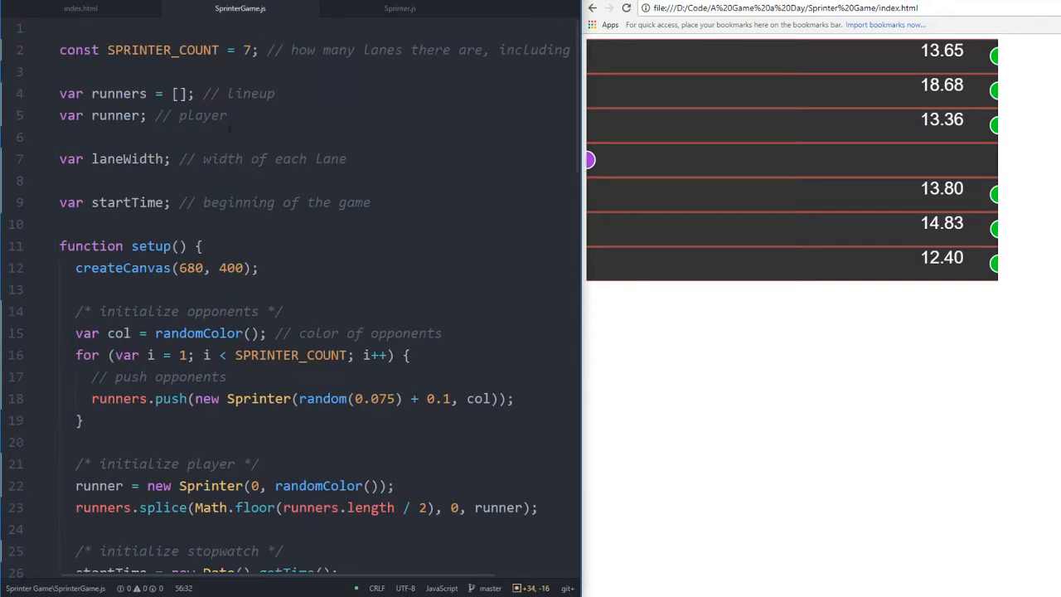
{"action": "left_click", "coordinate": [98, 115]}
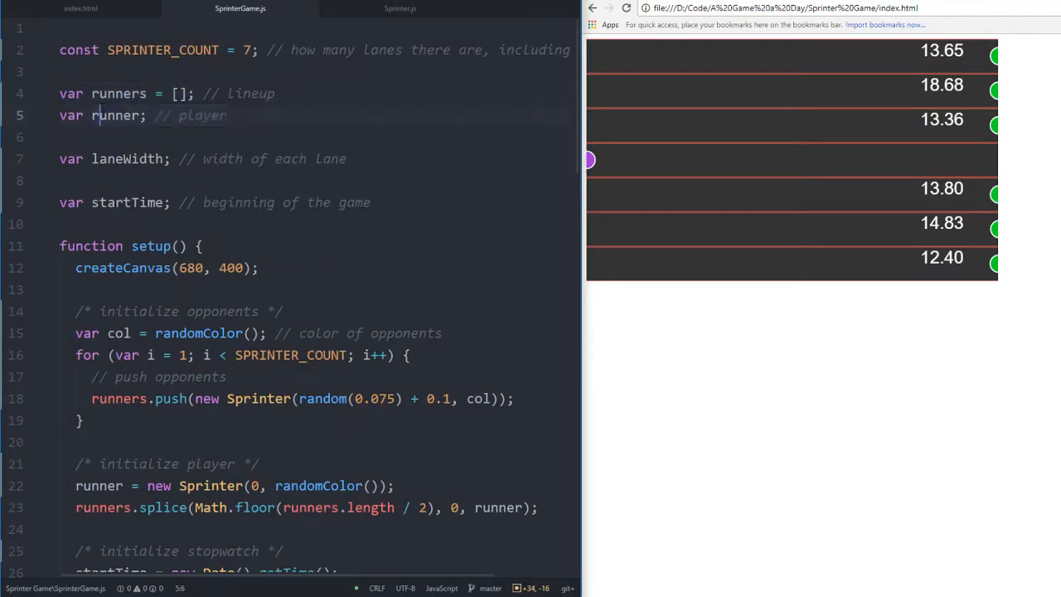
{"action": "scroll", "scroll_direction": "down", "scroll_amount": 3}
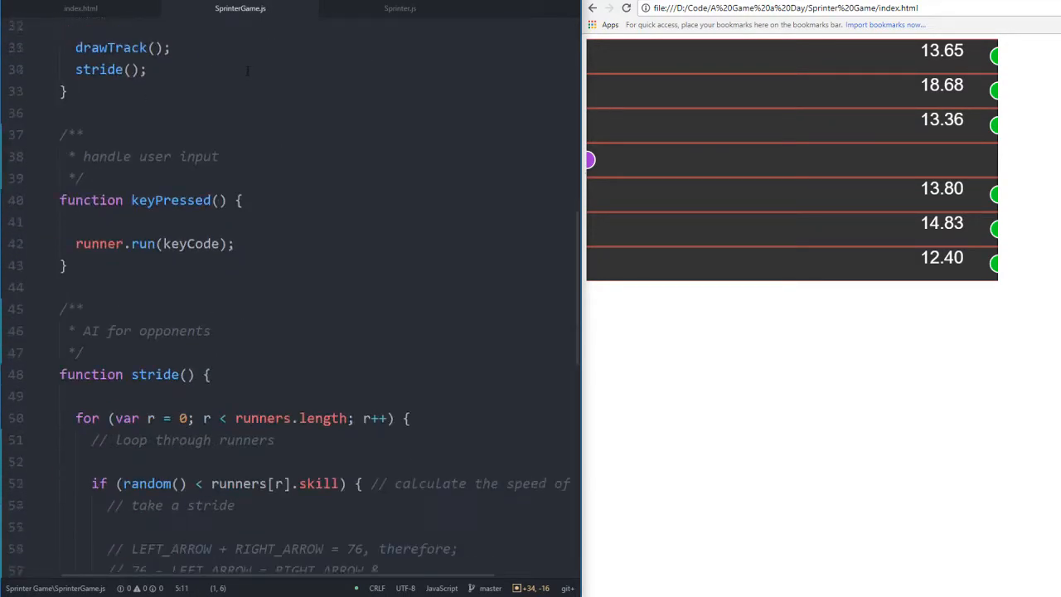
{"action": "scroll", "scroll_direction": "down", "scroll_amount": 3}
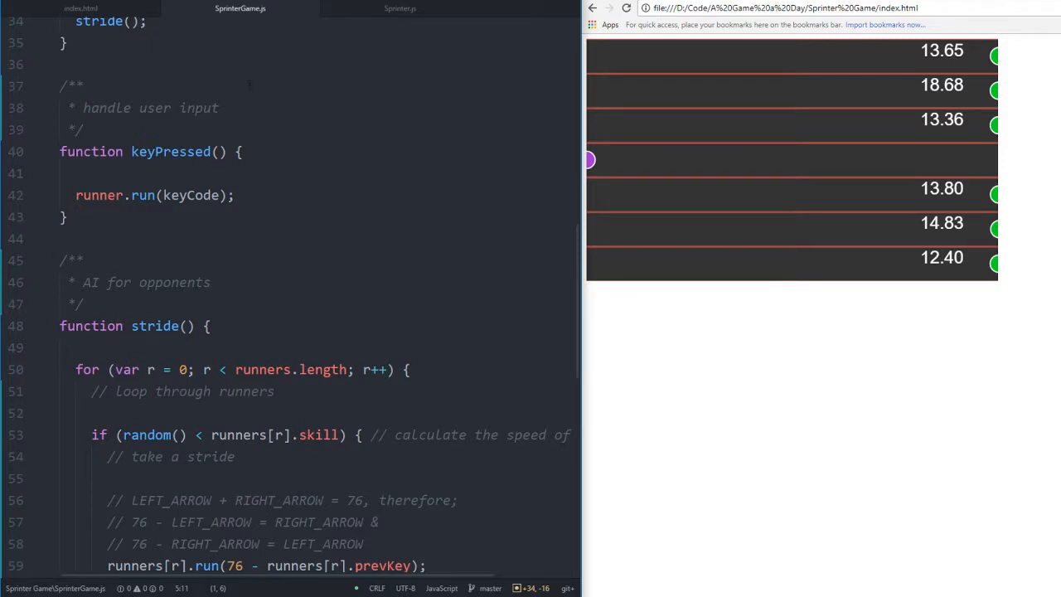
{"action": "scroll", "scroll_direction": "down", "scroll_amount": 3}
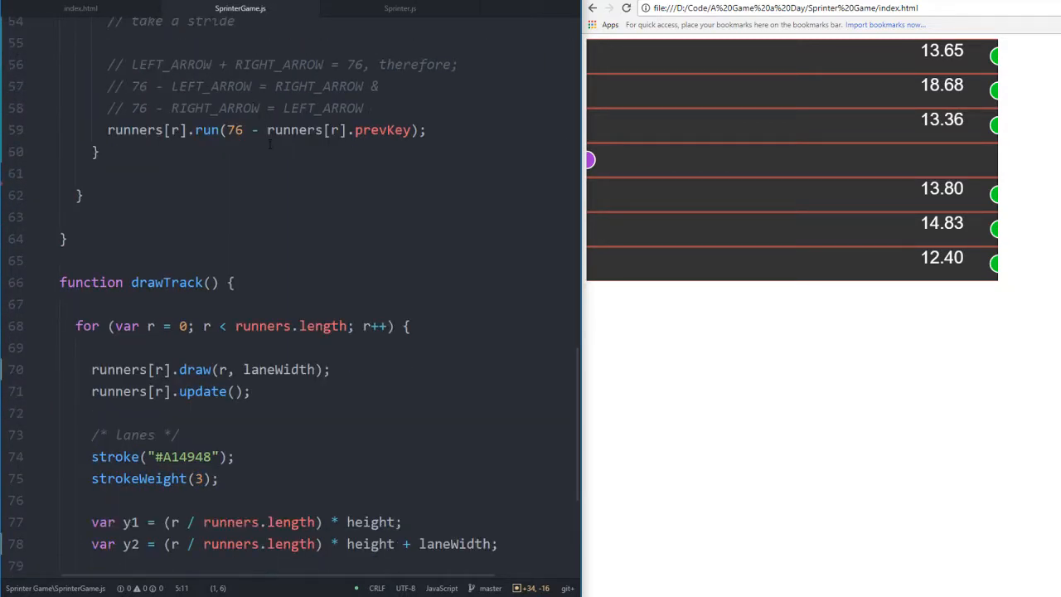
{"action": "scroll", "scroll_direction": "down", "scroll_amount": 3}
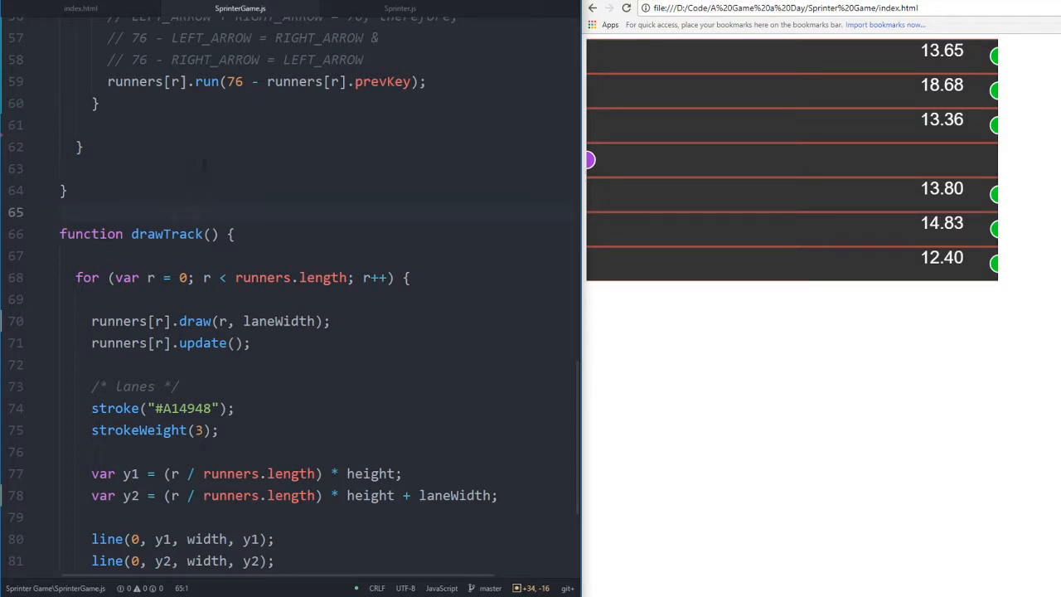
{"action": "left_click", "coordinate": [59, 211]}
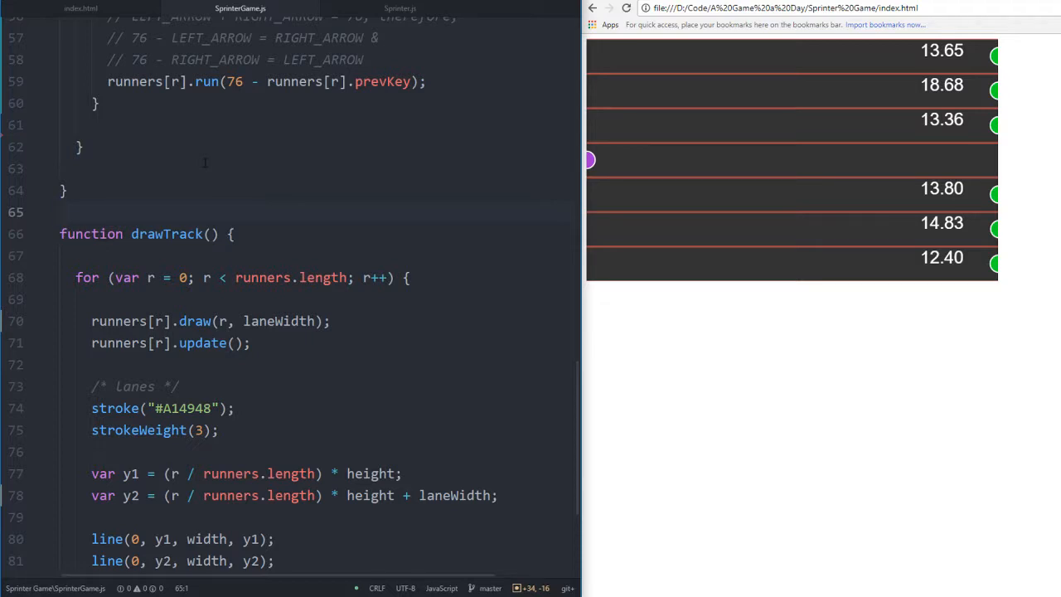
{"action": "left_click", "coordinate": [60, 211]}
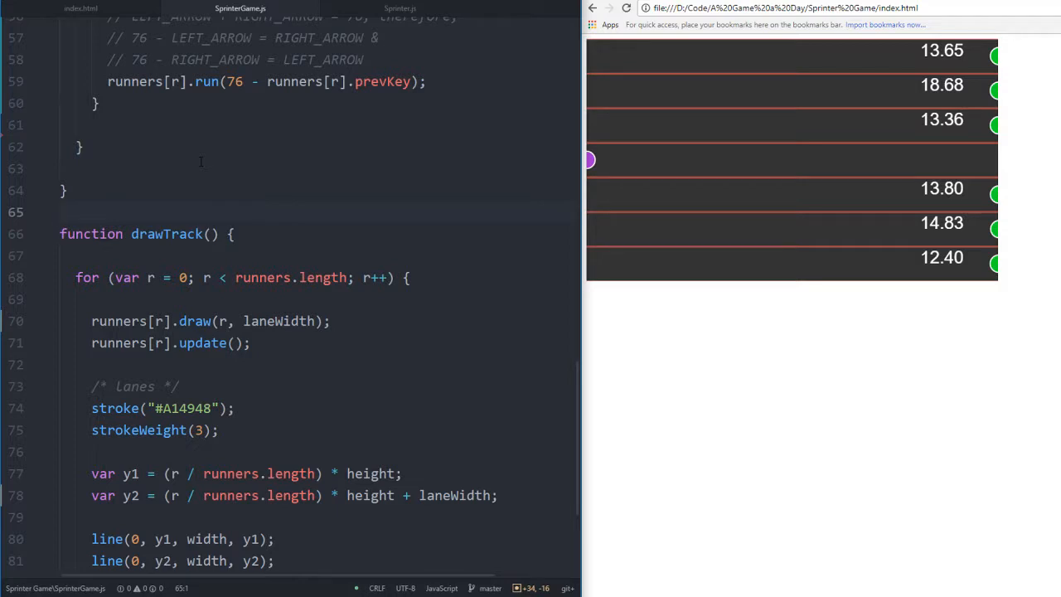
{"action": "left_click", "coordinate": [61, 211]}
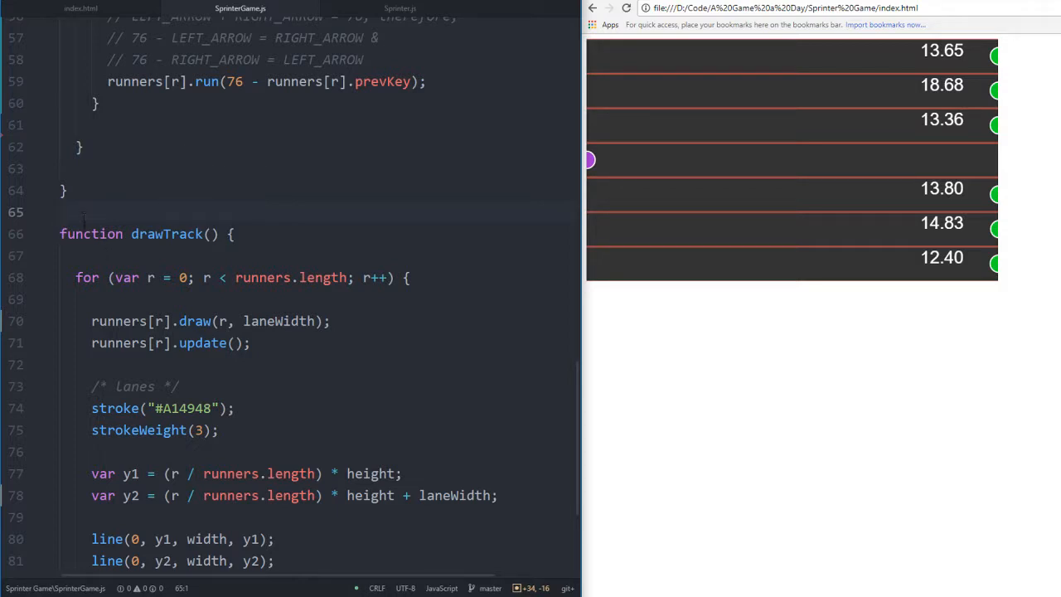
Create an empty /** JSDoc block above drawTrack() with the cursor on its blank line
{"action": "type", "text": "/**"}
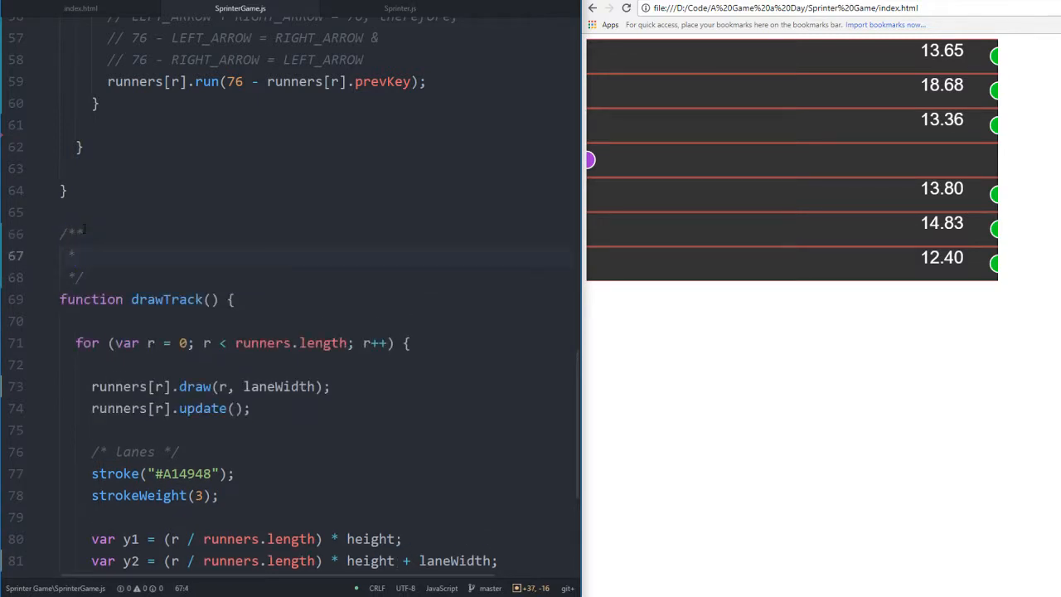
{"action": "scroll", "scroll_direction": "down", "scroll_amount": 3}
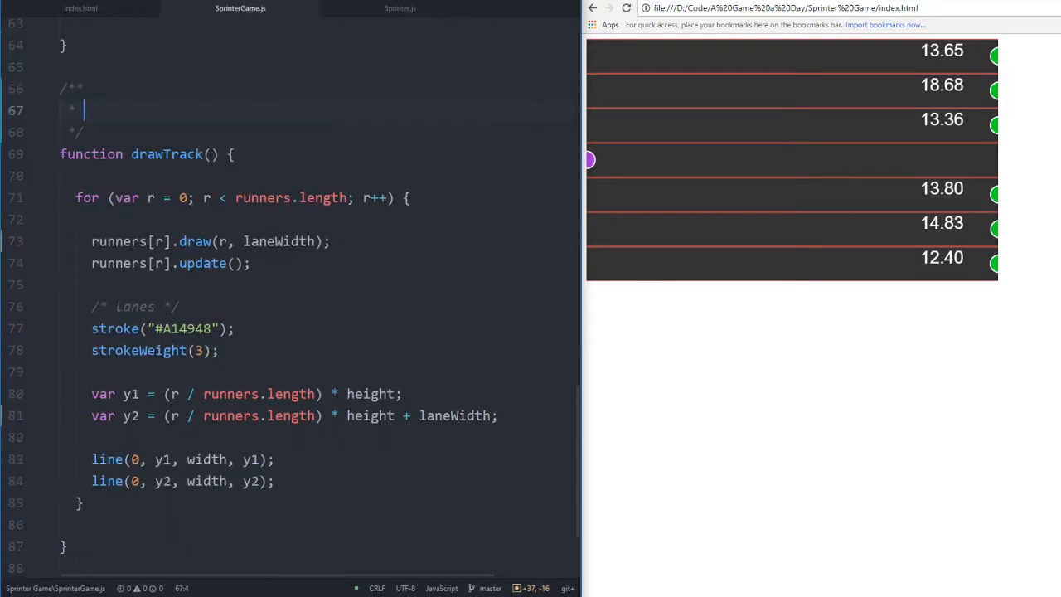
{"action": "scroll", "scroll_direction": "up", "scroll_amount": 3}
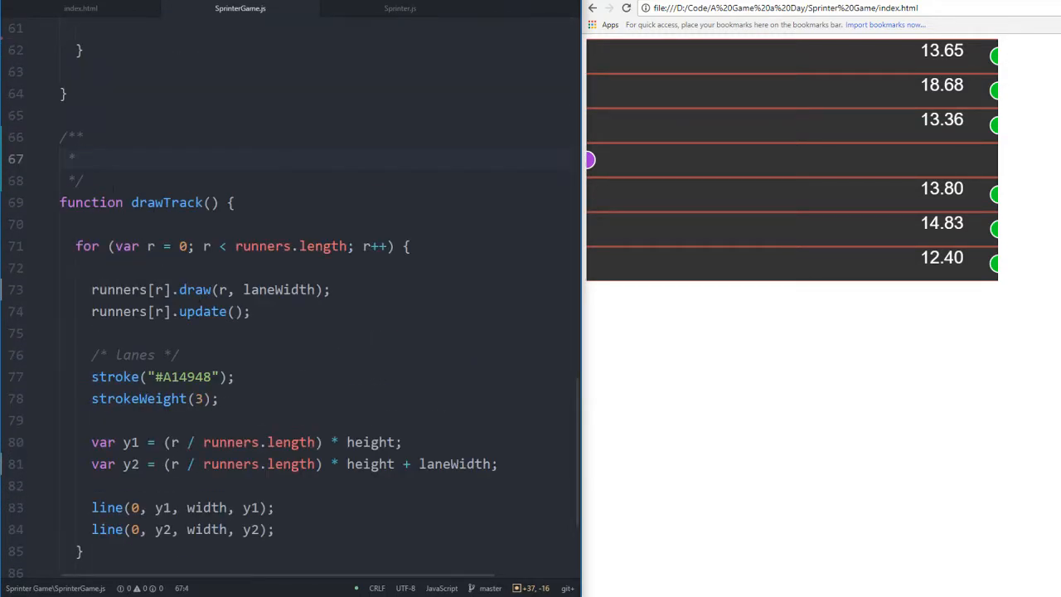
{"action": "left_click", "coordinate": [83, 158]}
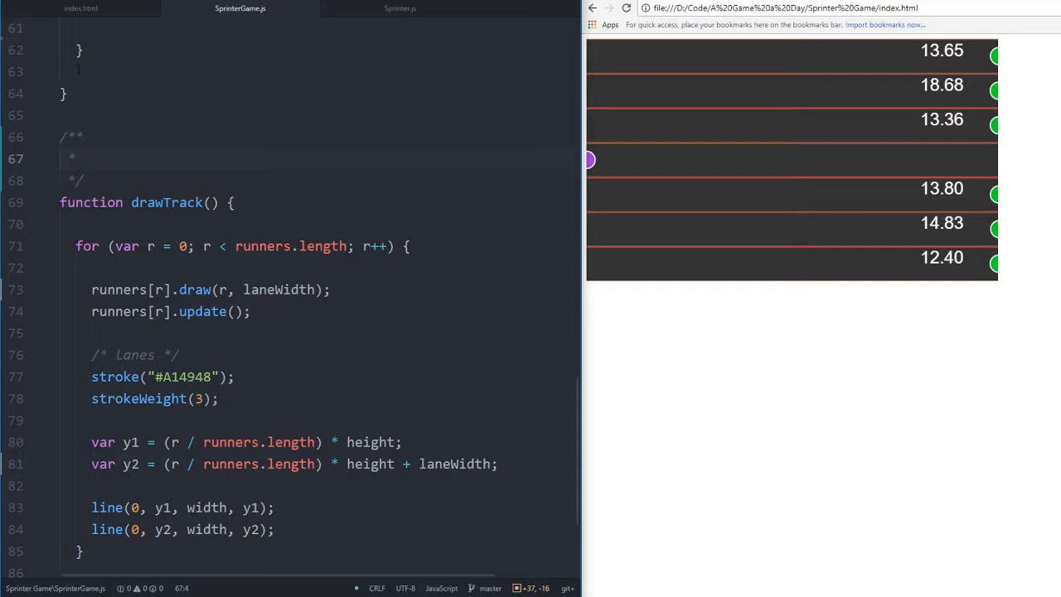
{"action": "left_click", "coordinate": [83, 158]}
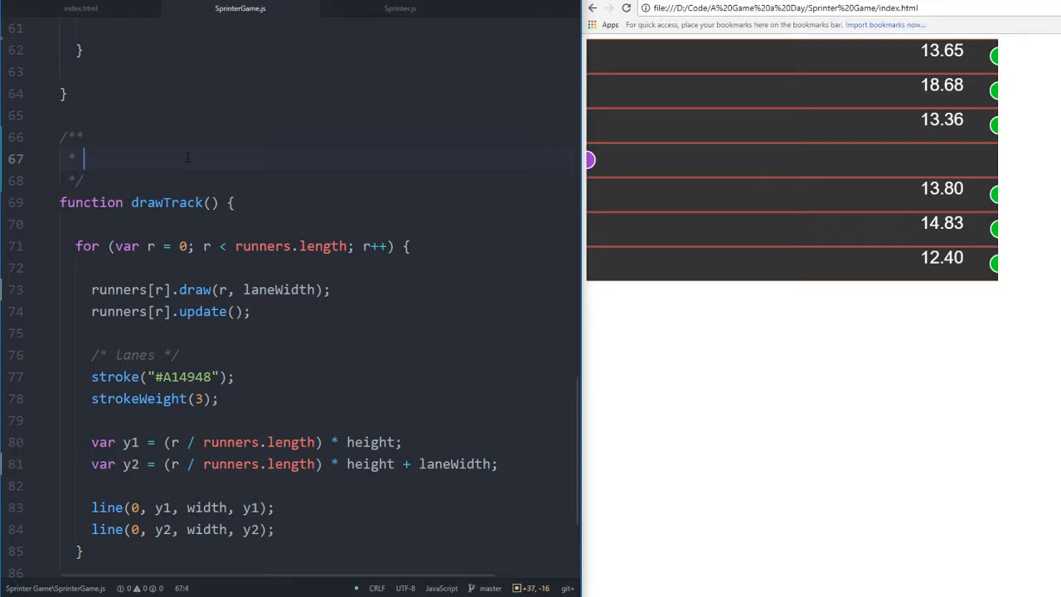
{"action": "scroll", "scroll_direction": "down", "scroll_amount": 3}
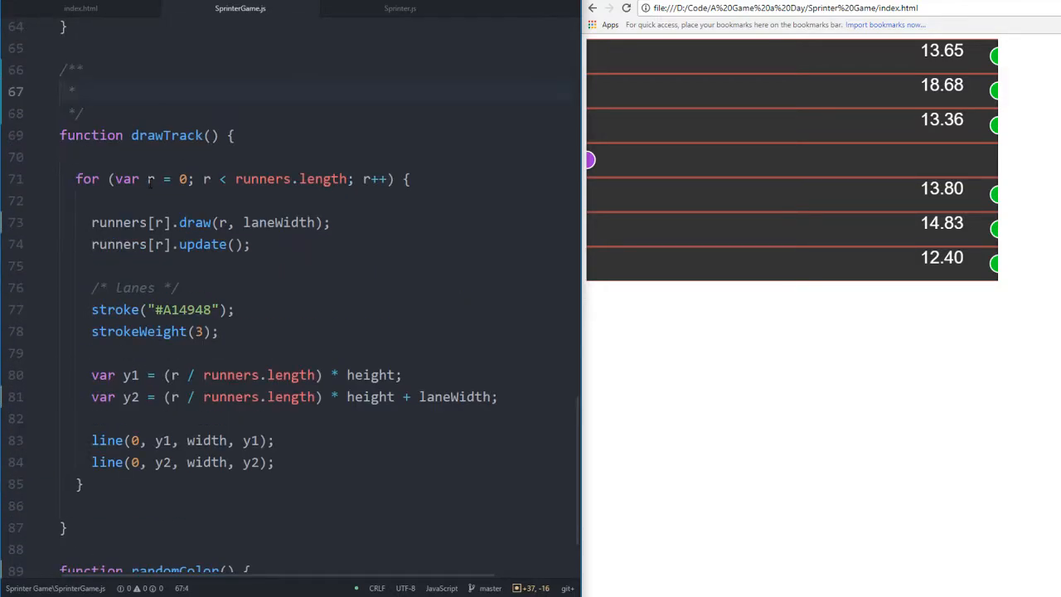
{"action": "left_click", "coordinate": [83, 90]}
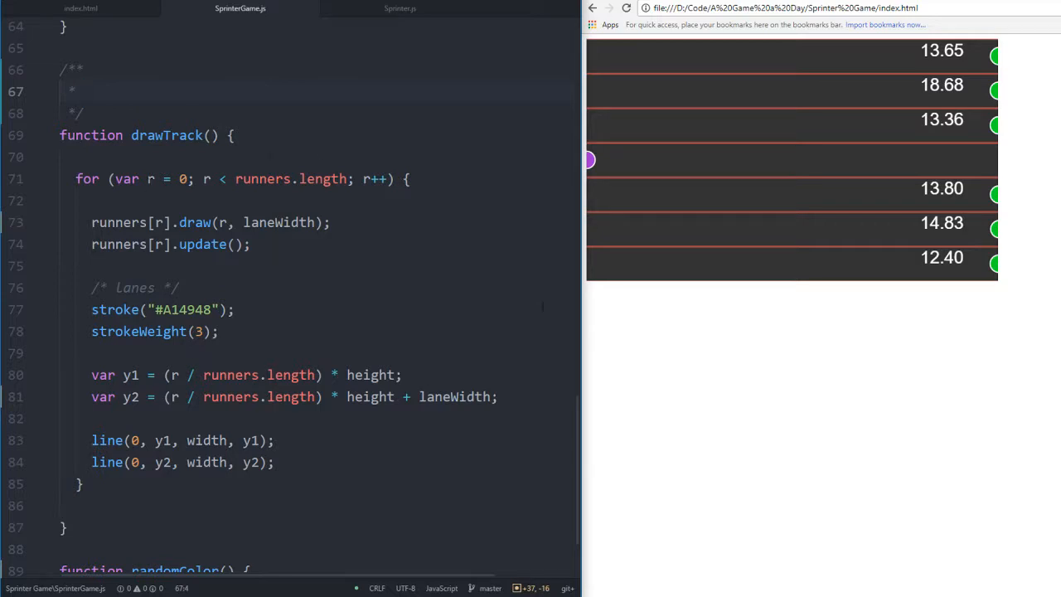
{"action": "left_click", "coordinate": [83, 89]}
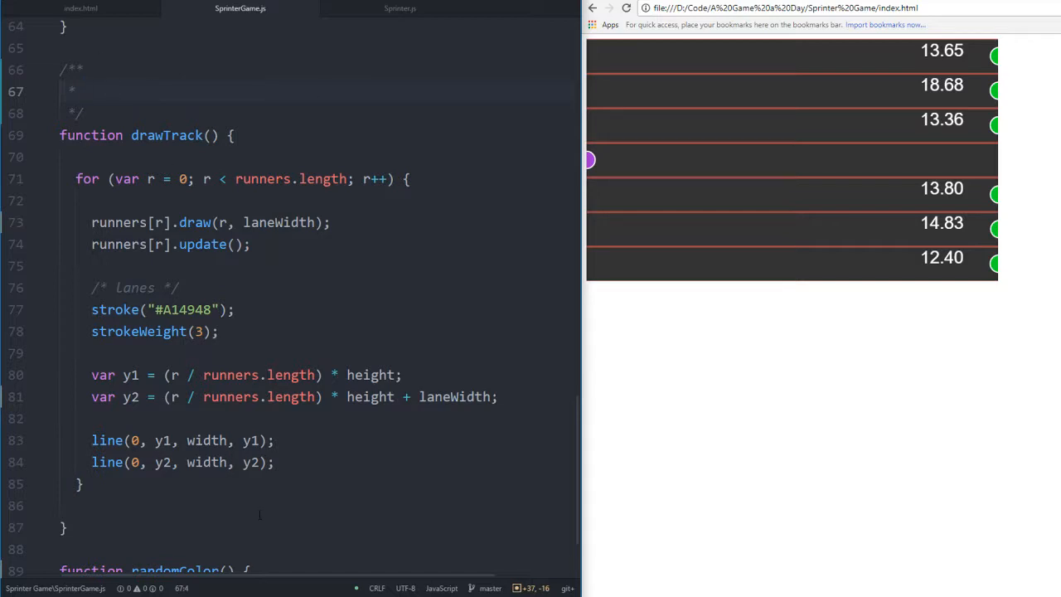
{"action": "left_click", "coordinate": [83, 91]}
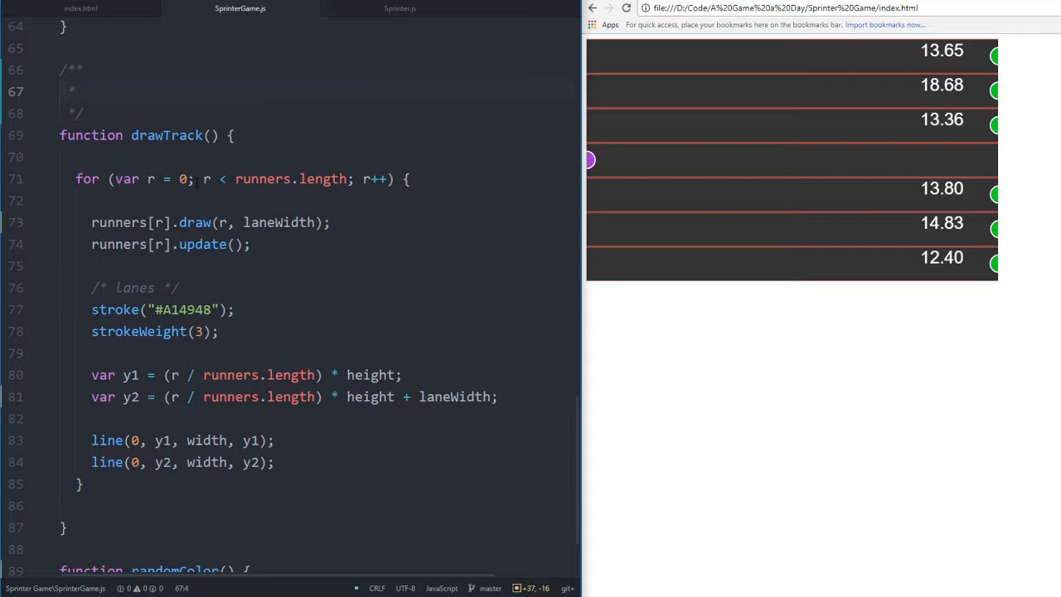
{"action": "left_click", "coordinate": [83, 90]}
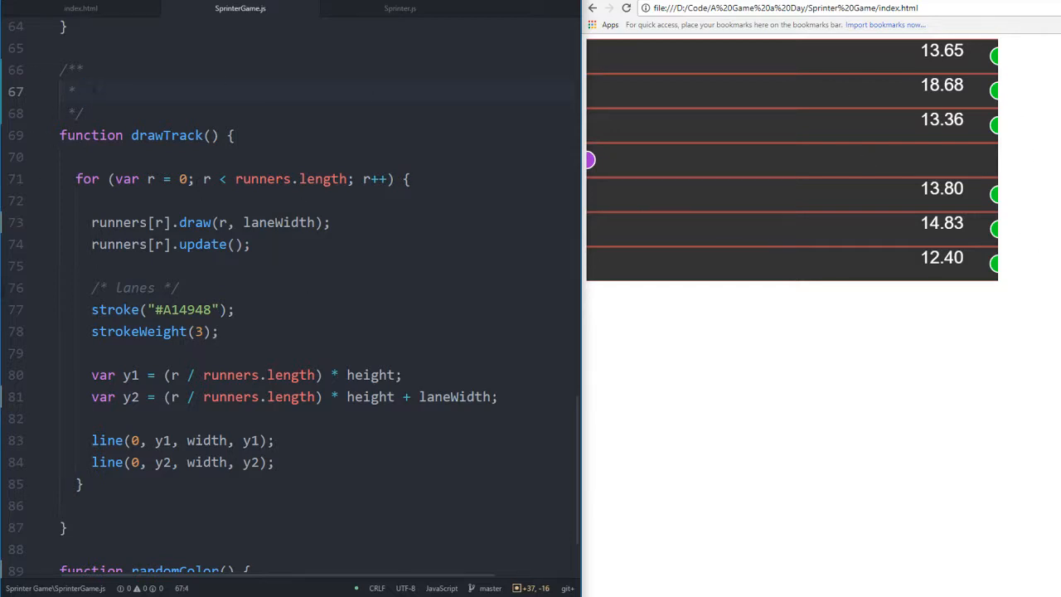
{"action": "left_click", "coordinate": [91, 91]}
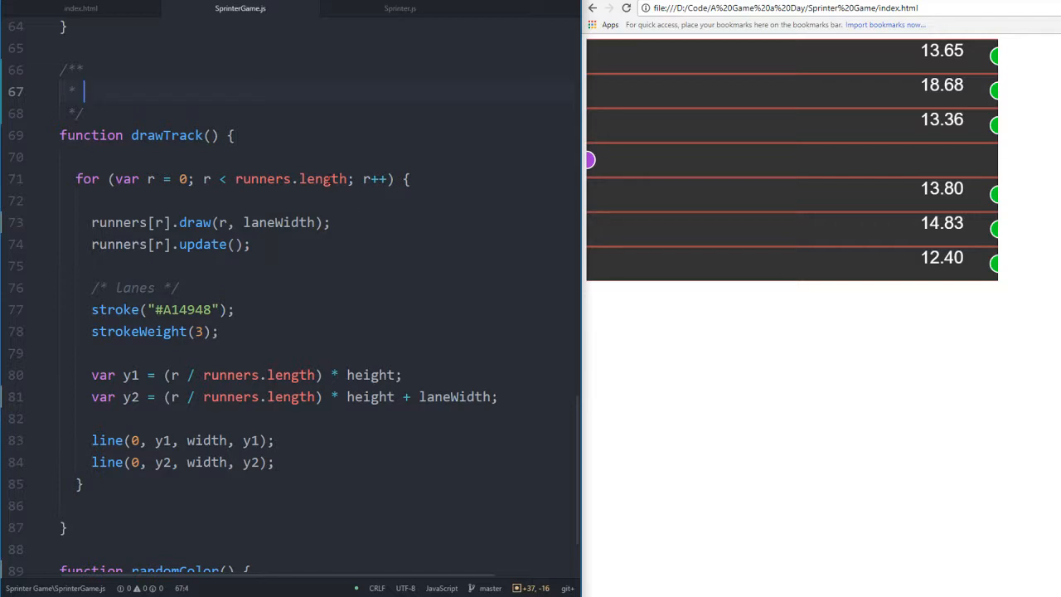
Fill the drawTrack doc comment with 'draws & updates runners' and 'draws lanes'
{"action": "type", "text": "draws"}
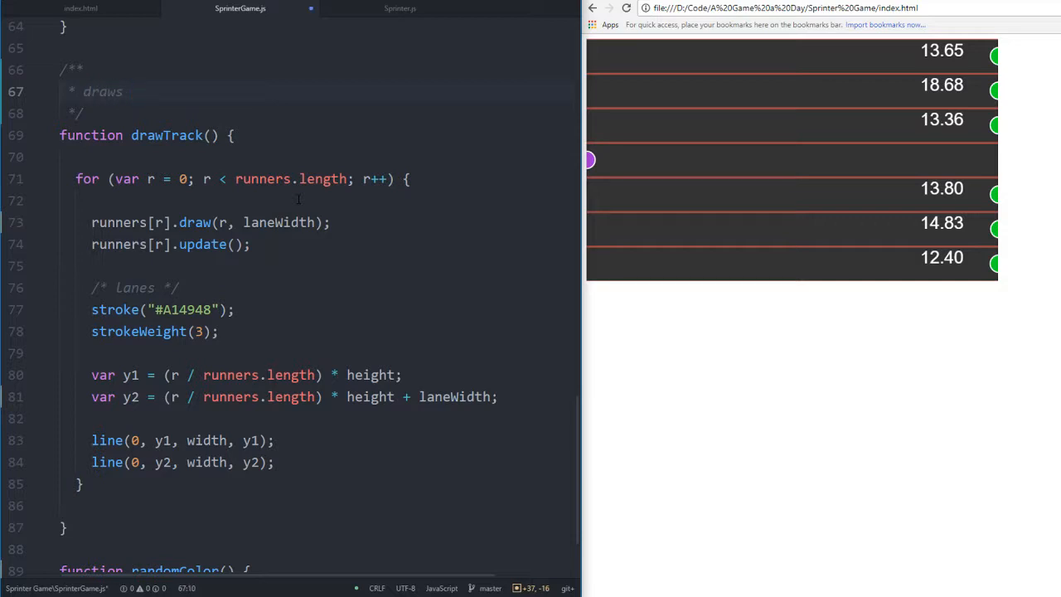
{"action": "type", "text": "runners,"}
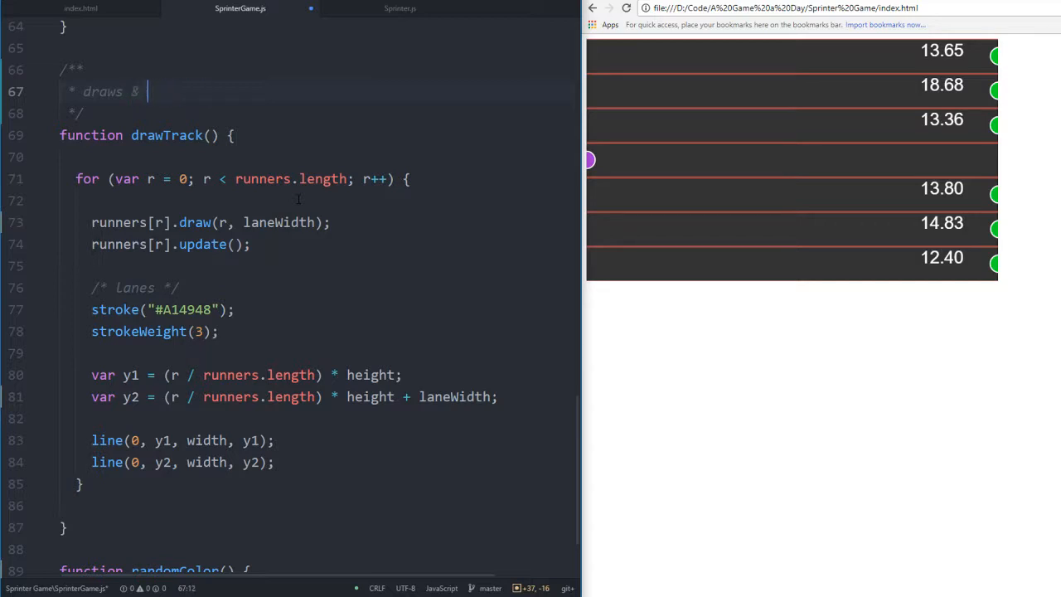
{"action": "type", "text": "updates runners"}
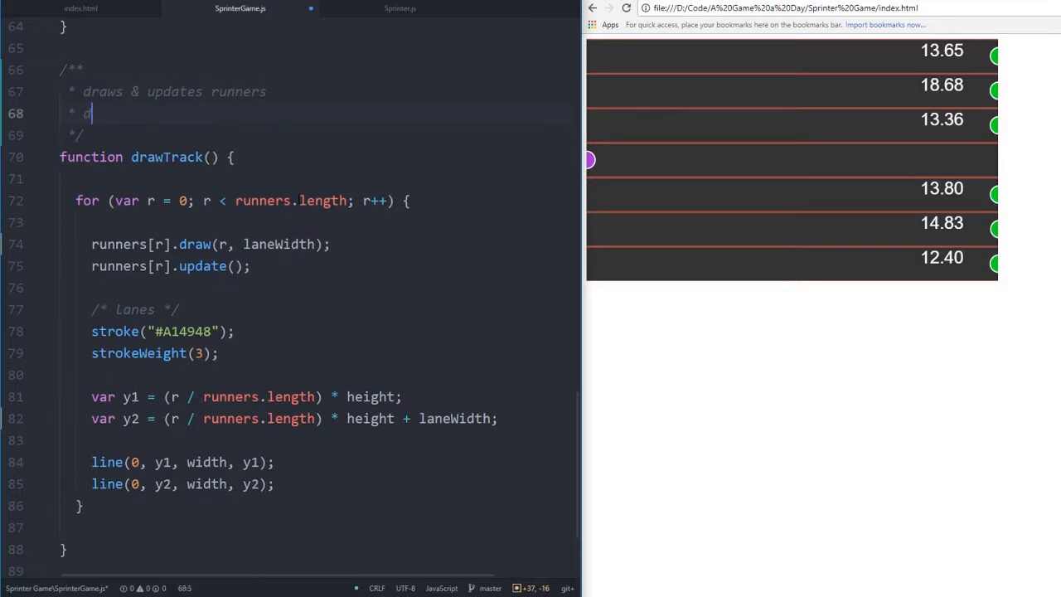
{"action": "type", "text": "draws"}
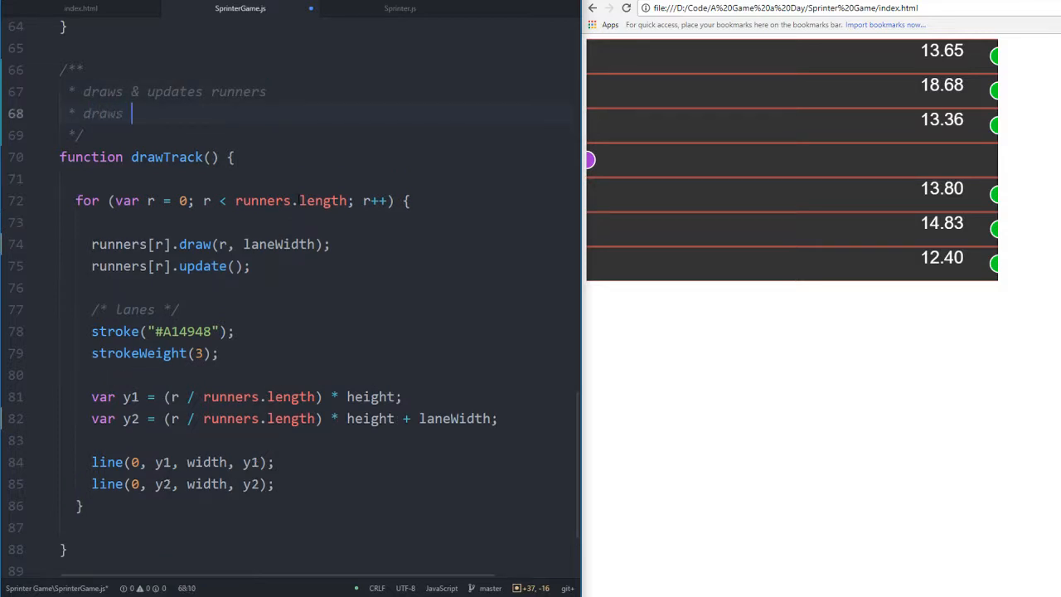
{"action": "type", "text": "Lanes"}
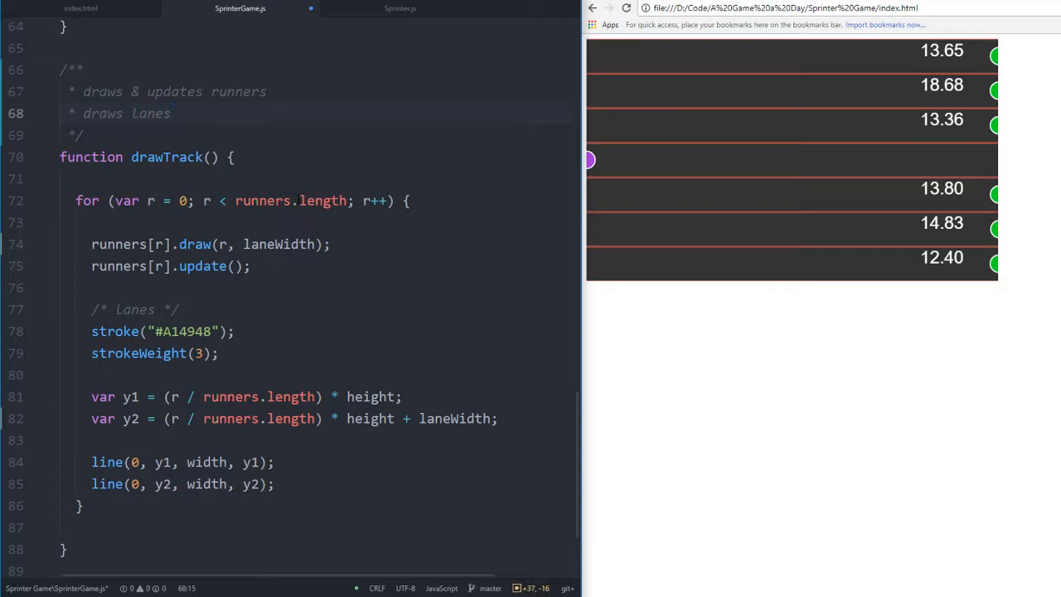
{"action": "scroll", "scroll_direction": "up", "scroll_amount": 3}
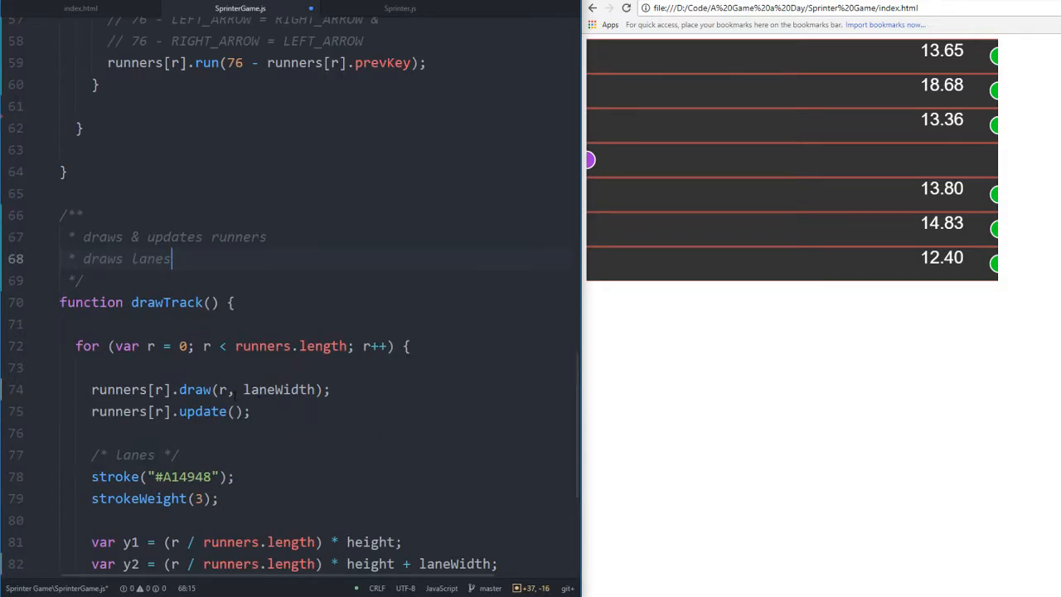
{"action": "scroll", "scroll_direction": "down", "scroll_amount": 3}
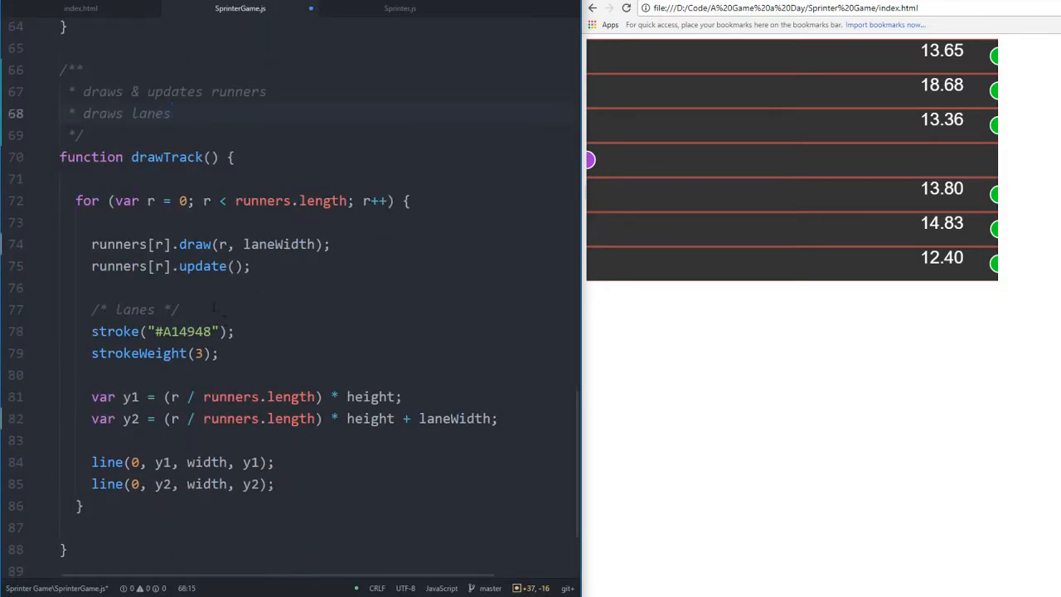
{"action": "left_click", "coordinate": [169, 114]}
{"action": "type", "text": "handle"}
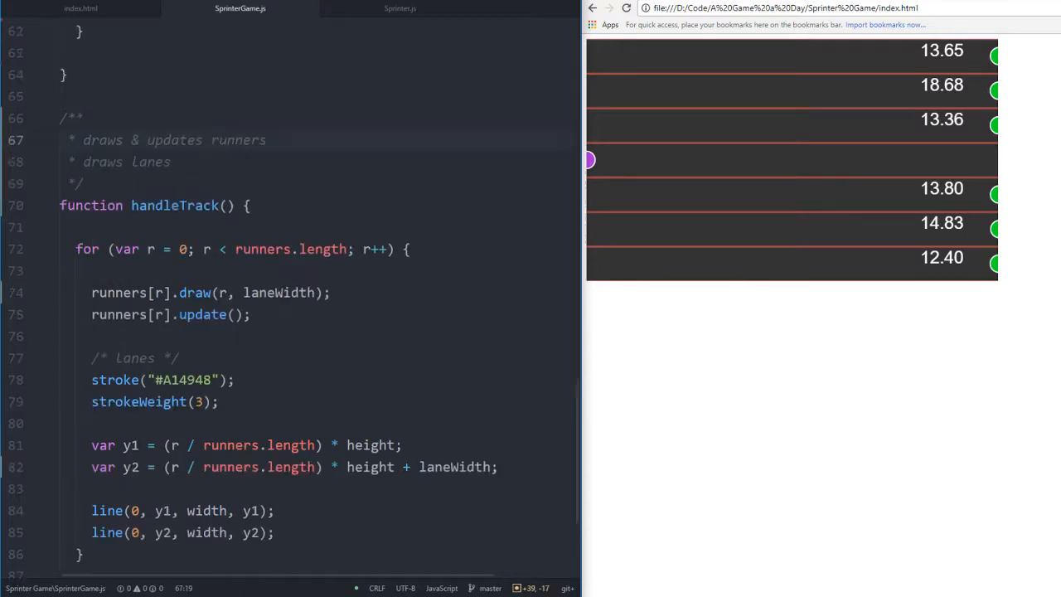
Scroll up to draw() and change its drawTrack() call to handleTrack()
{"action": "scroll", "scroll_direction": "up", "scroll_amount": 3}
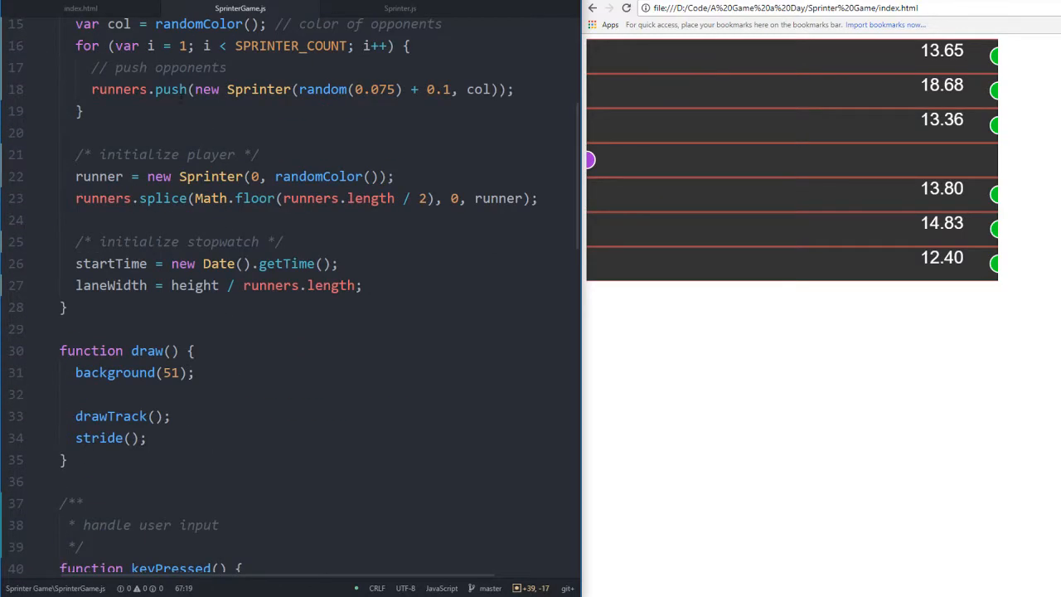
{"action": "scroll", "scroll_direction": "up", "scroll_amount": 3}
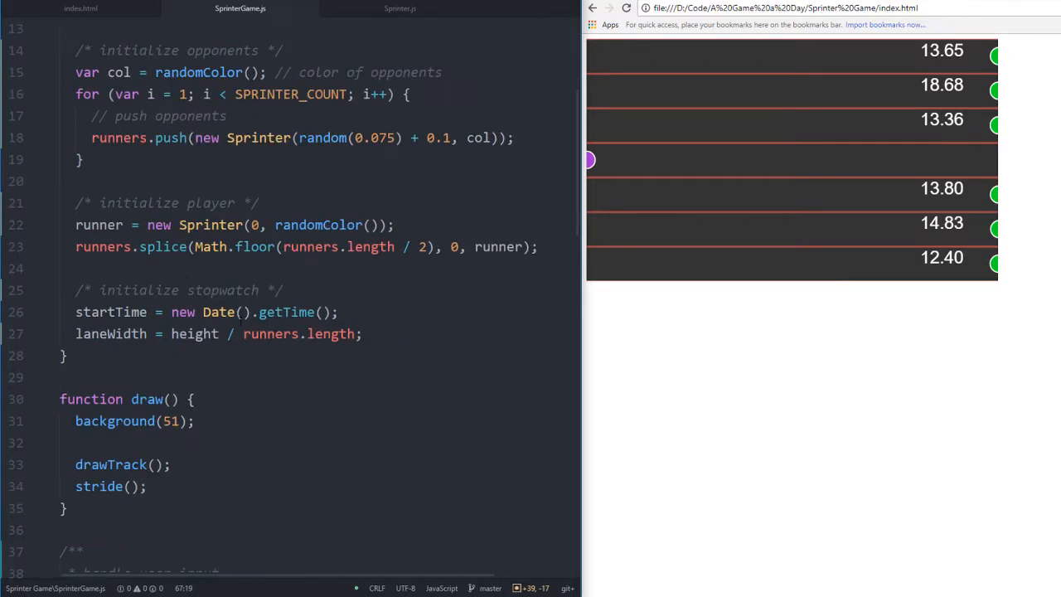
{"action": "scroll", "scroll_direction": "up", "scroll_amount": 3}
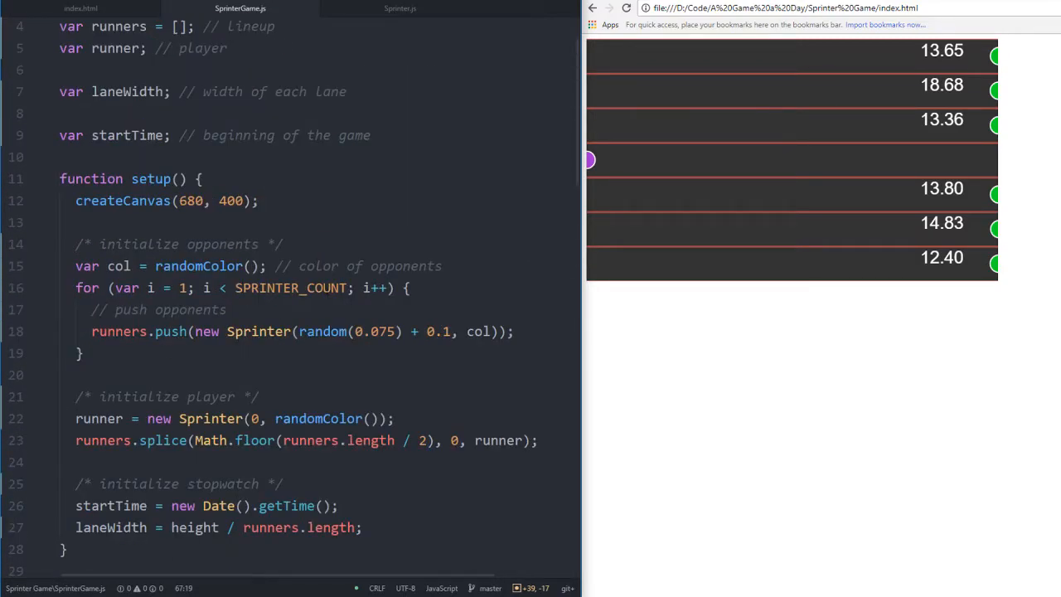
{"action": "scroll", "scroll_direction": "down", "scroll_amount": 3}
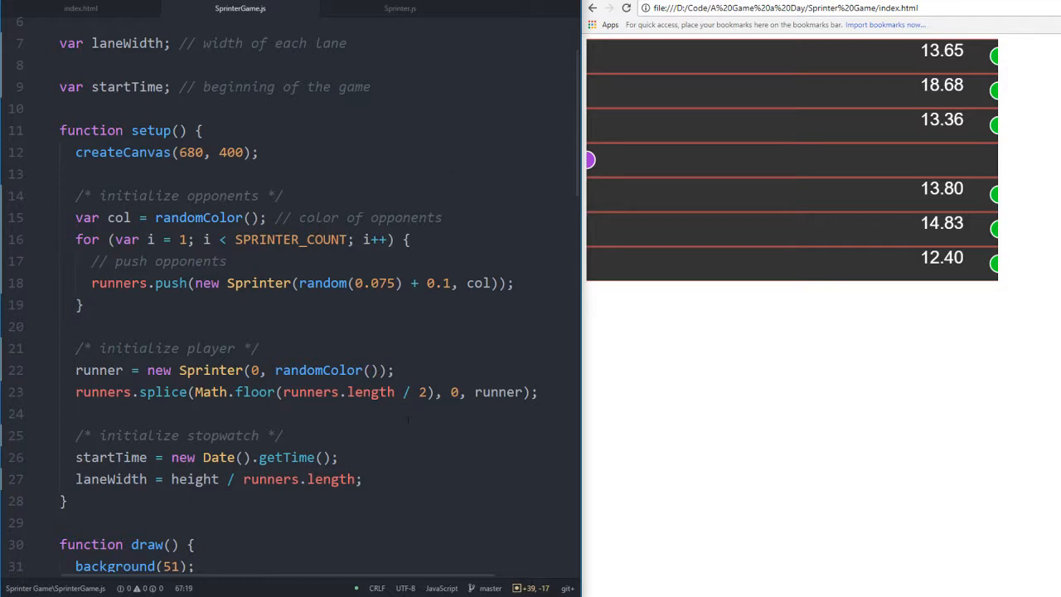
{"action": "scroll", "scroll_direction": "down", "scroll_amount": 3}
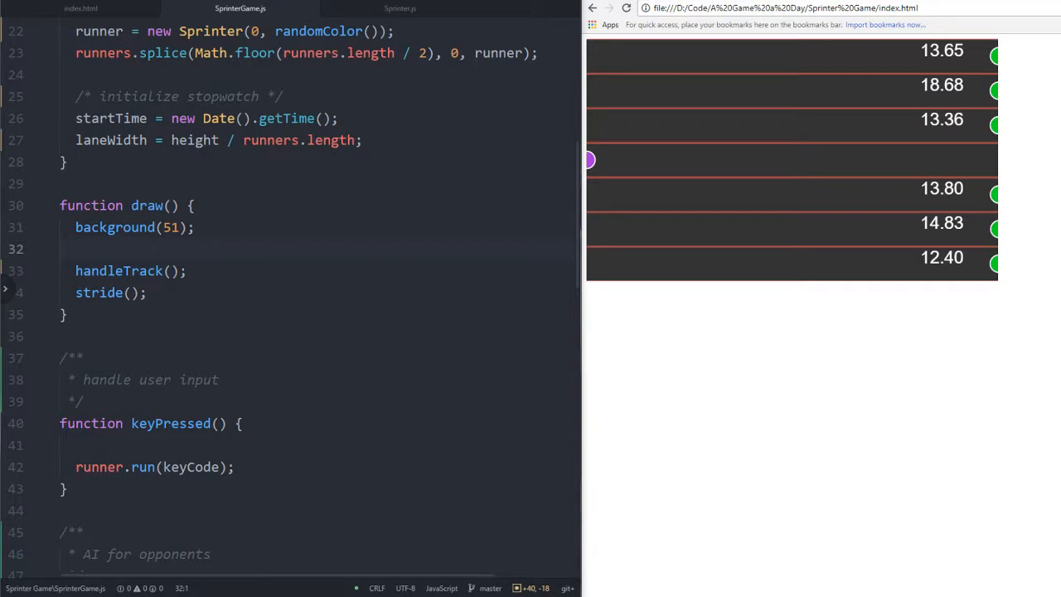
Browse the Express app.js file, then return to SprinterGame.js
{"action": "left_click", "coordinate": [363, 9]}
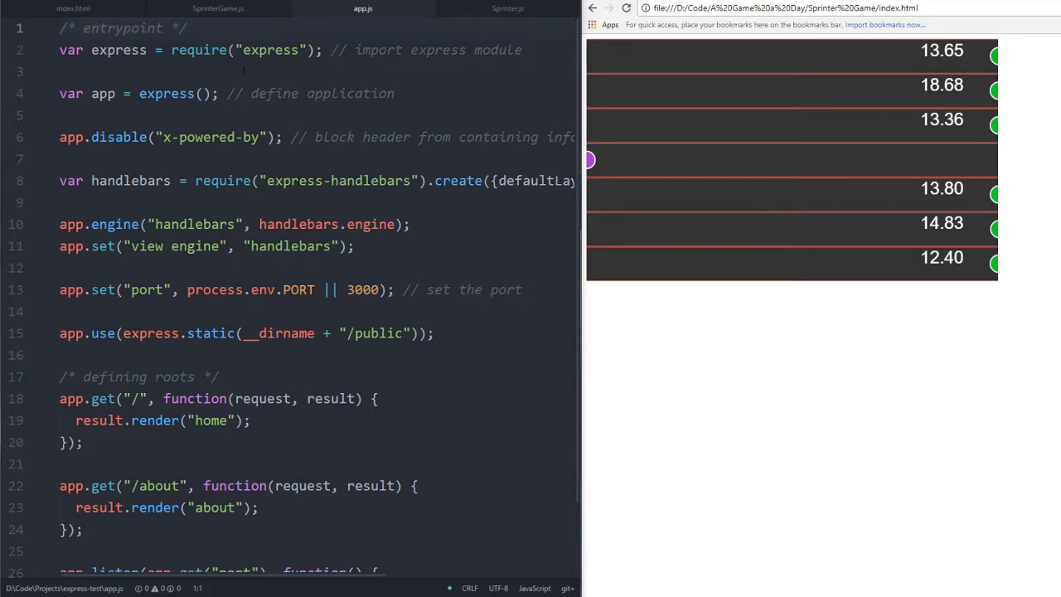
{"action": "scroll", "scroll_direction": "down", "scroll_amount": 3}
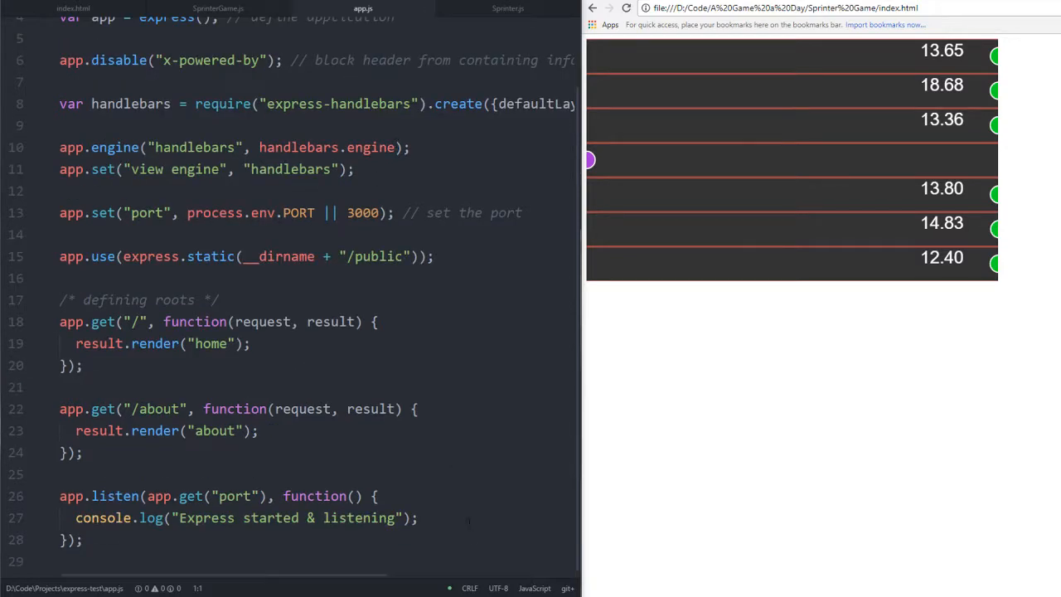
{"action": "scroll", "scroll_direction": "up", "scroll_amount": 3}
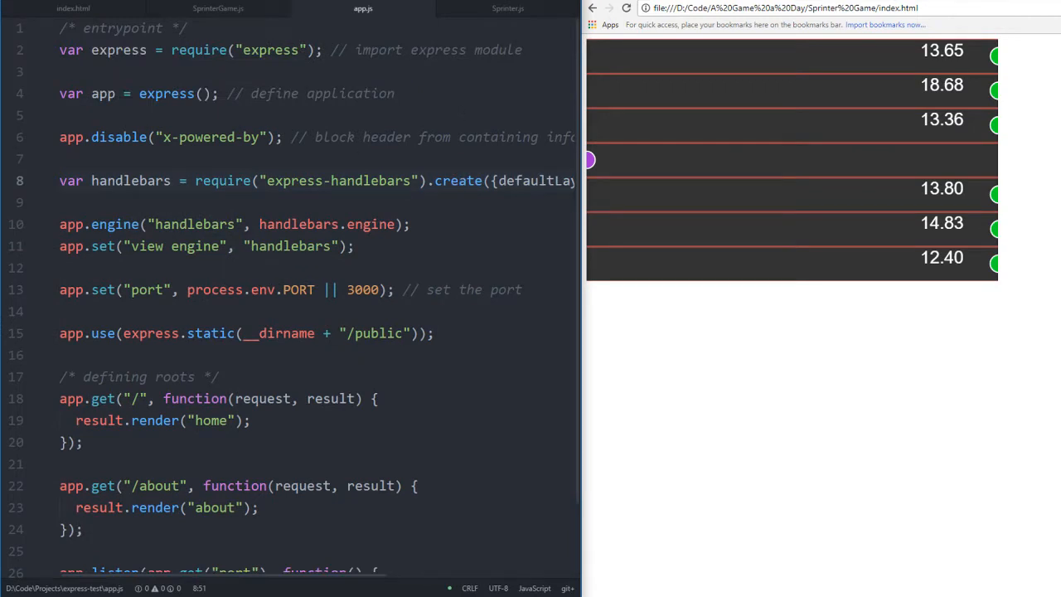
{"action": "scroll", "scroll_direction": "down", "scroll_amount": 3}
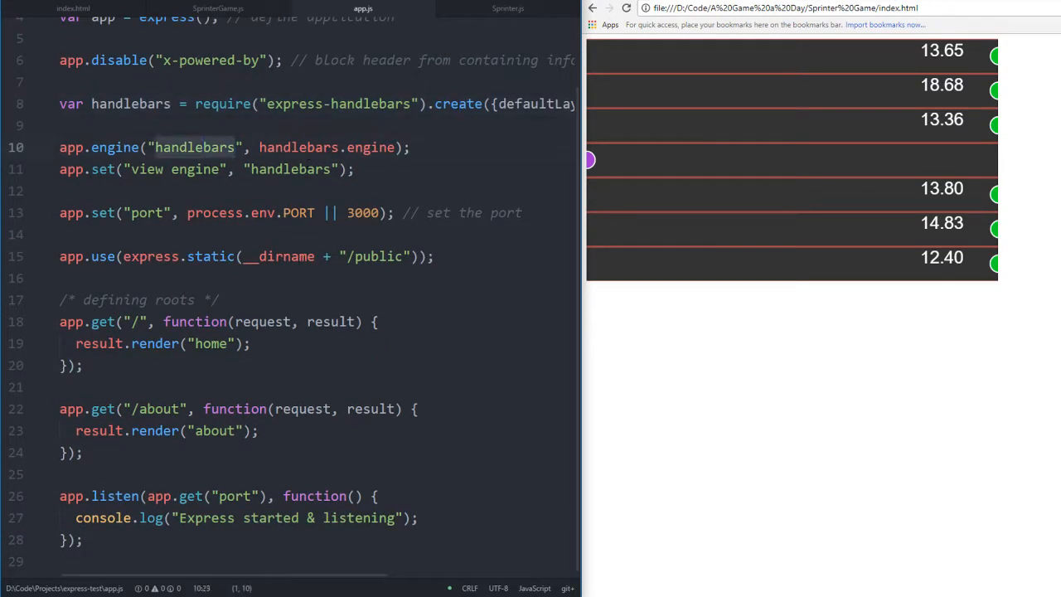
{"action": "scroll", "scroll_direction": "up", "scroll_amount": 3}
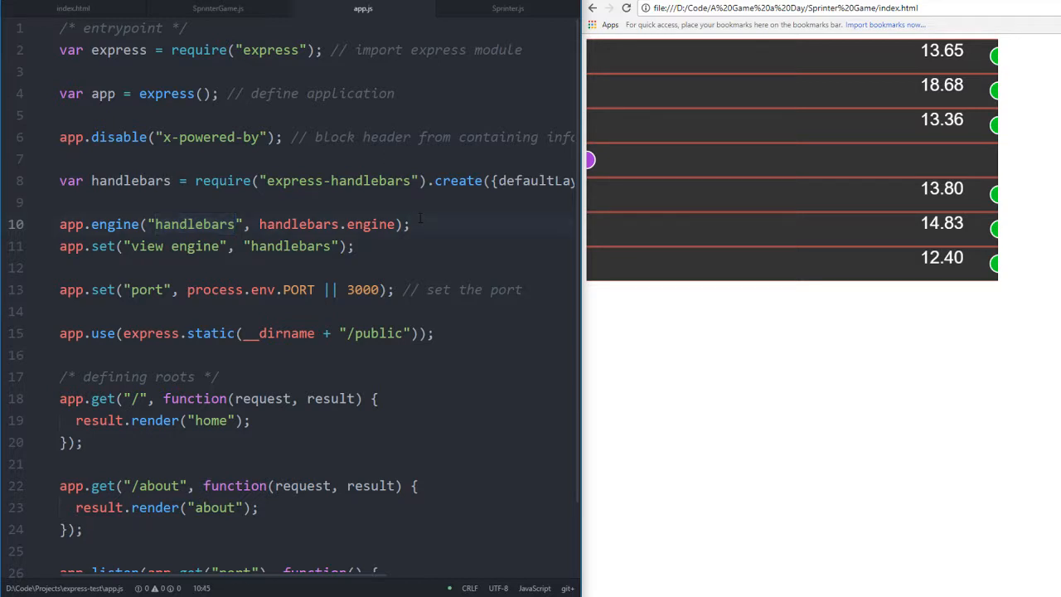
{"action": "scroll", "scroll_direction": "down", "scroll_amount": 3}
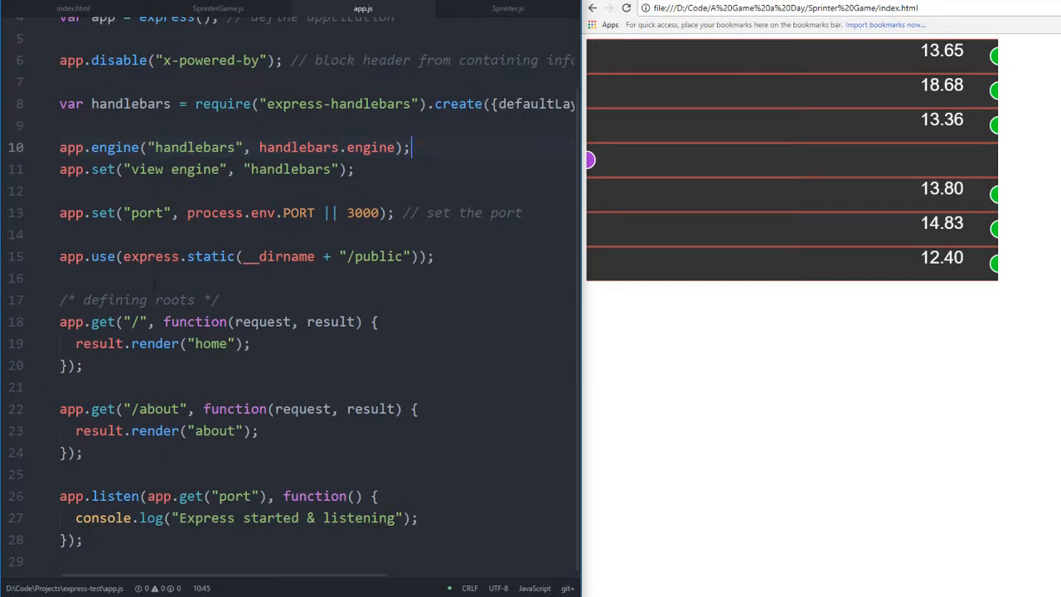
{"action": "left_click", "coordinate": [228, 9]}
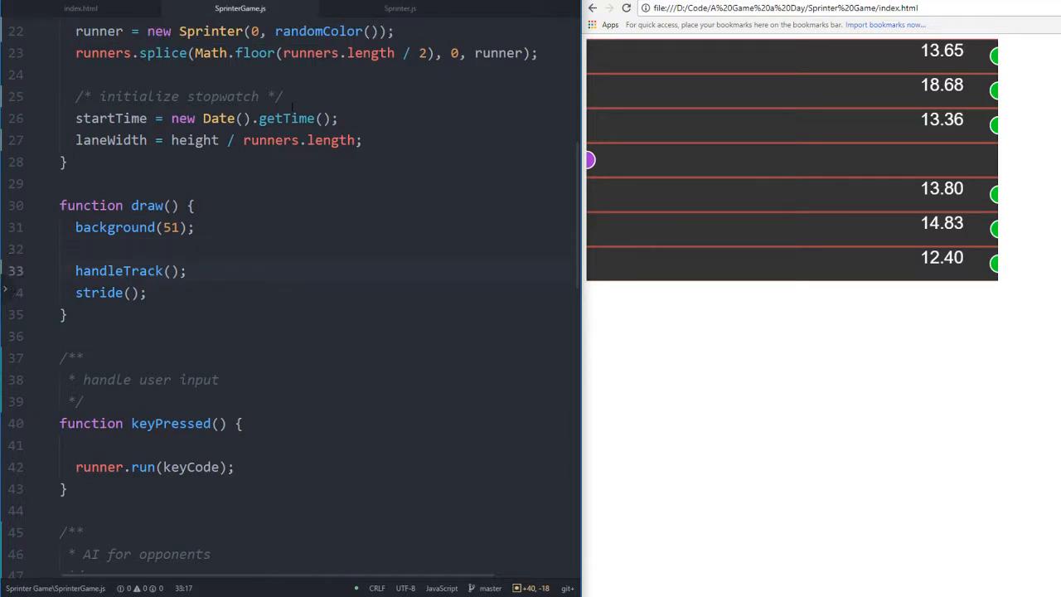
Add '/* draw & update runners */' and '/* draw lanes */' comments and move y1/y2 above stroke()
{"action": "scroll", "scroll_direction": "down", "scroll_amount": 3}
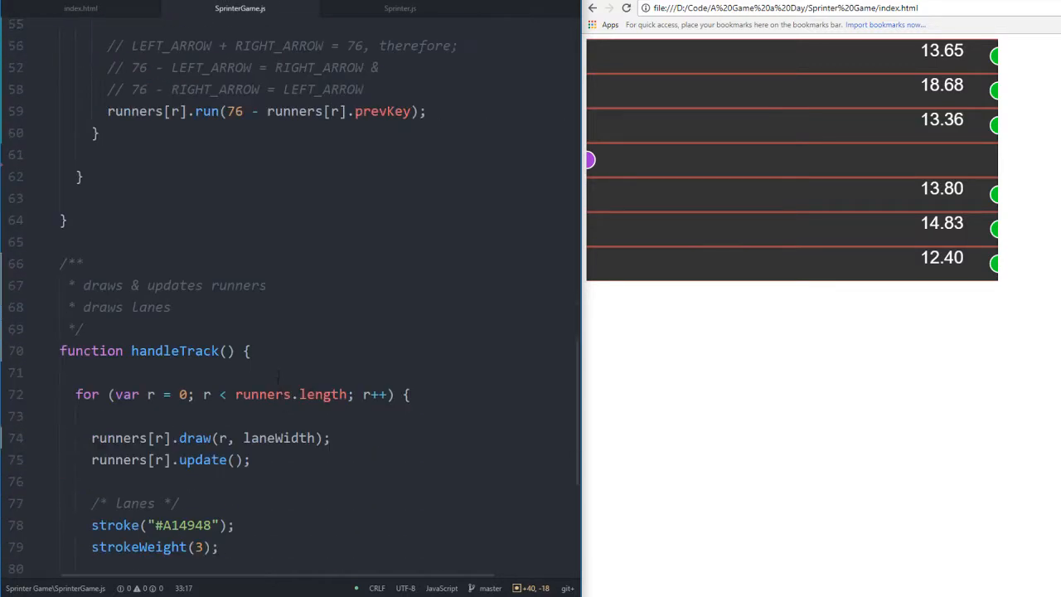
{"action": "scroll", "scroll_direction": "down", "scroll_amount": 3}
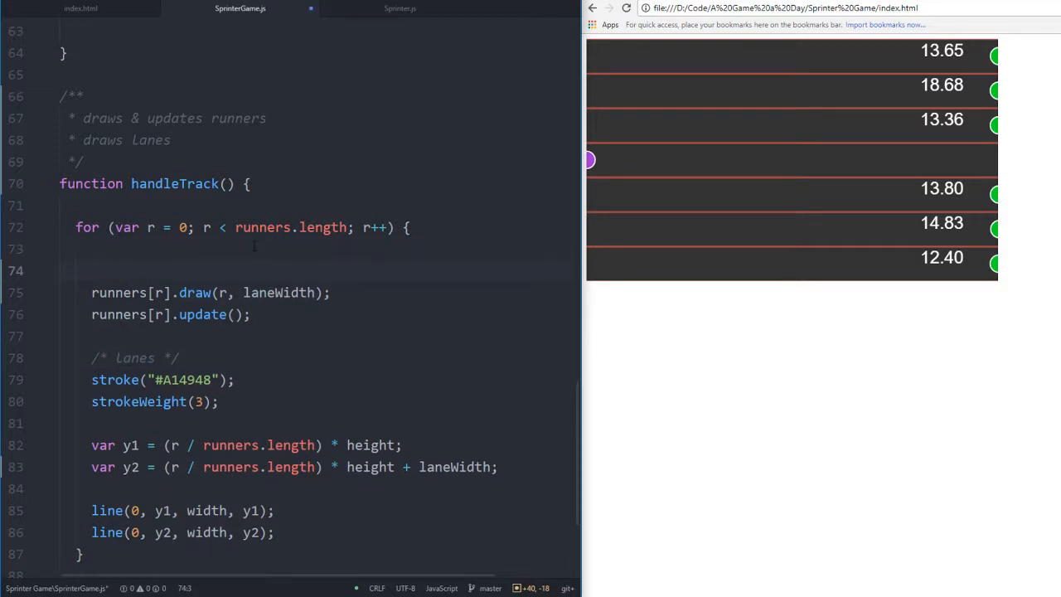
{"action": "type", "text": "/*  */"}
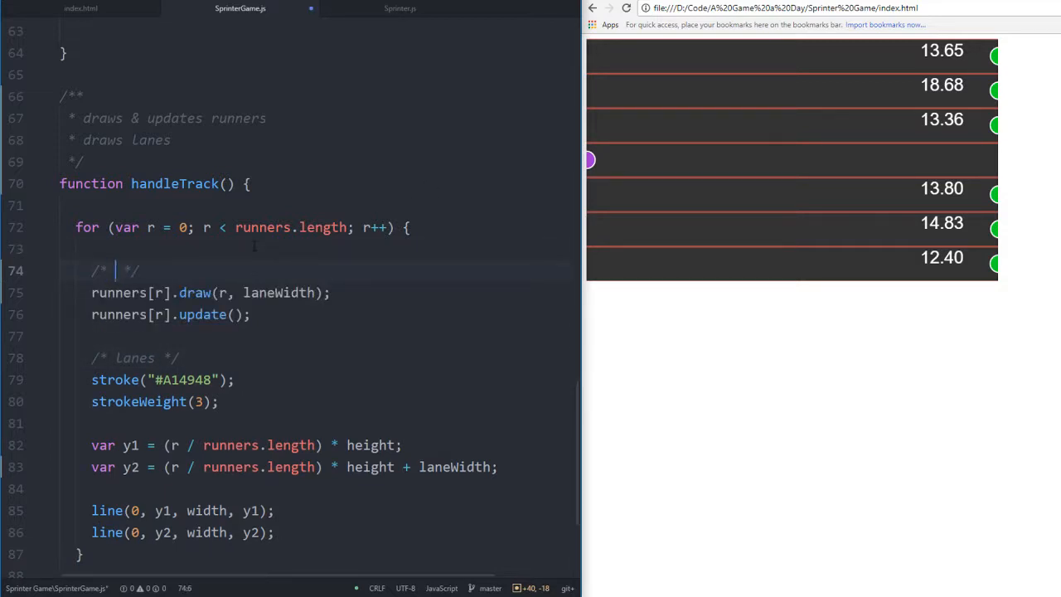
{"action": "type", "text": "draw &"}
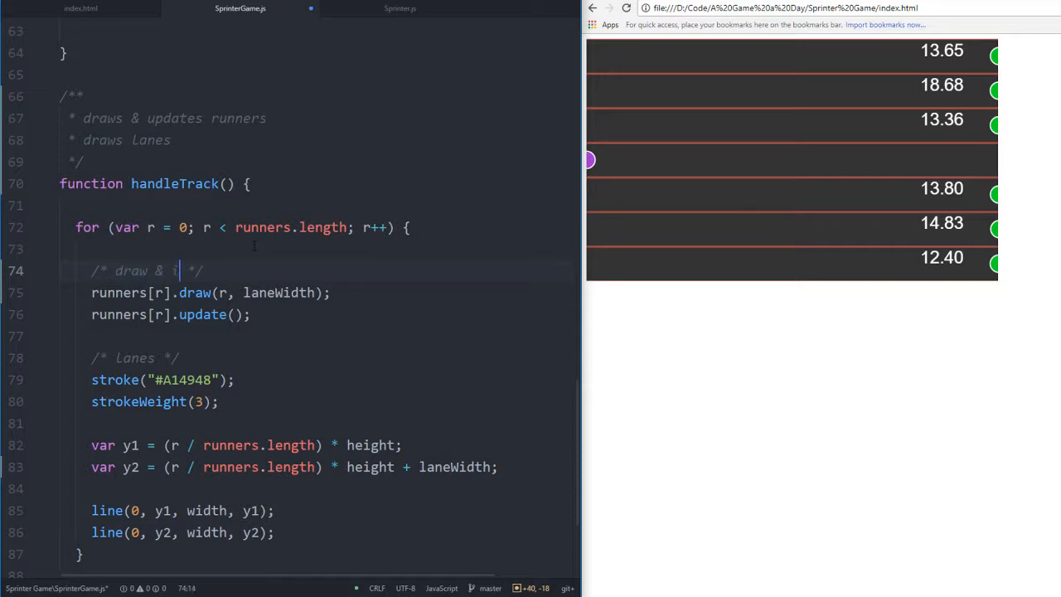
{"action": "type", "text": "update unners"}
{"action": "left_click", "coordinate": [136, 358]}
{"action": "type", "text": " draw"}
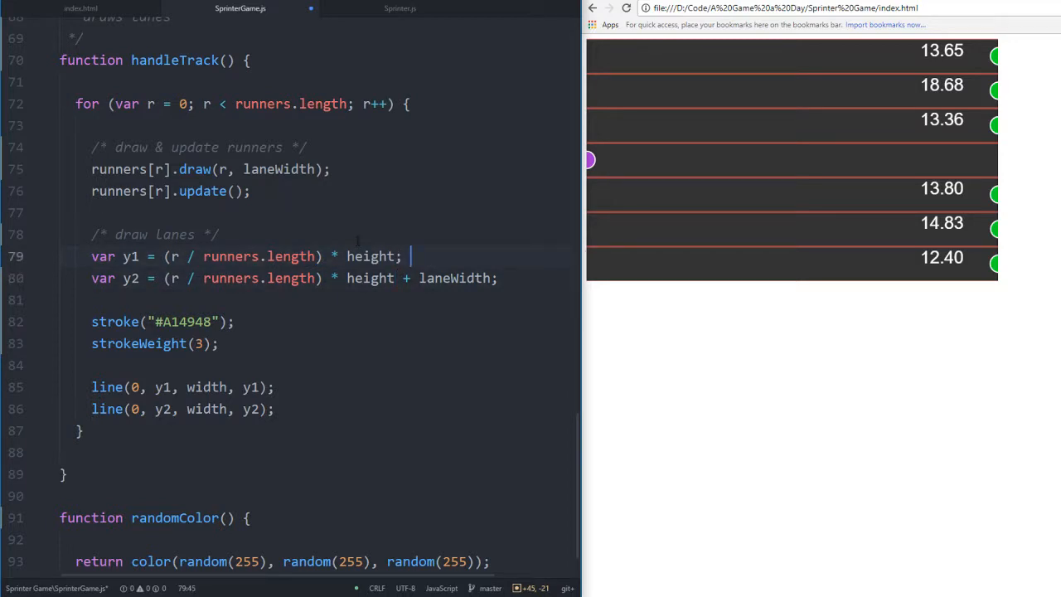
Append '// inner line' to the y1 line and '// outer line' to y2
{"action": "type", "text": "// inner line"}
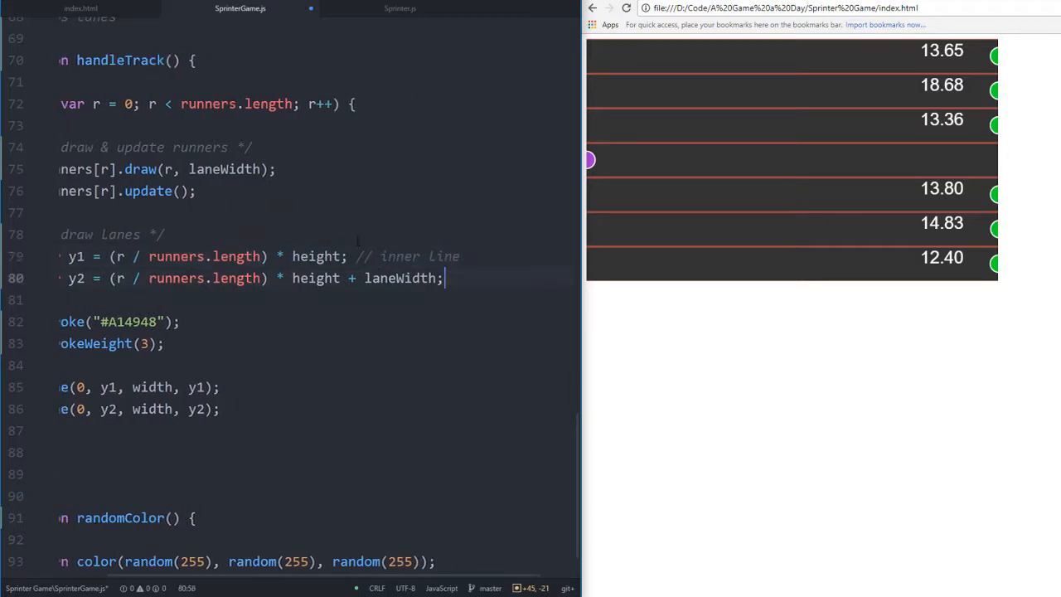
{"action": "type", "text": "// oute"}
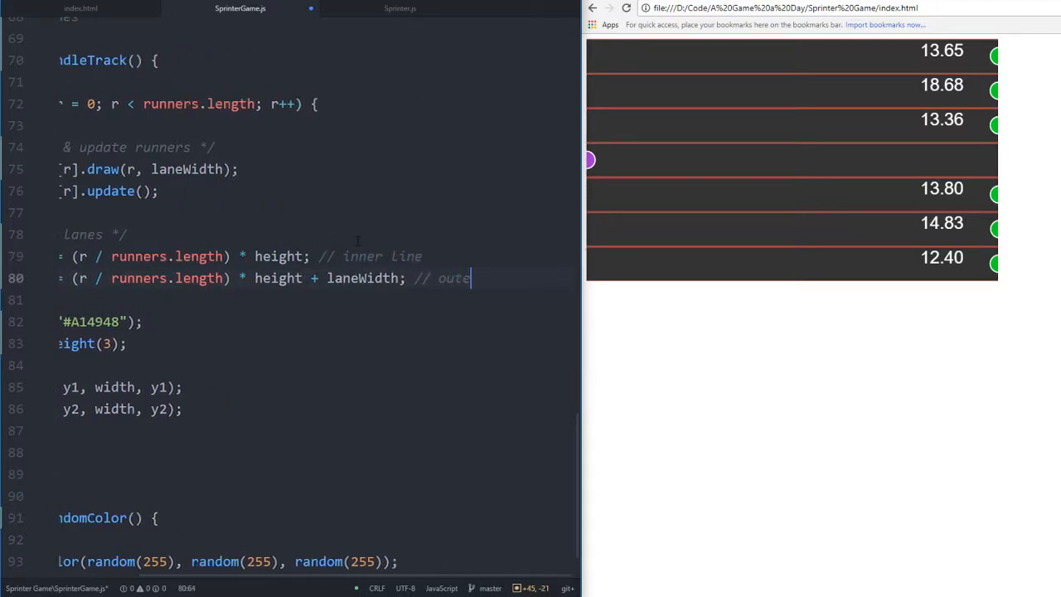
{"action": "type", "text": "r line"}
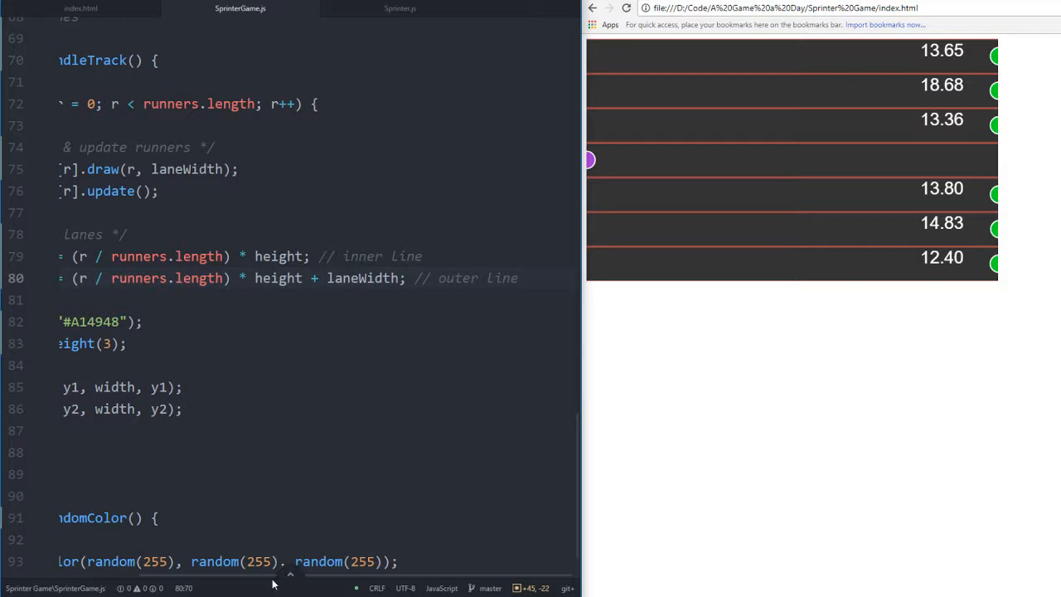
{"action": "scroll", "scroll_direction": "left", "scroll_amount": 3}
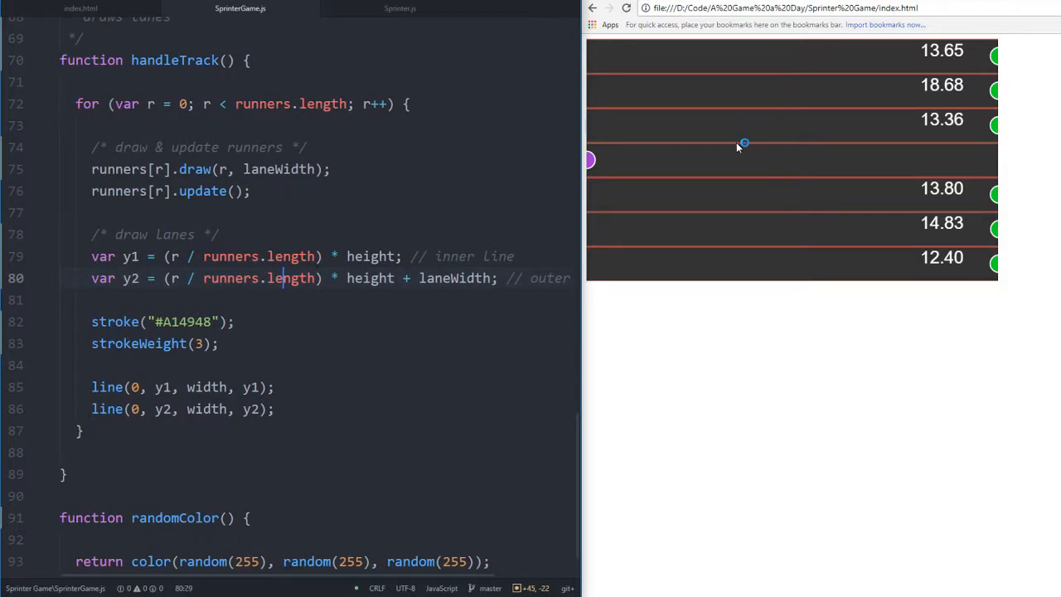
Start a /** doc comment above randomColor()
{"action": "left_click", "coordinate": [75, 299]}
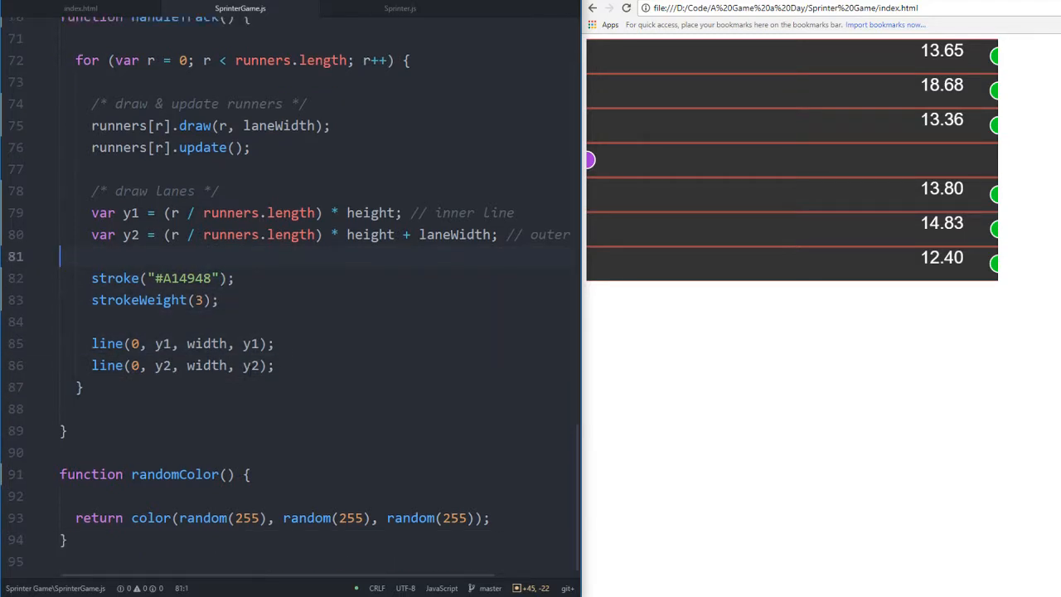
{"action": "left_click", "coordinate": [243, 343]}
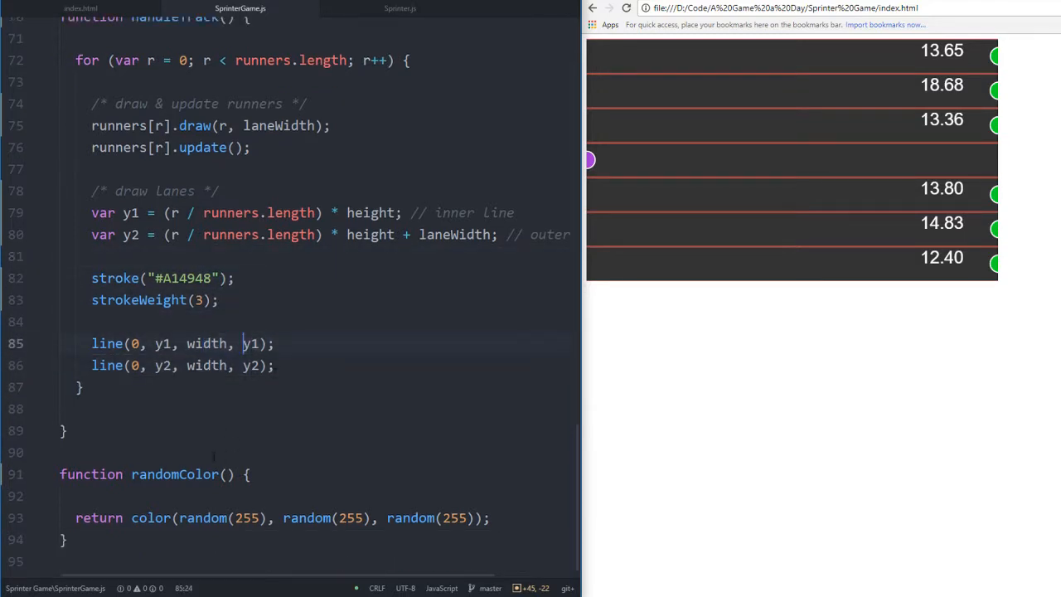
{"action": "type", "text": "/**"}
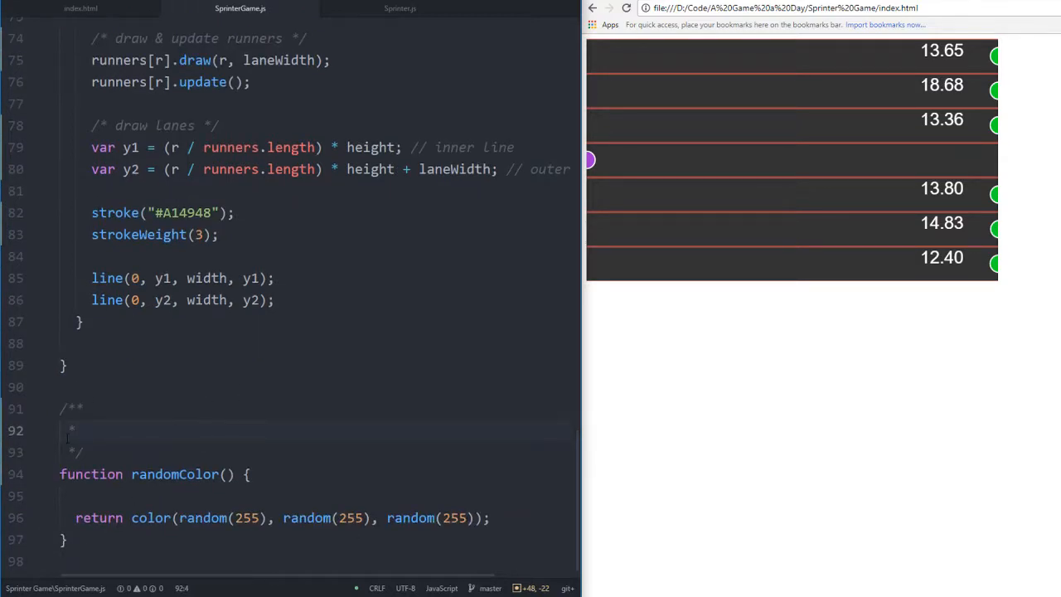
Write 'returns a random color' in randomColor's doc comment and scroll back to the top
{"action": "type", "text": "returns a random color"}
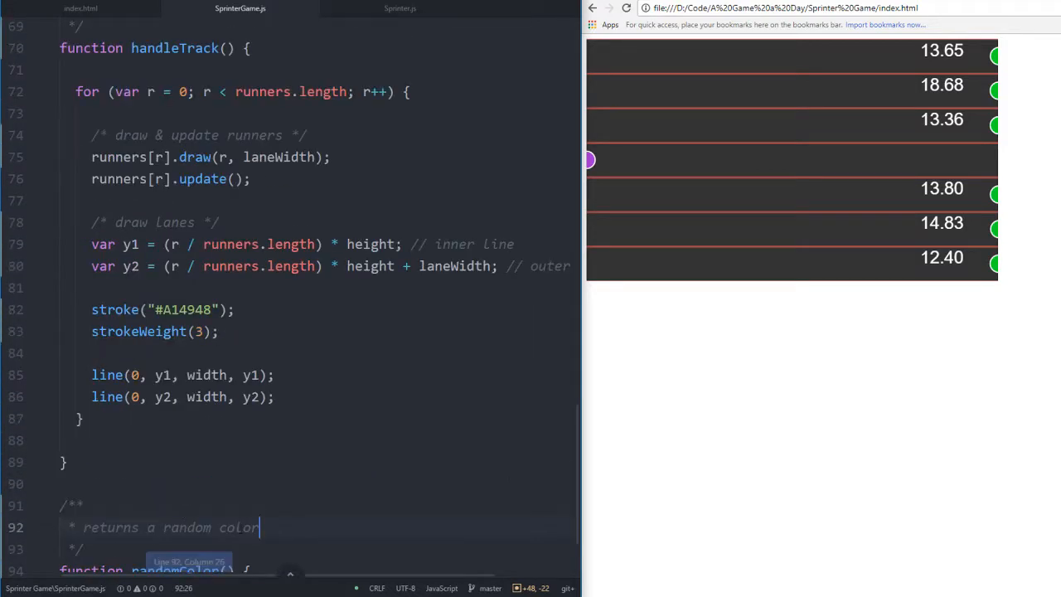
{"action": "scroll", "scroll_direction": "down", "scroll_amount": 3}
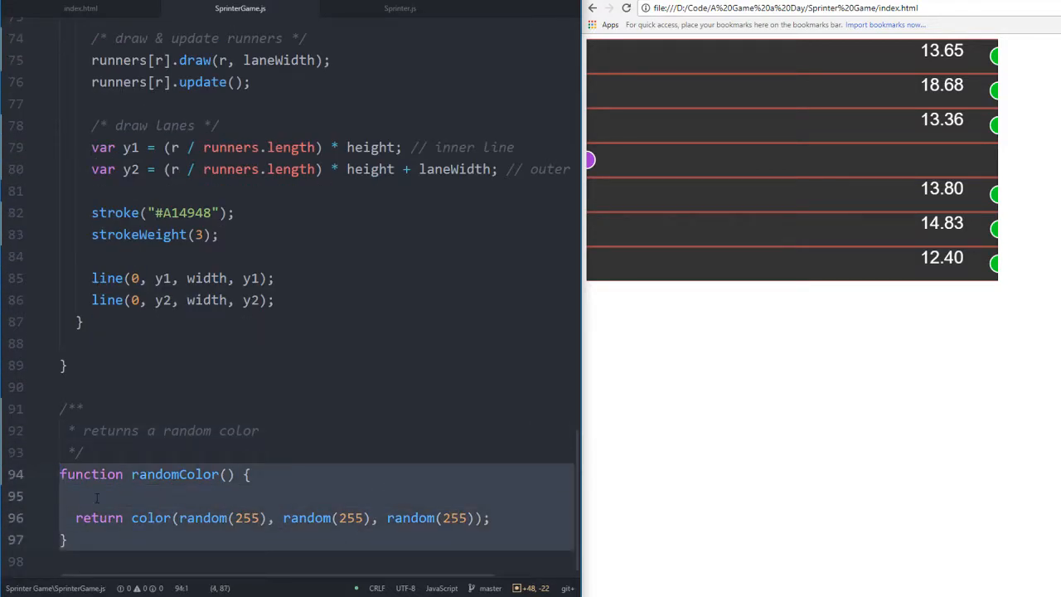
{"action": "scroll", "scroll_direction": "up", "scroll_amount": 3}
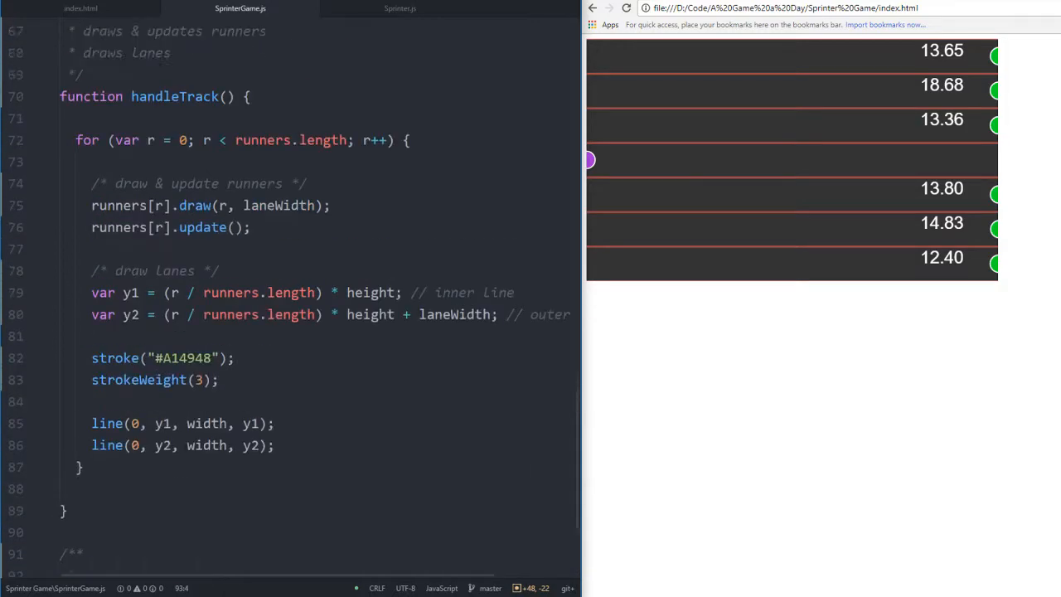
{"action": "scroll", "scroll_direction": "up", "scroll_amount": 3}
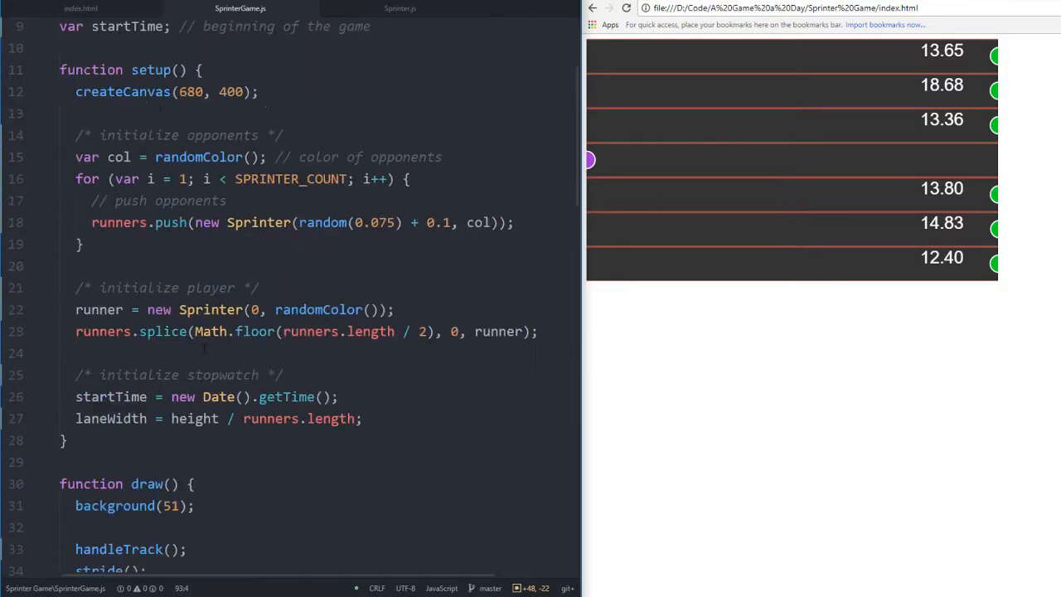
{"action": "scroll", "scroll_direction": "down", "scroll_amount": 3}
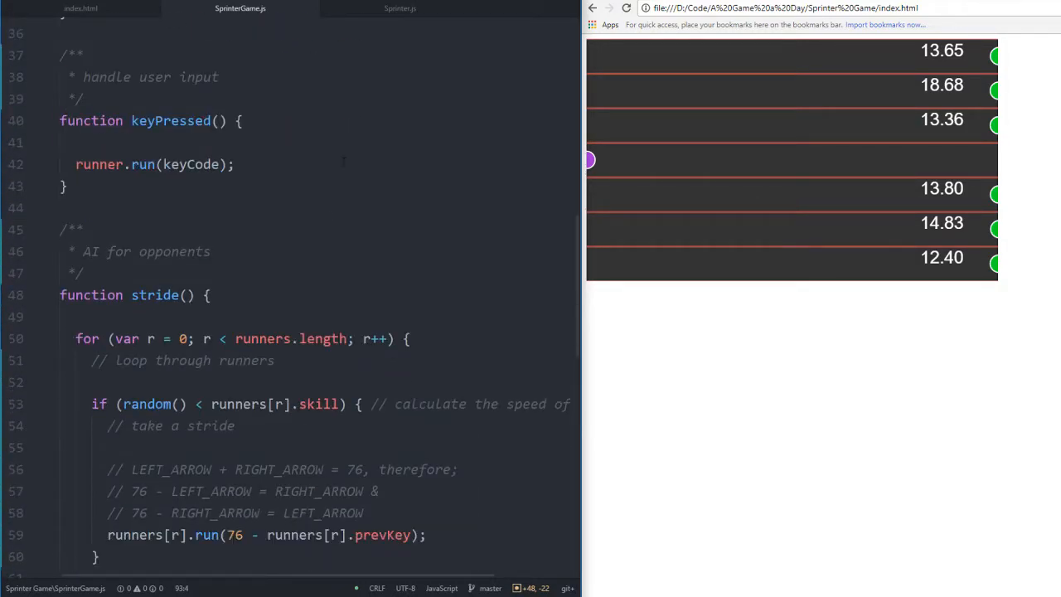
{"action": "scroll", "scroll_direction": "down", "scroll_amount": 3}
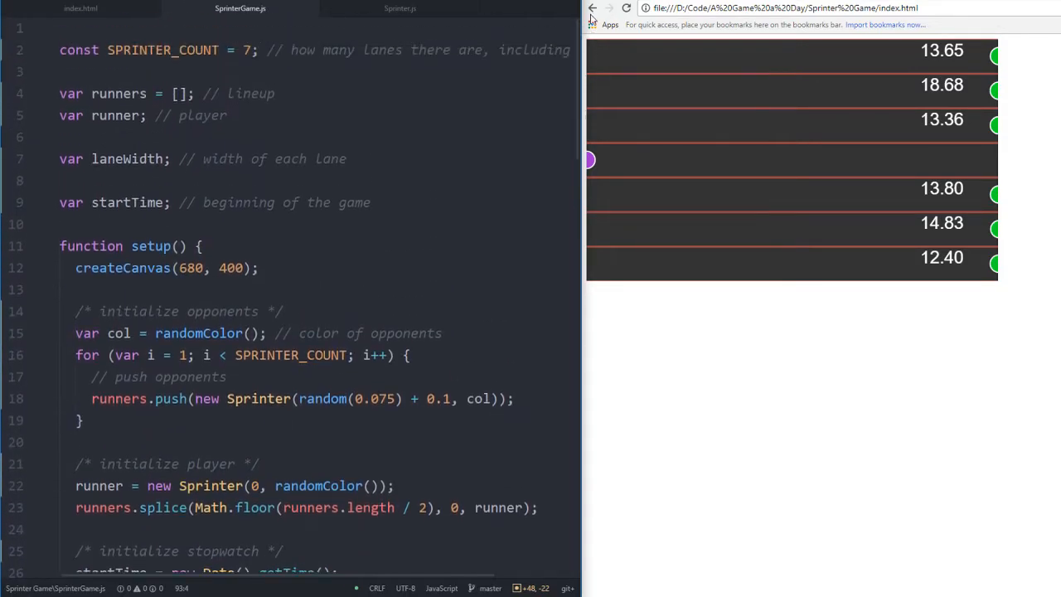
Switch to Sprinter.js and begin a /** doc comment
{"action": "left_click", "coordinate": [400, 8]}
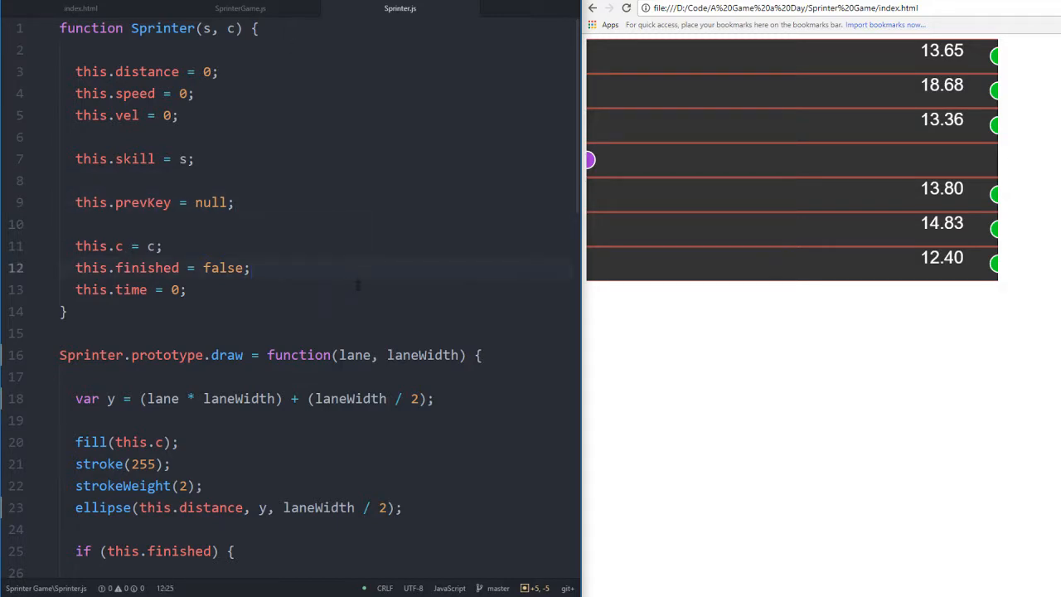
{"action": "scroll", "scroll_direction": "down", "scroll_amount": 3}
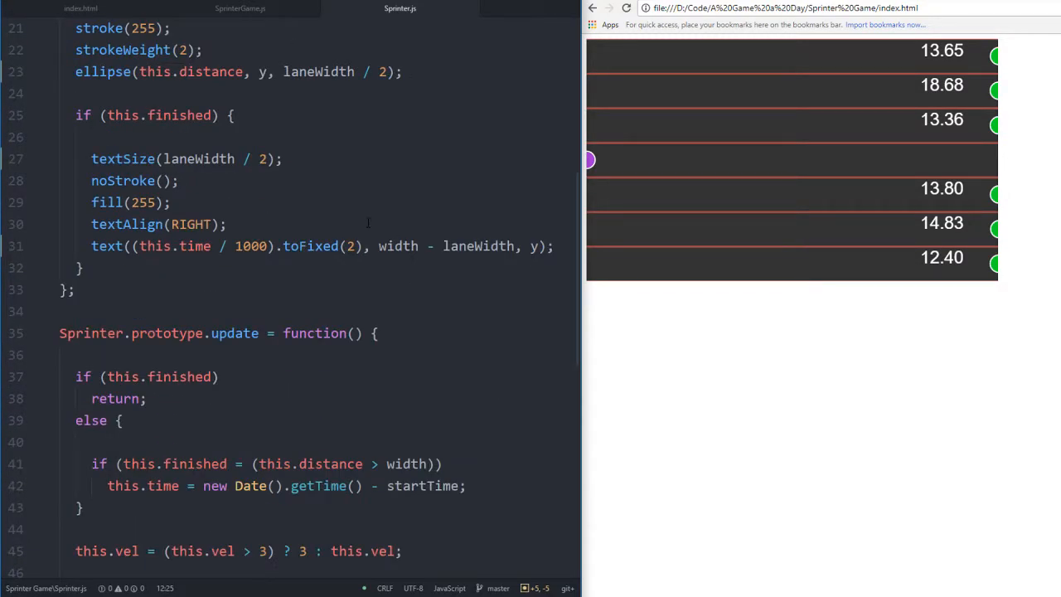
{"action": "scroll", "scroll_direction": "up", "scroll_amount": 3}
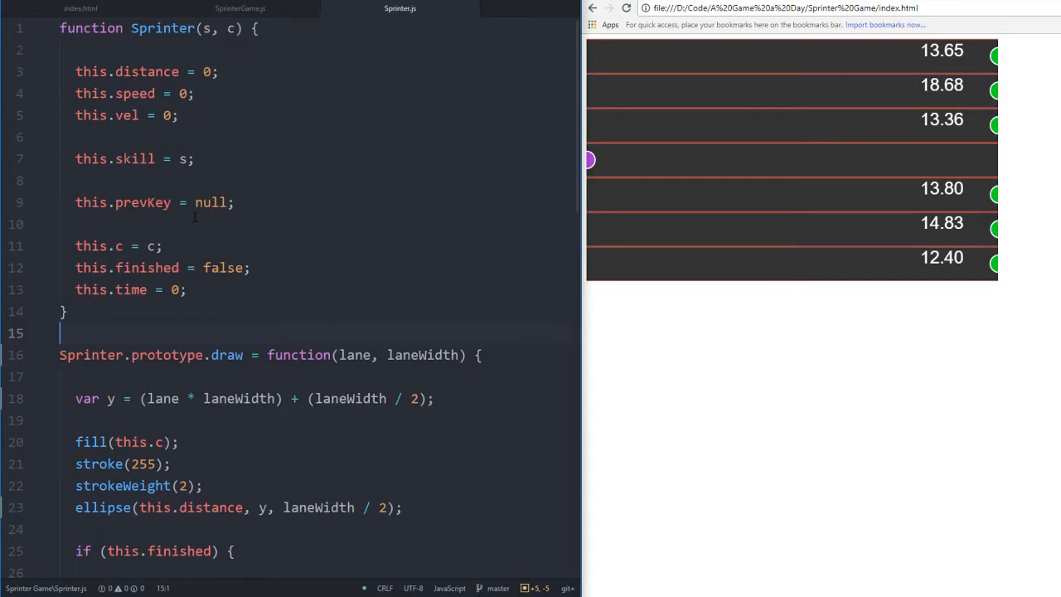
{"action": "scroll", "scroll_direction": "down", "scroll_amount": 3}
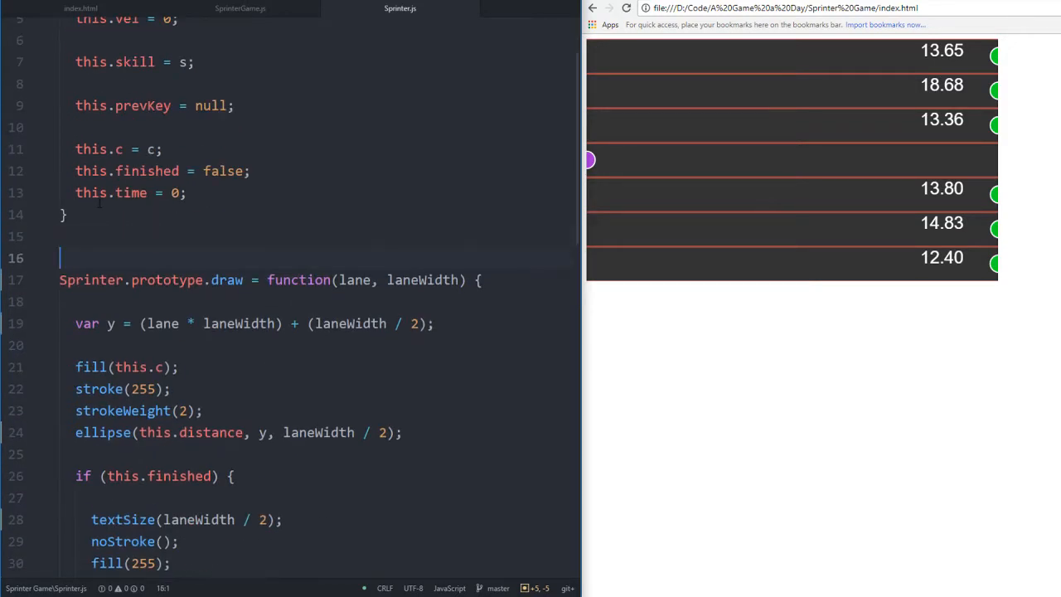
{"action": "type", "text": "/**"}
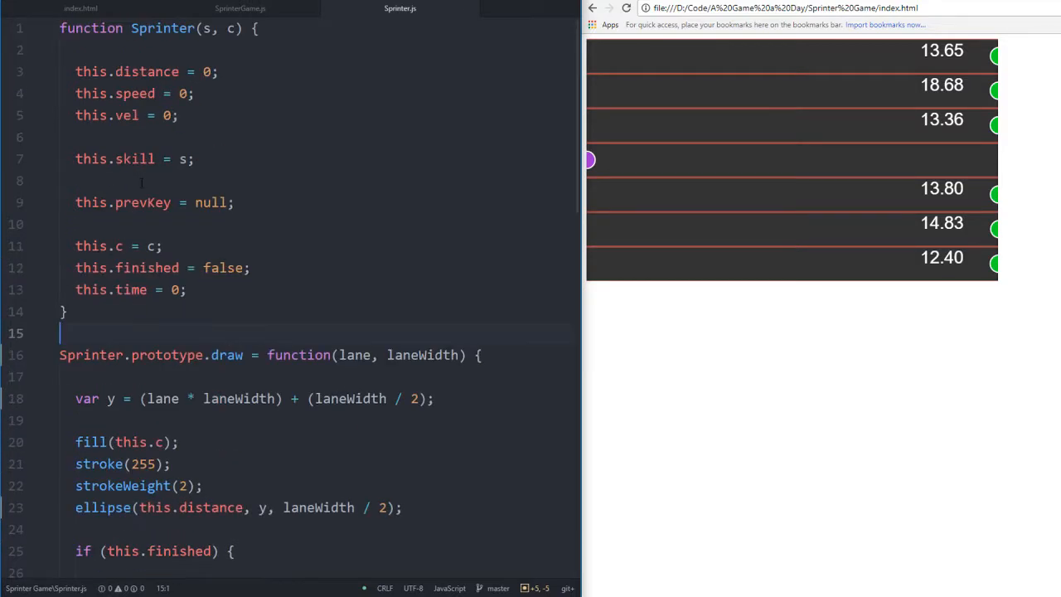
Comment the distance field as 'distance travelled by the runner'
{"action": "left_click", "coordinate": [219, 71]}
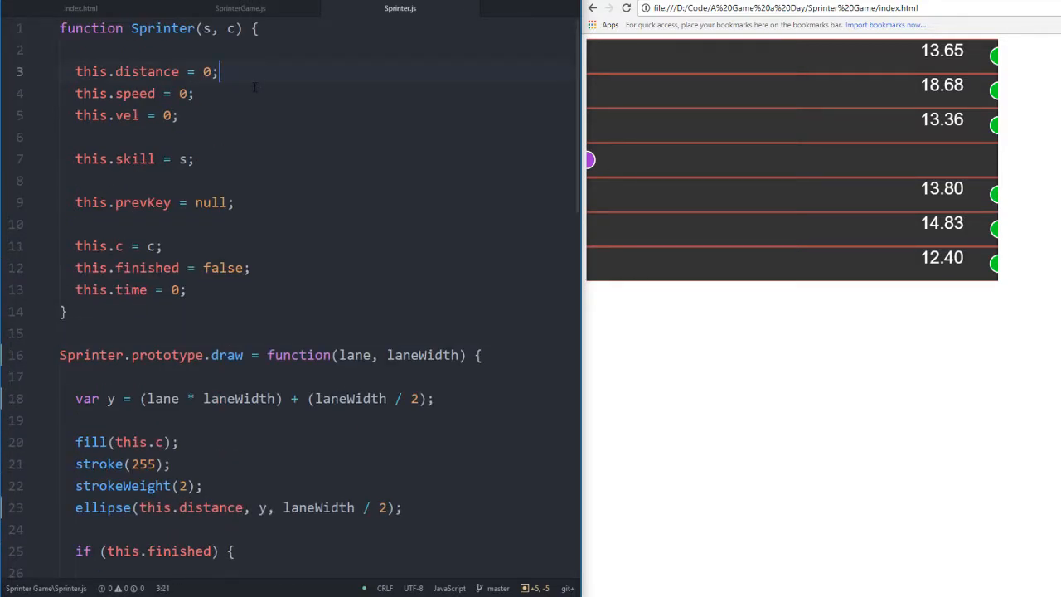
{"action": "scroll", "scroll_direction": "down", "scroll_amount": 3}
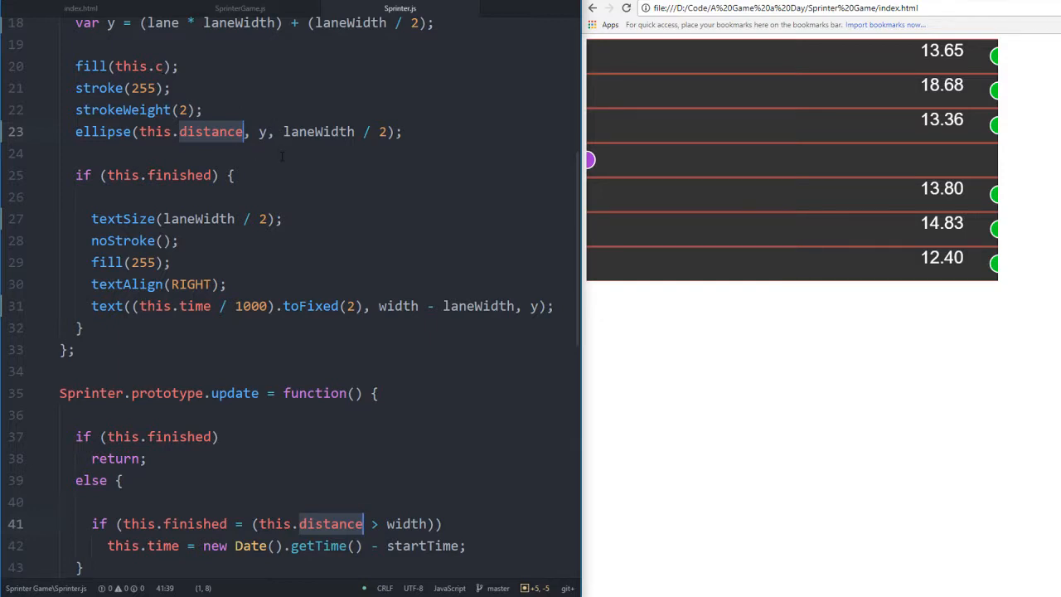
{"action": "scroll", "scroll_direction": "down", "scroll_amount": 3}
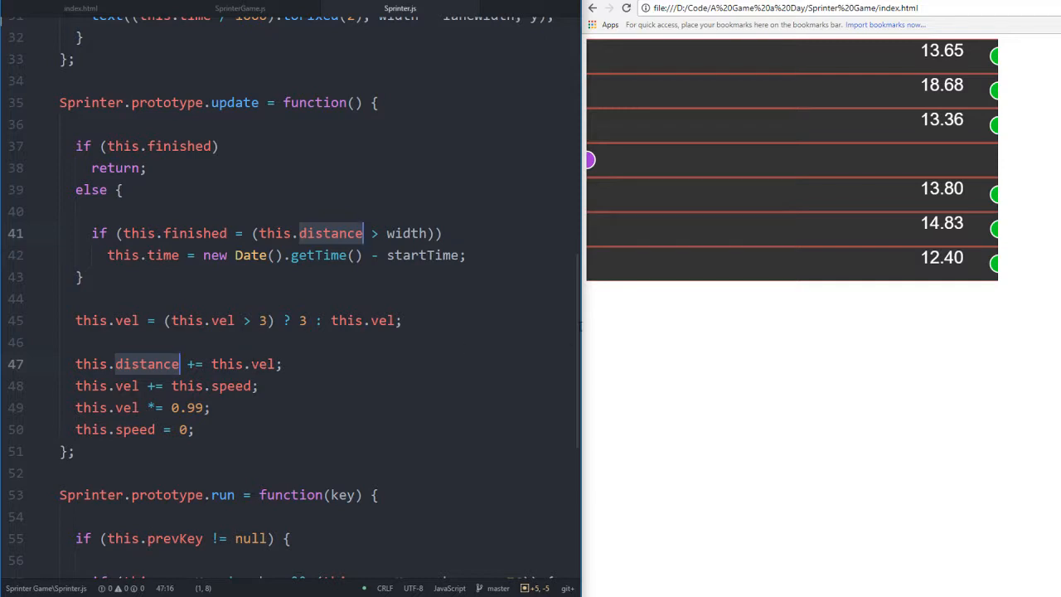
{"action": "scroll", "scroll_direction": "up", "scroll_amount": 3}
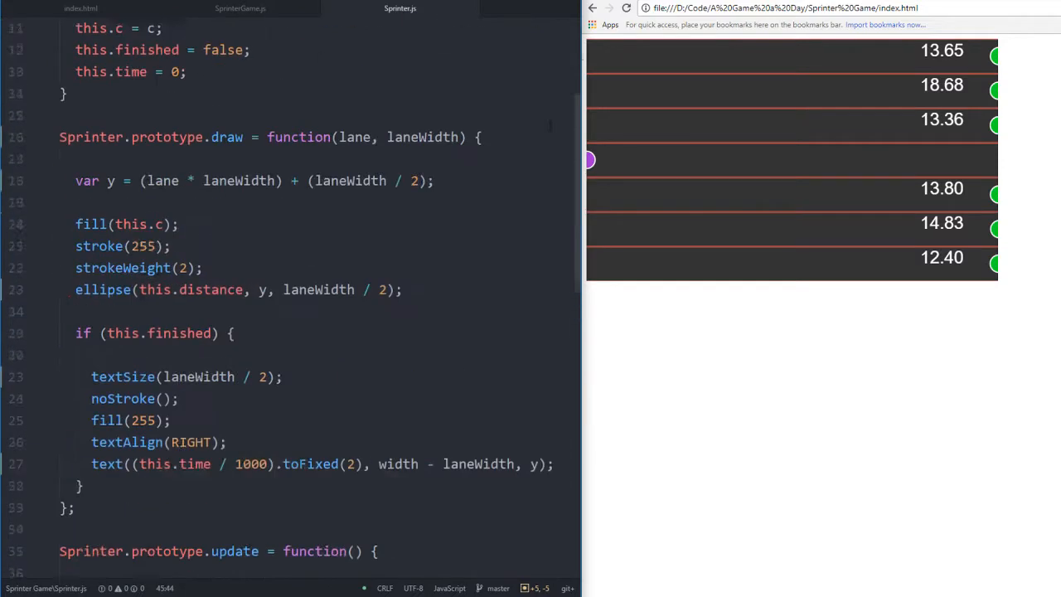
{"action": "scroll", "scroll_direction": "down", "scroll_amount": 3}
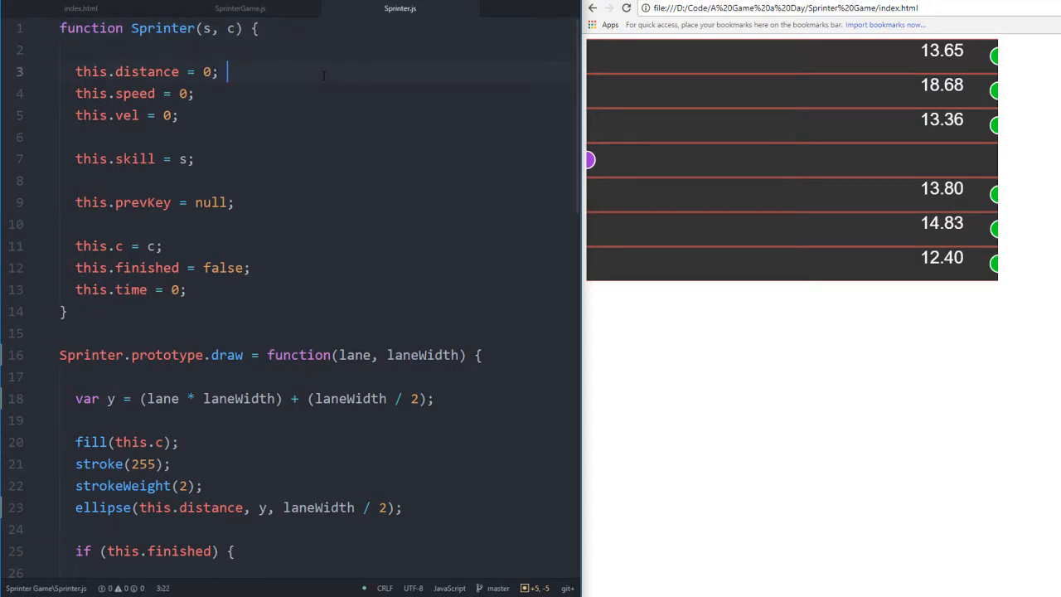
{"action": "type", "text": "// dis"}
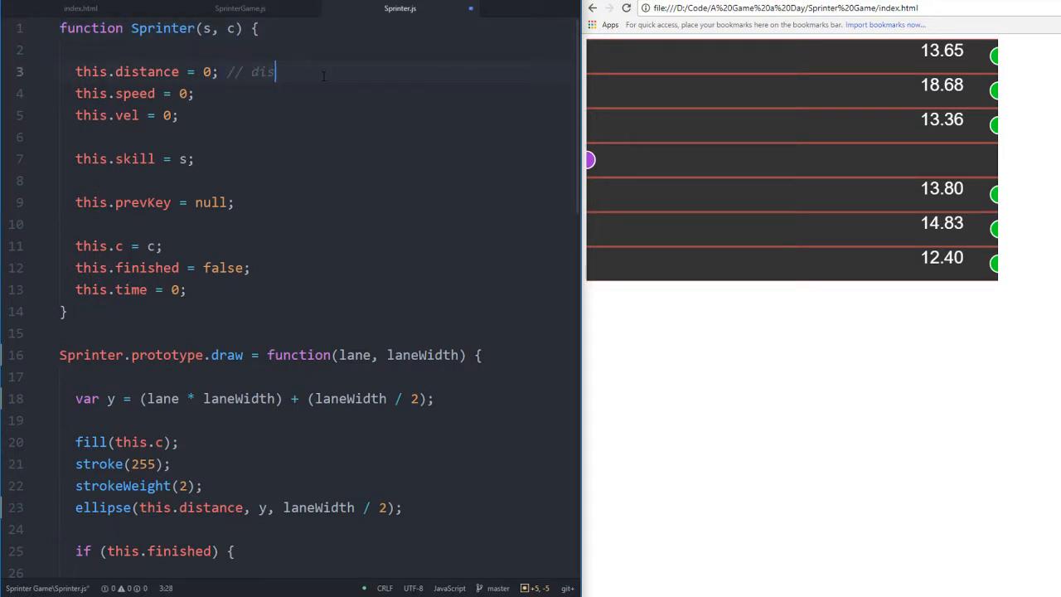
{"action": "type", "text": "tance traveled by tt"}
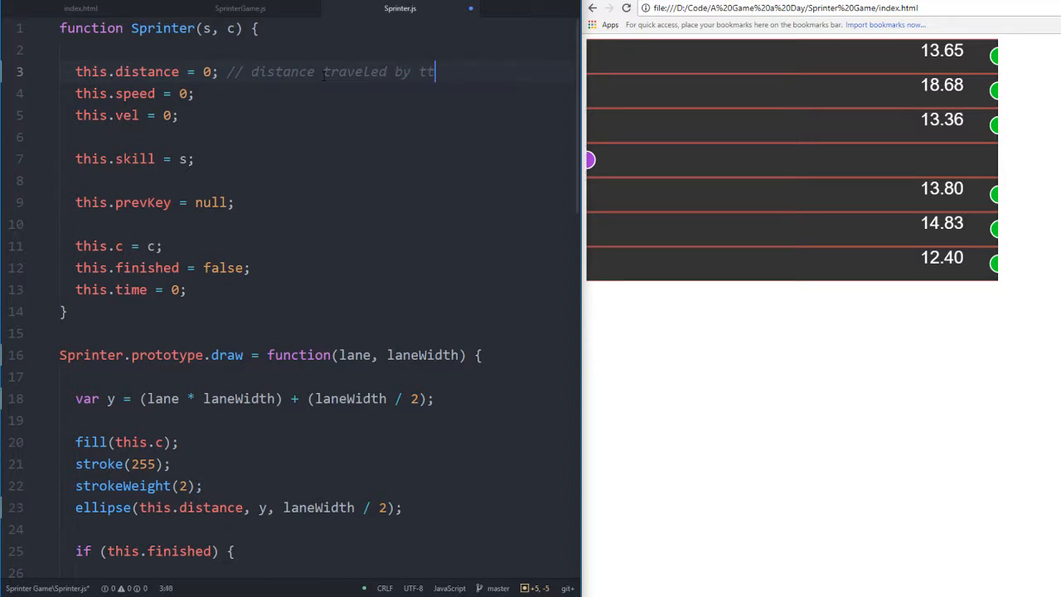
{"action": "type", "text": "he runner"}
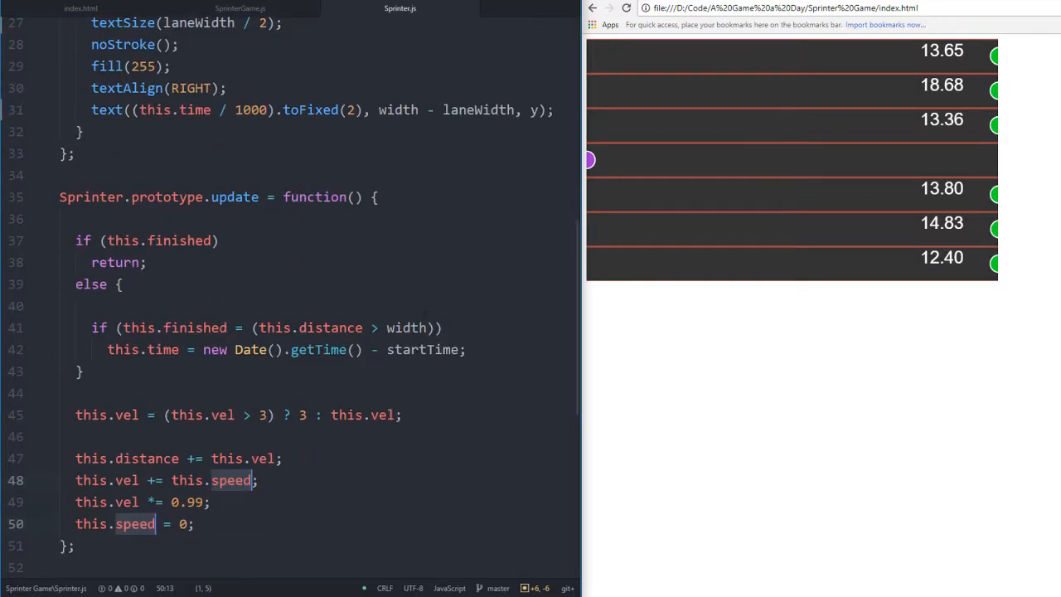
Comment the speed field as 'acceleration (amou…'
{"action": "scroll", "scroll_direction": "down", "scroll_amount": 3}
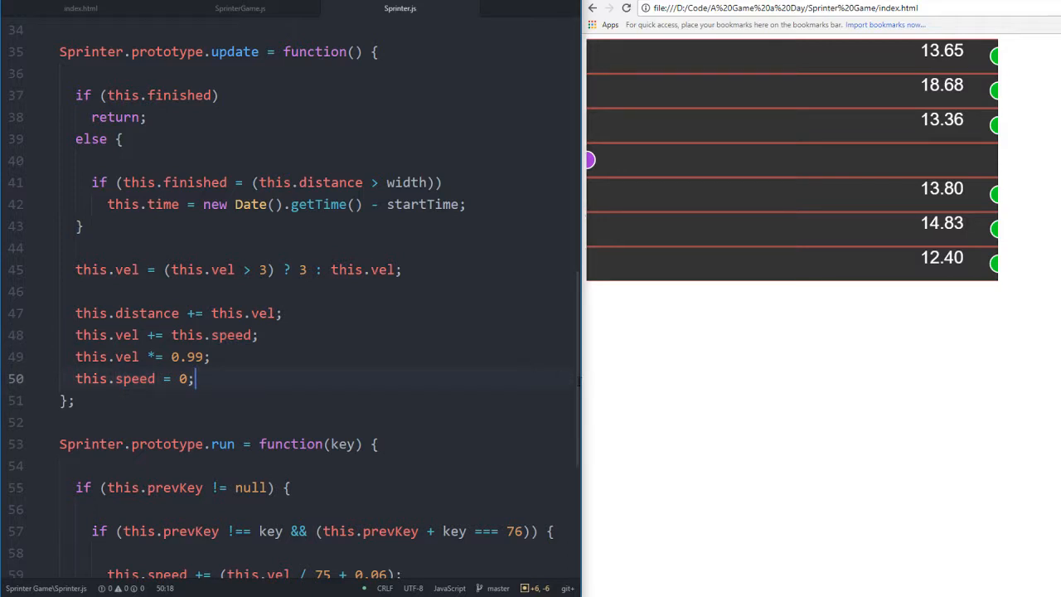
{"action": "scroll", "scroll_direction": "up", "scroll_amount": 3}
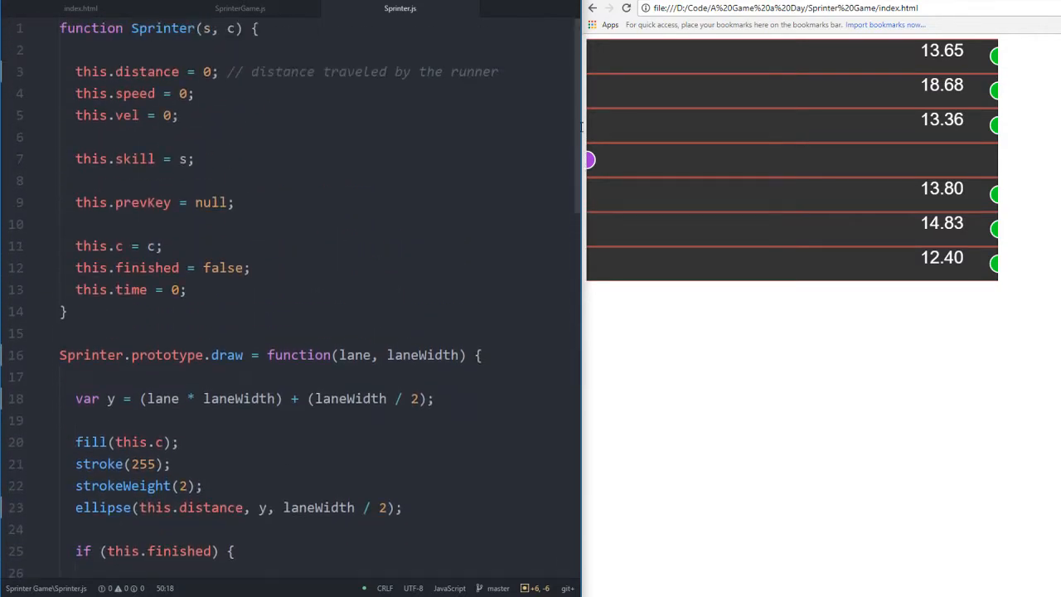
{"action": "type", "text": "//"}
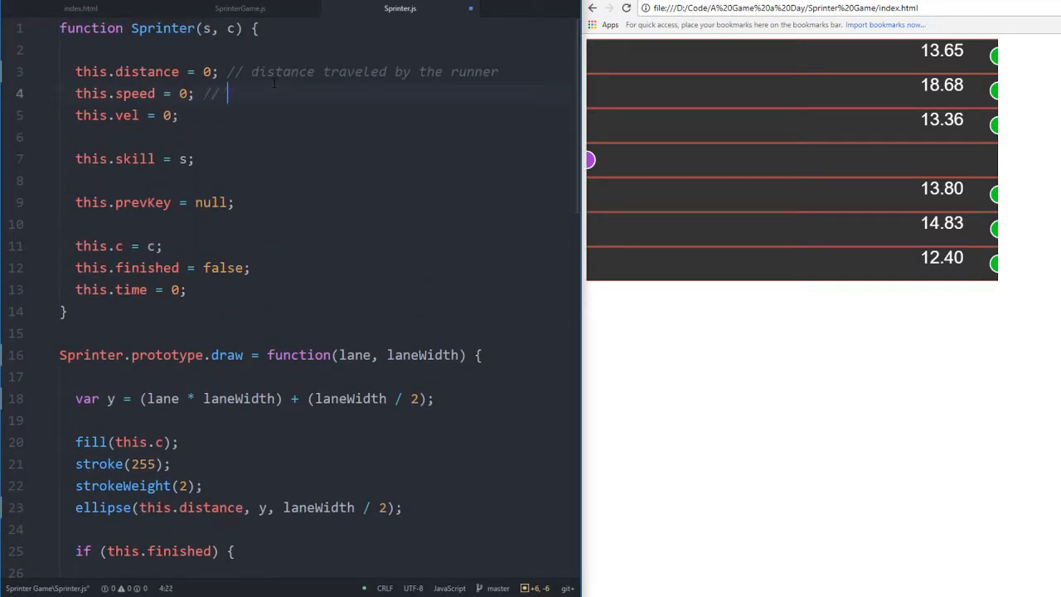
{"action": "type", "text": "acceleration"}
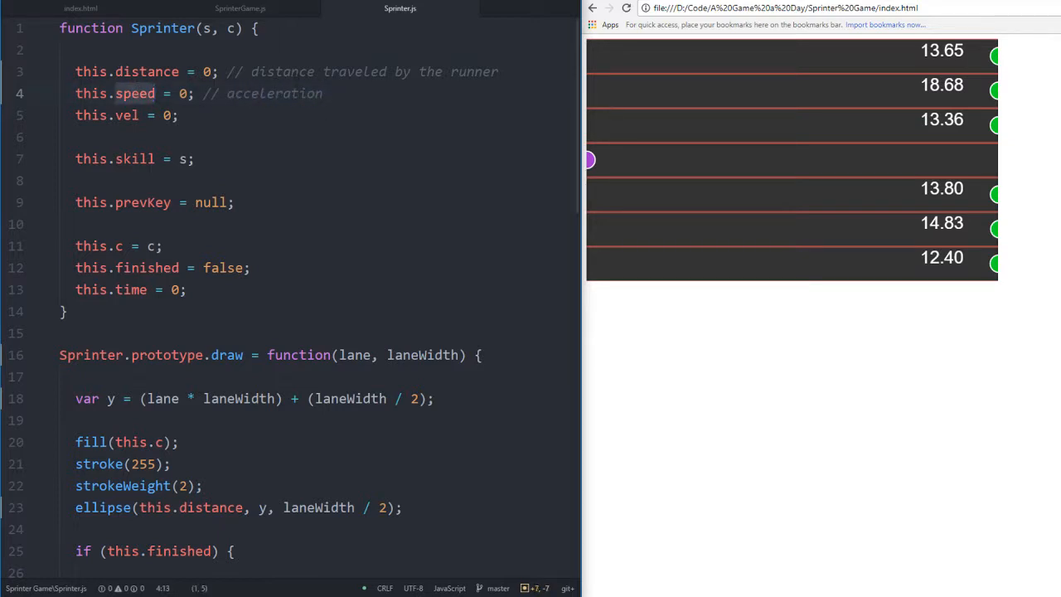
{"action": "type", "text": "(amount of velocity gained eacl"}
{"action": "left_click", "coordinate": [319, 115]}
{"action": "type", "text": " //"}
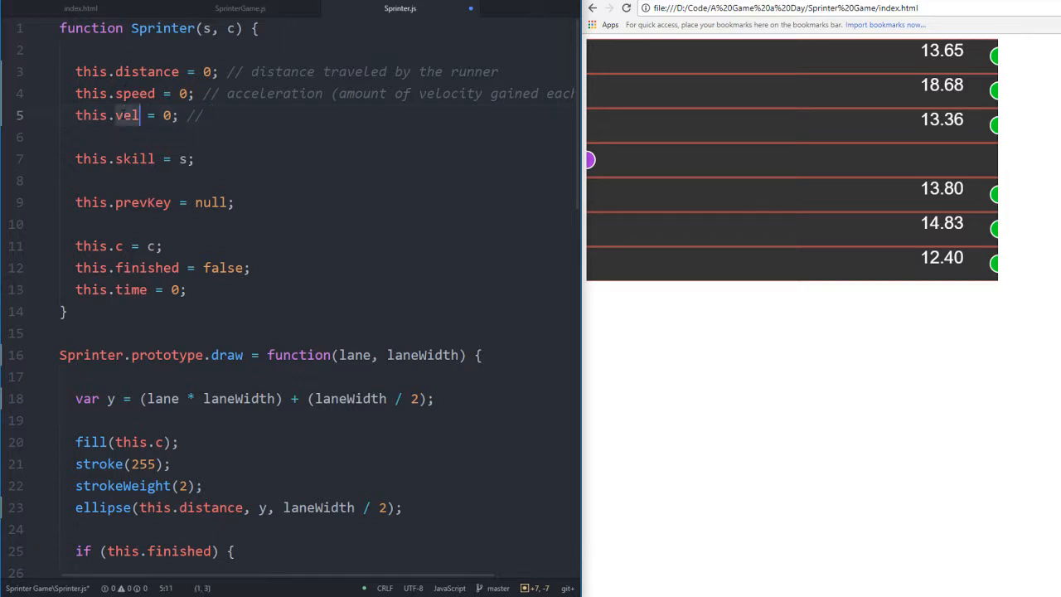
Comment the velocity field as 'momentum' and select vel for renaming to velocity
{"action": "scroll", "scroll_direction": "down", "scroll_amount": 3}
{"action": "type", "text": "ocity"}
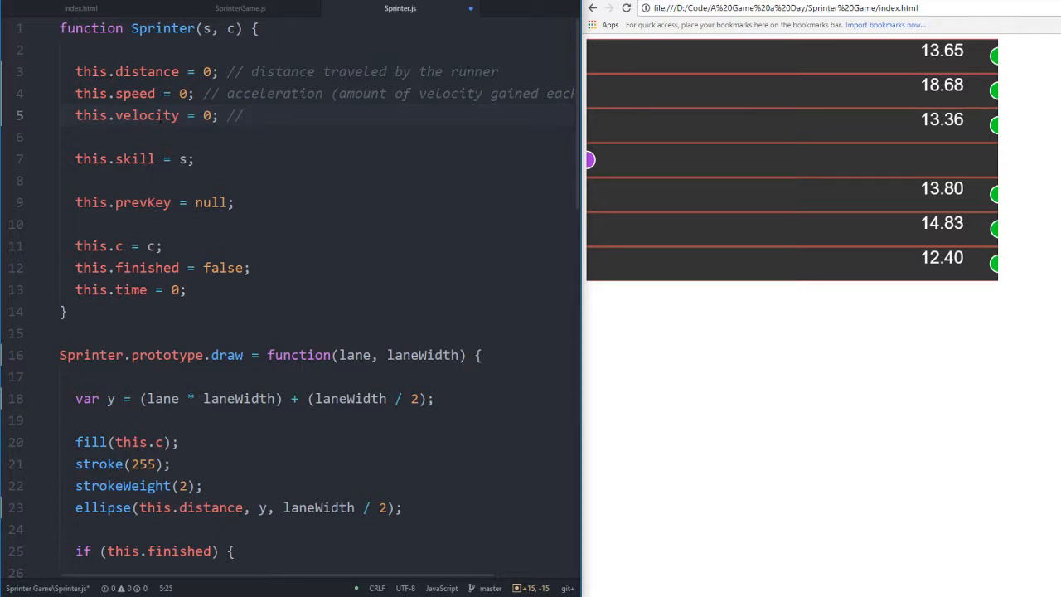
{"action": "left_click", "coordinate": [249, 115]}
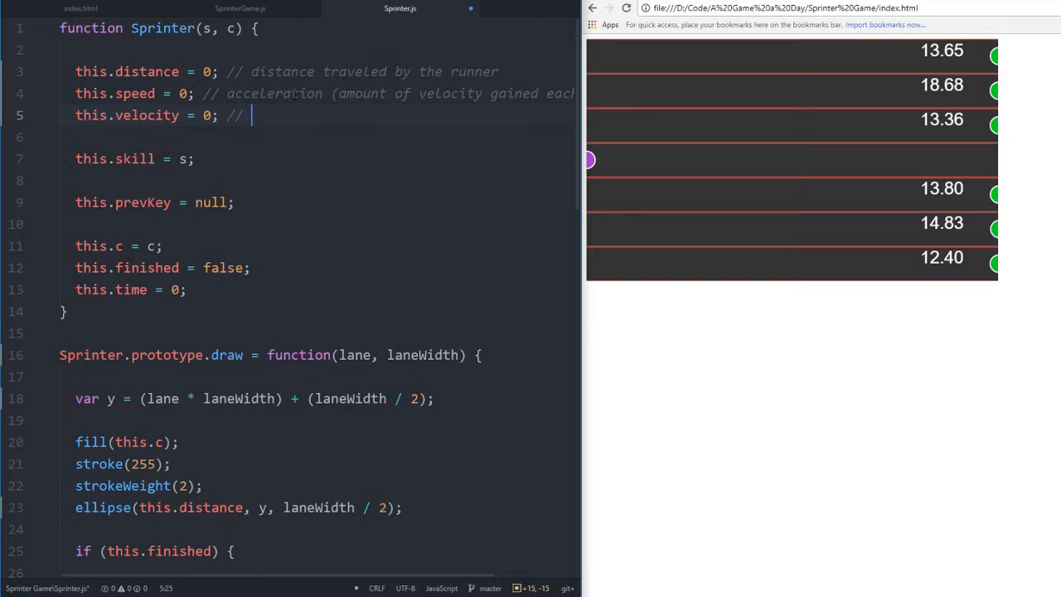
{"action": "type", "text": "\"momentup\""}
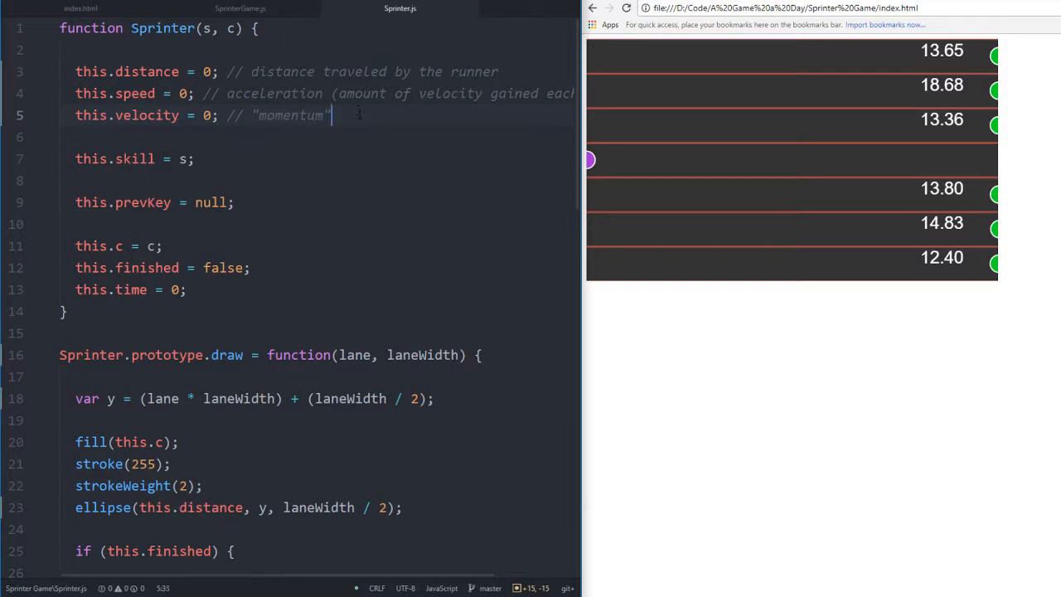
{"action": "double_click", "coordinate": [290, 116]}
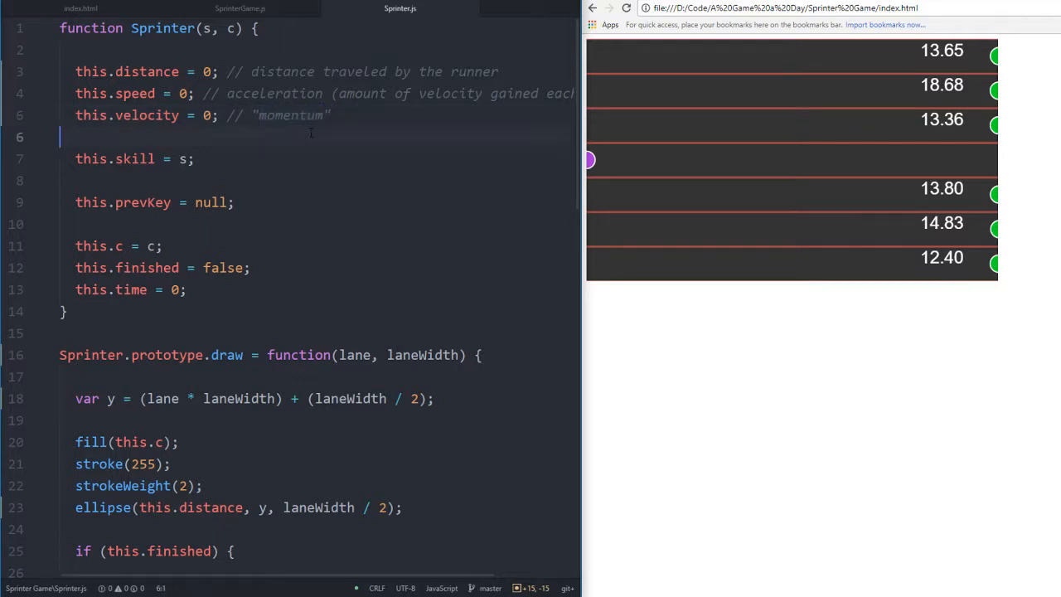
Rename parameter s to skill and assign this.skill = skill
{"action": "left_click", "coordinate": [196, 158]}
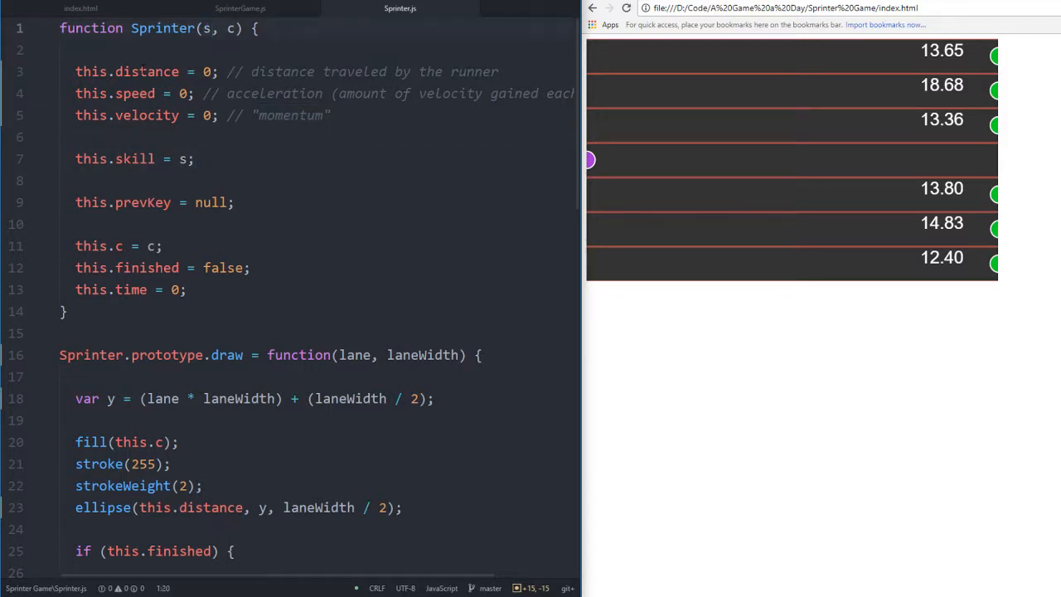
{"action": "type", "text": "skill"}
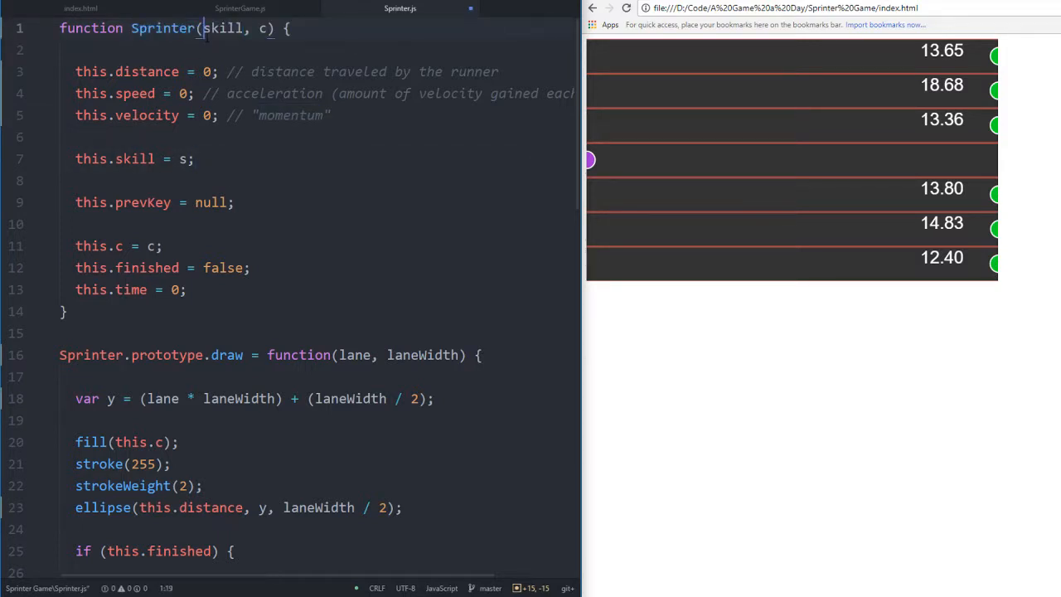
{"action": "type", "text": "kill"}
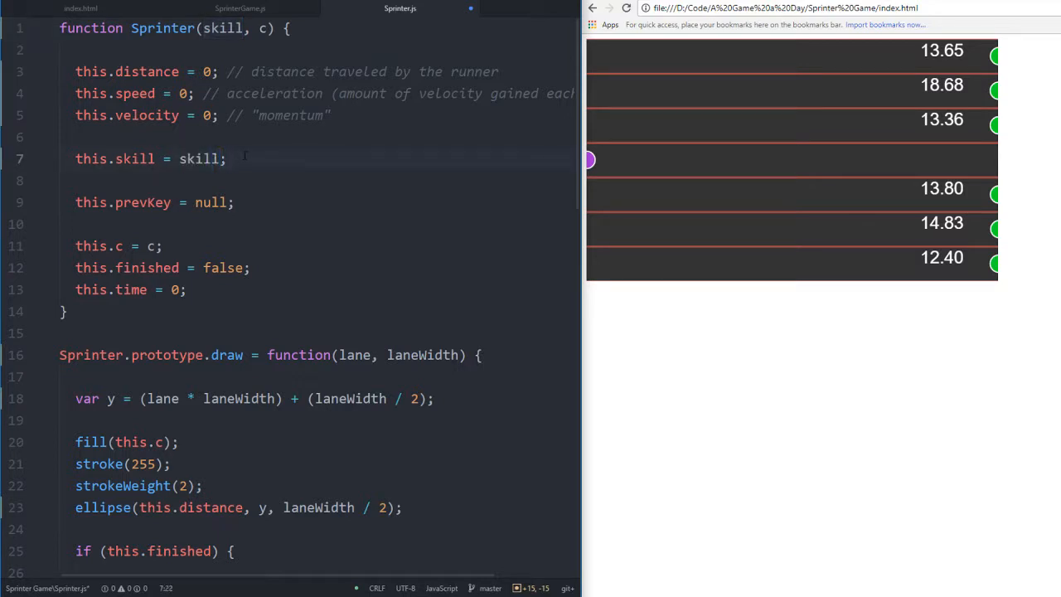
{"action": "type", "text": "//"}
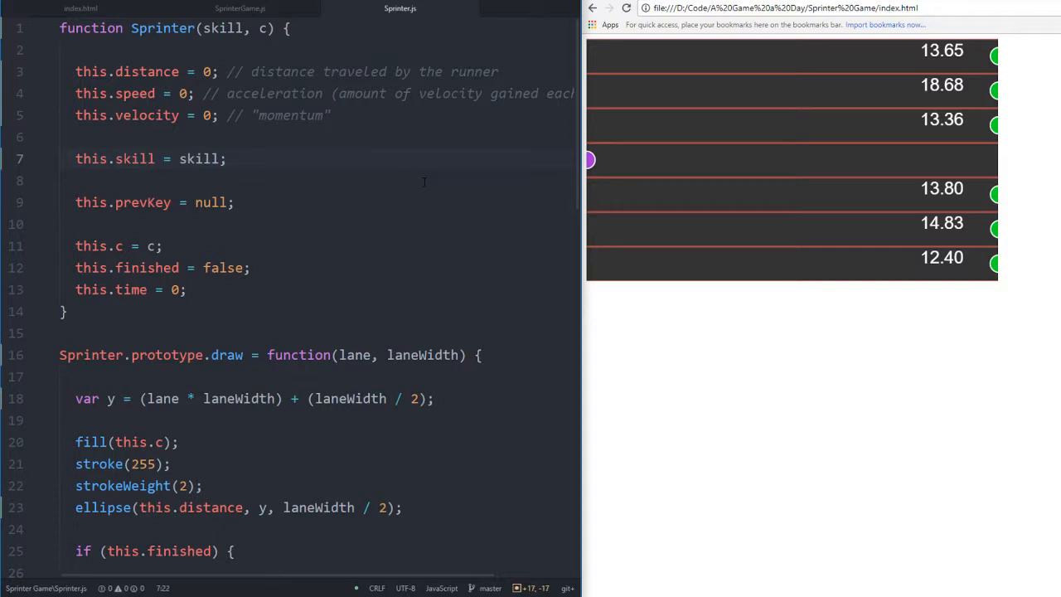
Remove the blank line after the skill field and rename c to col for this.col
{"action": "left_click", "coordinate": [236, 202]}
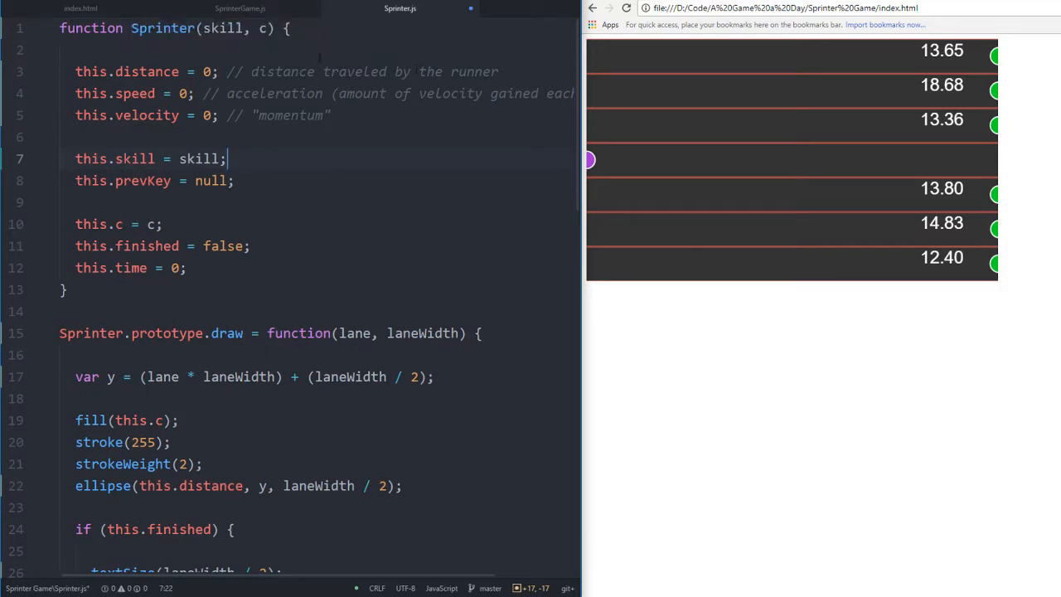
{"action": "type", "text": "ol"}
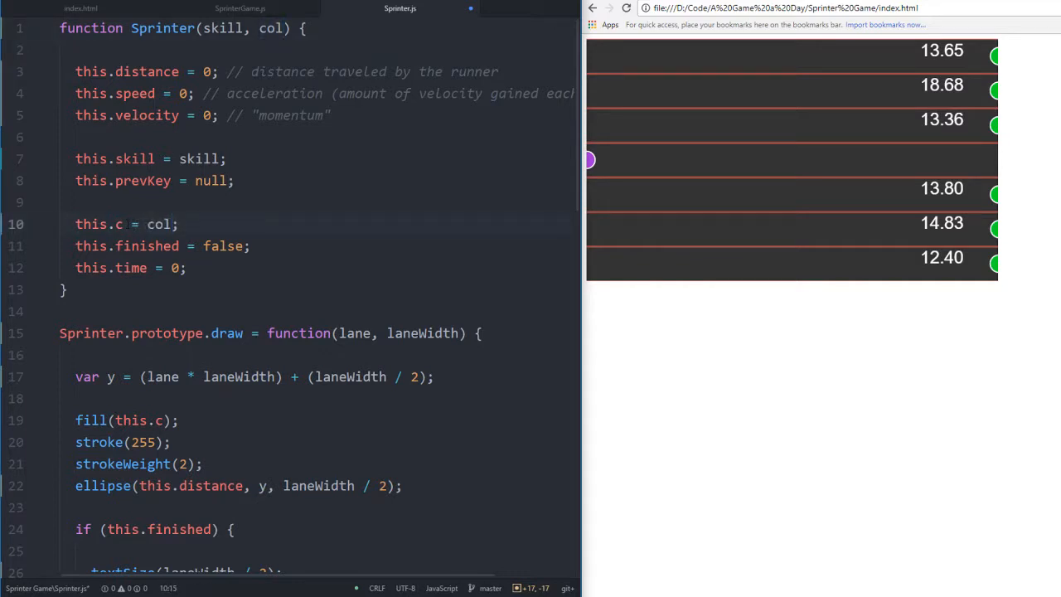
{"action": "type", "text": "ol"}
{"action": "type", "text": "/"}
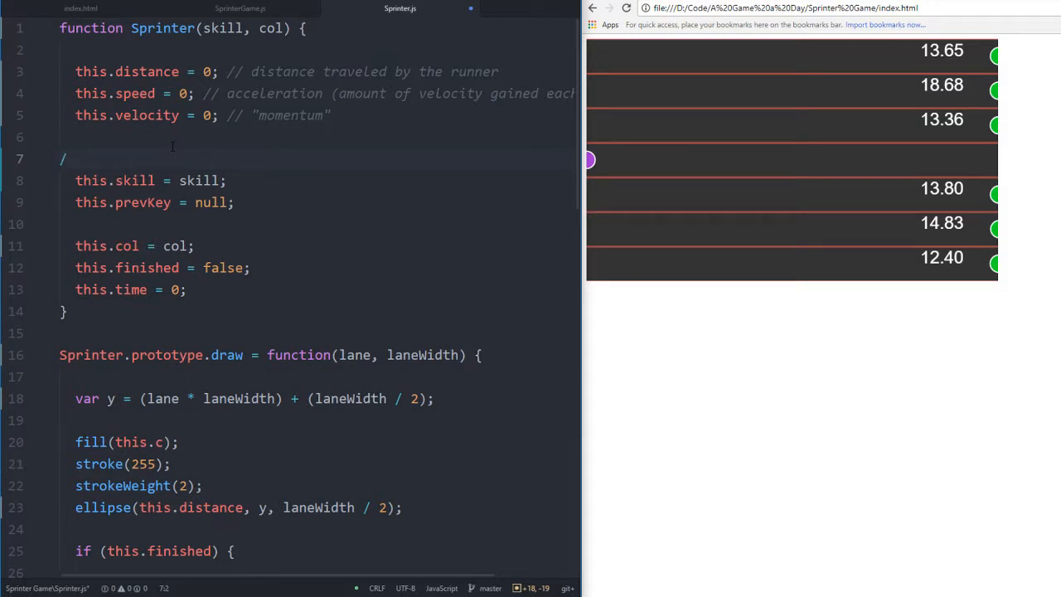
Add a '/** AI variables' comment heading
{"action": "type", "text": "**"}
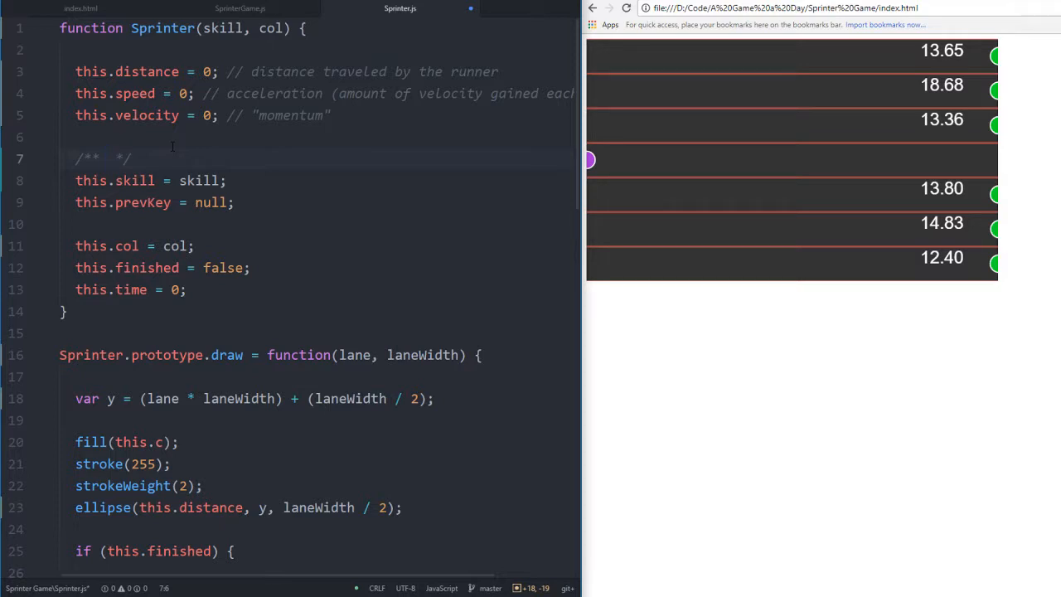
{"action": "type", "text": "AI"}
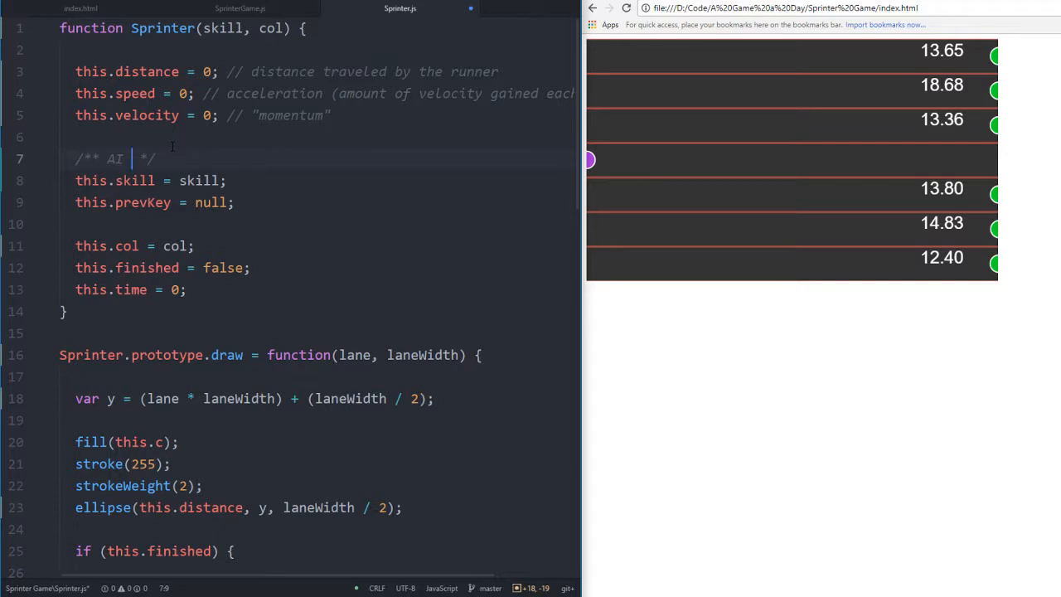
{"action": "type", "text": "variables"}
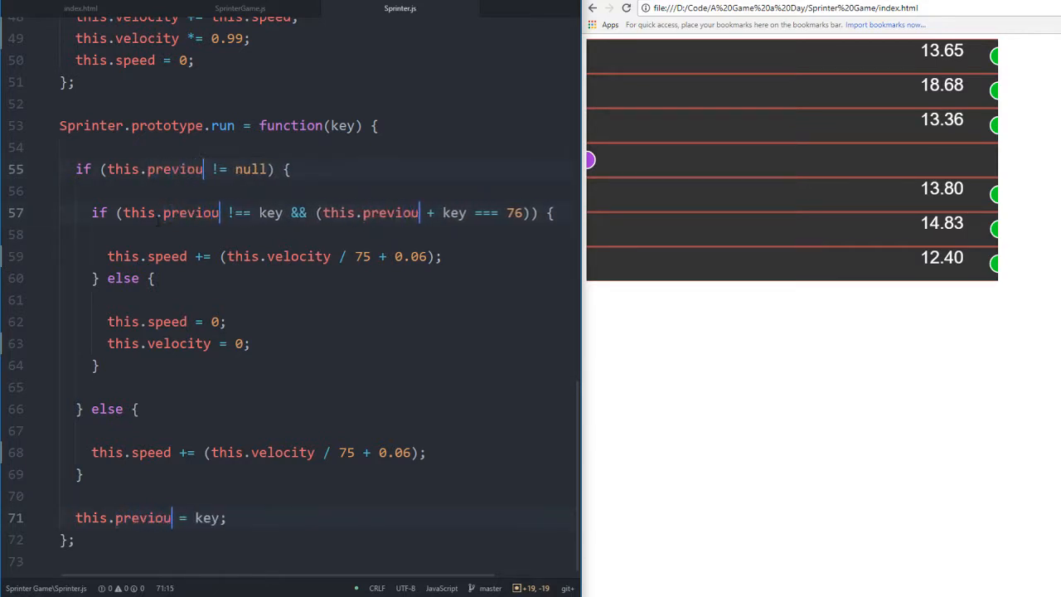
{"action": "type", "text": "sKey"}
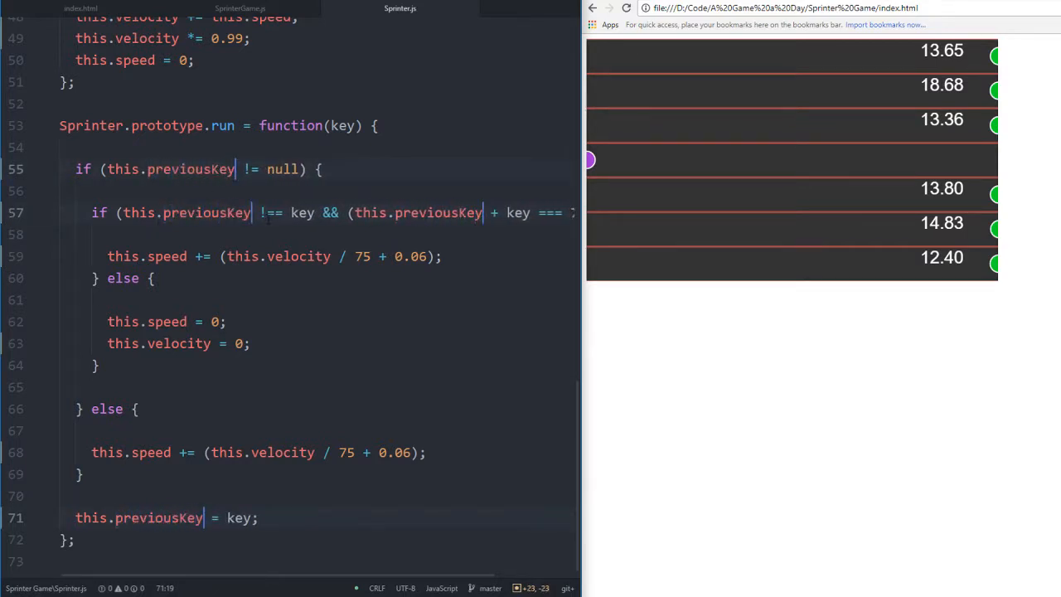
{"action": "scroll", "scroll_direction": "up", "scroll_amount": 3}
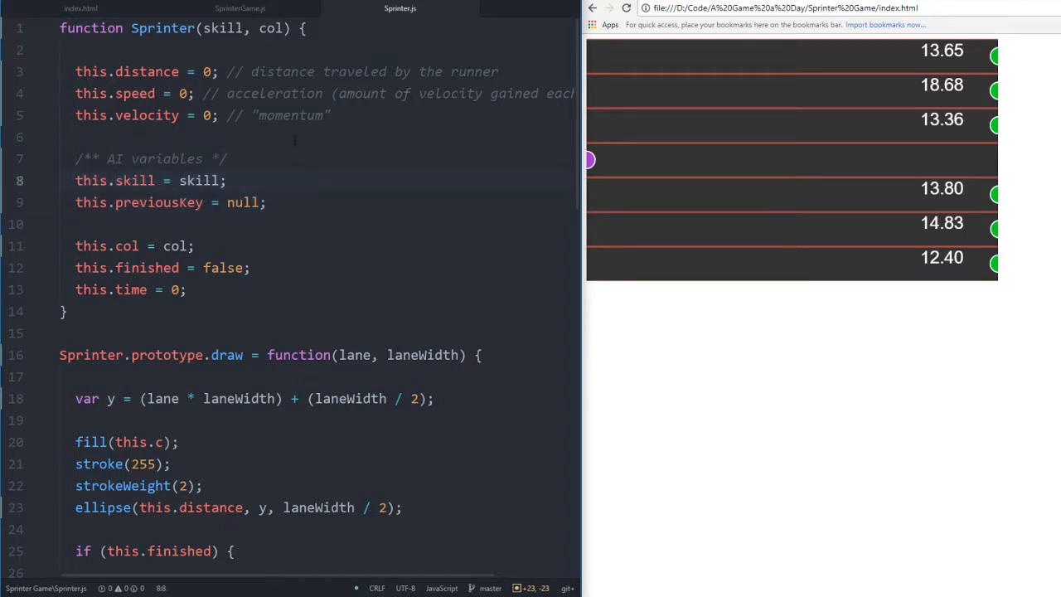
{"action": "left_click", "coordinate": [233, 180]}
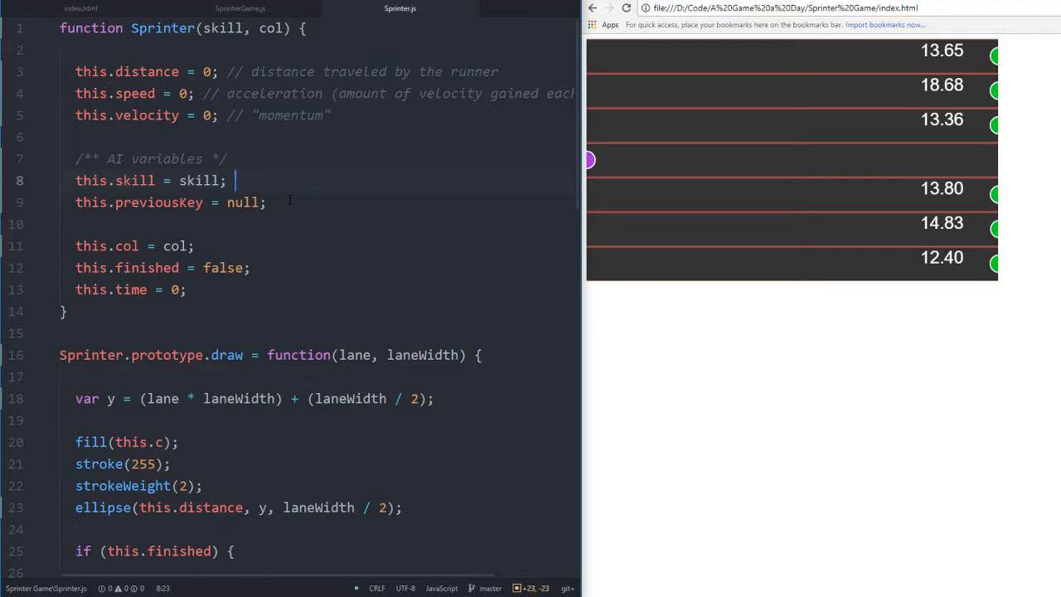
{"action": "type", "text": "// chance of"}
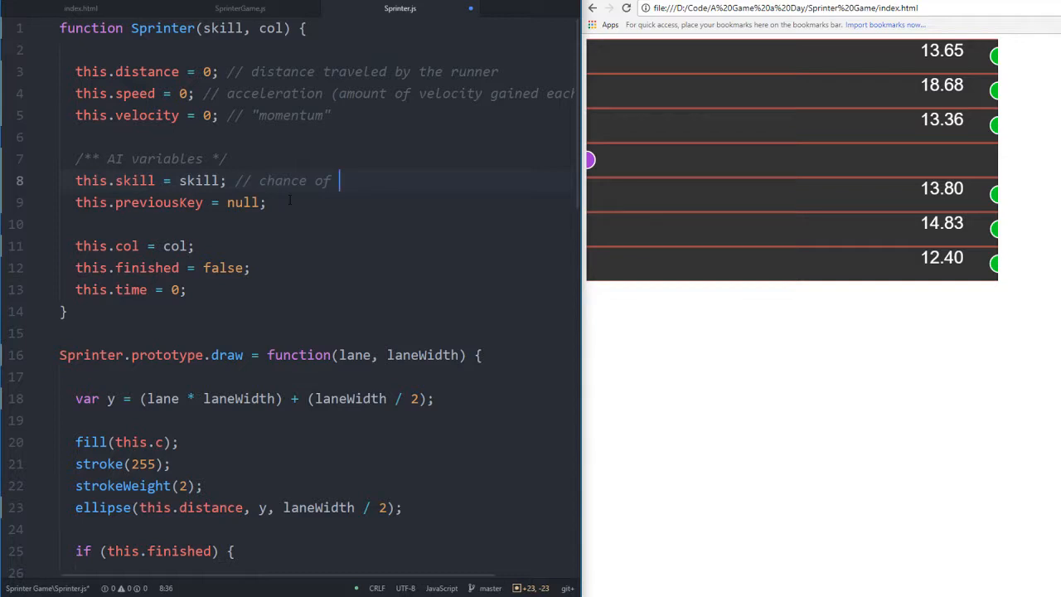
{"action": "type", "text": "correctly striding"}
{"action": "left_click", "coordinate": [320, 203]}
{"action": "type", "text": " /"}
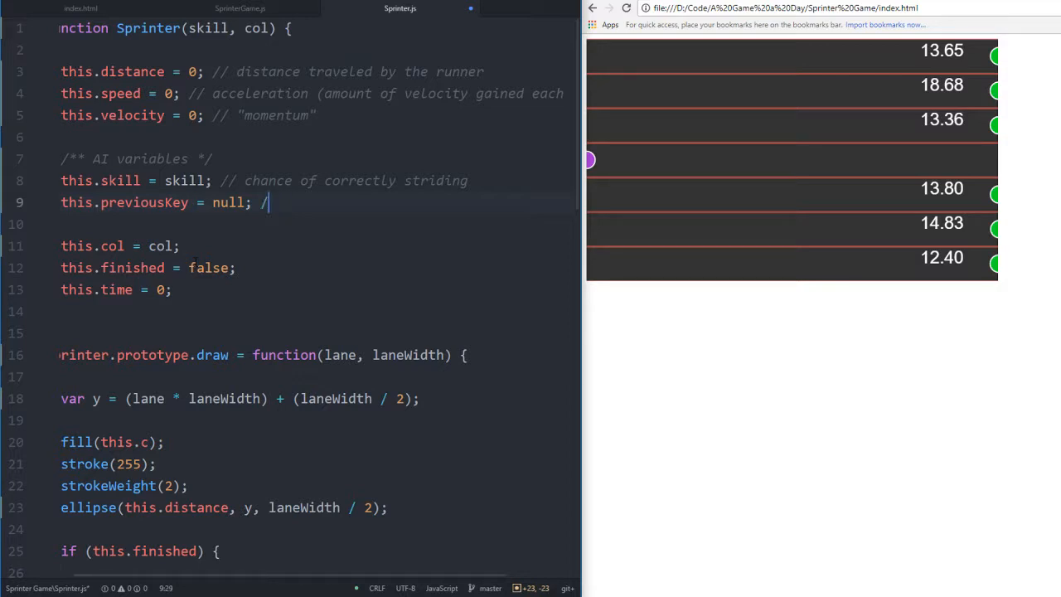
{"action": "key", "text": "Backspace"}
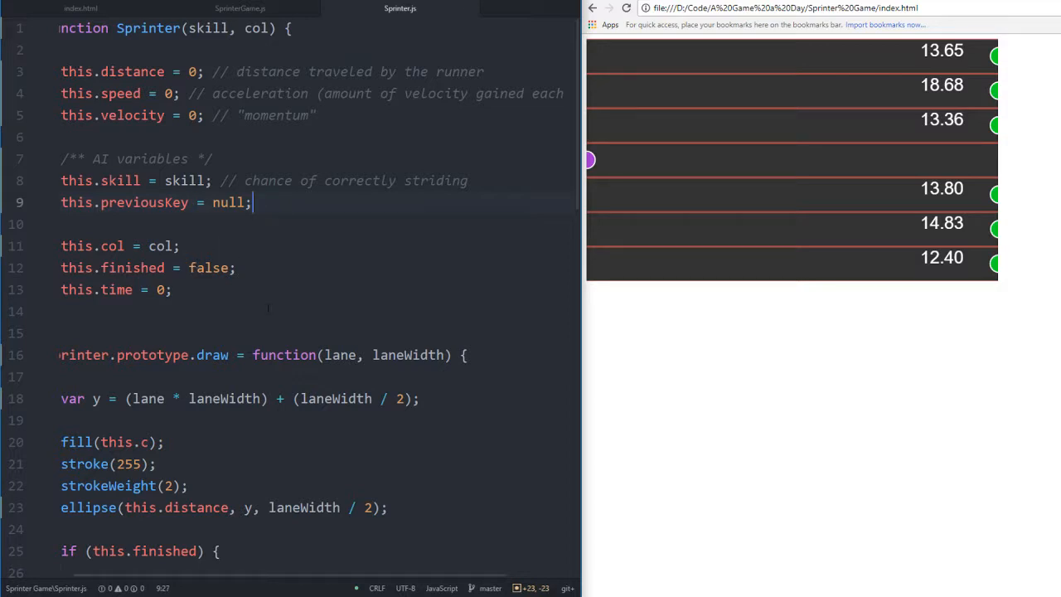
{"action": "double_click", "coordinate": [229, 202]}
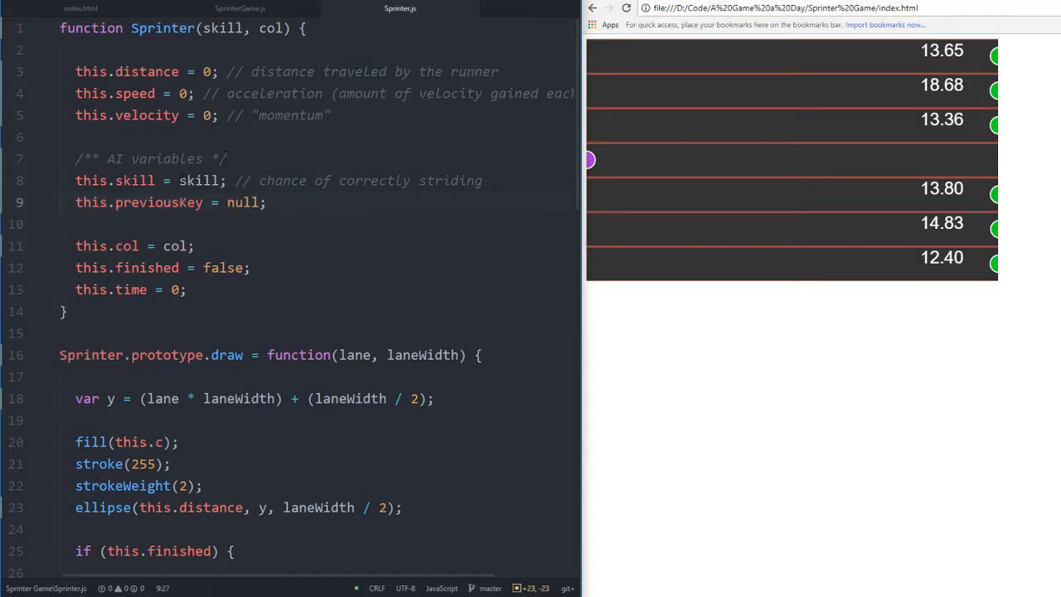
{"action": "left_click", "coordinate": [307, 224]}
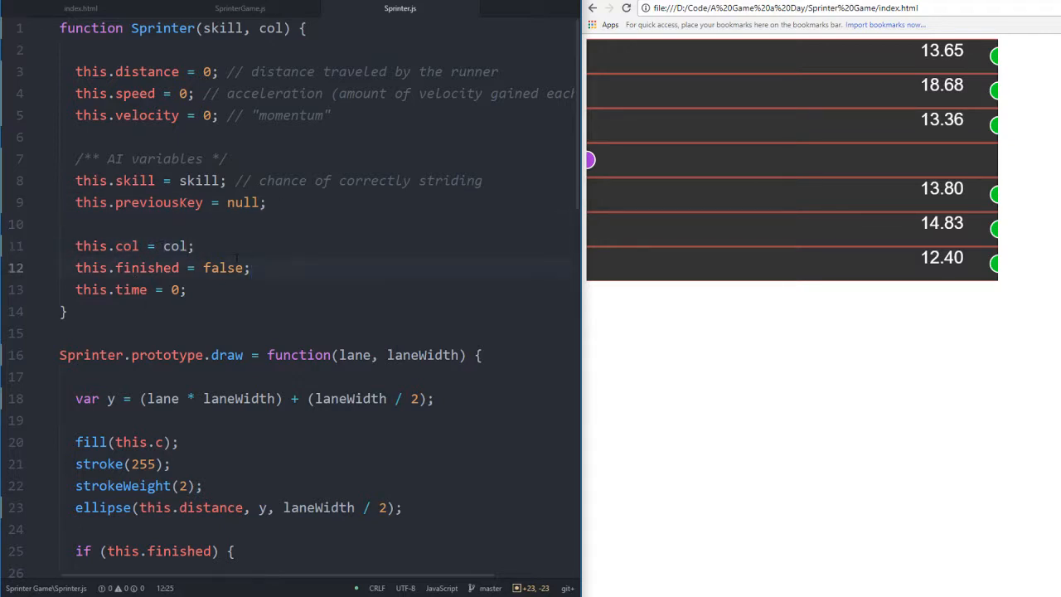
Comment this.finished with '// whether to recieve input or draw the…'
{"action": "left_click", "coordinate": [251, 267]}
{"action": "type", "text": " //"}
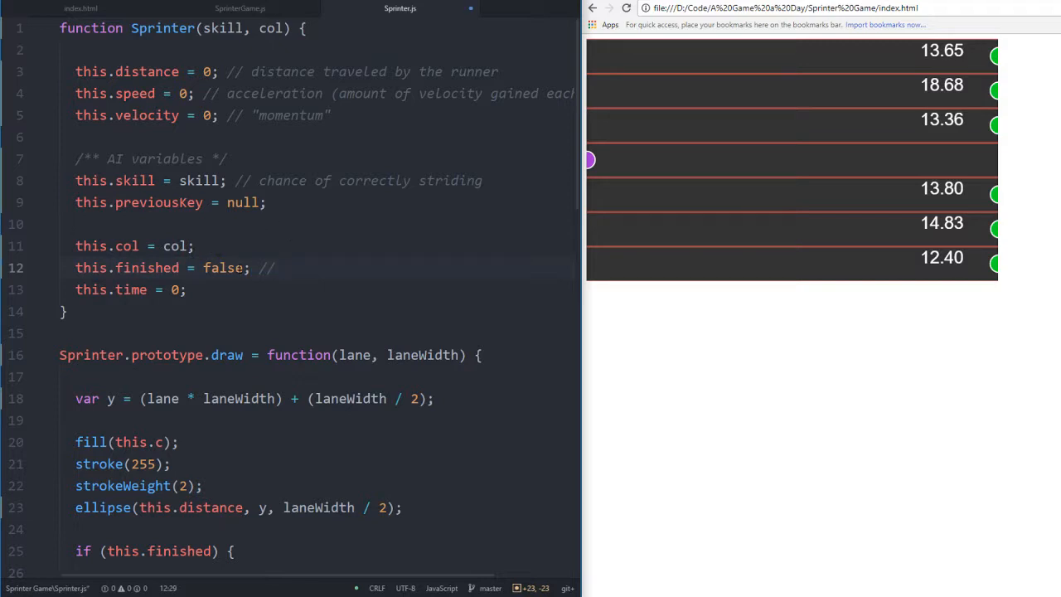
{"action": "left_click", "coordinate": [282, 267]}
{"action": "type", "text": " whether to"}
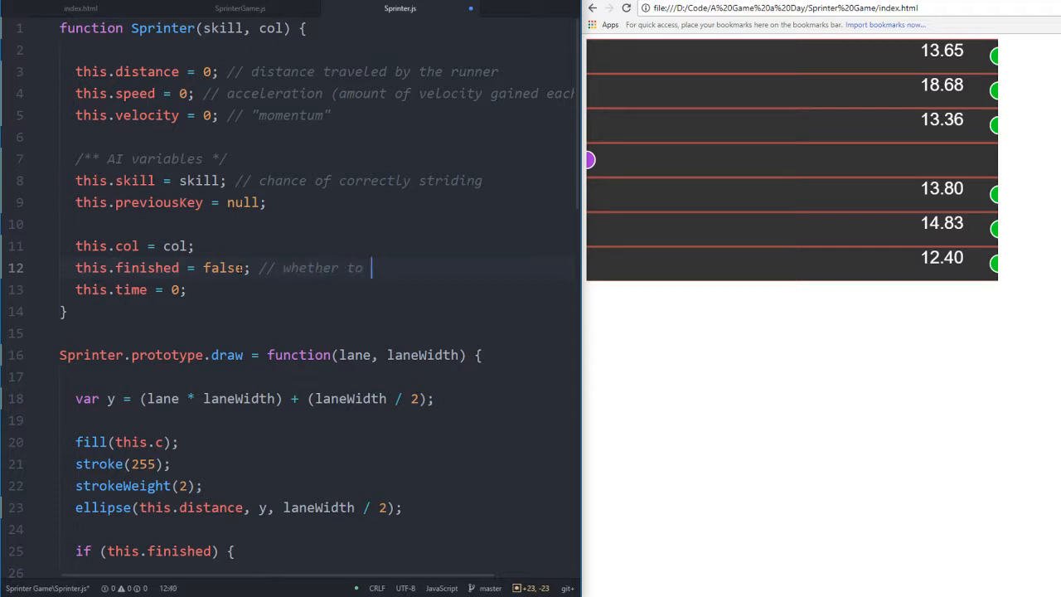
{"action": "type", "text": "recieve input or draw the"}
{"action": "left_click", "coordinate": [313, 289]}
{"action": "type", "text": " //"}
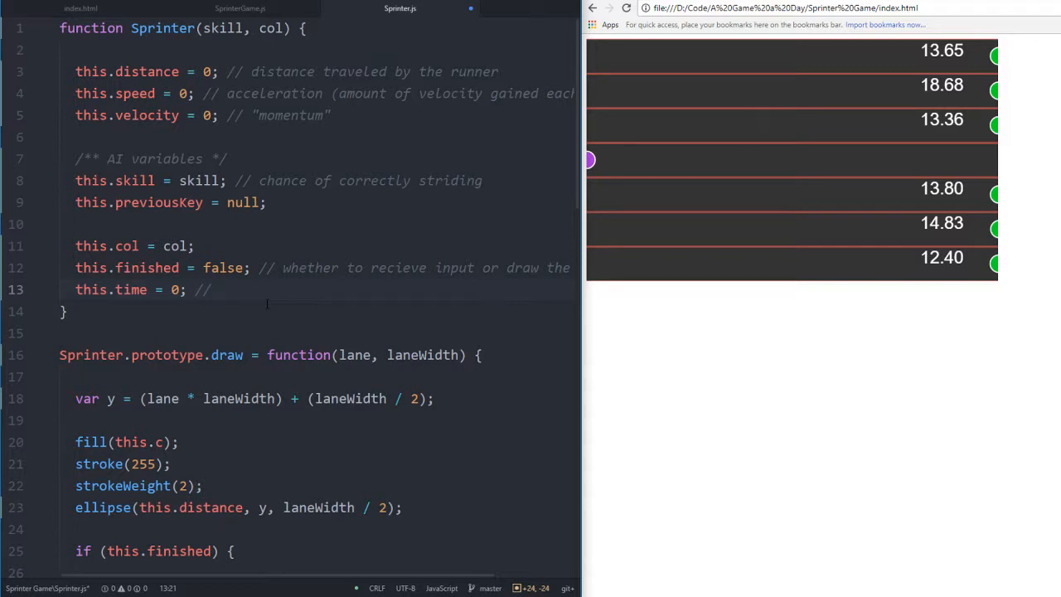
Comment this.time as '// stopwatch' and save Sprinter.js
{"action": "left_click", "coordinate": [218, 289]}
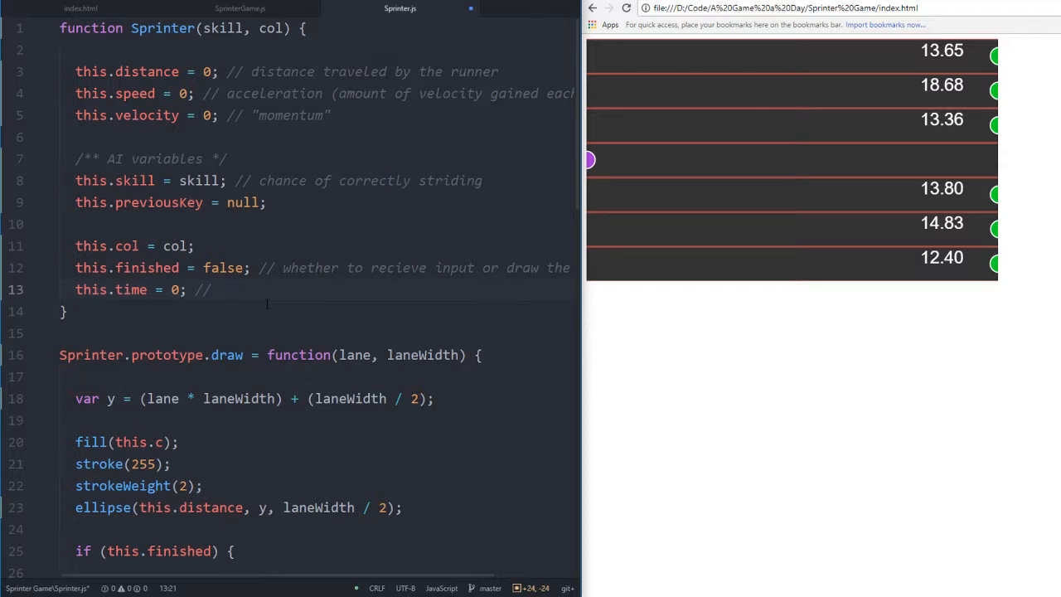
{"action": "left_click", "coordinate": [218, 289]}
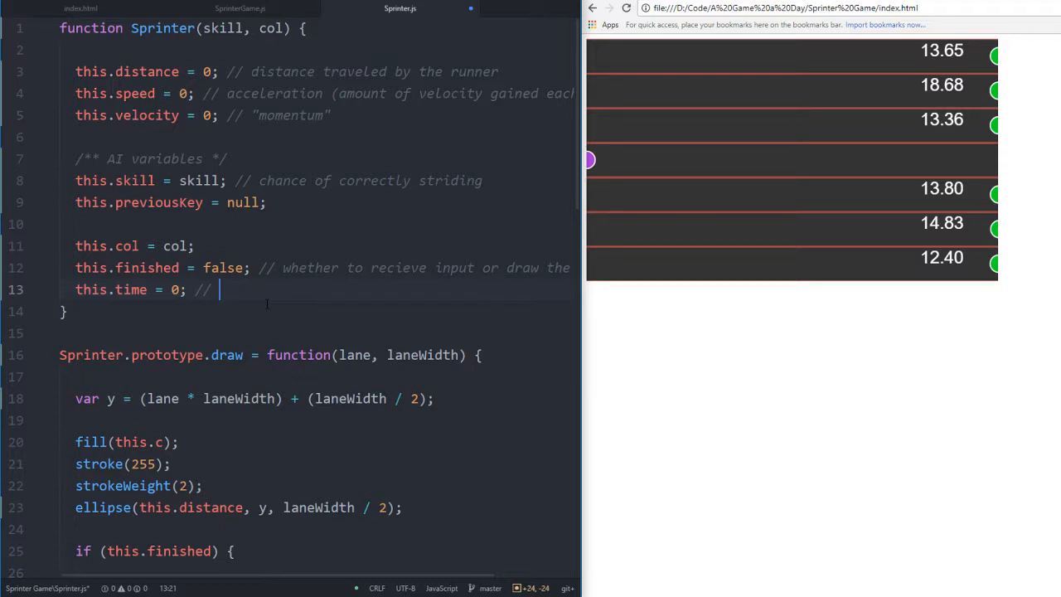
{"action": "type", "text": "stopwatch"}
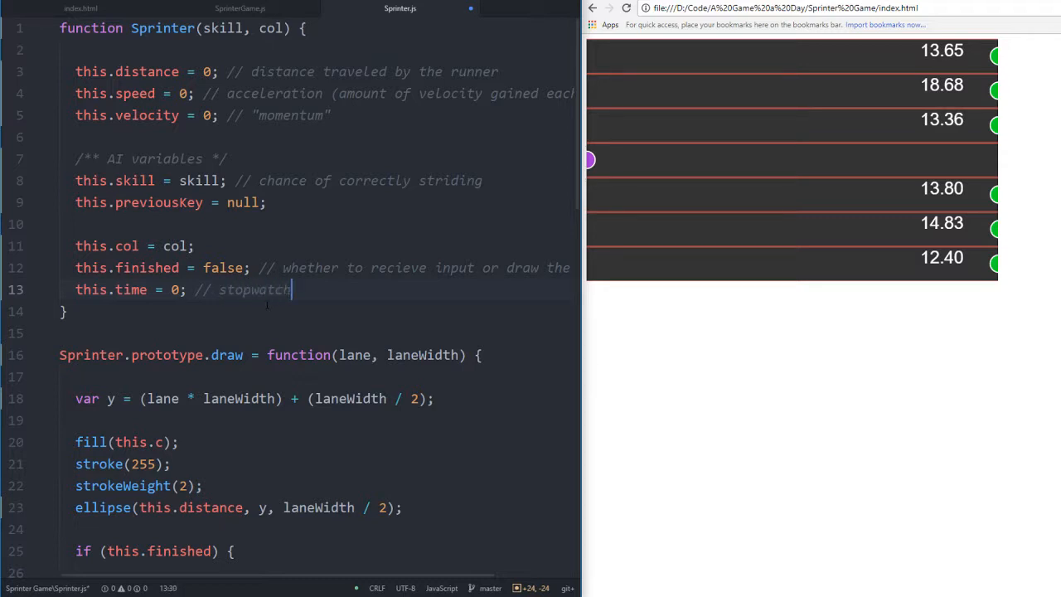
{"action": "scroll", "scroll_direction": "down", "scroll_amount": 3}
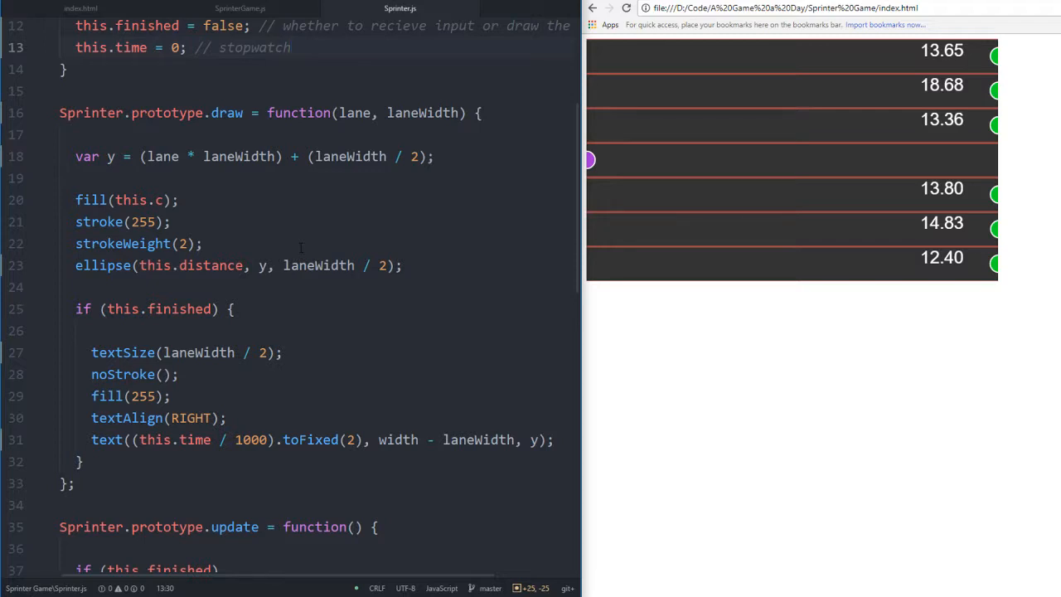
{"action": "left_click", "coordinate": [292, 47]}
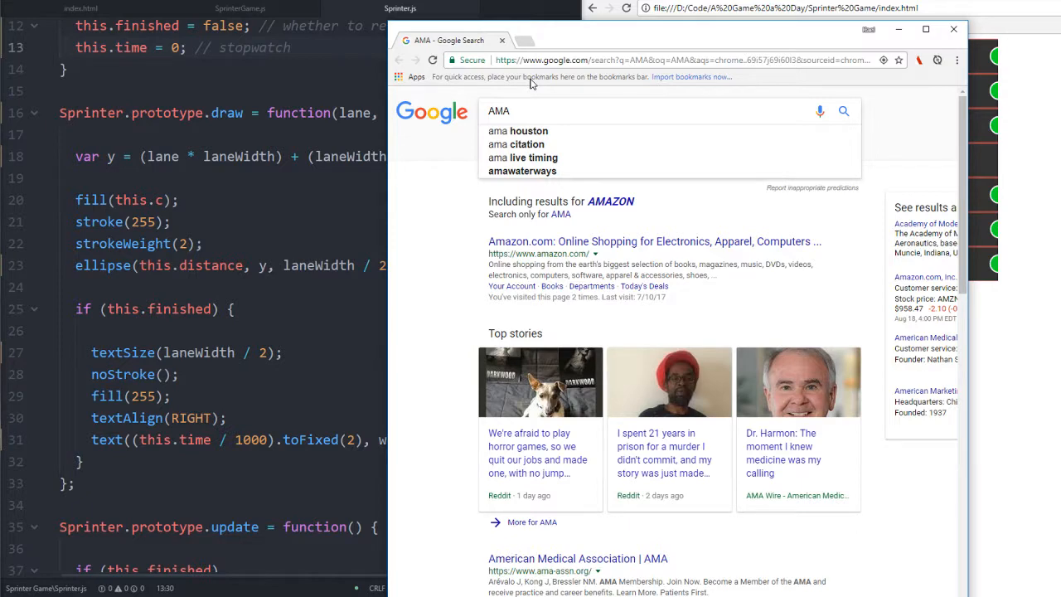
{"action": "scroll", "scroll_direction": "down", "scroll_amount": 3}
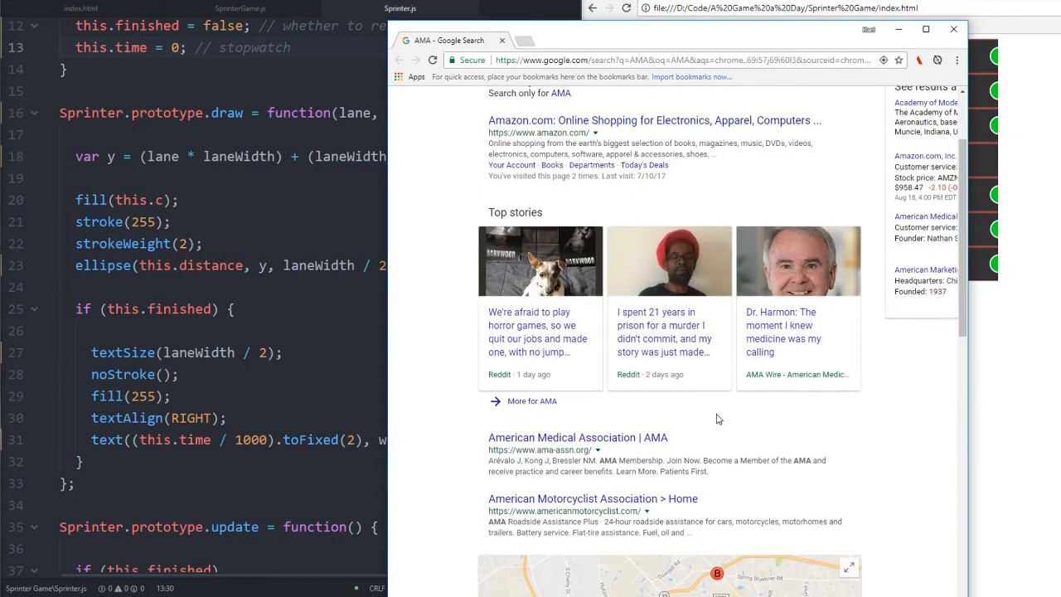
{"action": "scroll", "scroll_direction": "down", "scroll_amount": 3}
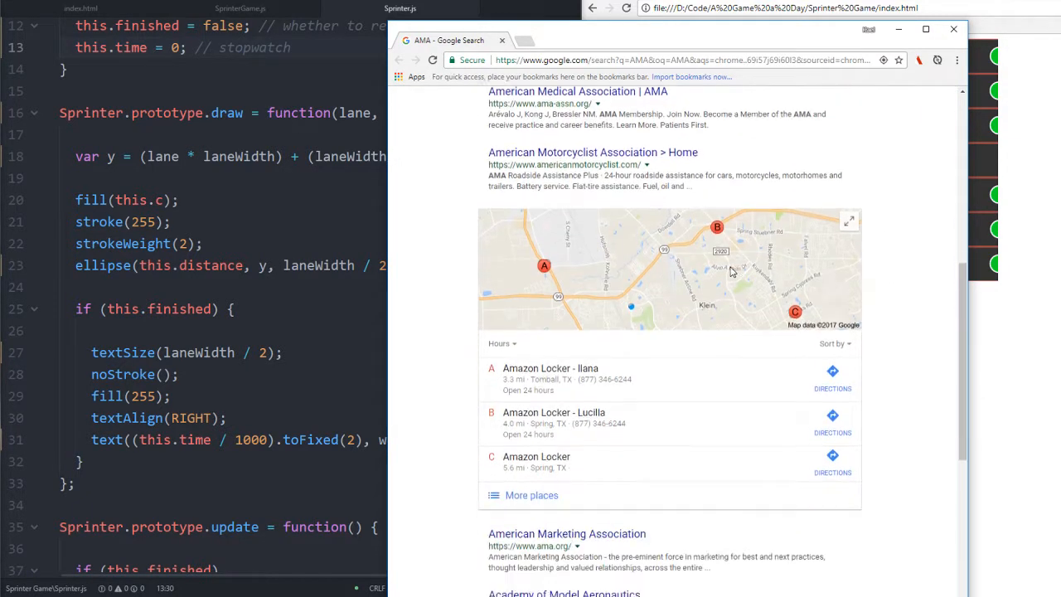
{"action": "scroll", "scroll_direction": "down", "scroll_amount": 3}
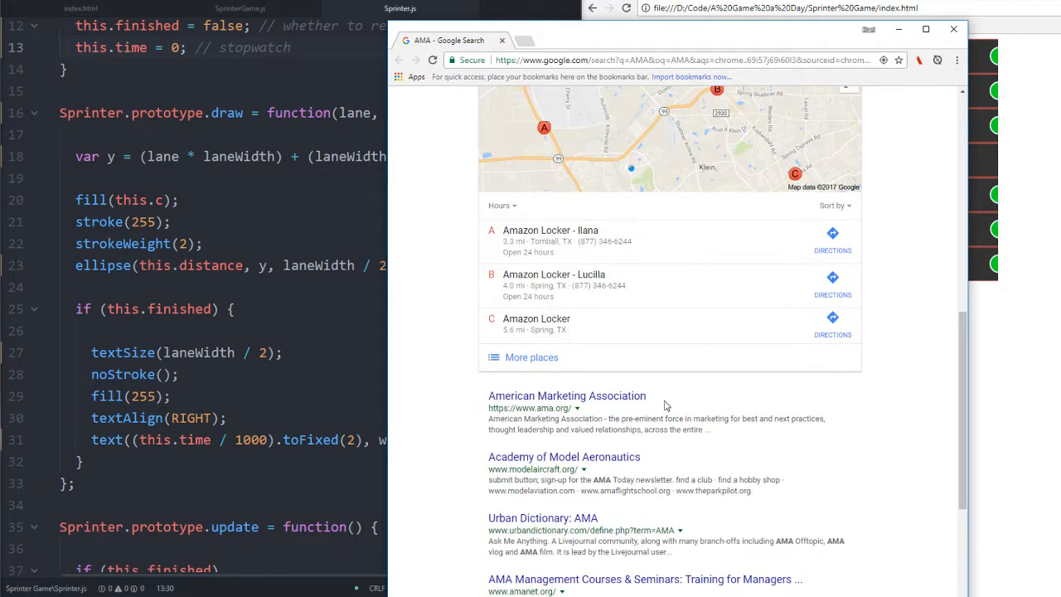
{"action": "scroll", "scroll_direction": "down", "scroll_amount": 3}
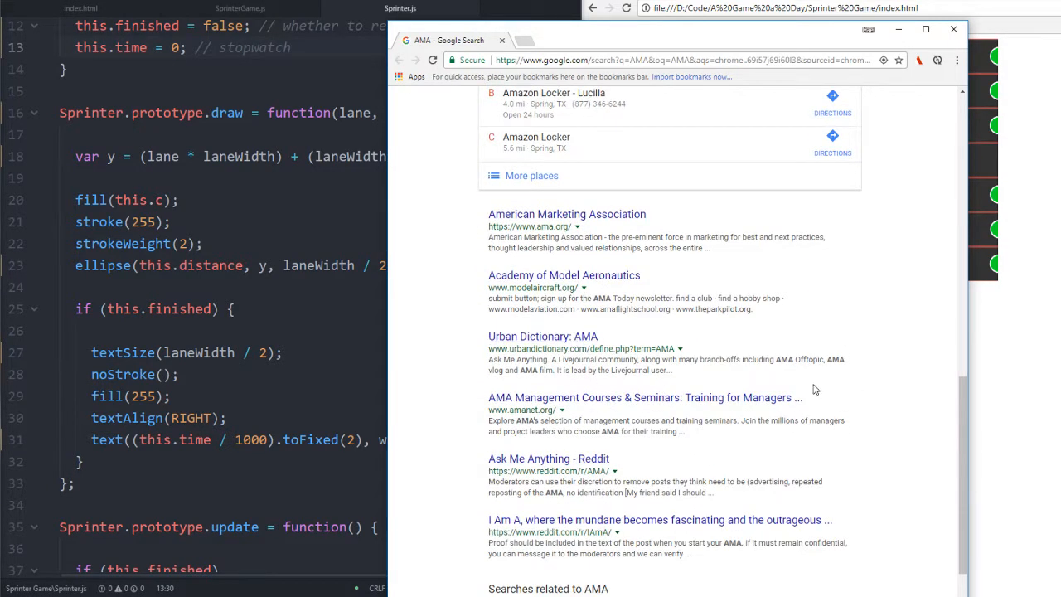
{"action": "left_click", "coordinate": [542, 335]}
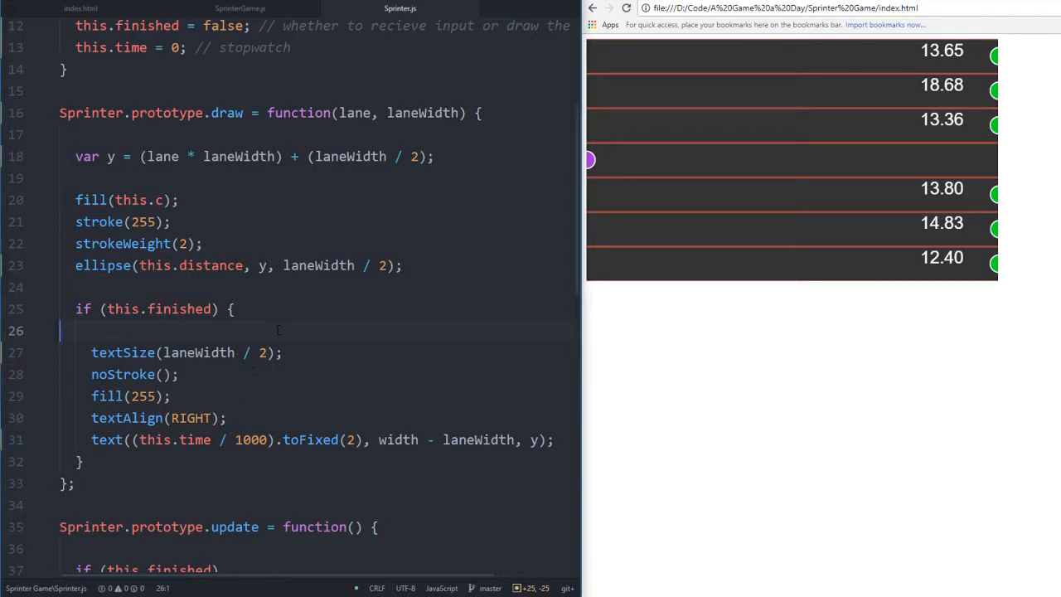
Insert a trial p5.ellipse(); line at the top of draw(), trying autocomplete suggestions
{"action": "scroll", "scroll_direction": "up", "scroll_amount": 3}
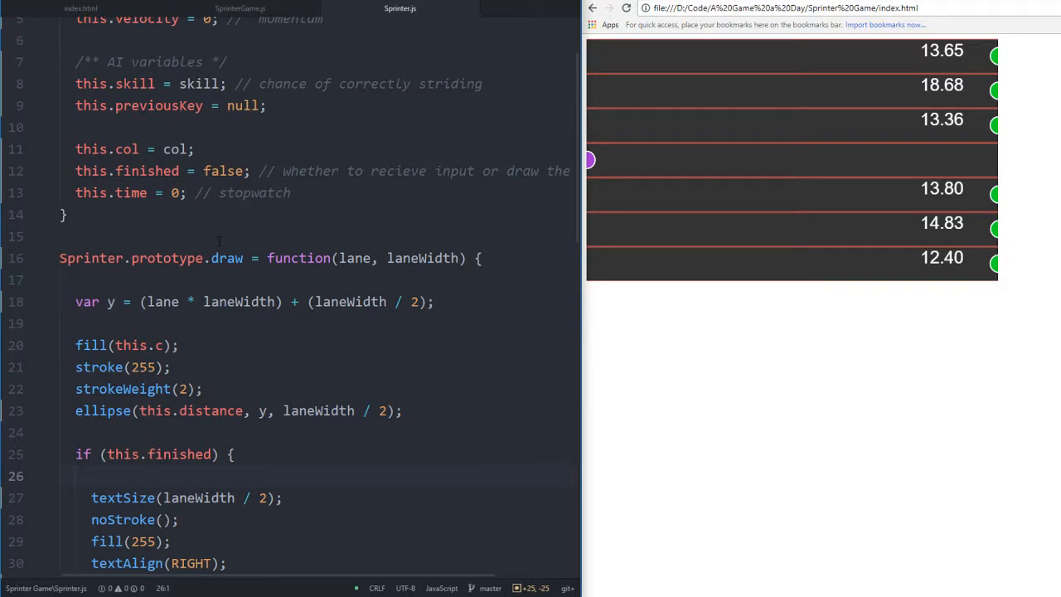
{"action": "key", "text": "enter"}
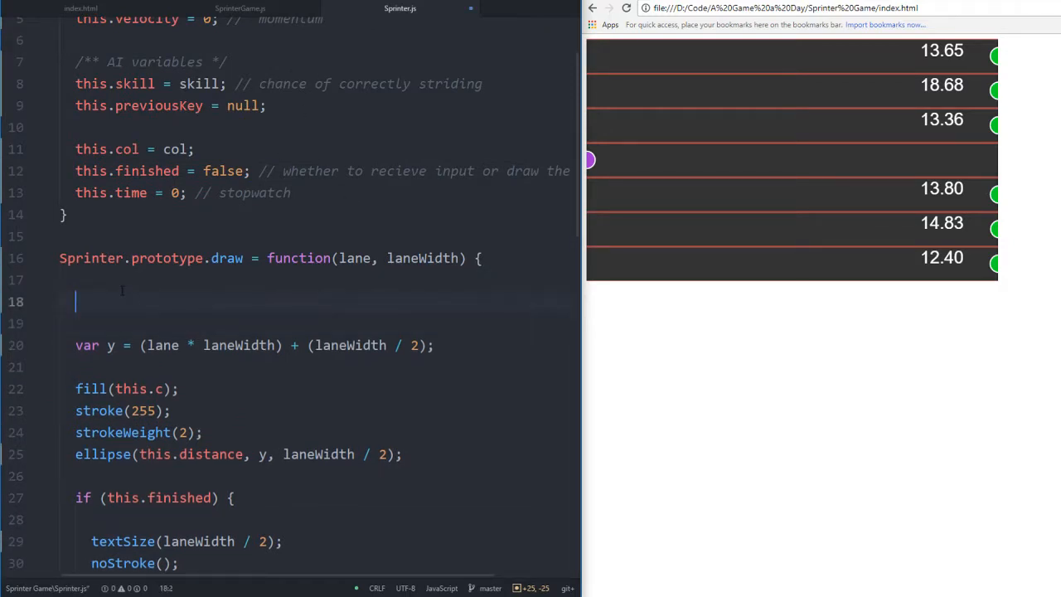
{"action": "type", "text": "p5.colr"}
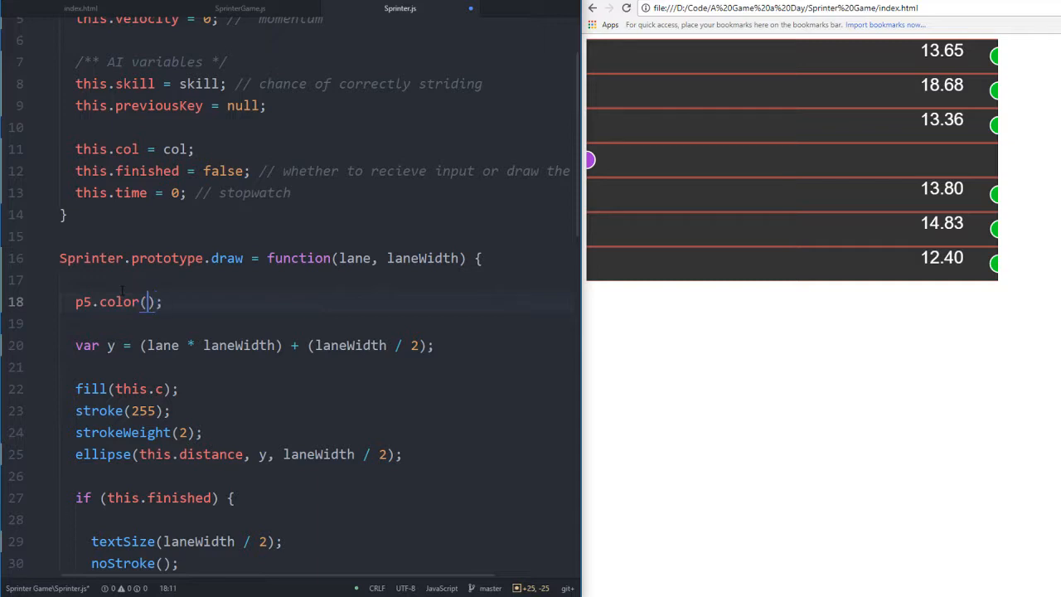
{"action": "type", "text": "255, 25,"}
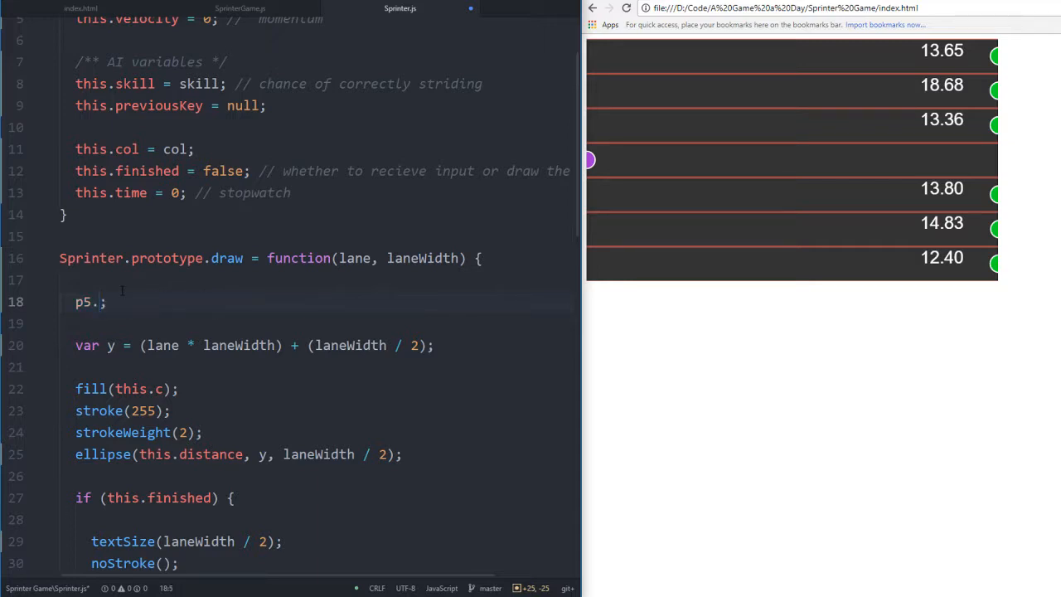
{"action": "type", "text": "voe"}
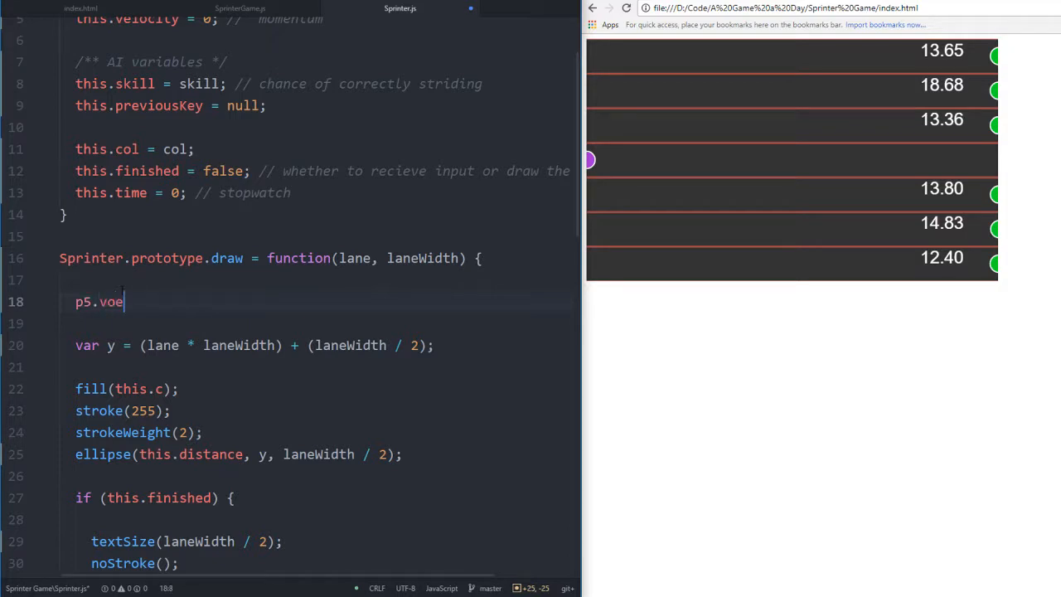
{"action": "type", "text": "ec"}
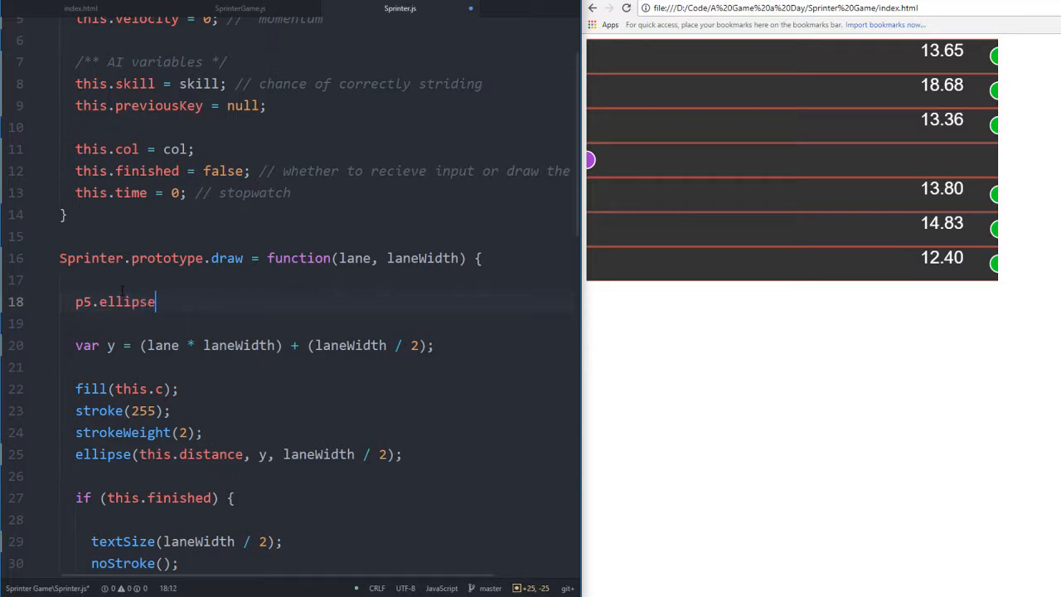
{"action": "type", "text": "();"}
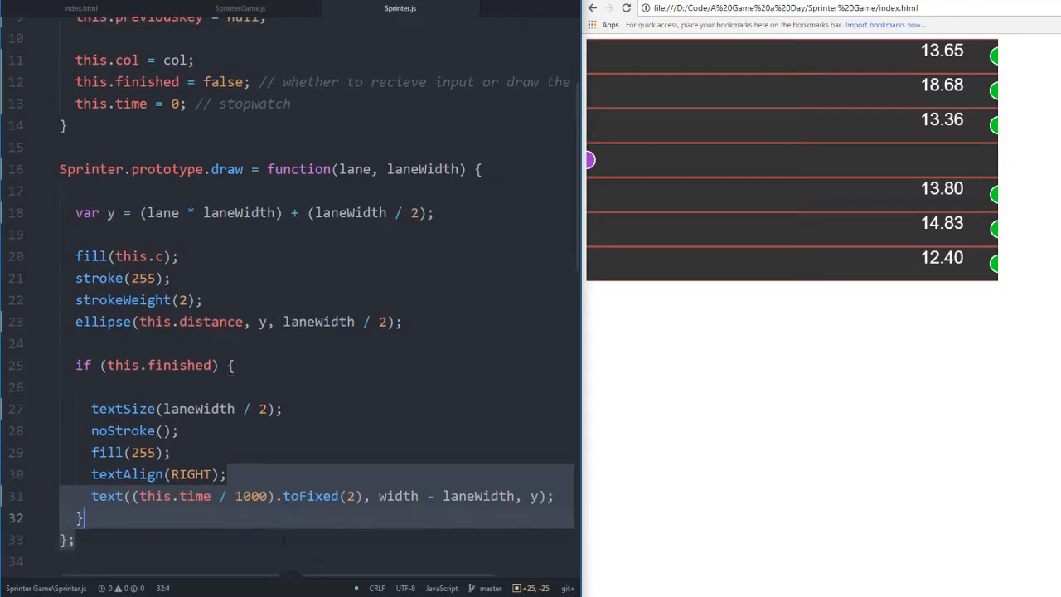
{"action": "scroll", "scroll_direction": "up", "scroll_amount": 3}
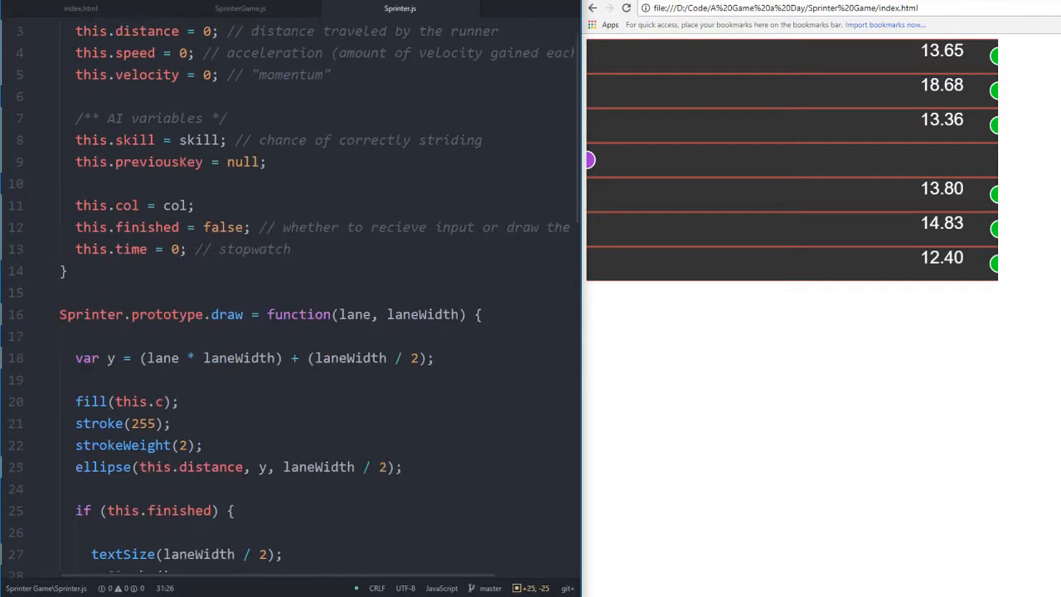
{"action": "scroll", "scroll_direction": "down", "scroll_amount": 3}
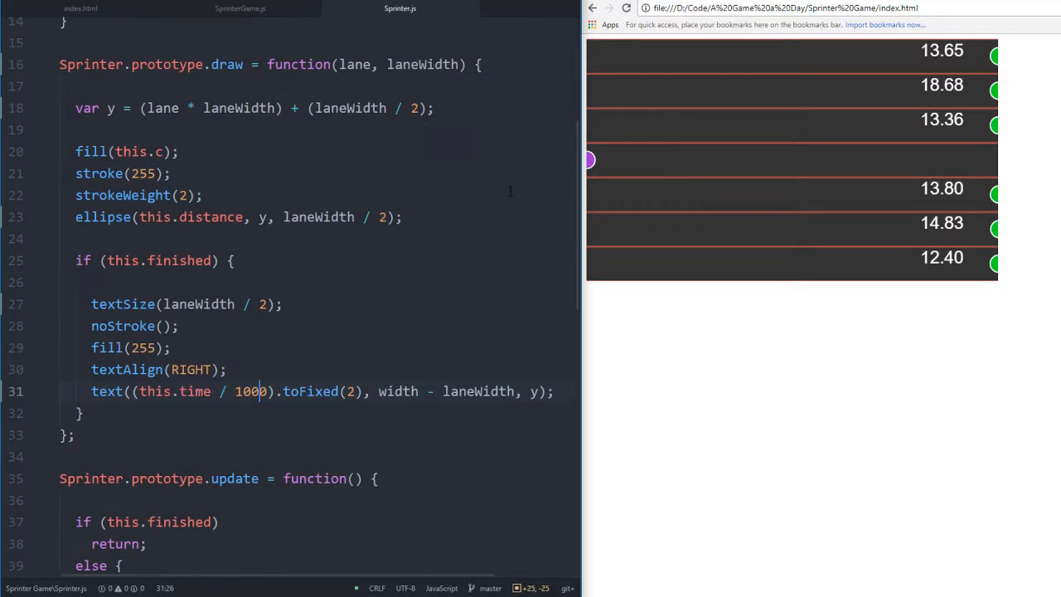
{"action": "scroll", "scroll_direction": "down", "scroll_amount": 3}
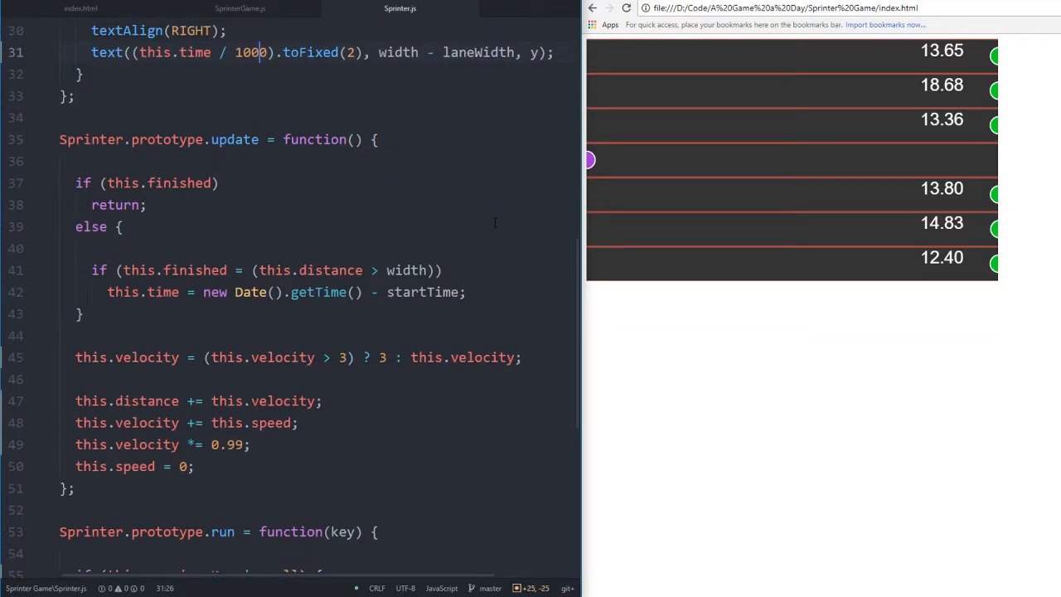
{"action": "scroll", "scroll_direction": "up", "scroll_amount": 3}
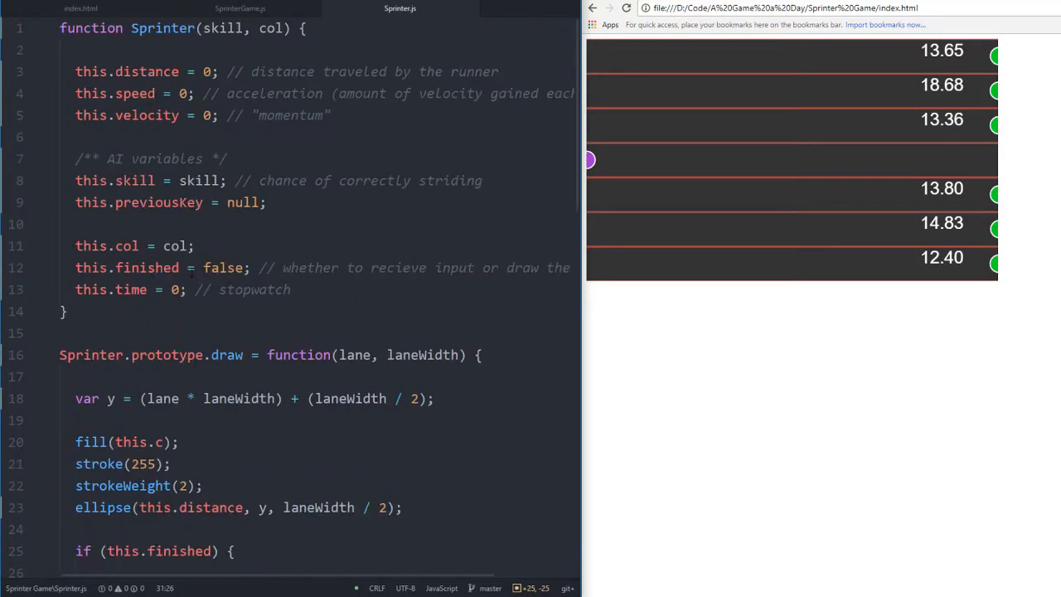
{"action": "scroll", "scroll_direction": "down", "scroll_amount": 3}
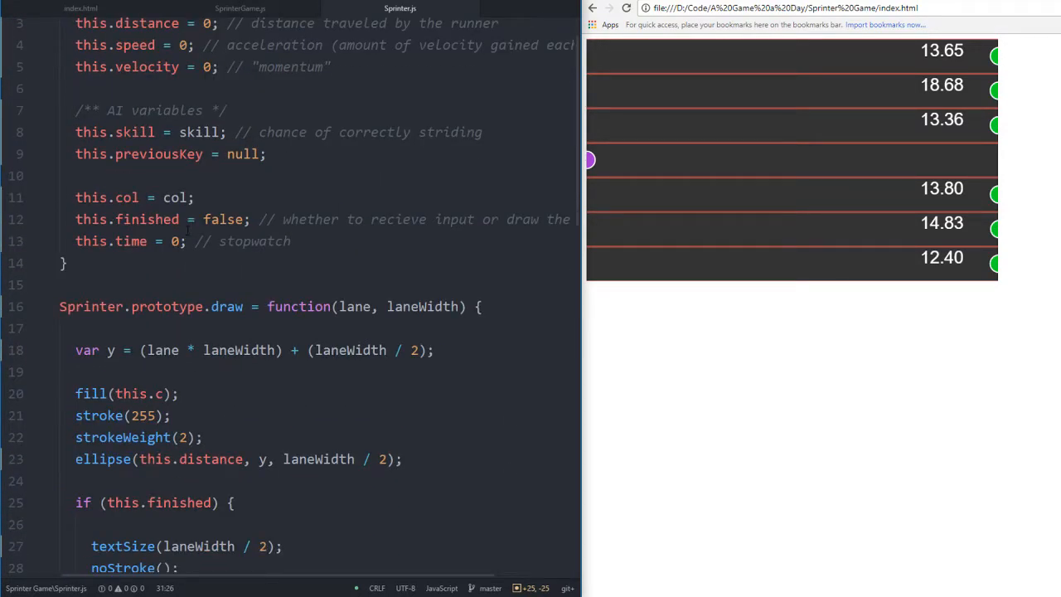
{"action": "scroll", "scroll_direction": "up", "scroll_amount": 3}
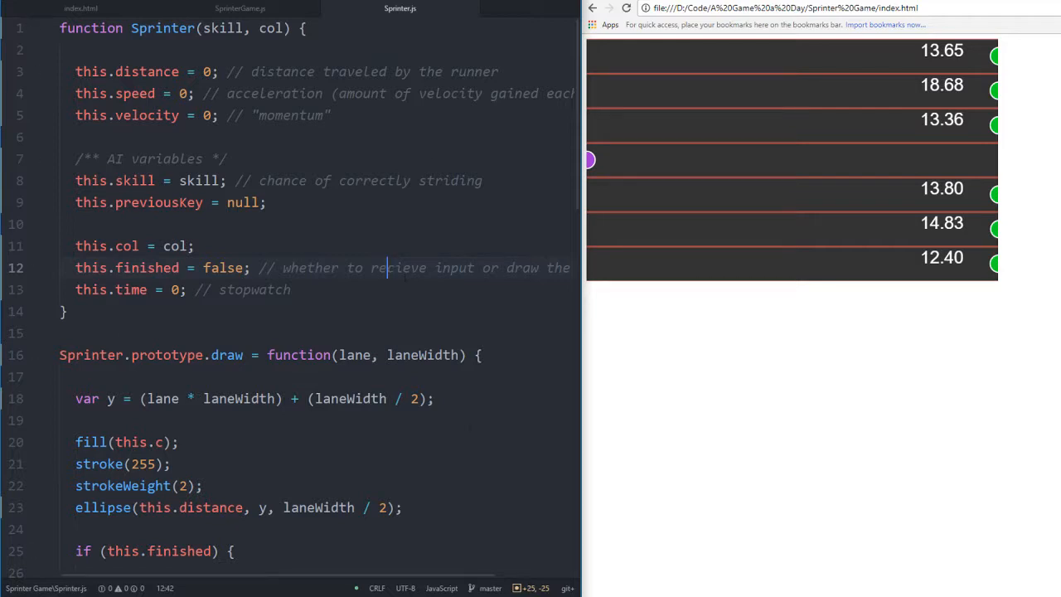
{"action": "scroll", "scroll_direction": "down", "scroll_amount": 3}
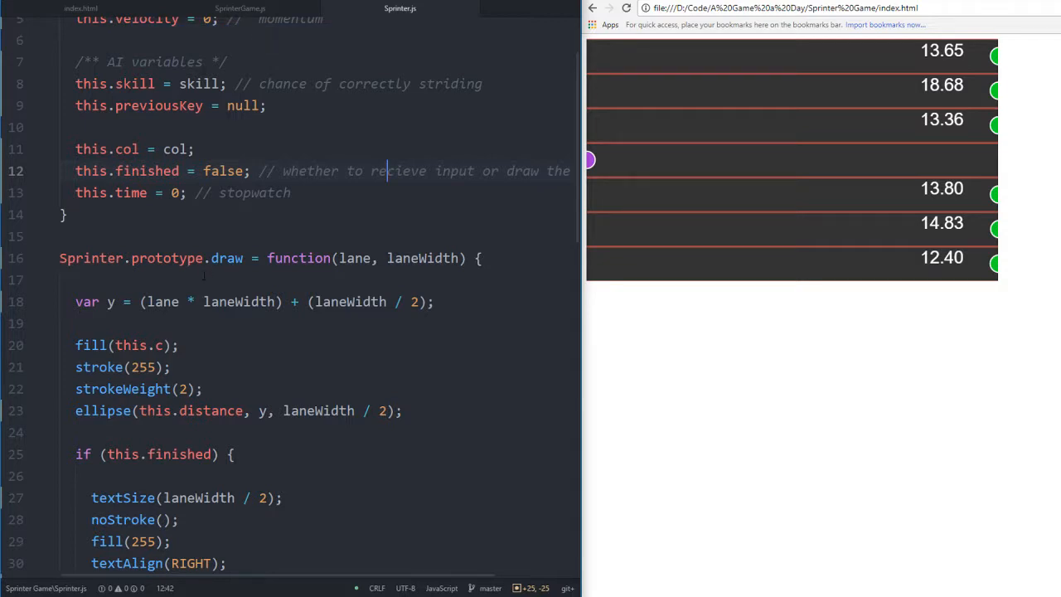
{"action": "scroll", "scroll_direction": "down", "scroll_amount": 3}
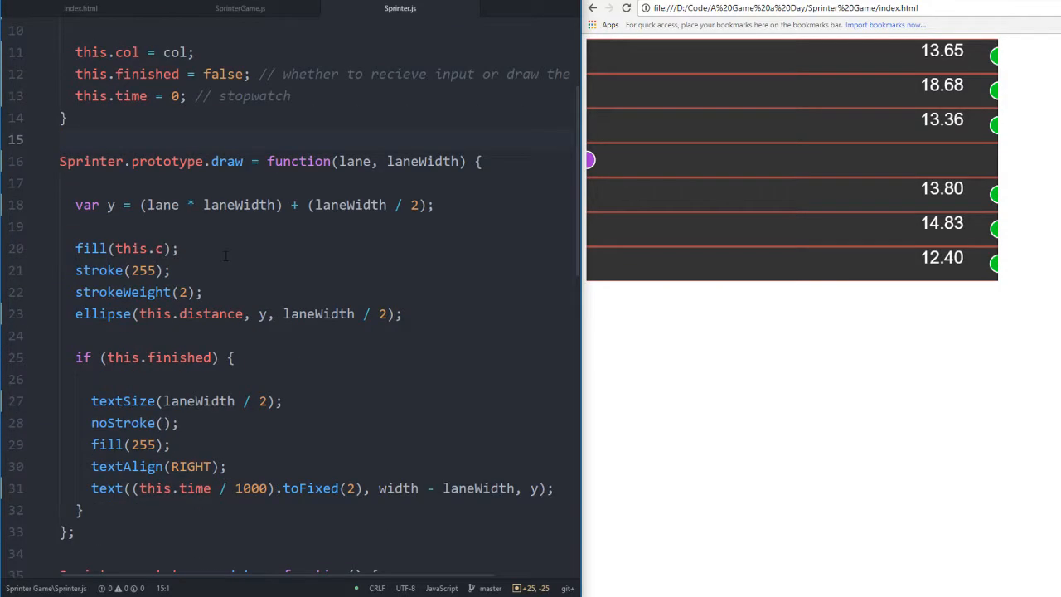
{"action": "scroll", "scroll_direction": "down", "scroll_amount": 3}
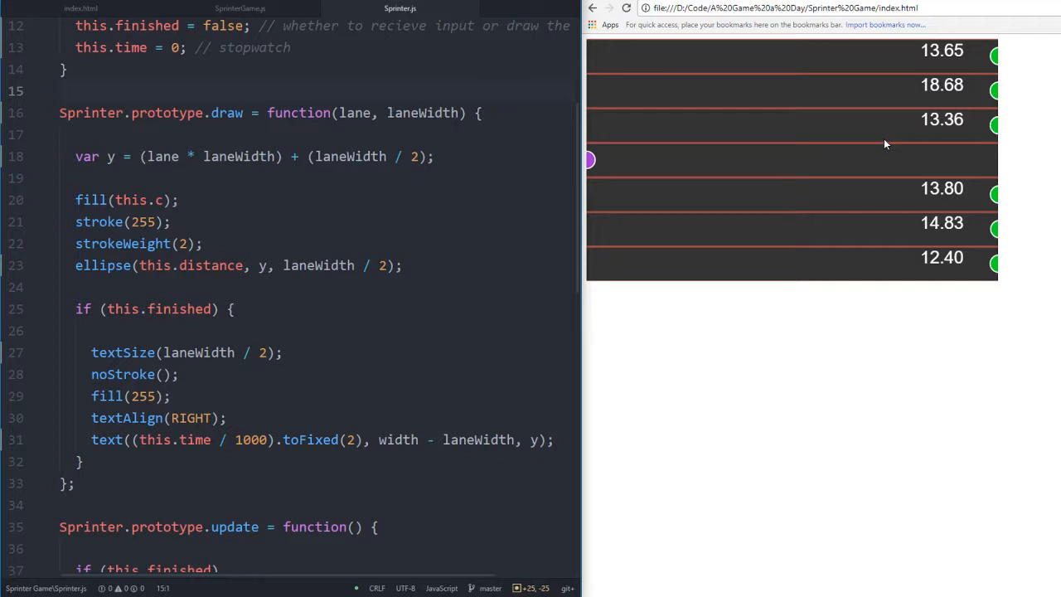
{"action": "scroll", "scroll_direction": "up", "scroll_amount": 3}
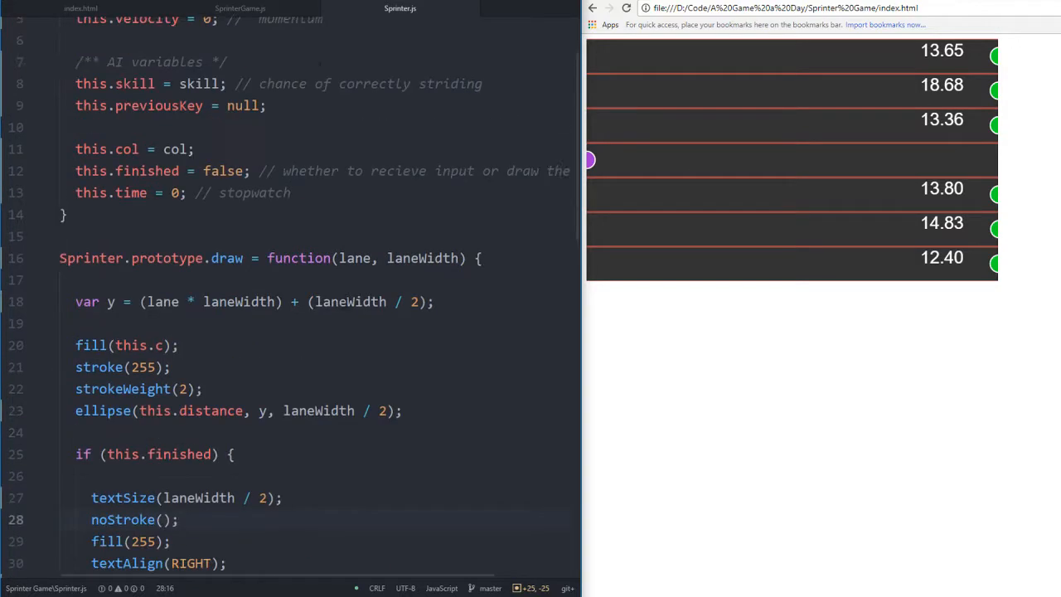
{"action": "scroll", "scroll_direction": "up", "scroll_amount": 3}
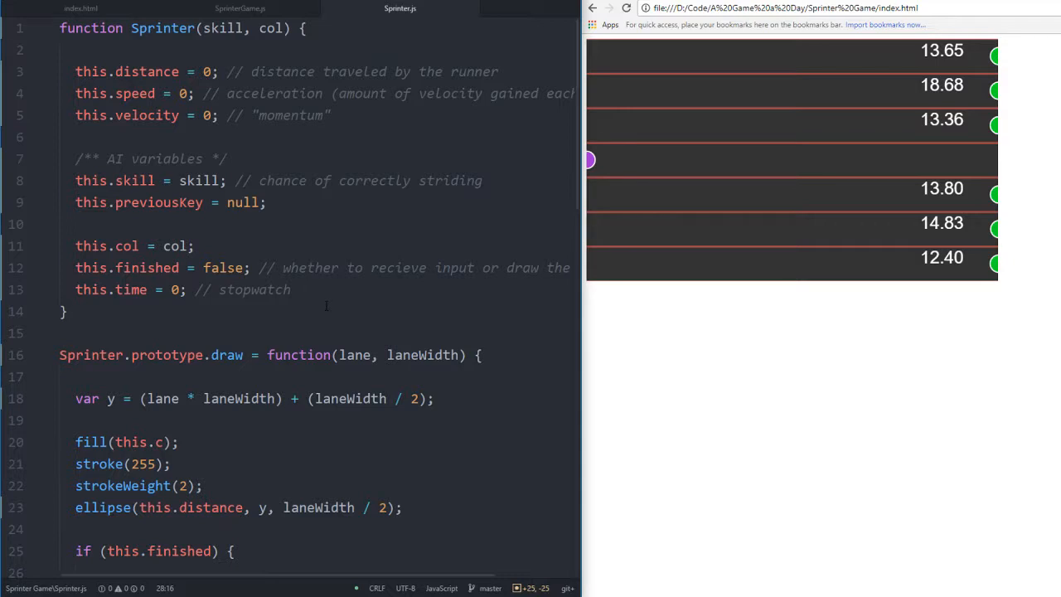
{"action": "scroll", "scroll_direction": "down", "scroll_amount": 3}
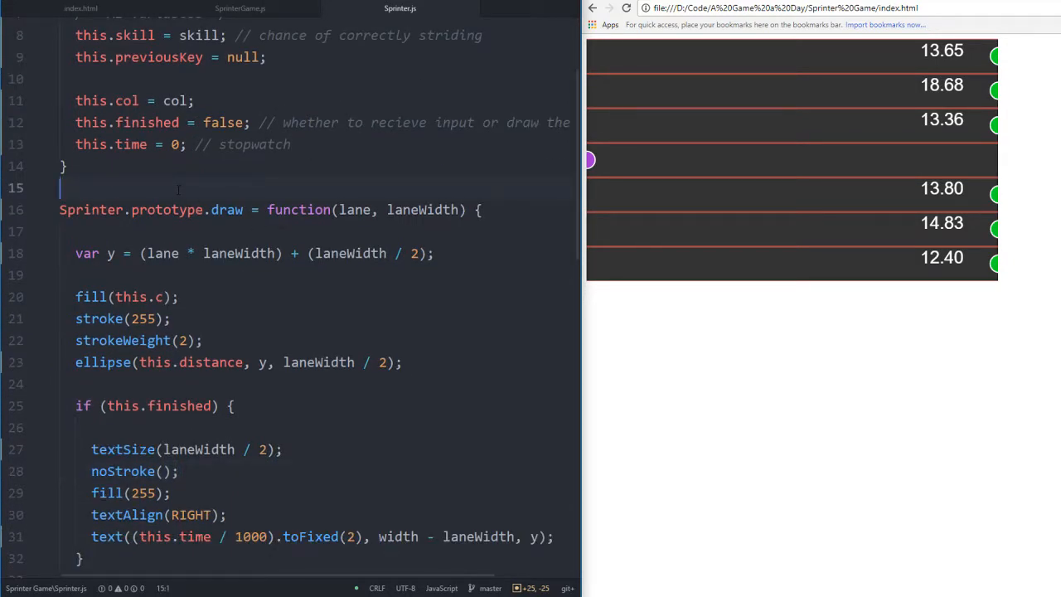
{"action": "scroll", "scroll_direction": "up", "scroll_amount": 3}
{"action": "type", "text": "olor"}
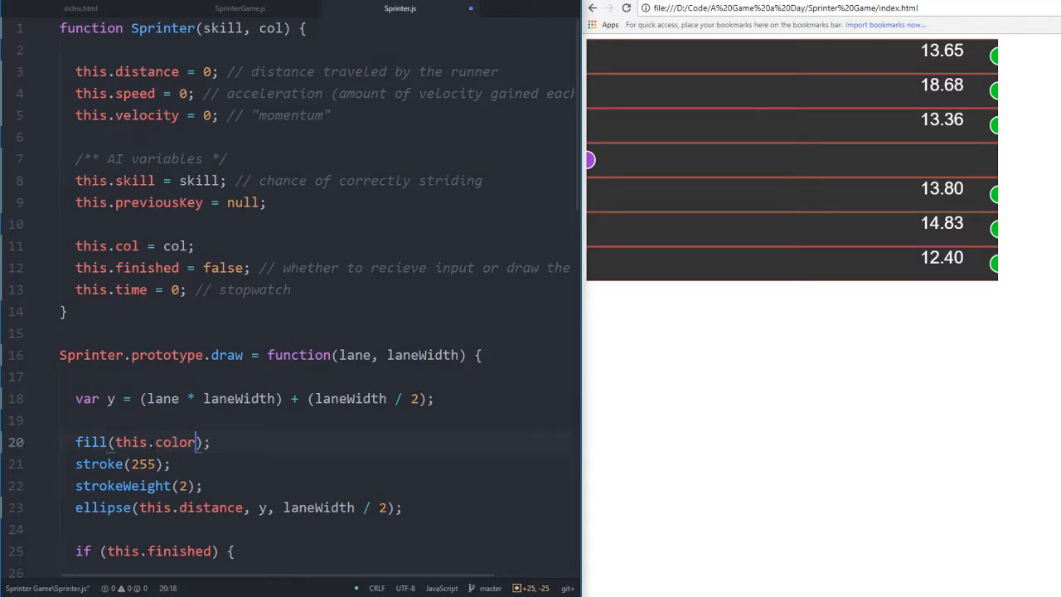
Rename the constructor's col to color so fill uses this.color, then save
{"action": "left_click", "coordinate": [131, 245]}
{"action": "type", "text": "this.c"}
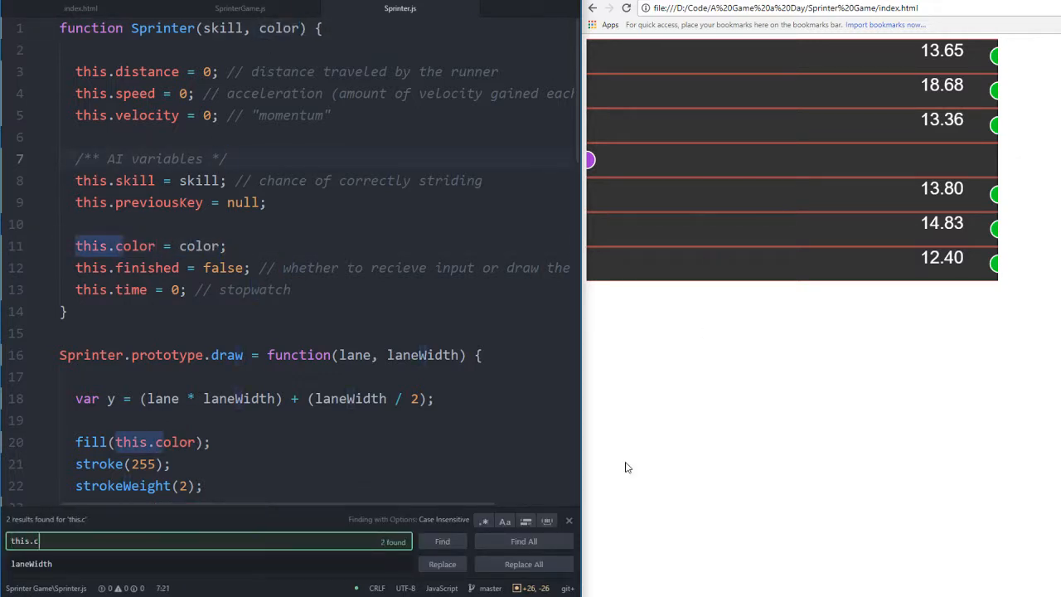
{"action": "left_click", "coordinate": [442, 540]}
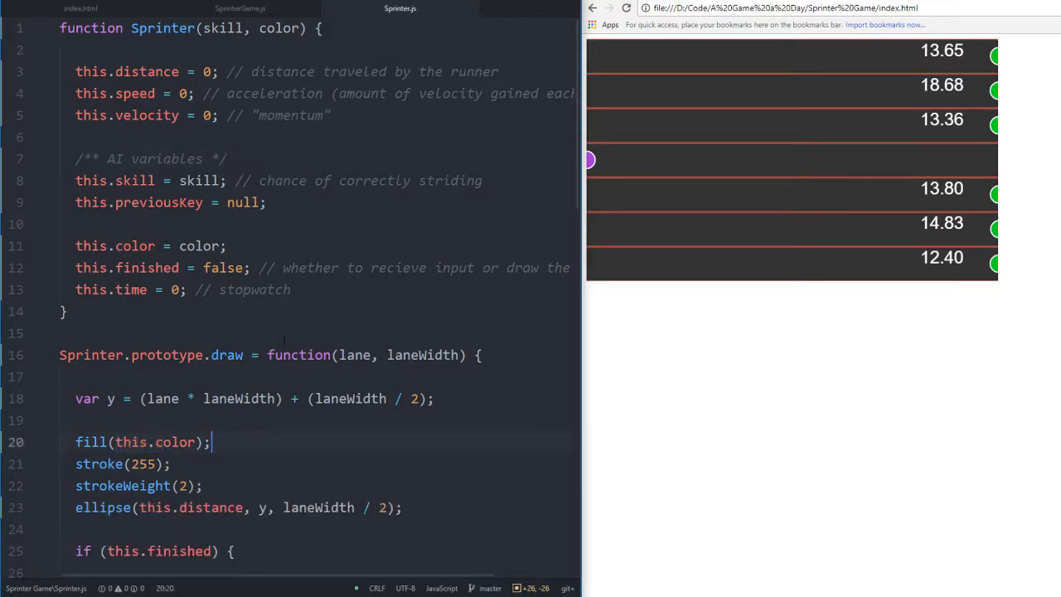
{"action": "scroll", "scroll_direction": "down", "scroll_amount": 3}
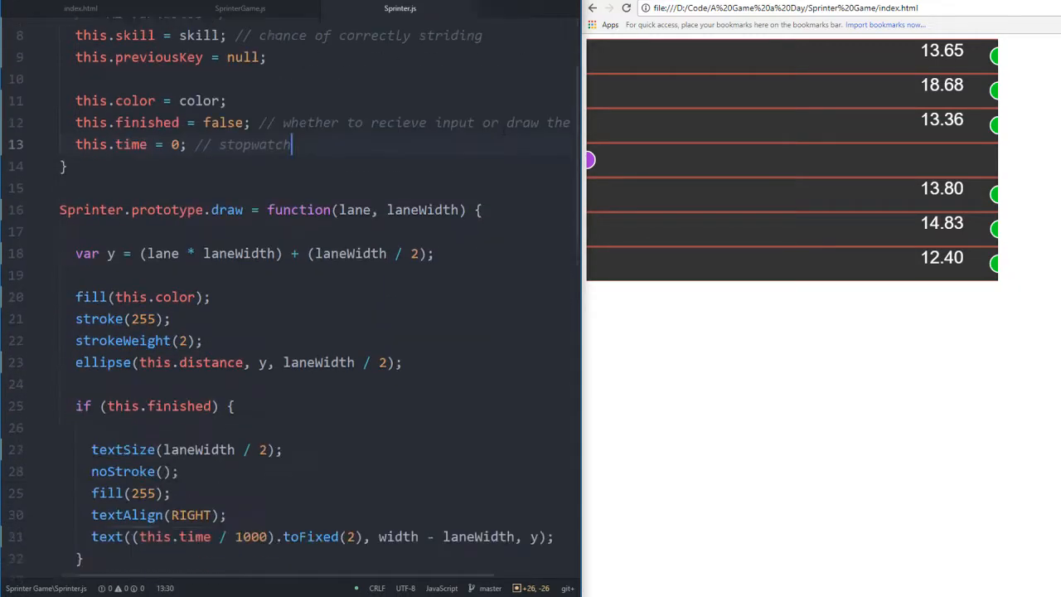
{"action": "scroll", "scroll_direction": "down", "scroll_amount": 3}
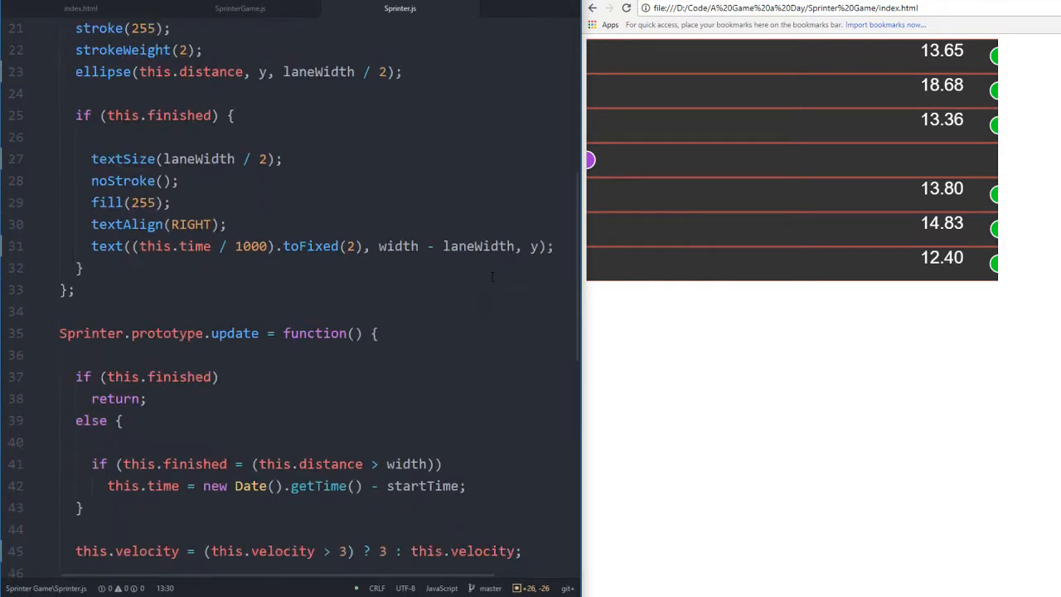
{"action": "scroll", "scroll_direction": "up", "scroll_amount": 3}
{"action": "type", "text": "/**"}
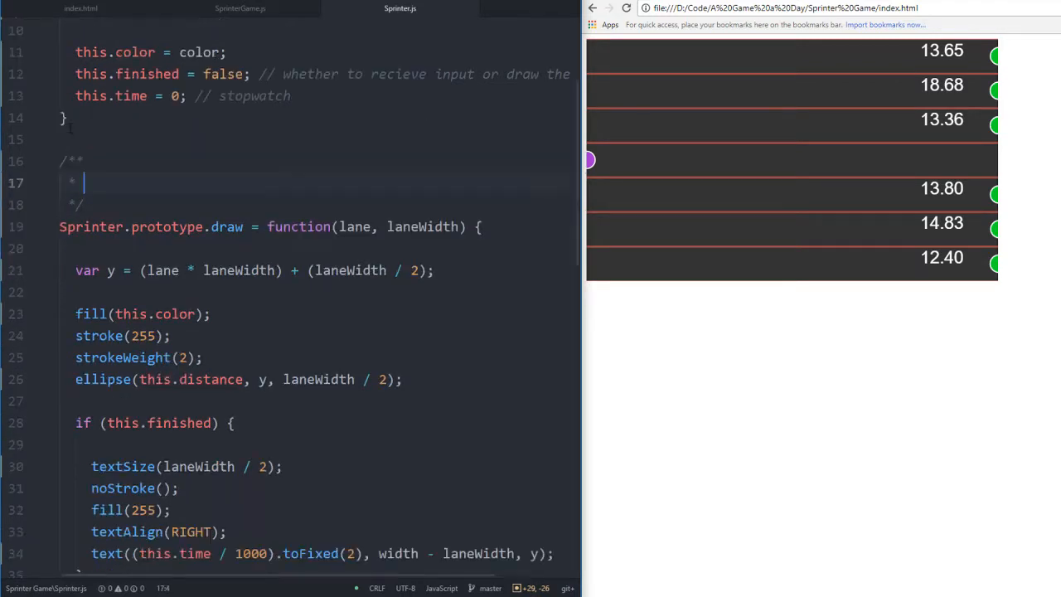
Write 'draws the runner' in the empty doc comment above Sprinter.prototype.draw
{"action": "scroll", "scroll_direction": "down", "scroll_amount": 3}
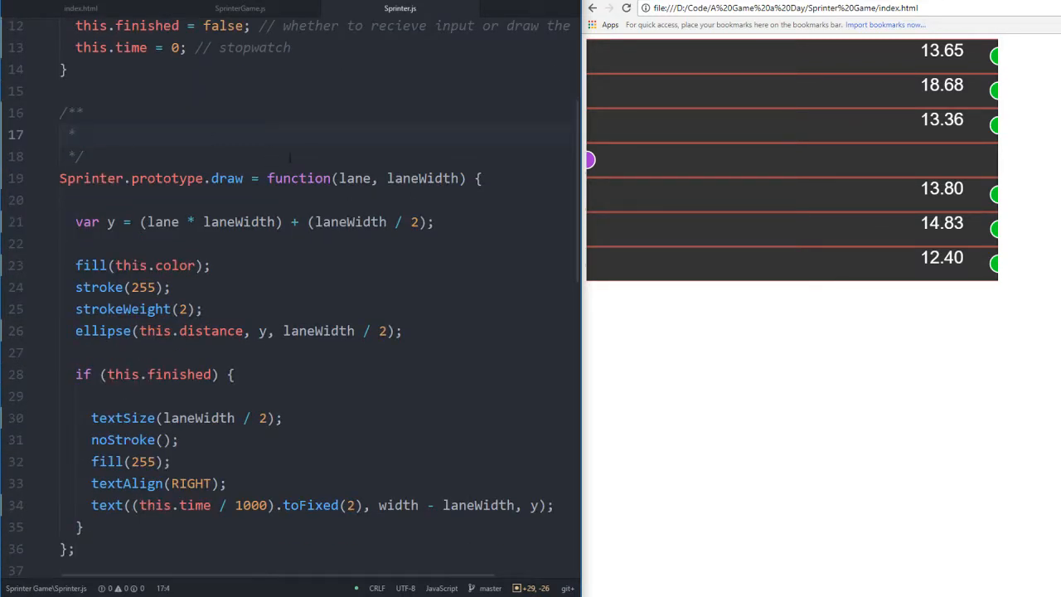
{"action": "left_click", "coordinate": [83, 134]}
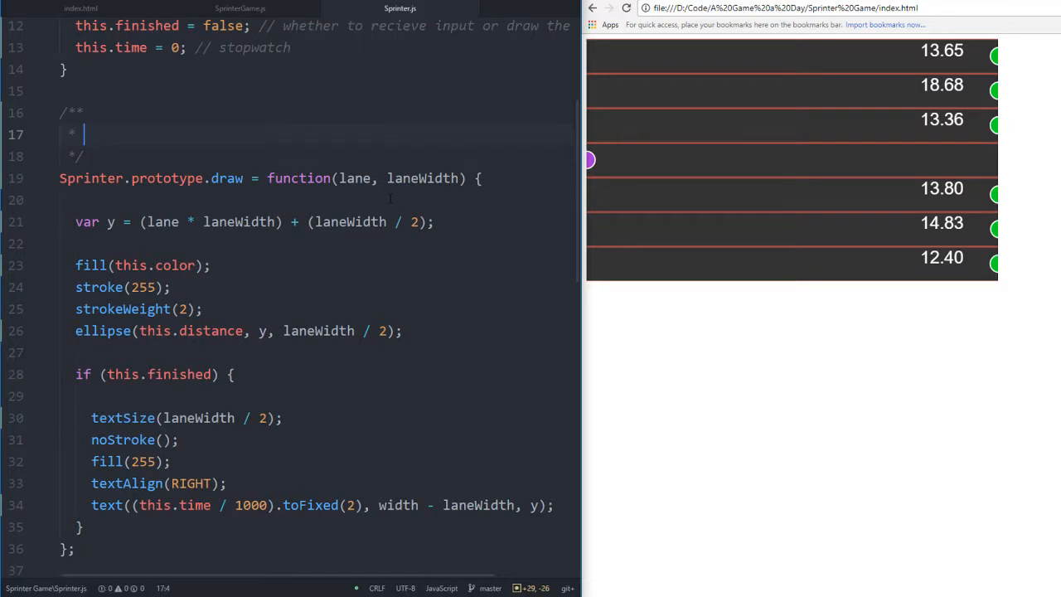
{"action": "type", "text": "draws the runner"}
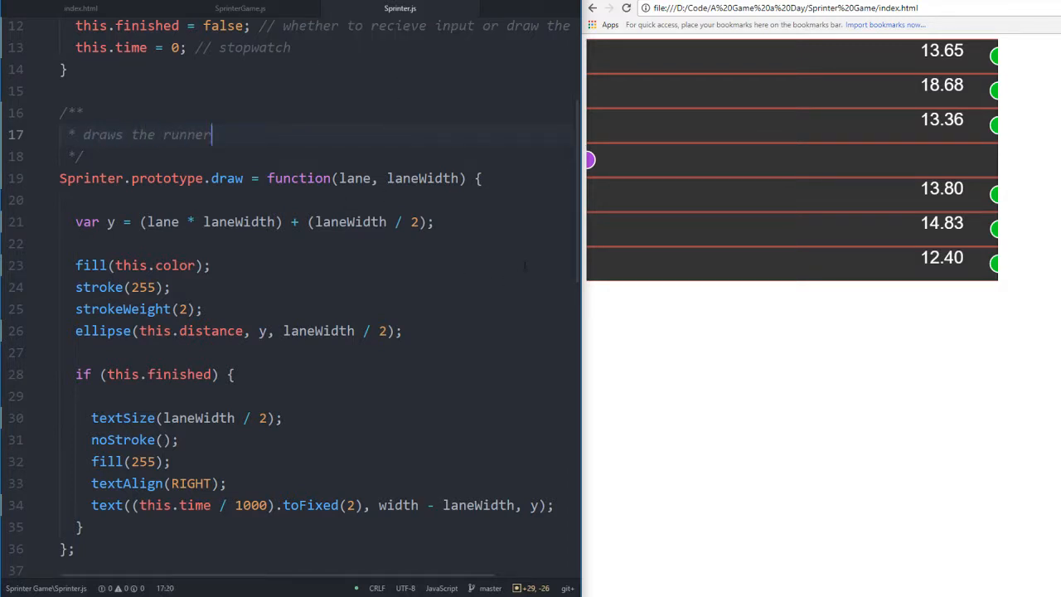
{"action": "key", "text": "Enter"}
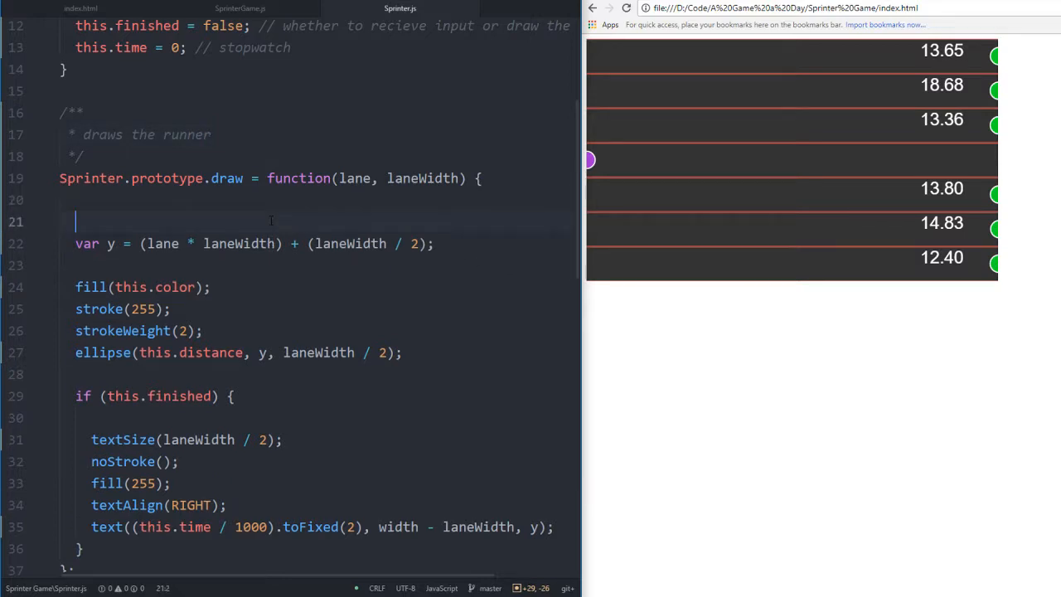
{"action": "key", "text": "Backspace"}
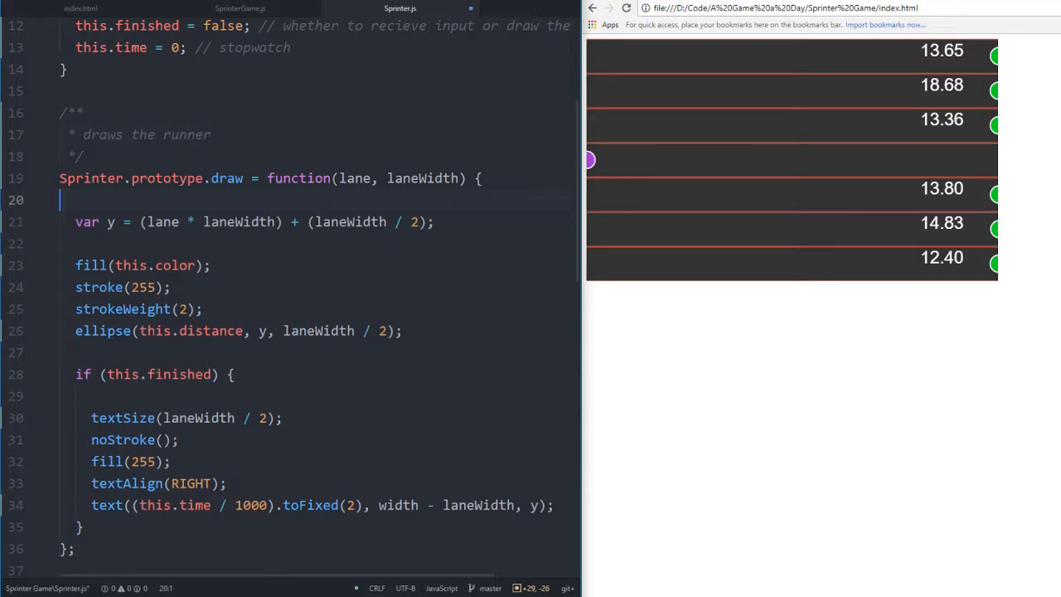
Start a comment at the end of the y calculation line, then delete the unfinished text
{"action": "left_click", "coordinate": [435, 221]}
{"action": "type", "text": " // based upon lane,"}
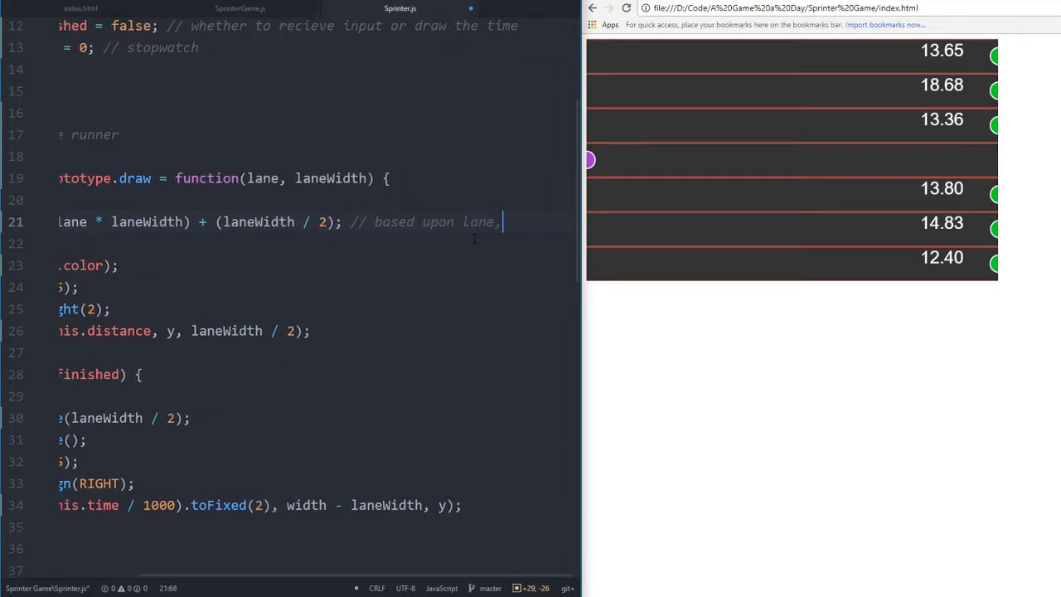
{"action": "type", "text": "firgure"}
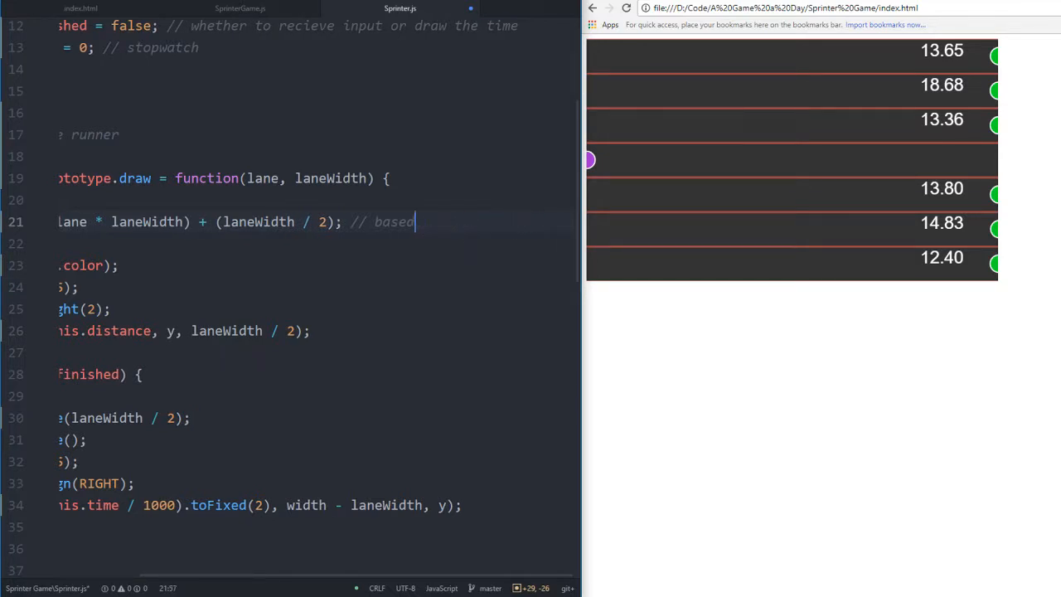
{"action": "key", "text": "BackSpace"}
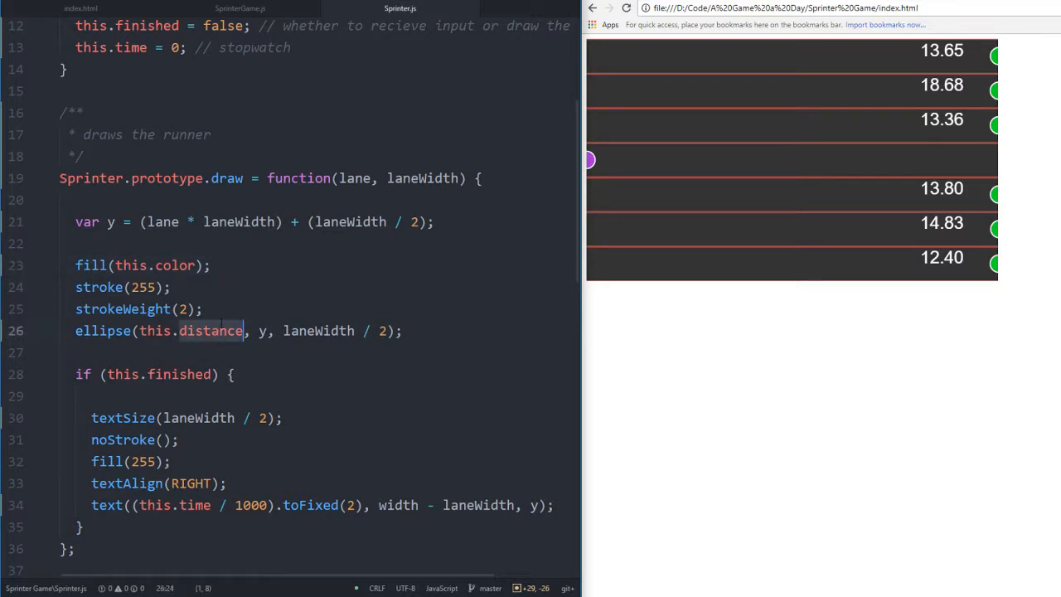
{"action": "scroll", "scroll_direction": "down", "scroll_amount": 3}
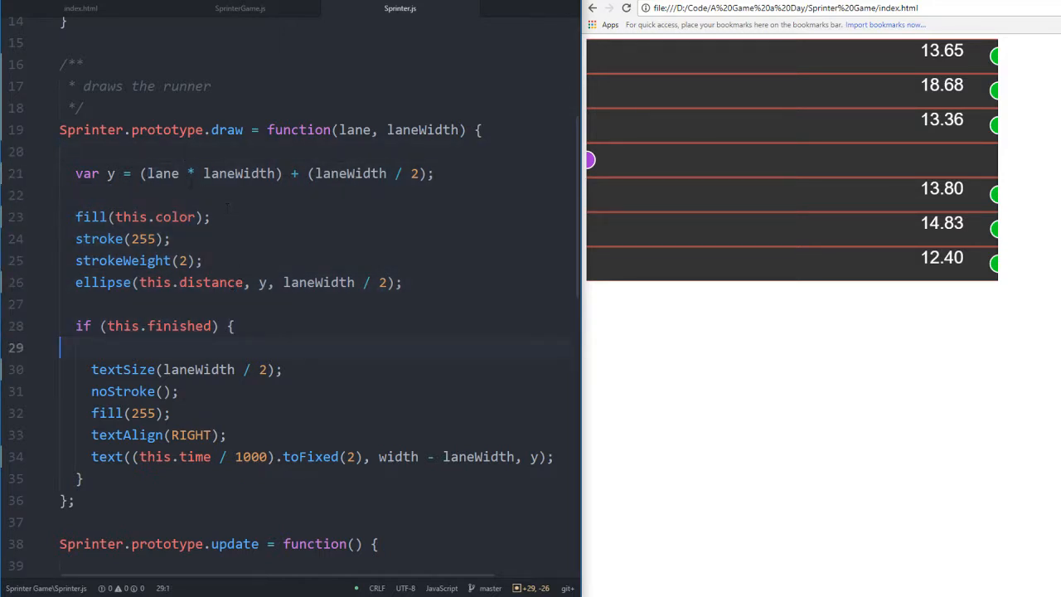
Add '// figure out y' at the end of the y calculation line
{"action": "type", "text": "//"}
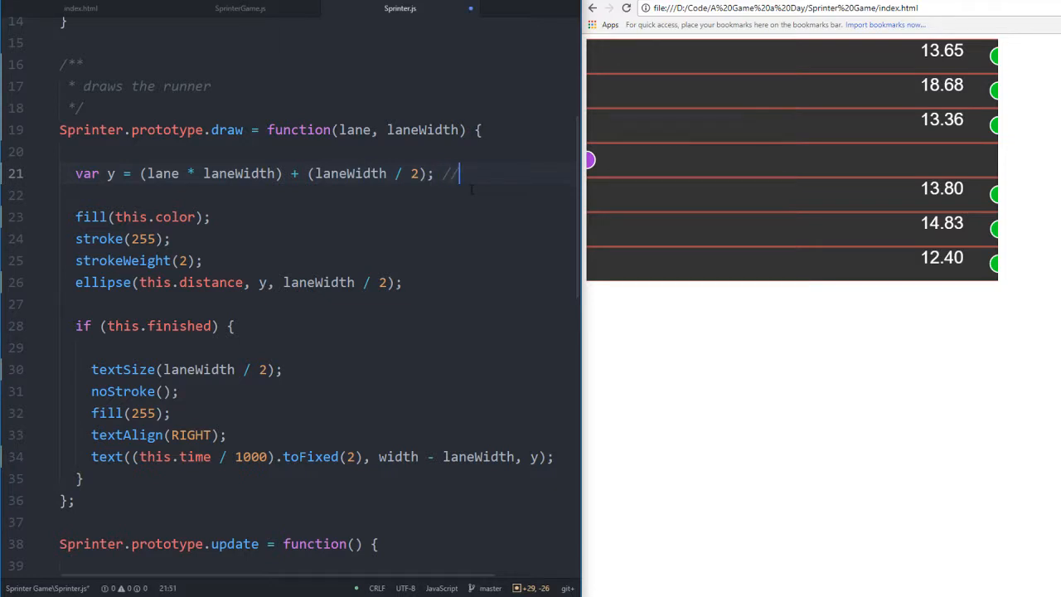
{"action": "type", "text": "figure"}
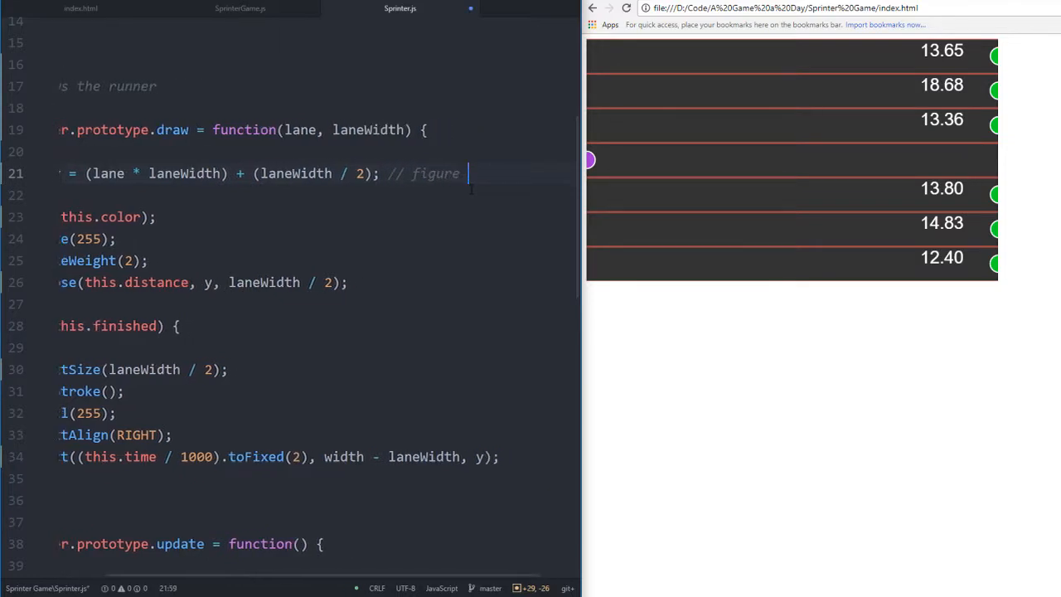
{"action": "type", "text": "out y"}
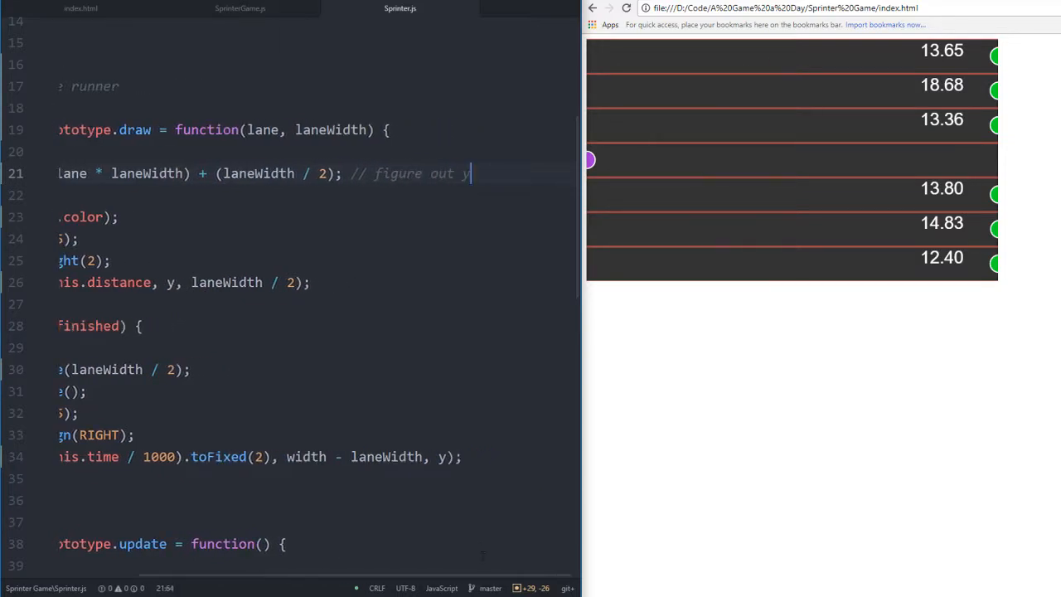
Add a '// draw the runner's time' comment at the if (this.finished) line
{"action": "scroll", "scroll_direction": "up", "scroll_amount": 3}
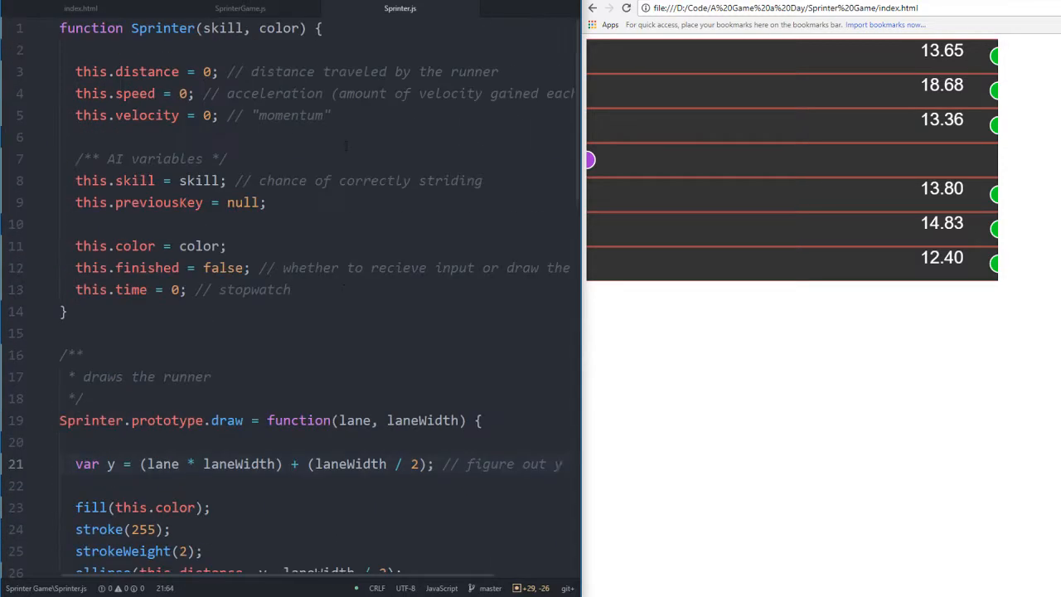
{"action": "scroll", "scroll_direction": "down", "scroll_amount": 3}
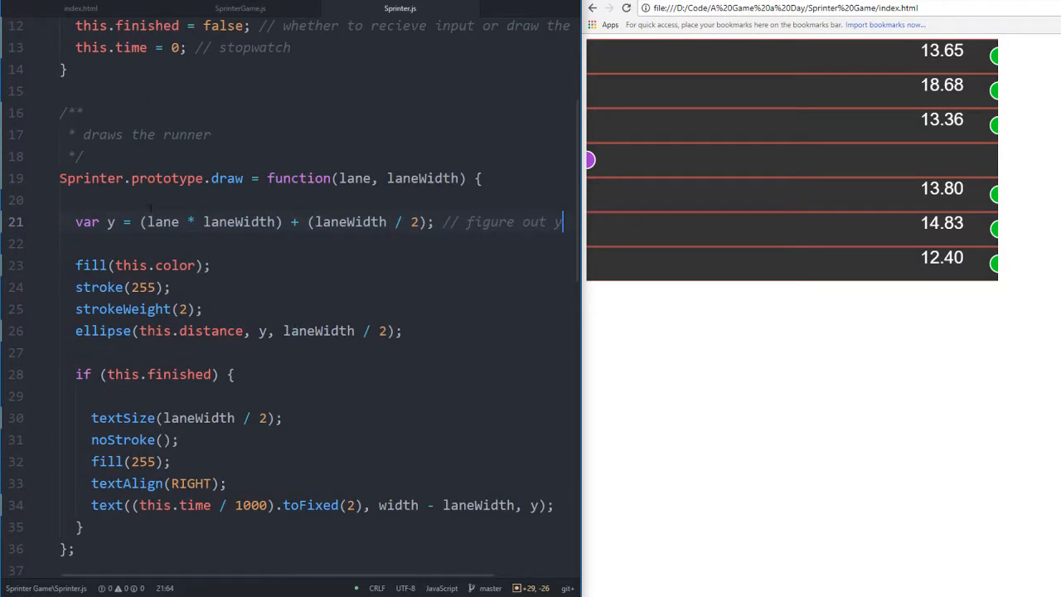
{"action": "left_click", "coordinate": [235, 374]}
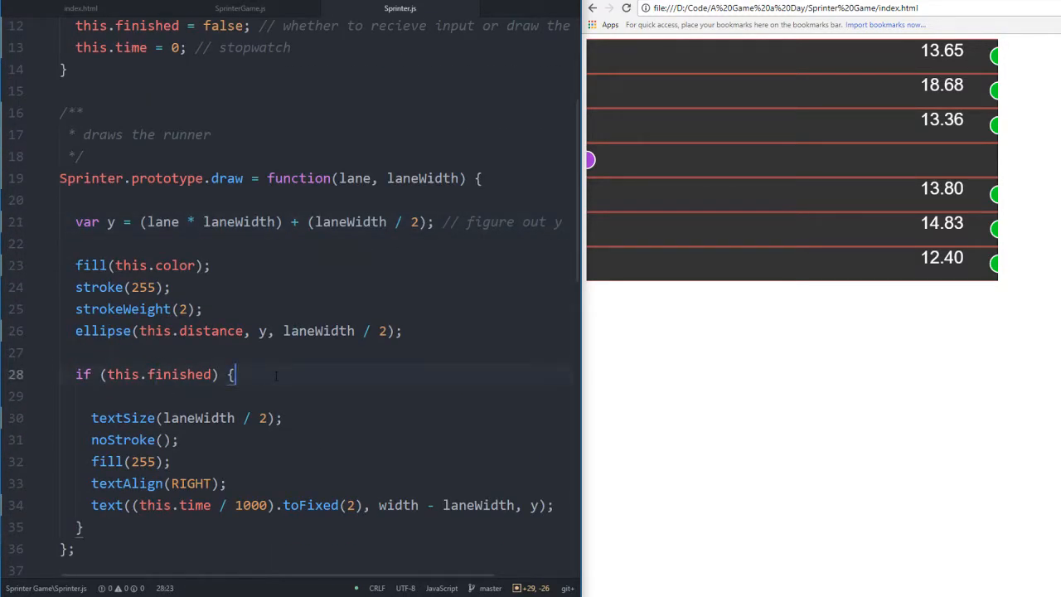
{"action": "type", "text": "//"}
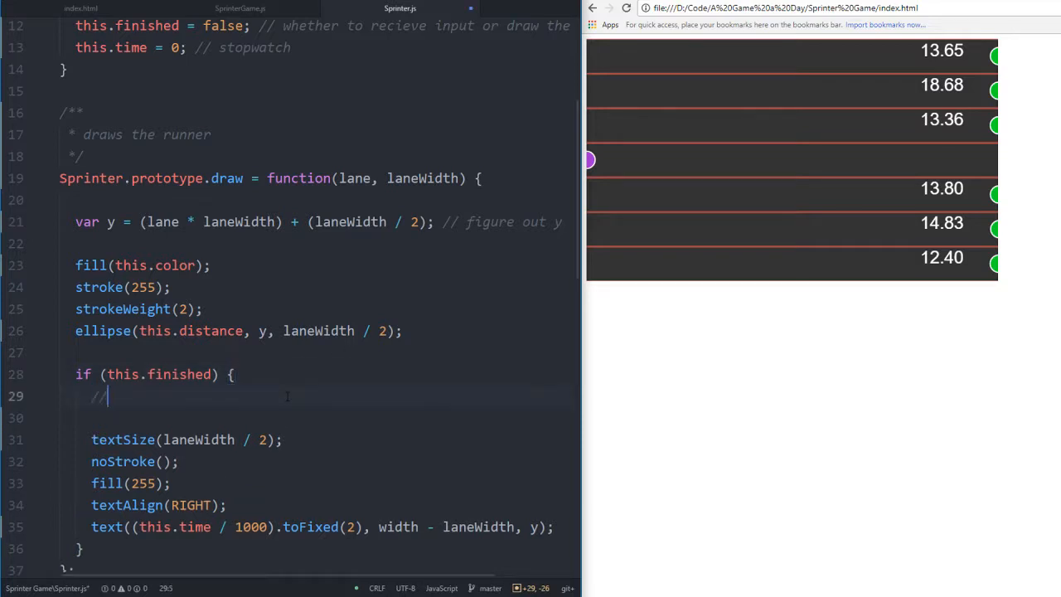
{"action": "type", "text": "draw the"}
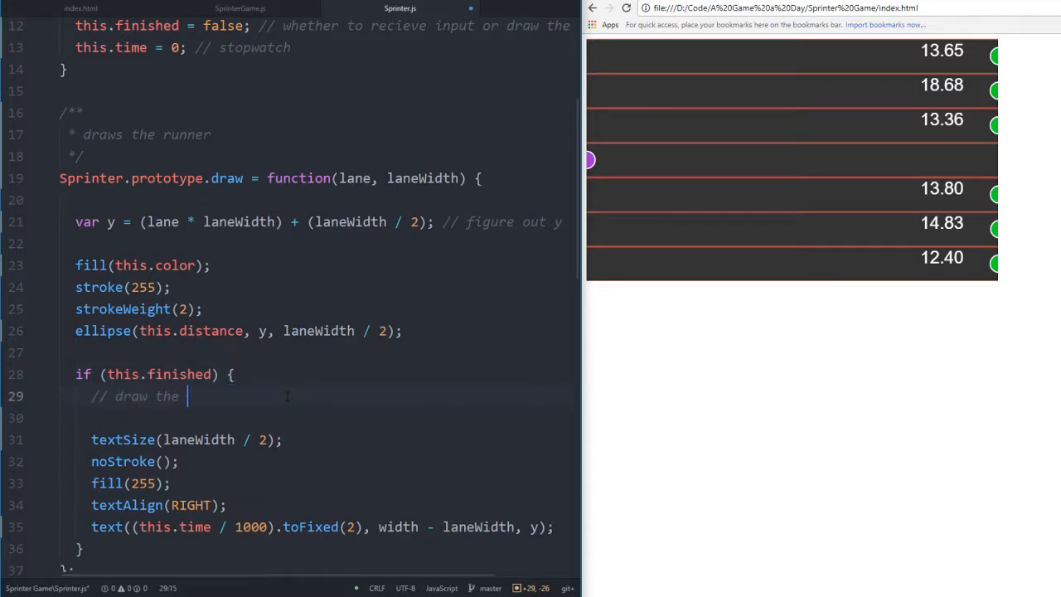
{"action": "type", "text": "runner's time"}
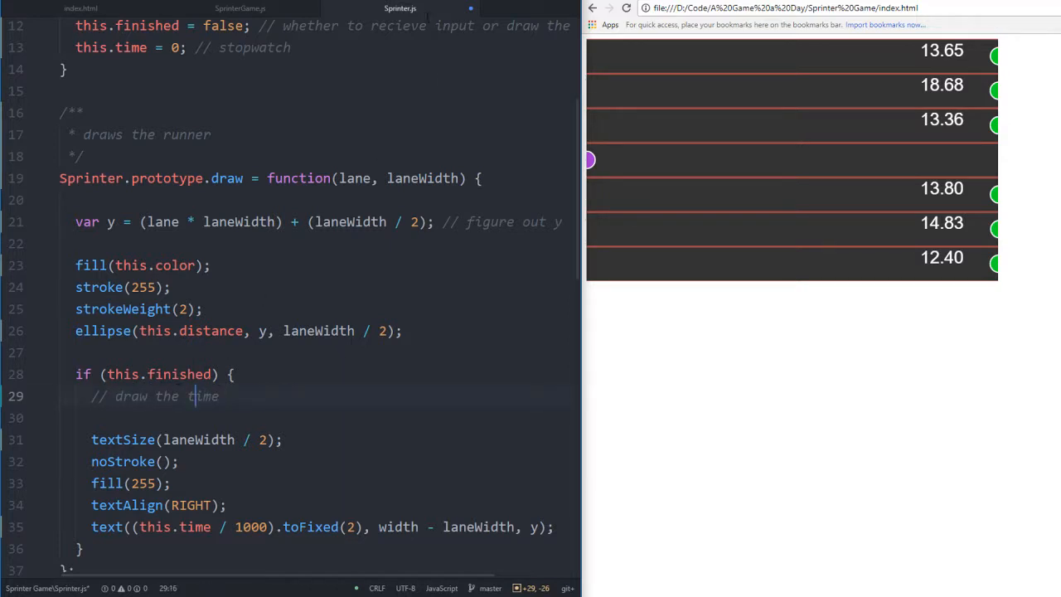
{"action": "scroll", "scroll_direction": "down", "scroll_amount": 3}
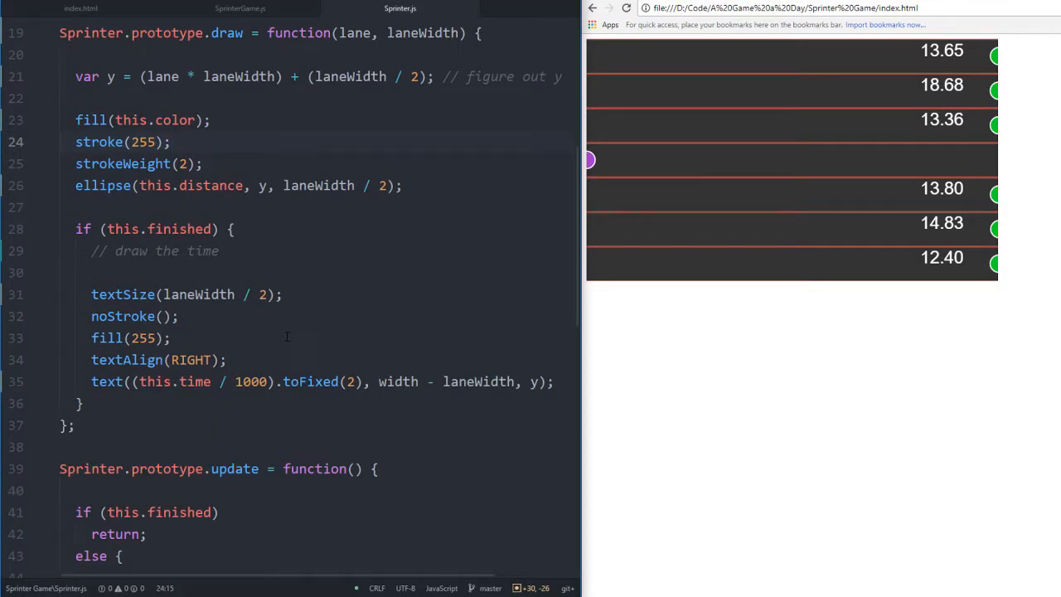
{"action": "scroll", "scroll_direction": "down", "scroll_amount": 3}
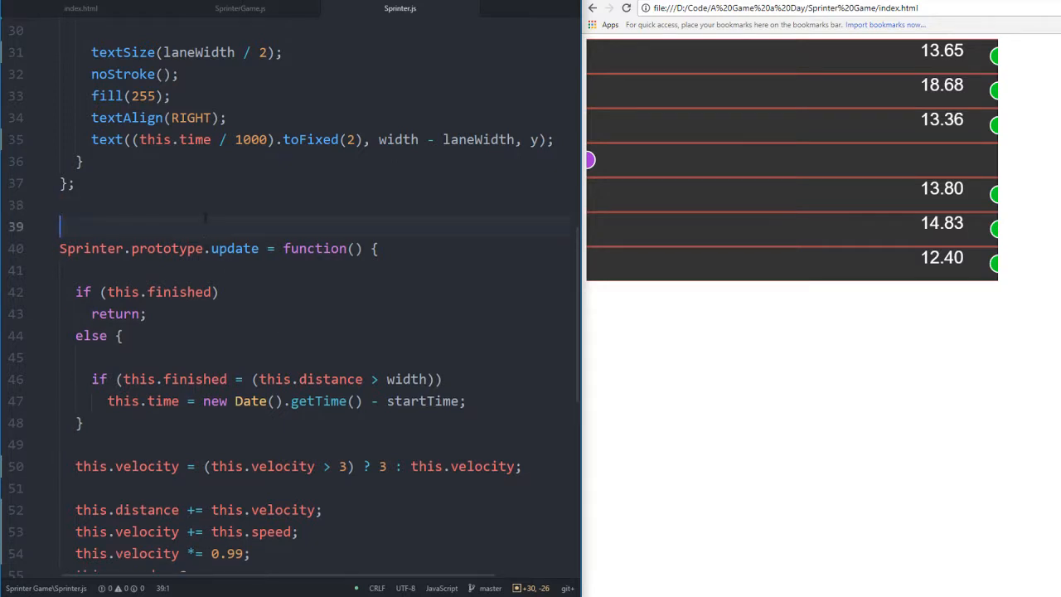
Write '// don't allow input' on the blank line in update()'s finished branch
{"action": "type", "text": "/**"}
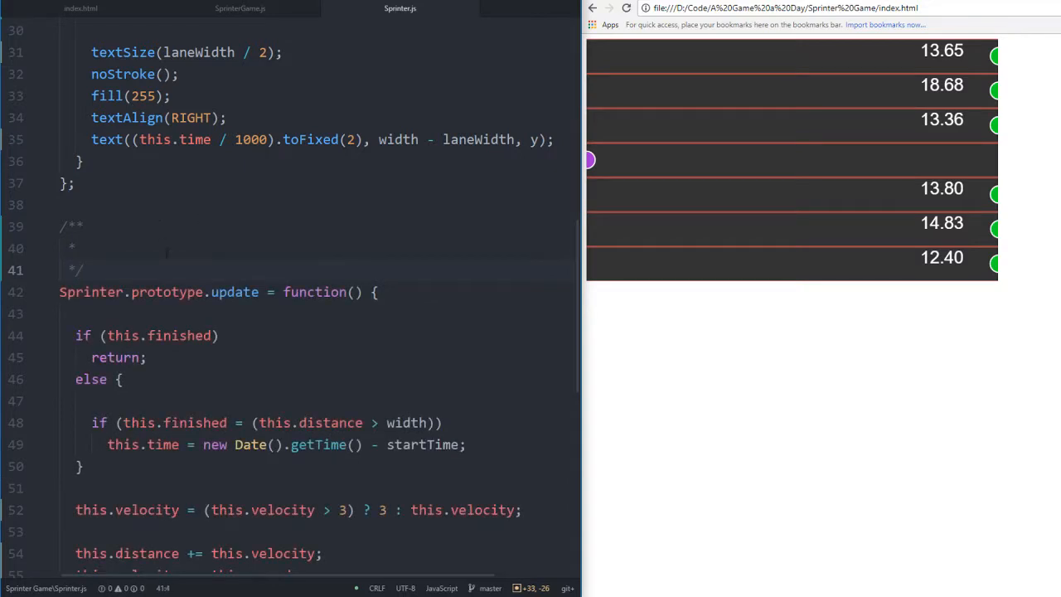
{"action": "scroll", "scroll_direction": "down", "scroll_amount": 3}
{"action": "type", "text": " {"}
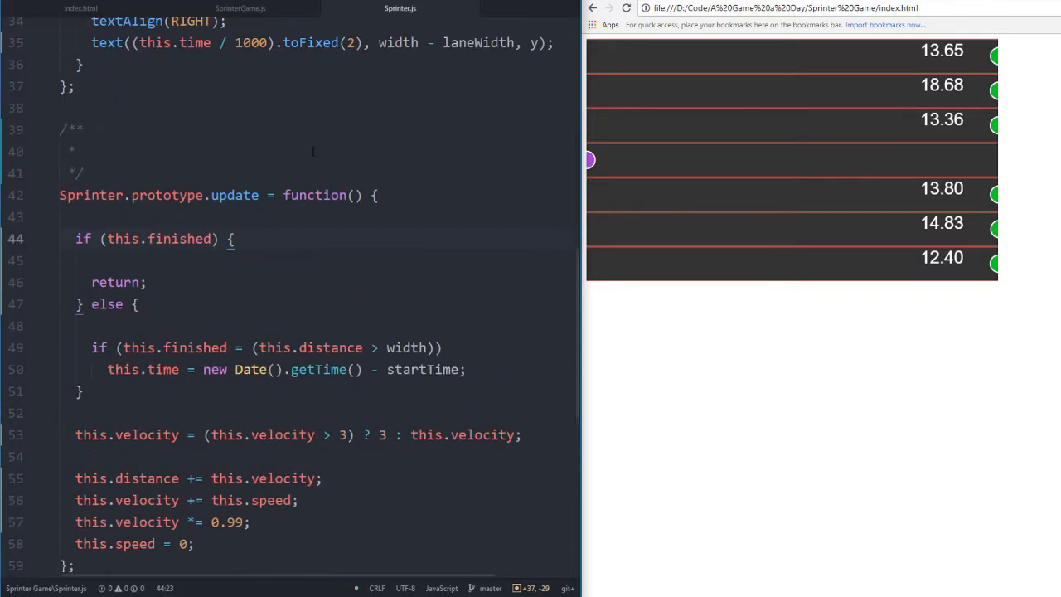
{"action": "left_click", "coordinate": [74, 260]}
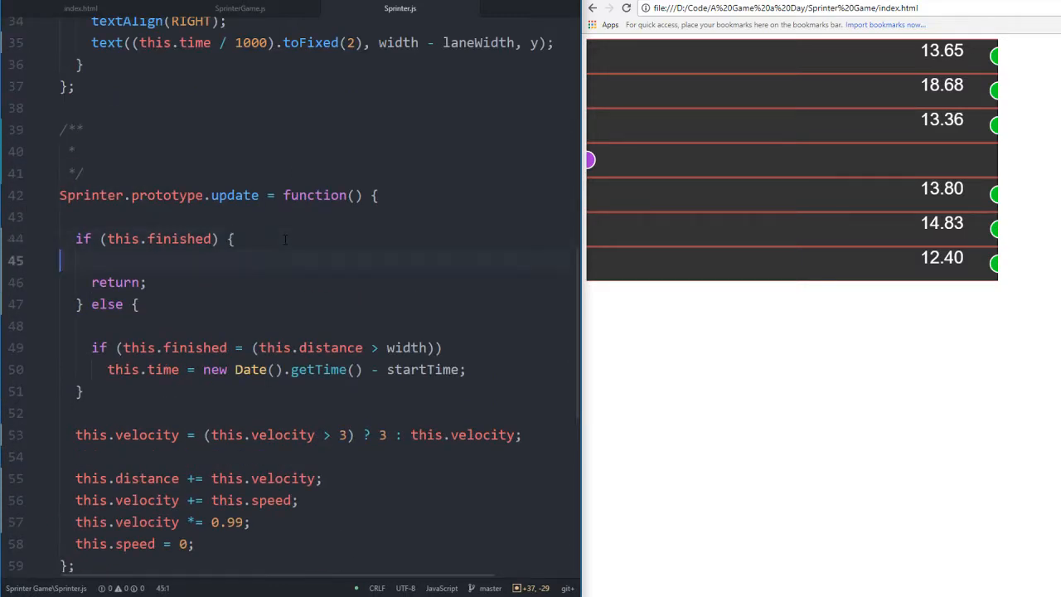
{"action": "type", "text": "// don't all"}
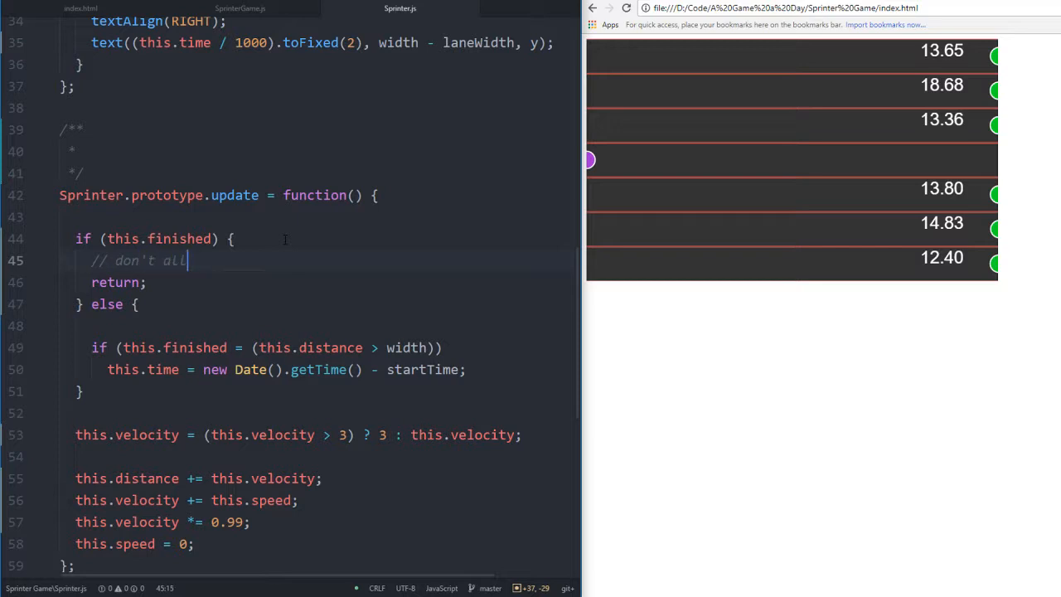
{"action": "type", "text": "low input"}
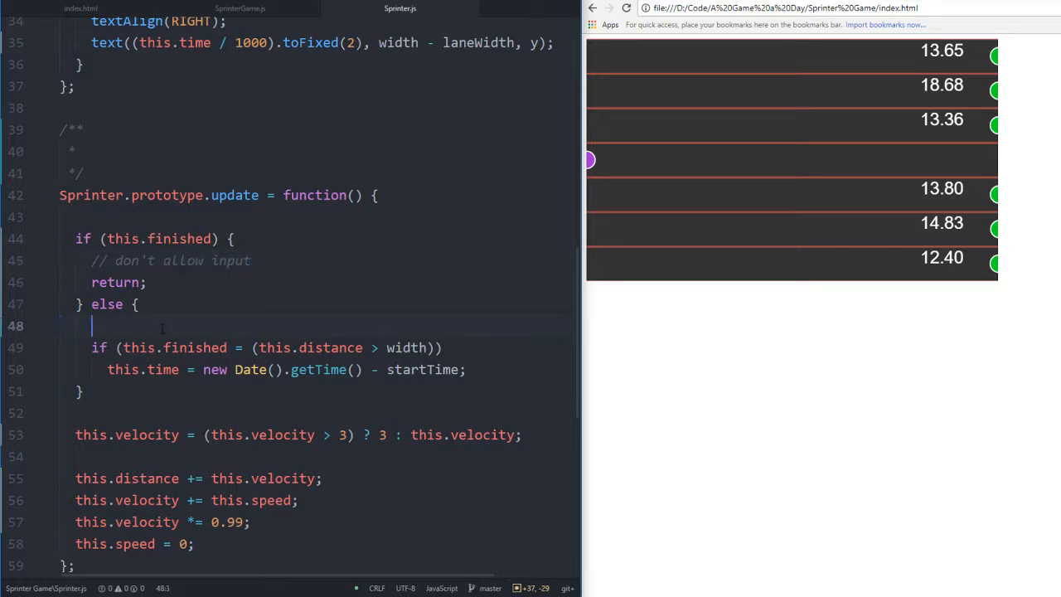
Add '// handle input' and change 'input' to 'movement' in the finished-branch comment
{"action": "type", "text": "// ha"}
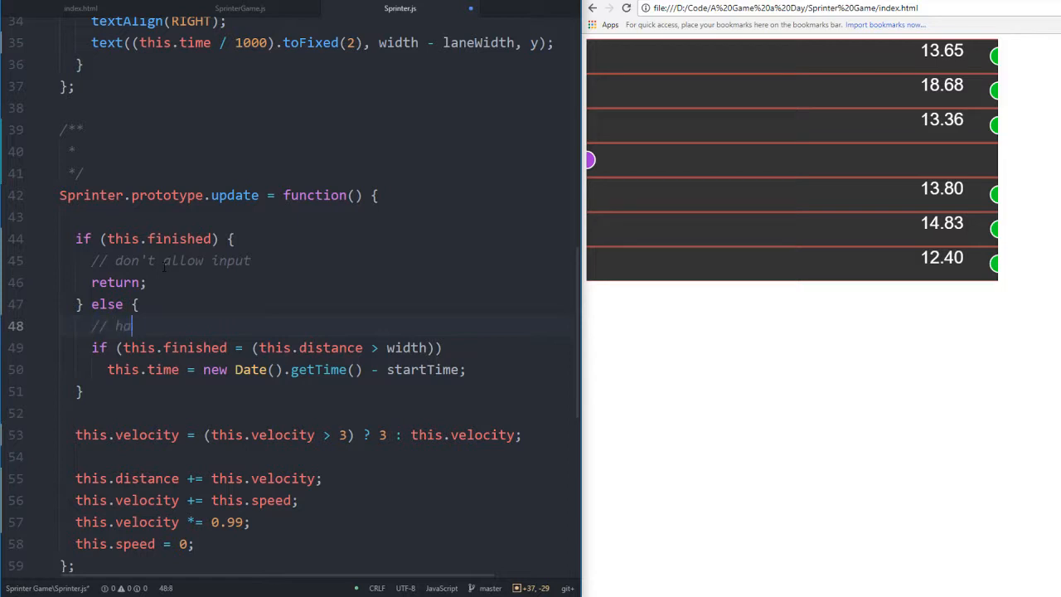
{"action": "type", "text": "ndle input"}
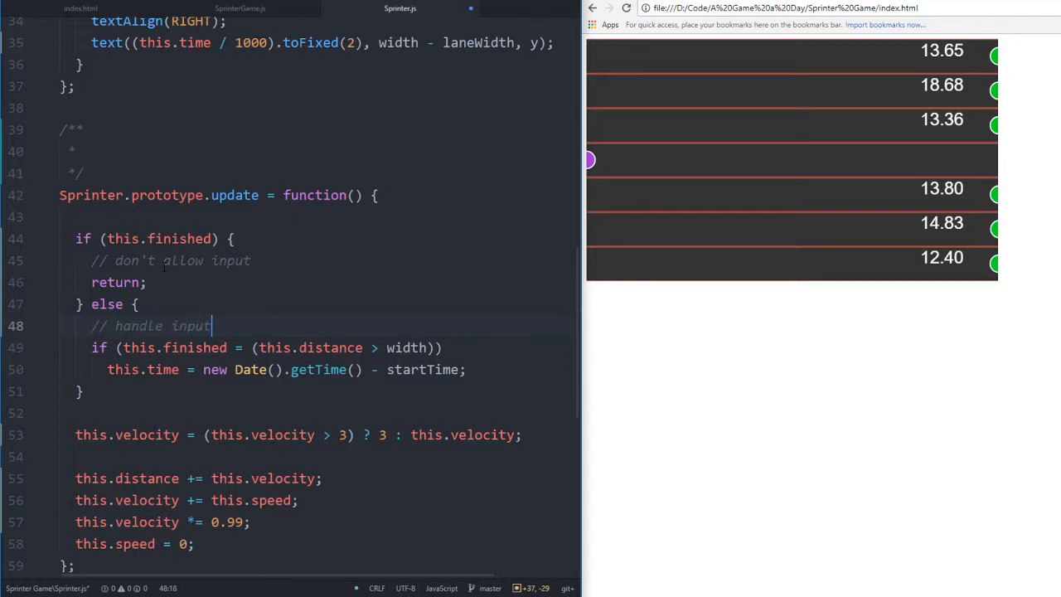
{"action": "scroll", "scroll_direction": "down", "scroll_amount": 3}
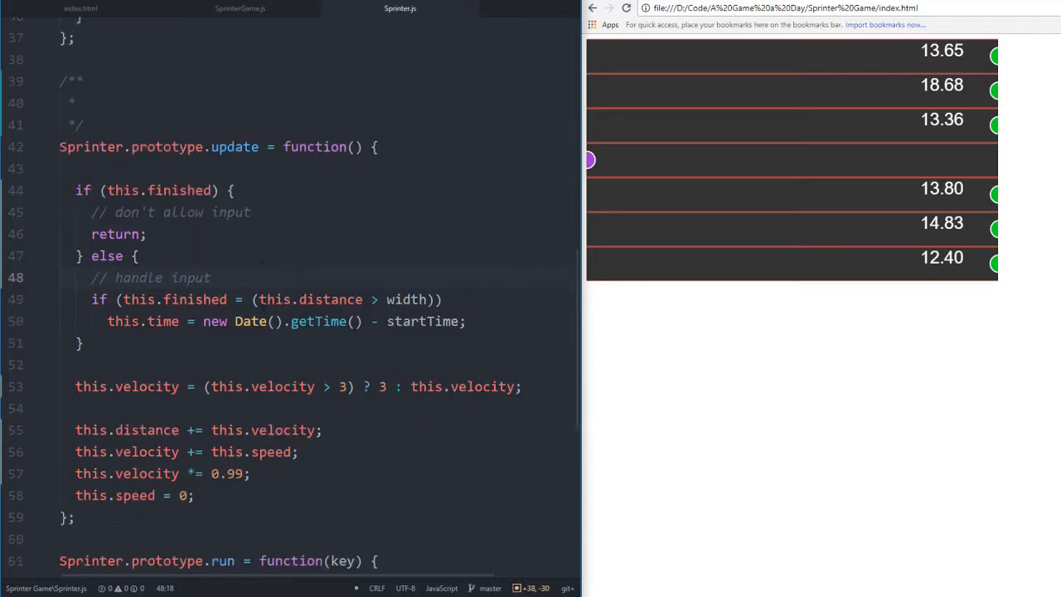
{"action": "scroll", "scroll_direction": "down", "scroll_amount": 3}
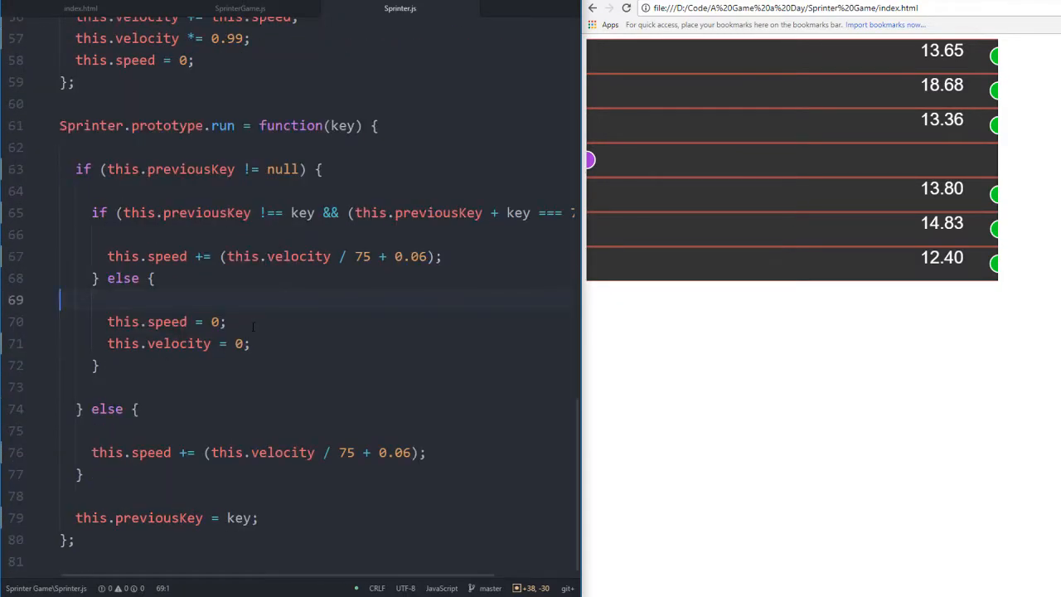
{"action": "scroll", "scroll_direction": "up", "scroll_amount": 3}
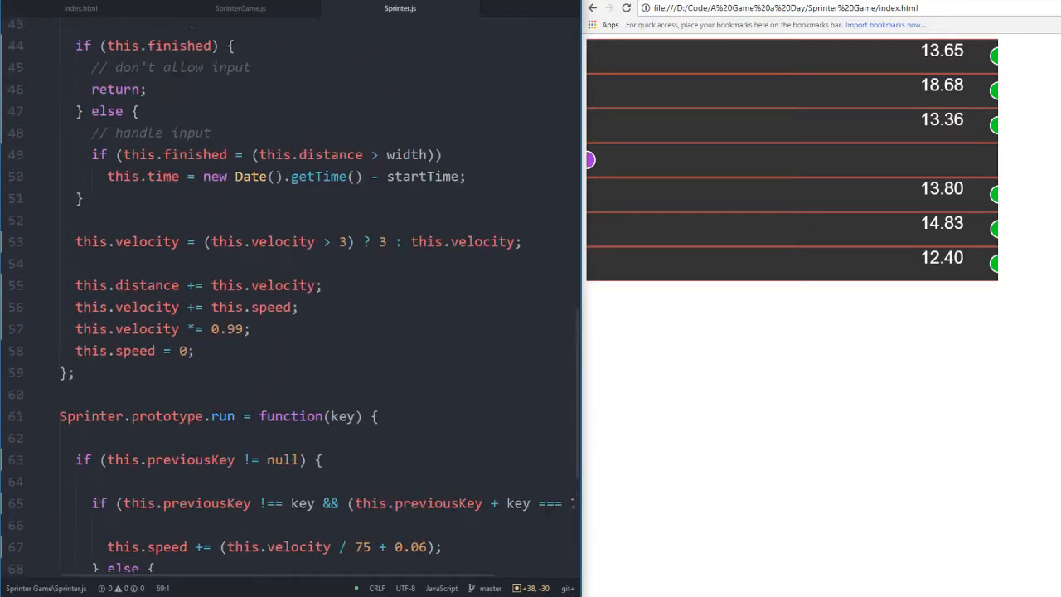
{"action": "scroll", "scroll_direction": "up", "scroll_amount": 3}
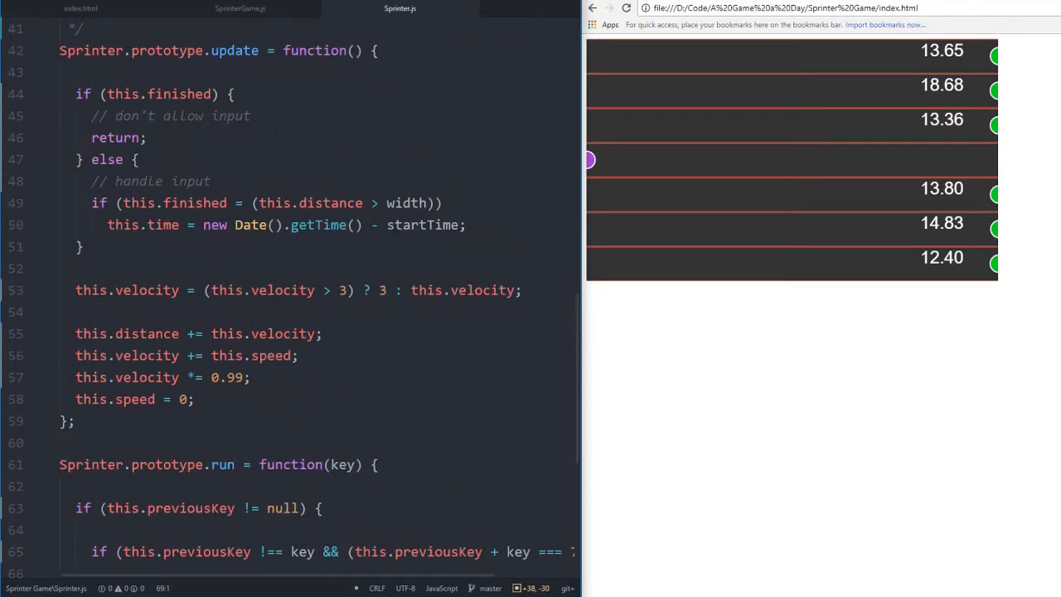
{"action": "double_click", "coordinate": [231, 115]}
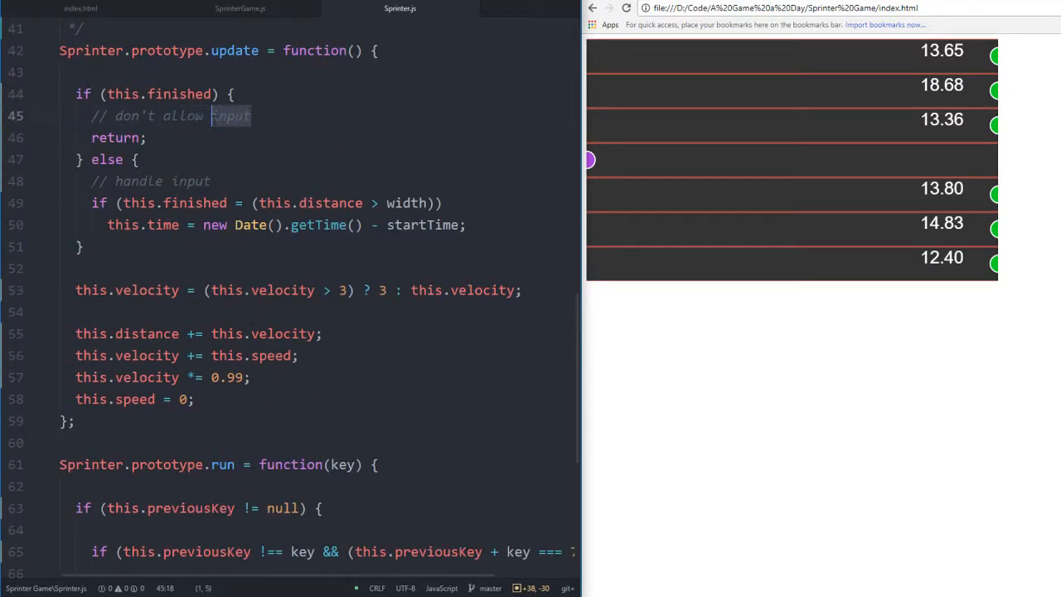
{"action": "type", "text": "movemen"}
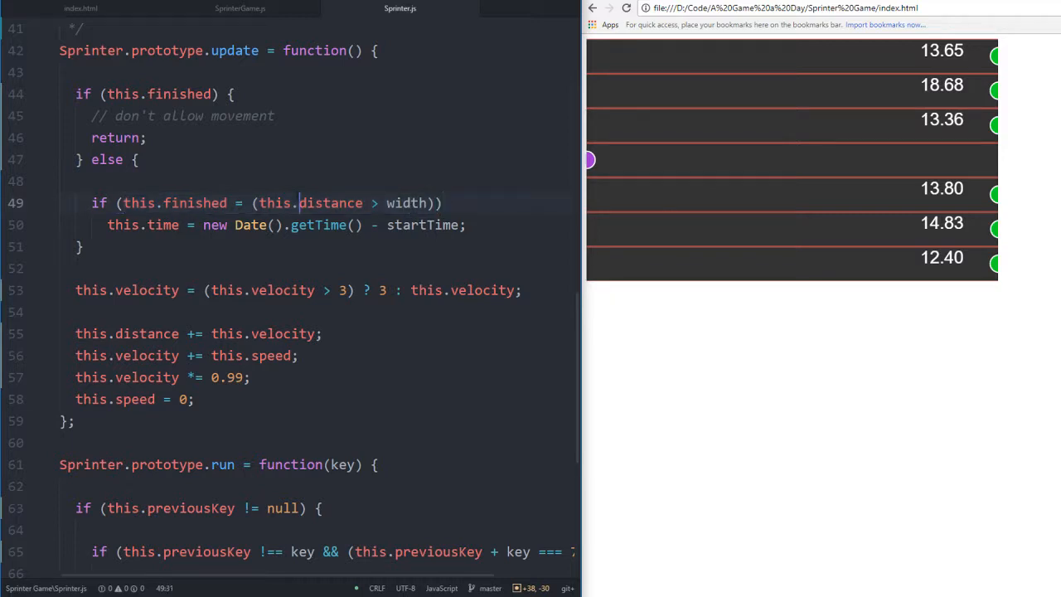
Append '// set whether the runner finished the race' to the if (this.finished = ...) line
{"action": "type", "text": "// fir"}
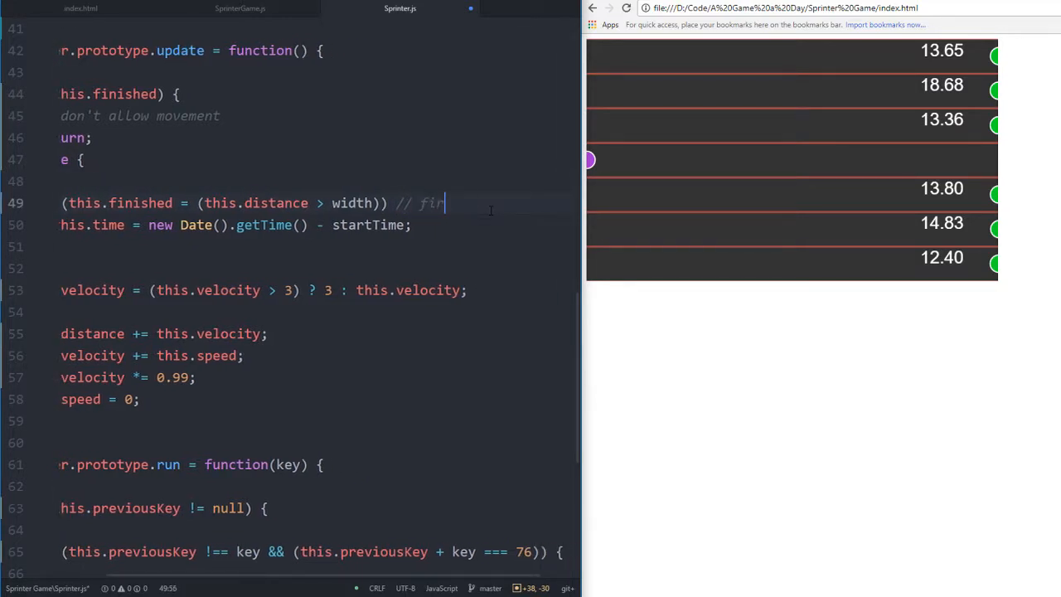
{"action": "key", "text": "Backspace"}
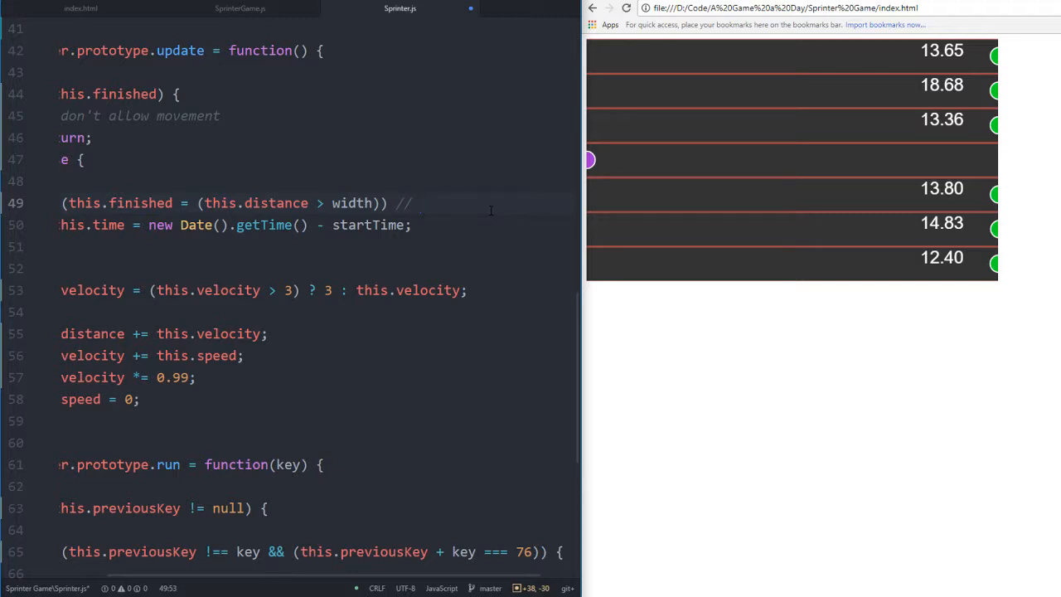
{"action": "left_click", "coordinate": [419, 203]}
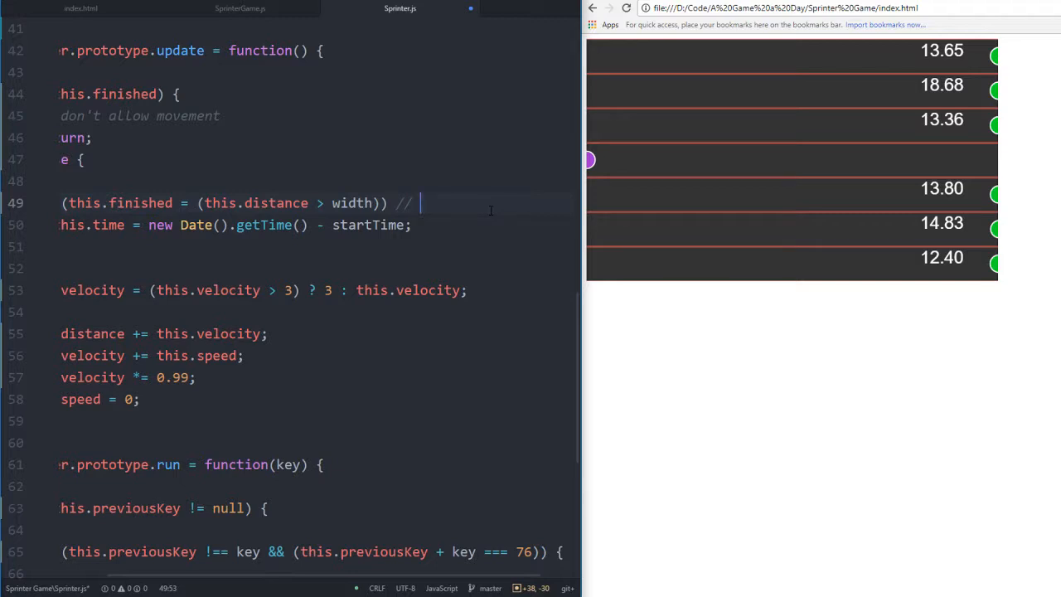
{"action": "type", "text": "set"}
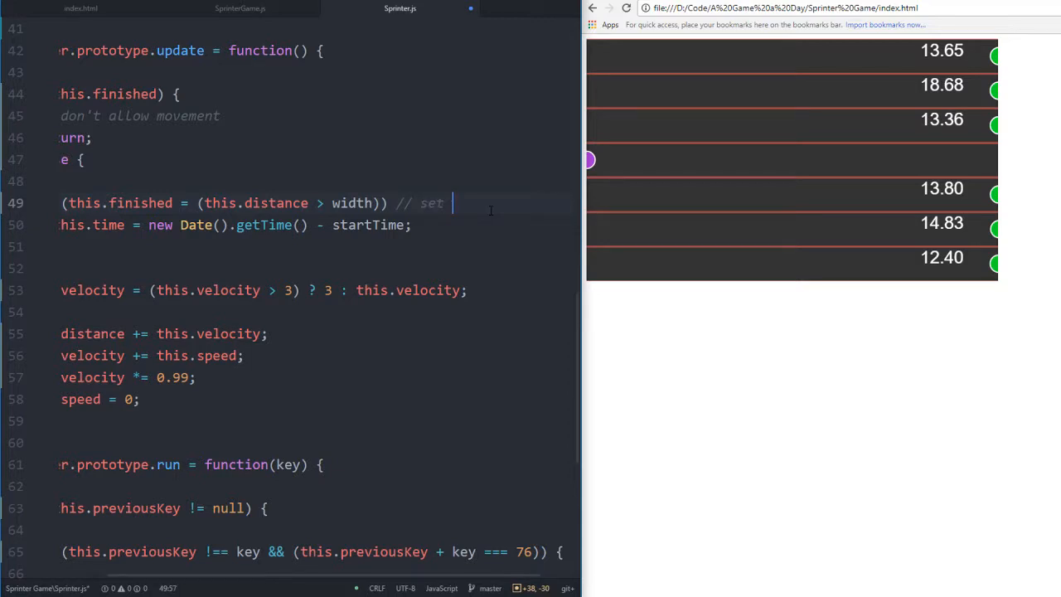
{"action": "type", "text": "whether the run"}
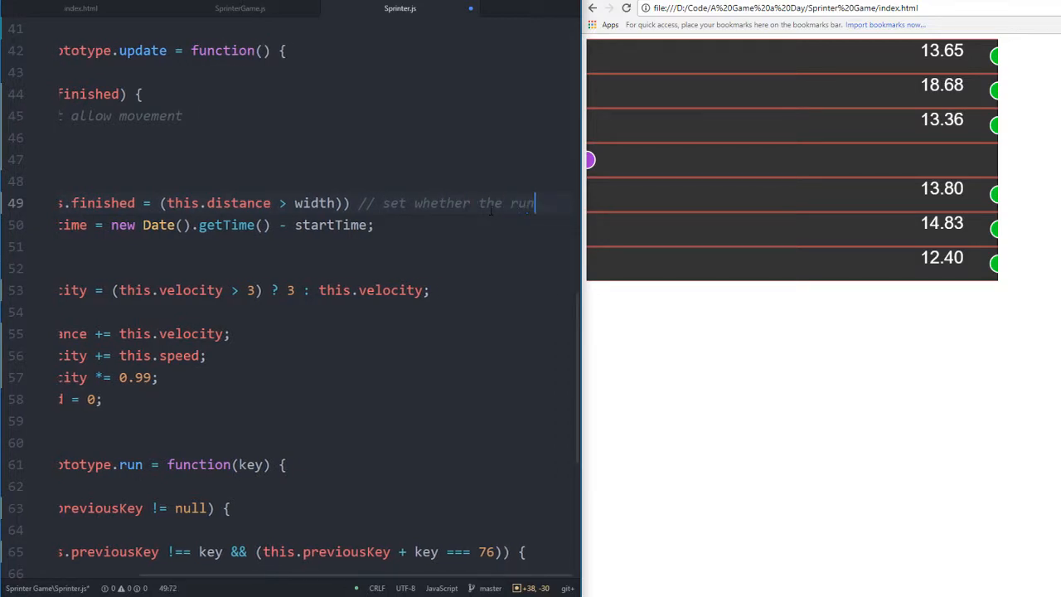
{"action": "scroll", "scroll_direction": "right", "scroll_amount": 3}
{"action": "type", "text": "ner finished"}
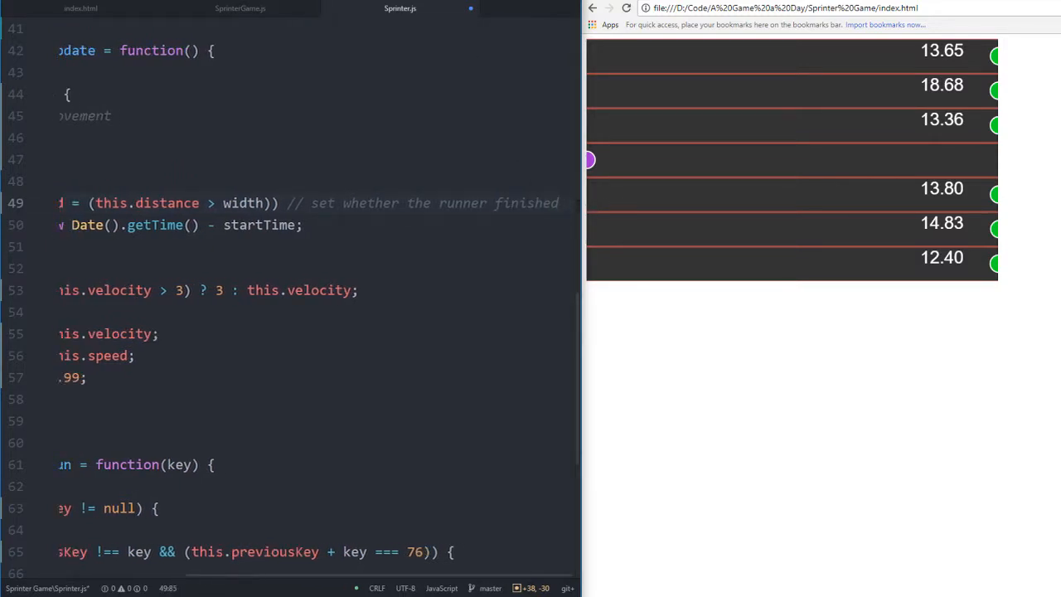
{"action": "scroll", "scroll_direction": "right", "scroll_amount": 3}
{"action": "type", "text": " the race"}
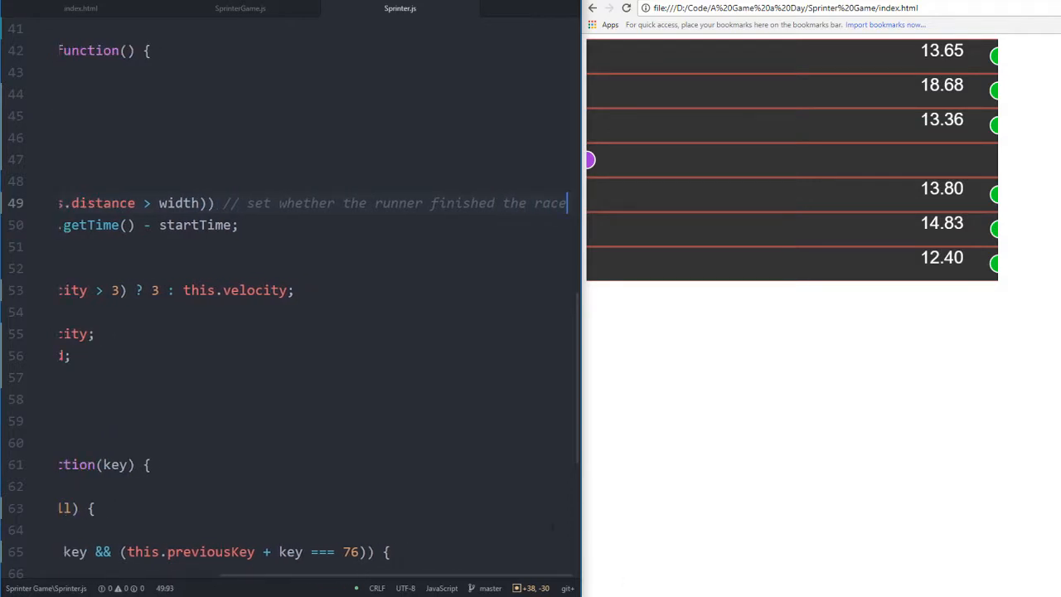
{"action": "scroll", "scroll_direction": "up", "scroll_amount": 3}
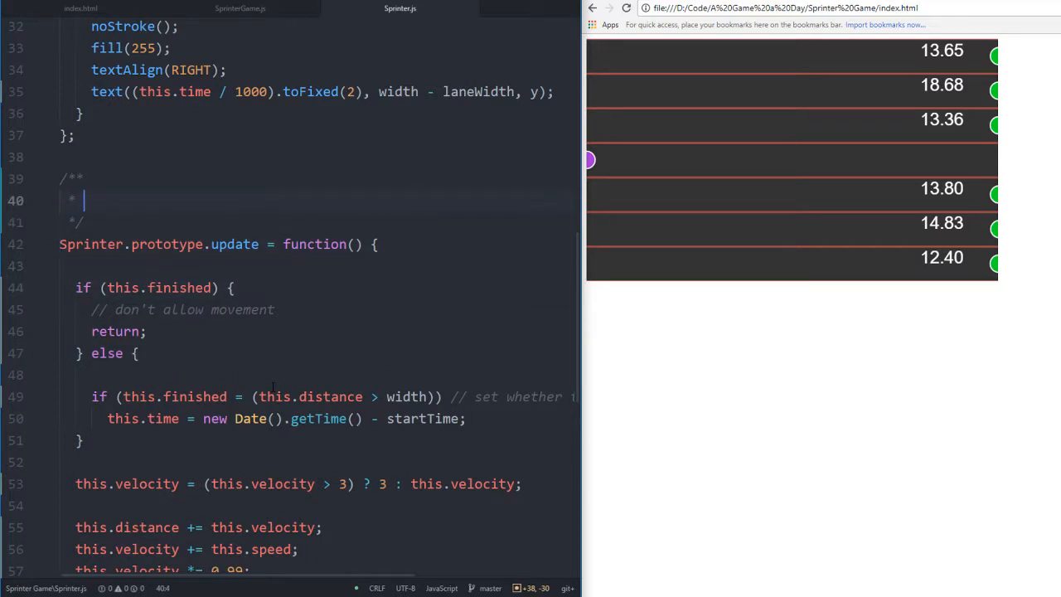
Fill update()'s doc comment: distance based upon velocity, velocity based upon speed & resistance
{"action": "scroll", "scroll_direction": "down", "scroll_amount": 3}
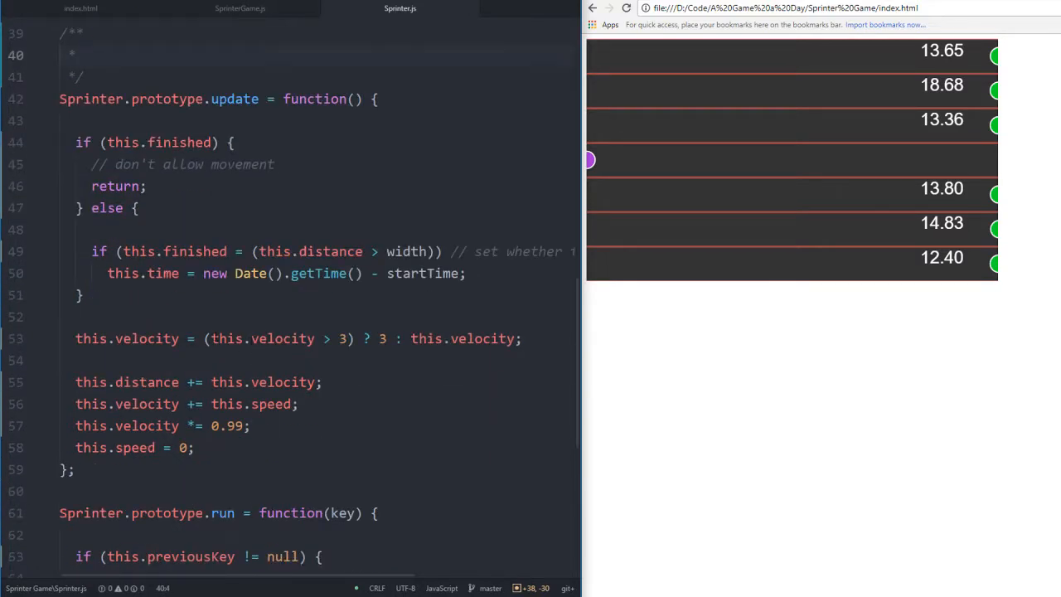
{"action": "left_click", "coordinate": [83, 54]}
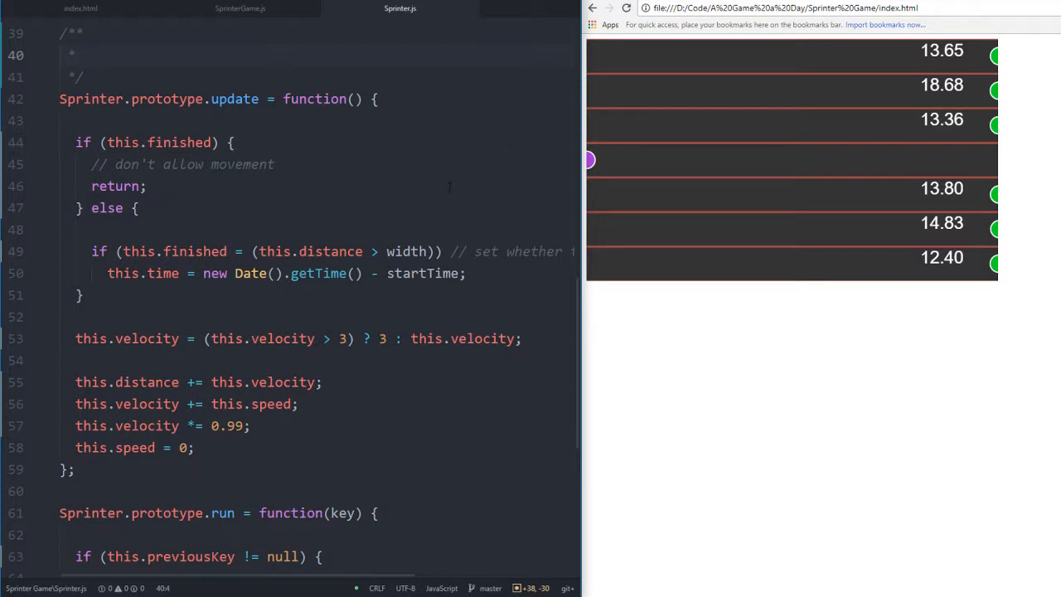
{"action": "left_click", "coordinate": [83, 53]}
{"action": "type", "text": " changes"}
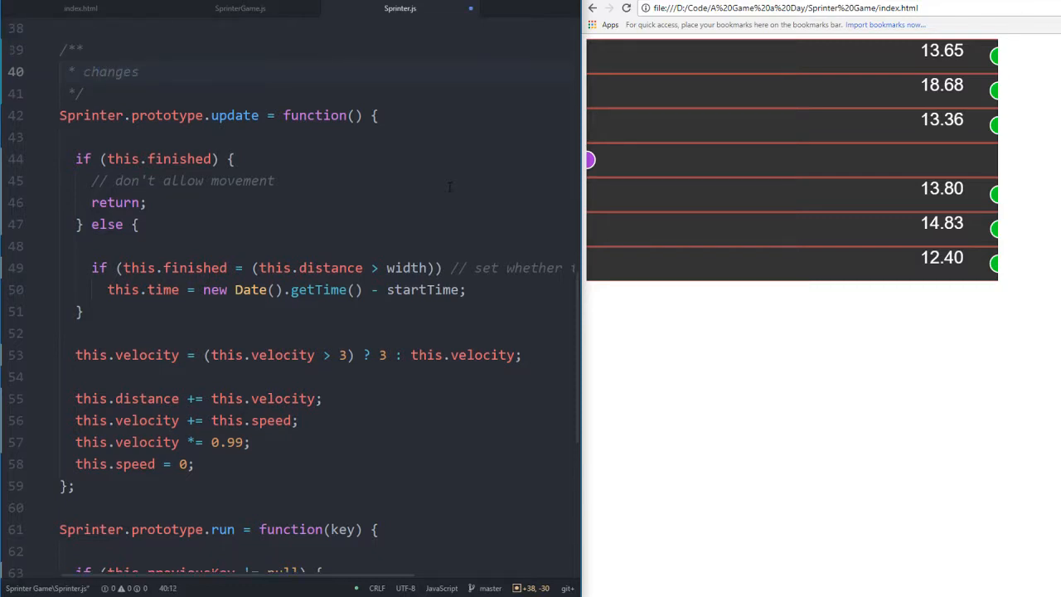
{"action": "type", "text": "distance"}
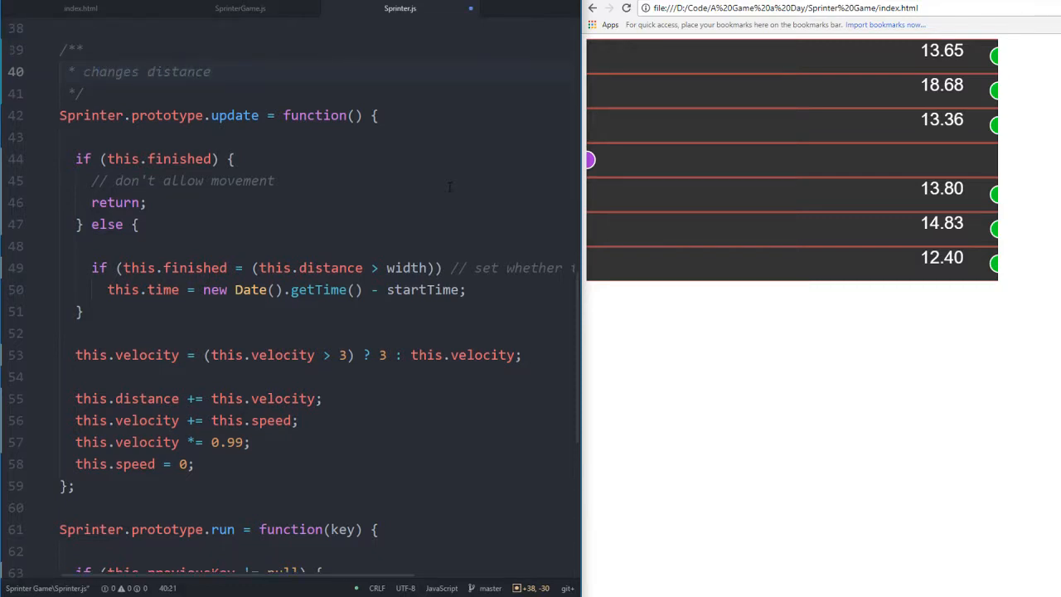
{"action": "type", "text": "based upon"}
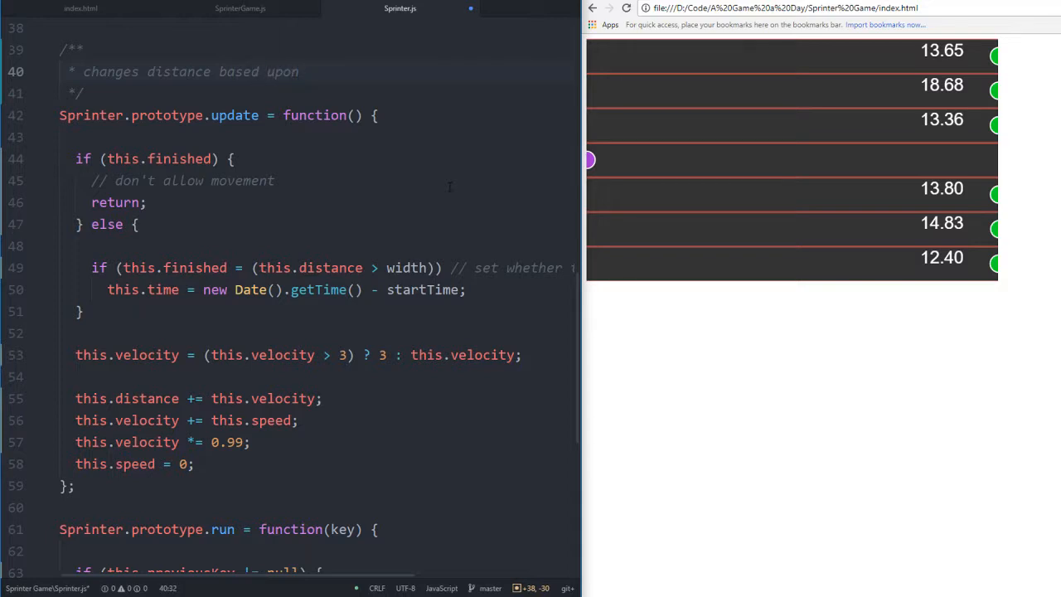
{"action": "type", "text": "velocity,"}
{"action": "type", "text": "* handles velocity"}
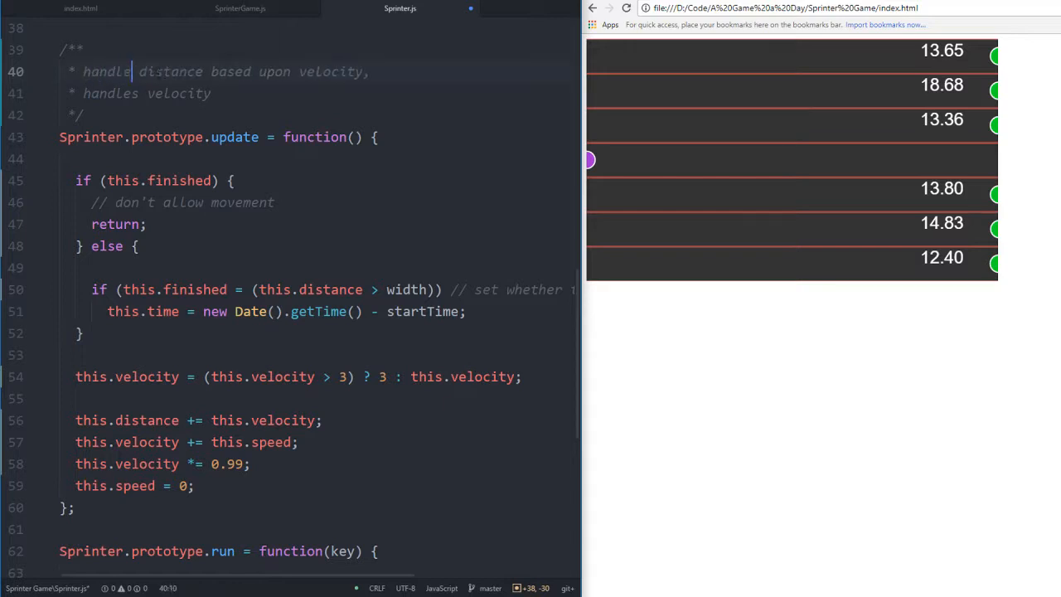
{"action": "type", "text": "bas"}
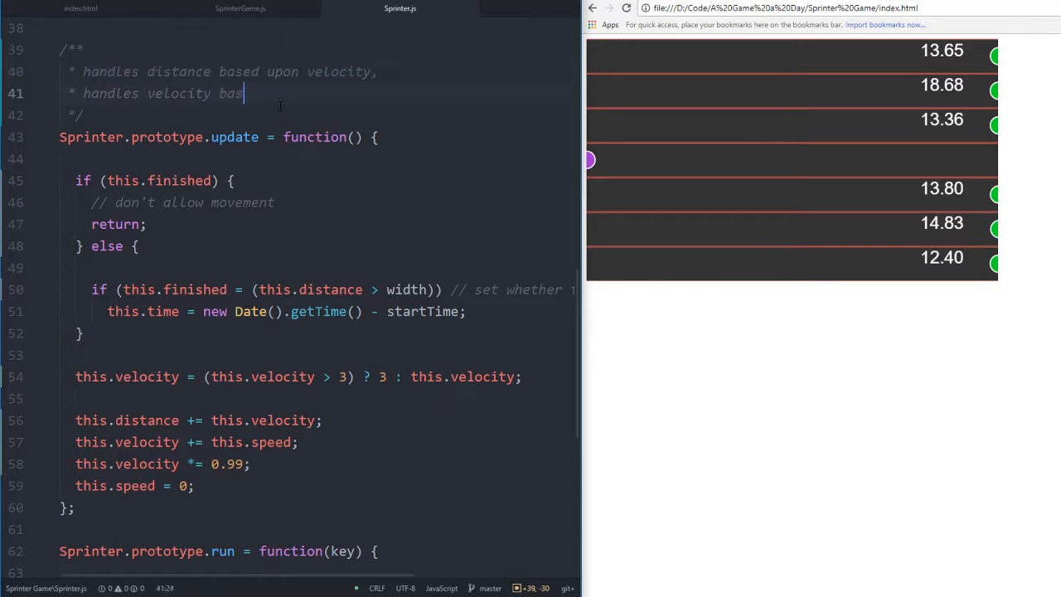
{"action": "type", "text": "ed upon speed"}
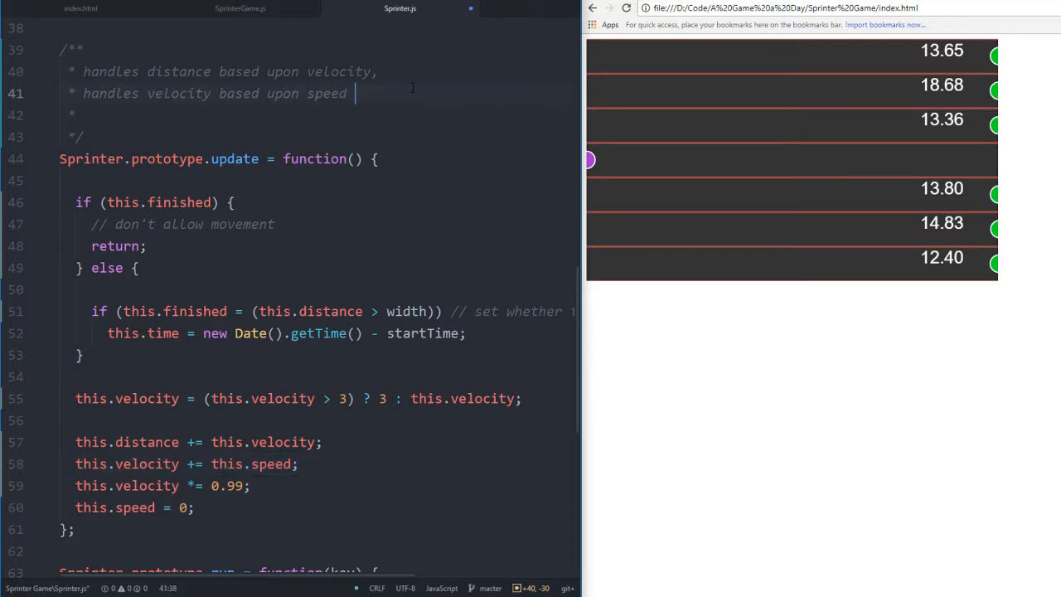
{"action": "type", "text": "& resistance"}
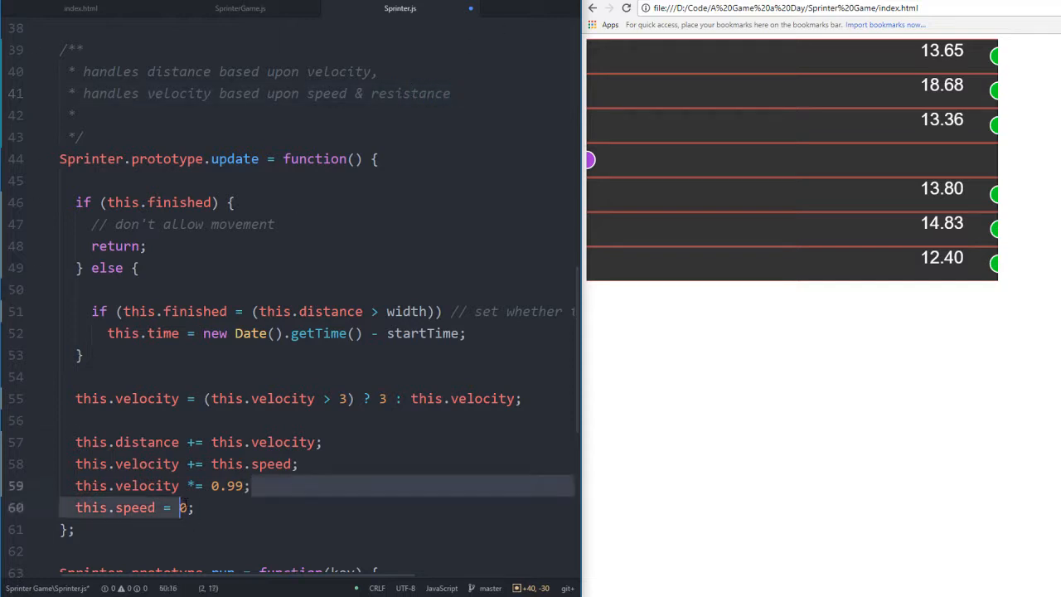
Add trailing comments resistance, acceleration, movement and reset acceleration to update()'s lines
{"action": "type", "text": "// res"}
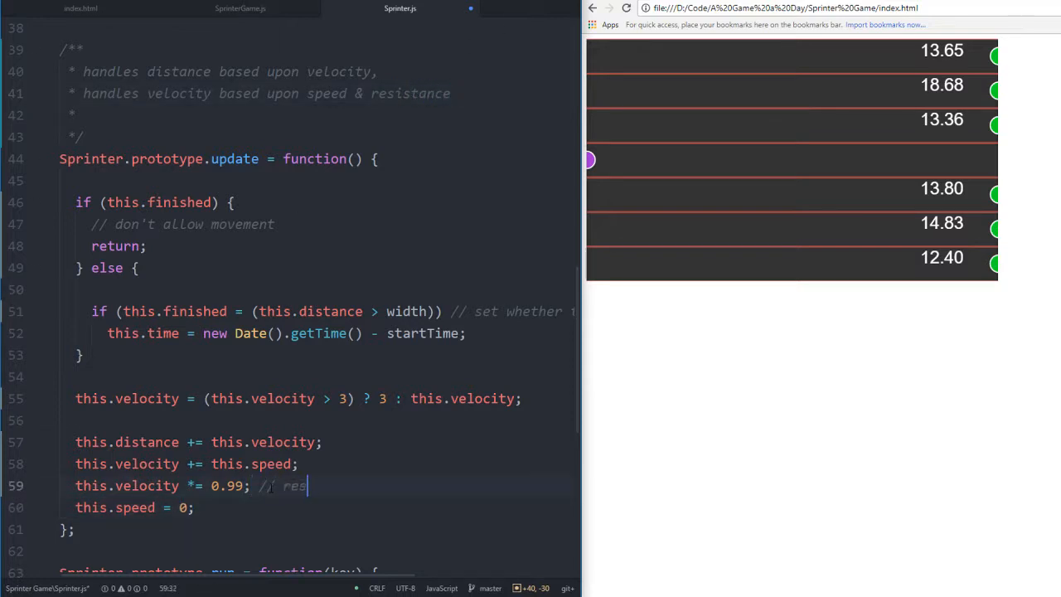
{"action": "type", "text": "istance"}
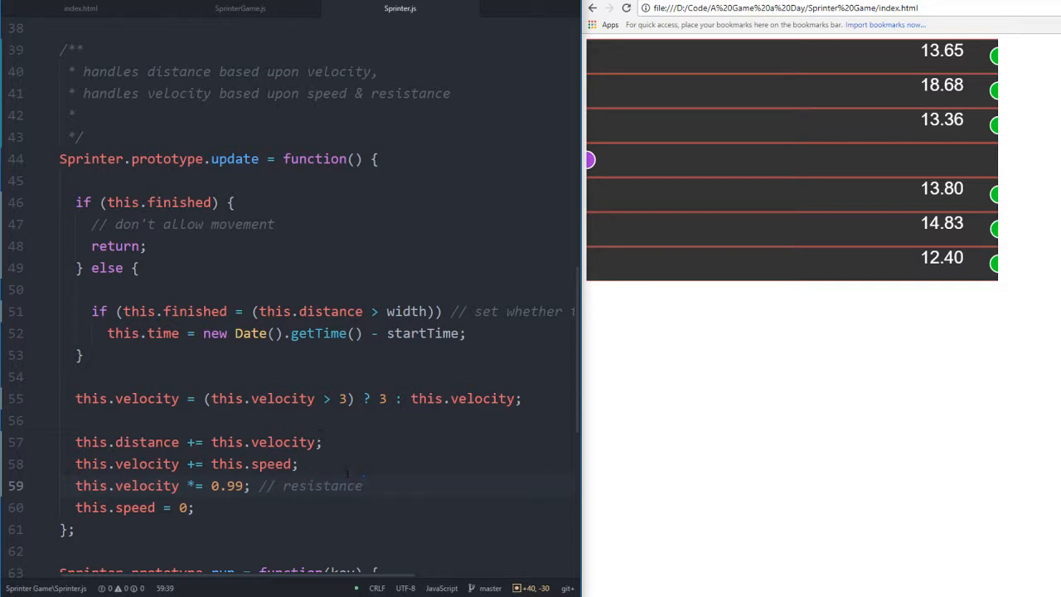
{"action": "type", "text": "//"}
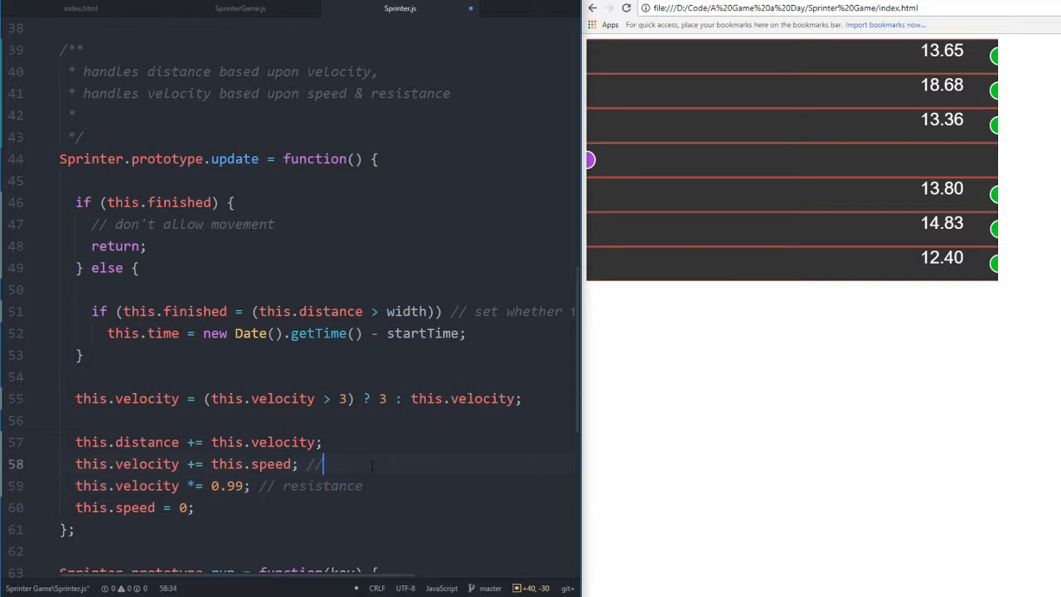
{"action": "type", "text": "a"}
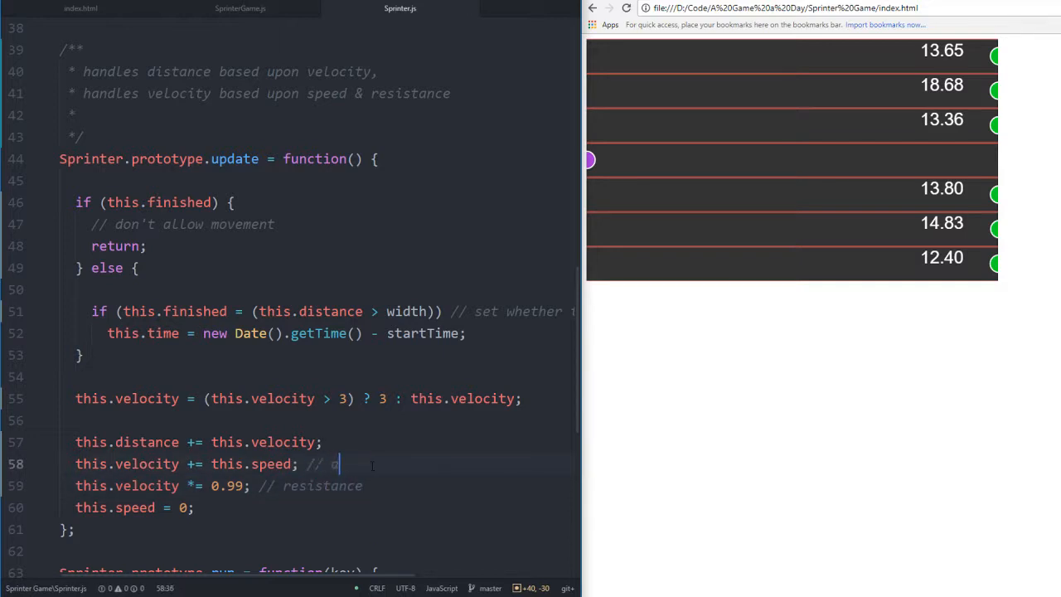
{"action": "type", "text": "cceleration"}
{"action": "left_click", "coordinate": [310, 442]}
{"action": "type", "text": " // mo"}
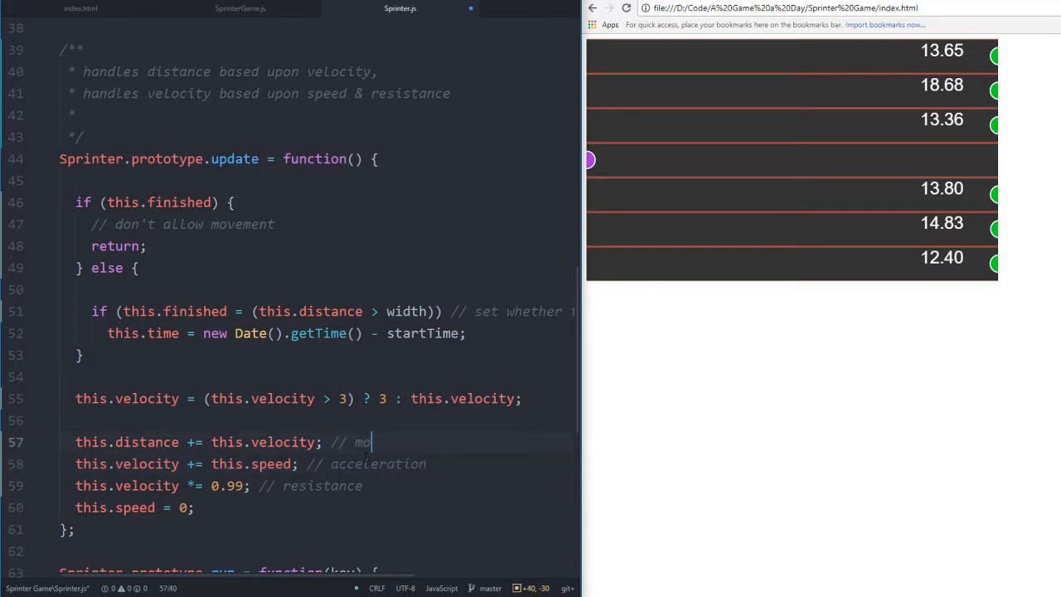
{"action": "type", "text": "vement"}
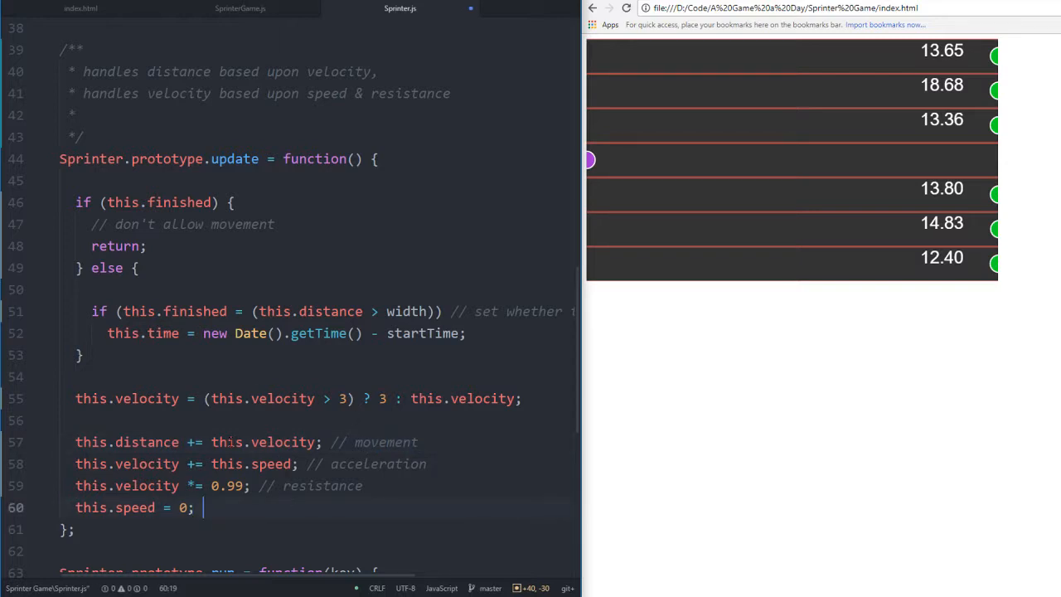
{"action": "type", "text": "// reset accel"}
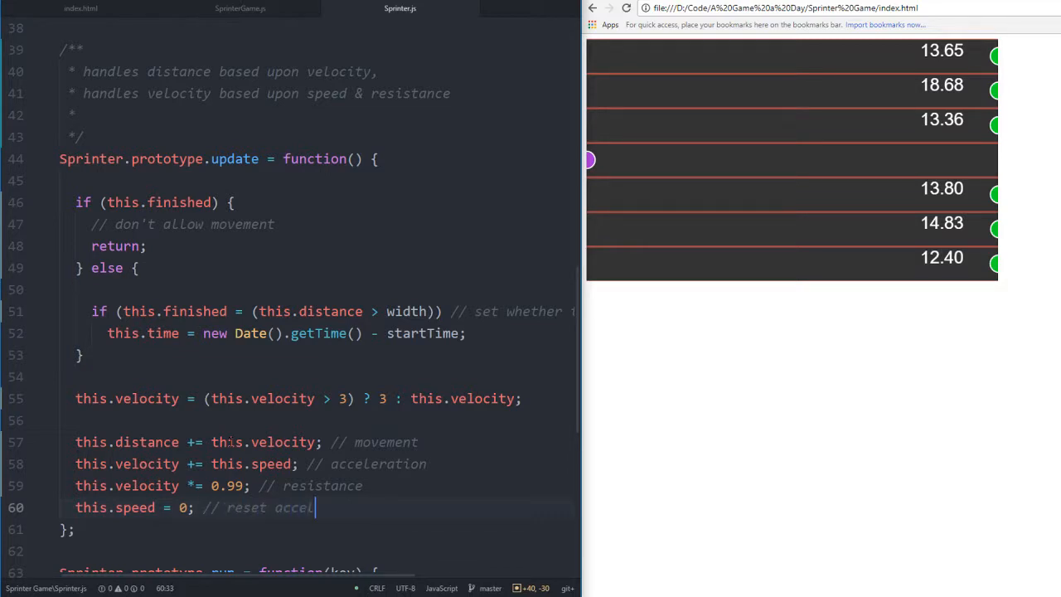
{"action": "type", "text": "eration"}
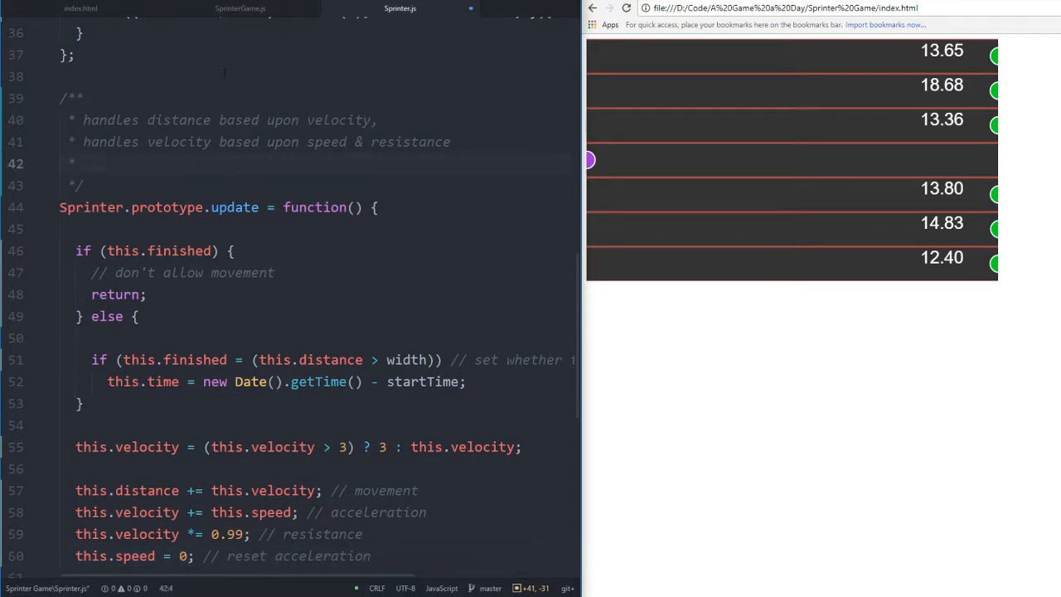
{"action": "scroll", "scroll_direction": "down", "scroll_amount": 3}
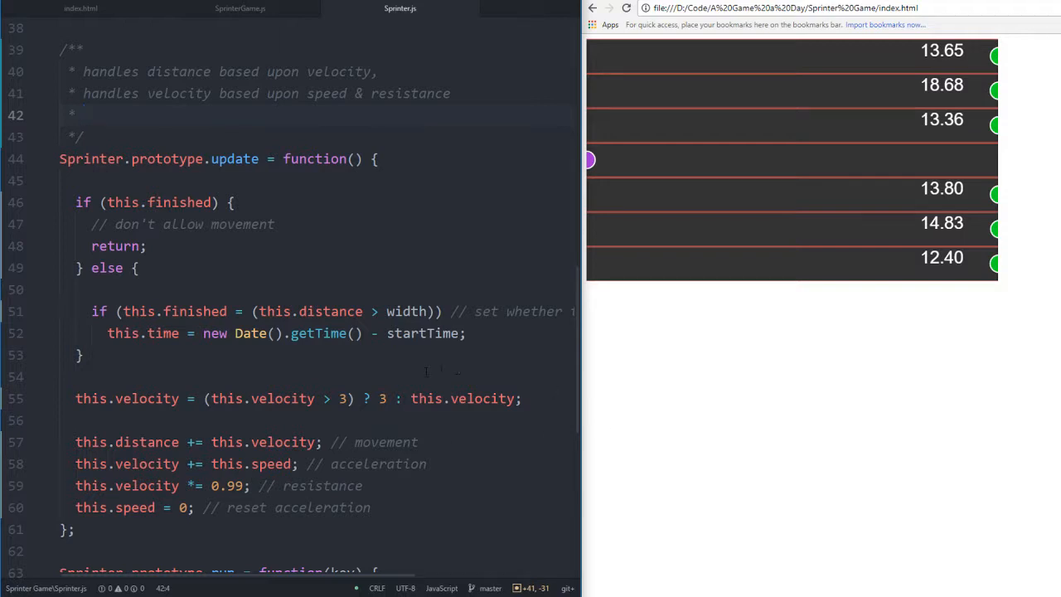
Add a '// constrain velocity' comment to the velocity-cap line
{"action": "key", "text": "enter"}
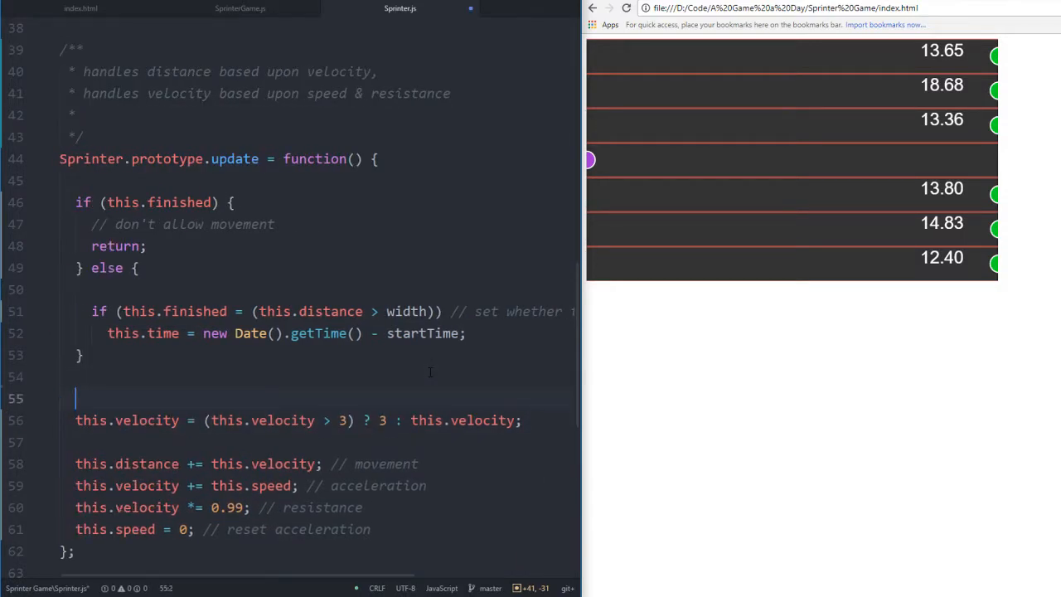
{"action": "type", "text": "// constrain"}
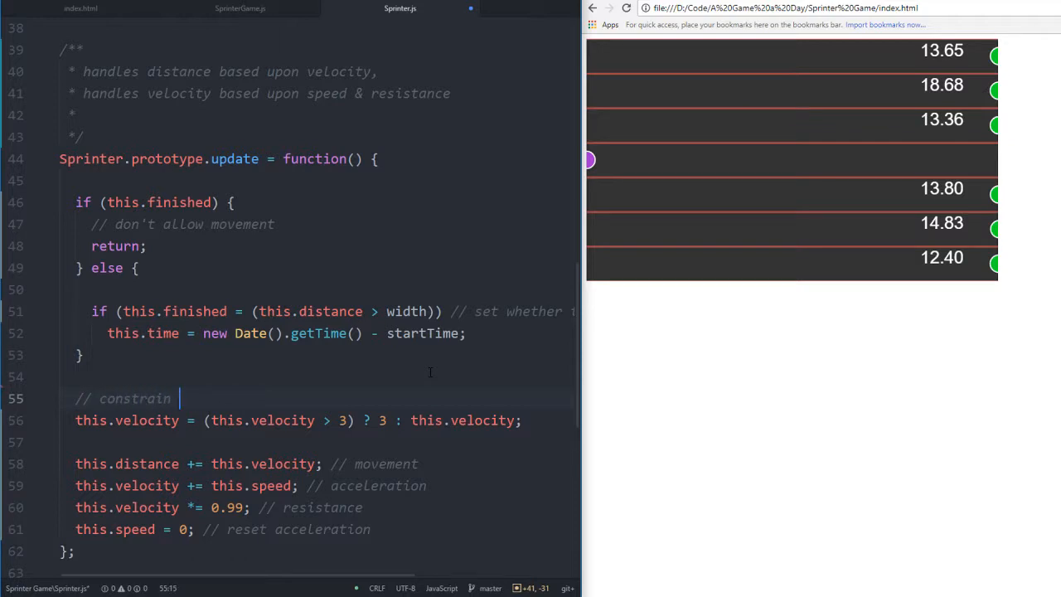
{"action": "type", "text": "veloci"}
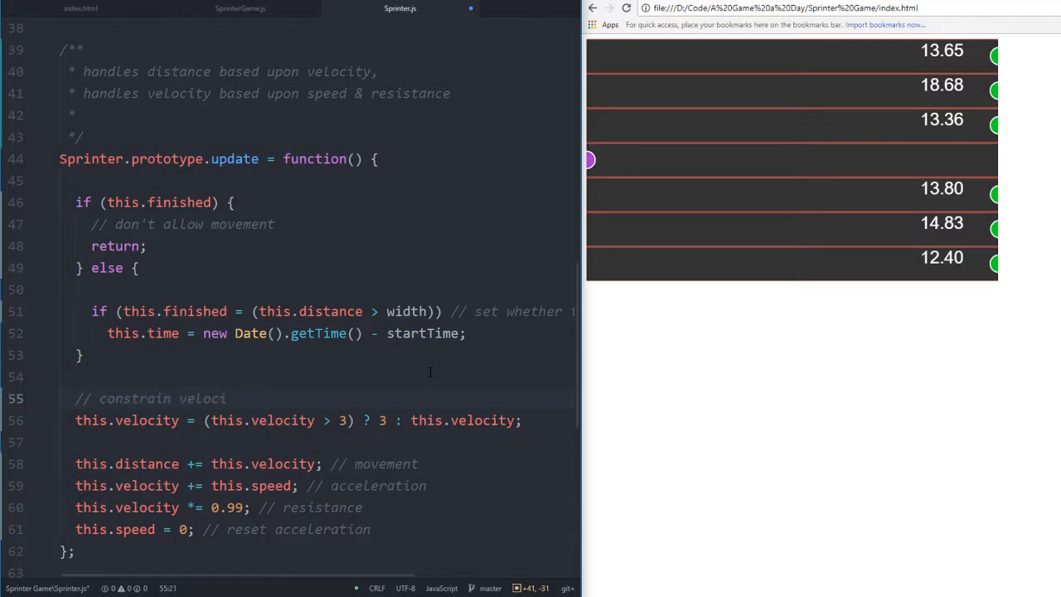
{"action": "type", "text": "ty"}
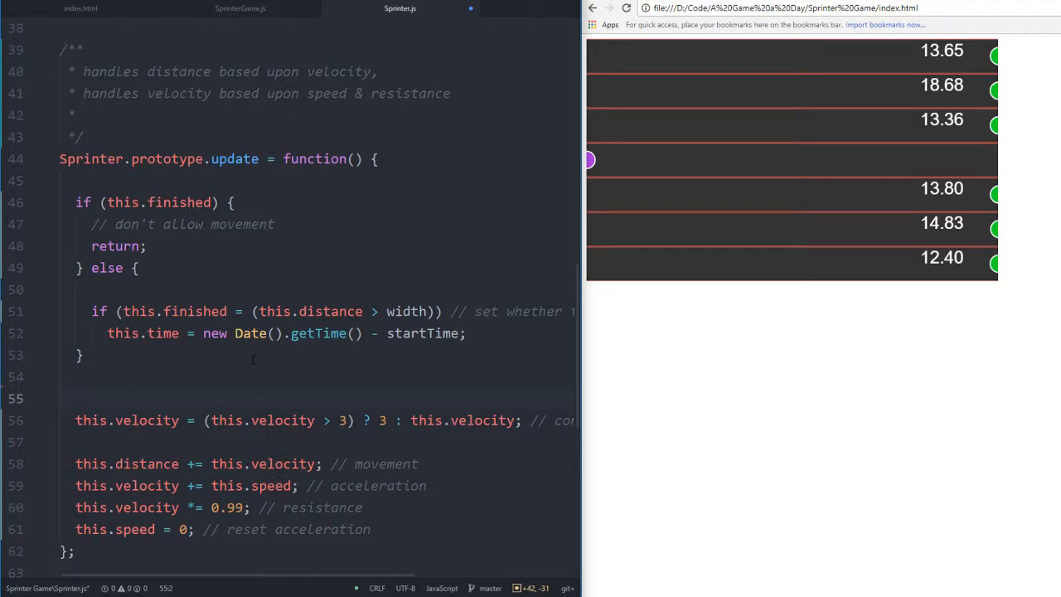
Put a '/* move the Sprinter */' heading comment above the velocity-cap line
{"action": "type", "text": "/**/"}
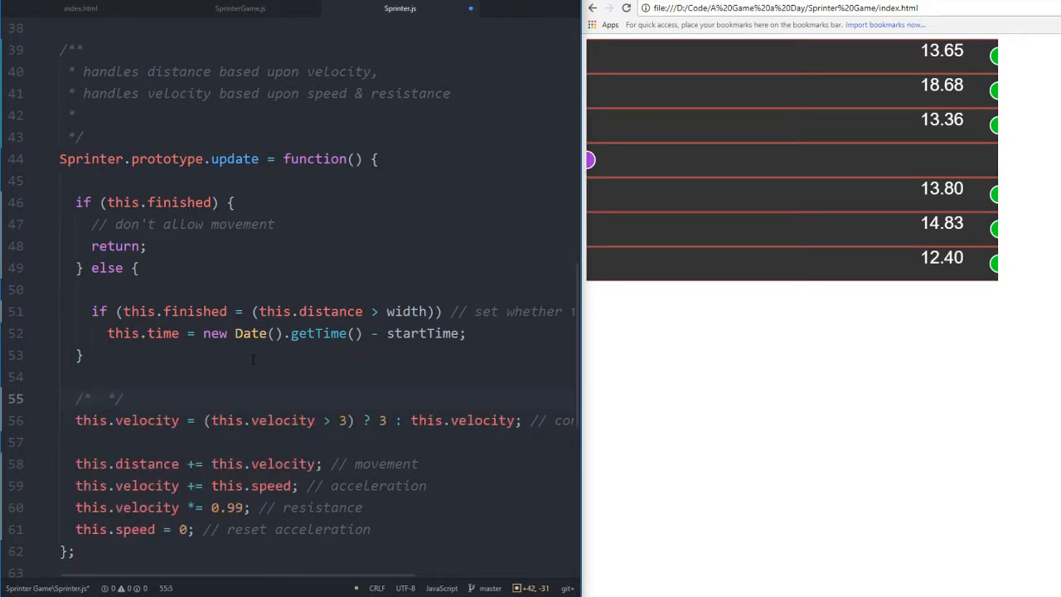
{"action": "type", "text": "move the"}
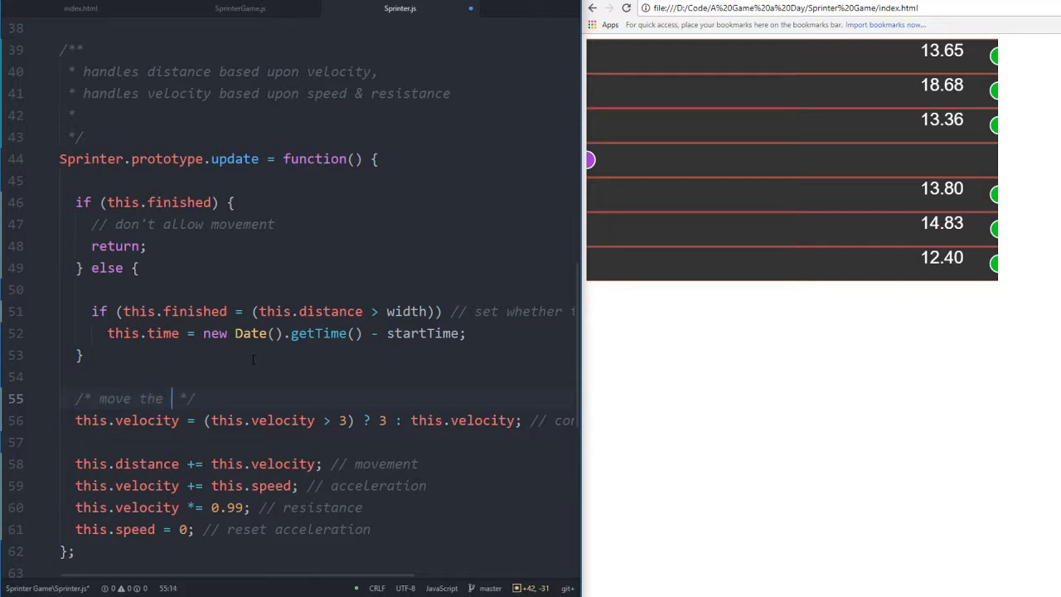
{"action": "type", "text": "Sprit"}
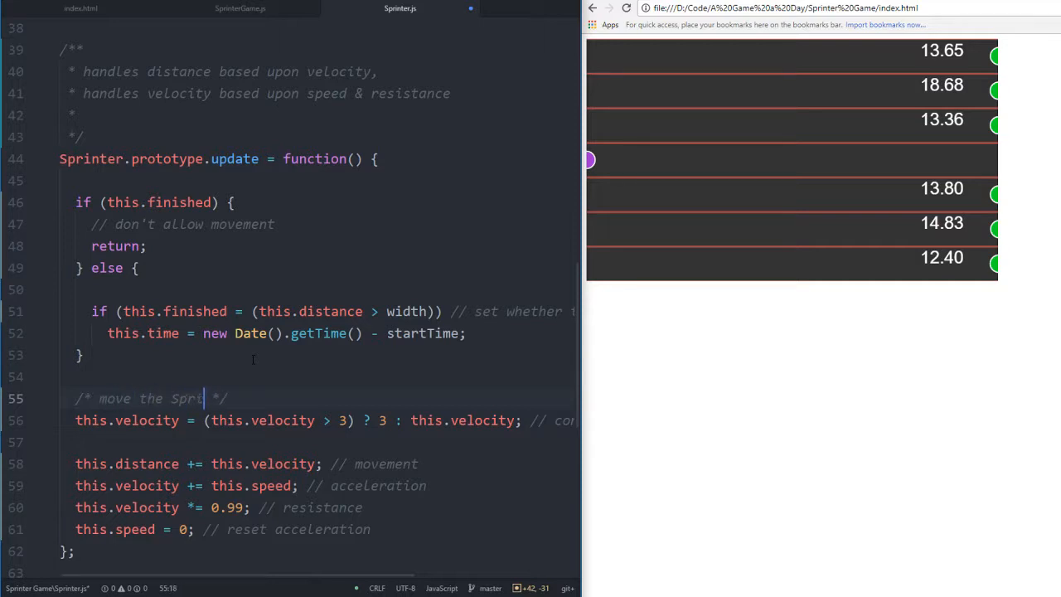
{"action": "scroll", "scroll_direction": "down", "scroll_amount": 3}
{"action": "type", "text": "inter"}
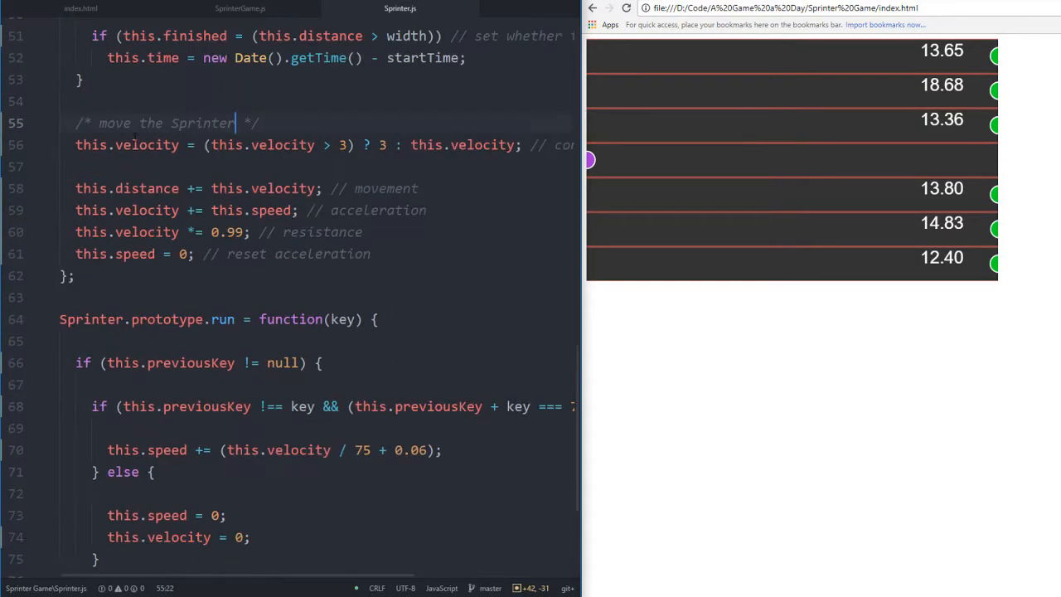
Note finish handling in update()'s doc comment and 'stop stopwatch' on the time line
{"action": "scroll", "scroll_direction": "up", "scroll_amount": 3}
{"action": "type", "text": "* handles wht"}
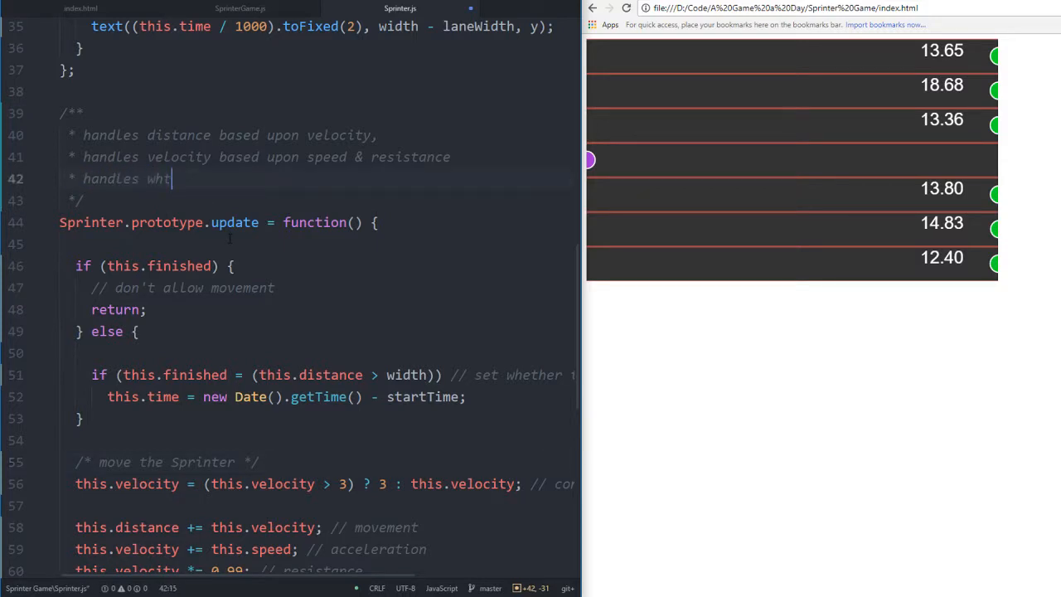
{"action": "type", "text": "fini"}
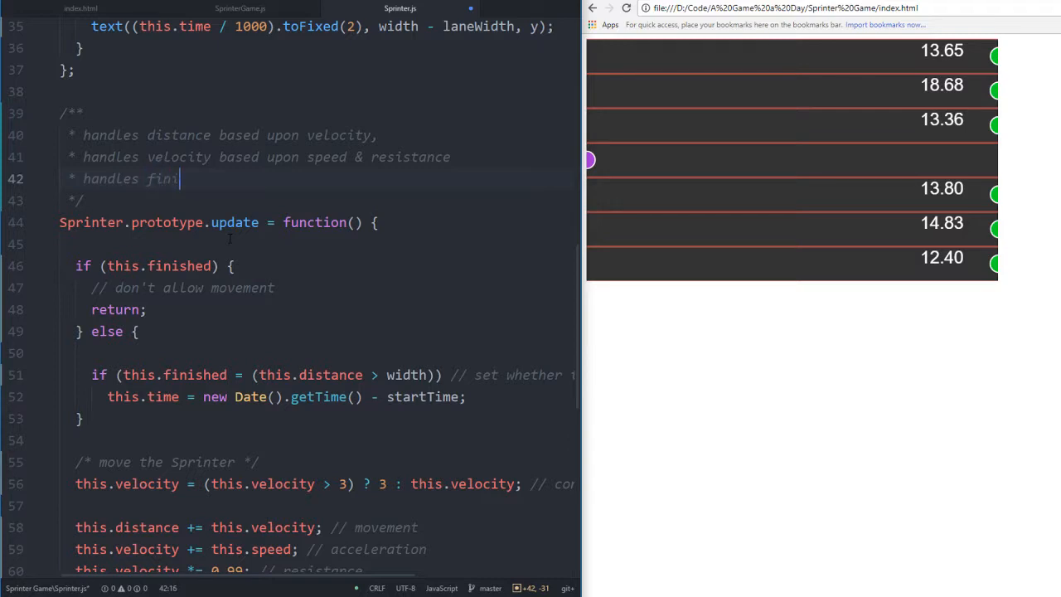
{"action": "type", "text": "shed"}
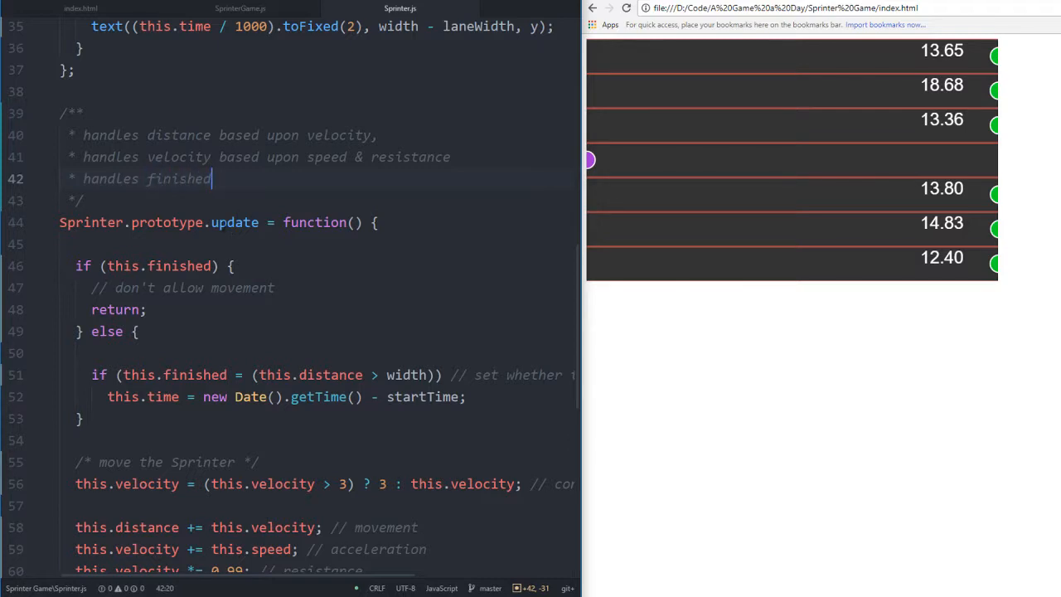
{"action": "scroll", "scroll_direction": "down", "scroll_amount": 3}
{"action": "type", "text": " // set"}
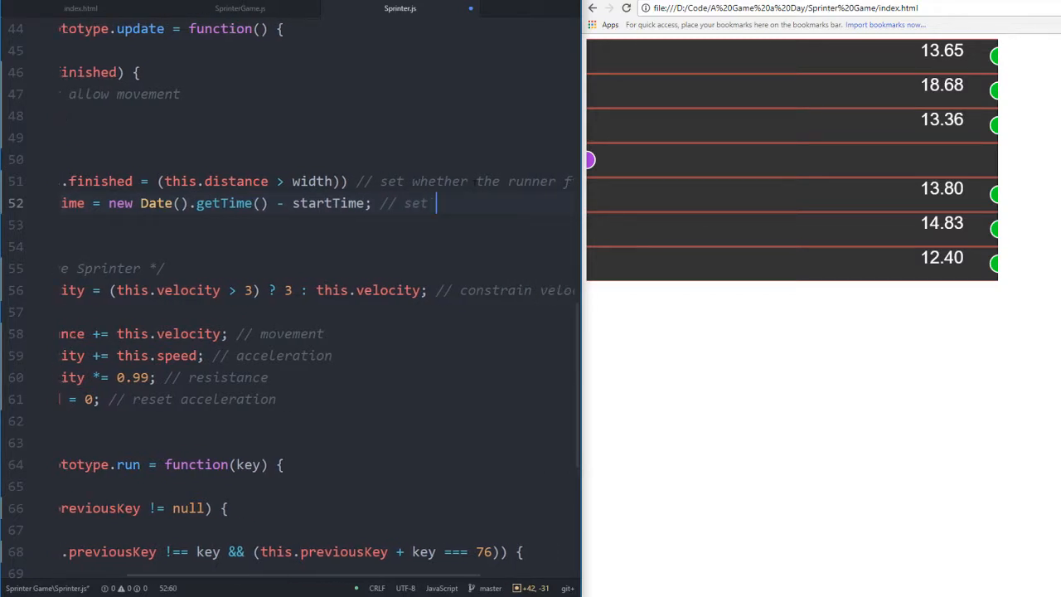
{"action": "type", "text": "stop stopwa"}
{"action": "type", "text": "* handles finish, stops stopw"}
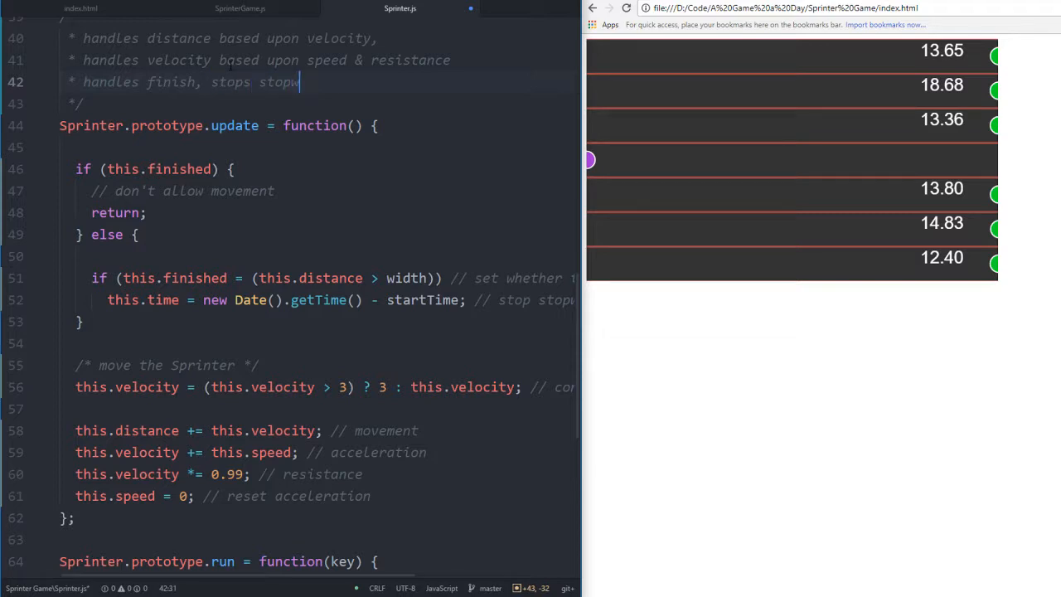
Start a /** doc comment above Sprinter.prototype.run
{"action": "scroll", "scroll_direction": "down", "scroll_amount": 3}
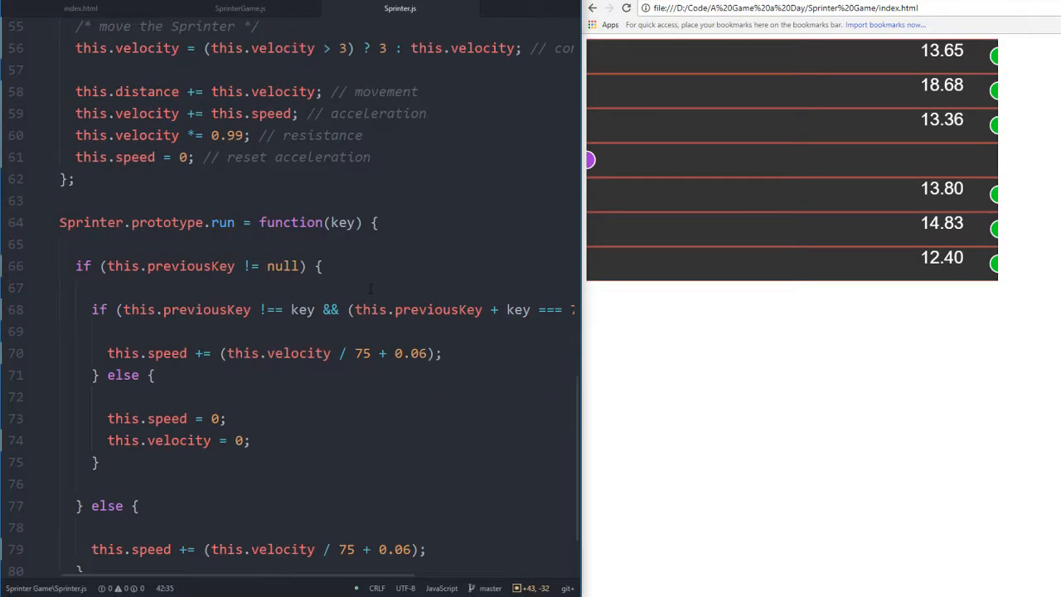
{"action": "scroll", "scroll_direction": "down", "scroll_amount": 3}
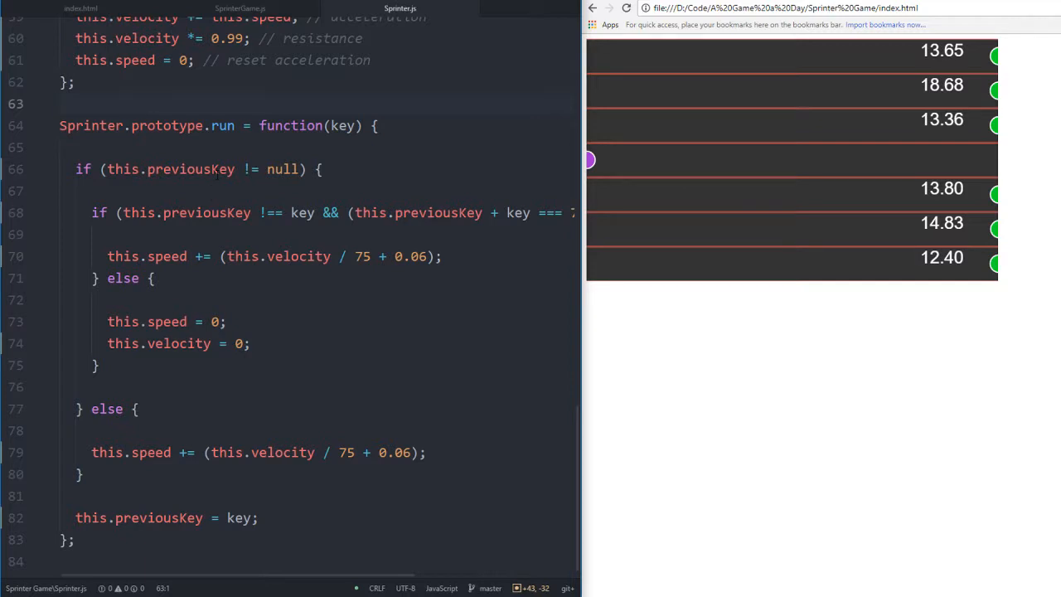
{"action": "type", "text": "/**"}
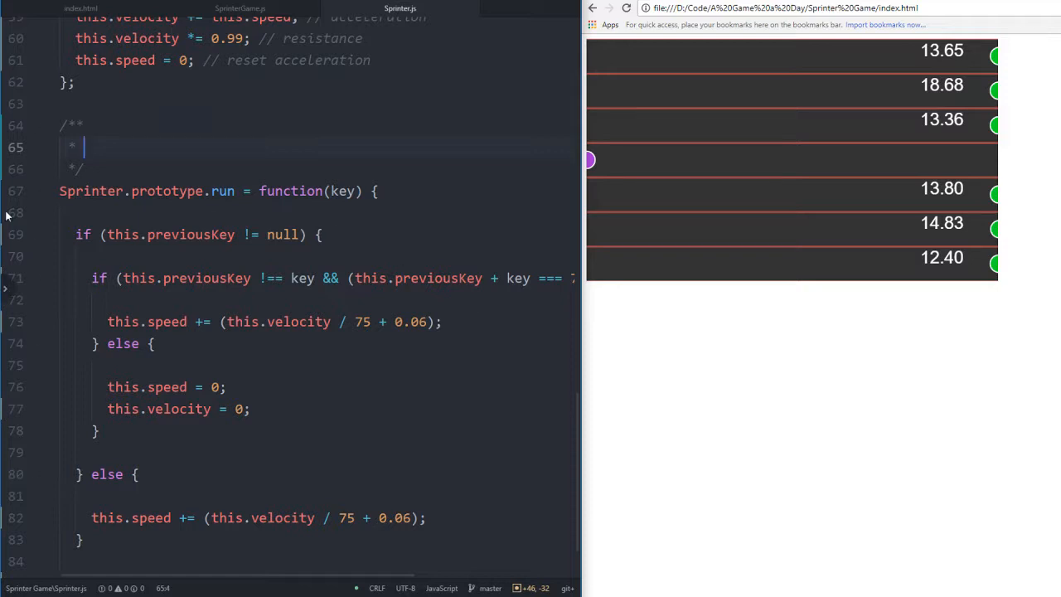
Change run()'s previousKey-versus-key comparison from !== to loose !=
{"action": "left_click", "coordinate": [263, 343]}
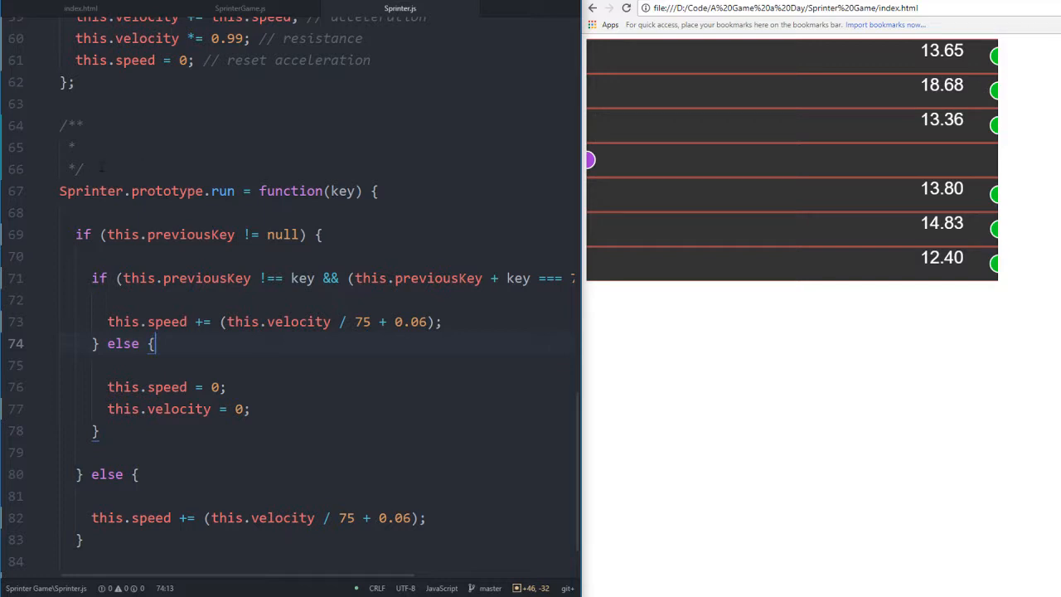
{"action": "left_click", "coordinate": [264, 147]}
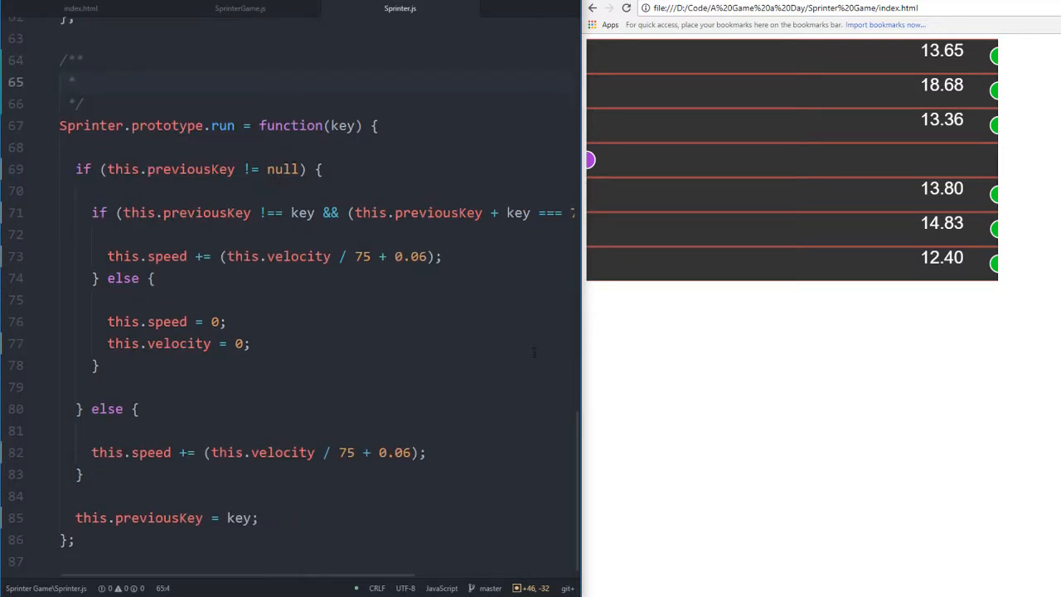
{"action": "scroll", "scroll_direction": "up", "scroll_amount": 3}
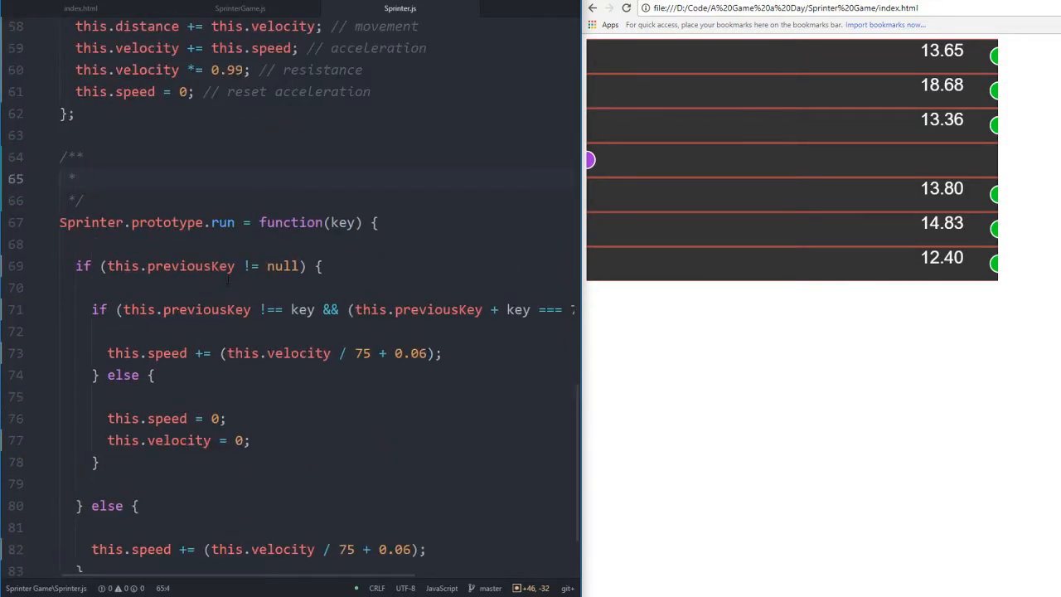
{"action": "scroll", "scroll_direction": "down", "scroll_amount": 3}
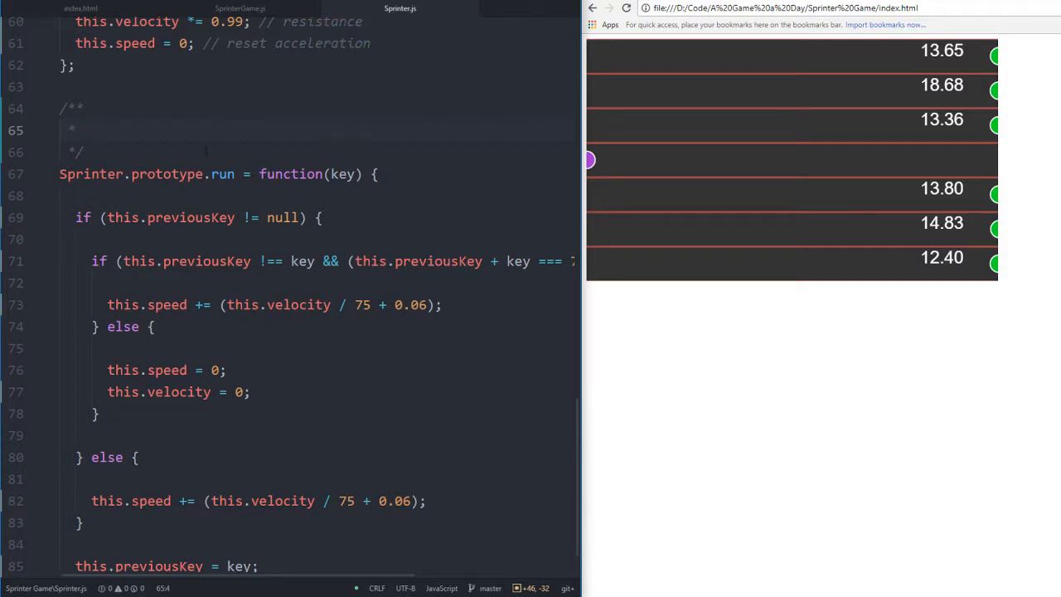
{"action": "scroll", "scroll_direction": "down", "scroll_amount": 3}
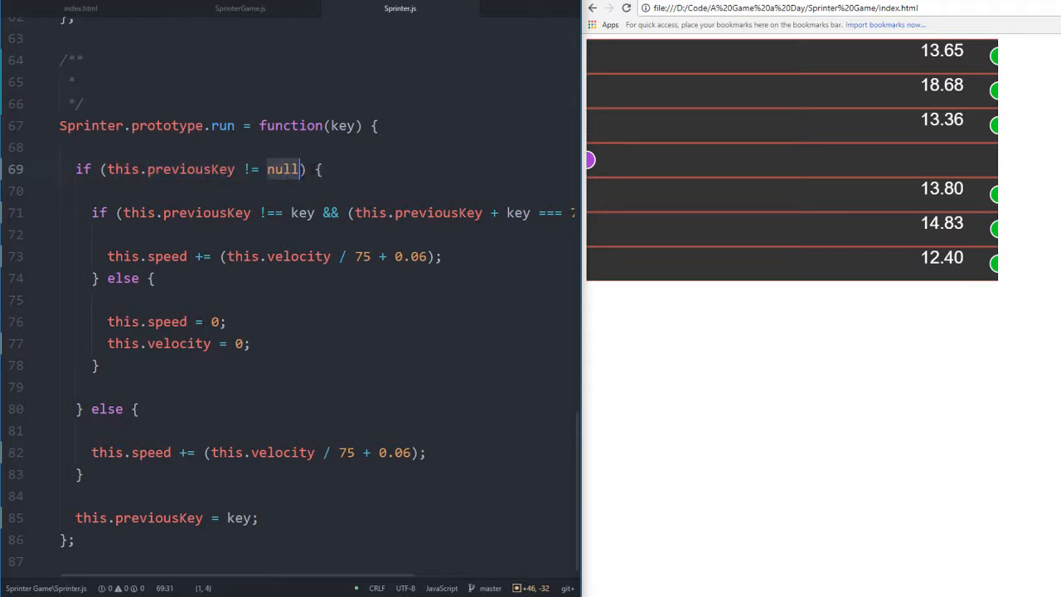
{"action": "double_click", "coordinate": [190, 169]}
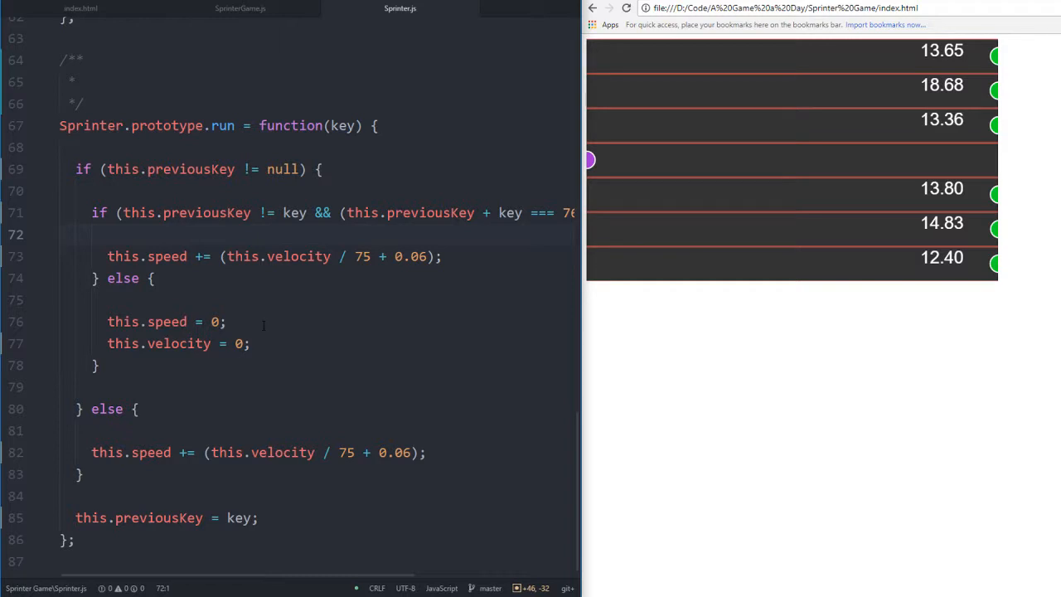
{"action": "left_click", "coordinate": [147, 322]}
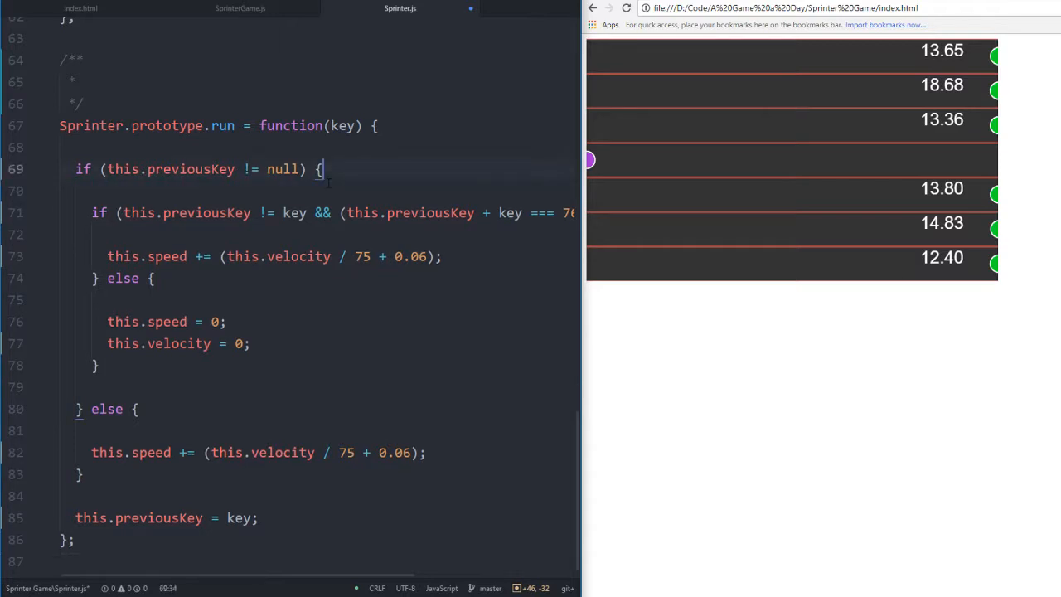
Add run() comments 'only if they've…' and 'they tapped the correct key' under the key check
{"action": "type", "text": "// only if t"}
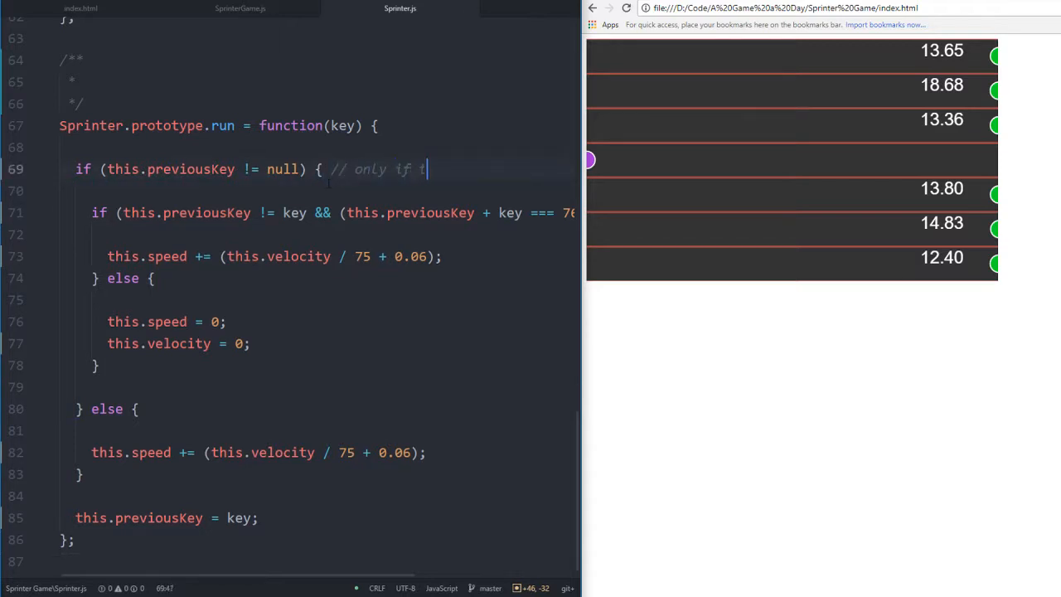
{"action": "type", "text": "hey'/e"}
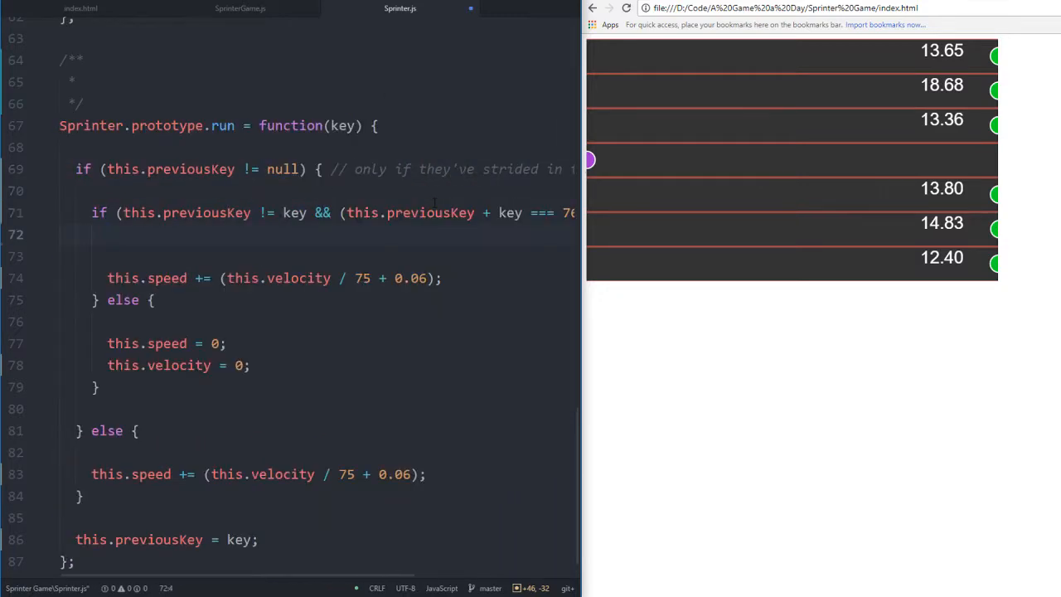
{"action": "type", "text": "//"}
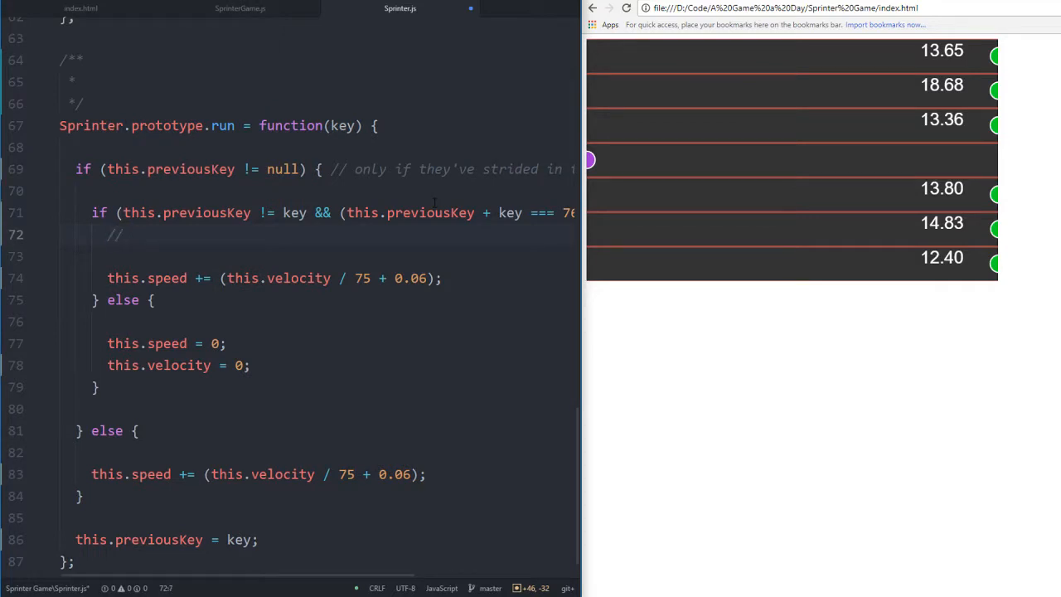
{"action": "type", "text": "if the"}
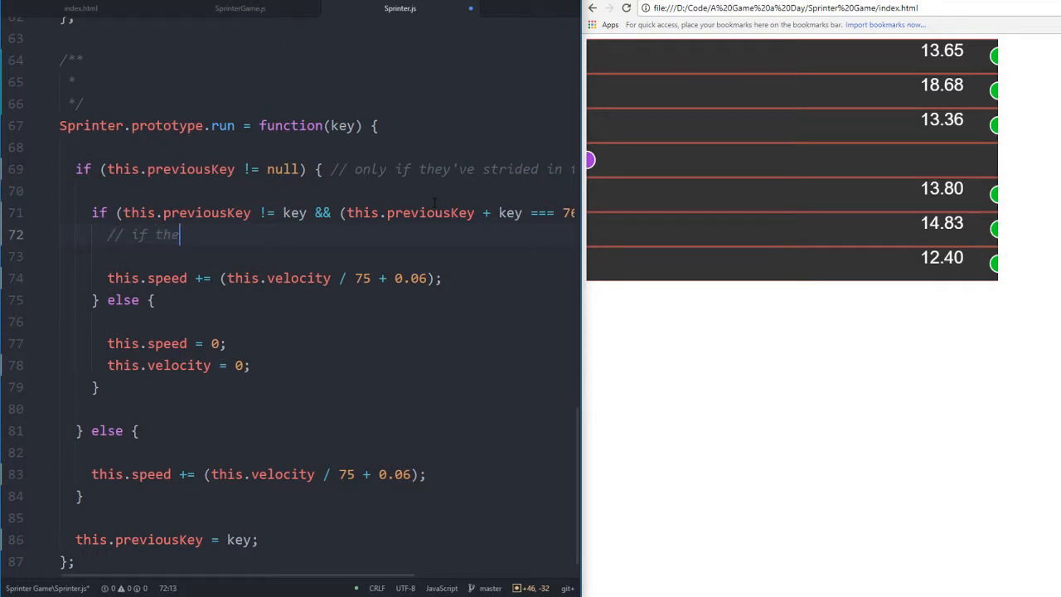
{"action": "type", "text": "they've"}
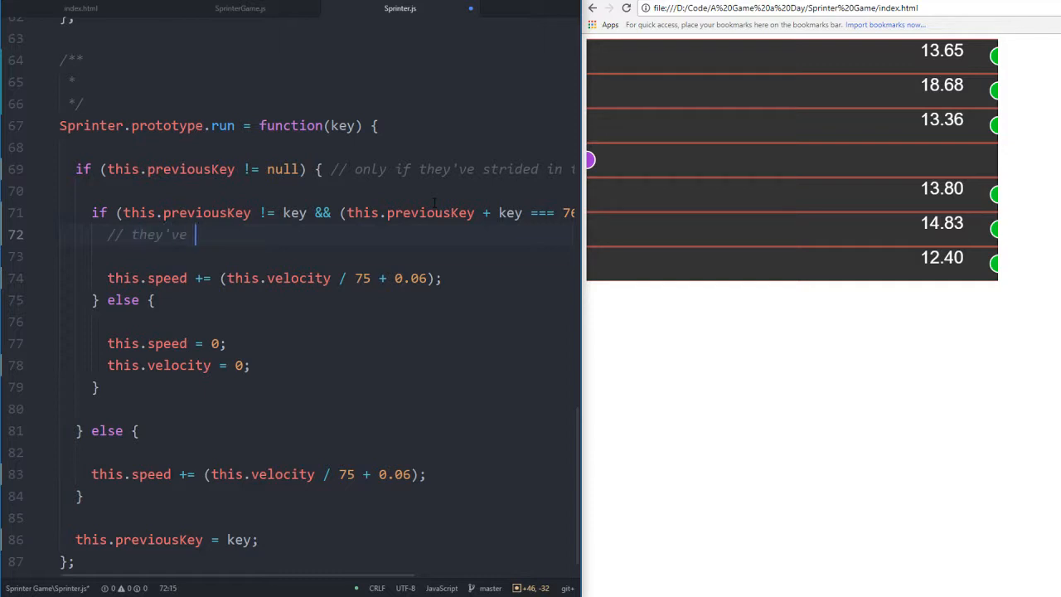
{"action": "type", "text": "tapped"}
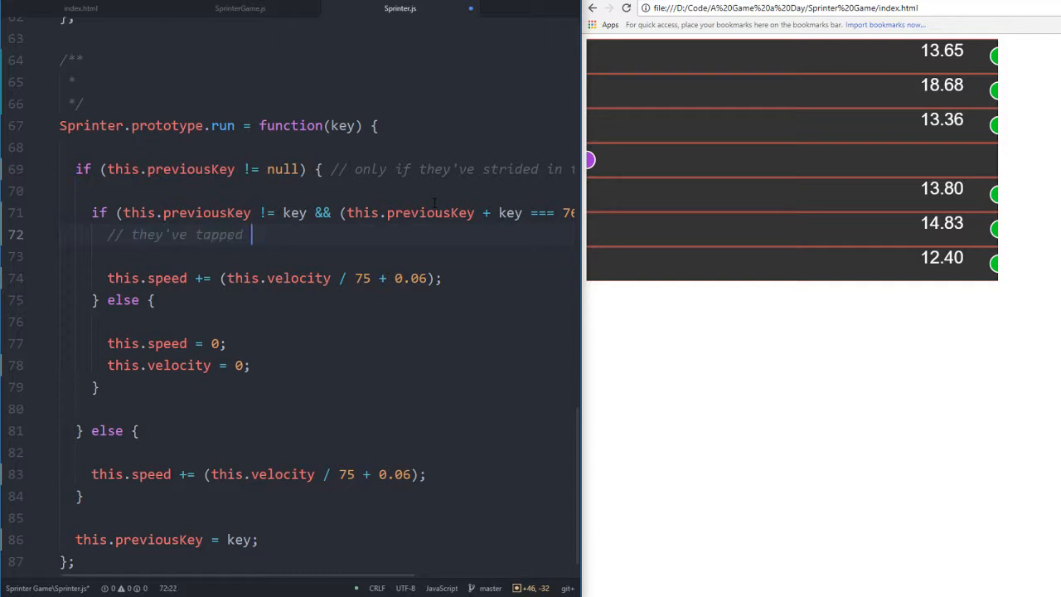
{"action": "type", "text": "the correct key"}
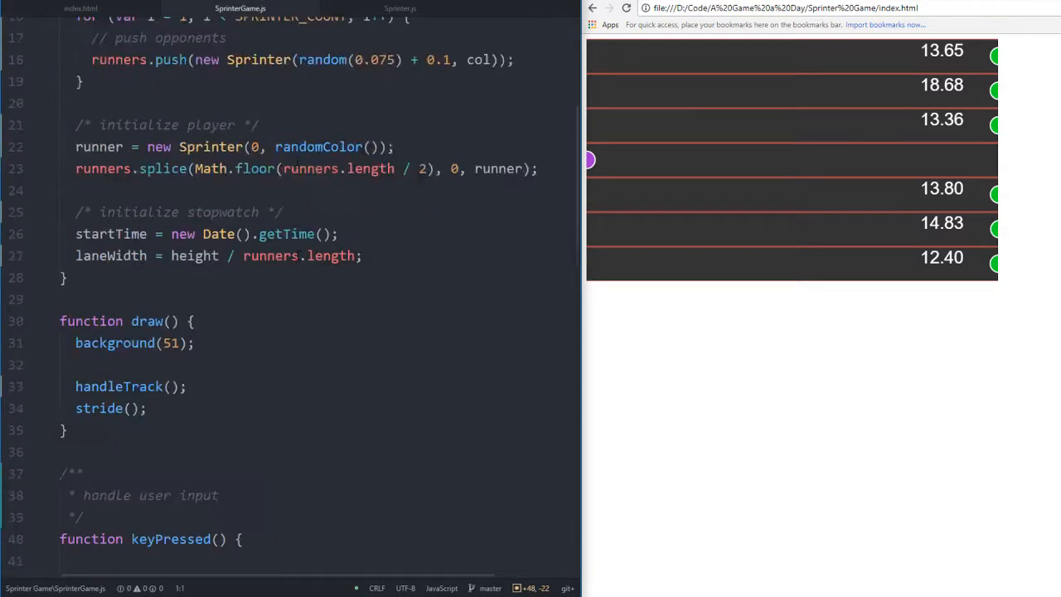
Paste the three arrow-key sum comment lines above run()'s correct-key check in Sprinter.js
{"action": "scroll", "scroll_direction": "down", "scroll_amount": 3}
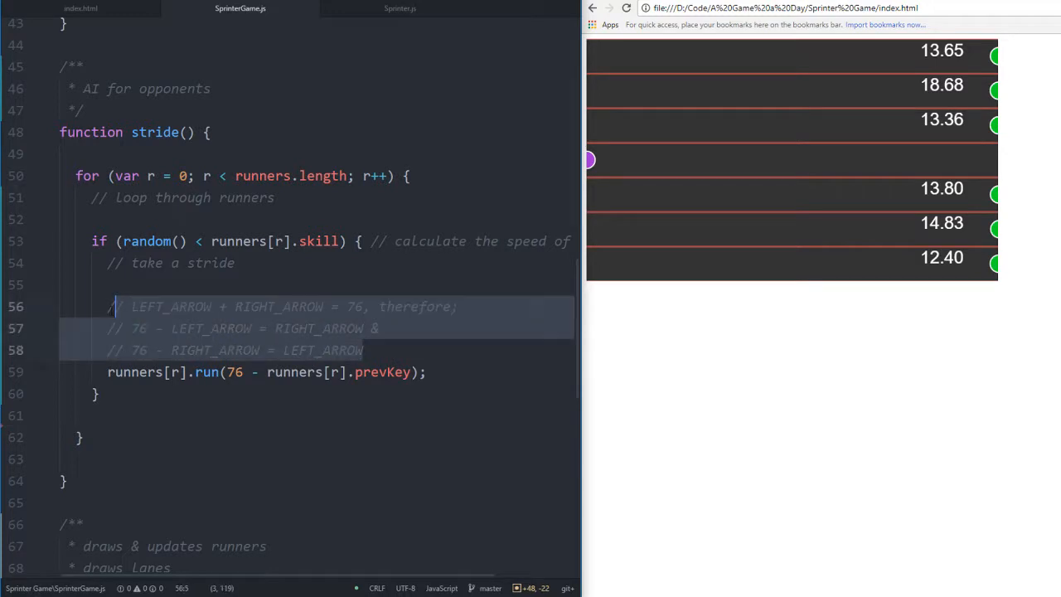
{"action": "left_click", "coordinate": [401, 8]}
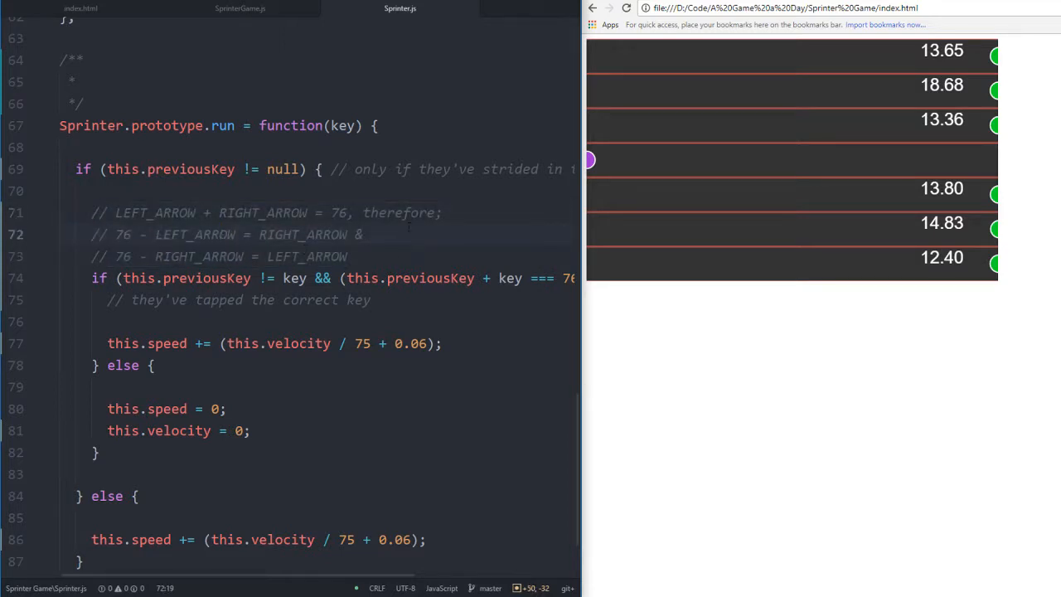
{"action": "scroll", "scroll_direction": "down", "scroll_amount": 3}
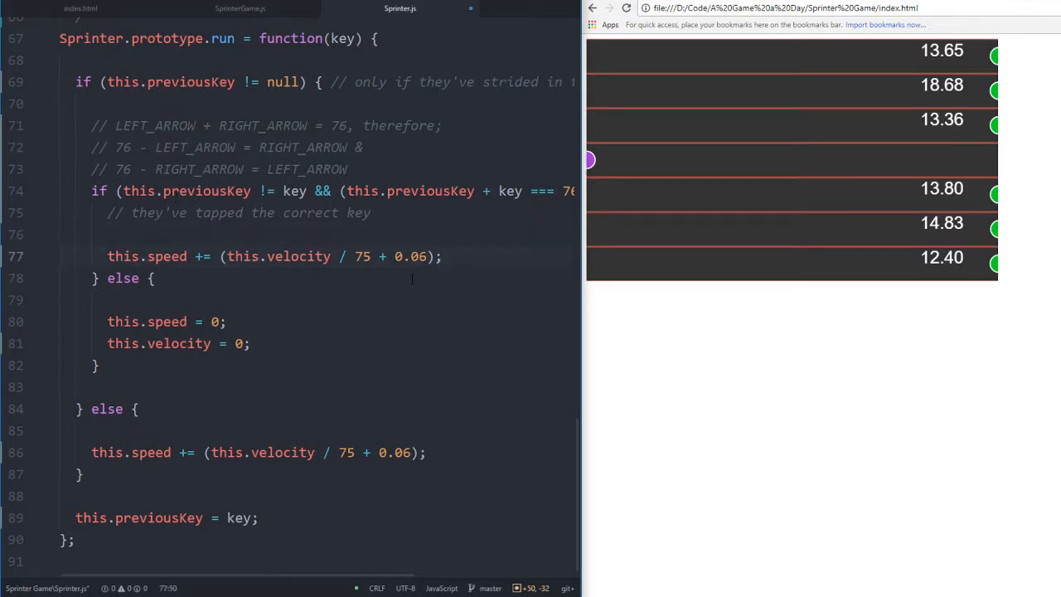
Comment run() with '// accelerate', '// they've pressed the wrong key' and '/* cut off momentum */'
{"action": "type", "text": "// accelerate"}
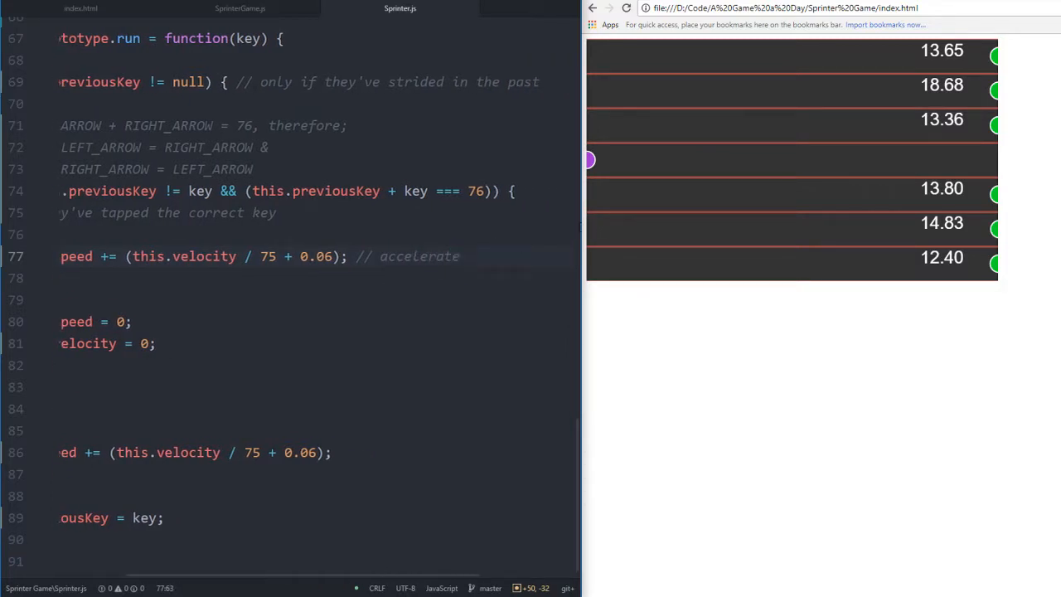
{"action": "scroll", "scroll_direction": "left", "scroll_amount": 3}
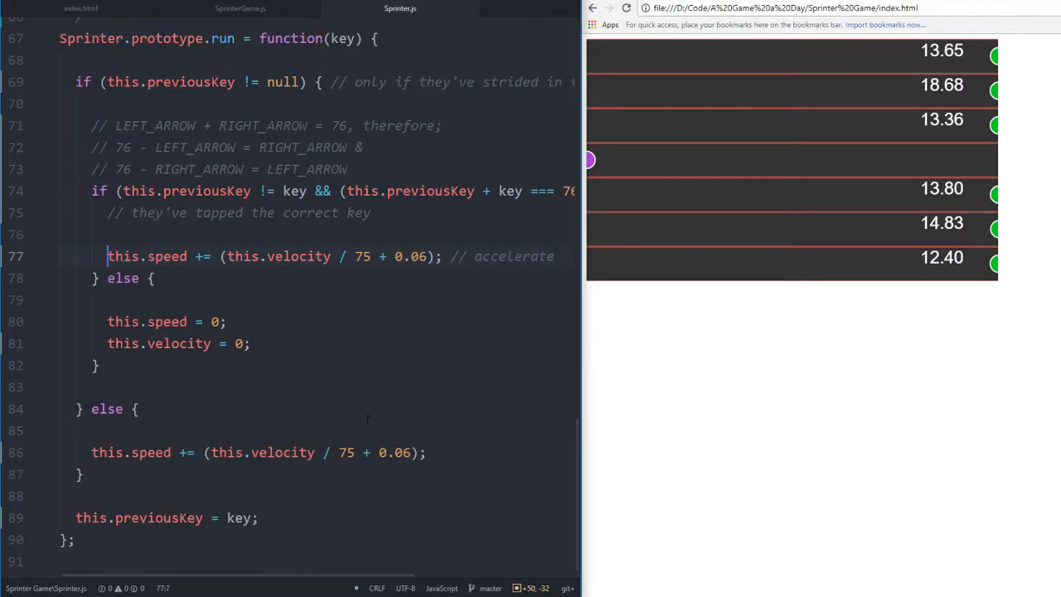
{"action": "type", "text": "//"}
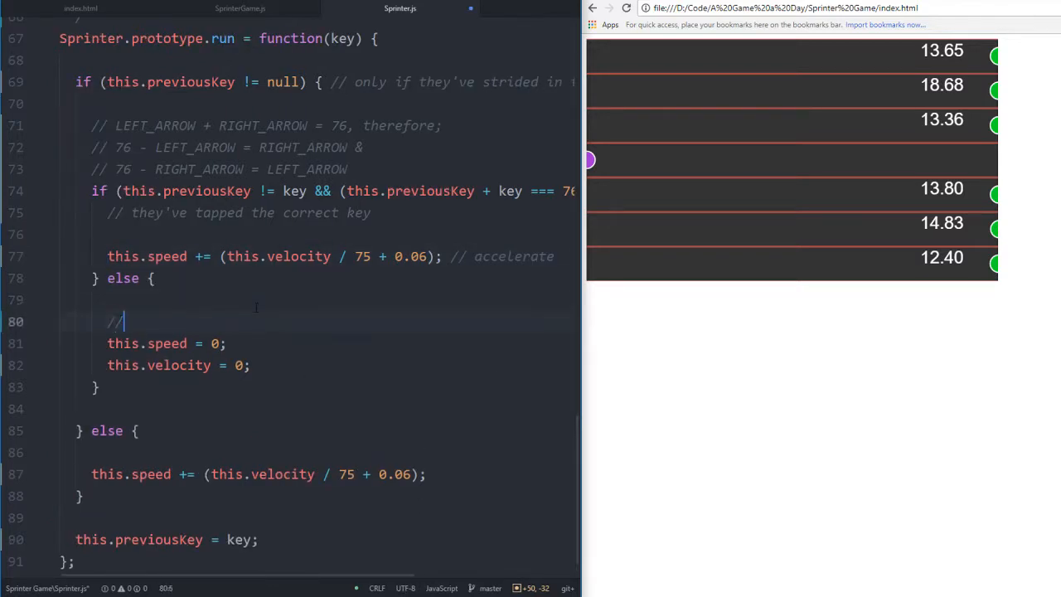
{"action": "type", "text": "cue"}
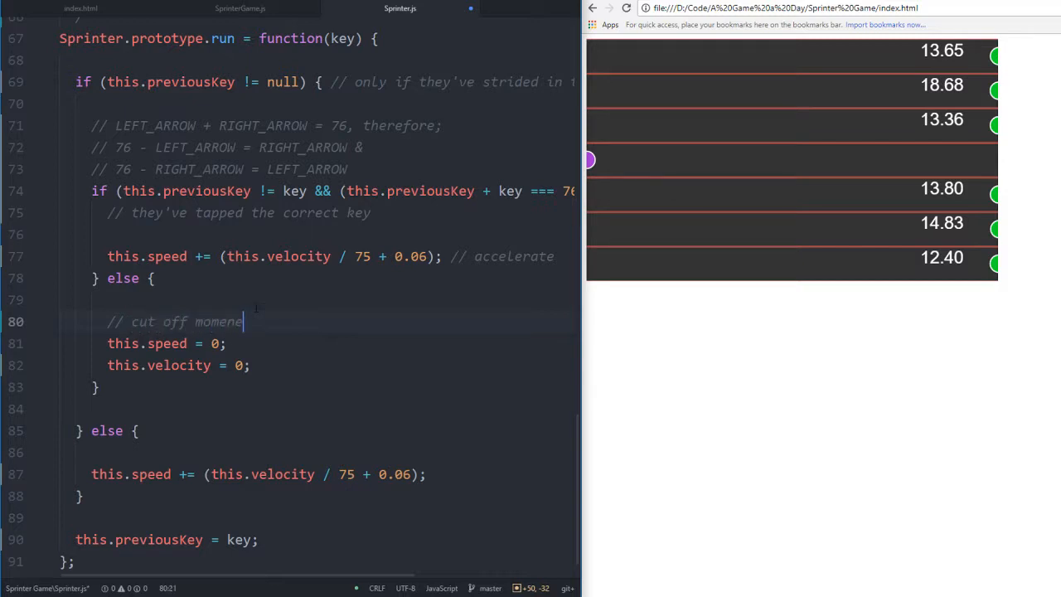
{"action": "type", "text": "tum"}
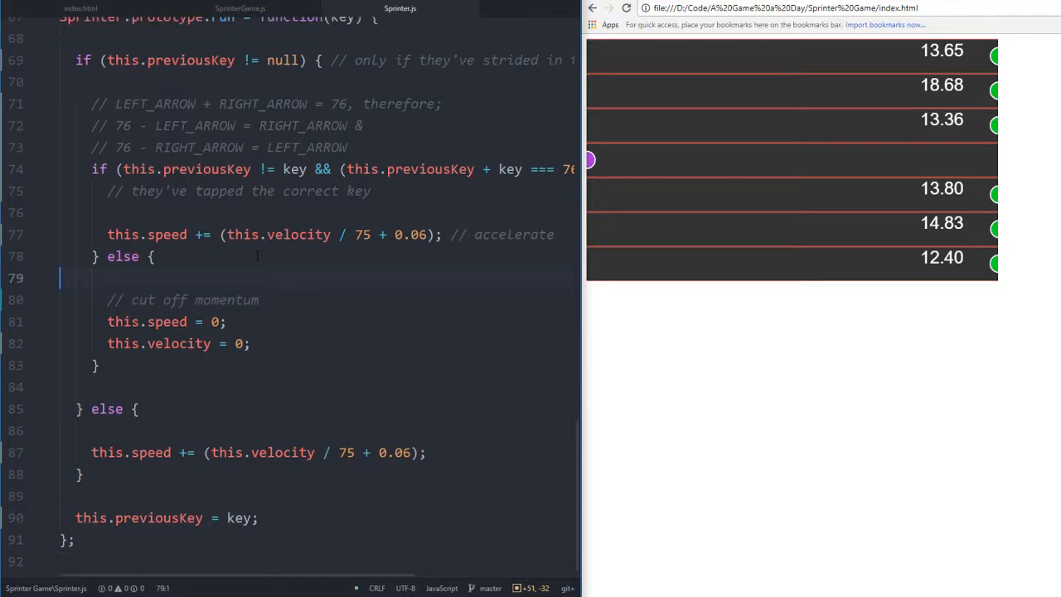
{"action": "type", "text": "//"}
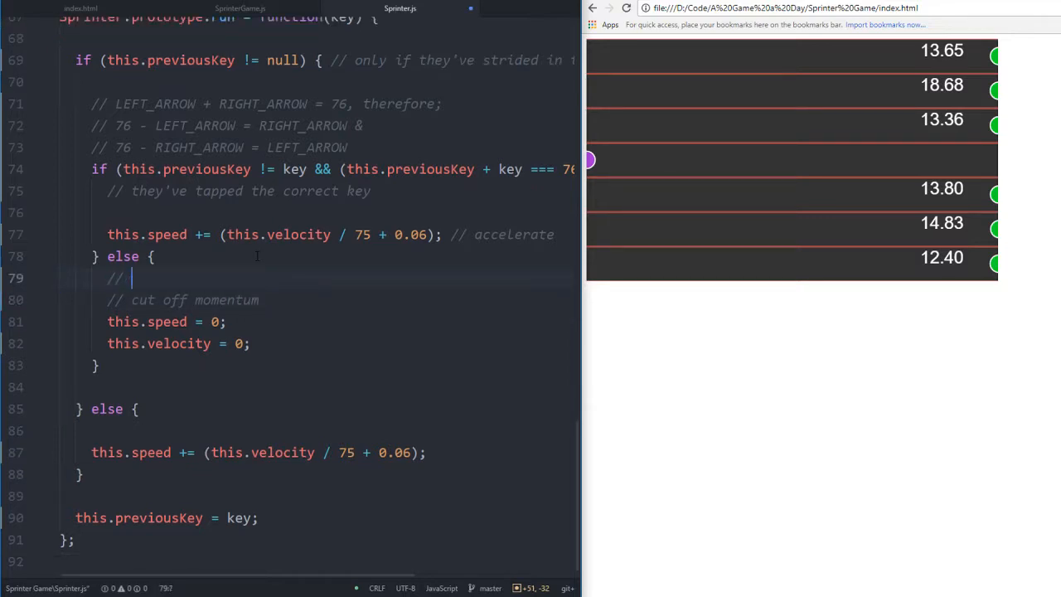
{"action": "type", "text": "they've pressed the wrong key"}
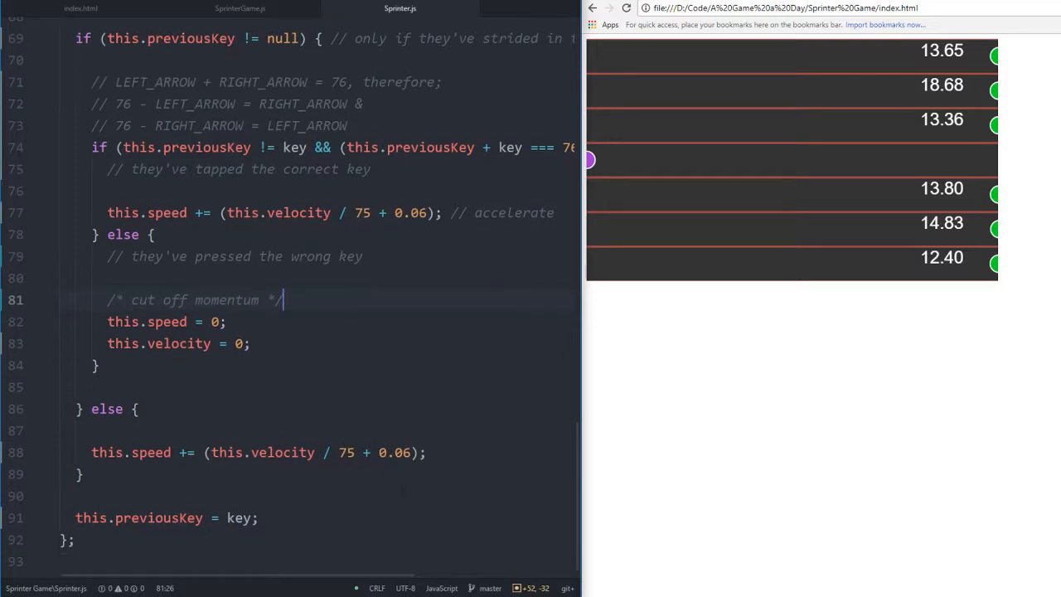
{"action": "scroll", "scroll_direction": "up", "scroll_amount": 3}
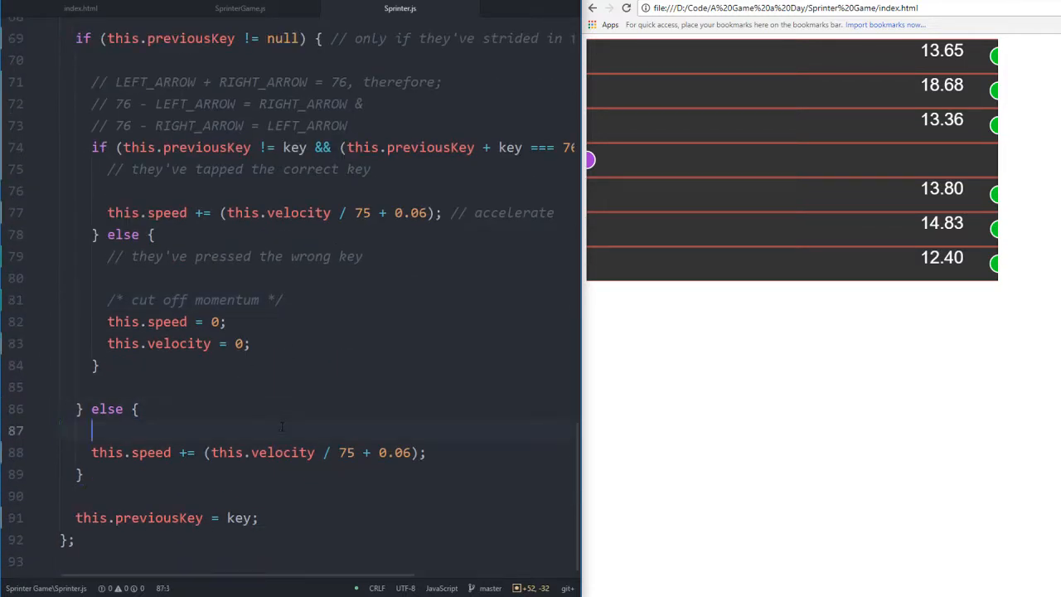
Add the comment '// no previous key press' in run()'s outer else branch
{"action": "type", "text": "// no previous"}
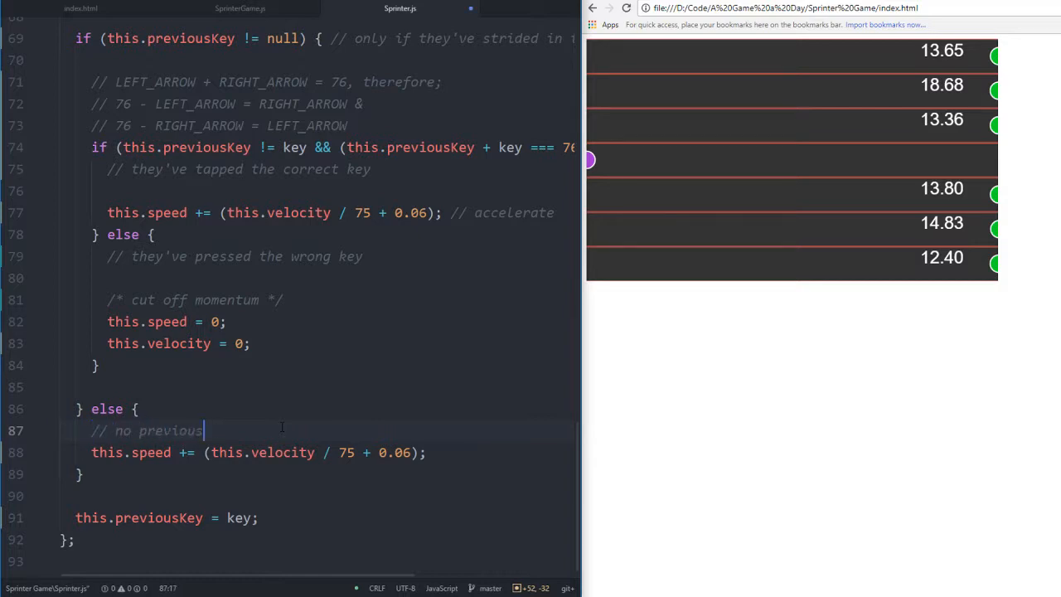
{"action": "type", "text": "key press"}
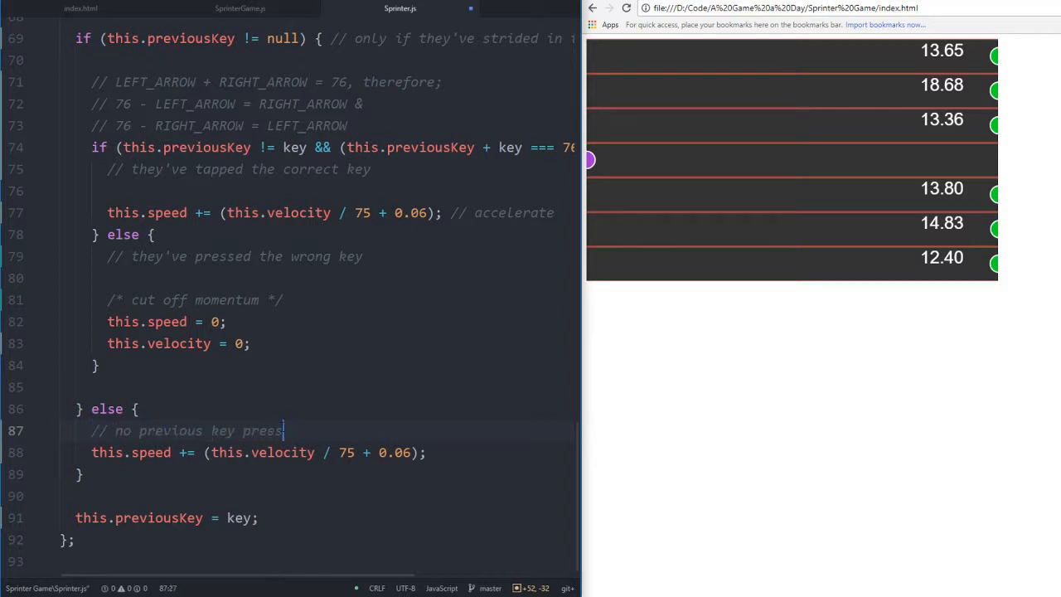
{"action": "type", "text": ","}
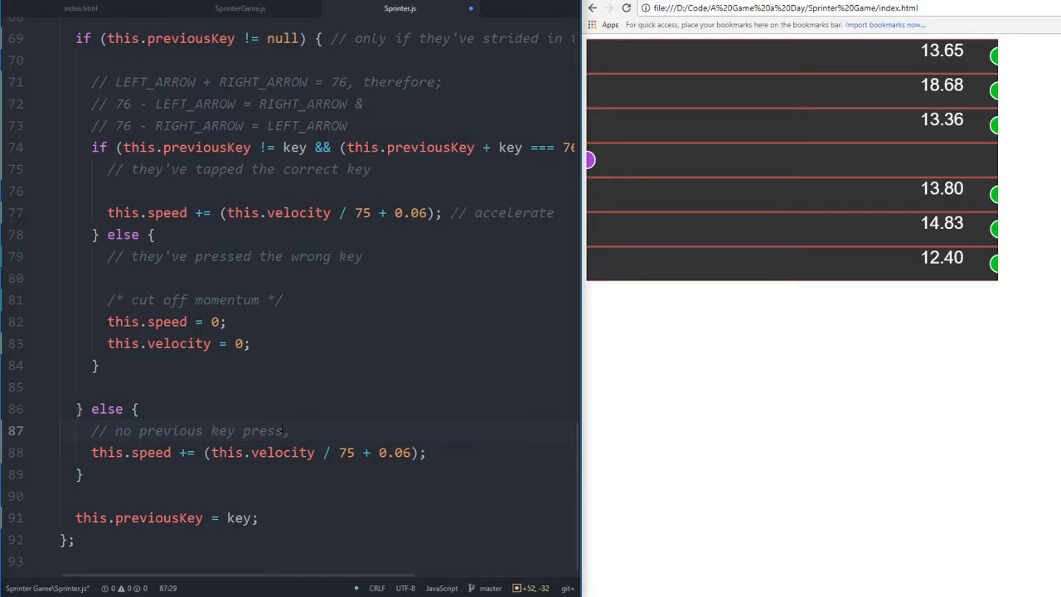
{"action": "key", "text": "enter"}
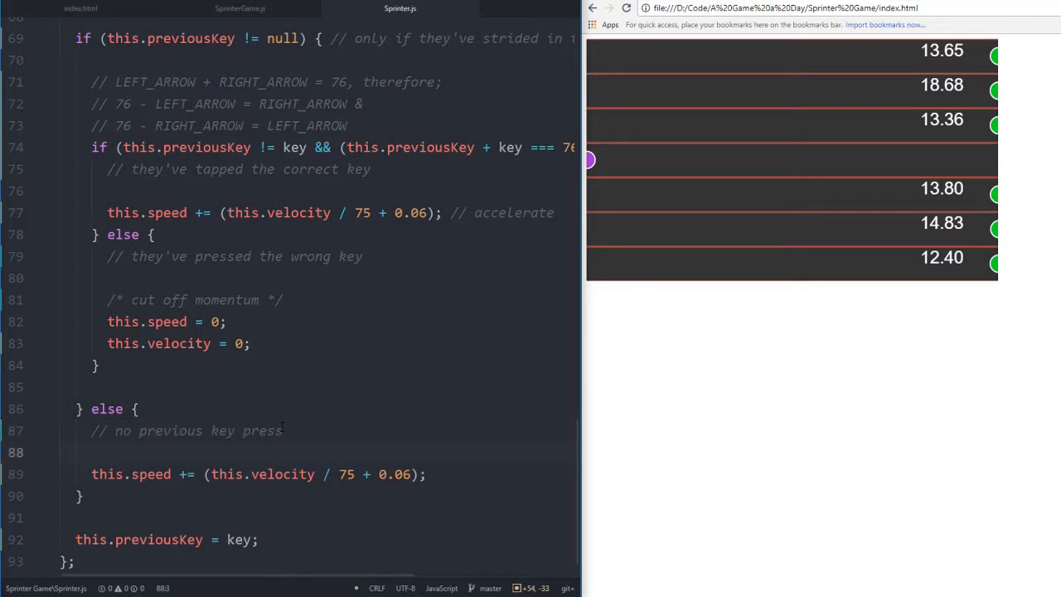
Label the this.previousKey = key assignment with '// keep track of key'
{"action": "scroll", "scroll_direction": "up", "scroll_amount": 3}
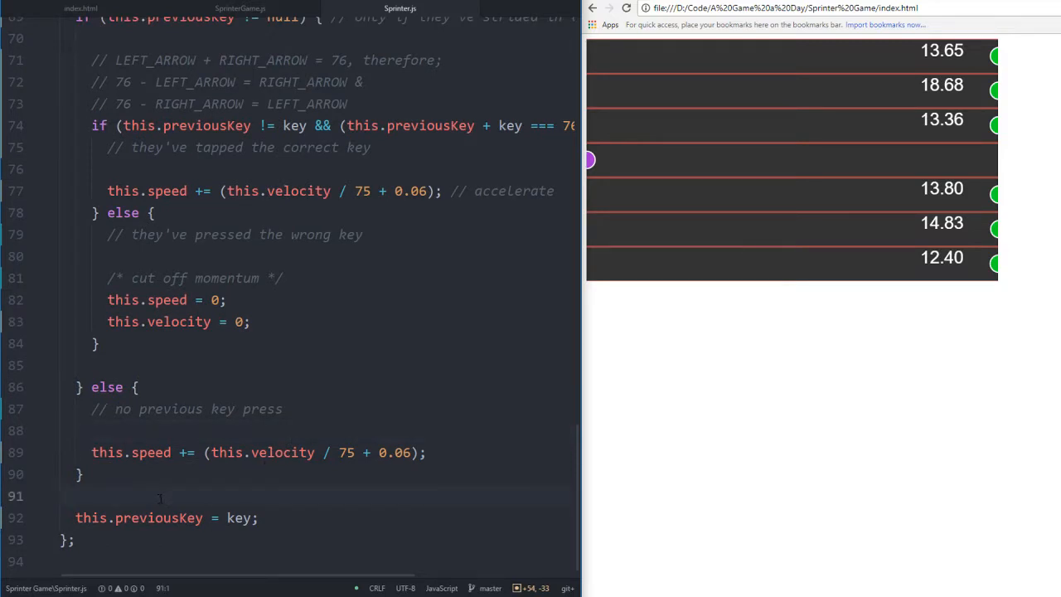
{"action": "key", "text": "enter"}
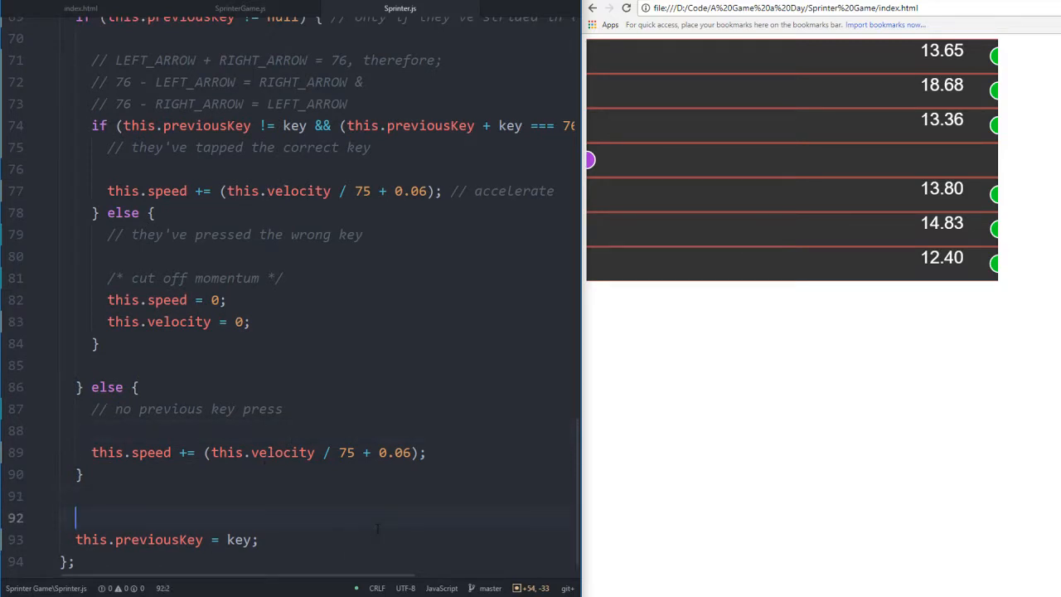
{"action": "type", "text": "// keep"}
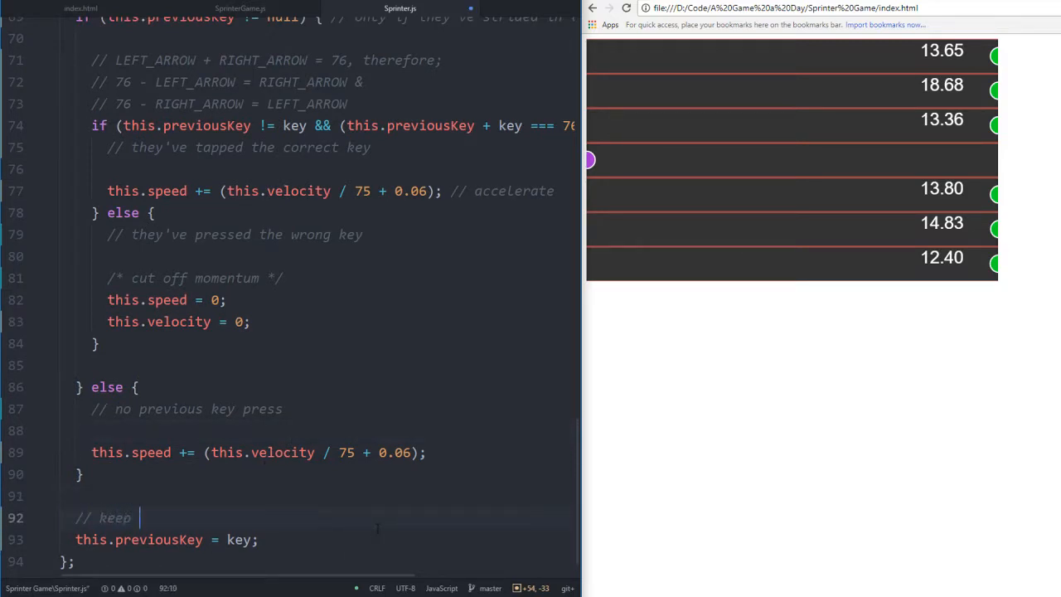
{"action": "type", "text": "track of th"}
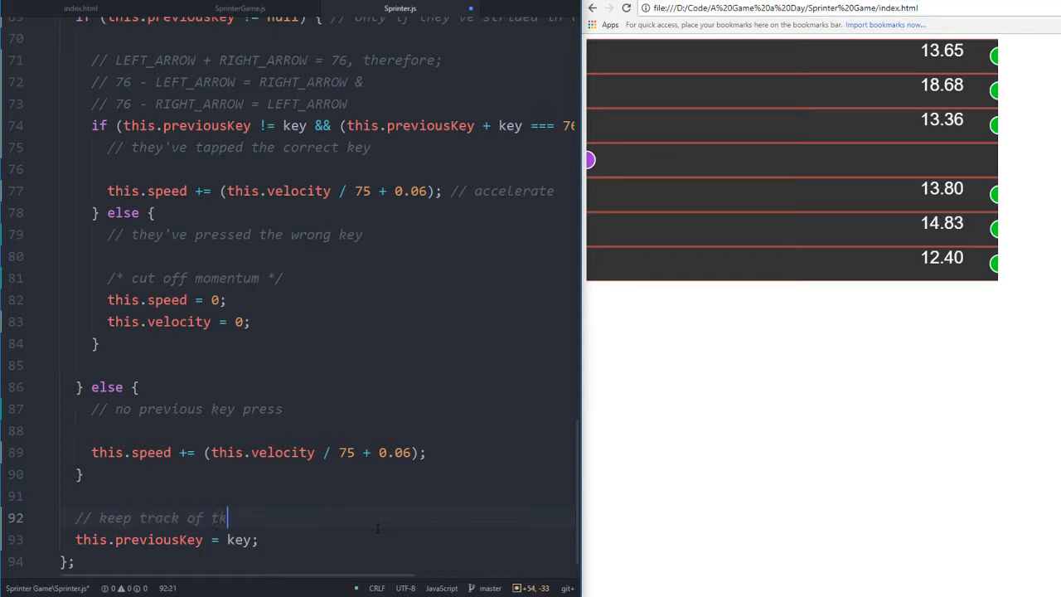
{"action": "type", "text": "ey"}
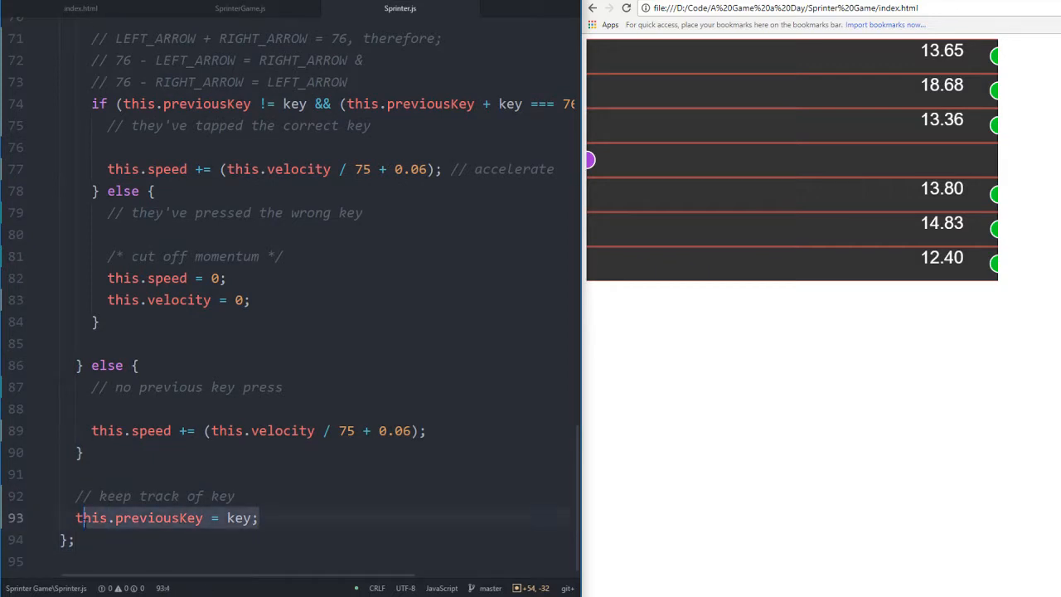
{"action": "scroll", "scroll_direction": "up", "scroll_amount": 3}
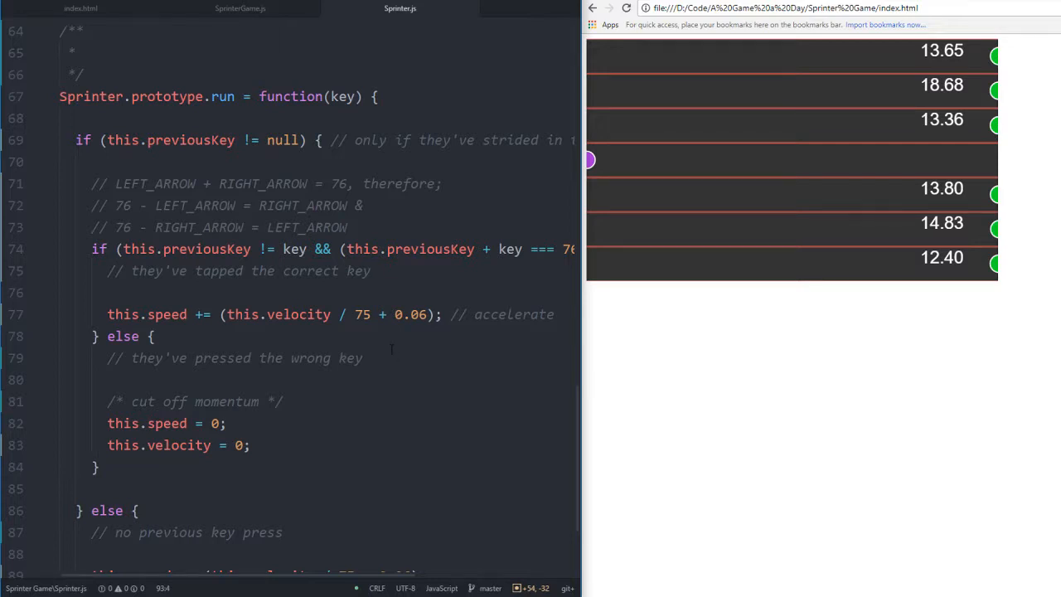
{"action": "scroll", "scroll_direction": "down", "scroll_amount": 3}
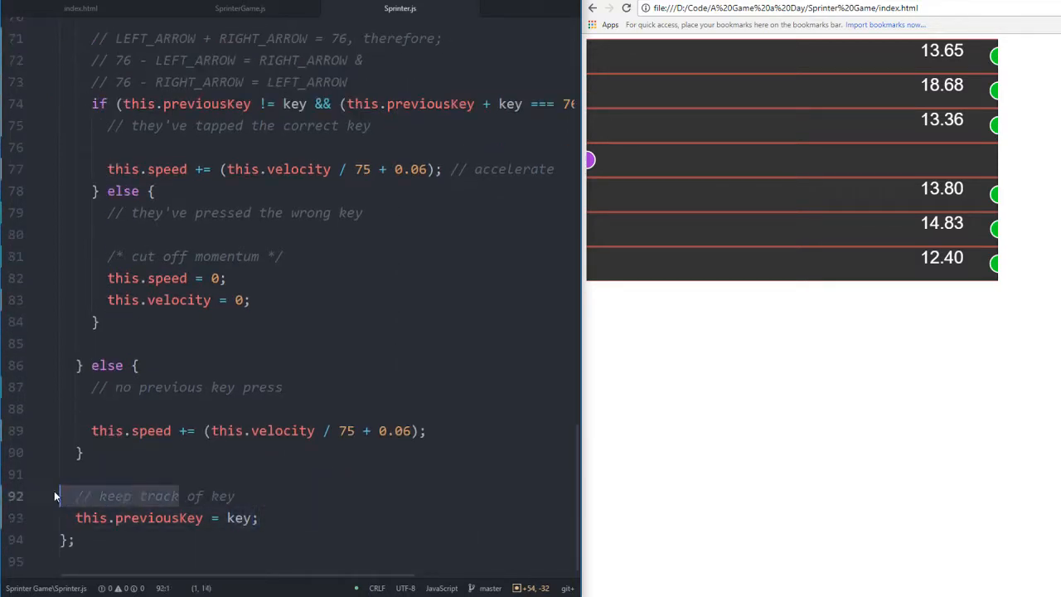
{"action": "left_click", "coordinate": [75, 496]}
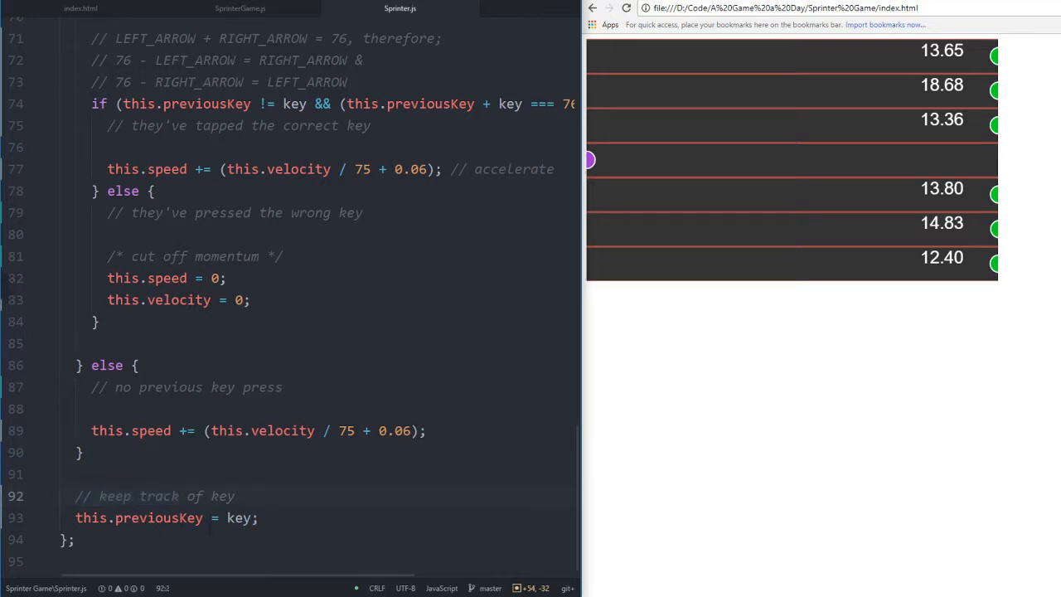
{"action": "scroll", "scroll_direction": "up", "scroll_amount": 3}
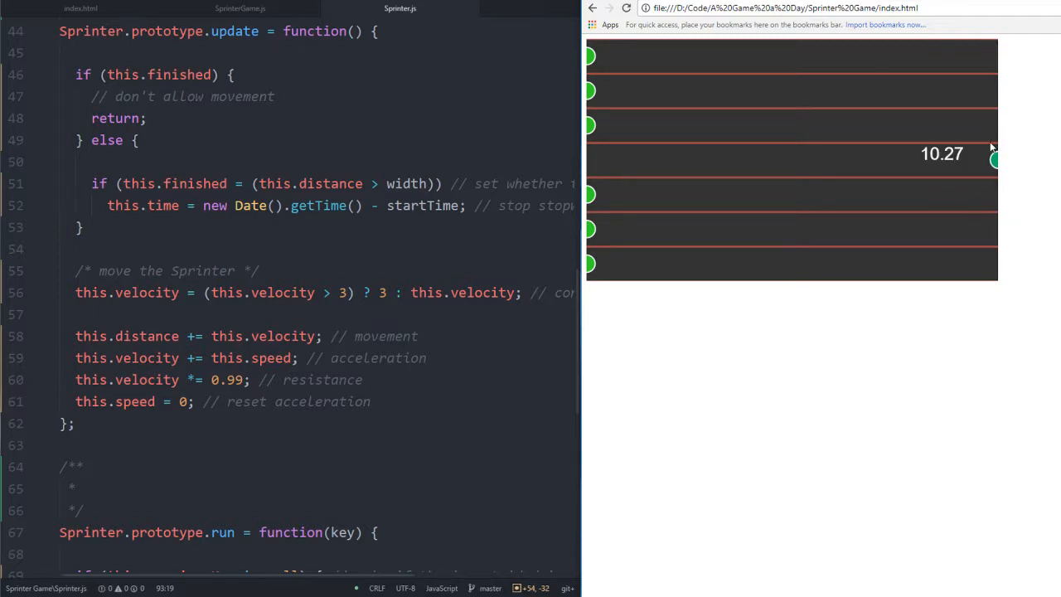
Return from handleTrack() in SprinterGame.js to the draw() function in Sprinter.js
{"action": "scroll", "scroll_direction": "up", "scroll_amount": 3}
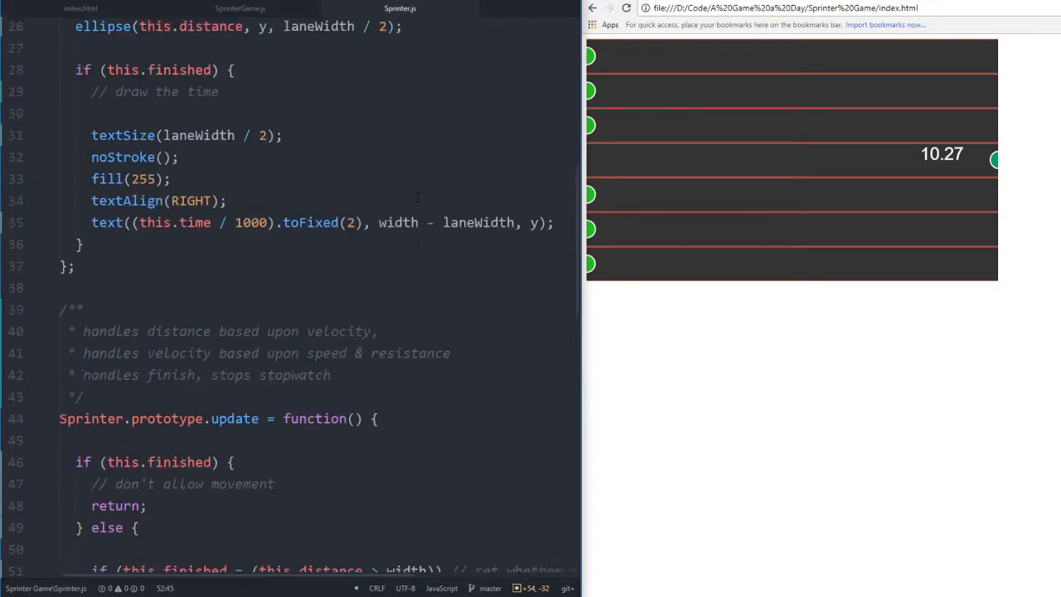
{"action": "scroll", "scroll_direction": "up", "scroll_amount": 3}
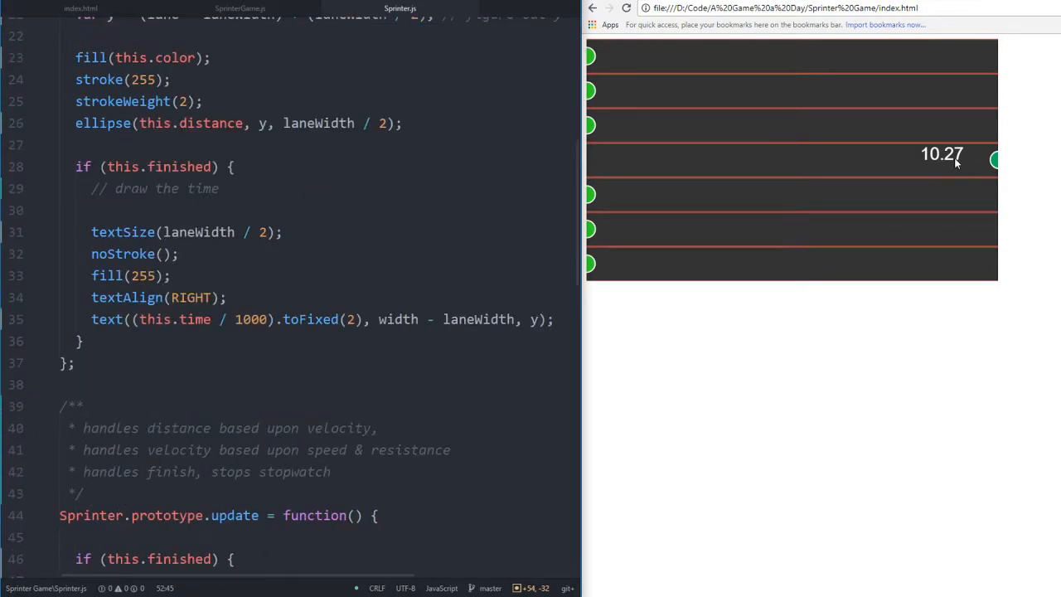
{"action": "mouse_move", "coordinate": [917, 150]}
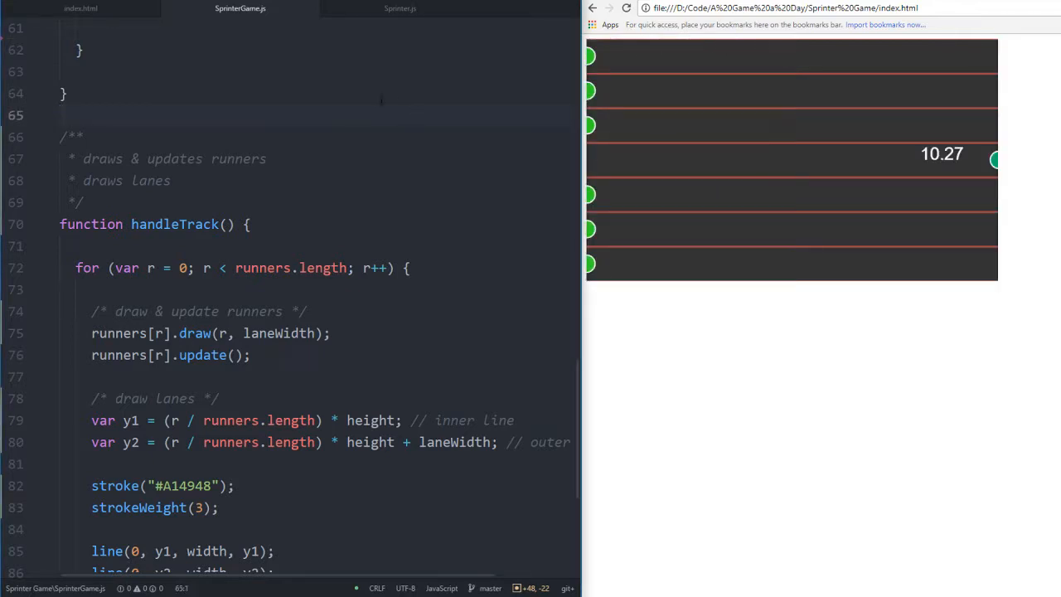
{"action": "left_click", "coordinate": [401, 8]}
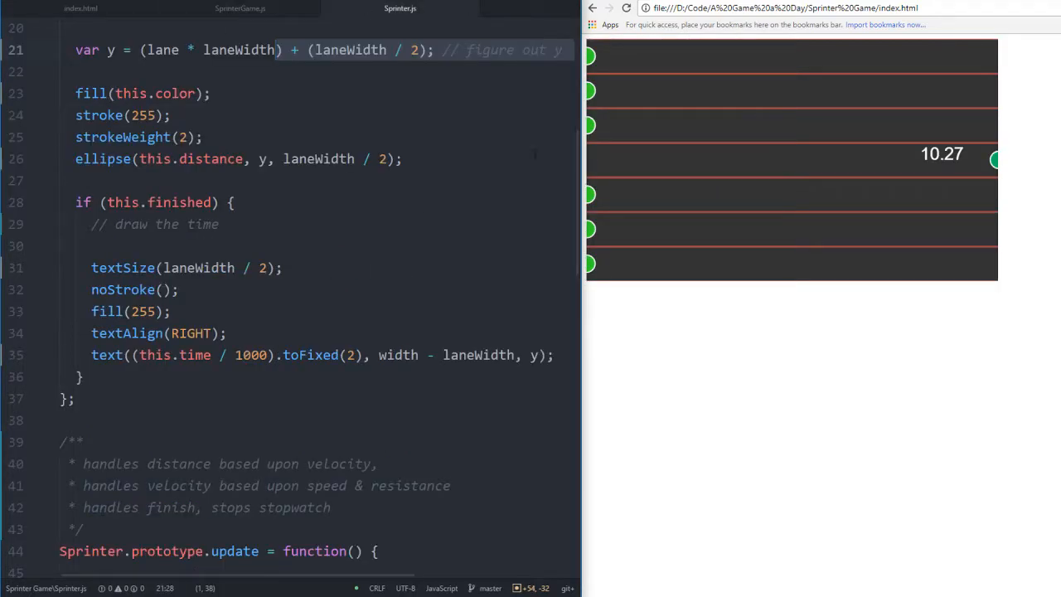
Review Sprinter.js's constructor, draw() and update(), then view handleTrack() in SprinterGame.js
{"action": "scroll", "scroll_direction": "down", "scroll_amount": 3}
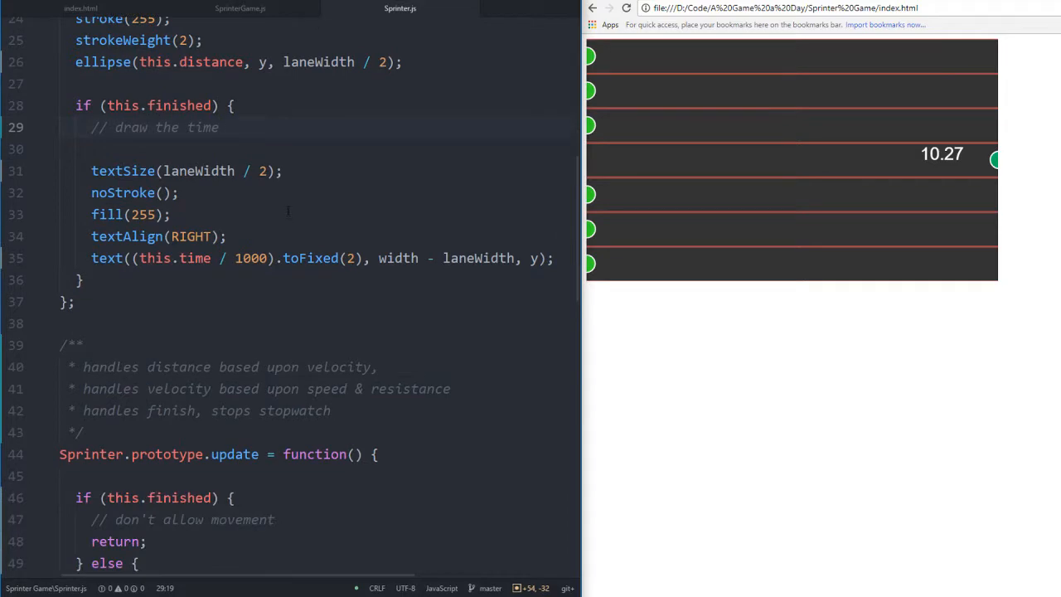
{"action": "scroll", "scroll_direction": "down", "scroll_amount": 3}
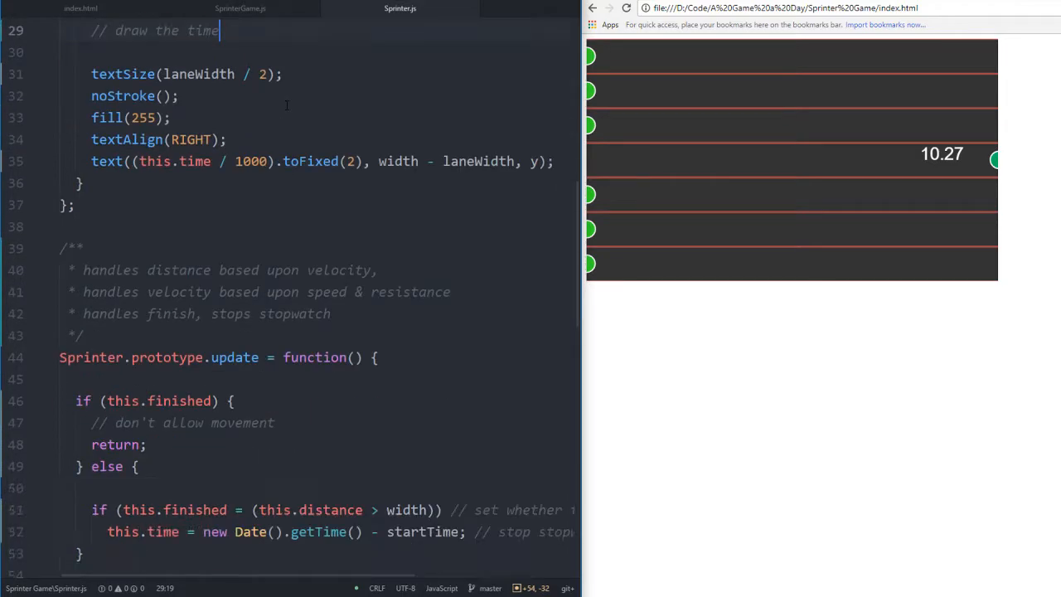
{"action": "scroll", "scroll_direction": "down", "scroll_amount": 3}
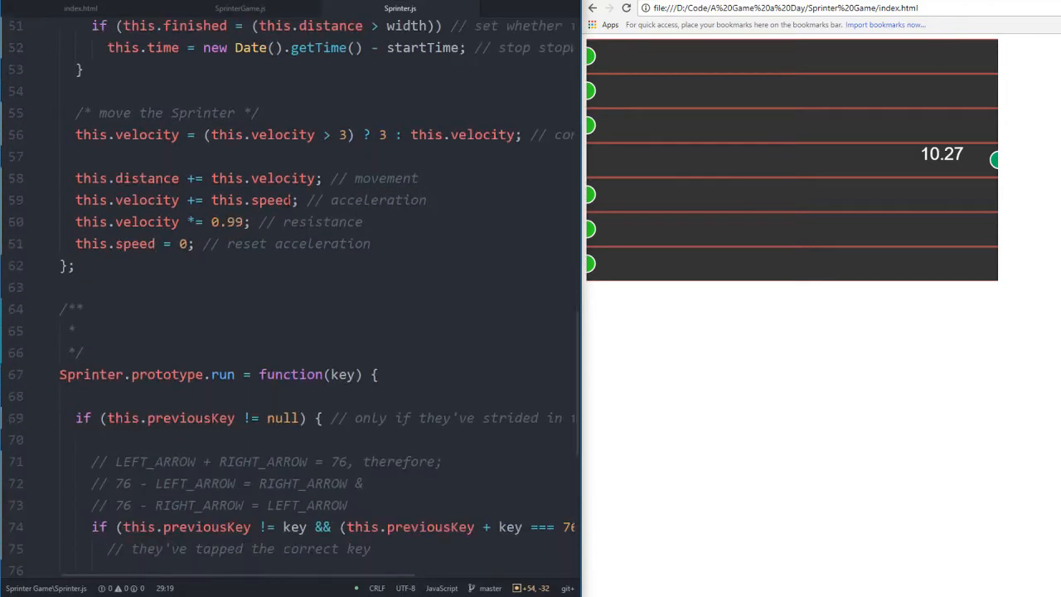
{"action": "scroll", "scroll_direction": "down", "scroll_amount": 3}
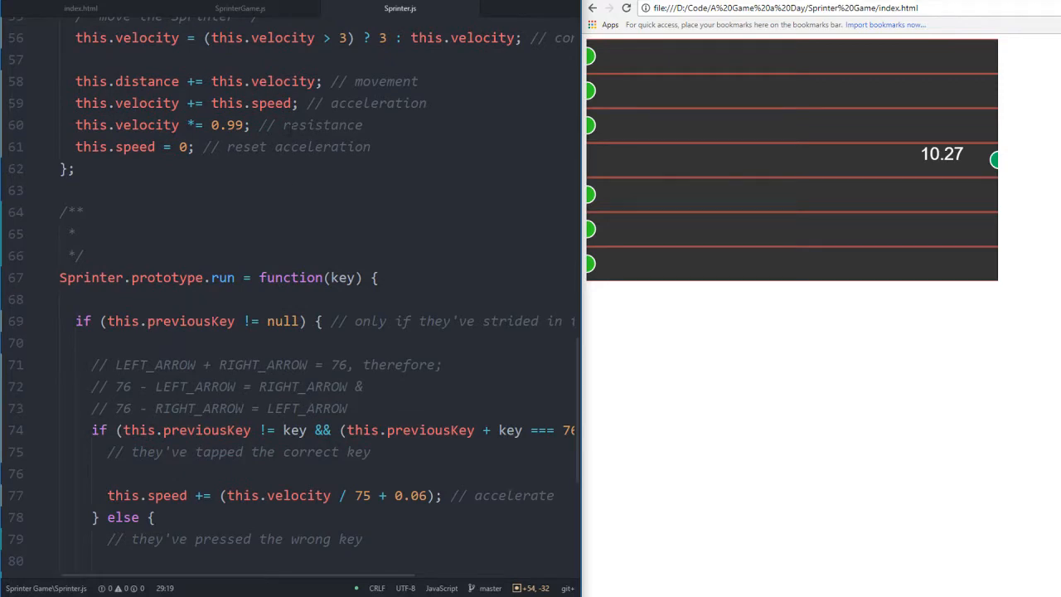
{"action": "scroll", "scroll_direction": "up", "scroll_amount": 3}
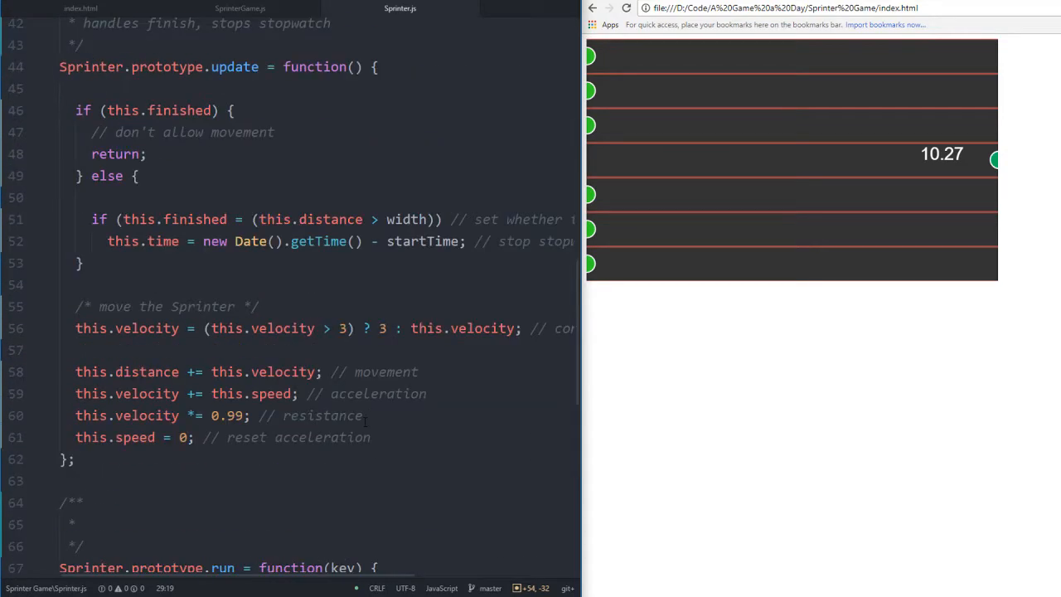
{"action": "scroll", "scroll_direction": "up", "scroll_amount": 3}
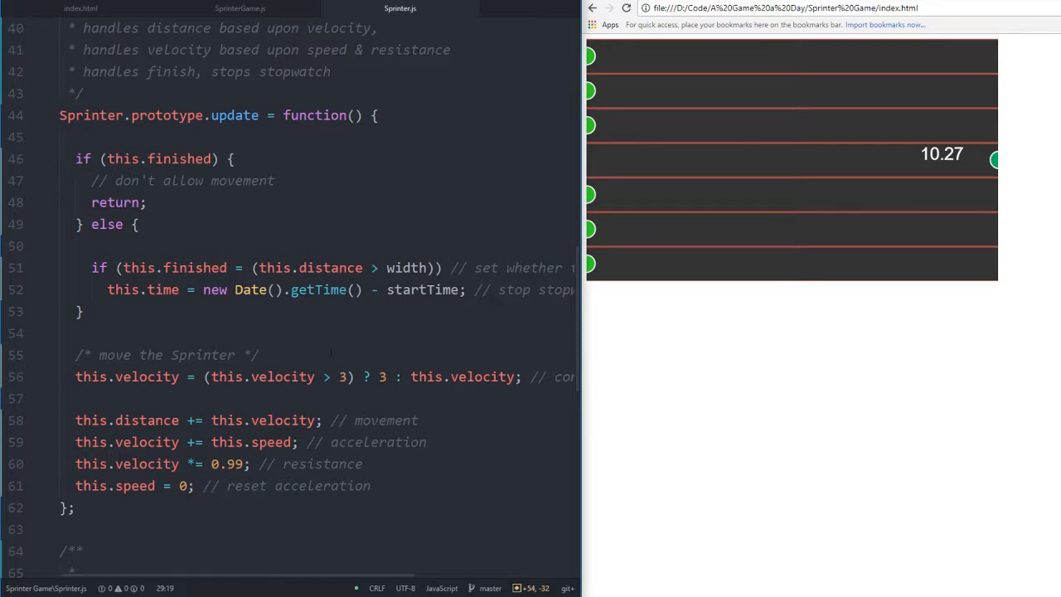
{"action": "scroll", "scroll_direction": "up", "scroll_amount": 3}
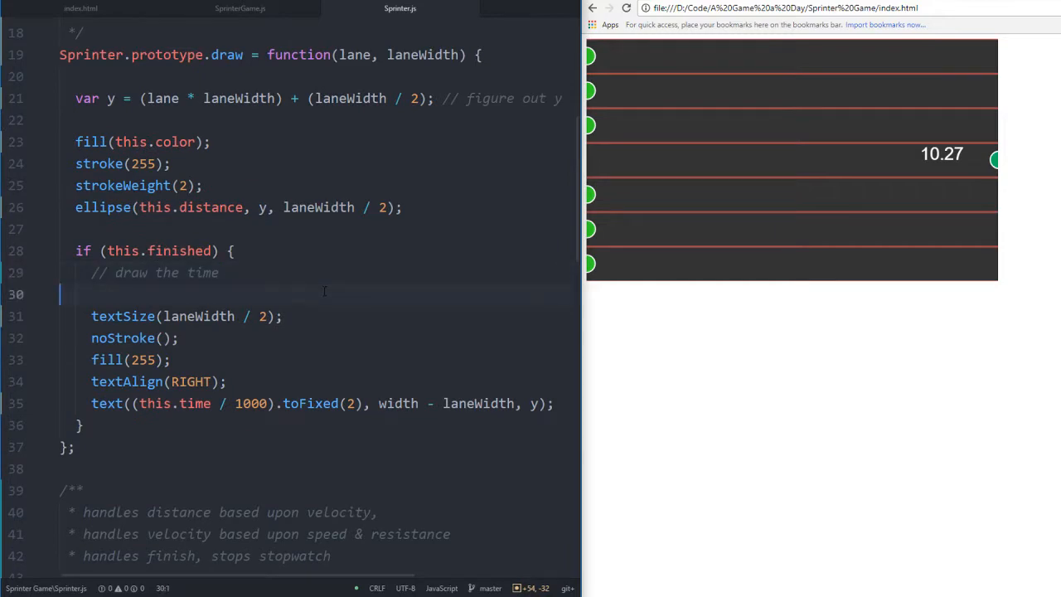
{"action": "scroll", "scroll_direction": "up", "scroll_amount": 3}
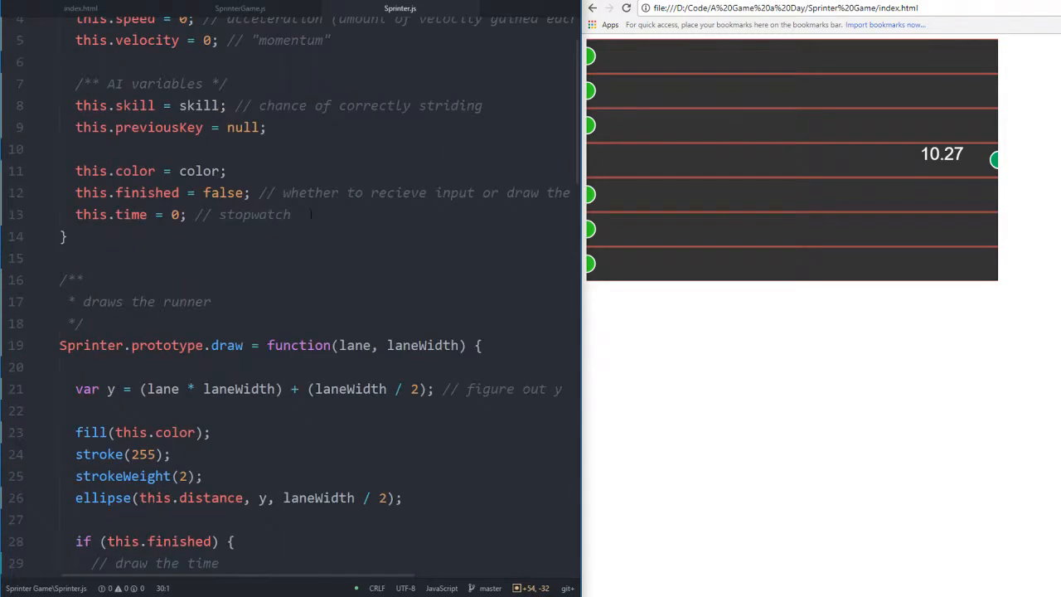
{"action": "scroll", "scroll_direction": "up", "scroll_amount": 3}
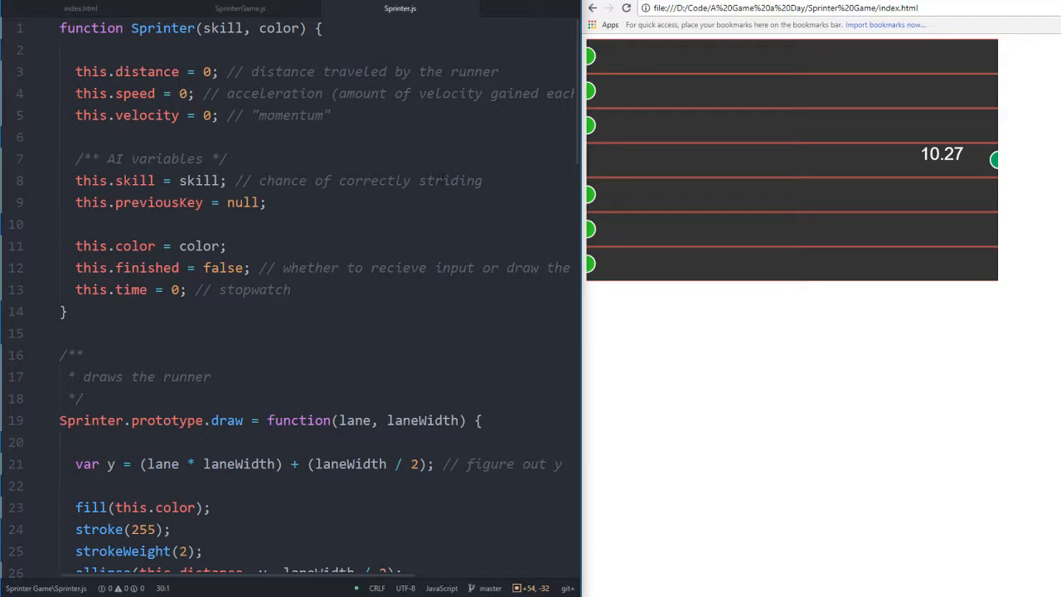
{"action": "mouse_move", "coordinate": [774, 190]}
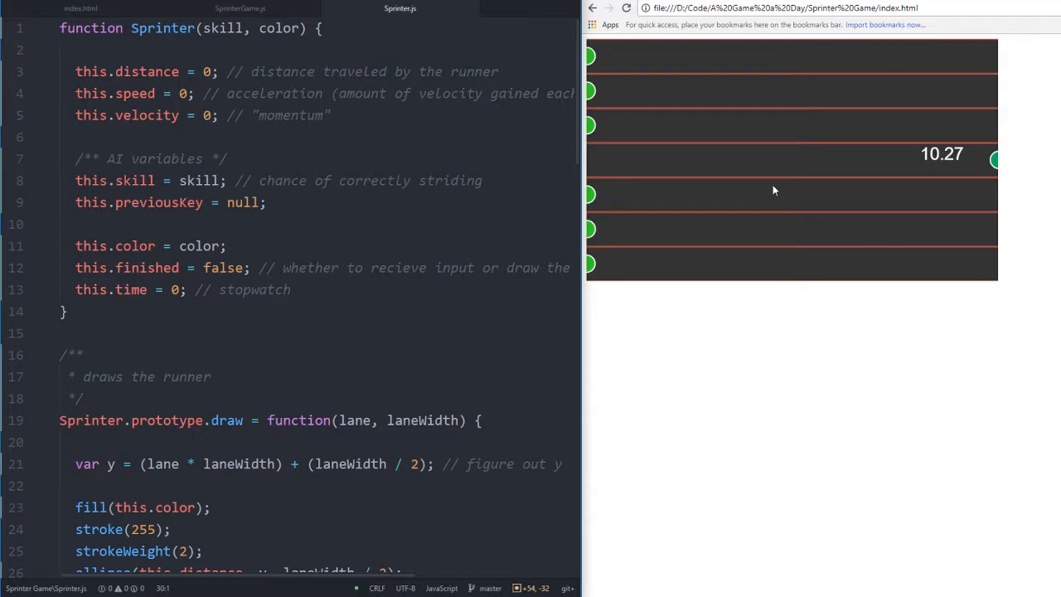
{"action": "scroll", "scroll_direction": "down", "scroll_amount": 3}
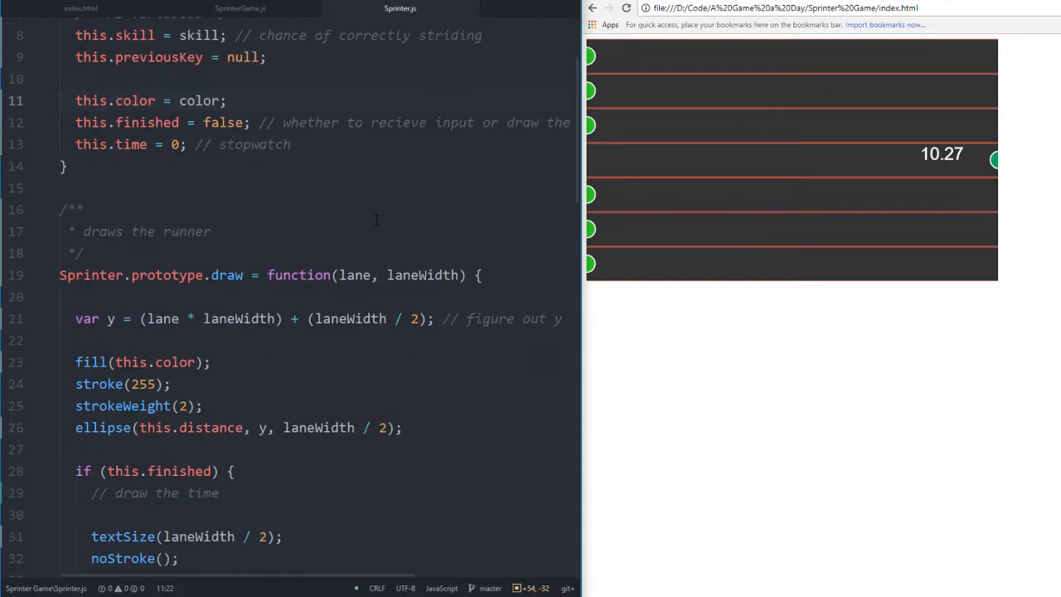
{"action": "scroll", "scroll_direction": "down", "scroll_amount": 3}
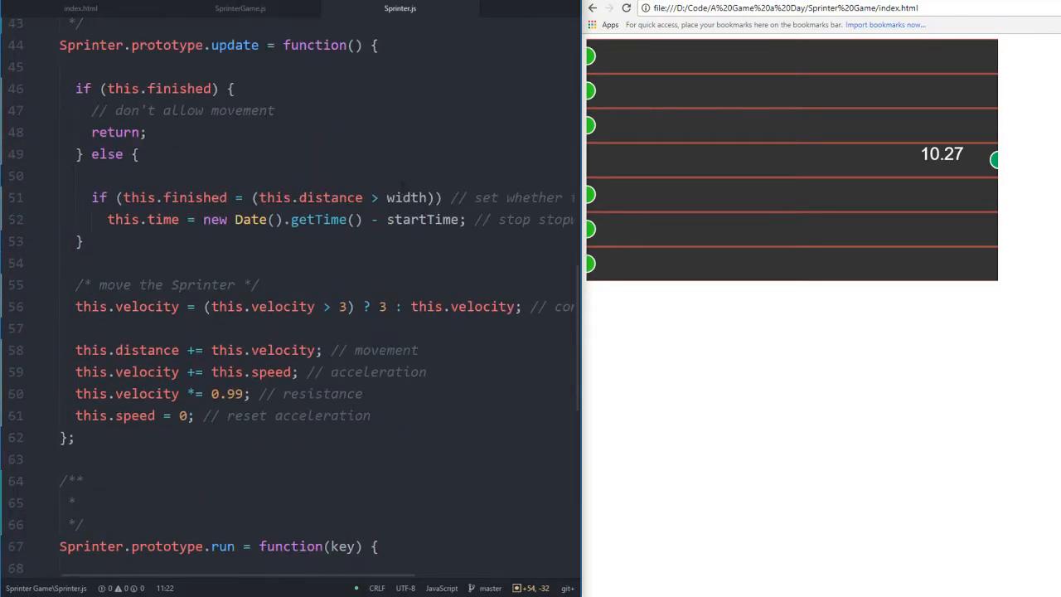
{"action": "left_click", "coordinate": [240, 9]}
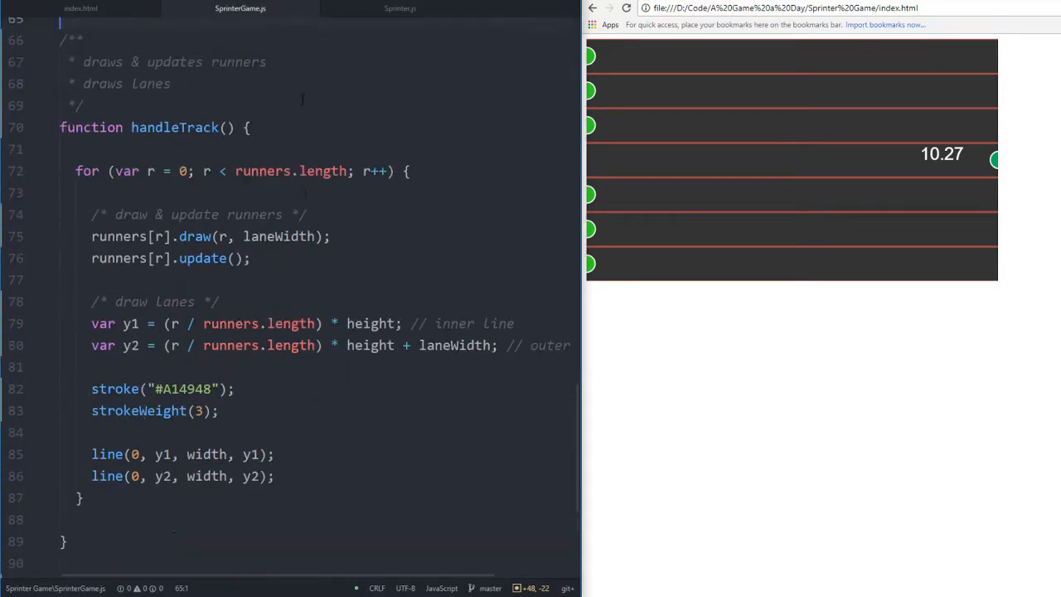
Add a temporary console.log("flag") above runners[r].run in stride(), then delete it
{"action": "scroll", "scroll_direction": "up", "scroll_amount": 3}
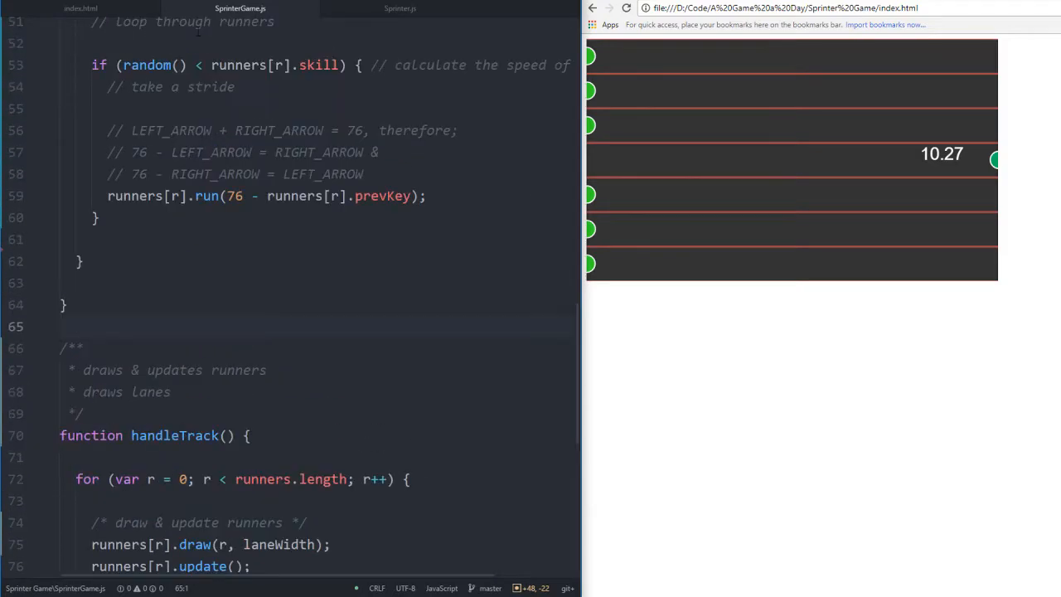
{"action": "scroll", "scroll_direction": "up", "scroll_amount": 3}
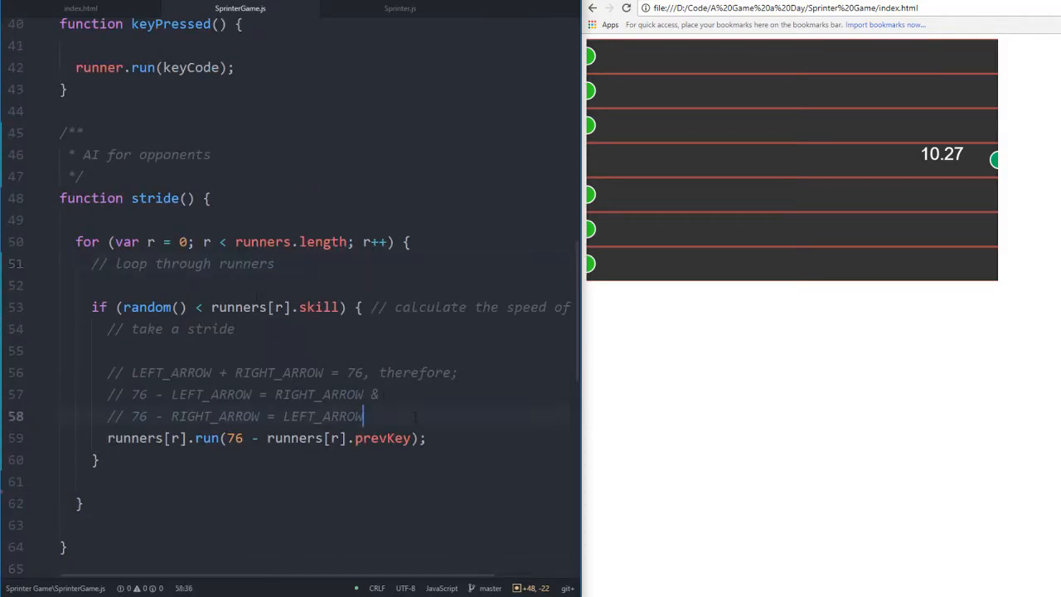
{"action": "type", "text": "conosle."}
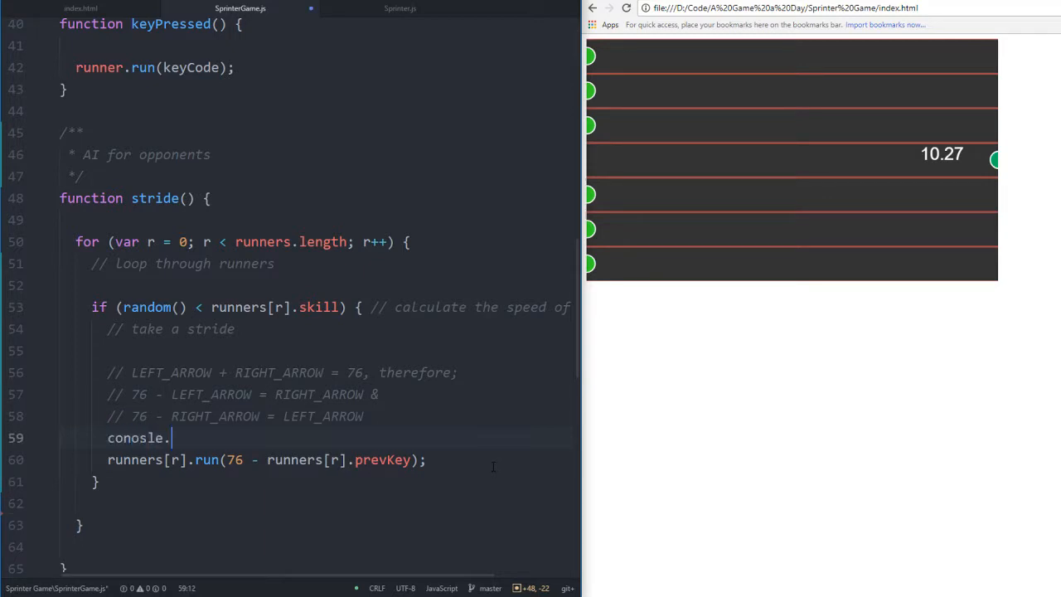
{"action": "type", "text": "console."}
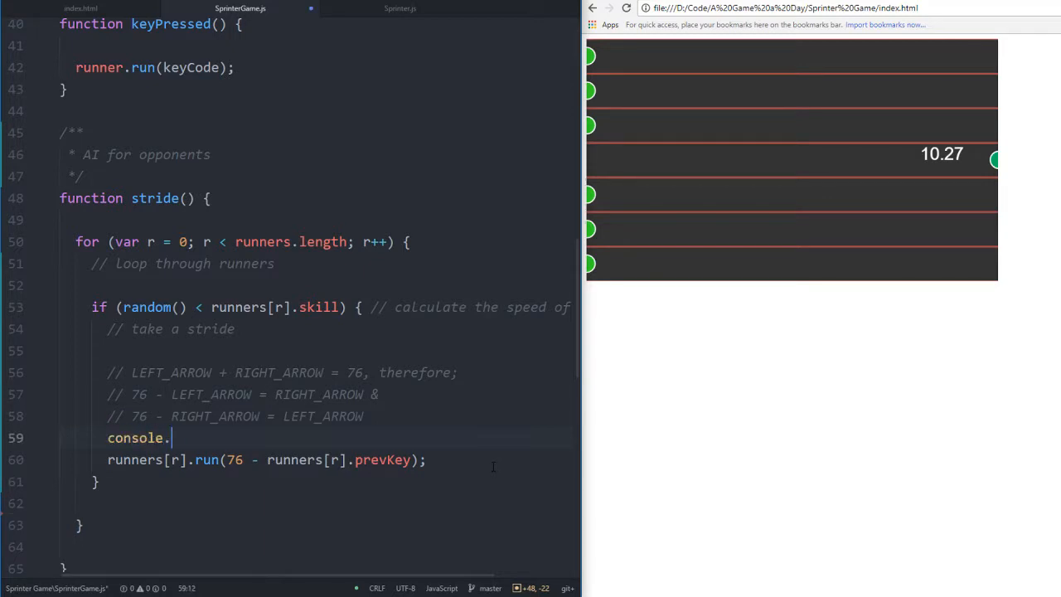
{"action": "type", "text": "log(\"fa\")"}
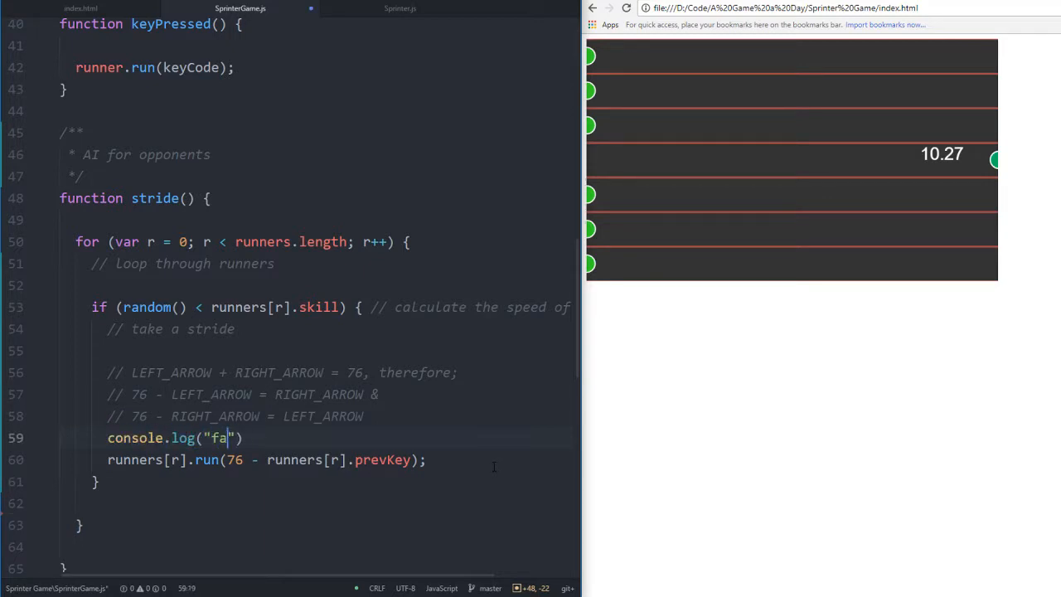
{"action": "type", "text": "lg"}
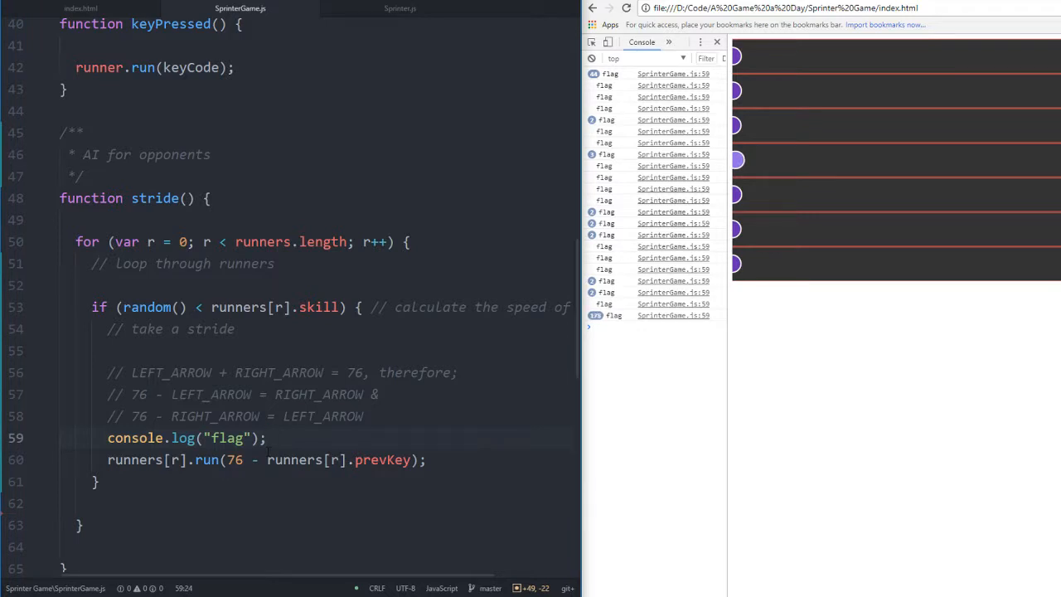
{"action": "key", "text": "Delete"}
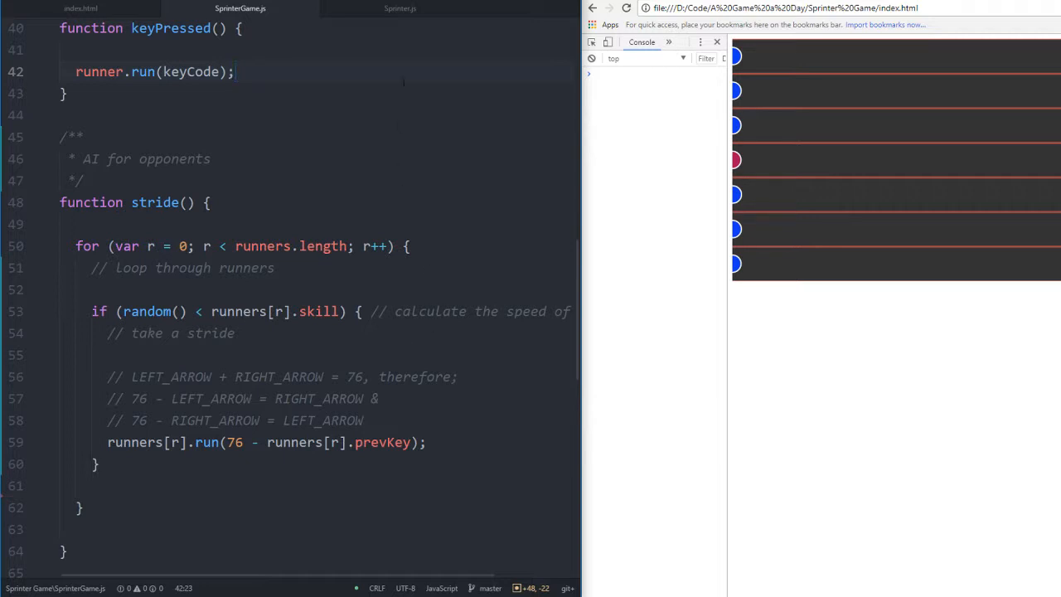
Log runners in the console, find runner 1's previousKey is NaN, and view run()
{"action": "left_click", "coordinate": [401, 8]}
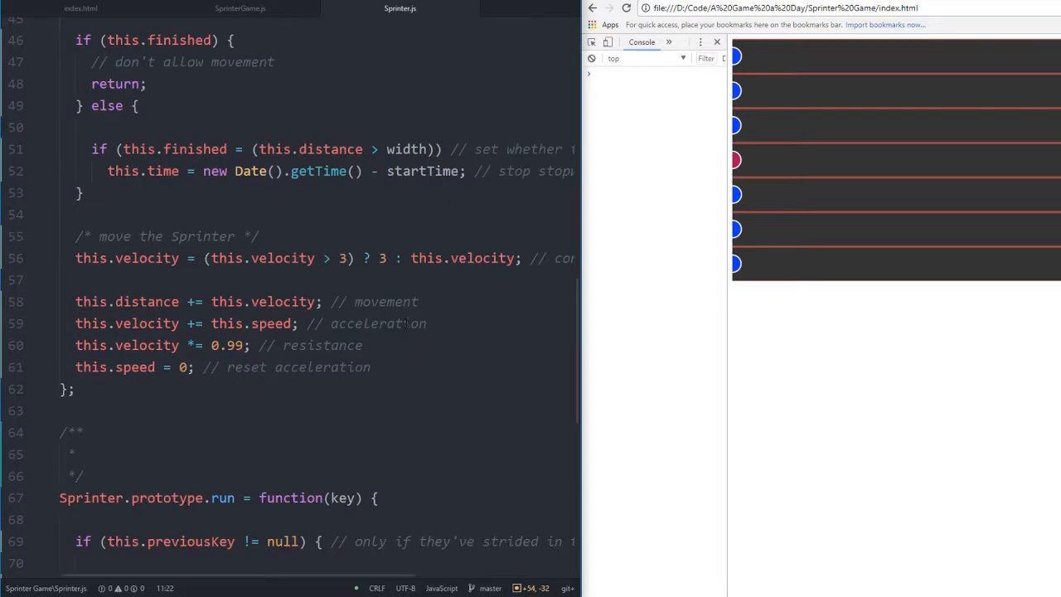
{"action": "scroll", "scroll_direction": "down", "scroll_amount": 3}
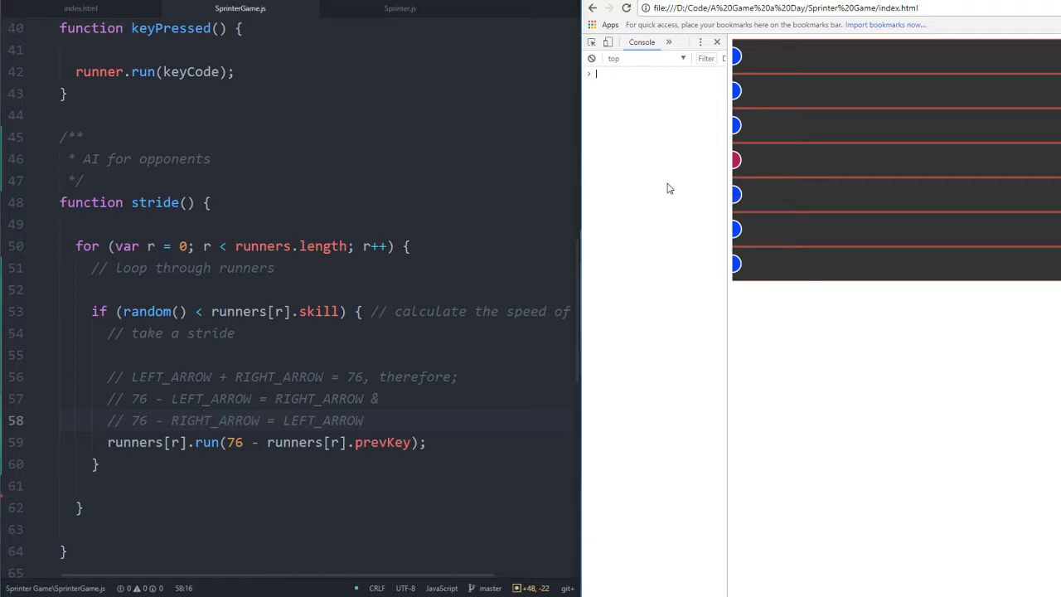
{"action": "type", "text": "runners"}
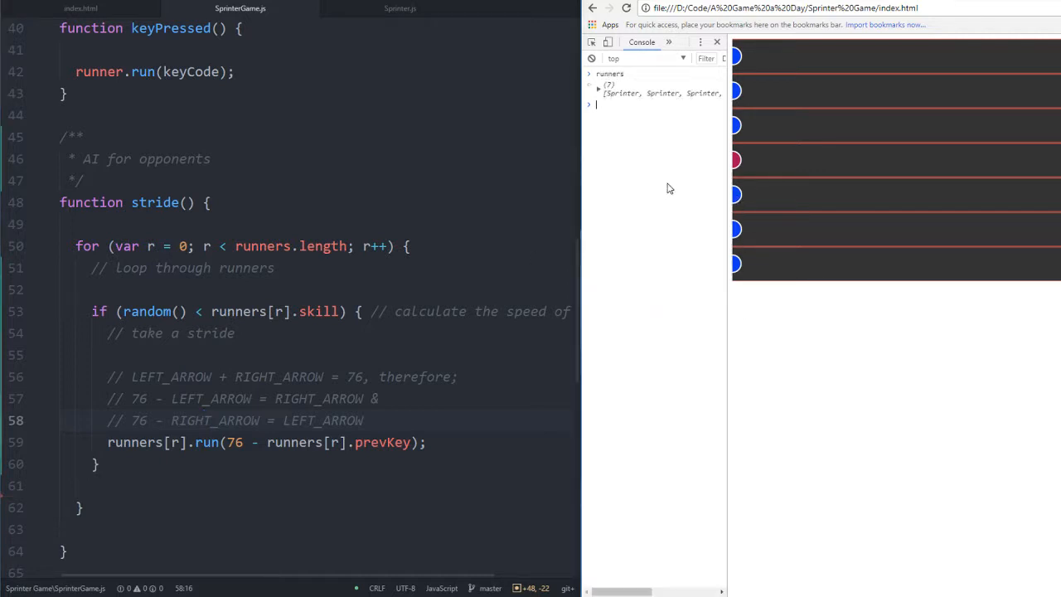
{"action": "left_click", "coordinate": [598, 85]}
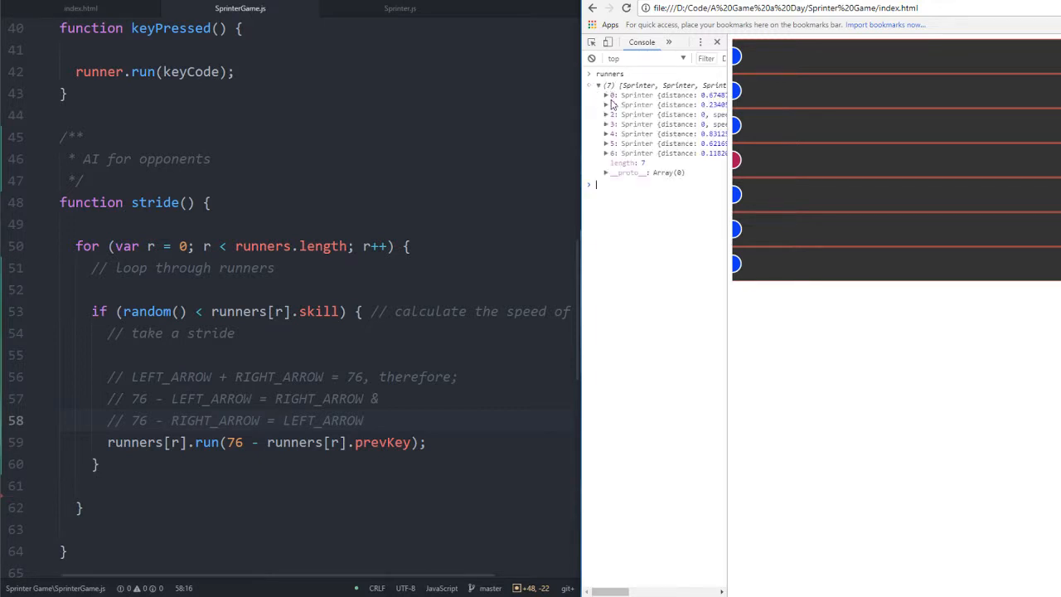
{"action": "left_click", "coordinate": [606, 104]}
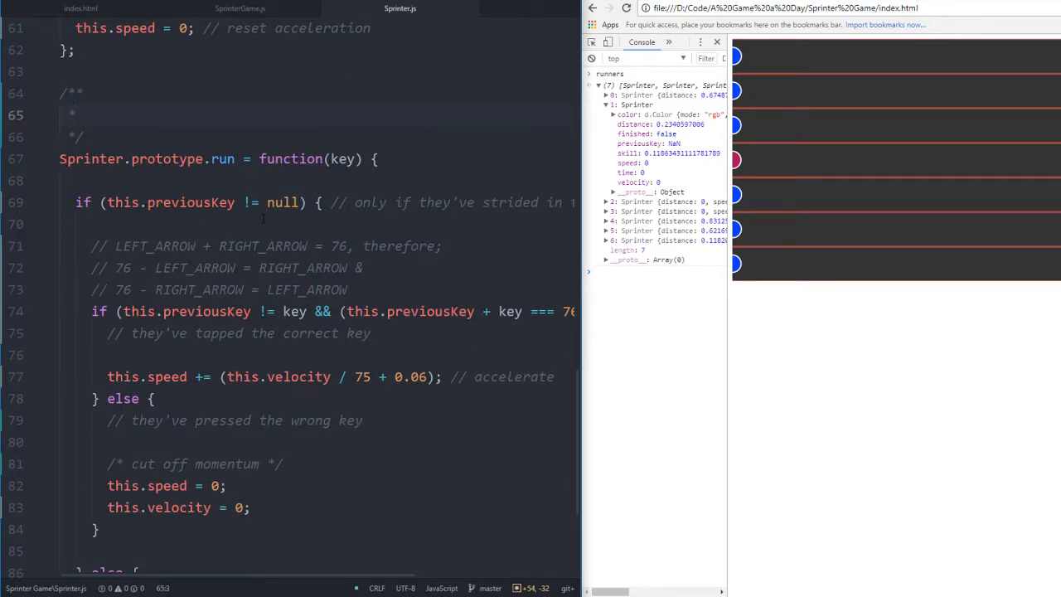
{"action": "left_click", "coordinate": [267, 311]}
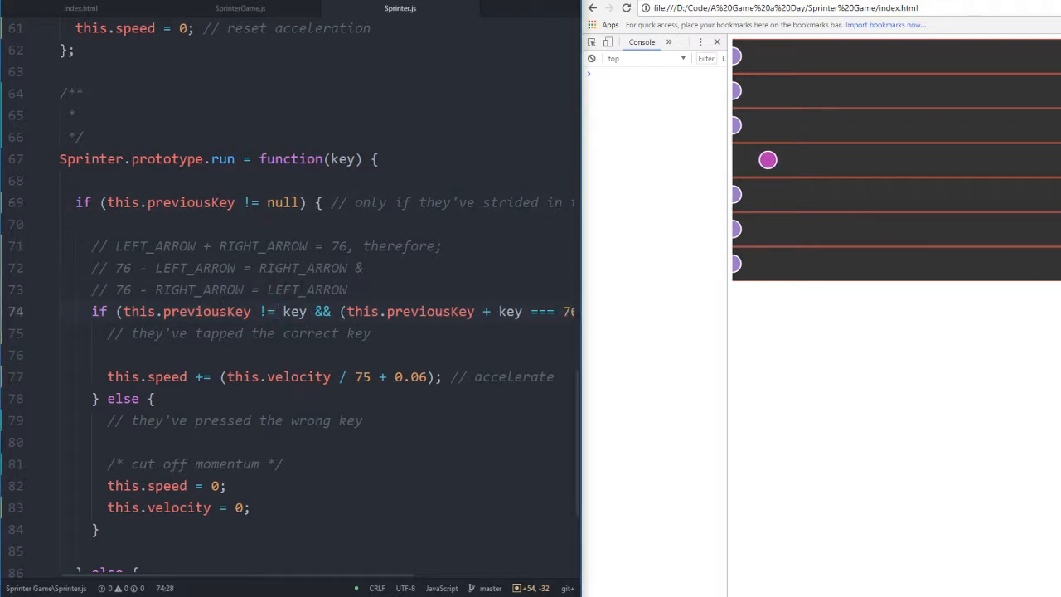
Close Find and Replace, returning to stride()'s run call passing 76 - runners[r].prevKey
{"action": "scroll", "scroll_direction": "down", "scroll_amount": 3}
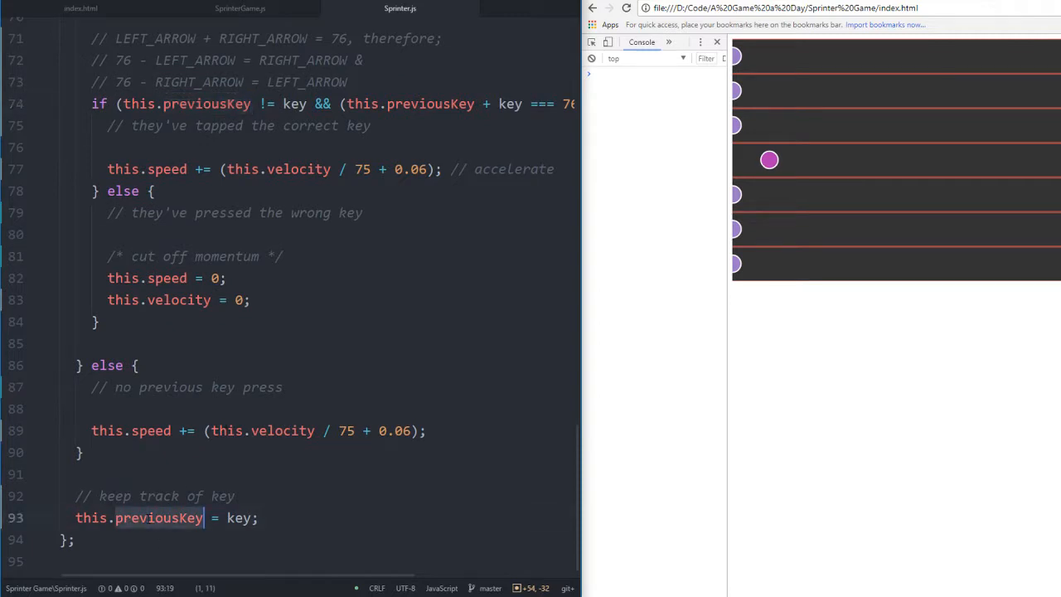
{"action": "scroll", "scroll_direction": "up", "scroll_amount": 3}
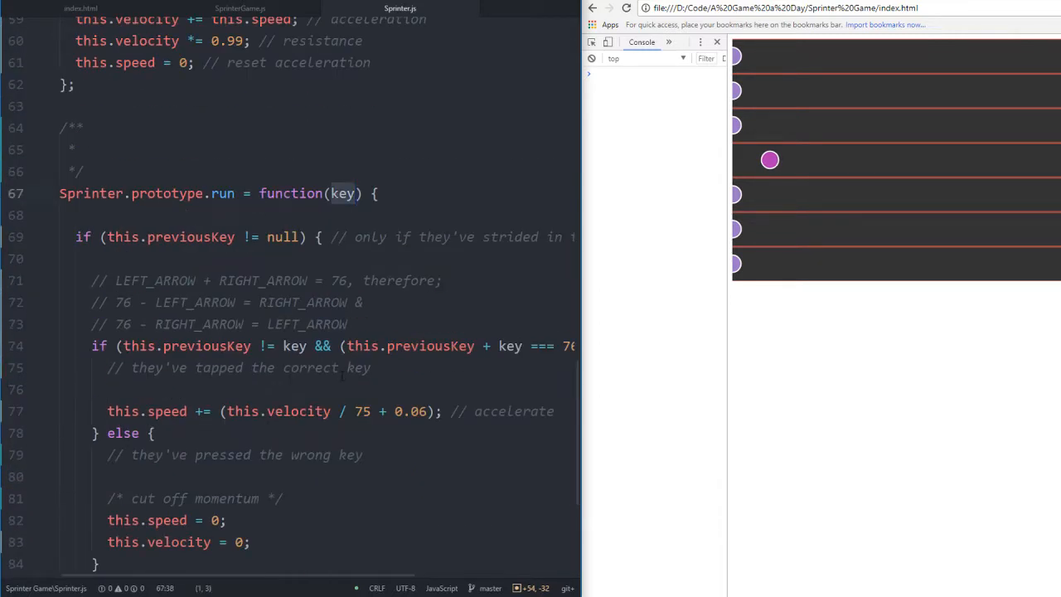
{"action": "left_click", "coordinate": [240, 8]}
{"action": "type", "text": "run"}
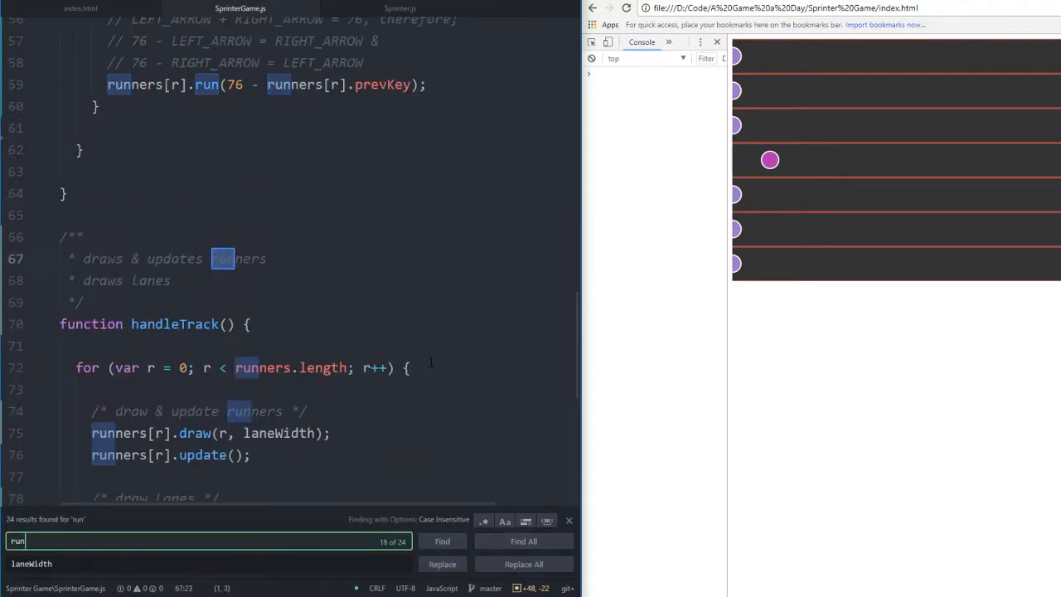
{"action": "type", "text": "("}
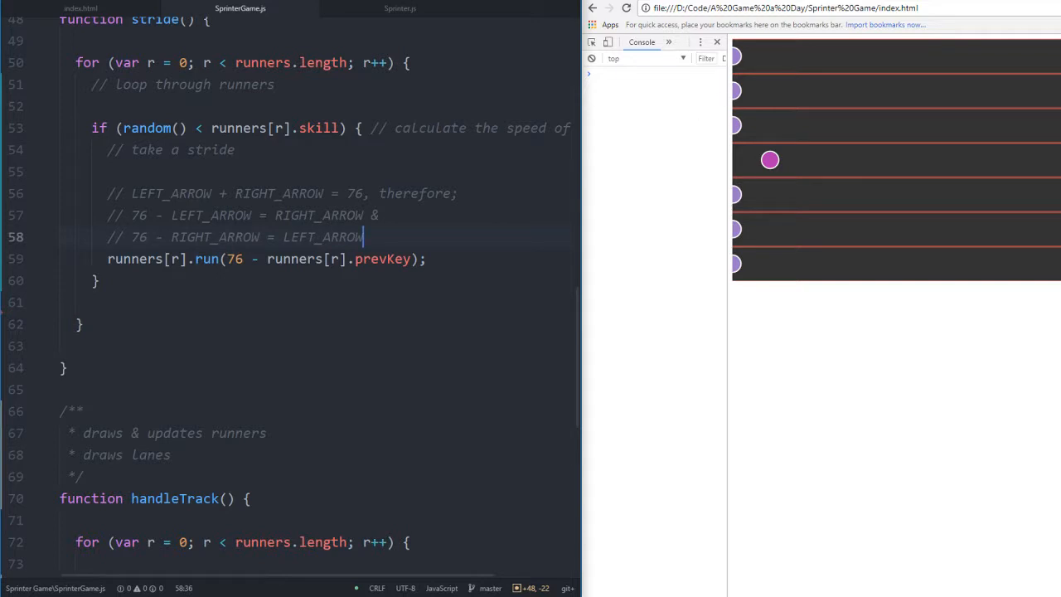
{"action": "left_click", "coordinate": [655, 74]}
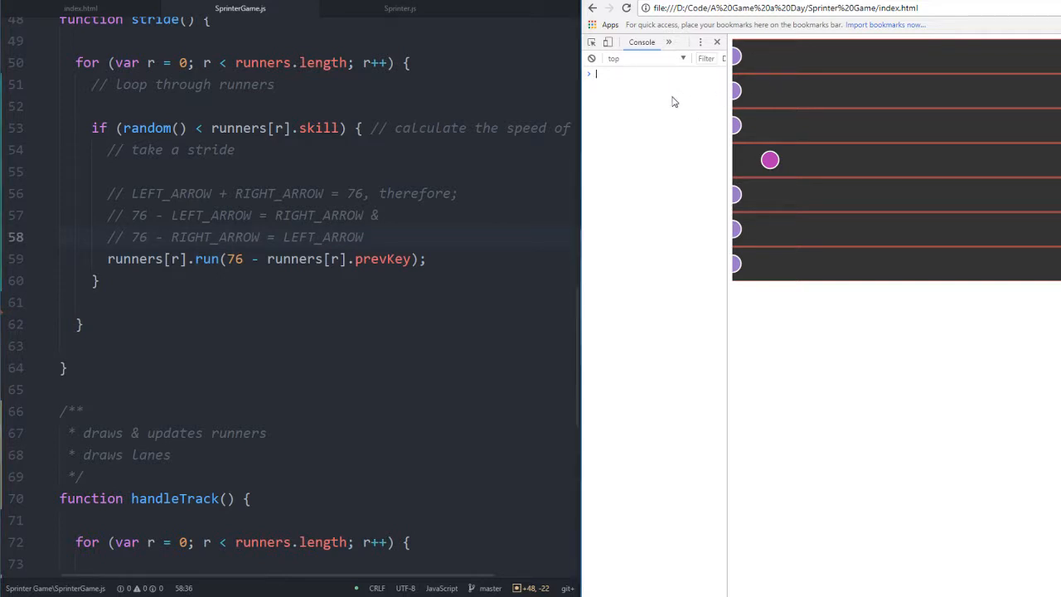
Log runners in the Console and expand the first Sprinter, showing previousKey as NaN
{"action": "type", "text": "runners"}
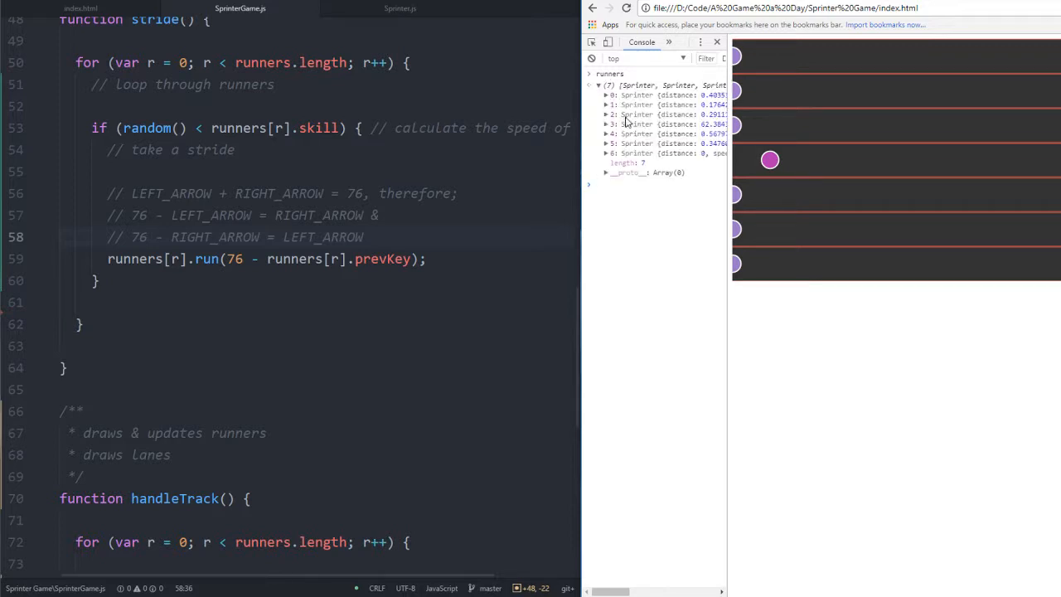
{"action": "left_click", "coordinate": [606, 94]}
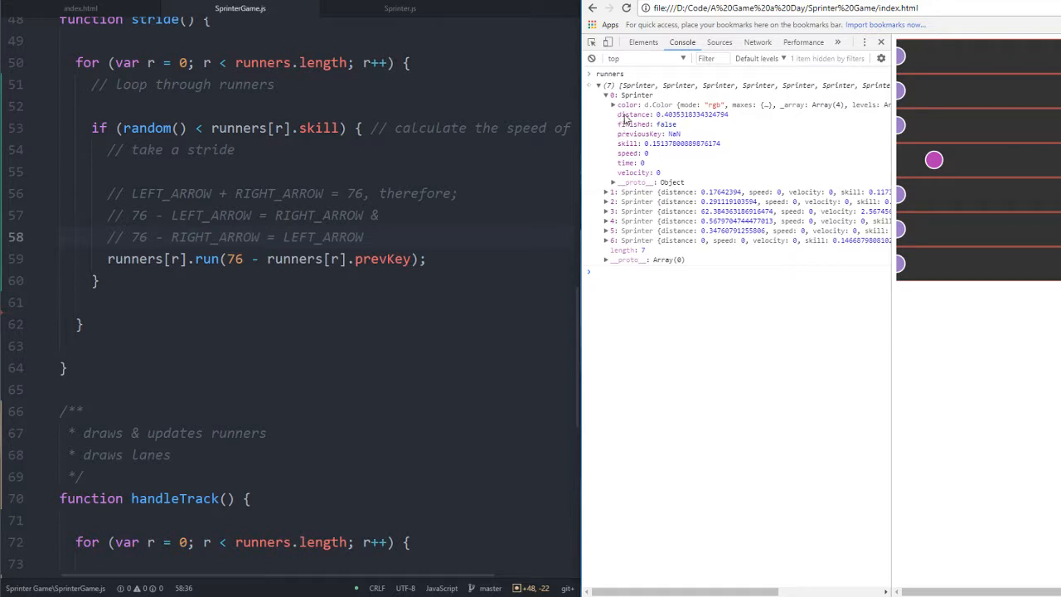
{"action": "mouse_move", "coordinate": [657, 134]}
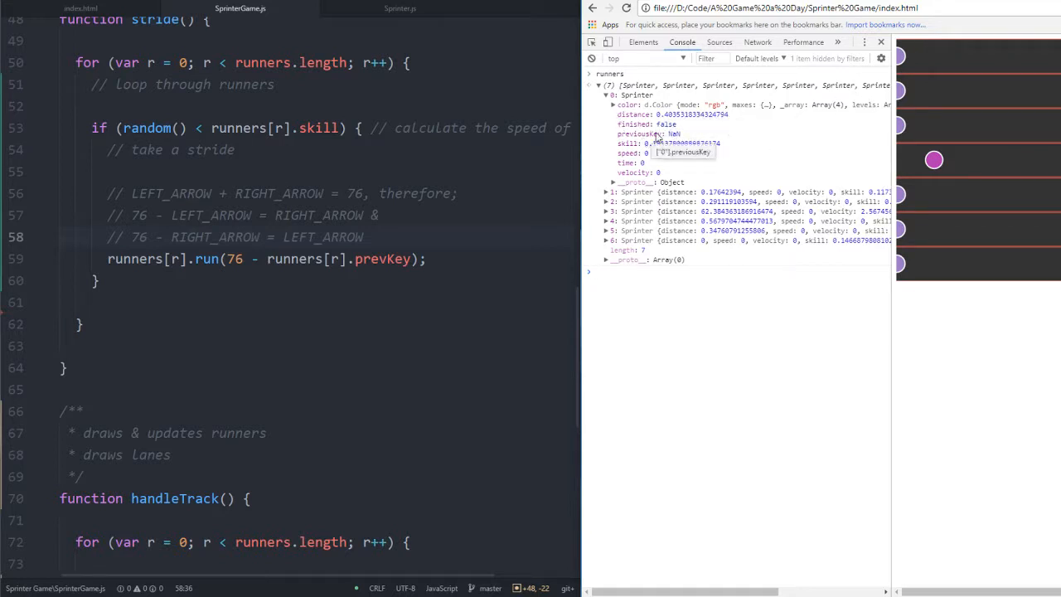
{"action": "mouse_move", "coordinate": [647, 155]}
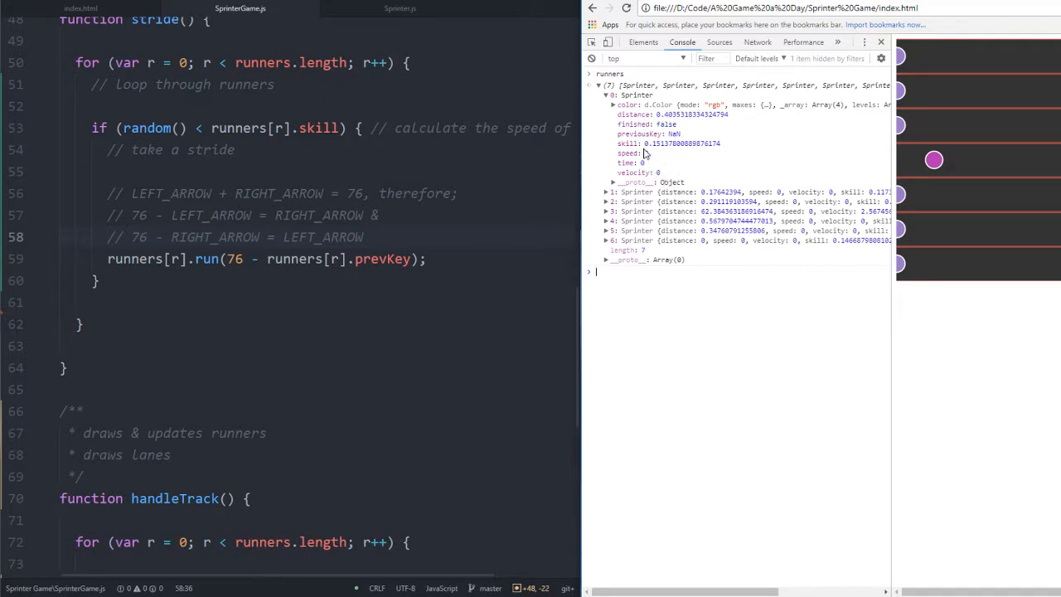
{"action": "mouse_move", "coordinate": [686, 151]}
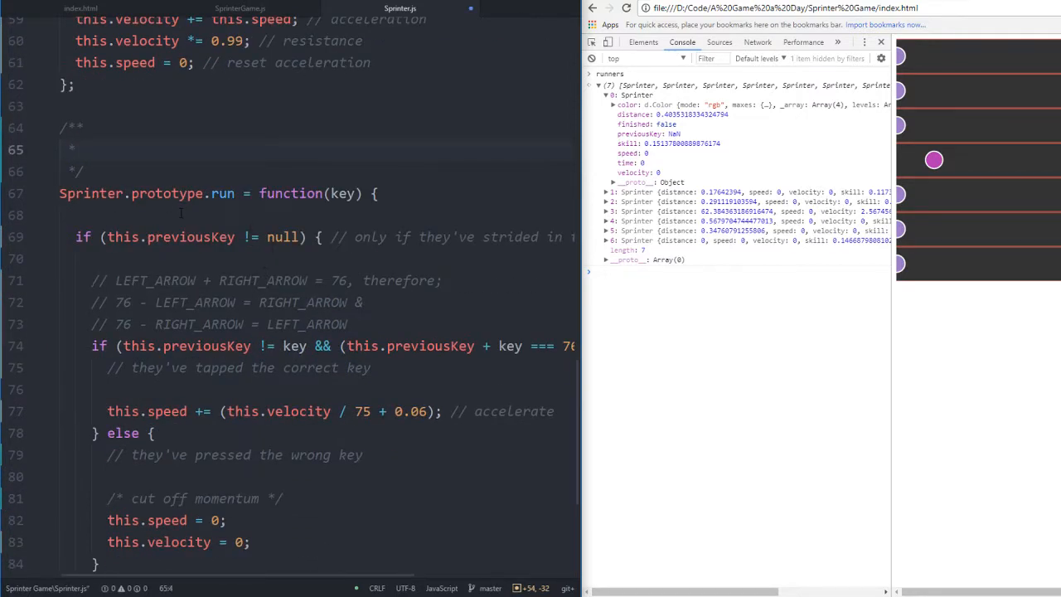
Document run() as 'handles key press & previousKey' and 'accelerates the runner'
{"action": "type", "text": "handles"}
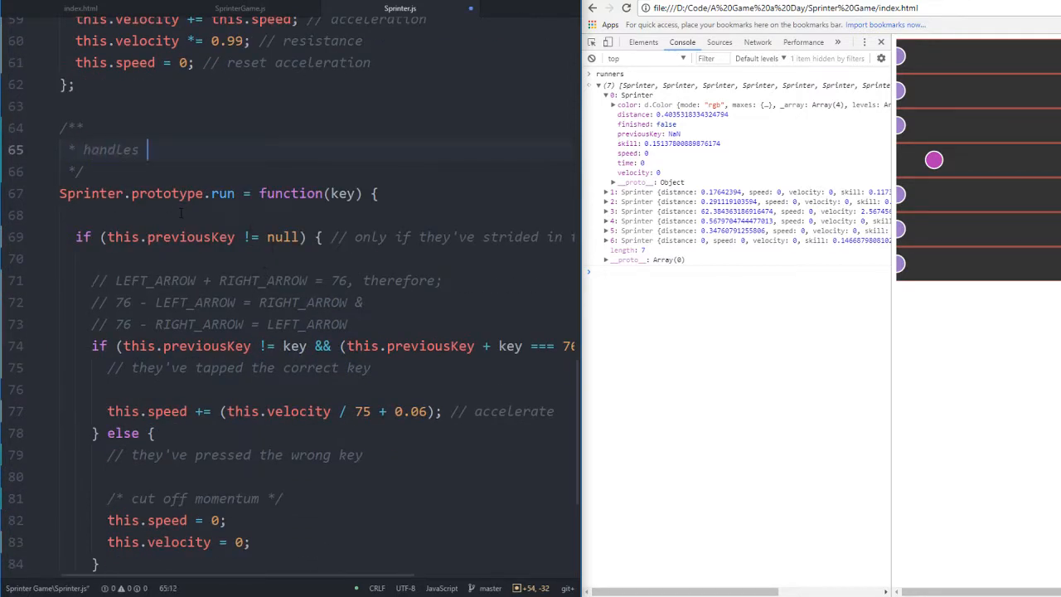
{"action": "type", "text": "key press"}
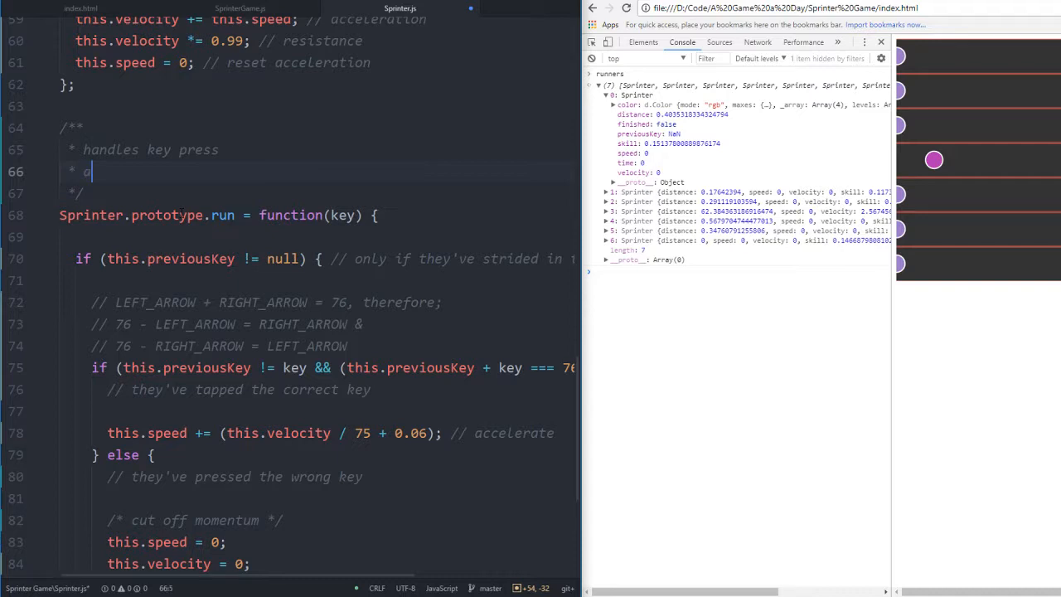
{"action": "type", "text": "ccelers"}
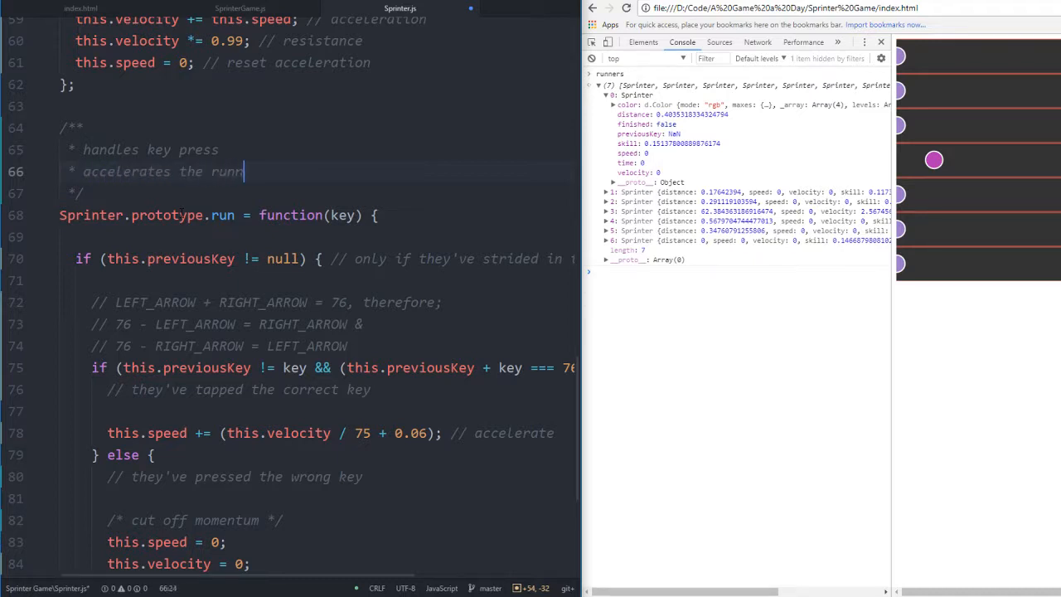
{"action": "scroll", "scroll_direction": "down", "scroll_amount": 3}
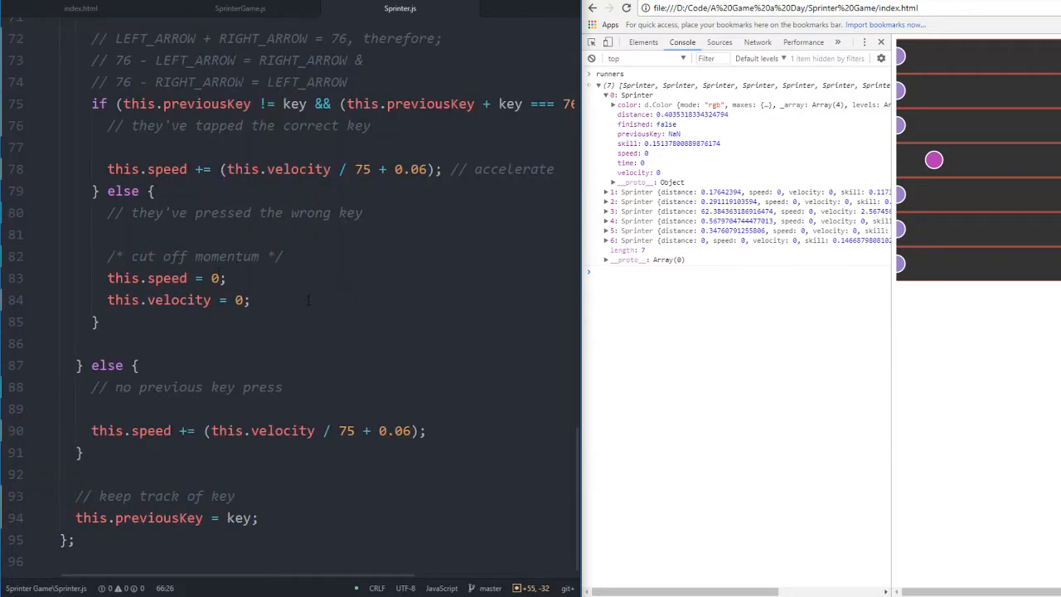
{"action": "scroll", "scroll_direction": "up", "scroll_amount": 3}
{"action": "type", "text": "* handles key press & prevoi"}
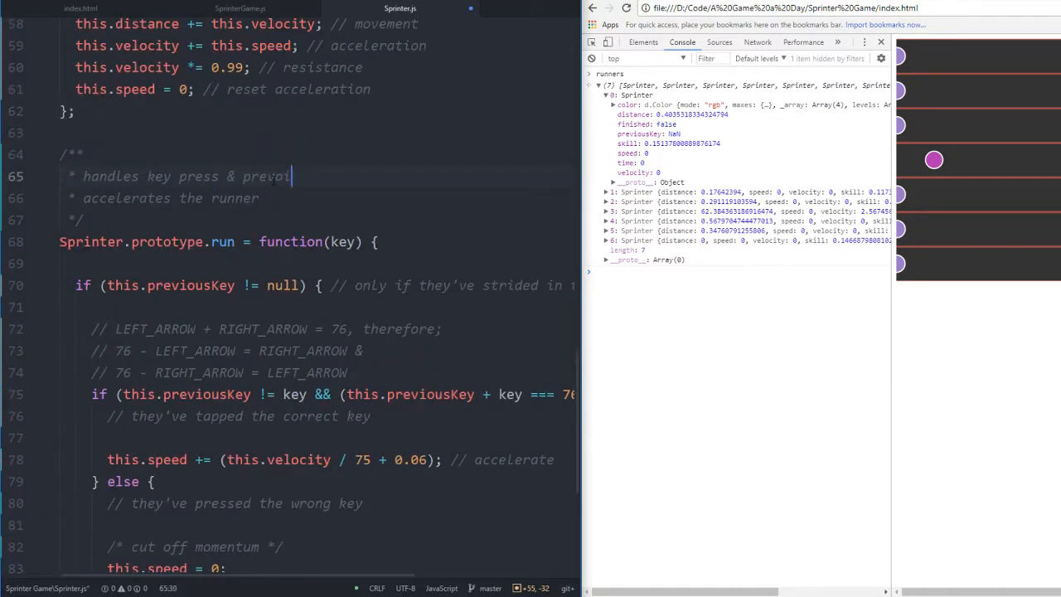
{"action": "type", "text": "ous"}
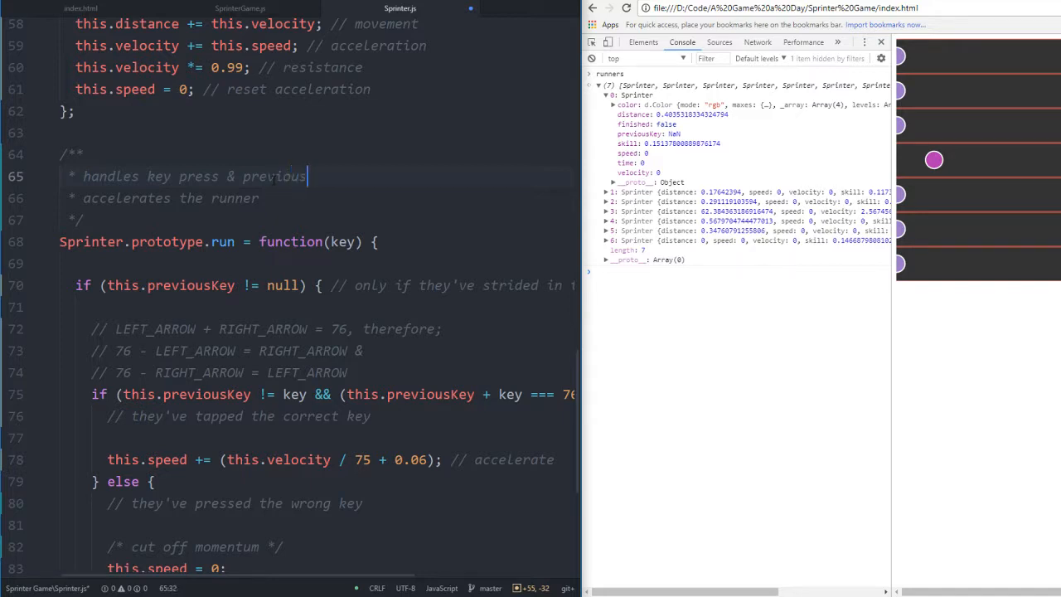
{"action": "scroll", "scroll_direction": "down", "scroll_amount": 3}
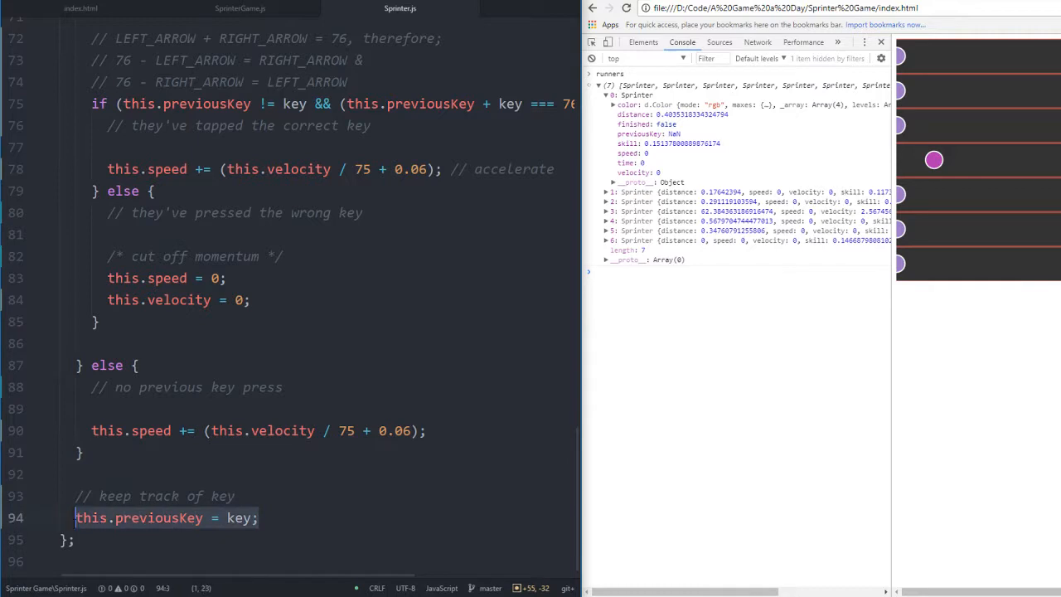
{"action": "scroll", "scroll_direction": "up", "scroll_amount": 3}
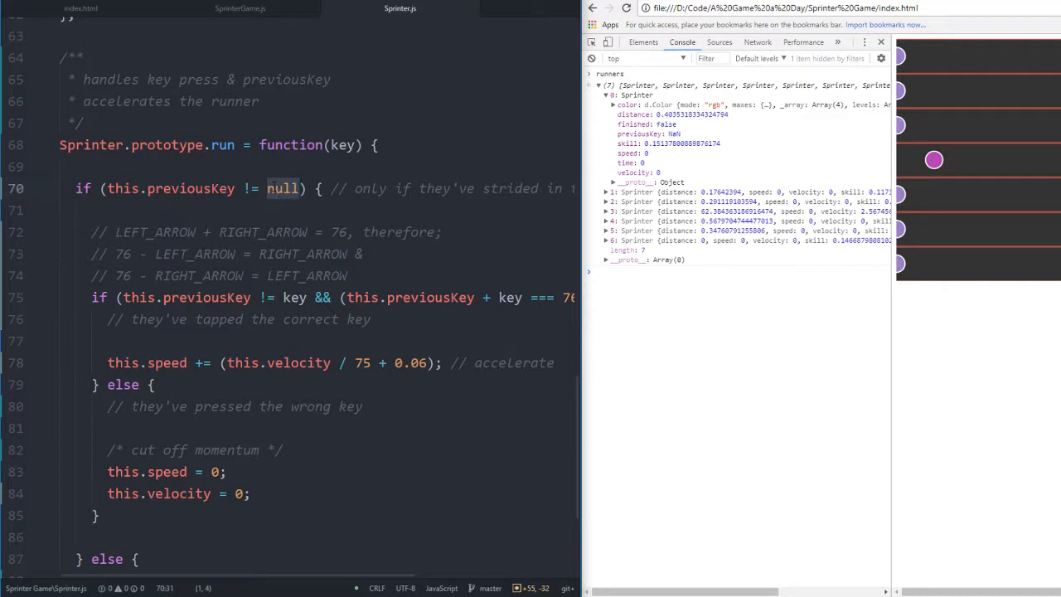
{"action": "left_click", "coordinate": [240, 8]}
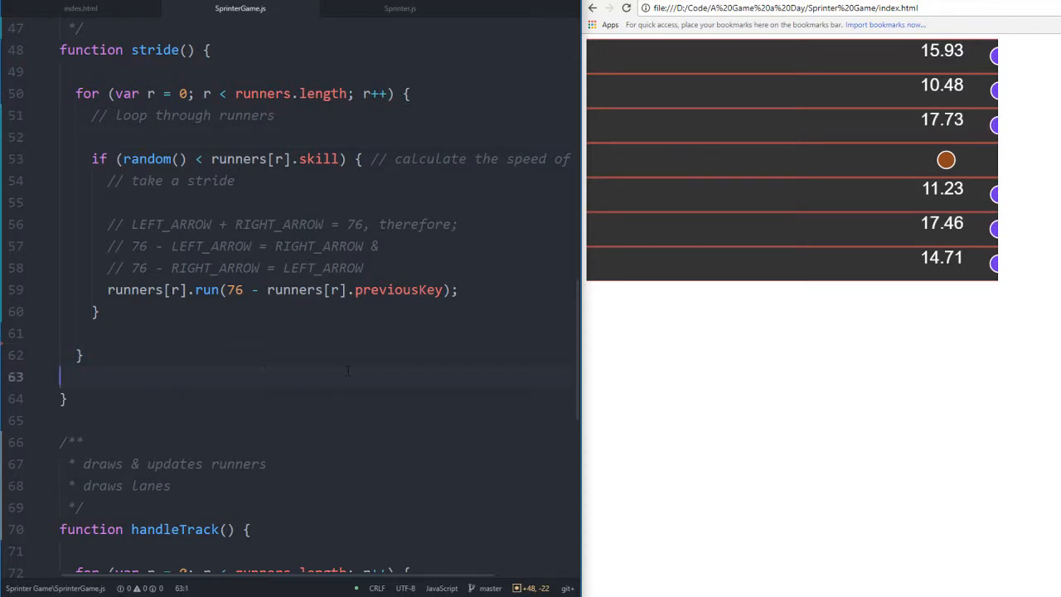
Scroll up in SprinterGame.js and bring up the p5.js reference page
{"action": "scroll", "scroll_direction": "up", "scroll_amount": 3}
{"action": "type", "text": "p5"}
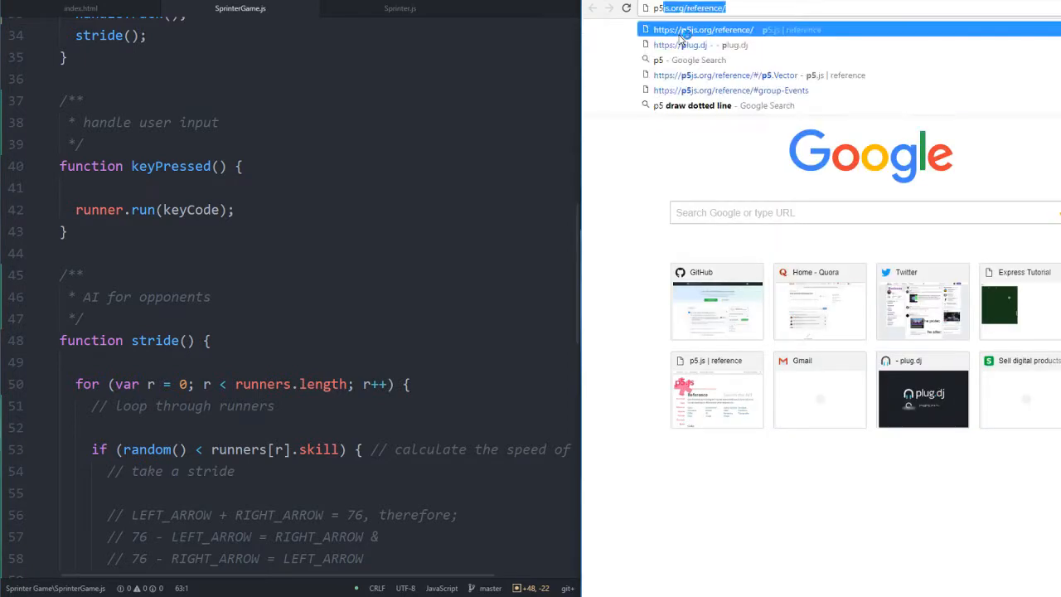
{"action": "left_click", "coordinate": [704, 29]}
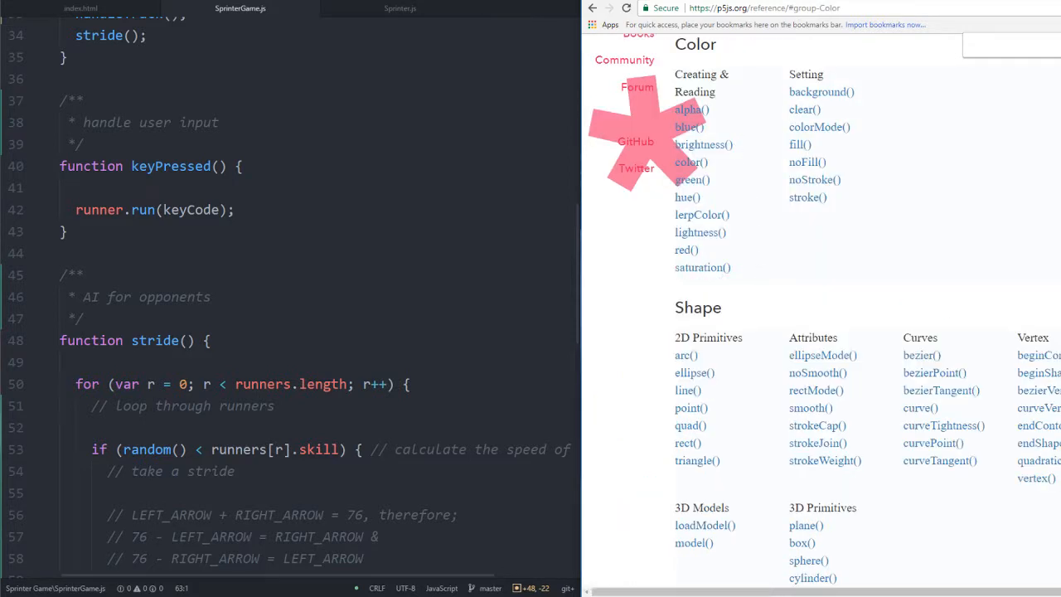
{"action": "mouse_move", "coordinate": [710, 271]}
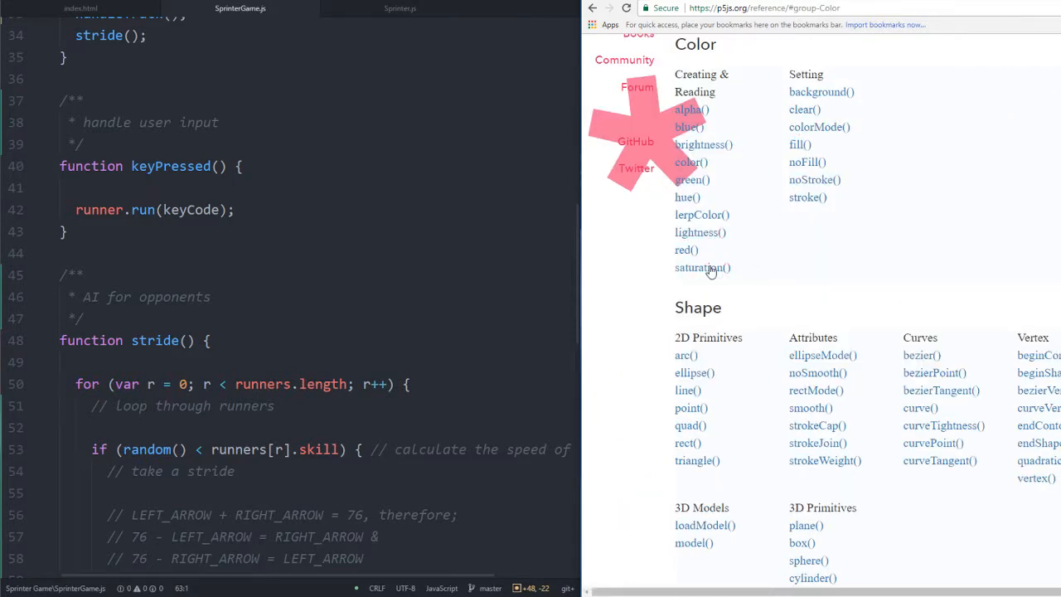
{"action": "mouse_move", "coordinate": [690, 163]}
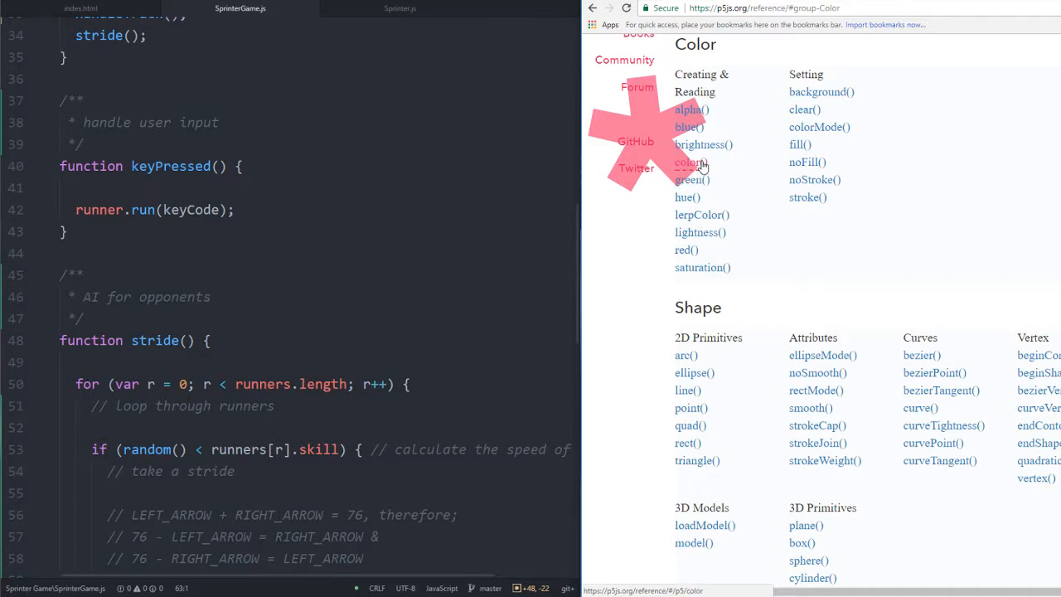
Scroll the p5.js reference down to Color and begin a 'function in…' declaration below randomColor()
{"action": "scroll", "scroll_direction": "down", "scroll_amount": 3}
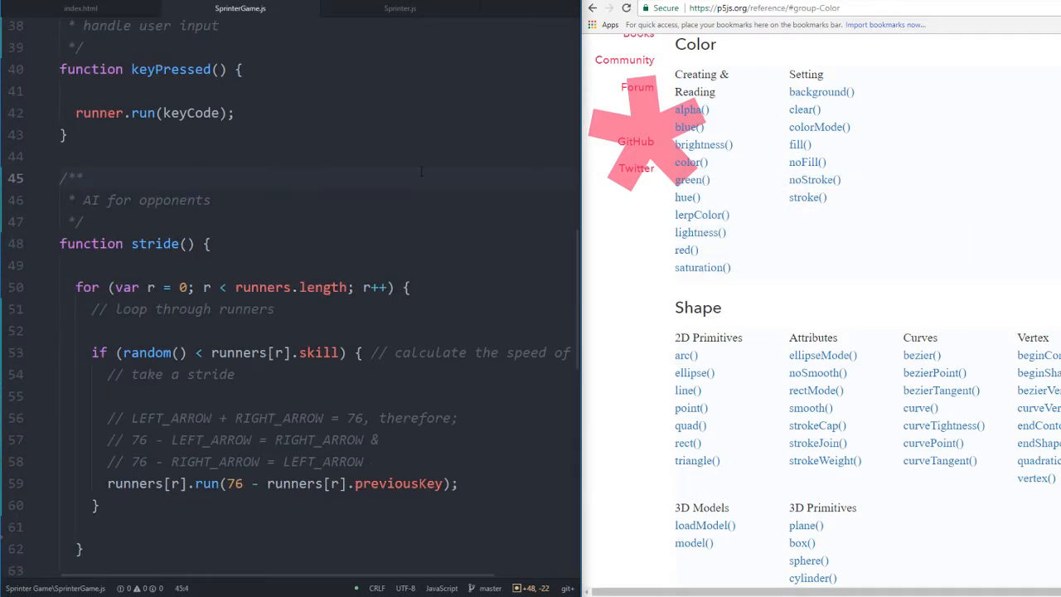
{"action": "scroll", "scroll_direction": "down", "scroll_amount": 3}
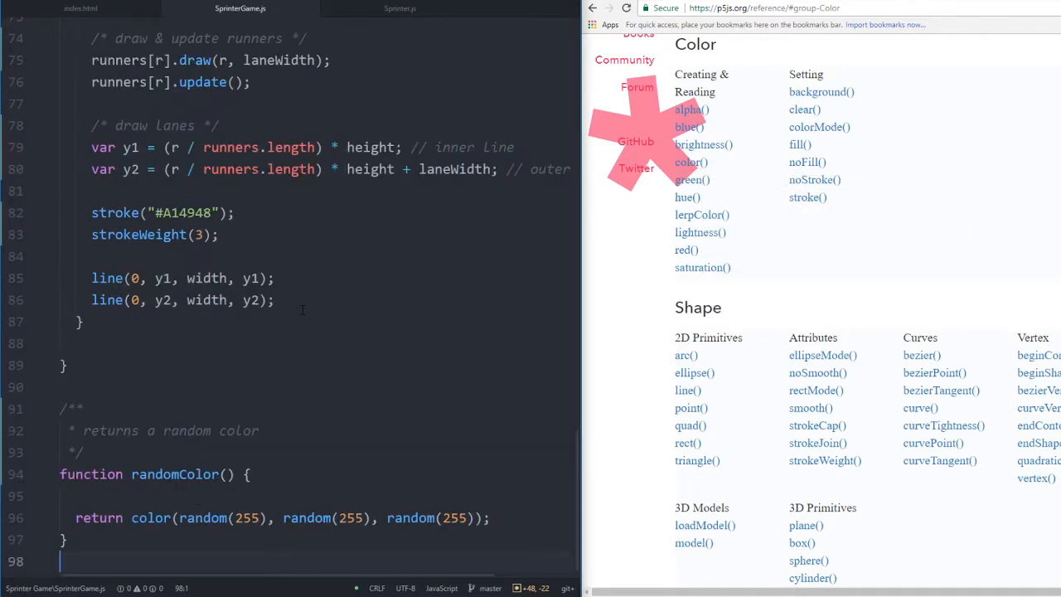
{"action": "type", "text": "function in"}
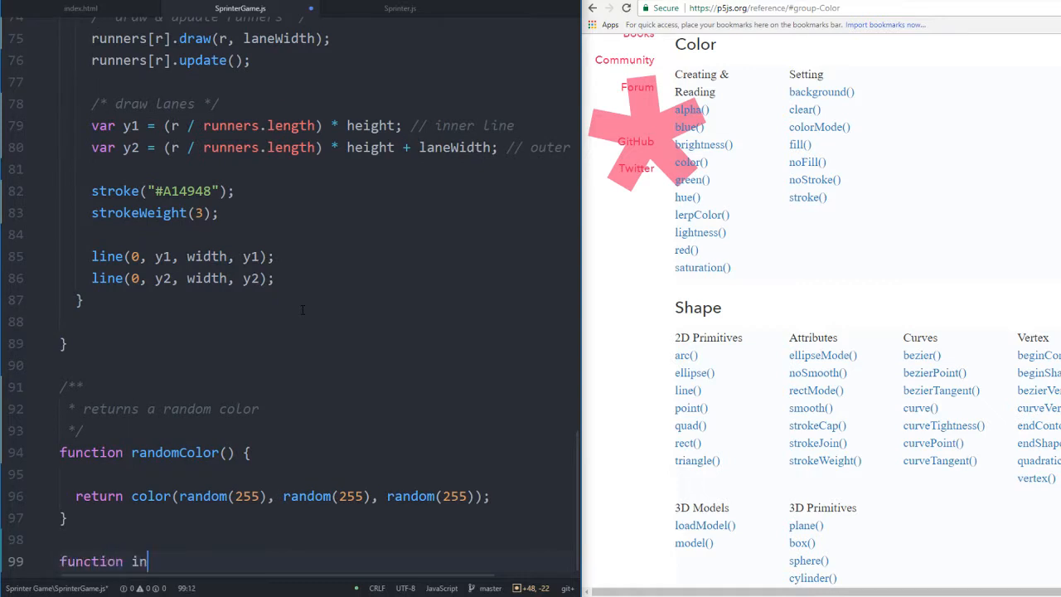
Write invertColor(color) documented 'returns an inverted color of the passed color', beginning var r inside
{"action": "type", "text": "vertColor() {"}
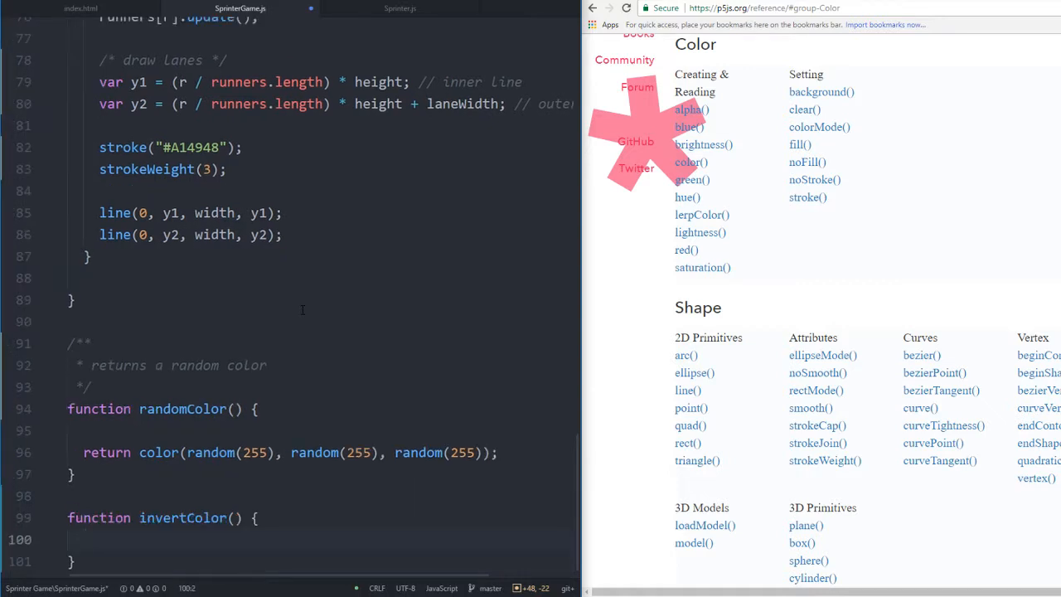
{"action": "type", "text": "/**"}
{"action": "type", "text": "* returns a"}
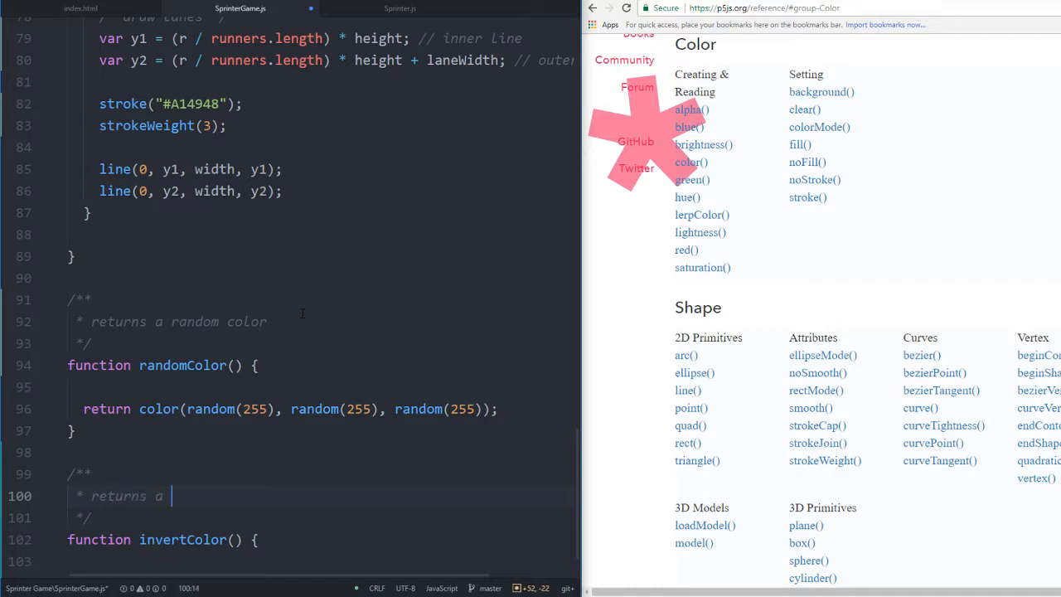
{"action": "type", "text": "the color"}
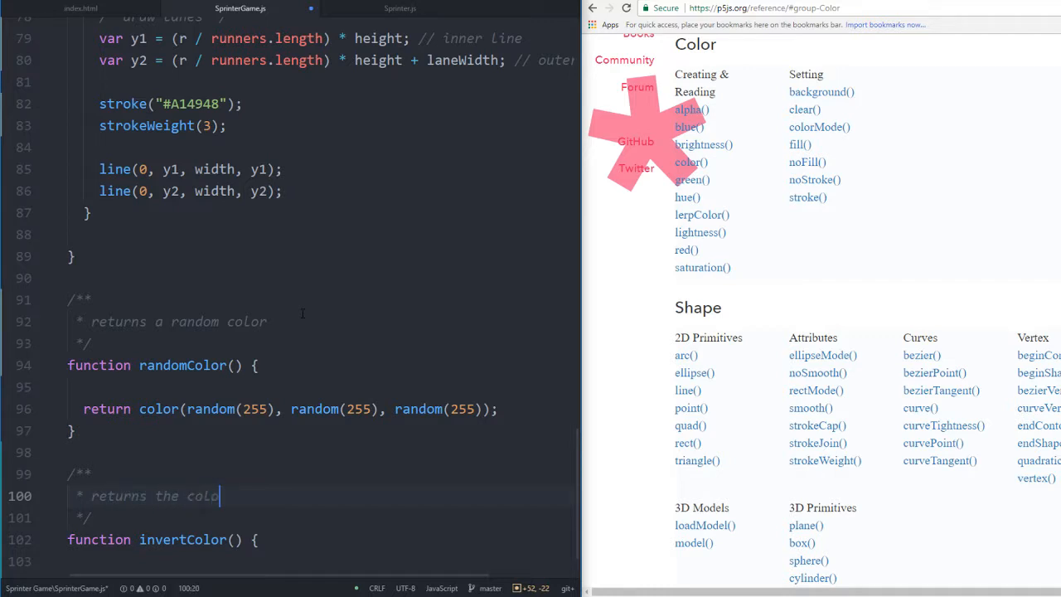
{"action": "key", "text": "Backspace"}
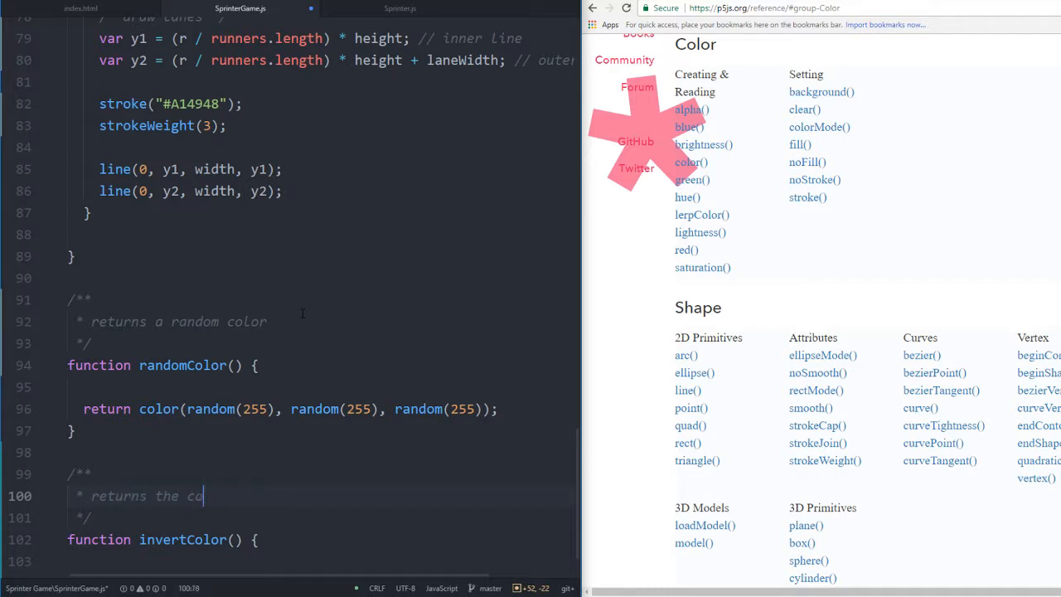
{"action": "type", "text": "passed color"}
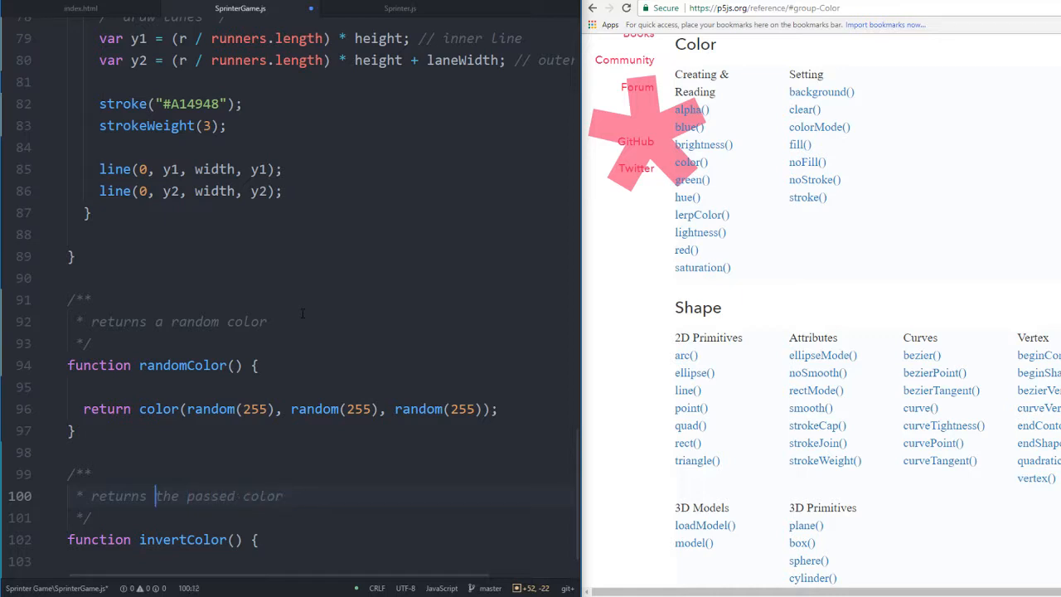
{"action": "type", "text": "an inverted color of"}
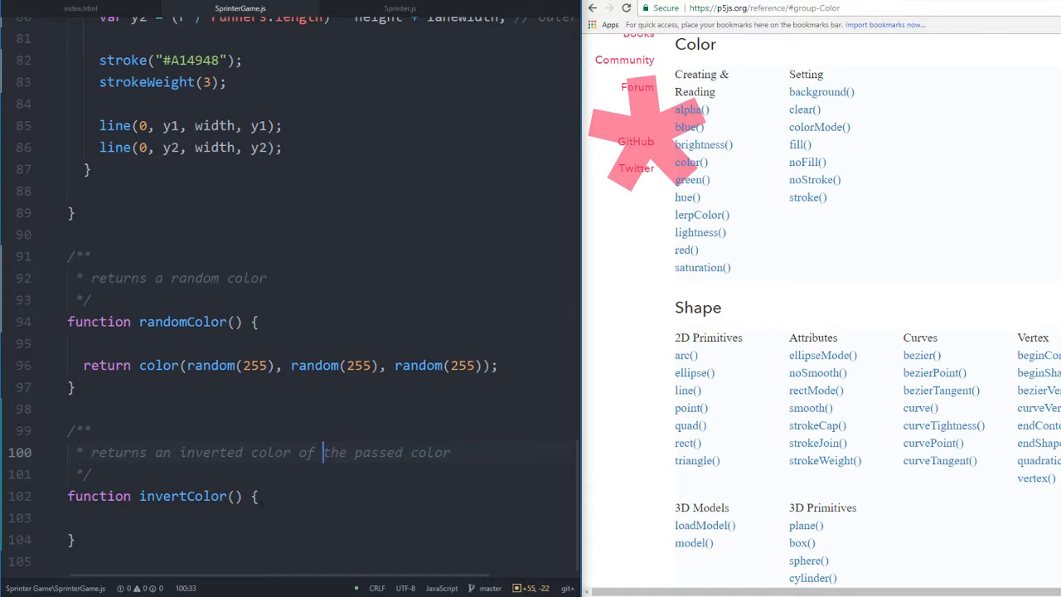
{"action": "type", "text": "color"}
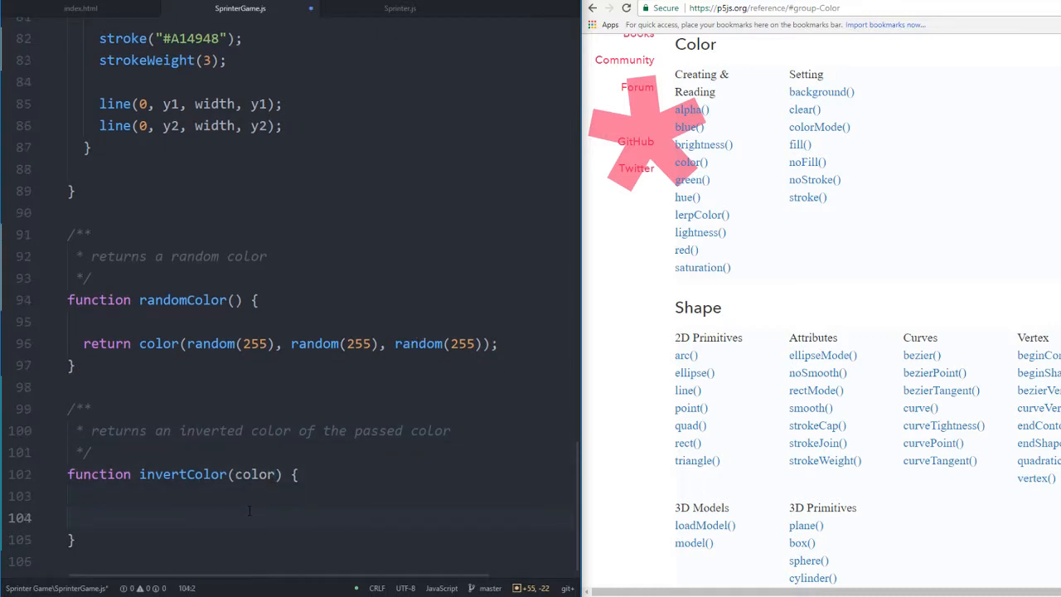
{"action": "type", "text": "var r"}
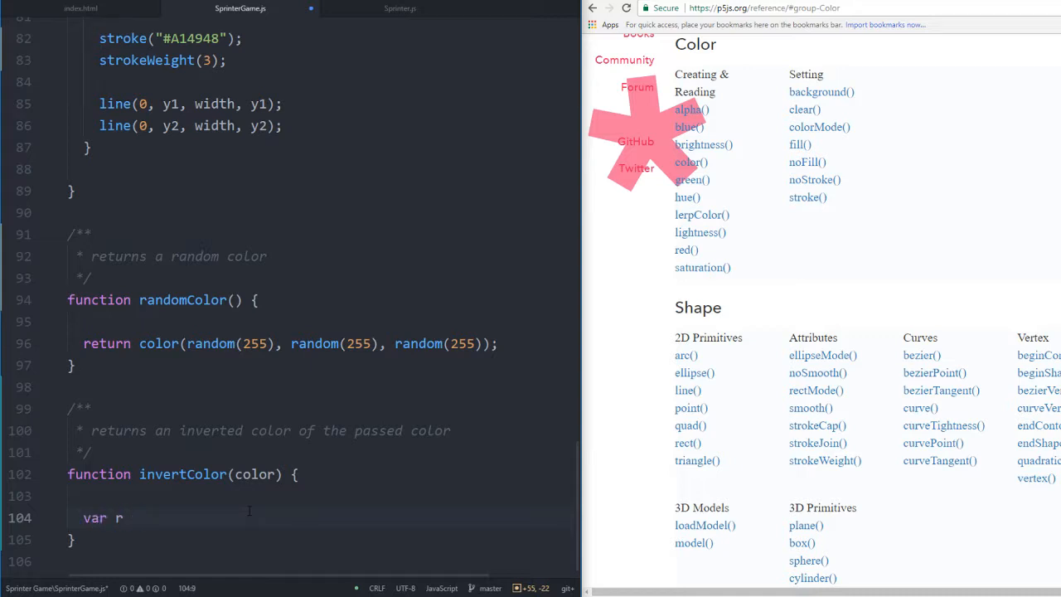
Compute r, g, b as 255 minus each channel in invertColor and return color(r, g, b)
{"action": "type", "text": "return"}
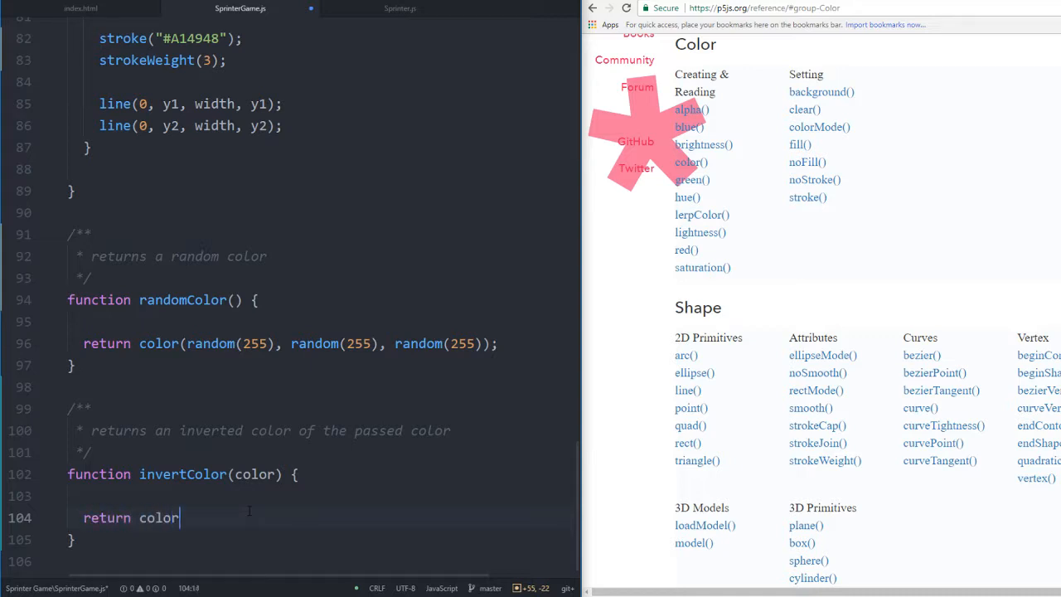
{"action": "type", "text": "();"}
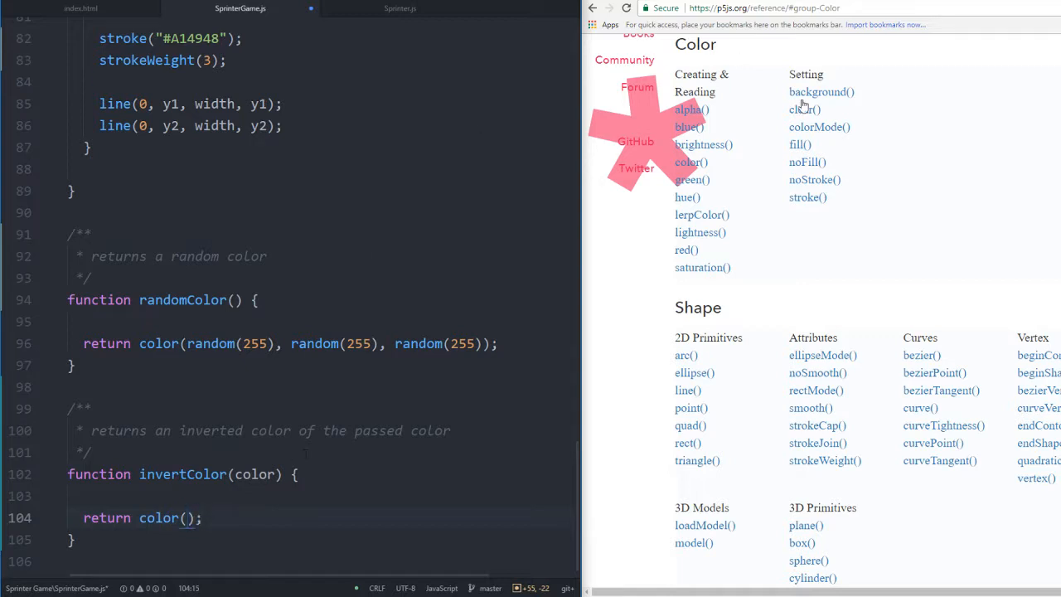
{"action": "mouse_move", "coordinate": [690, 179]}
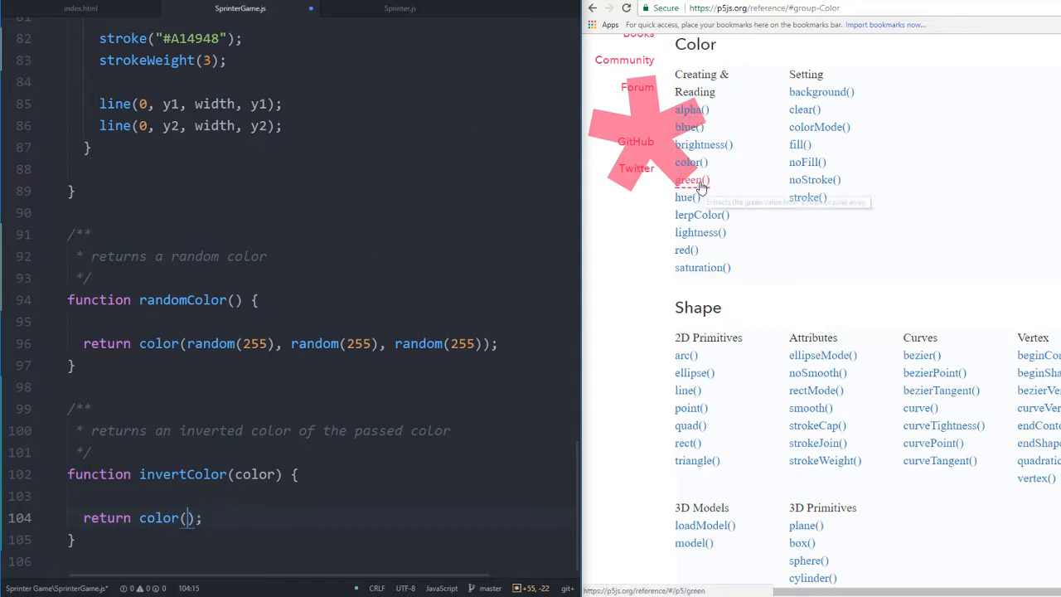
{"action": "type", "text": "255 - red(colo"}
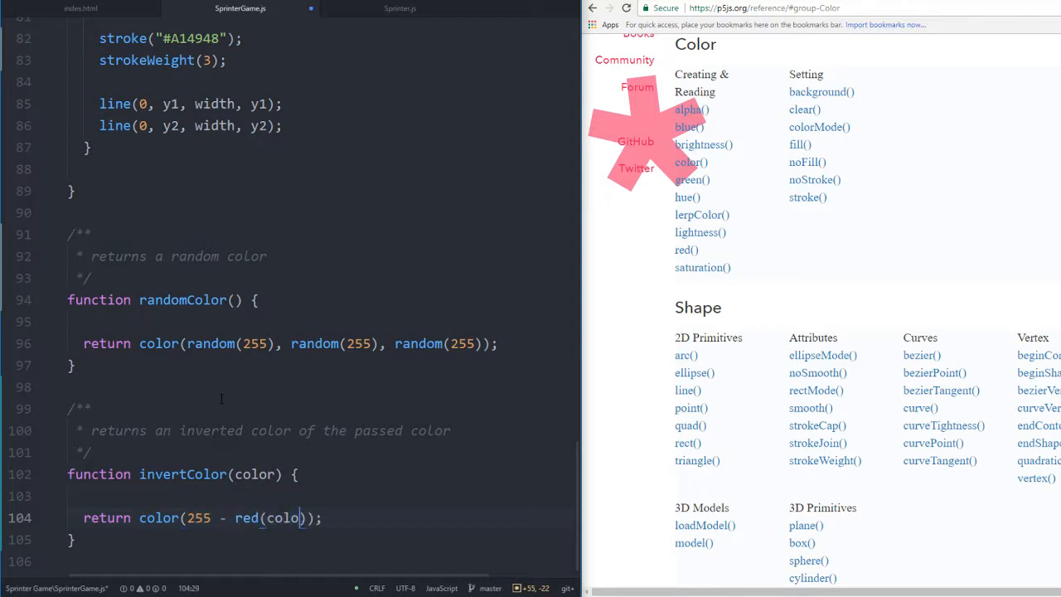
{"action": "type", "text": "r), 255 - green(color), 255 - blue("}
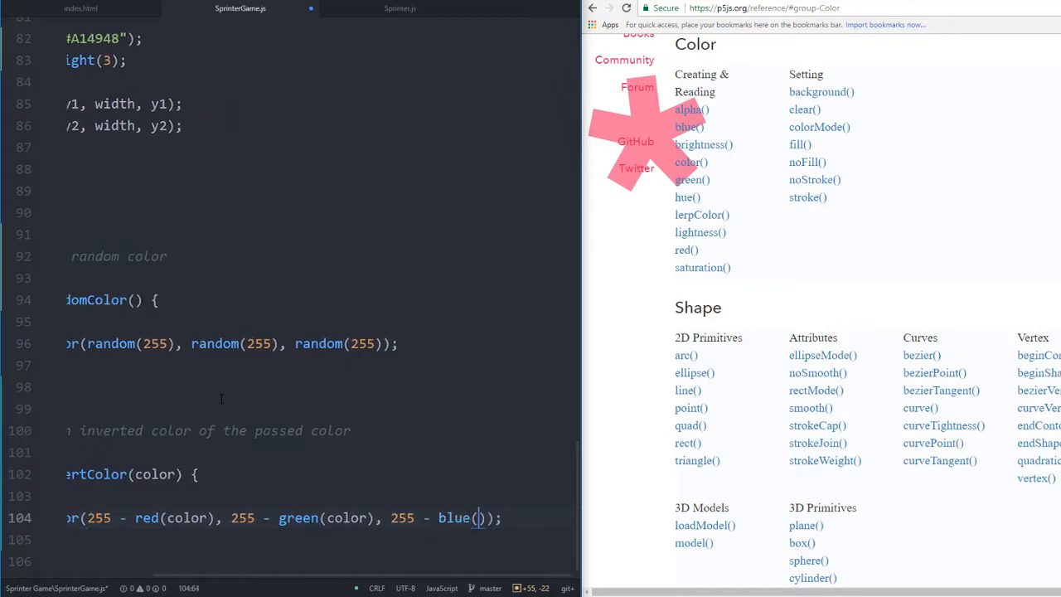
{"action": "type", "text": "color"}
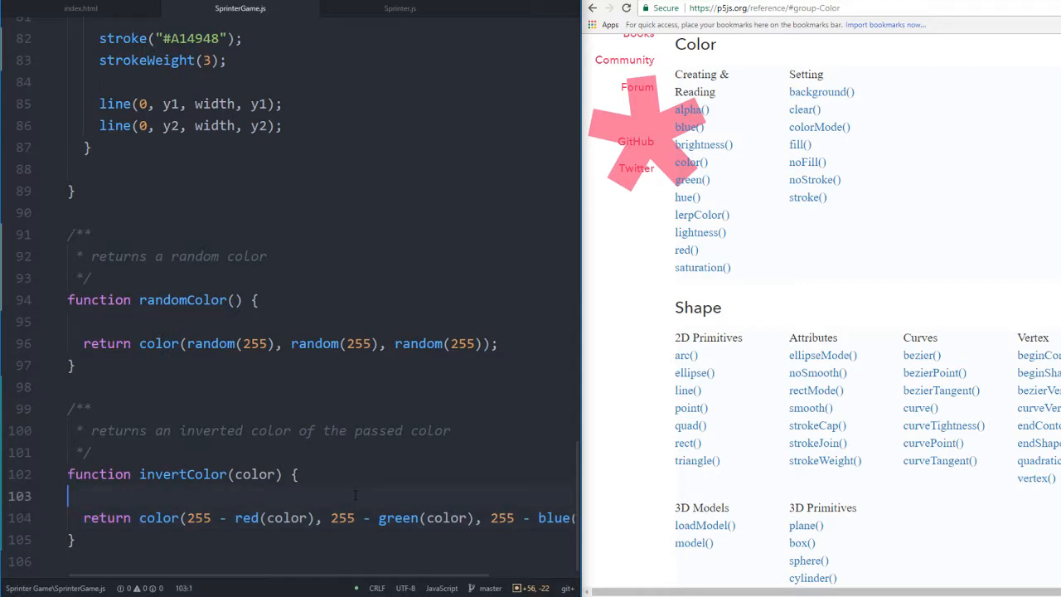
{"action": "type", "text": "v"}
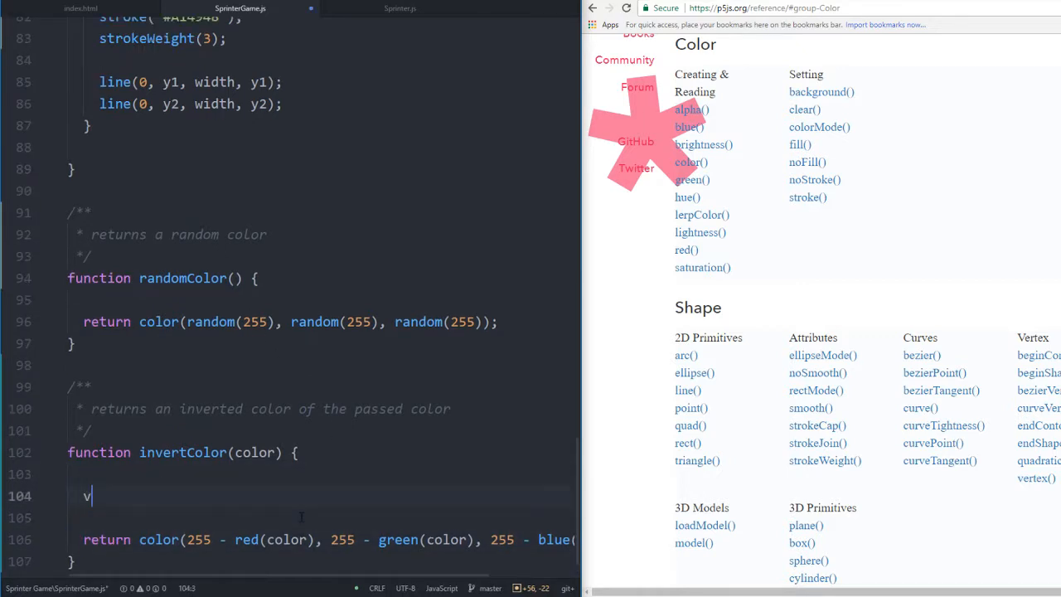
{"action": "type", "text": "ar r = 255 - red(color)"}
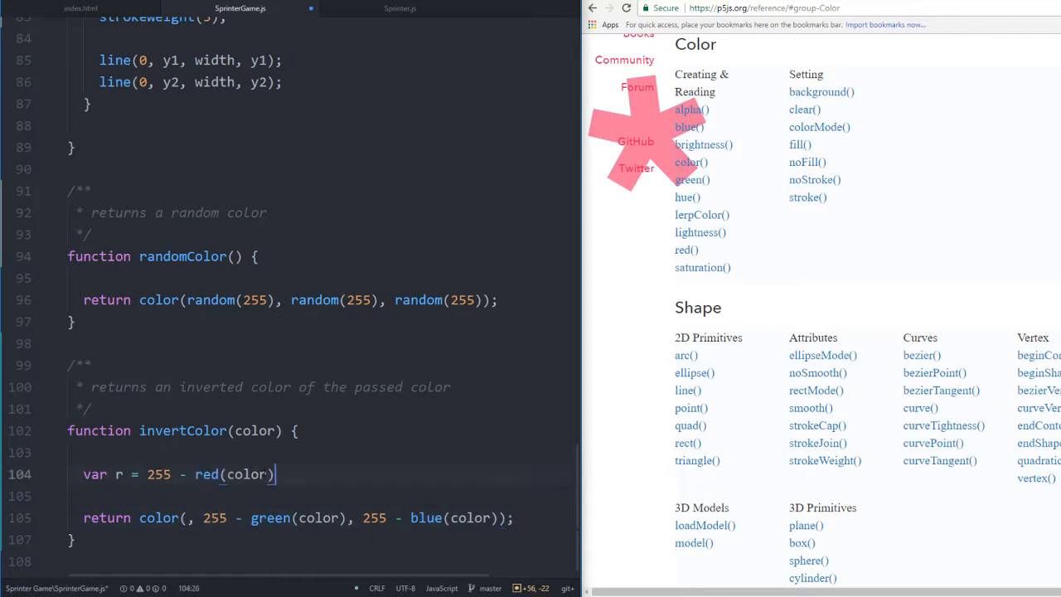
{"action": "type", "text": "var g = 255 - red(color);"}
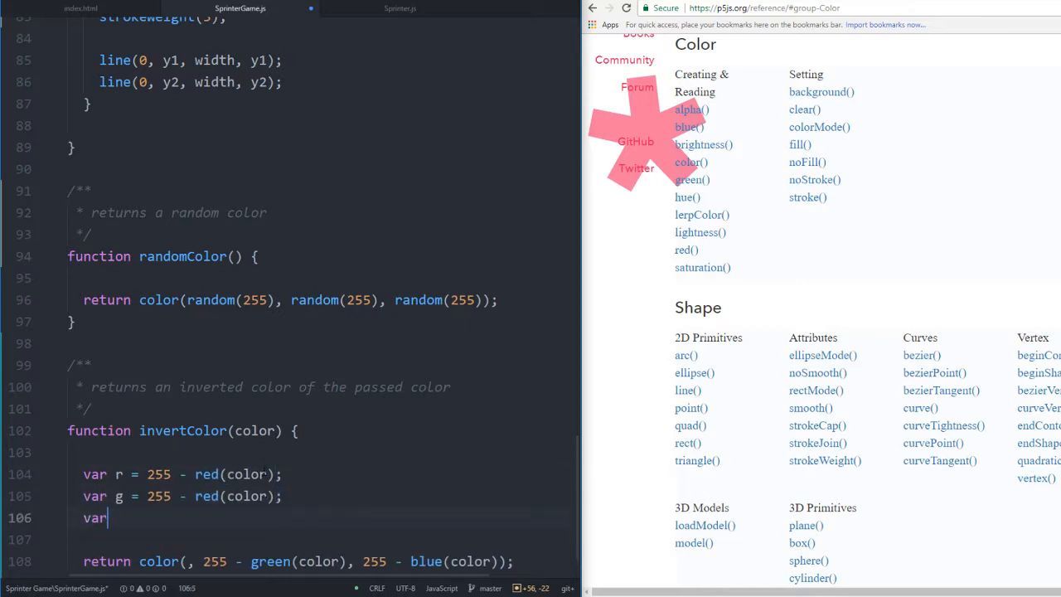
{"action": "type", "text": "b = 255 - red(color);"}
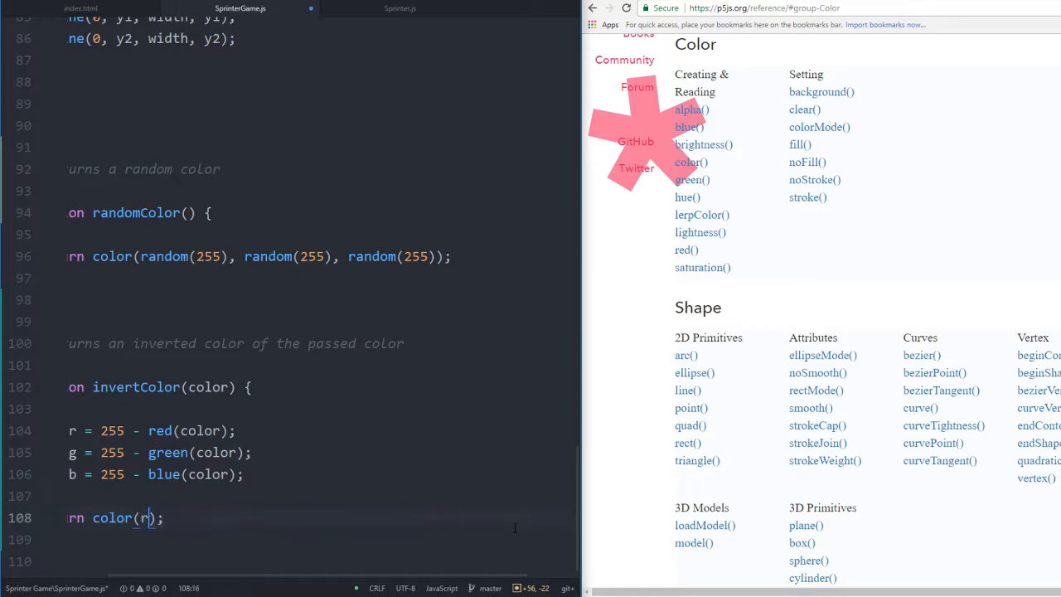
{"action": "type", "text": ", g, b"}
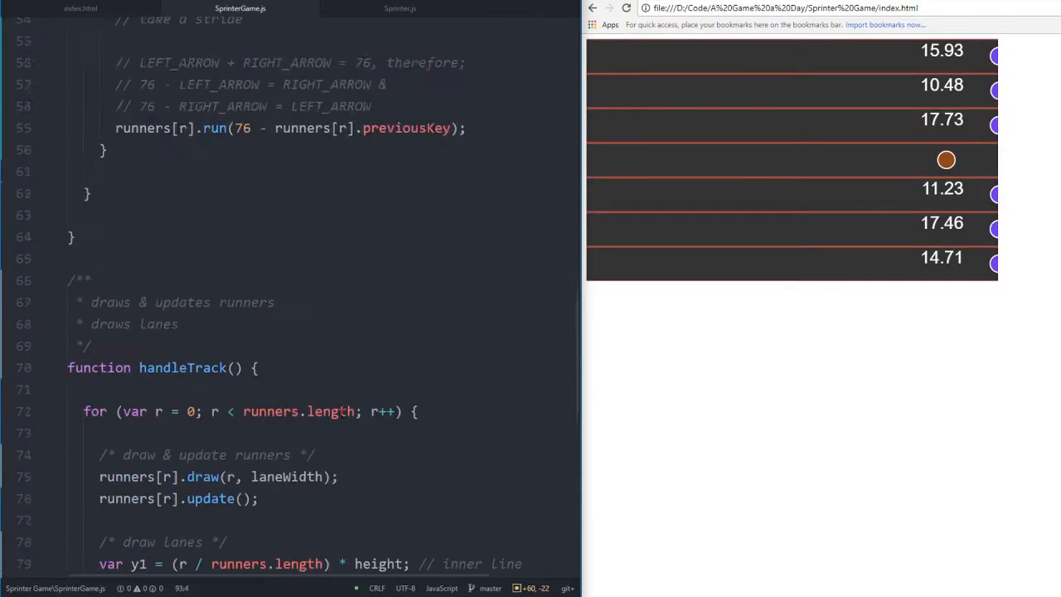
Rename col to opponentColor, give the player invertColor(opponentColor), and reload the game page
{"action": "scroll", "scroll_direction": "up", "scroll_amount": 3}
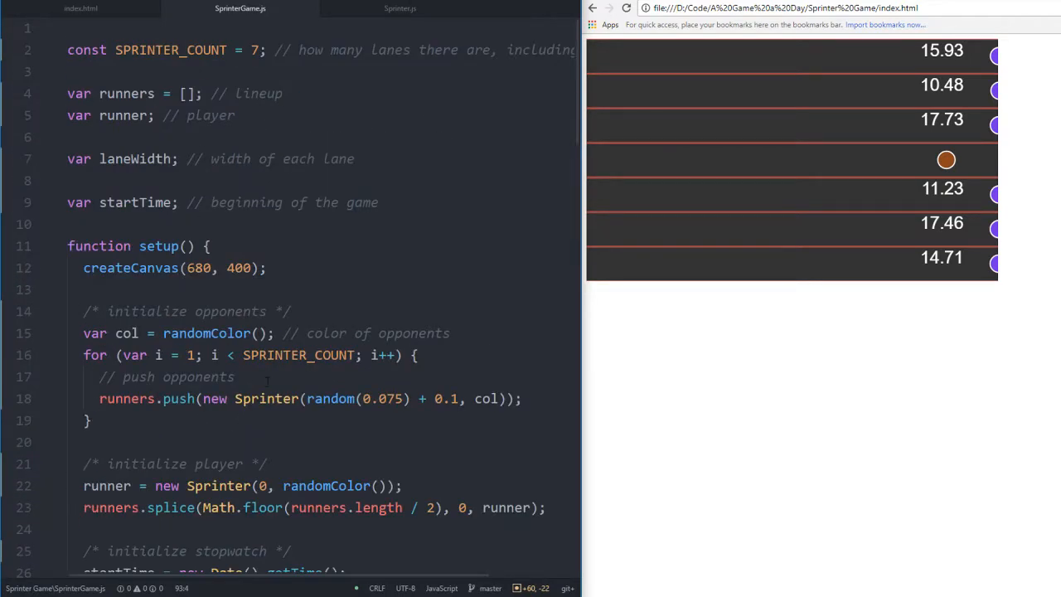
{"action": "scroll", "scroll_direction": "down", "scroll_amount": 3}
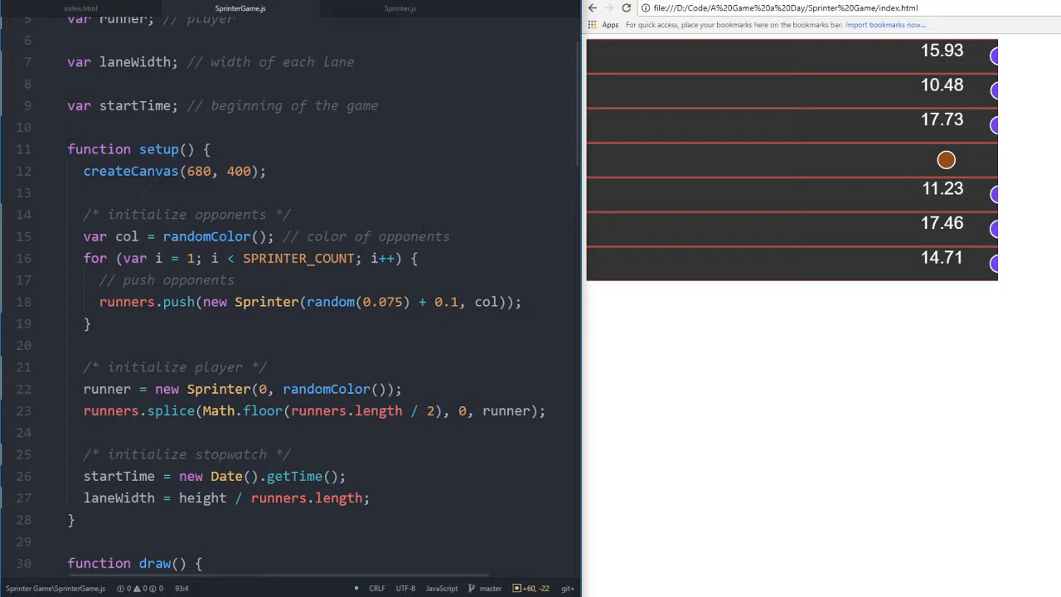
{"action": "double_click", "coordinate": [127, 236]}
{"action": "type", "text": "opponentColor"}
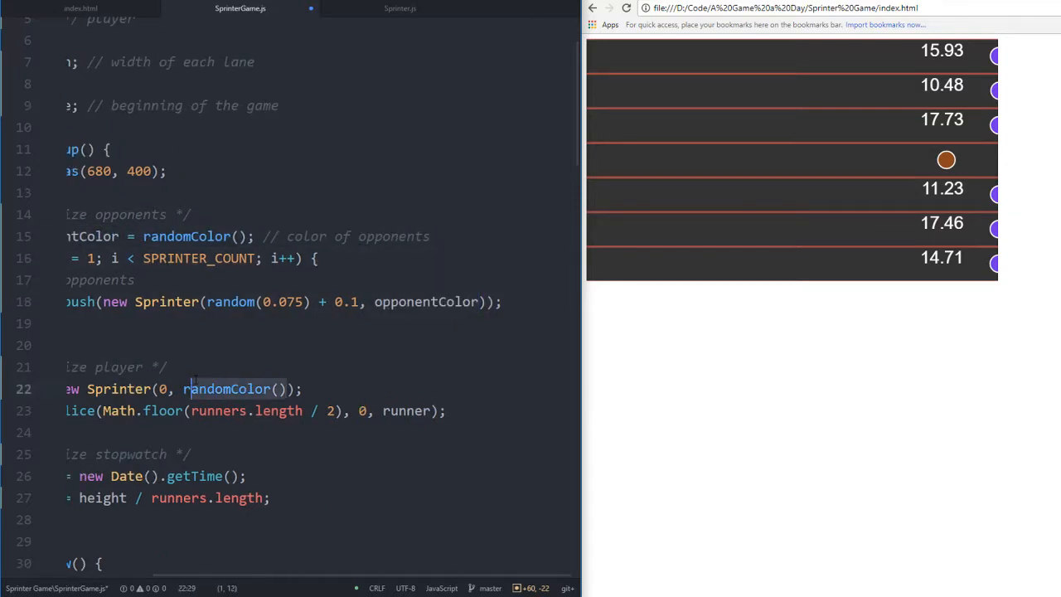
{"action": "type", "text": "invert"}
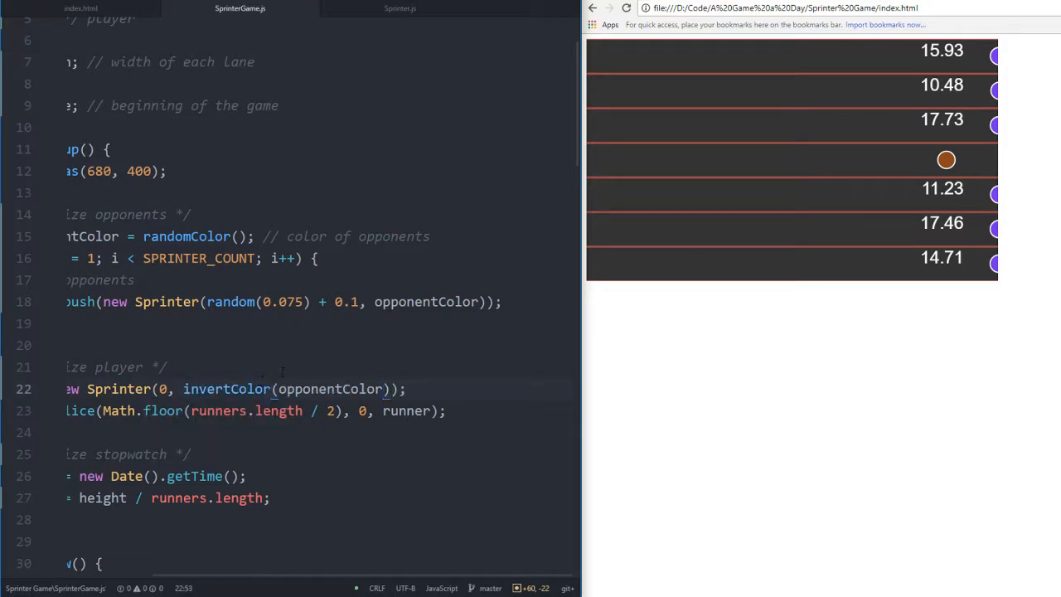
{"action": "left_click", "coordinate": [626, 8]}
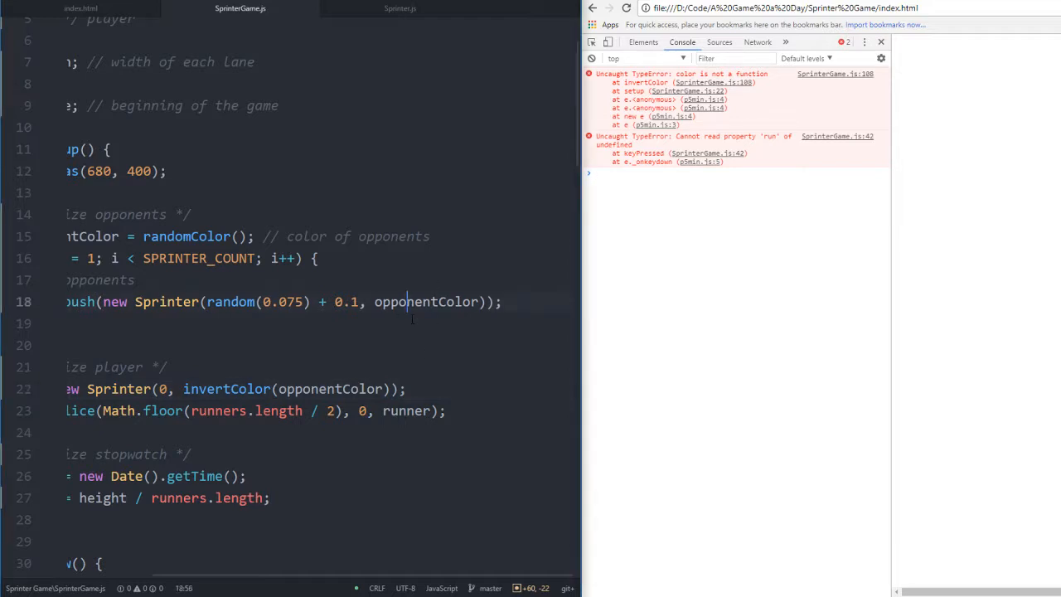
Rename invertColor's color parameter to col
{"action": "scroll", "scroll_direction": "down", "scroll_amount": 3}
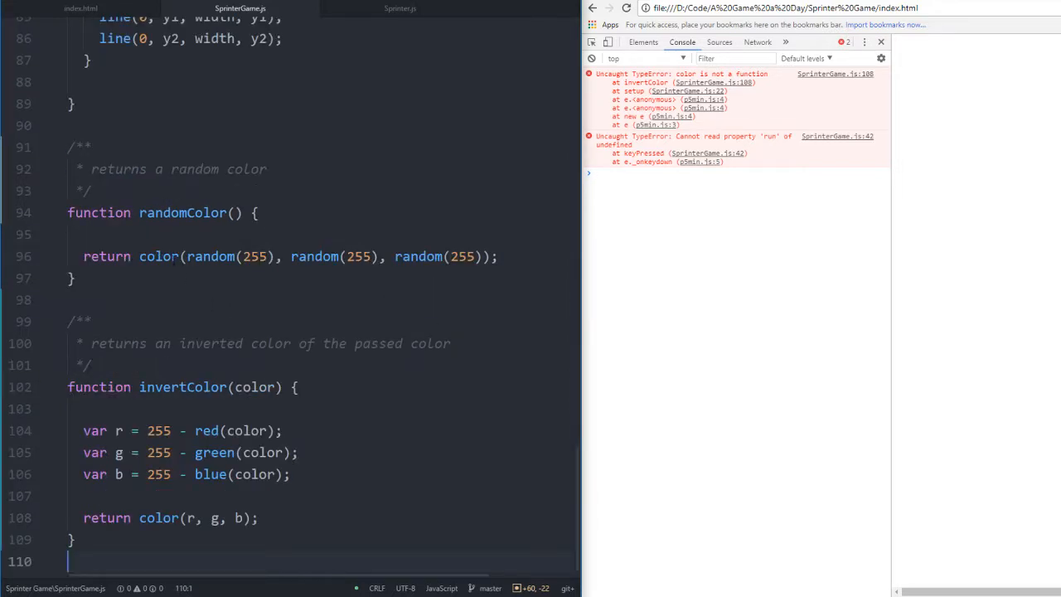
{"action": "double_click", "coordinate": [159, 256]}
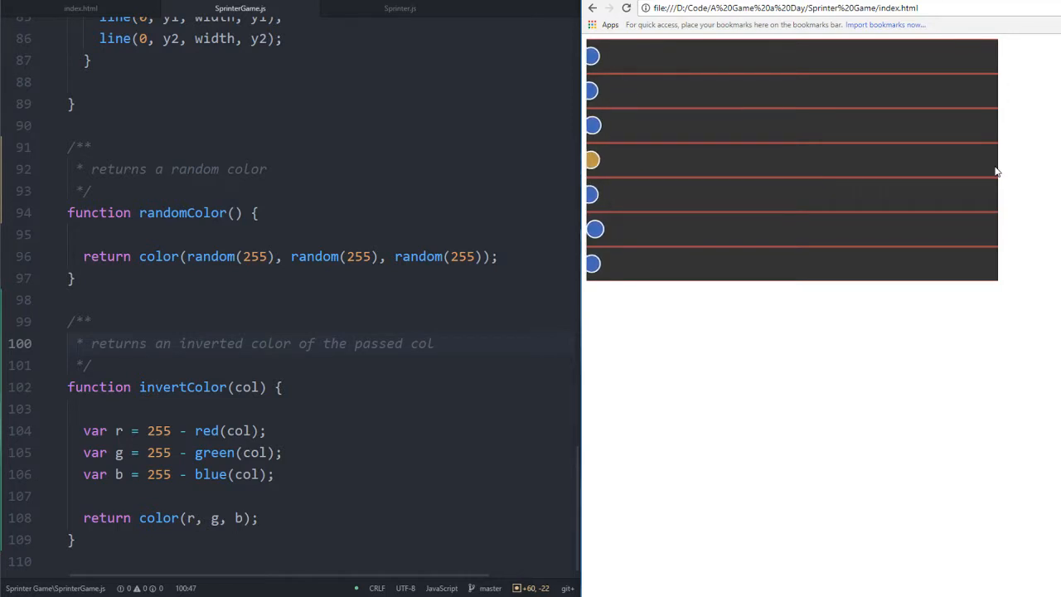
Play a test race, then scroll SprinterGame.js from handleTrack up to setup and draw
{"action": "left_click", "coordinate": [626, 8]}
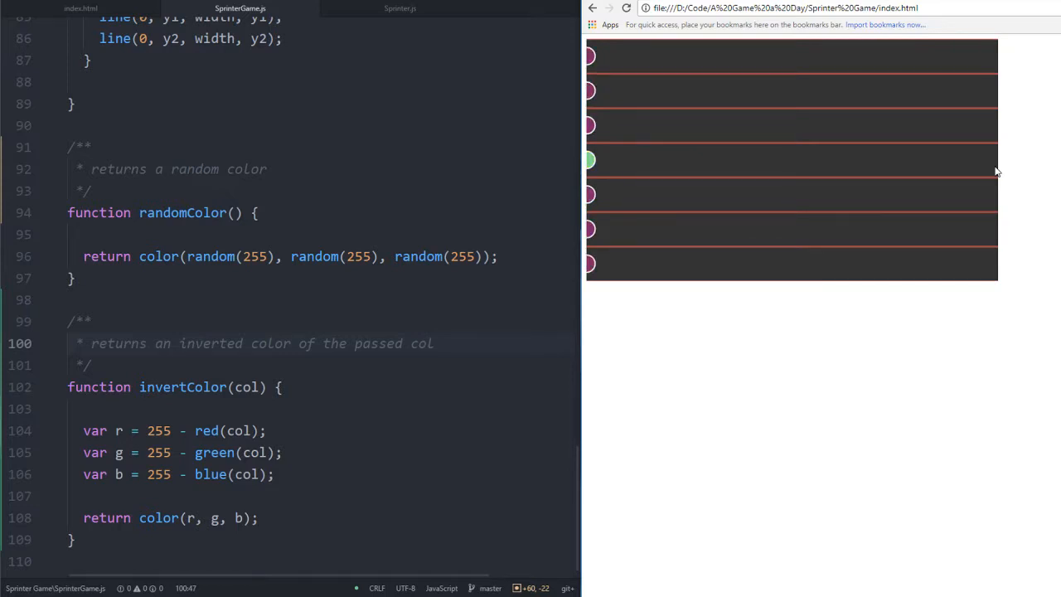
{"action": "left_click", "coordinate": [626, 7]}
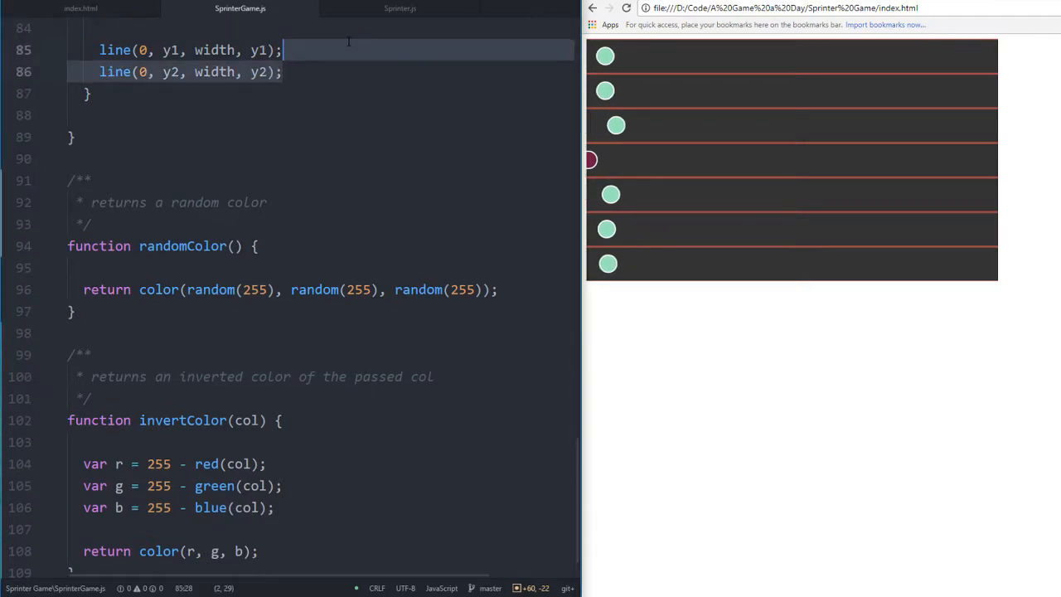
{"action": "scroll", "scroll_direction": "up", "scroll_amount": 3}
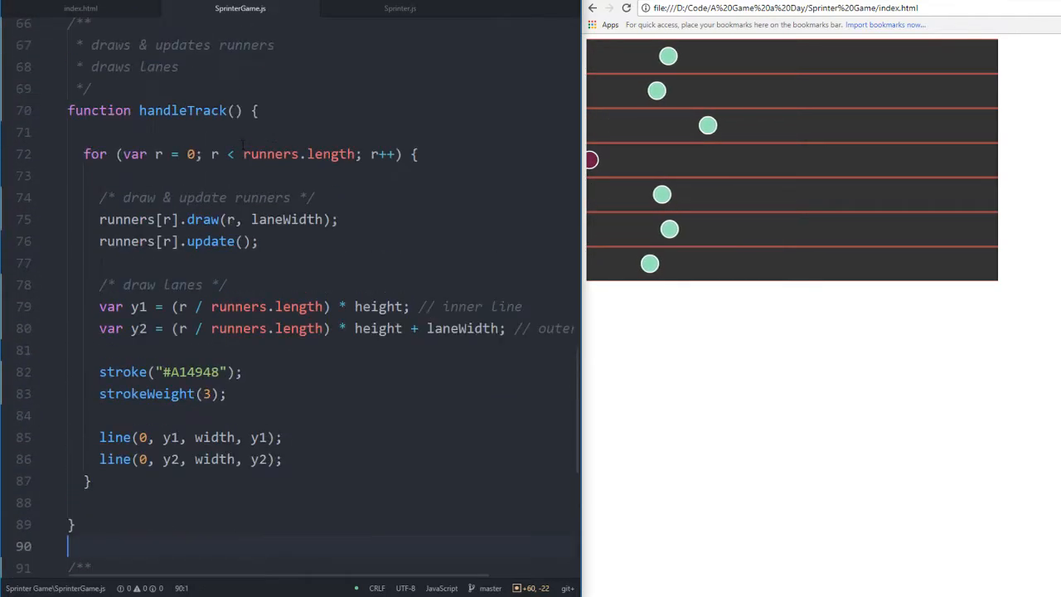
{"action": "scroll", "scroll_direction": "up", "scroll_amount": 3}
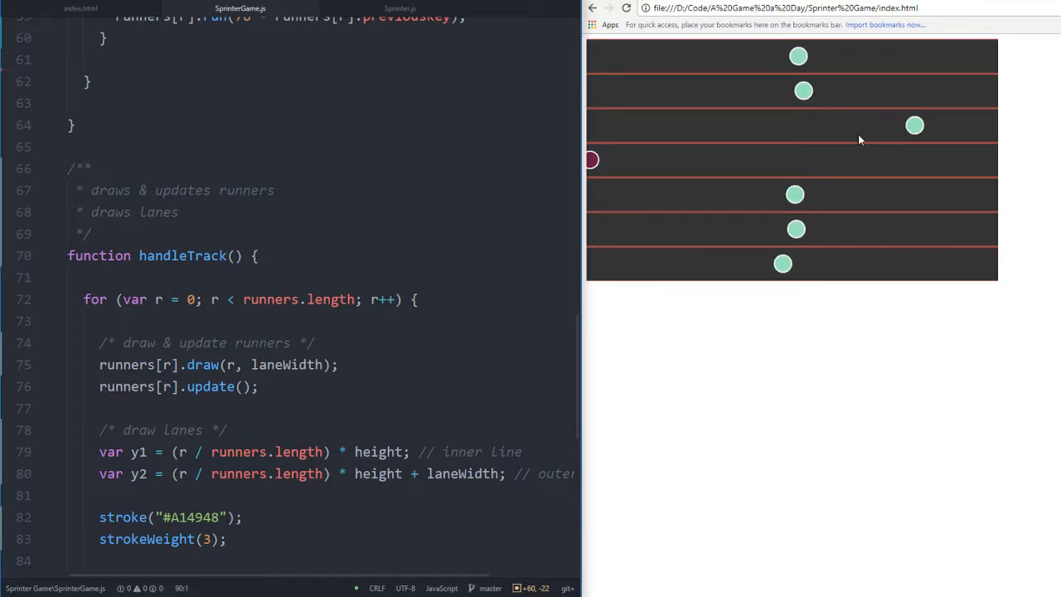
{"action": "scroll", "scroll_direction": "up", "scroll_amount": 3}
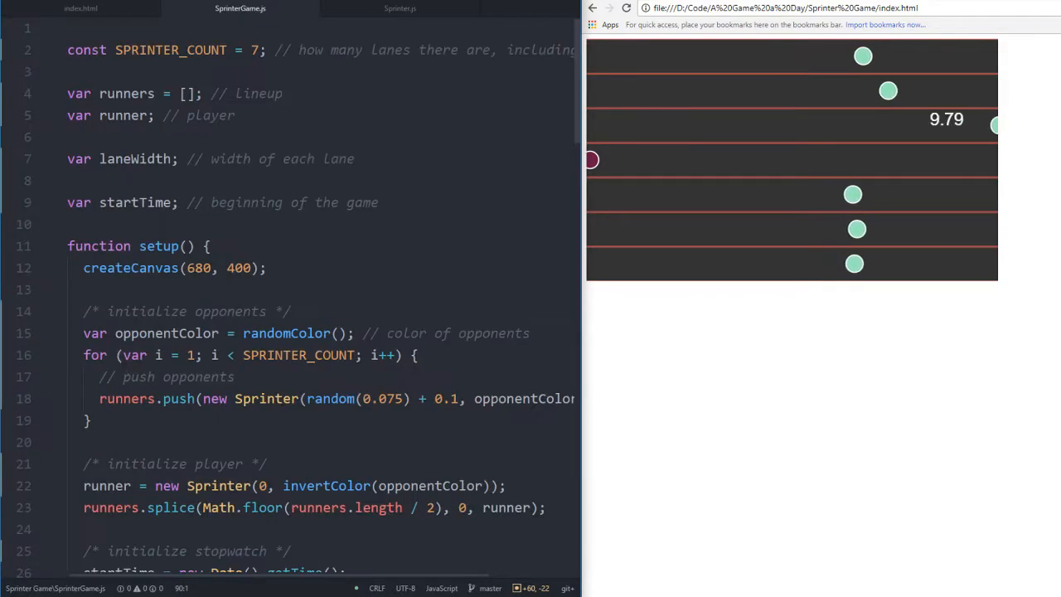
{"action": "scroll", "scroll_direction": "down", "scroll_amount": 3}
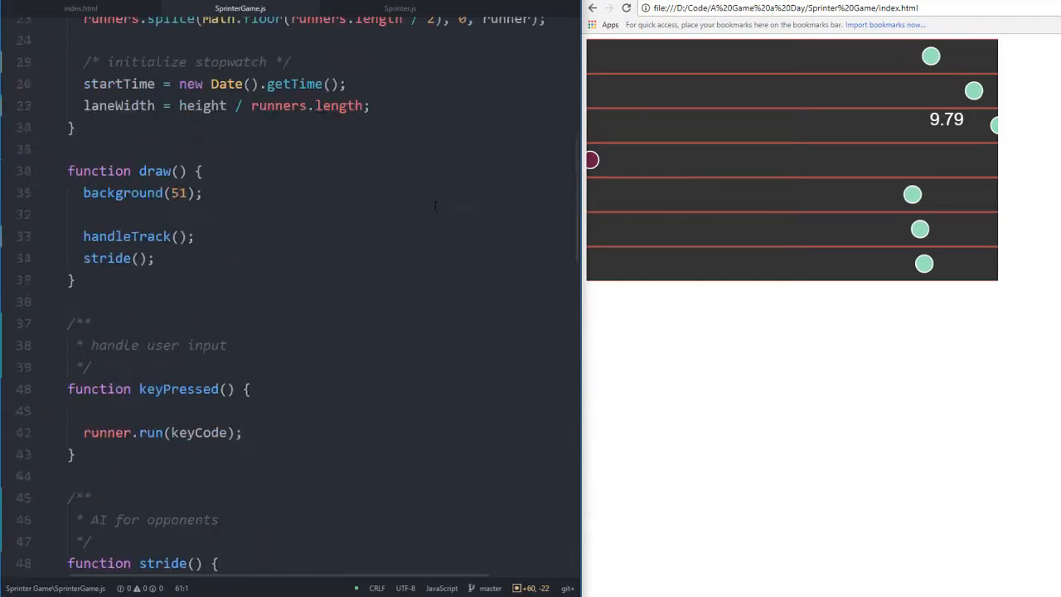
{"action": "scroll", "scroll_direction": "up", "scroll_amount": 3}
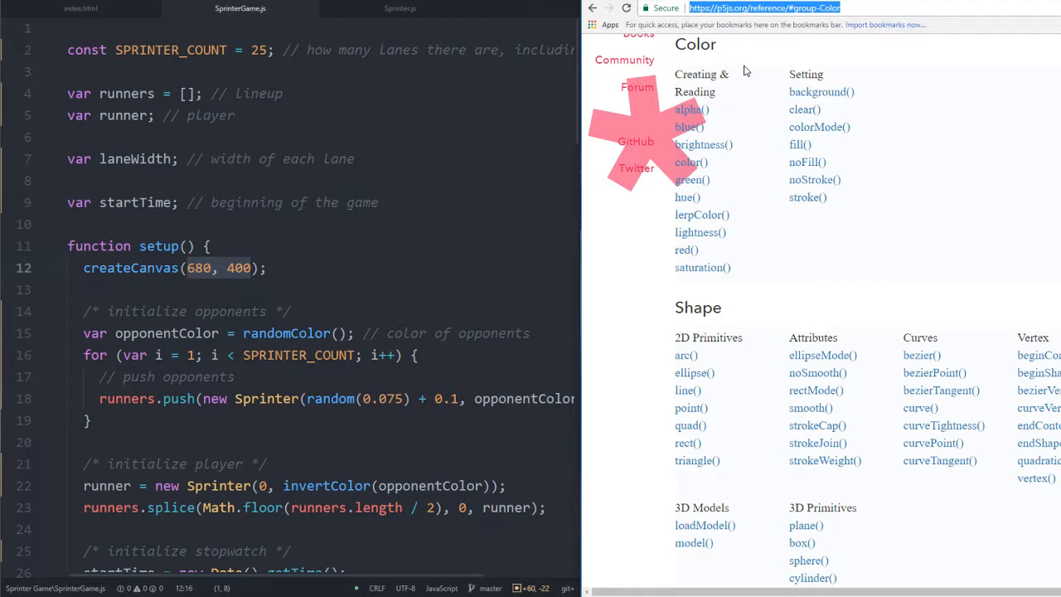
Search 'get width & height of screen' and open the Stack Overflow screen-size thread
{"action": "type", "text": "get width &"}
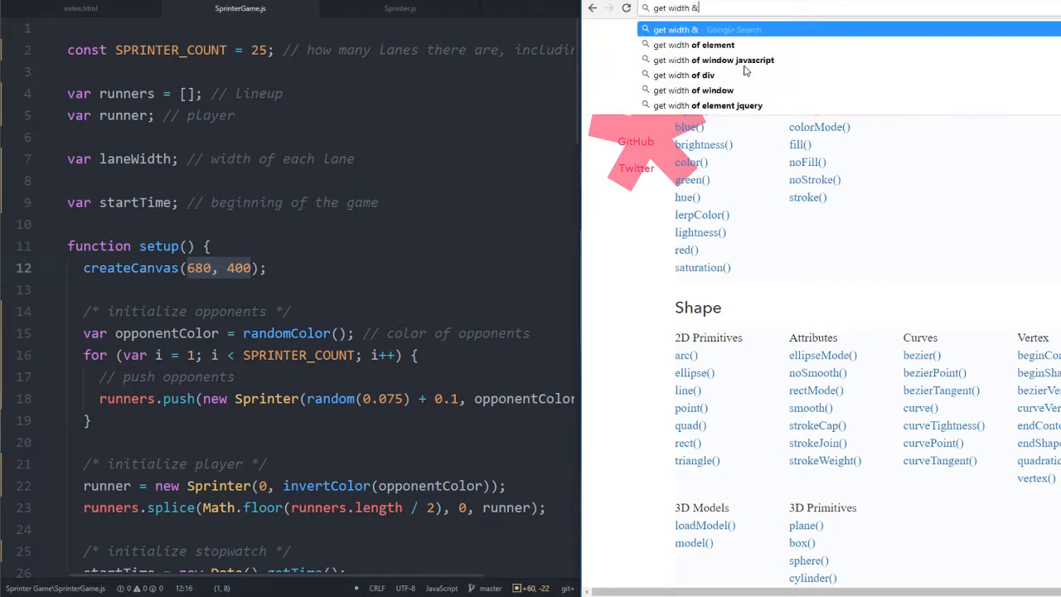
{"action": "type", "text": "height of"}
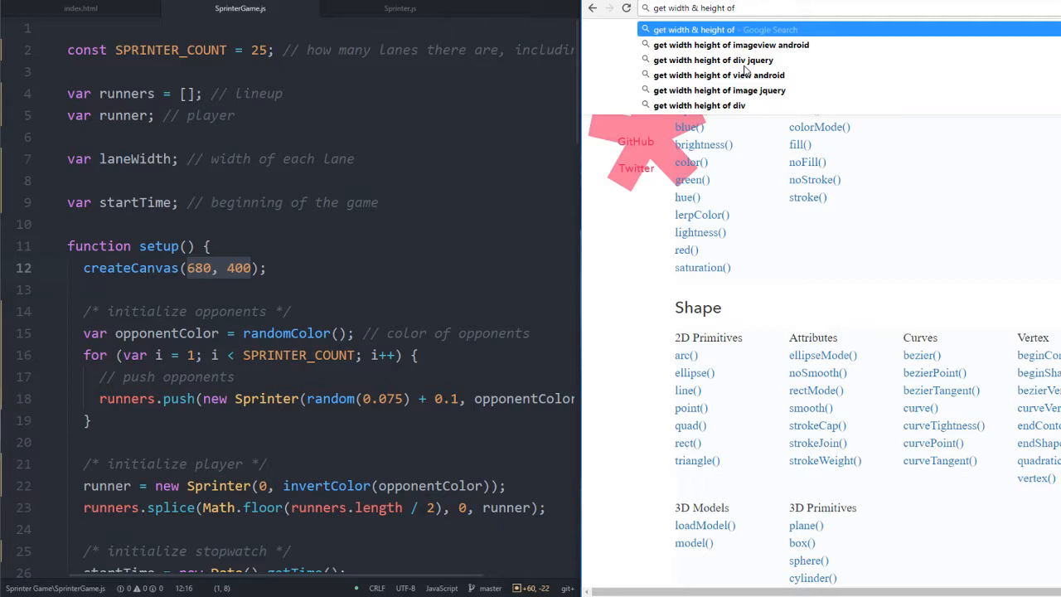
{"action": "type", "text": "screen"}
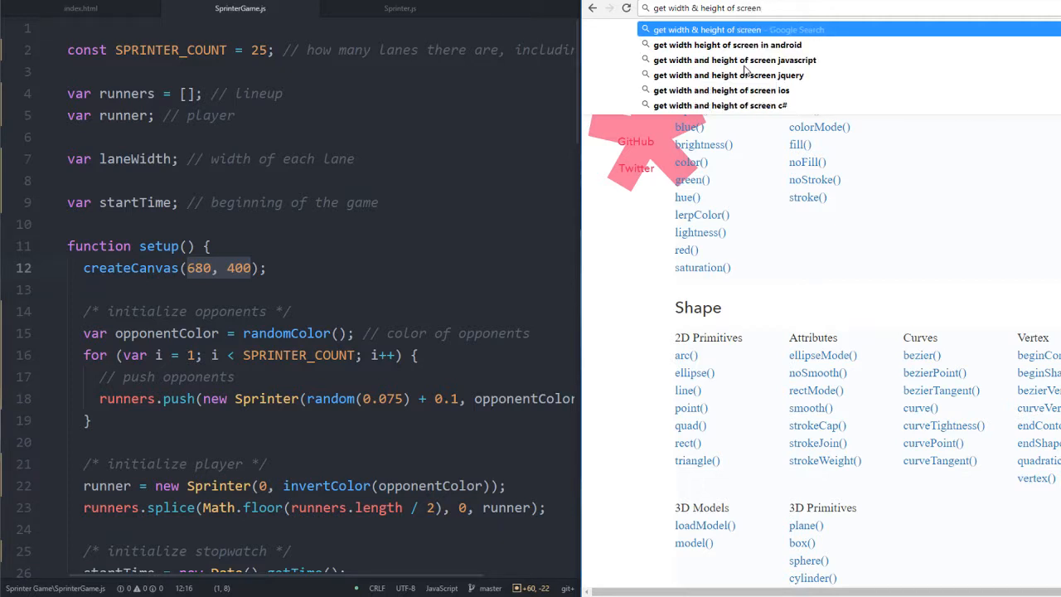
{"action": "left_click", "coordinate": [733, 59]}
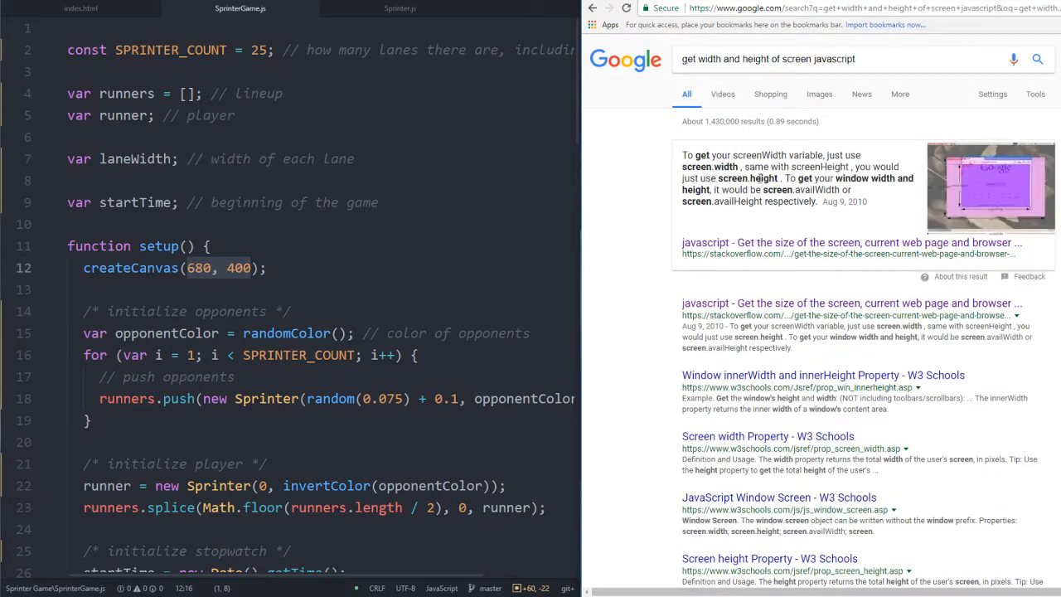
{"action": "left_click", "coordinate": [849, 242]}
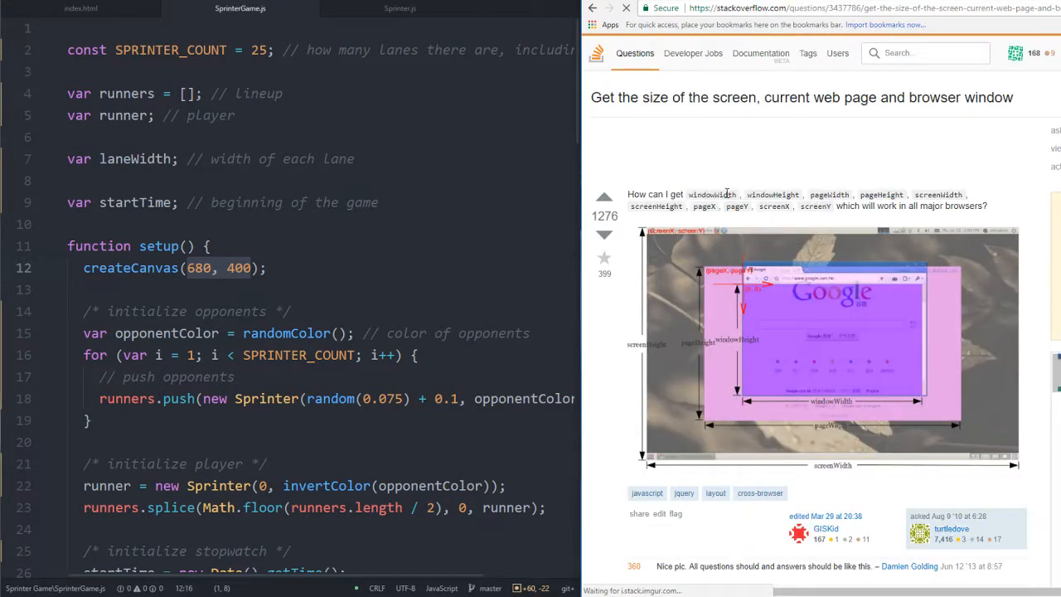
Scroll through the answers covering window.innerWidth and clientWidth
{"action": "scroll", "scroll_direction": "down", "scroll_amount": 3}
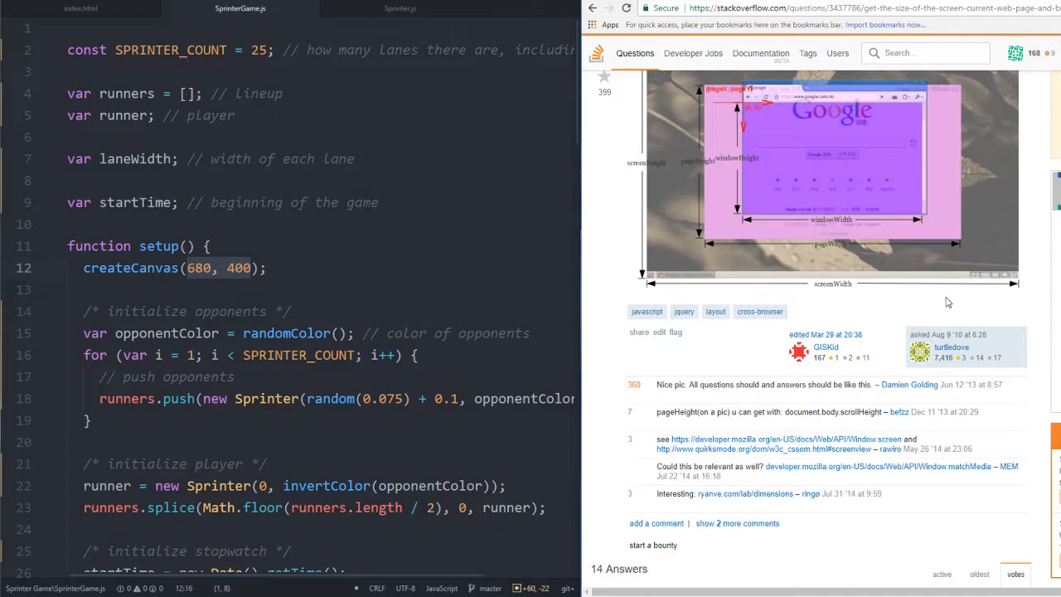
{"action": "mouse_move", "coordinate": [924, 277]}
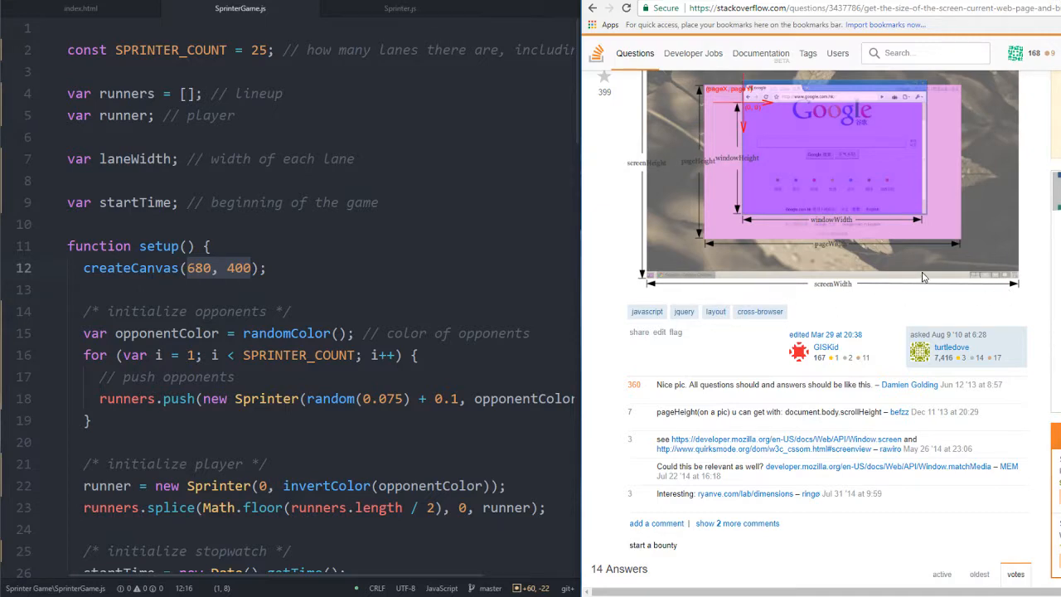
{"action": "mouse_move", "coordinate": [732, 360]}
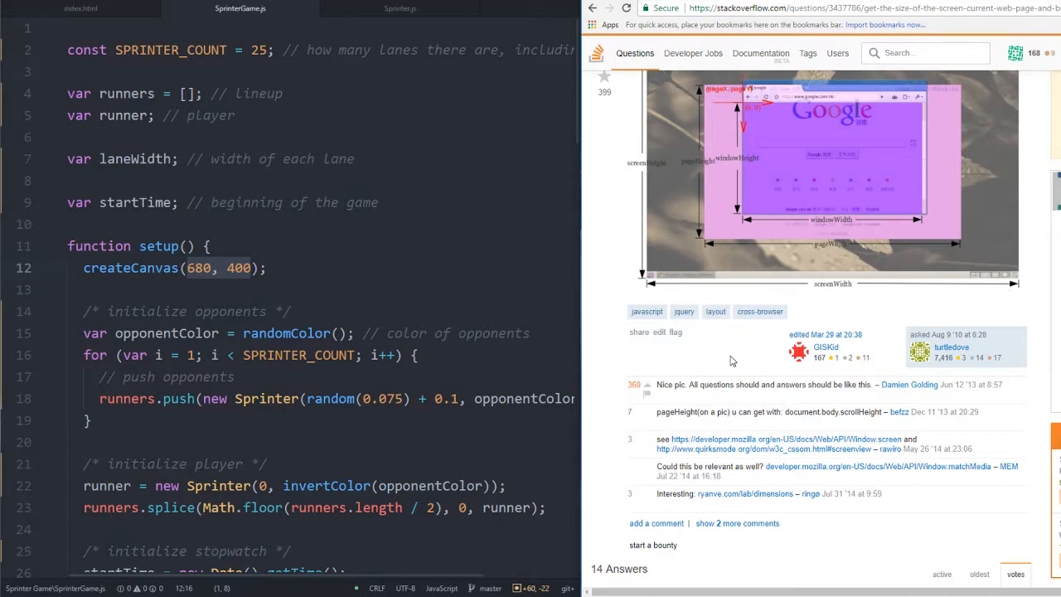
{"action": "scroll", "scroll_direction": "up", "scroll_amount": 3}
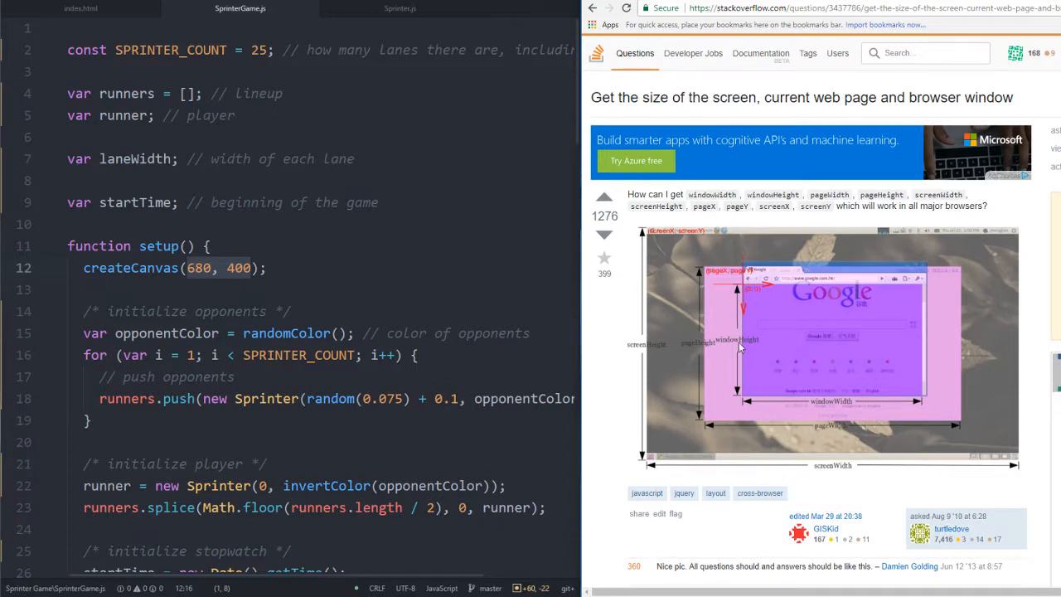
{"action": "scroll", "scroll_direction": "down", "scroll_amount": 3}
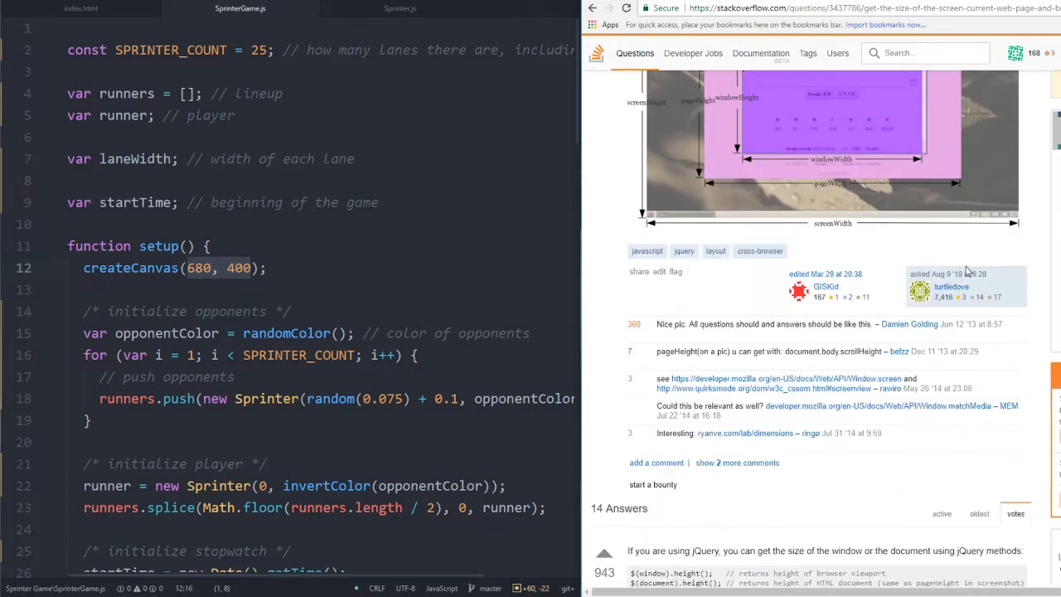
{"action": "scroll", "scroll_direction": "down", "scroll_amount": 3}
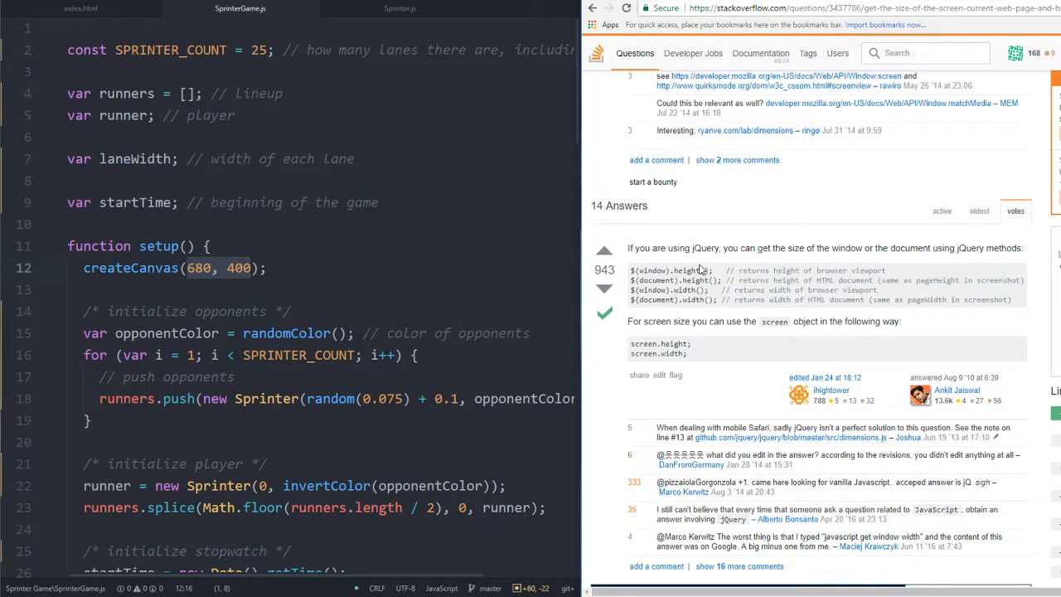
{"action": "mouse_move", "coordinate": [762, 323]}
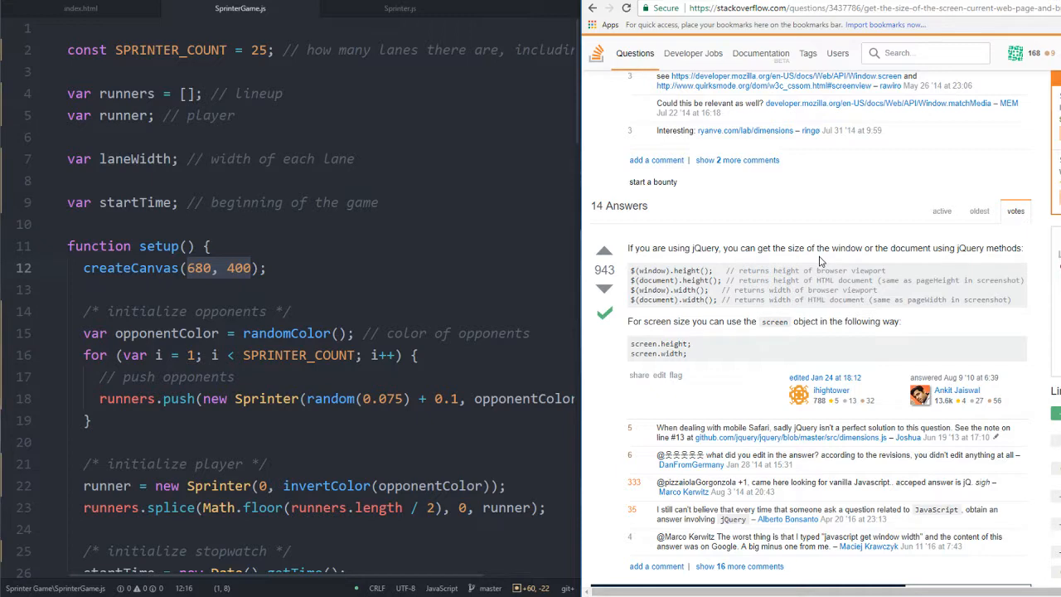
{"action": "scroll", "scroll_direction": "down", "scroll_amount": 3}
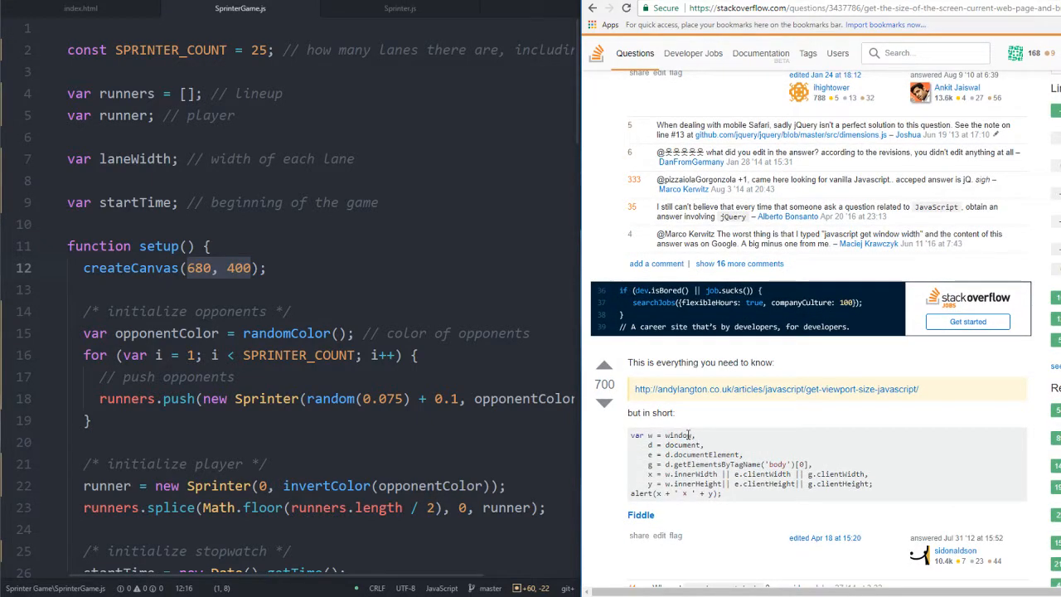
{"action": "scroll", "scroll_direction": "down", "scroll_amount": 3}
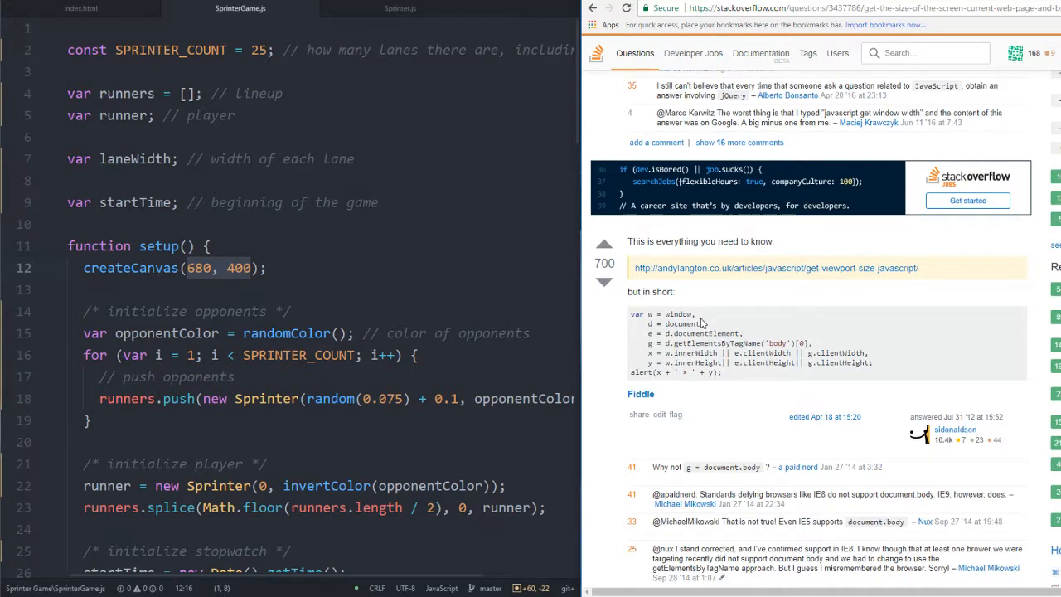
{"action": "mouse_move", "coordinate": [681, 334]}
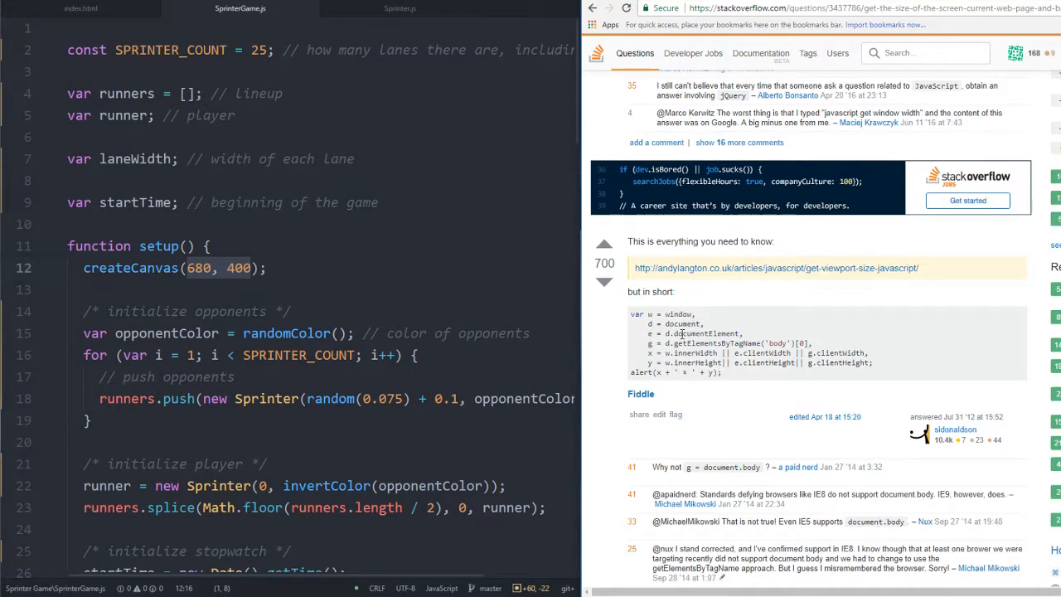
{"action": "scroll", "scroll_direction": "down", "scroll_amount": 3}
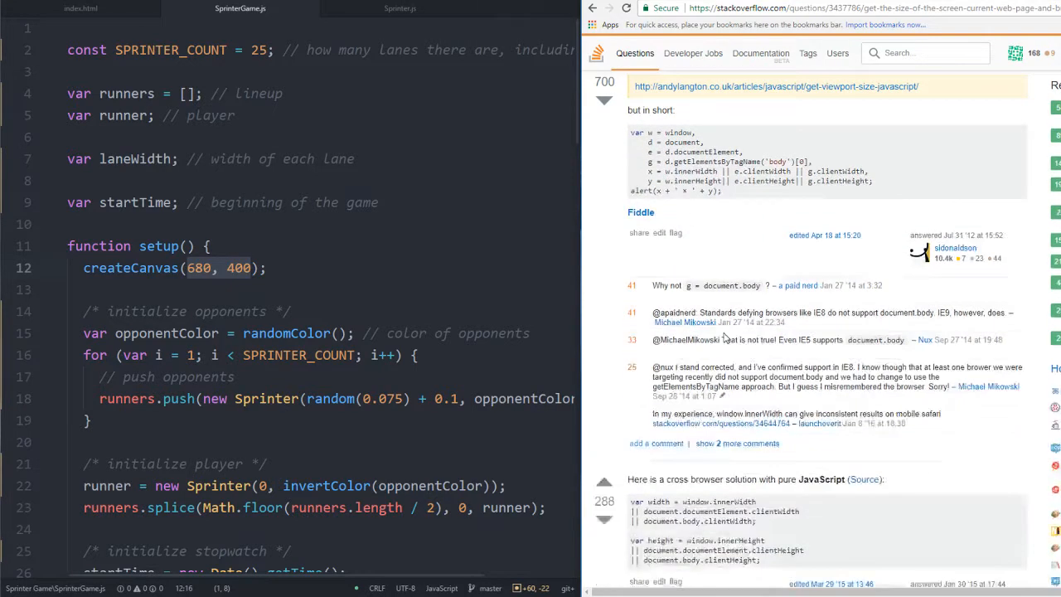
{"action": "scroll", "scroll_direction": "down", "scroll_amount": 3}
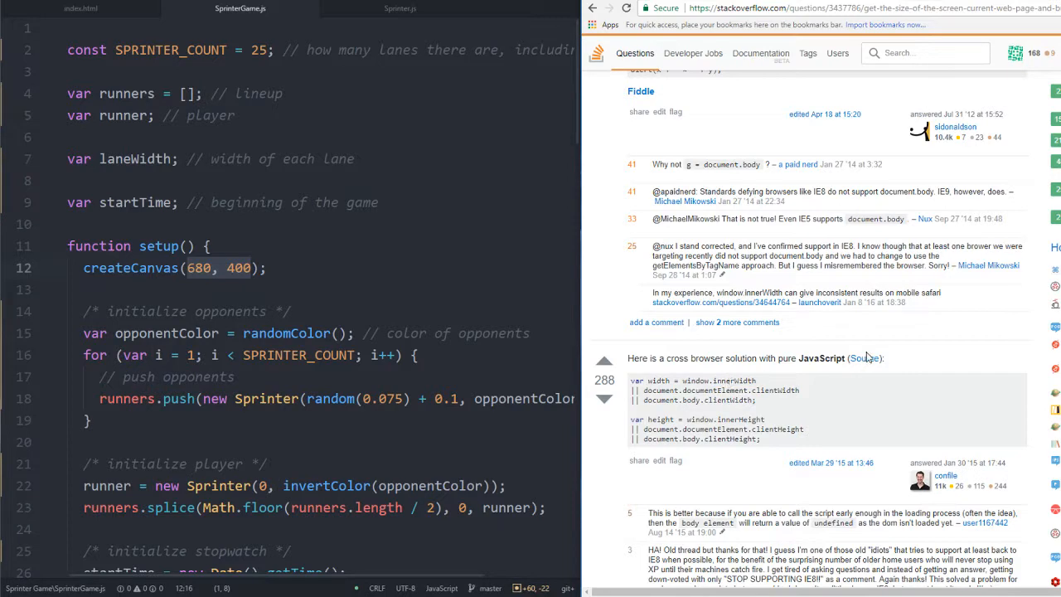
{"action": "scroll", "scroll_direction": "down", "scroll_amount": 3}
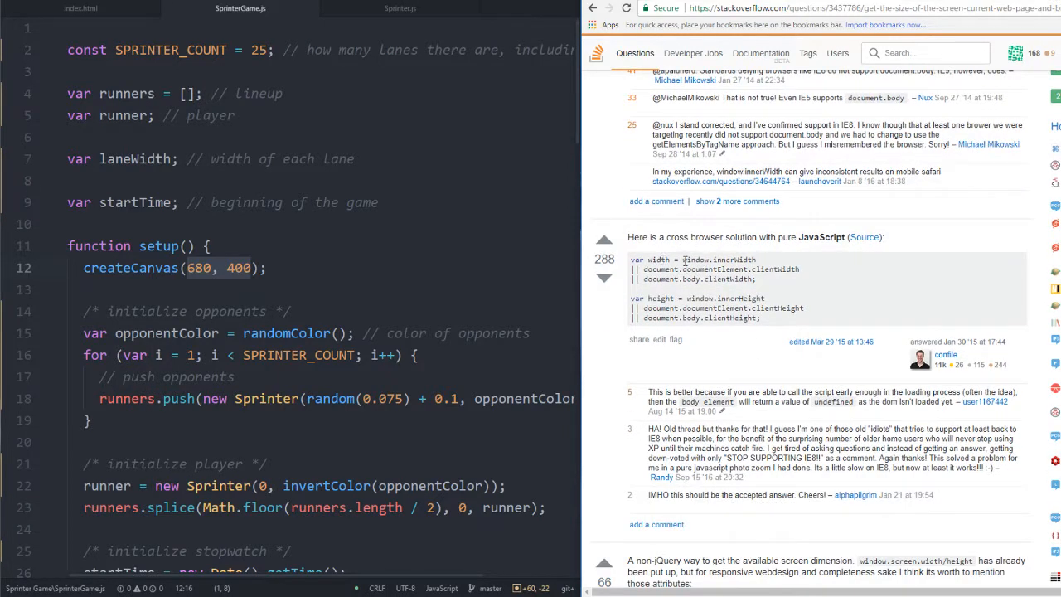
{"action": "scroll", "scroll_direction": "up", "scroll_amount": 3}
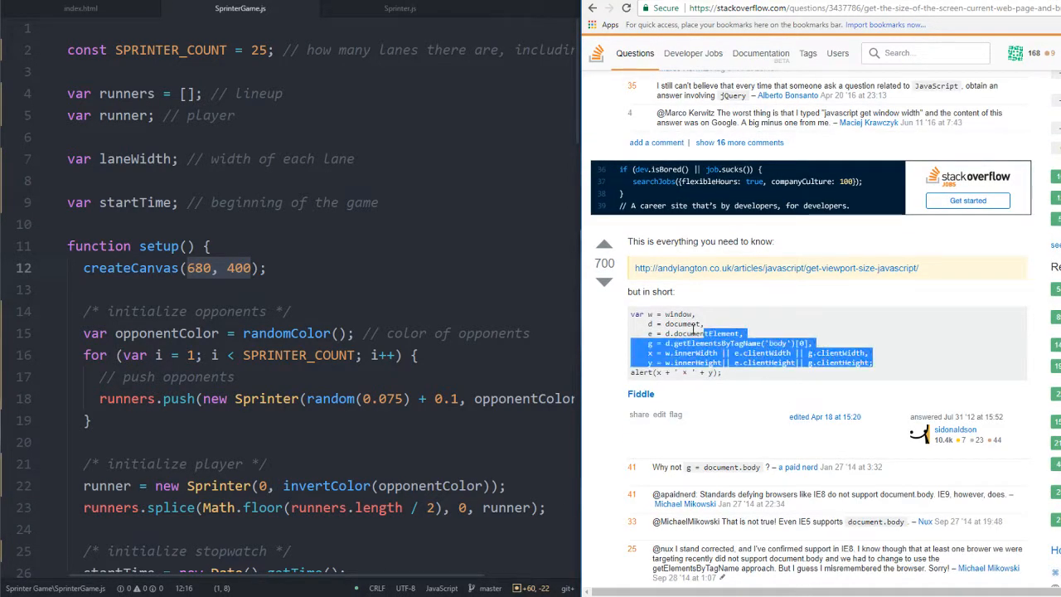
{"action": "scroll", "scroll_direction": "down", "scroll_amount": 3}
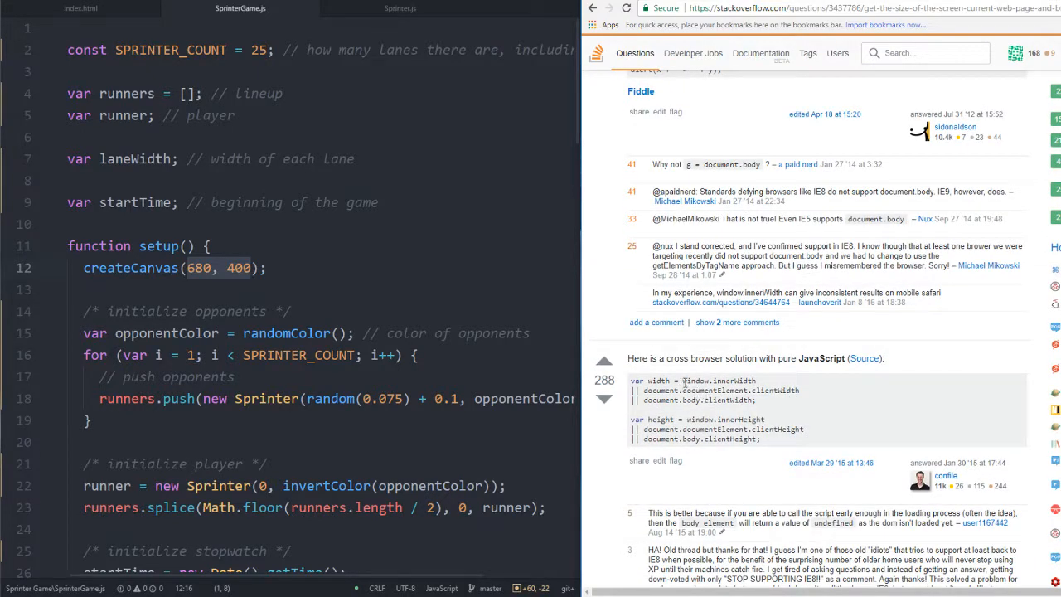
{"action": "mouse_move", "coordinate": [796, 375]}
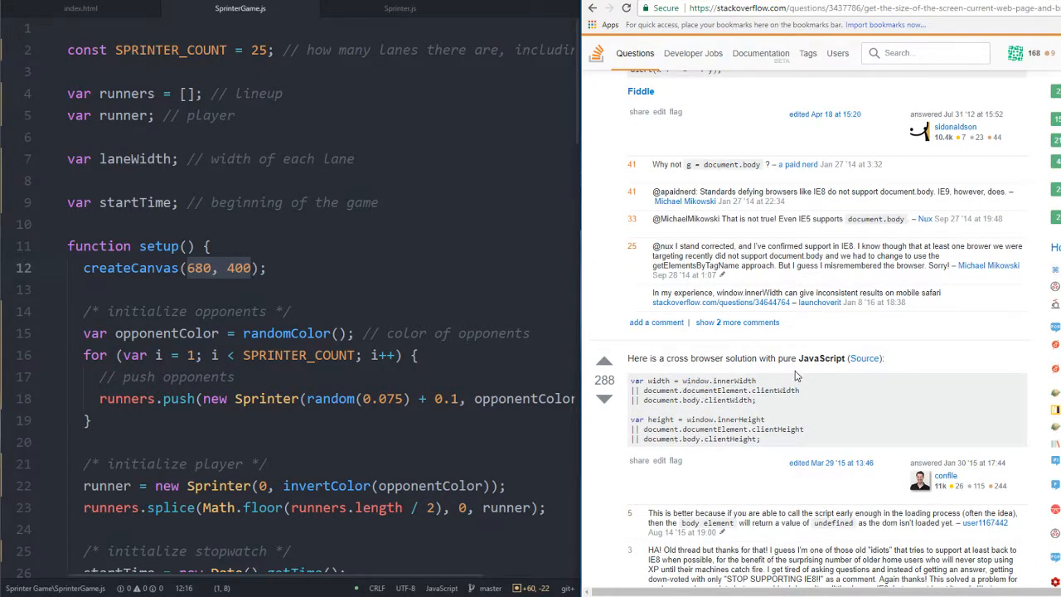
{"action": "mouse_move", "coordinate": [870, 381]}
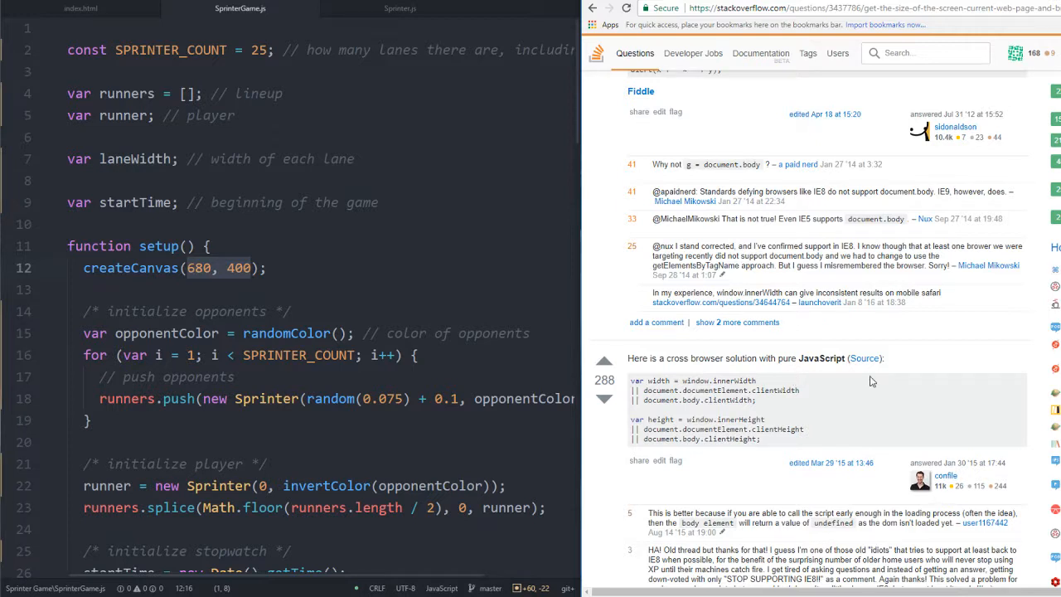
{"action": "mouse_move", "coordinate": [767, 412]}
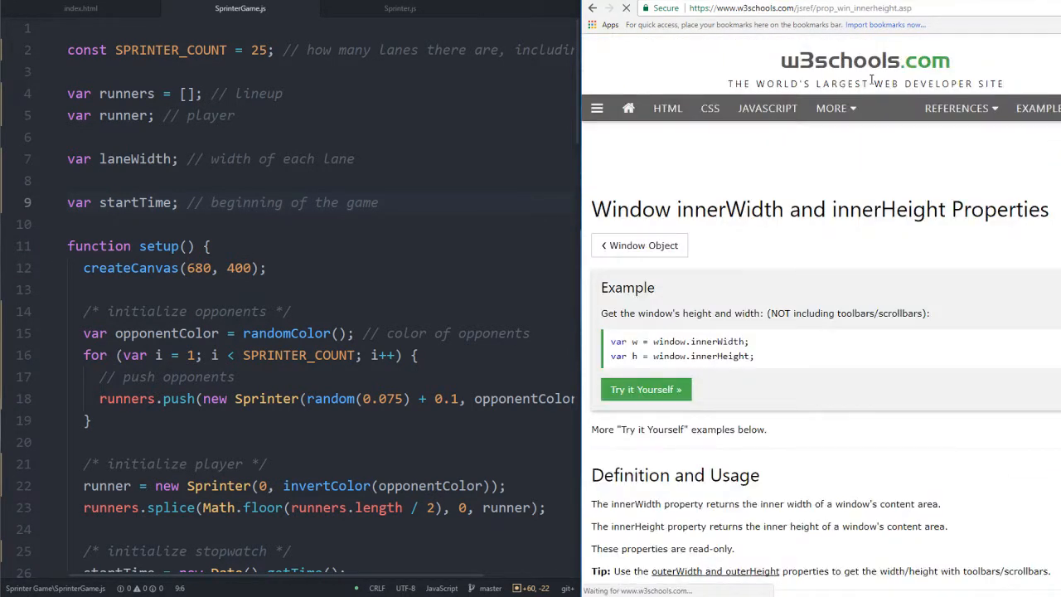
Scroll the W3Schools innerWidth/innerHeight page to its cross-browser example and select the IE8 mention
{"action": "scroll", "scroll_direction": "down", "scroll_amount": 3}
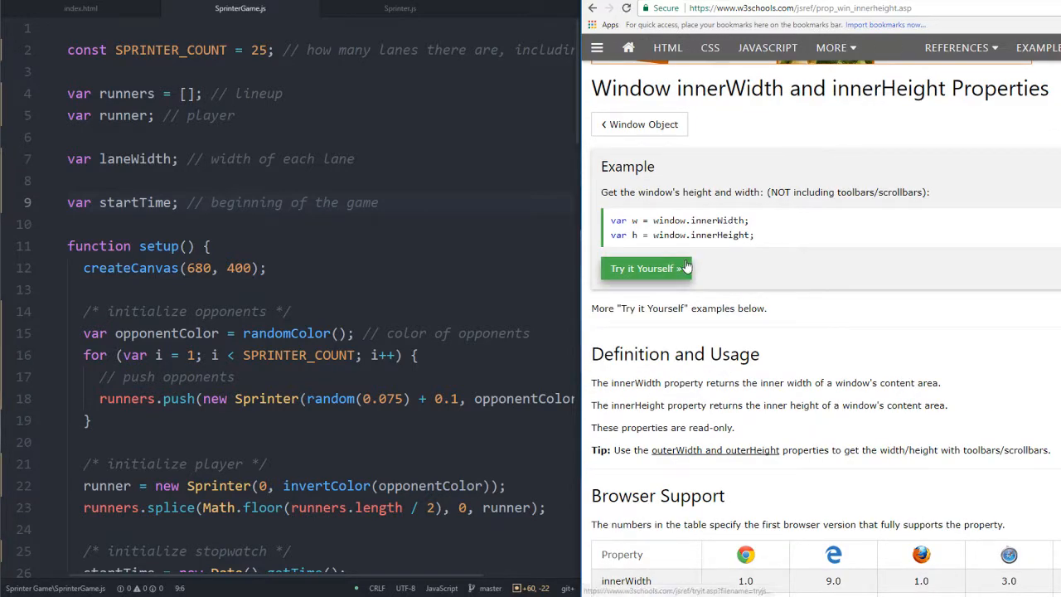
{"action": "scroll", "scroll_direction": "down", "scroll_amount": 3}
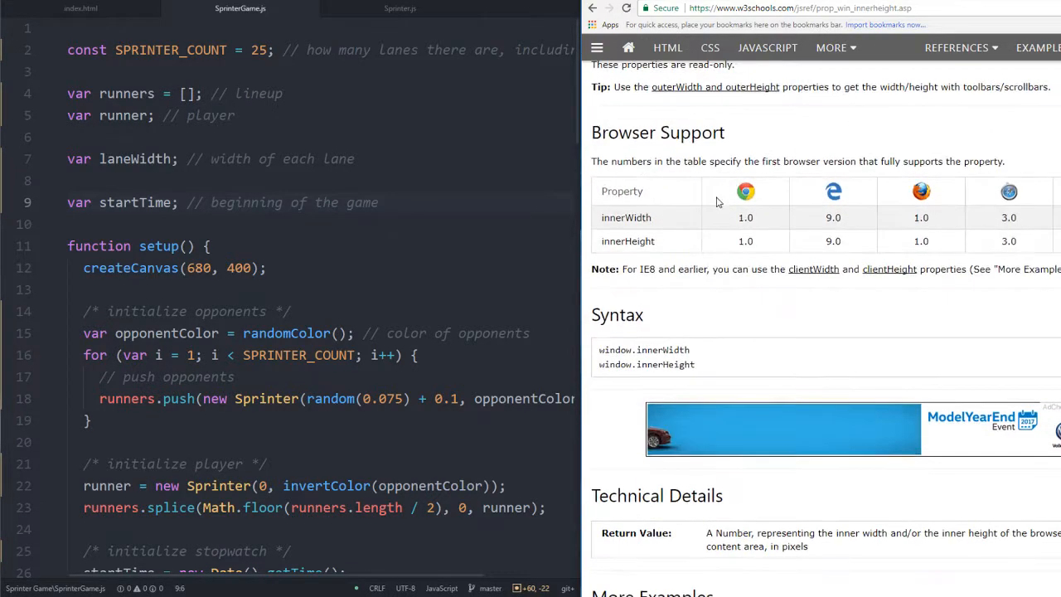
{"action": "scroll", "scroll_direction": "down", "scroll_amount": 3}
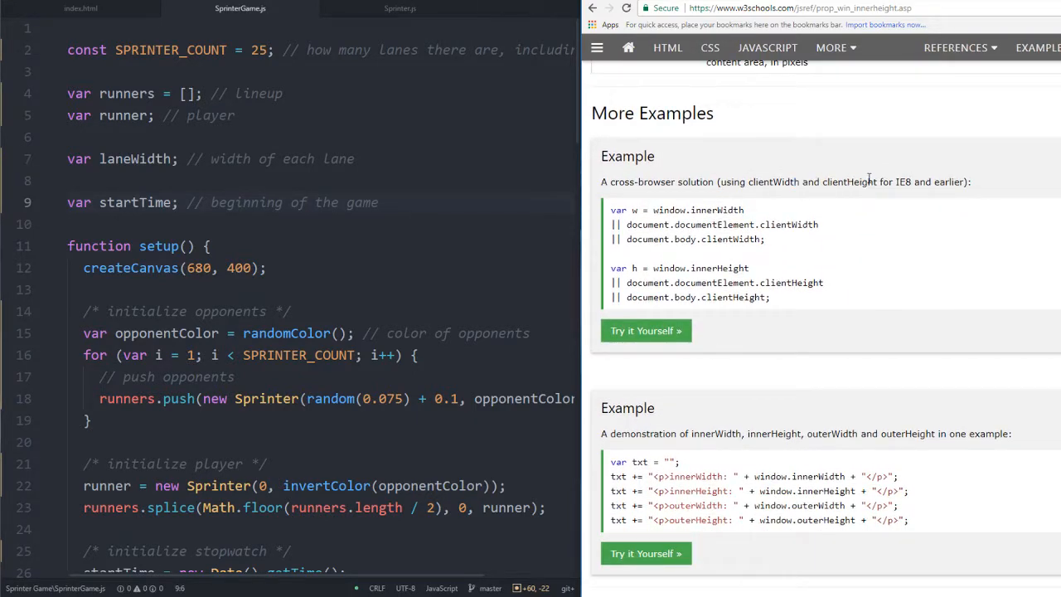
{"action": "double_click", "coordinate": [902, 181]}
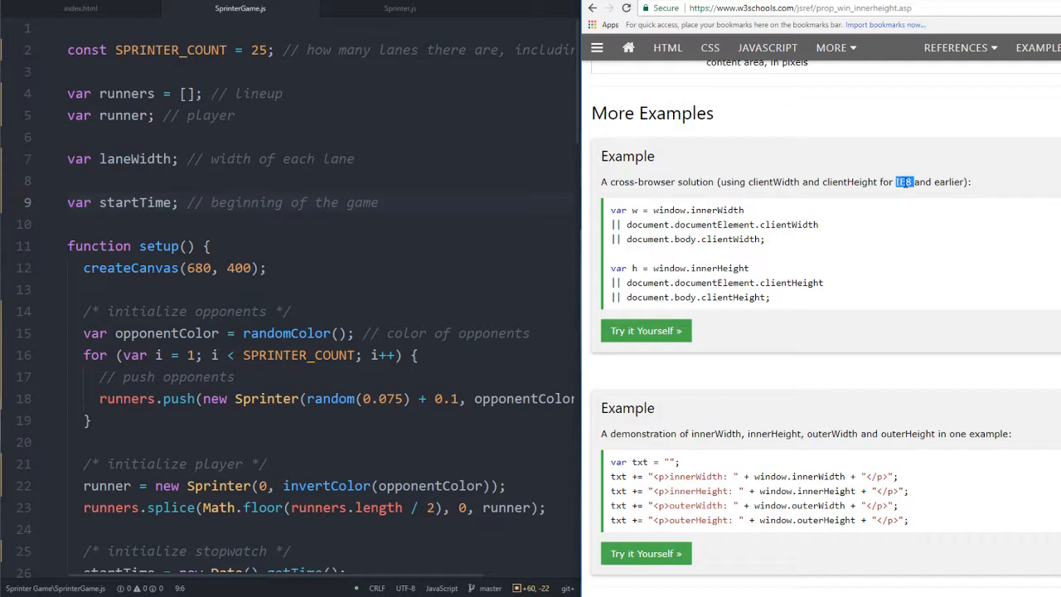
{"action": "mouse_move", "coordinate": [528, 231]}
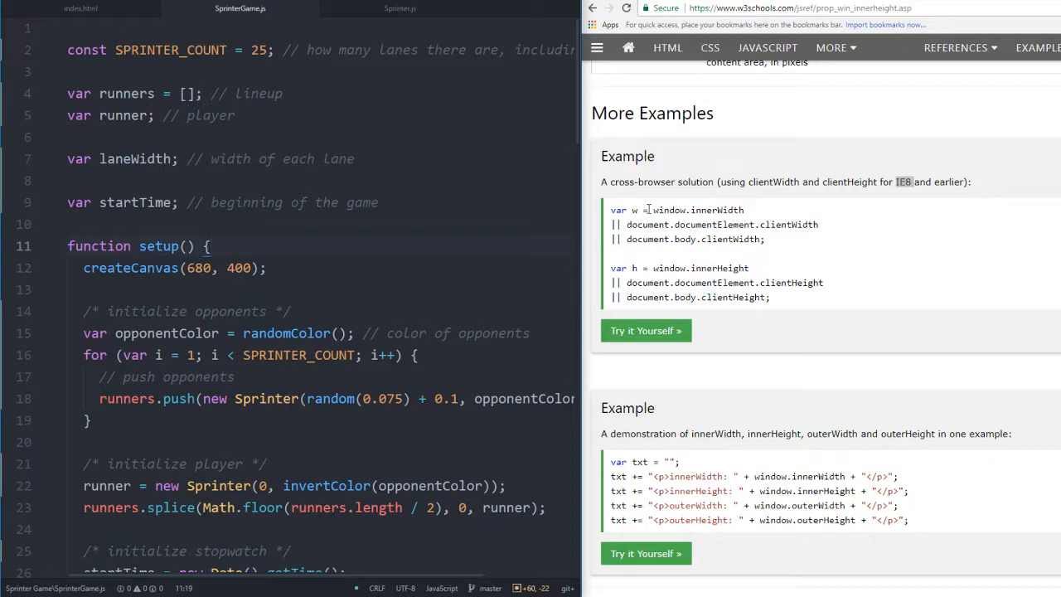
Replace createCanvas's 680 and 400 with window.innerWidth and window.innerHeight
{"action": "double_click", "coordinate": [699, 209]}
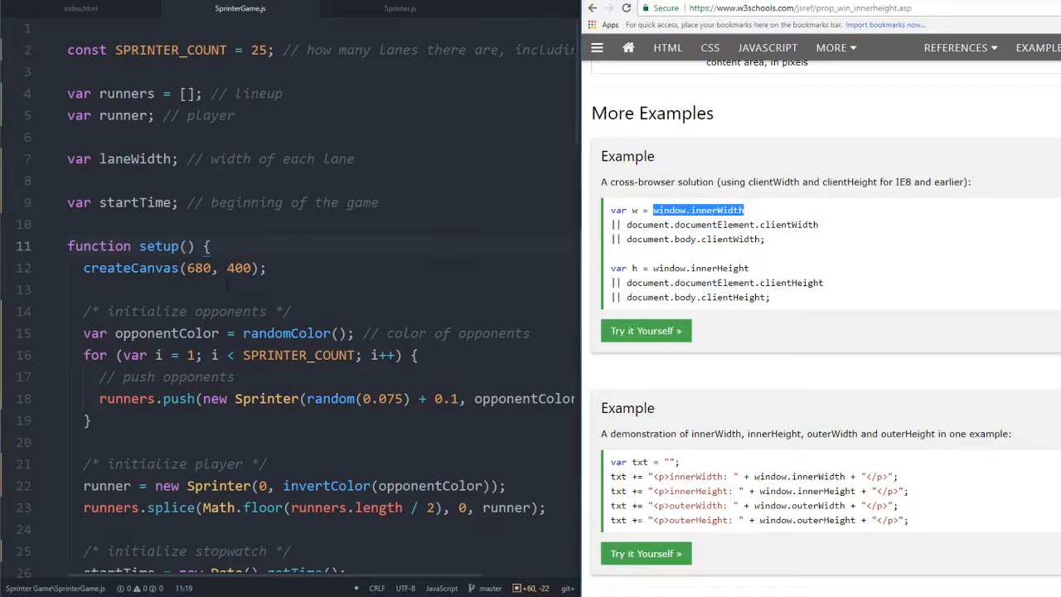
{"action": "type", "text": "window.innerWidth"}
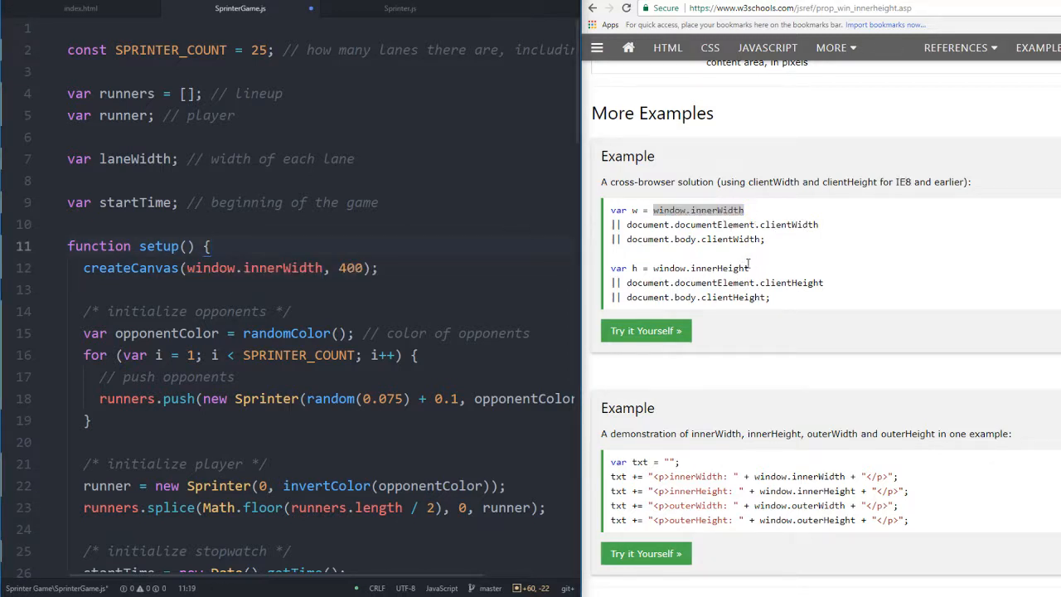
{"action": "double_click", "coordinate": [699, 268]}
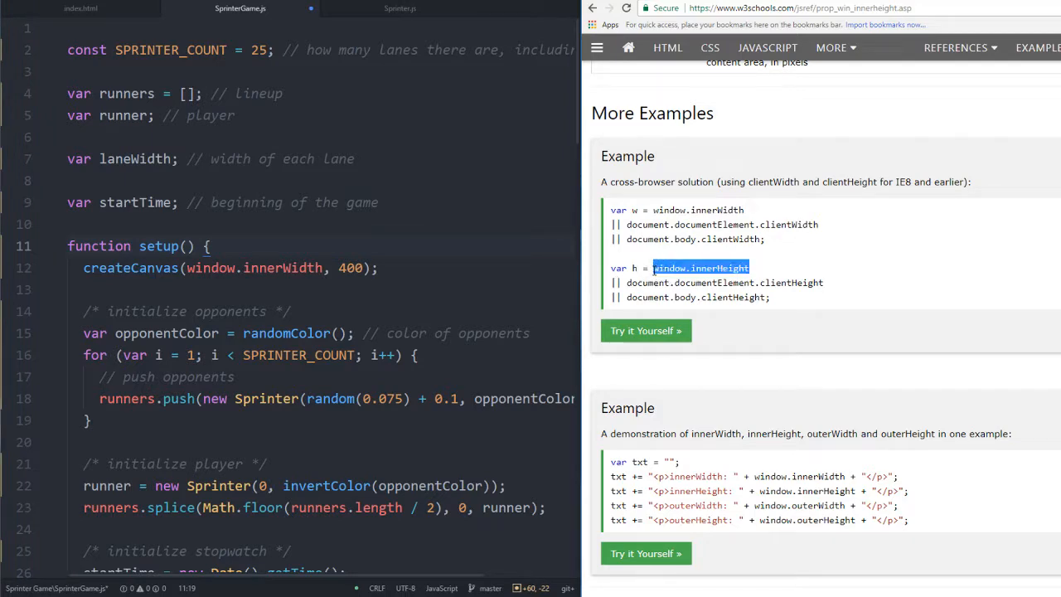
{"action": "left_click", "coordinate": [644, 330]}
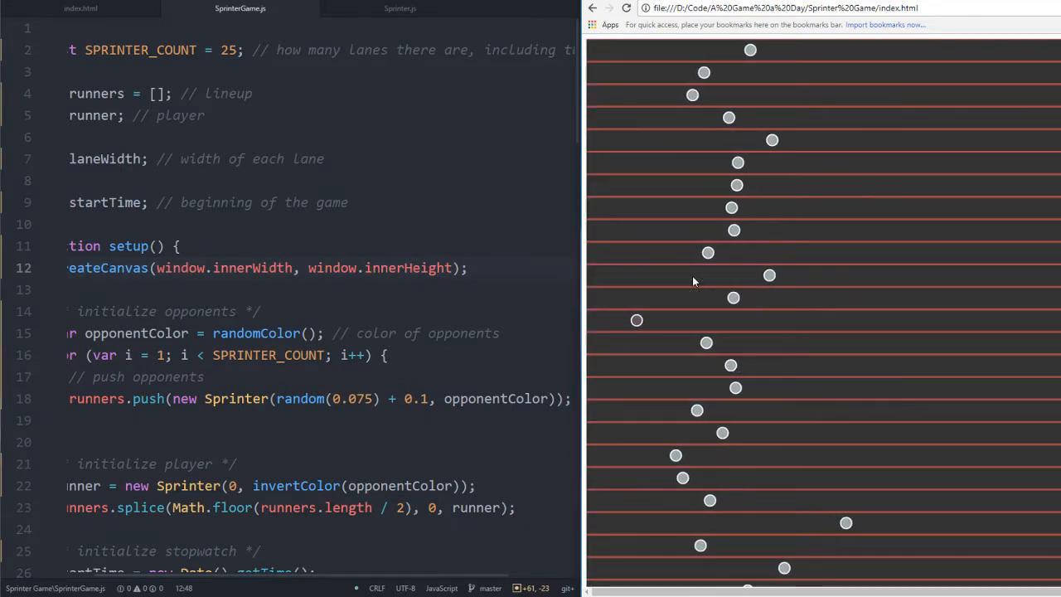
Add 'return false; // keep from moving the screen' at the end of keyPressed()
{"action": "scroll", "scroll_direction": "down", "scroll_amount": 3}
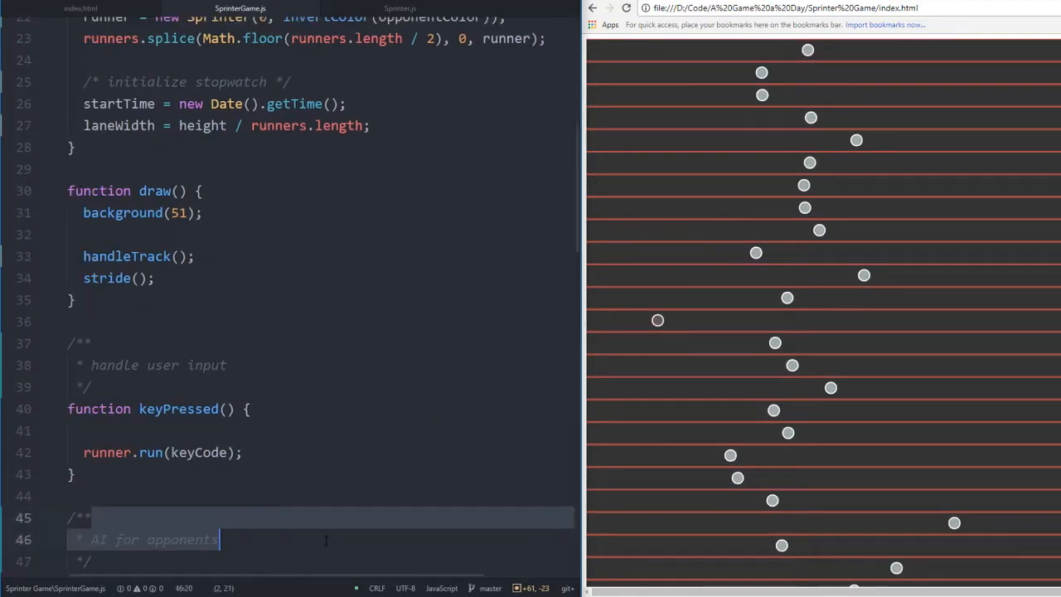
{"action": "type", "text": "return false; //"}
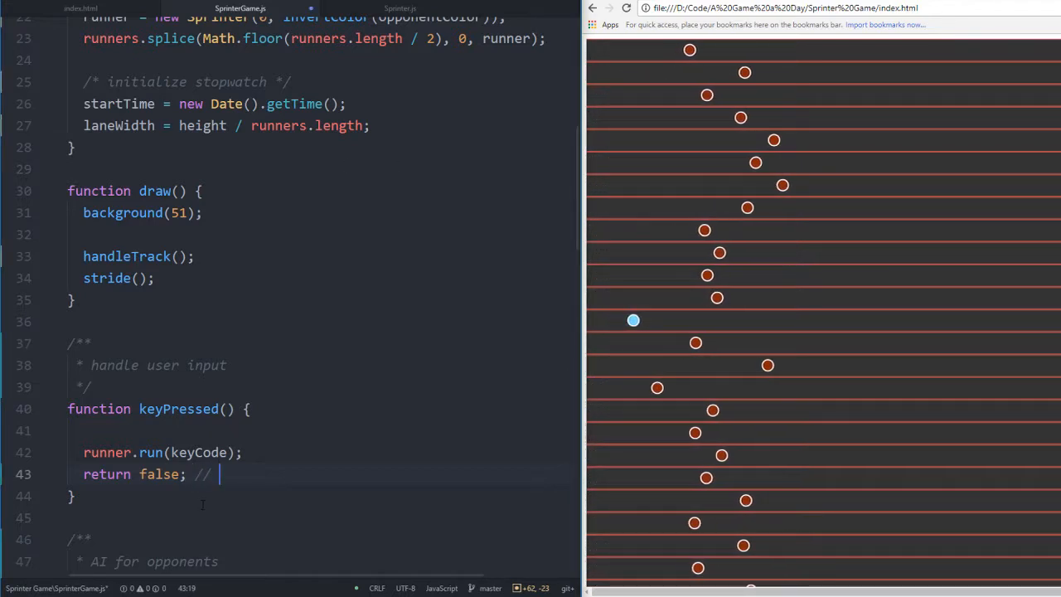
{"action": "type", "text": "keep from movi"}
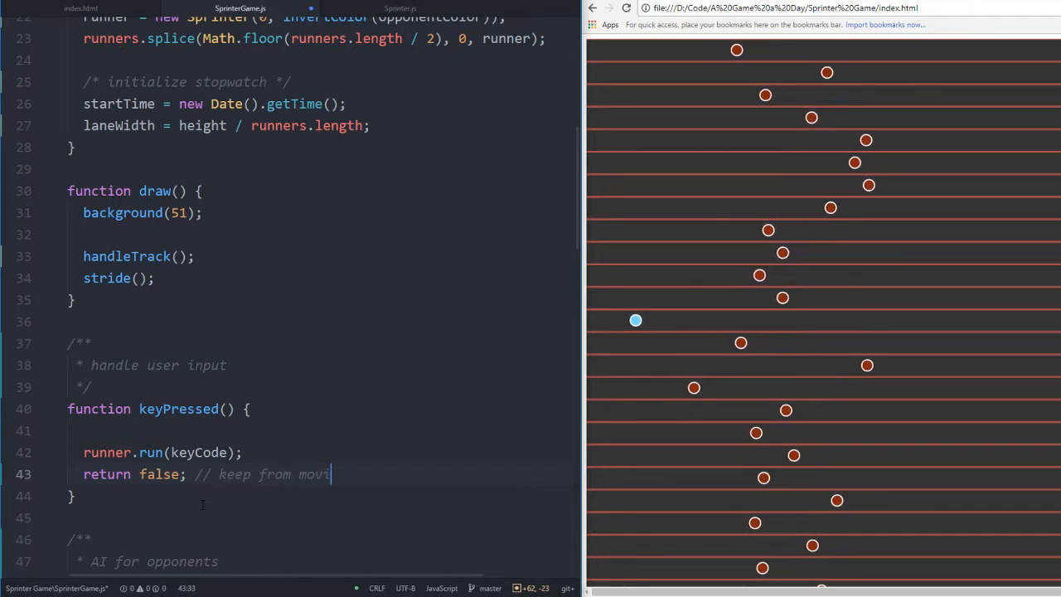
{"action": "type", "text": "ng the screen"}
{"action": "left_click", "coordinate": [849, 7]}
{"action": "type", "text": "remove s"}
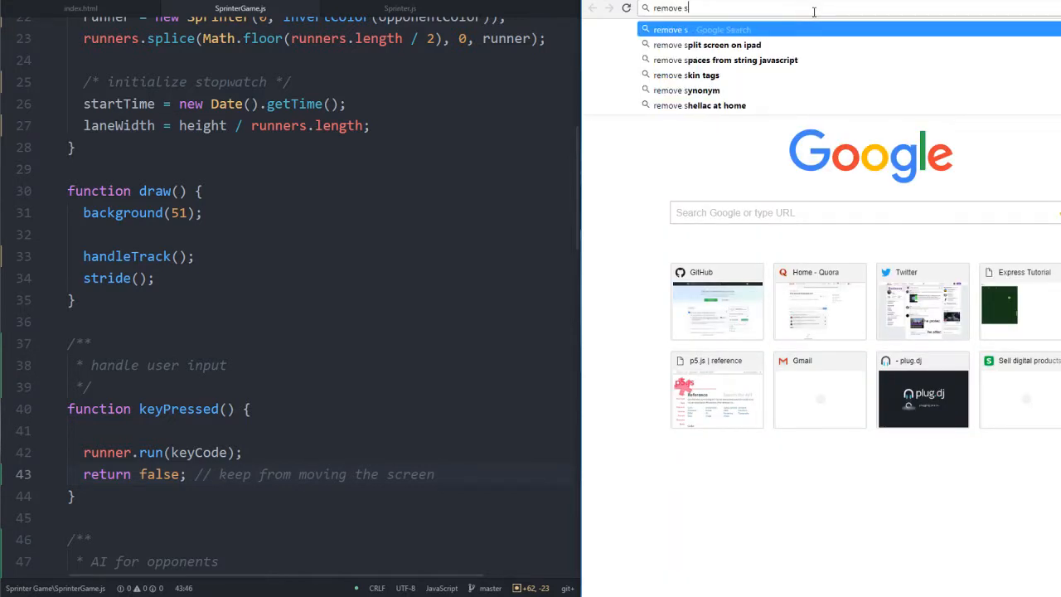
Search 'remove scroll bars', scroll to the overflow: hidden answer, and switch to index.html
{"action": "type", "text": "croll bars"}
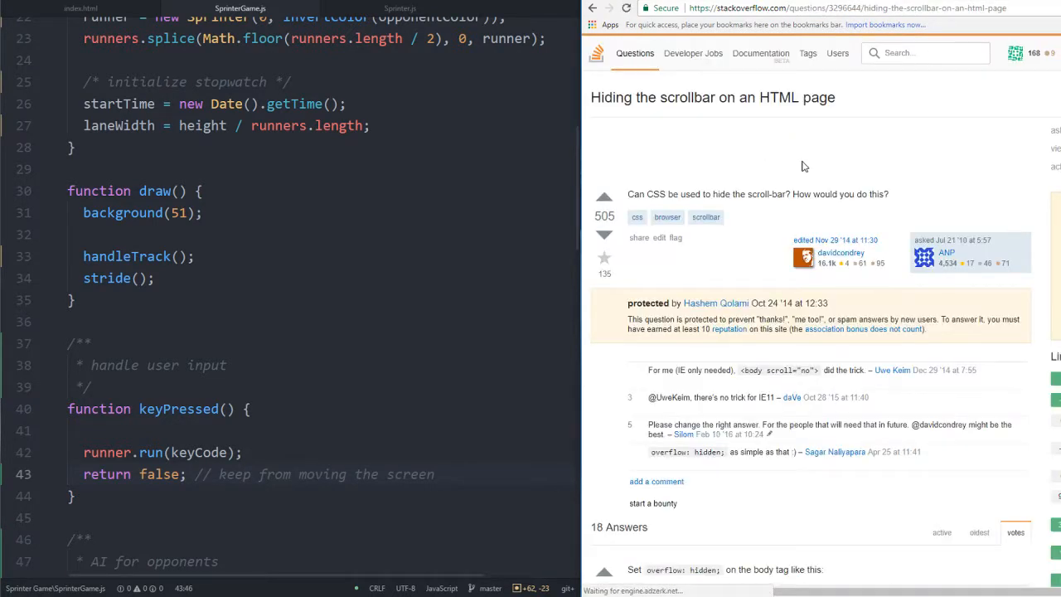
{"action": "scroll", "scroll_direction": "down", "scroll_amount": 3}
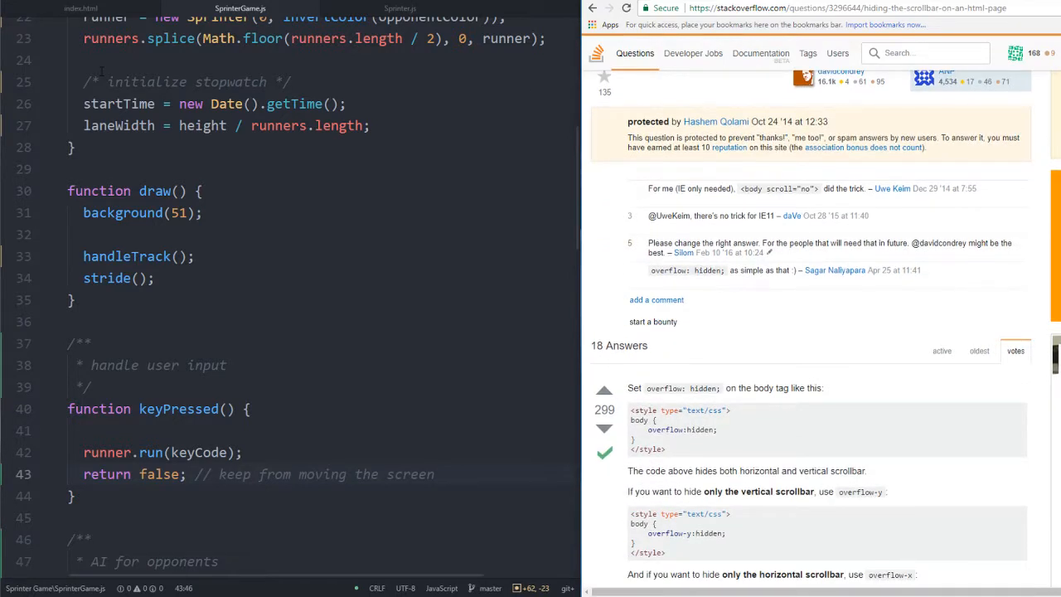
{"action": "left_click", "coordinate": [81, 8]}
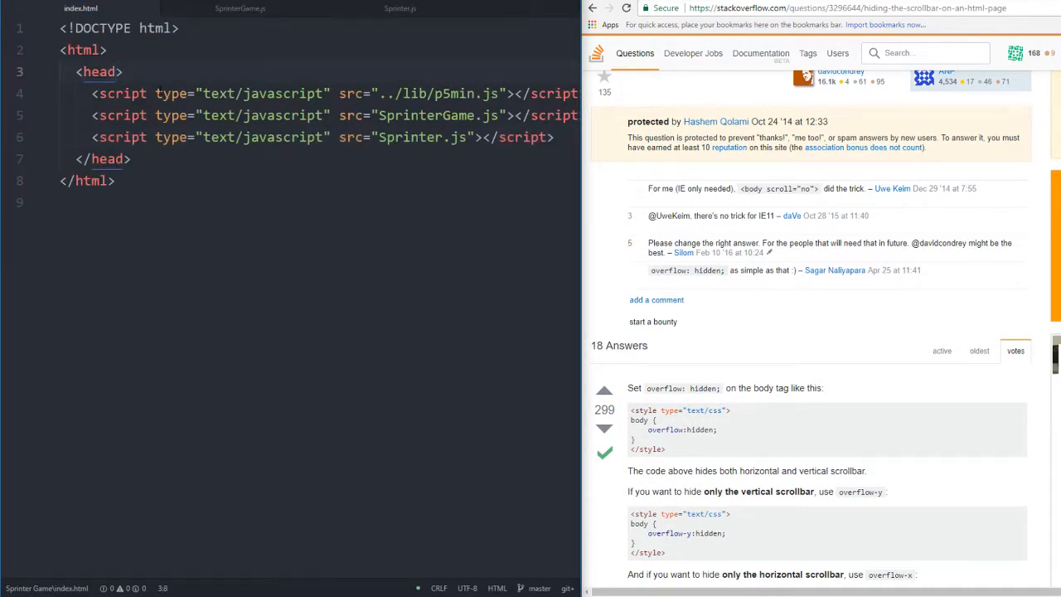
{"action": "scroll", "scroll_direction": "down", "scroll_amount": 3}
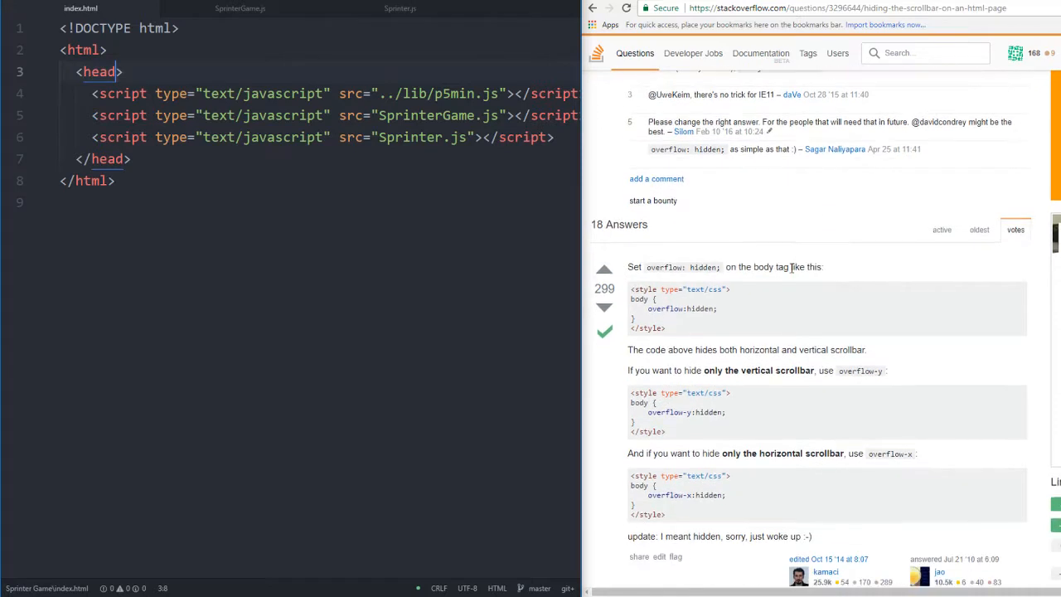
{"action": "mouse_move", "coordinate": [678, 288]}
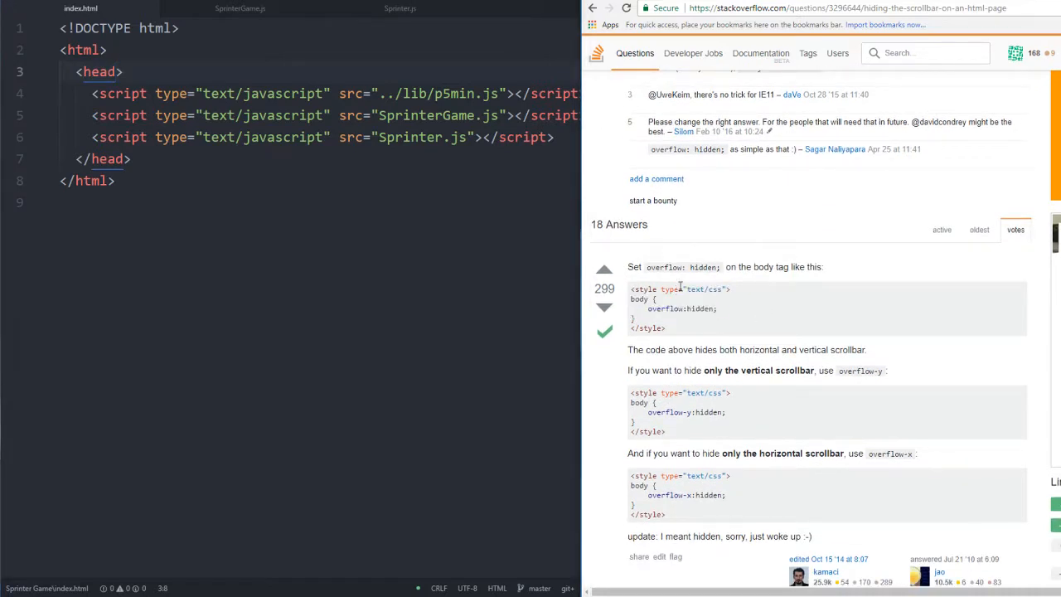
{"action": "mouse_move", "coordinate": [723, 329]}
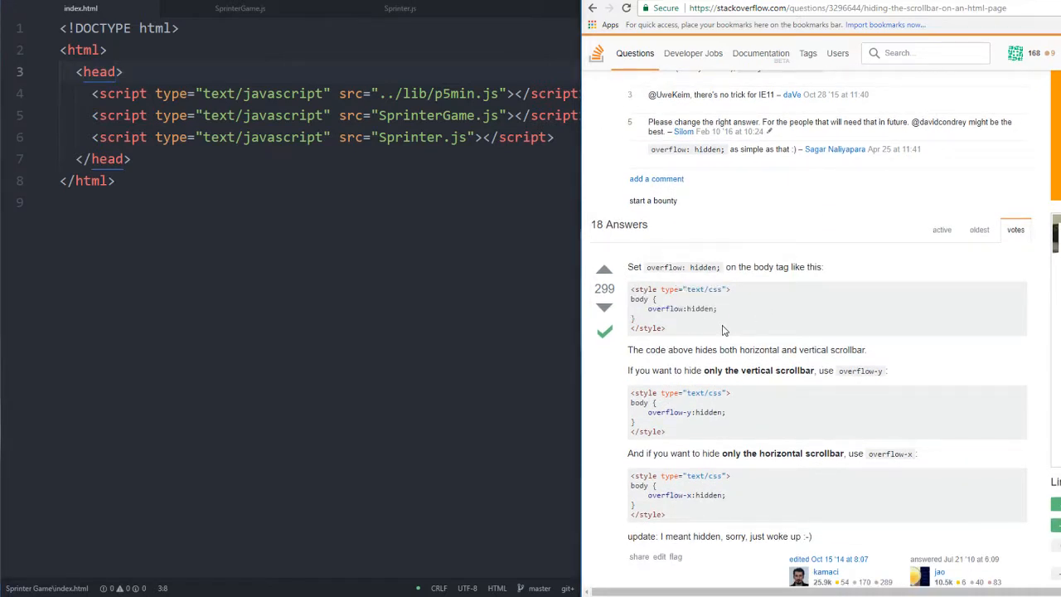
{"action": "mouse_move", "coordinate": [473, 349]}
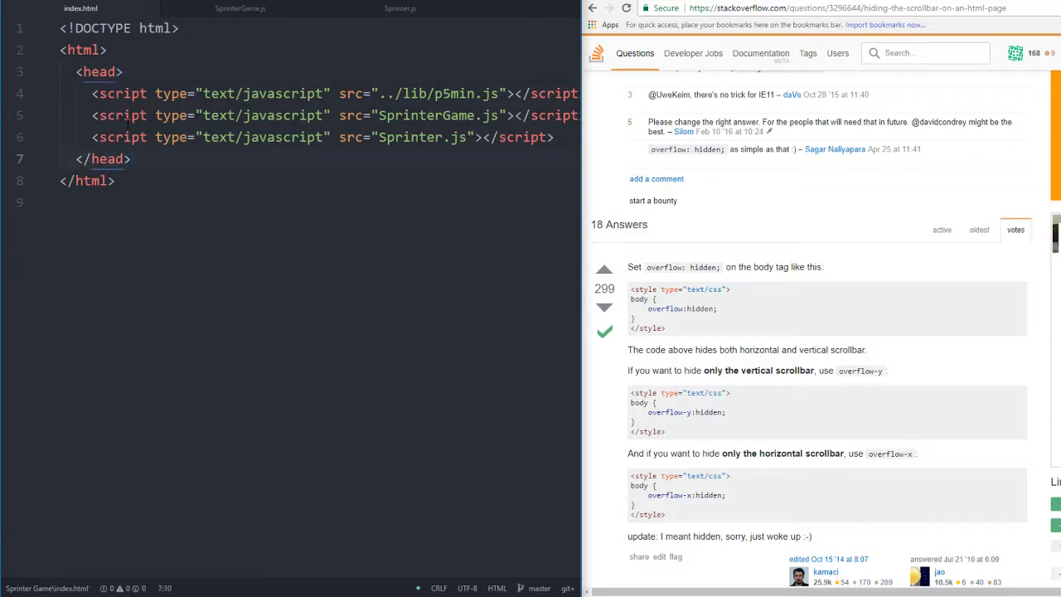
Add a <style type="text/css"> block in the head with body { overflow: hidden; }
{"action": "key", "text": "enter"}
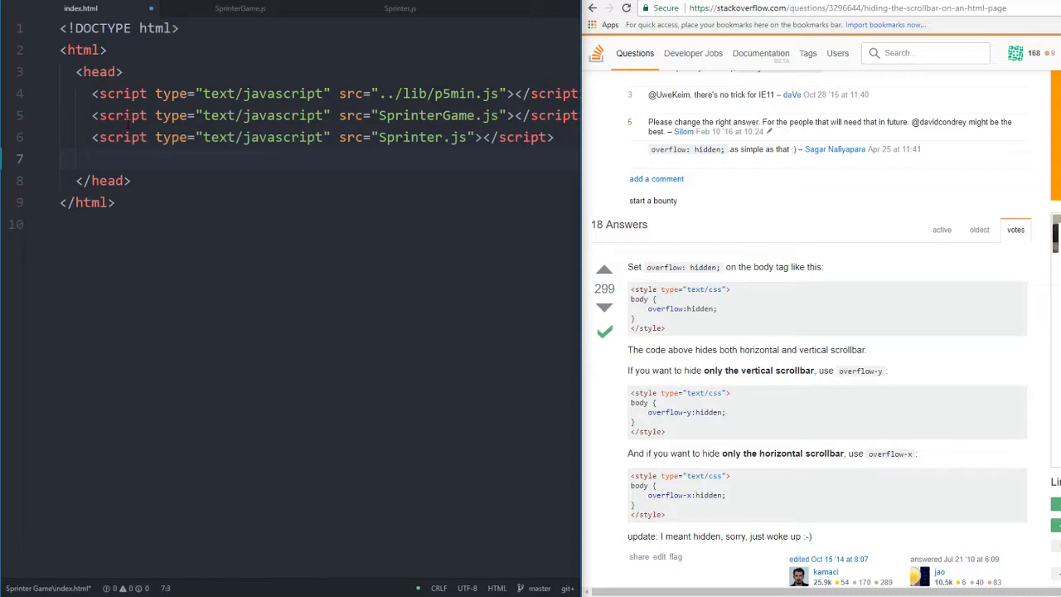
{"action": "type", "text": "style ="}
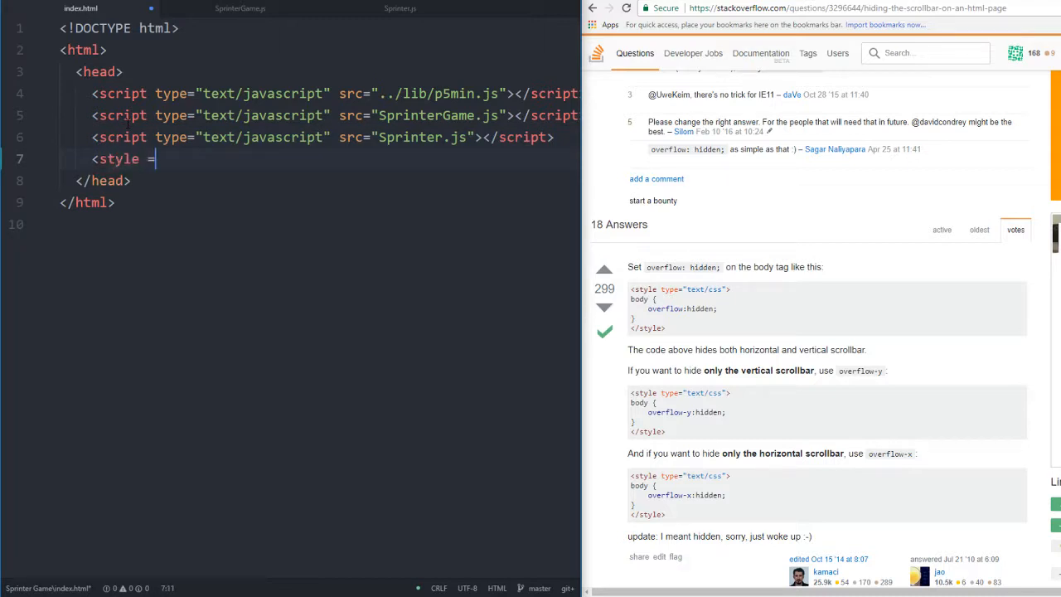
{"action": "type", "text": "type=\"text/css\">"}
{"action": "type", "text": "</s"}
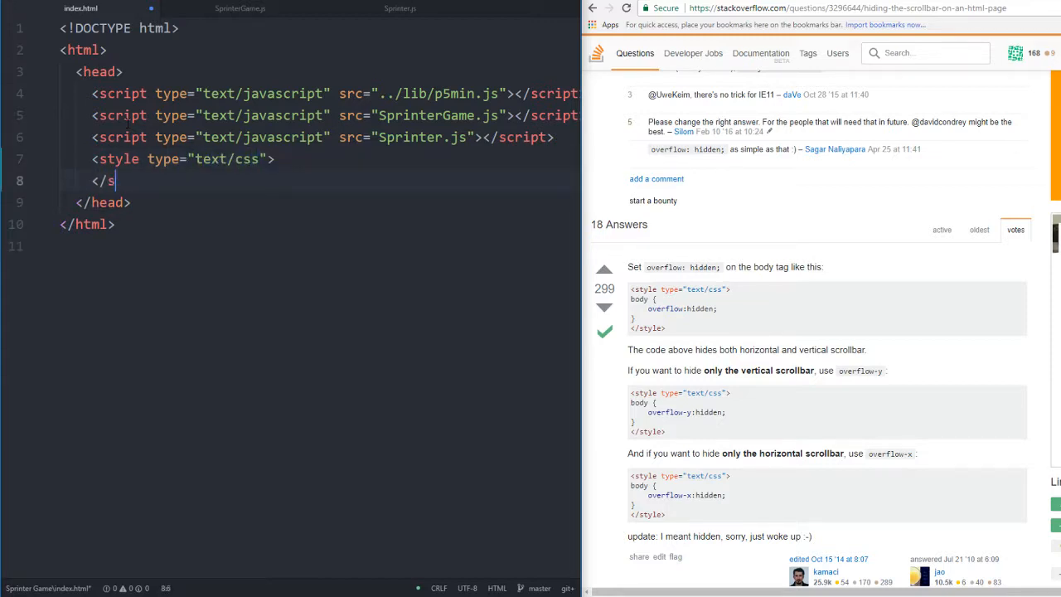
{"action": "type", "text": "upp"}
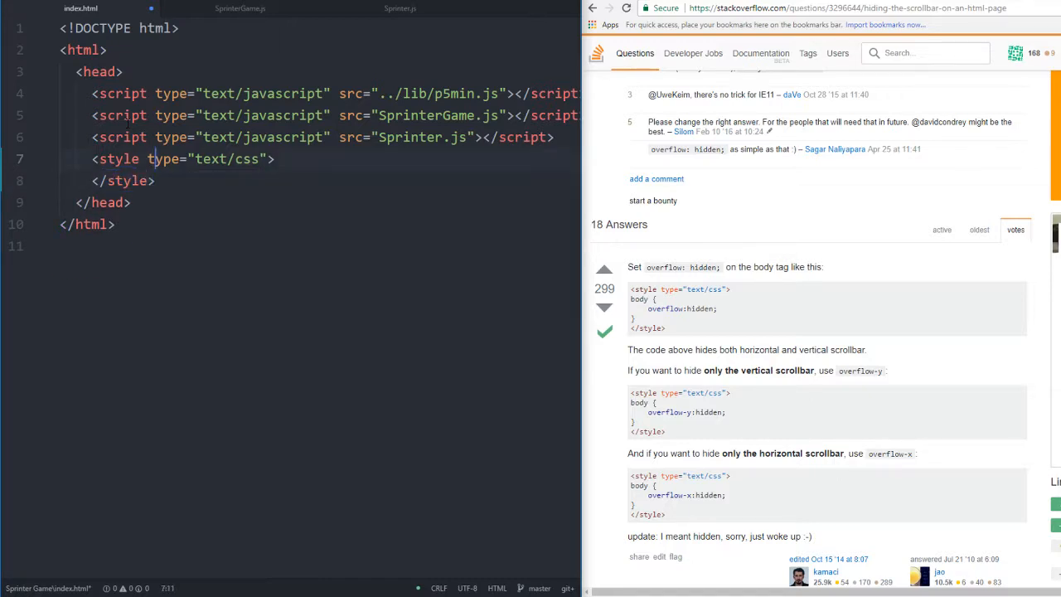
{"action": "type", "text": "boc"}
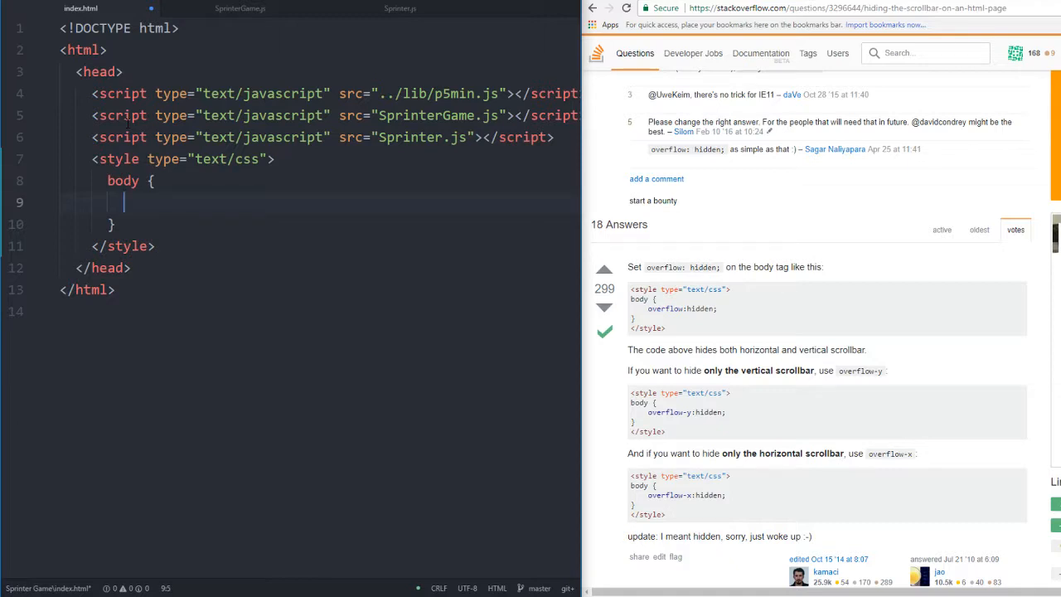
{"action": "type", "text": "overflow: h"}
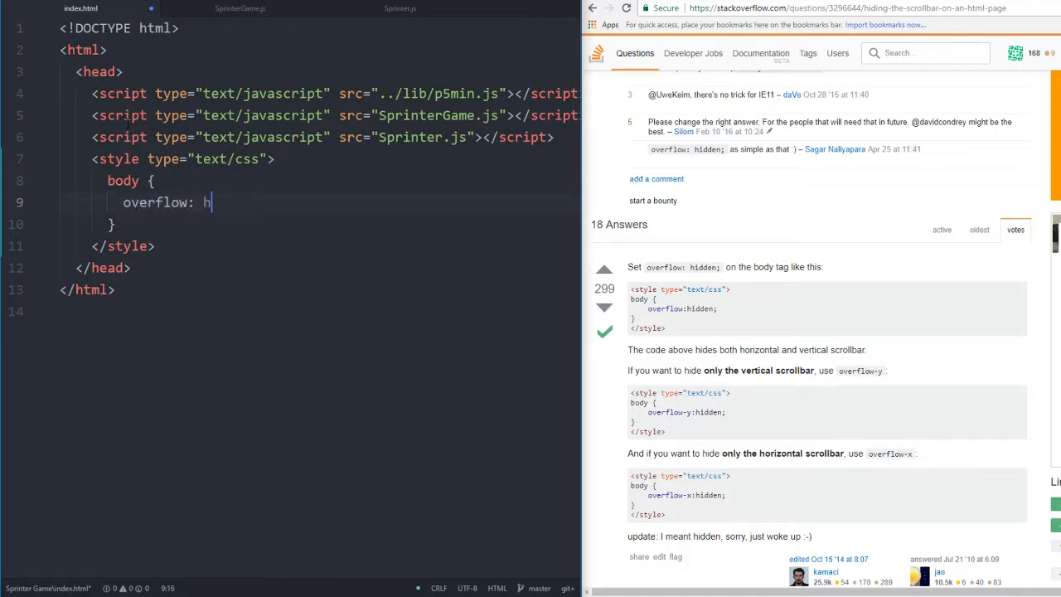
{"action": "type", "text": "idden;"}
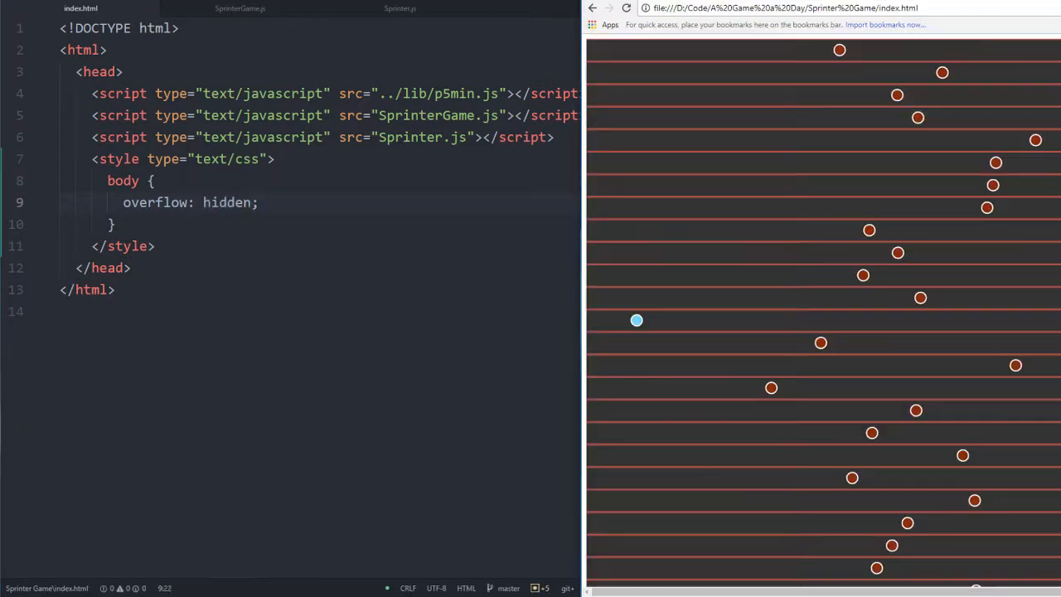
Reload the game in Chrome to confirm the scrollbars are hidden
{"action": "left_click", "coordinate": [627, 9]}
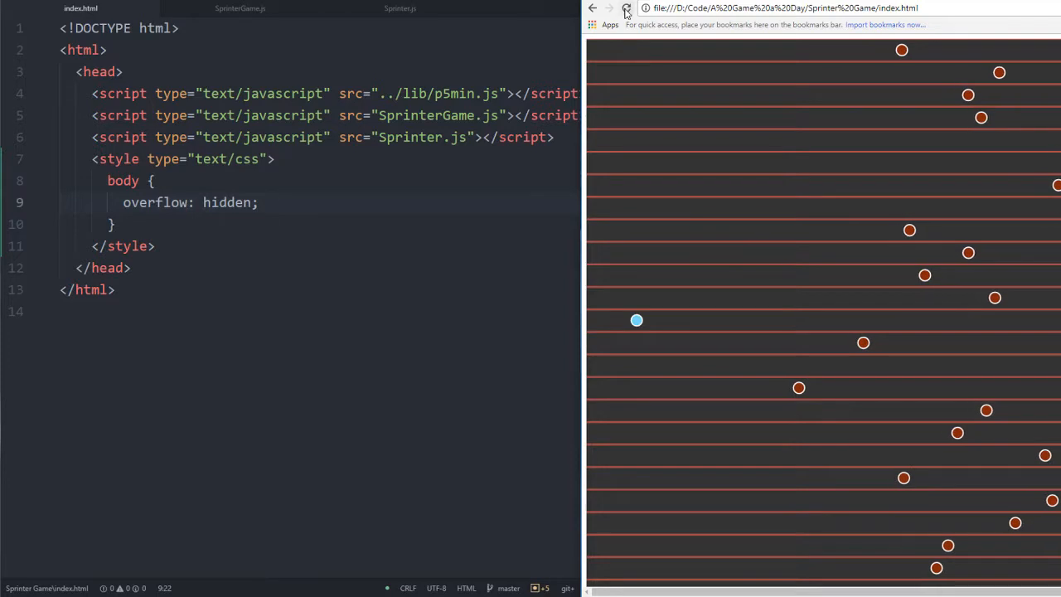
{"action": "left_click", "coordinate": [626, 7]}
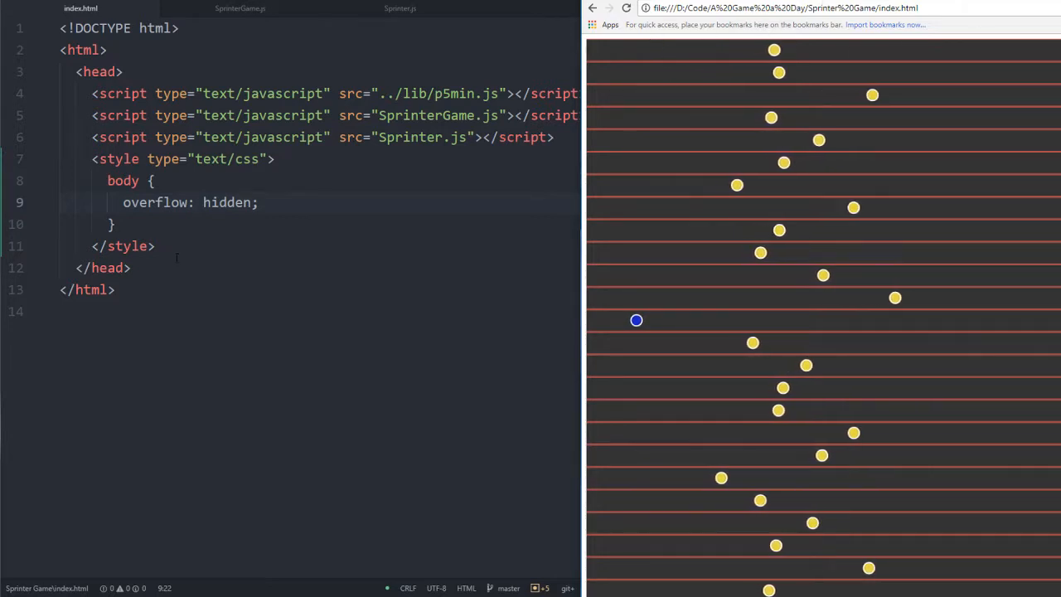
Add margin: 0px; to the body rule, then return to SprinterGame.js
{"action": "type", "text": "margi"}
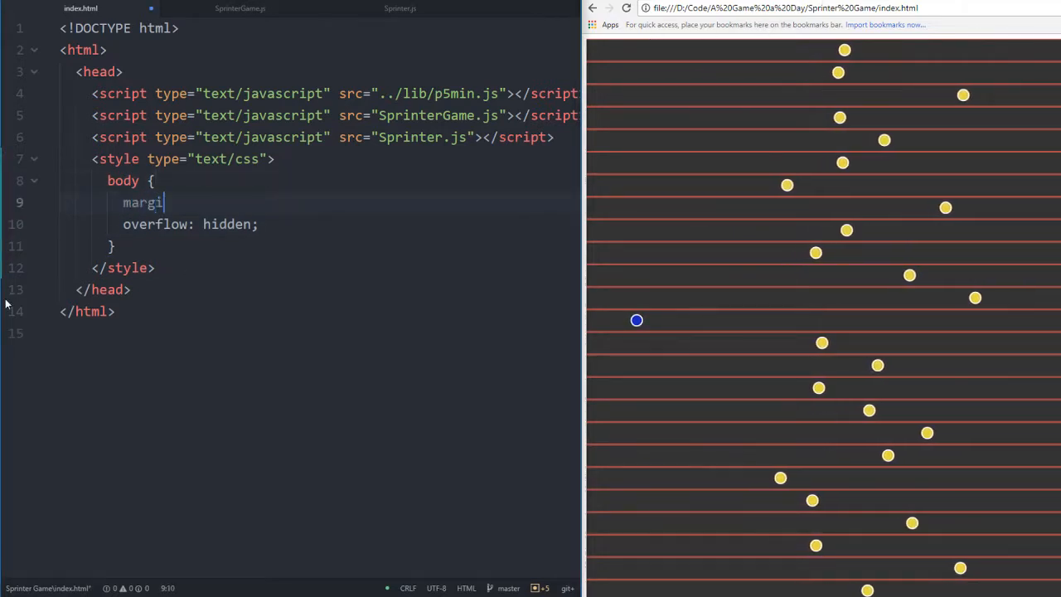
{"action": "type", "text": "n: 0px;"}
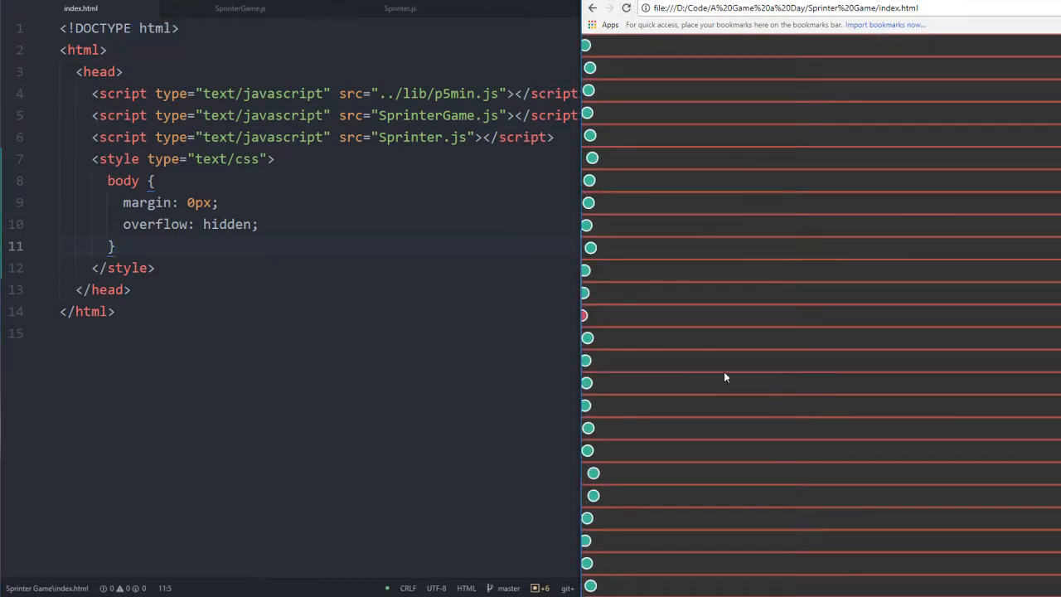
{"action": "left_click", "coordinate": [240, 8]}
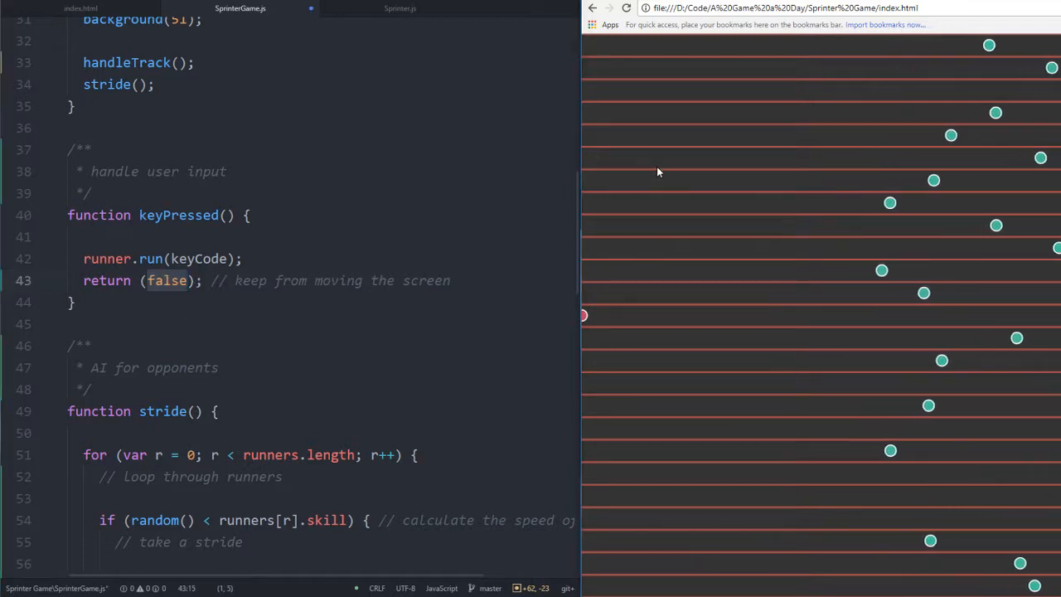
Add console.log(keyCode) to keyPressed, reload the game, and inspect it in DevTools
{"action": "type", "text": "co"}
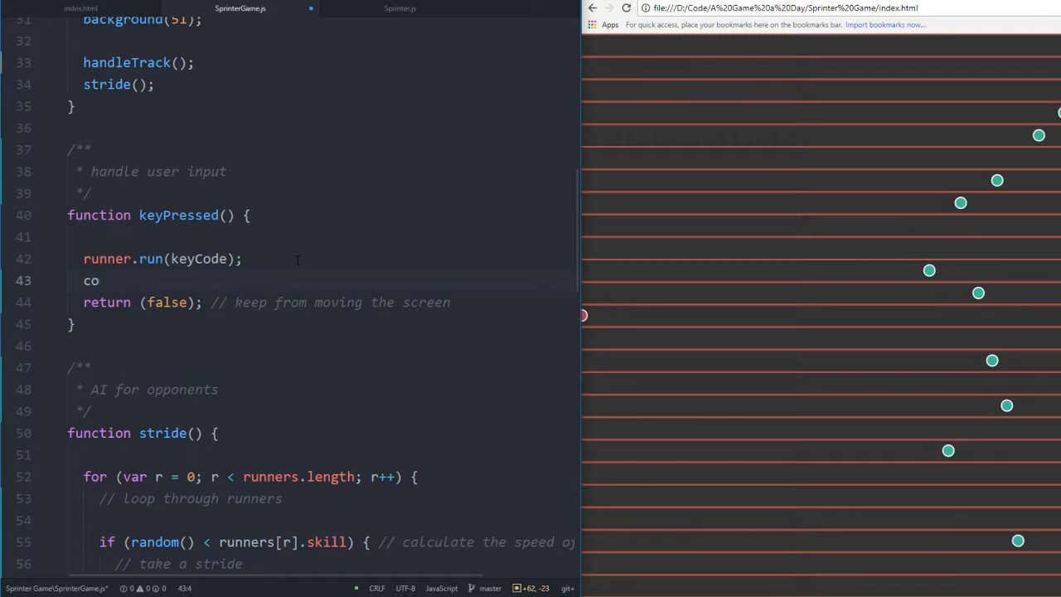
{"action": "type", "text": "nsole.log("}
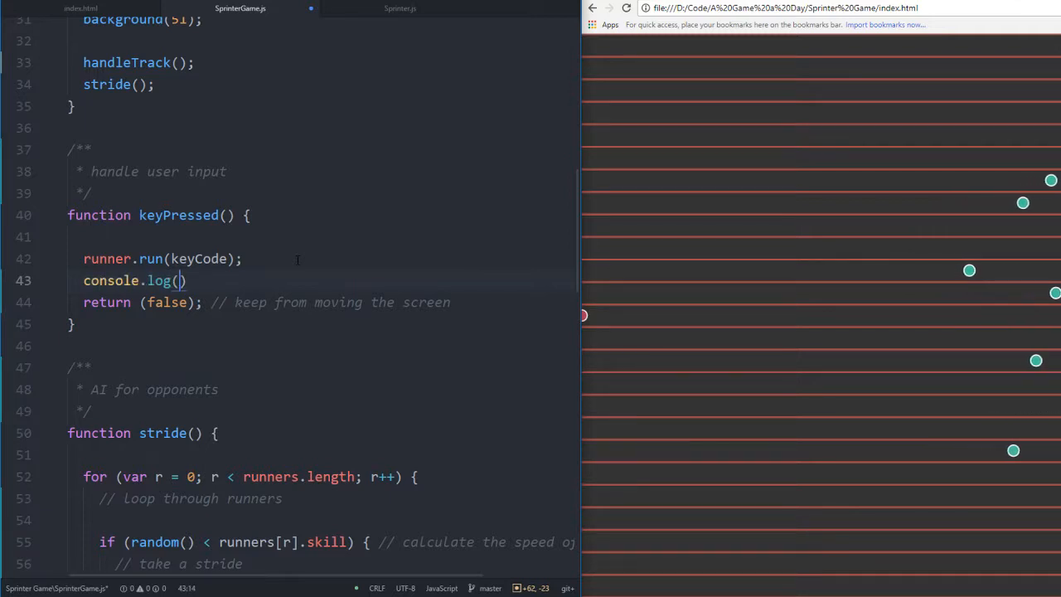
{"action": "type", "text": "keyCode"}
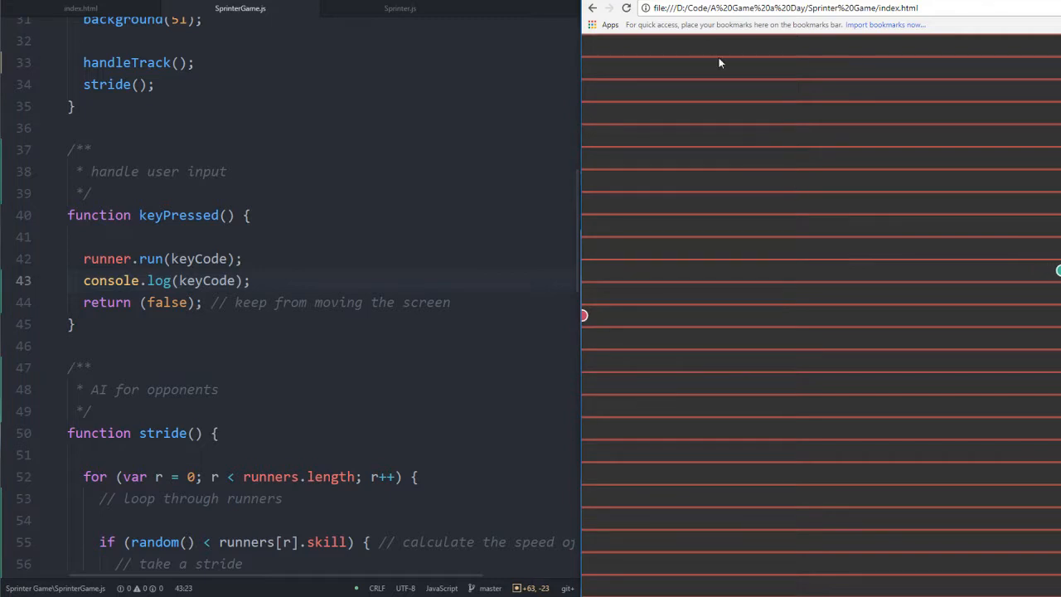
{"action": "left_click", "coordinate": [627, 8]}
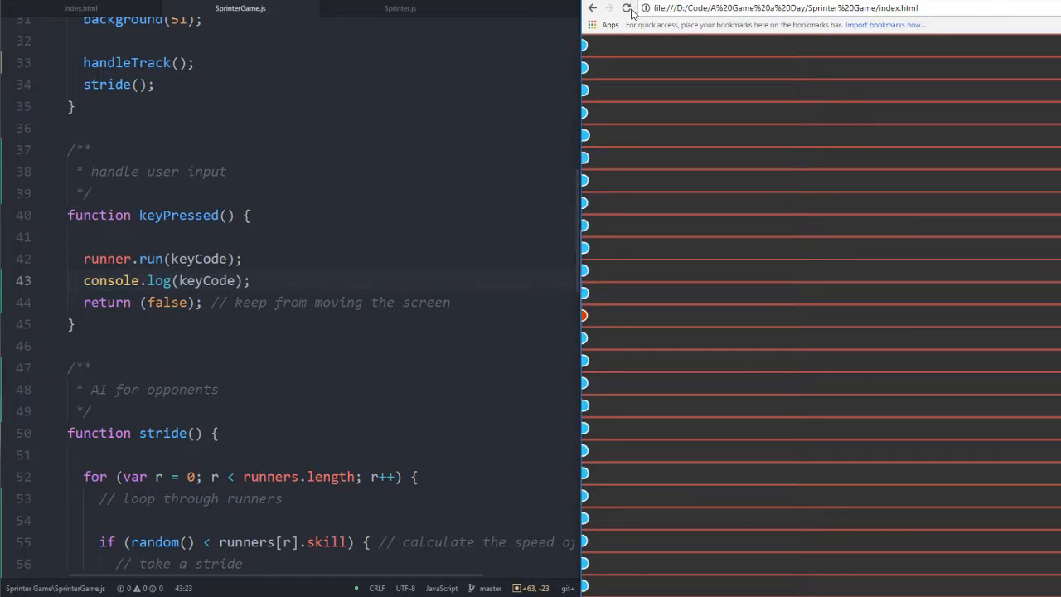
{"action": "left_click", "coordinate": [627, 8]}
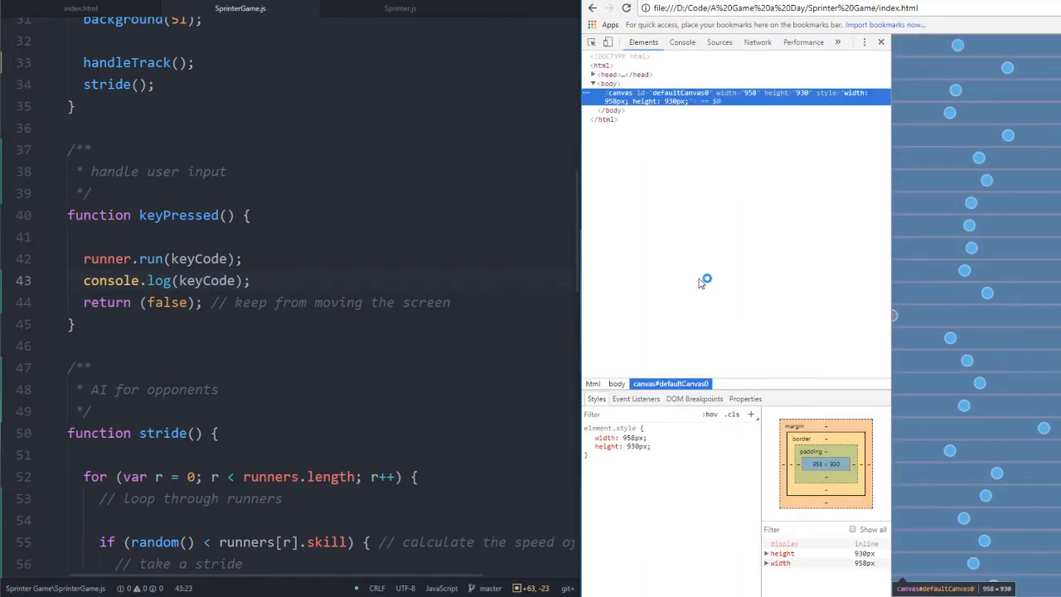
{"action": "left_click", "coordinate": [681, 42]}
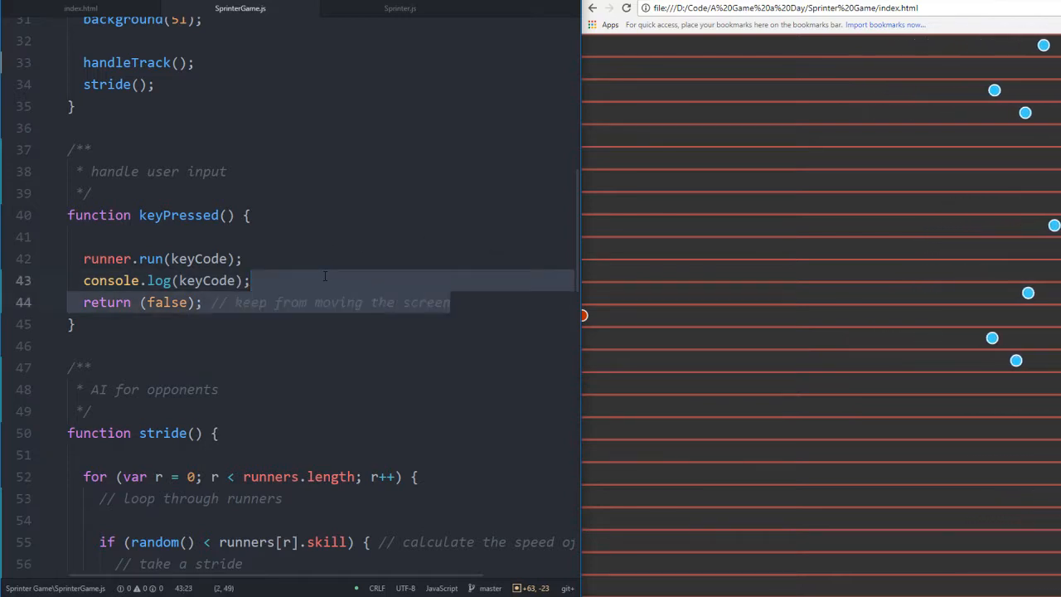
Remove the console.log and return false lines, then scroll back to the file's top
{"action": "key", "text": "ctrl+/"}
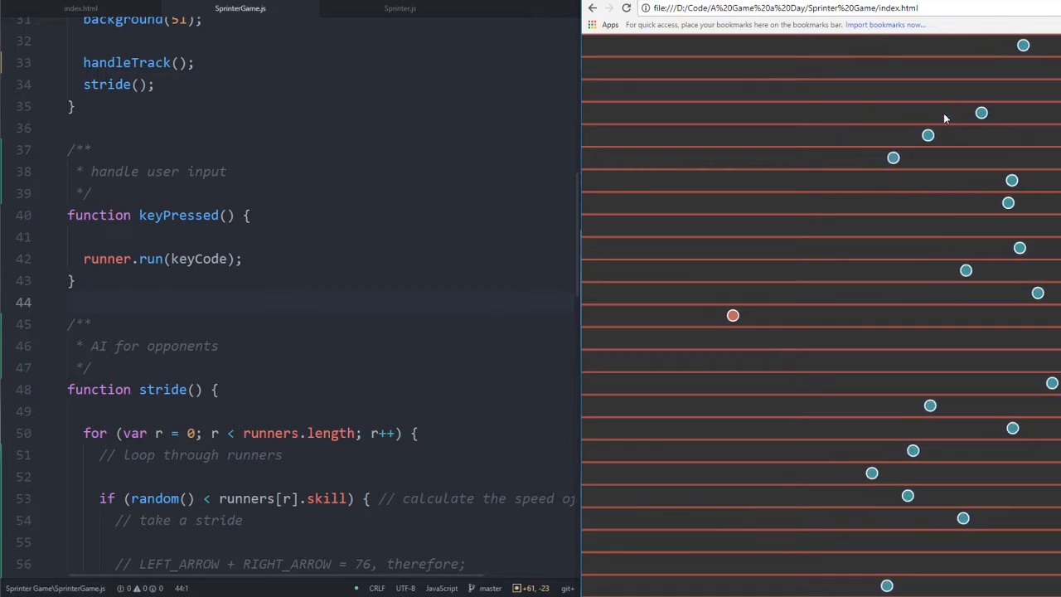
{"action": "scroll", "scroll_direction": "up", "scroll_amount": 3}
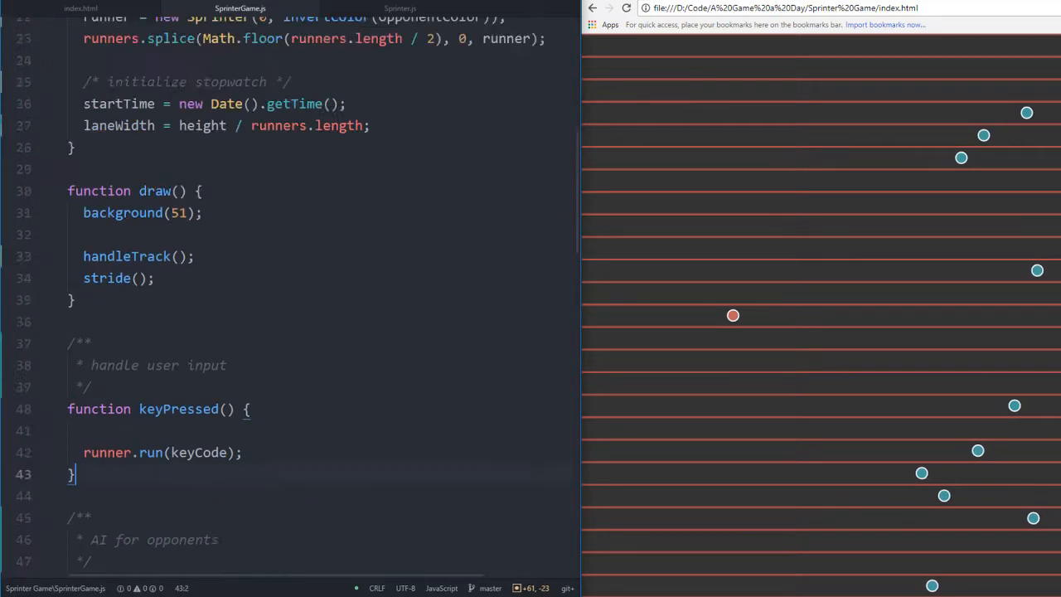
{"action": "scroll", "scroll_direction": "up", "scroll_amount": 3}
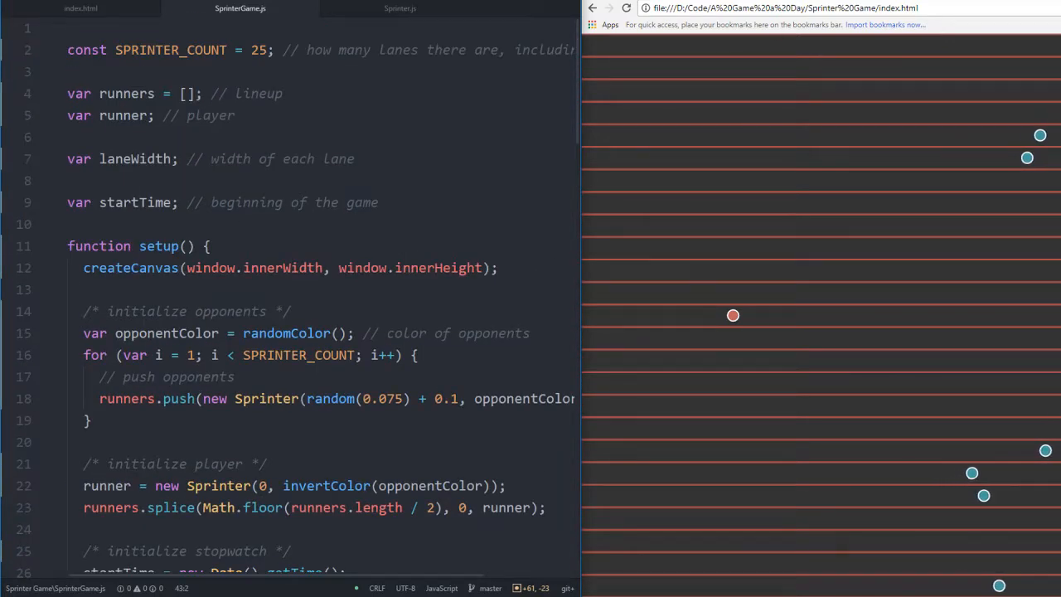
Try SPRINTER_COUNT at 100, then change it to 7
{"action": "left_click", "coordinate": [70, 223]}
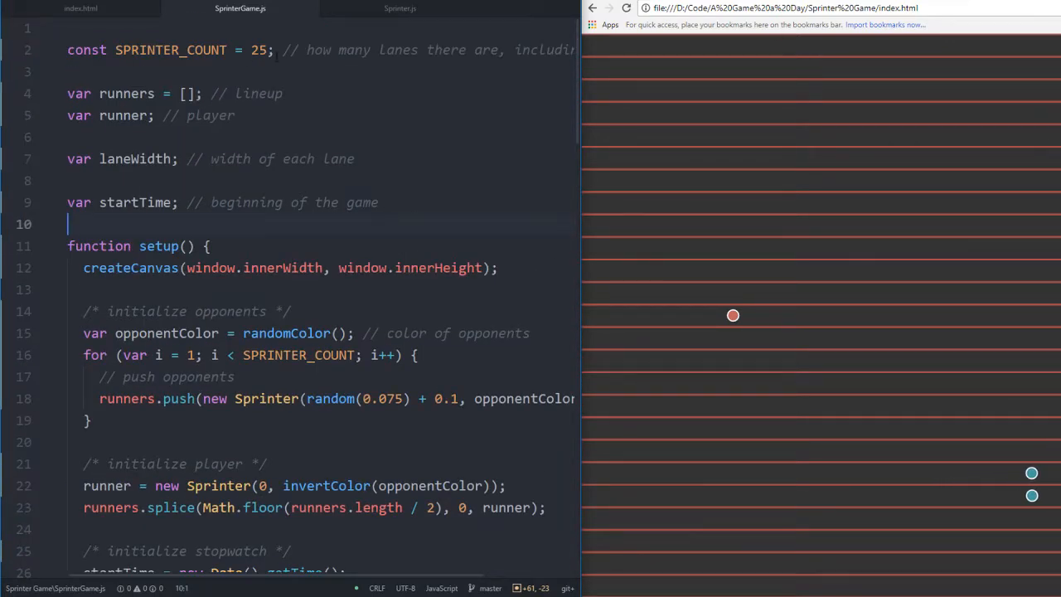
{"action": "type", "text": "100"}
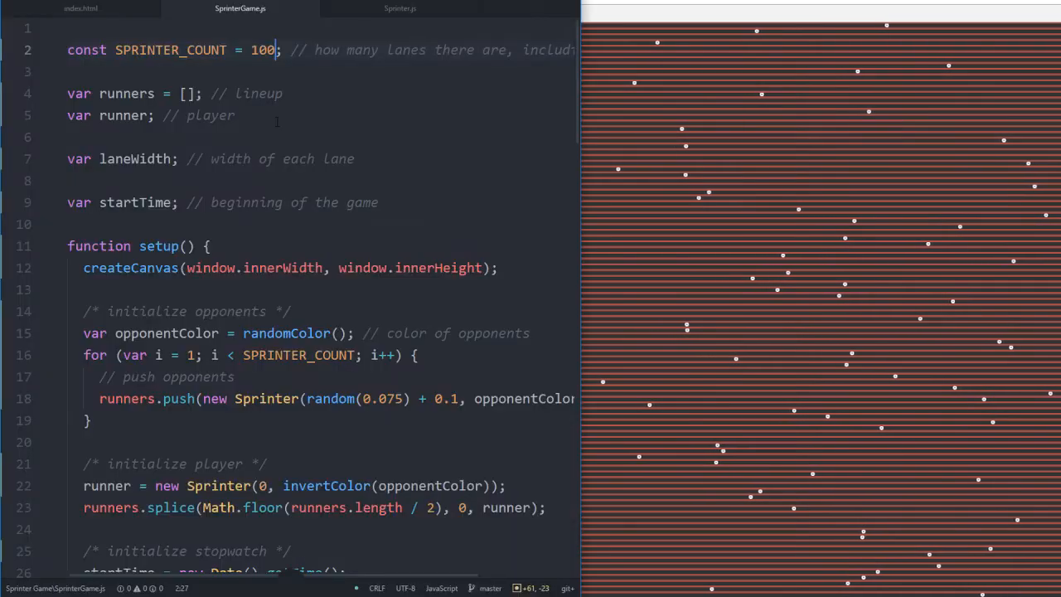
{"action": "type", "text": "7"}
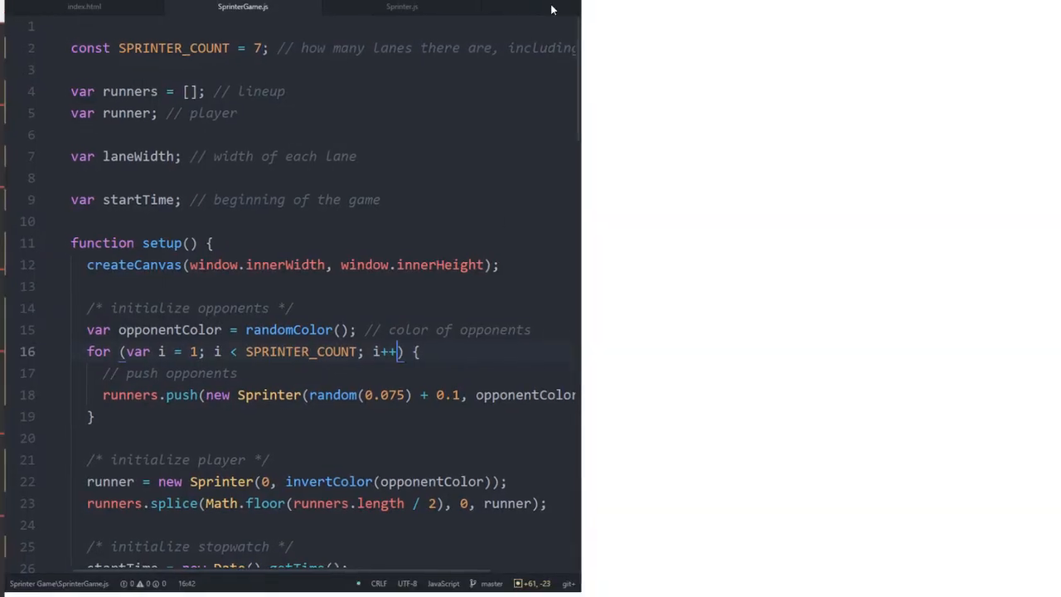
{"action": "left_click", "coordinate": [399, 6]}
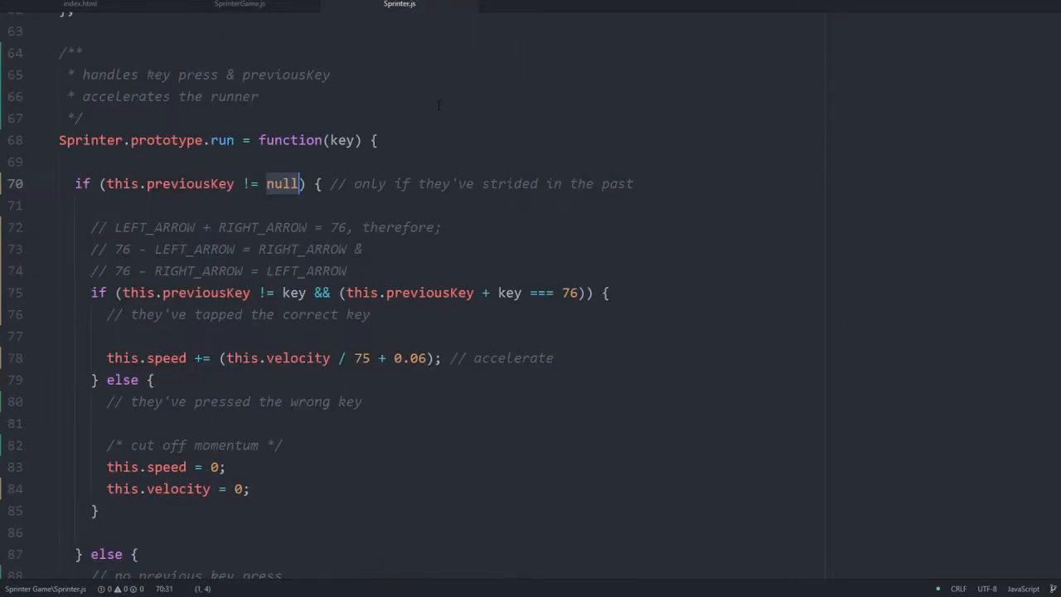
{"action": "mouse_move", "coordinate": [440, 266]}
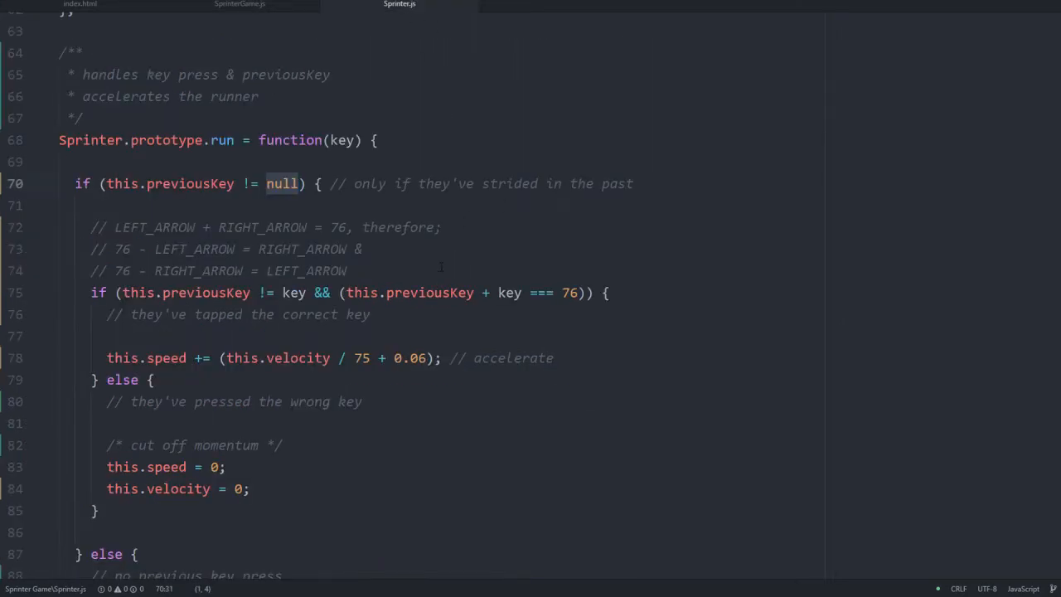
{"action": "scroll", "scroll_direction": "up", "scroll_amount": 3}
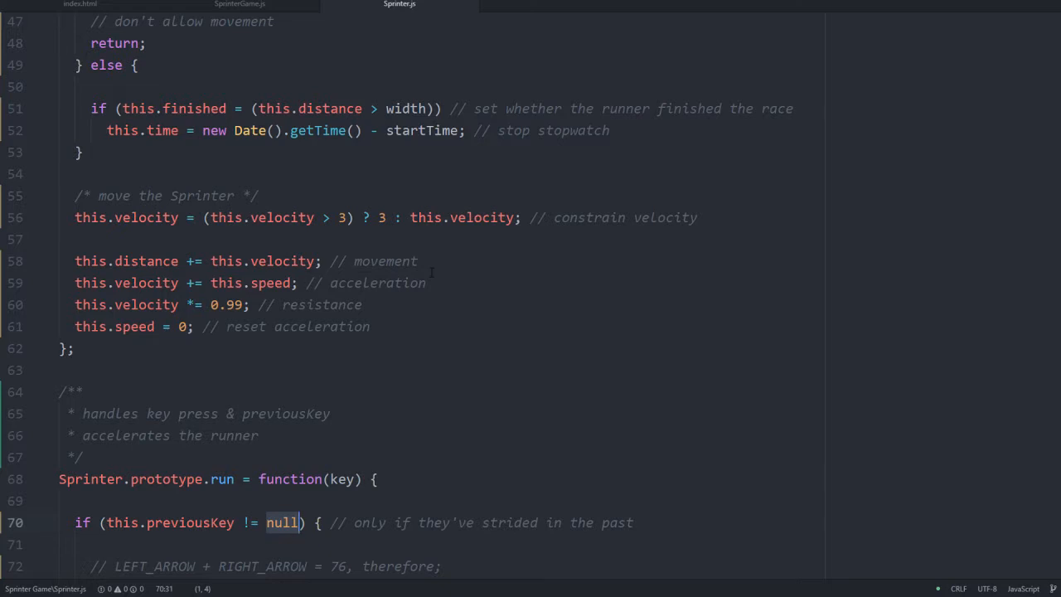
{"action": "scroll", "scroll_direction": "up", "scroll_amount": 3}
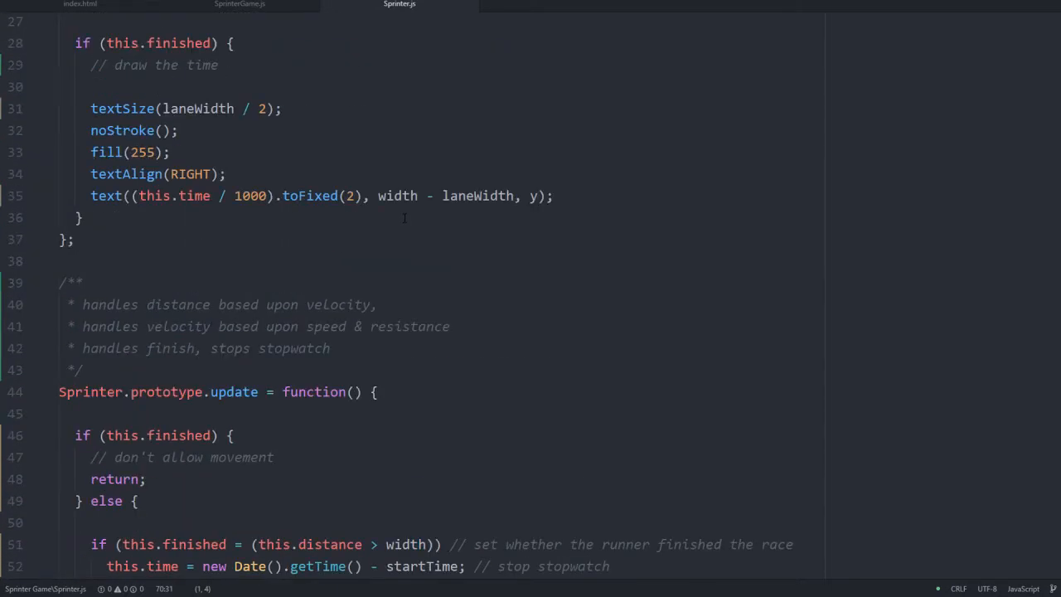
{"action": "scroll", "scroll_direction": "up", "scroll_amount": 3}
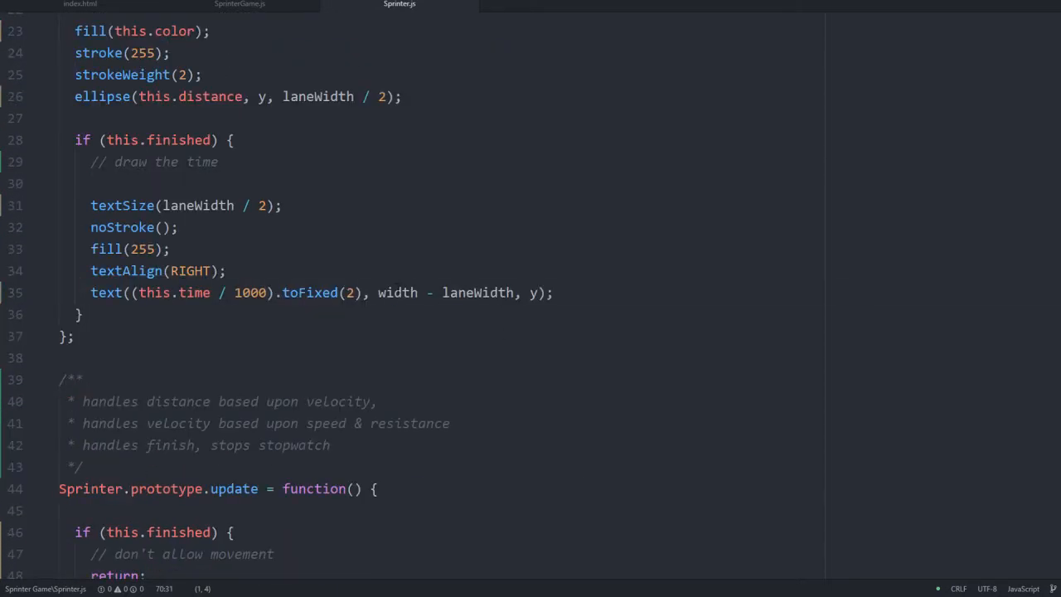
{"action": "scroll", "scroll_direction": "up", "scroll_amount": 3}
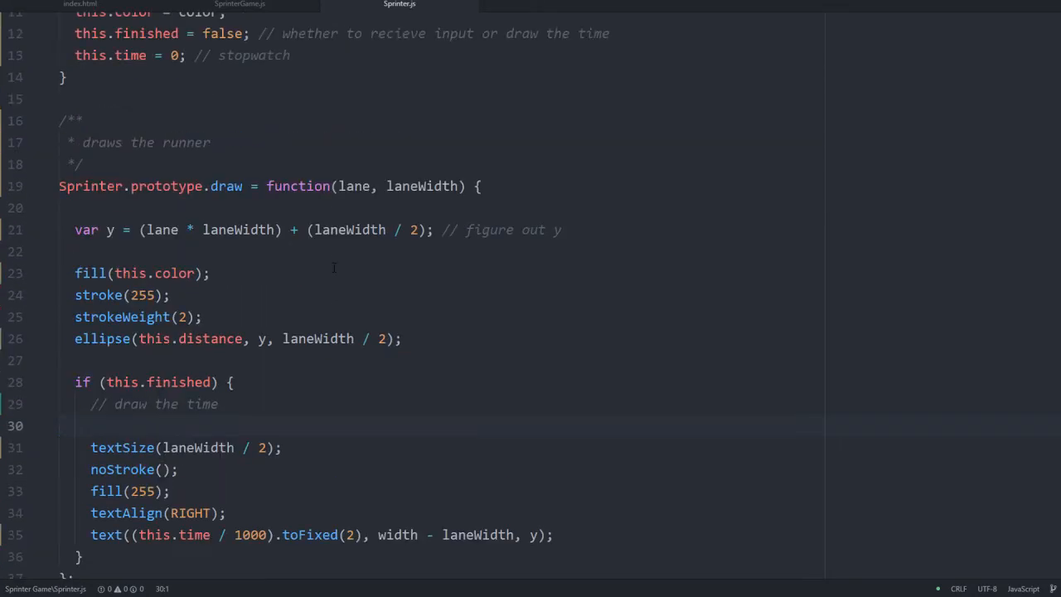
{"action": "scroll", "scroll_direction": "down", "scroll_amount": 3}
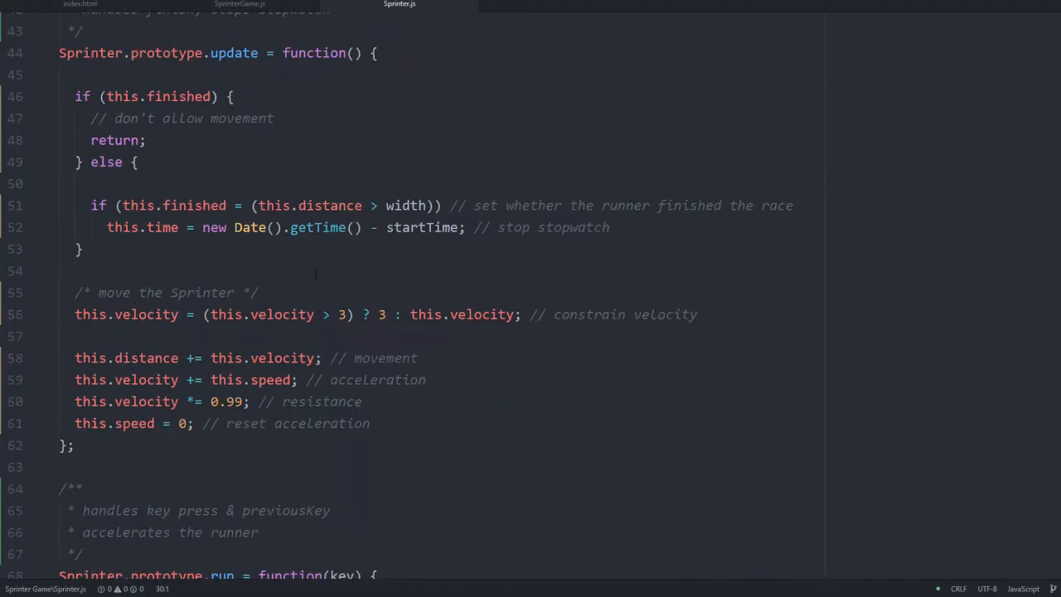
{"action": "scroll", "scroll_direction": "down", "scroll_amount": 3}
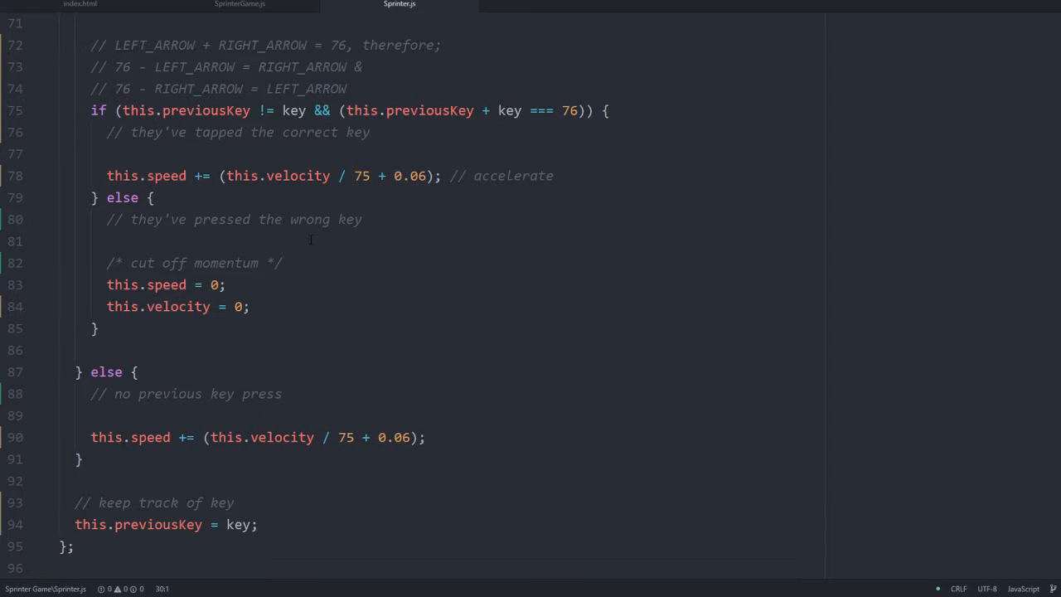
{"action": "scroll", "scroll_direction": "up", "scroll_amount": 3}
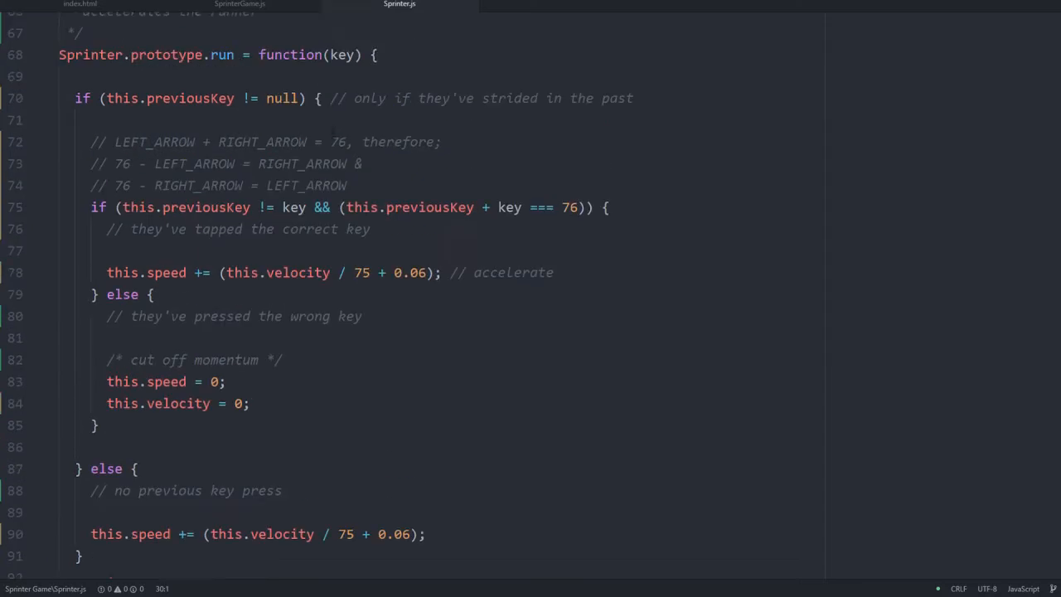
{"action": "scroll", "scroll_direction": "up", "scroll_amount": 3}
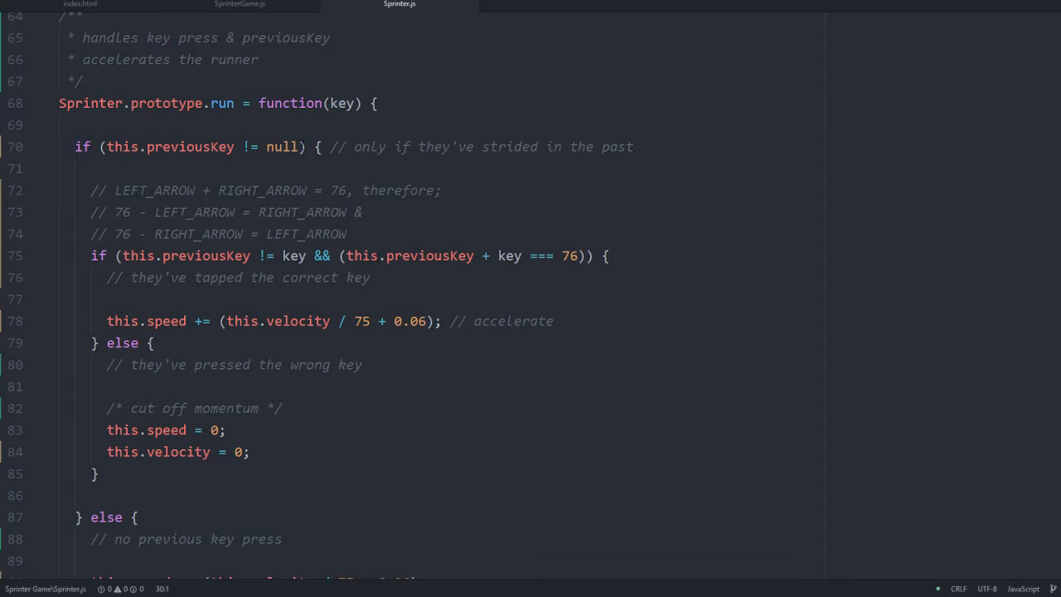
{"action": "left_click", "coordinate": [539, 168]}
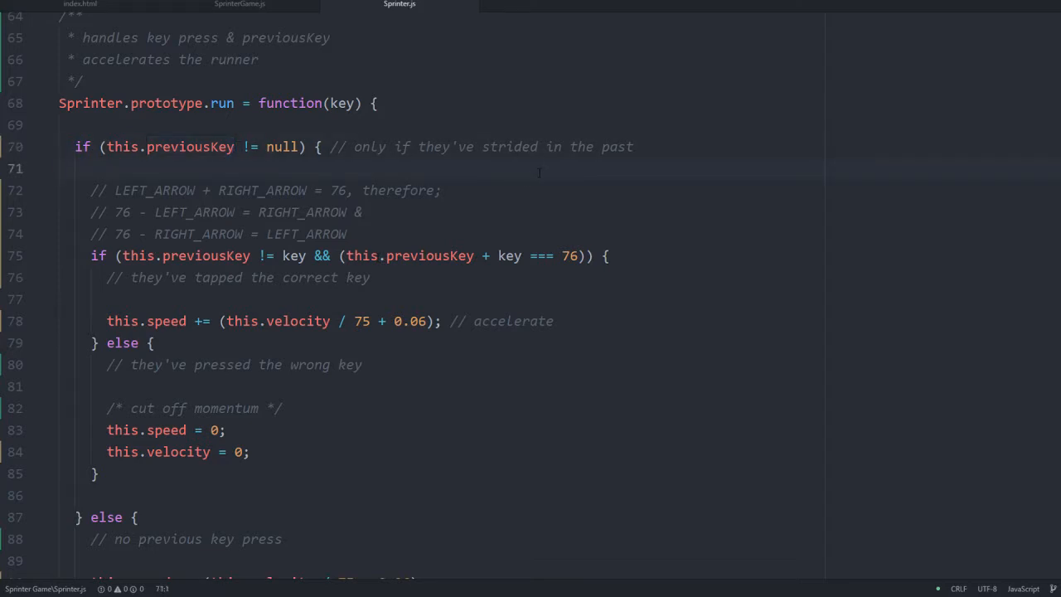
{"action": "scroll", "scroll_direction": "down", "scroll_amount": 3}
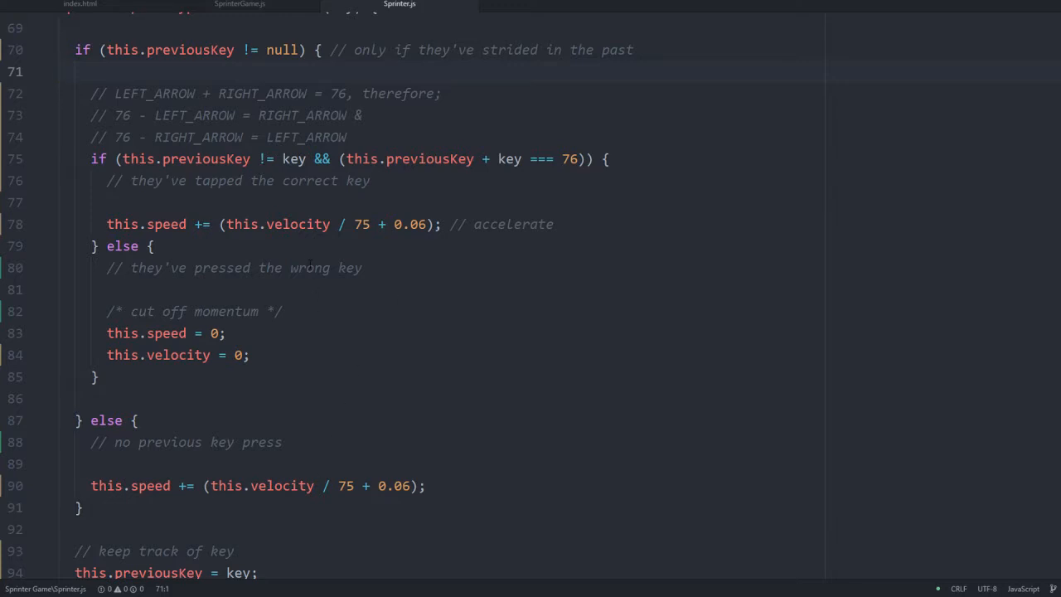
{"action": "scroll", "scroll_direction": "down", "scroll_amount": 3}
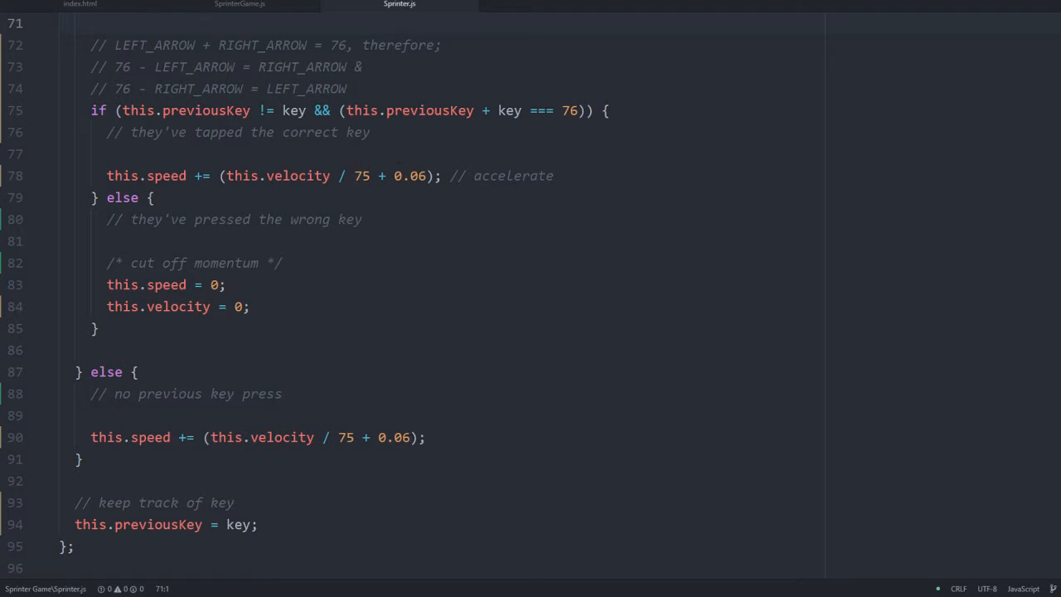
{"action": "scroll", "scroll_direction": "up", "scroll_amount": 3}
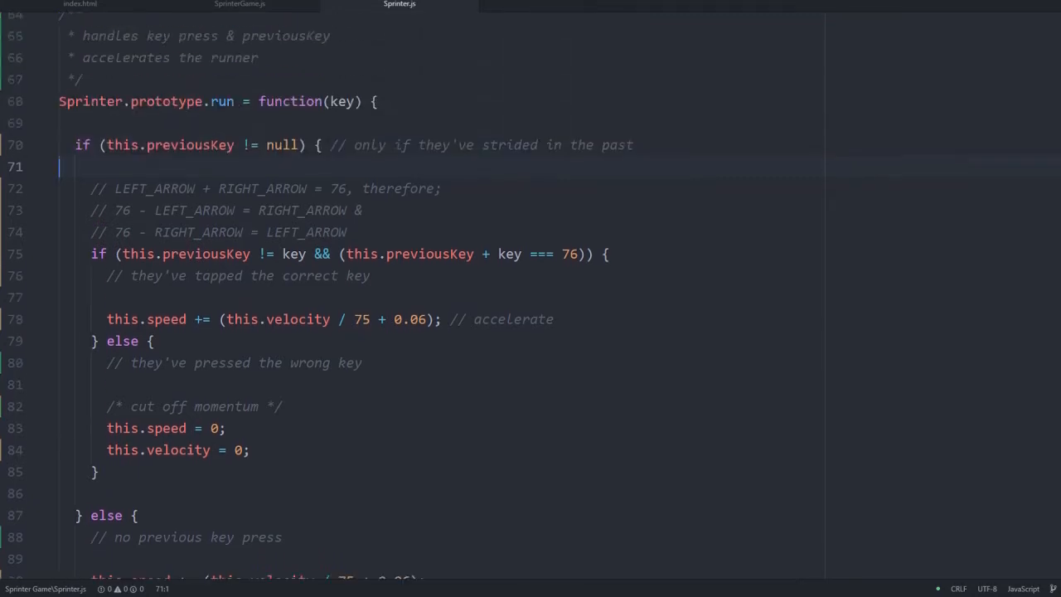
{"action": "scroll", "scroll_direction": "up", "scroll_amount": 3}
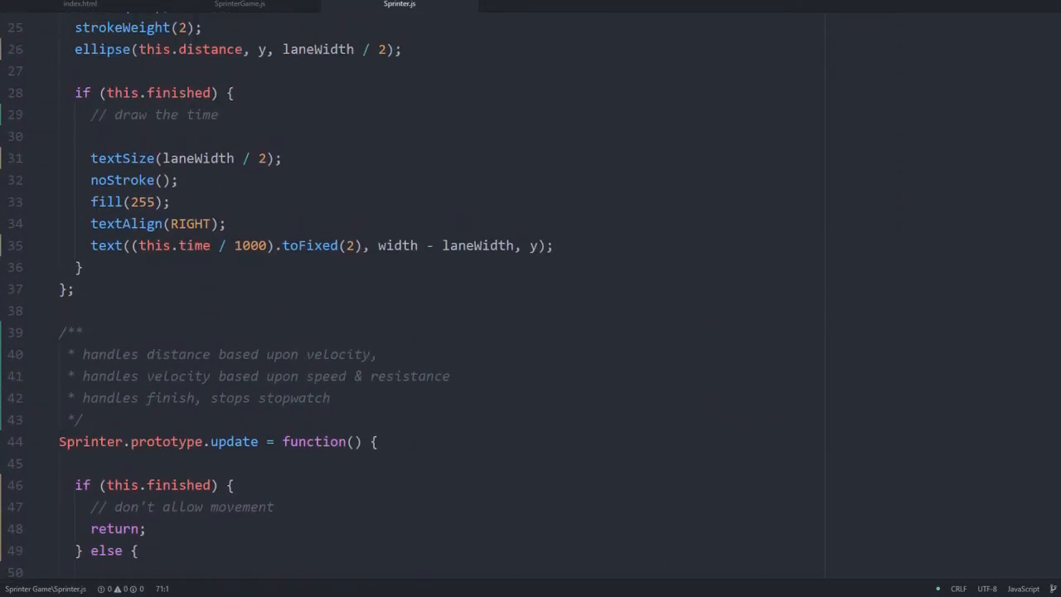
{"action": "scroll", "scroll_direction": "up", "scroll_amount": 3}
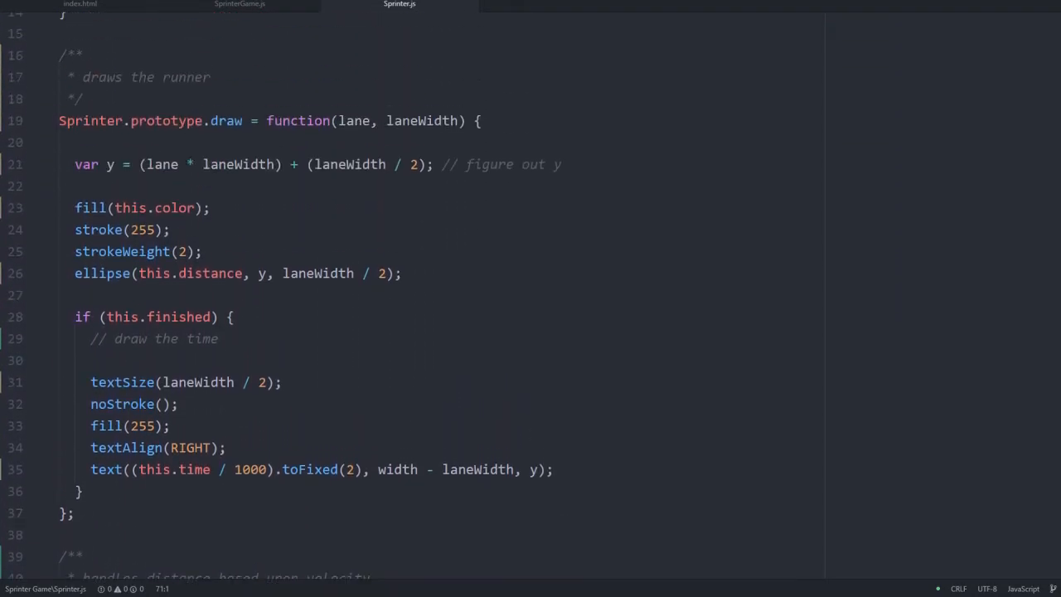
{"action": "scroll", "scroll_direction": "up", "scroll_amount": 3}
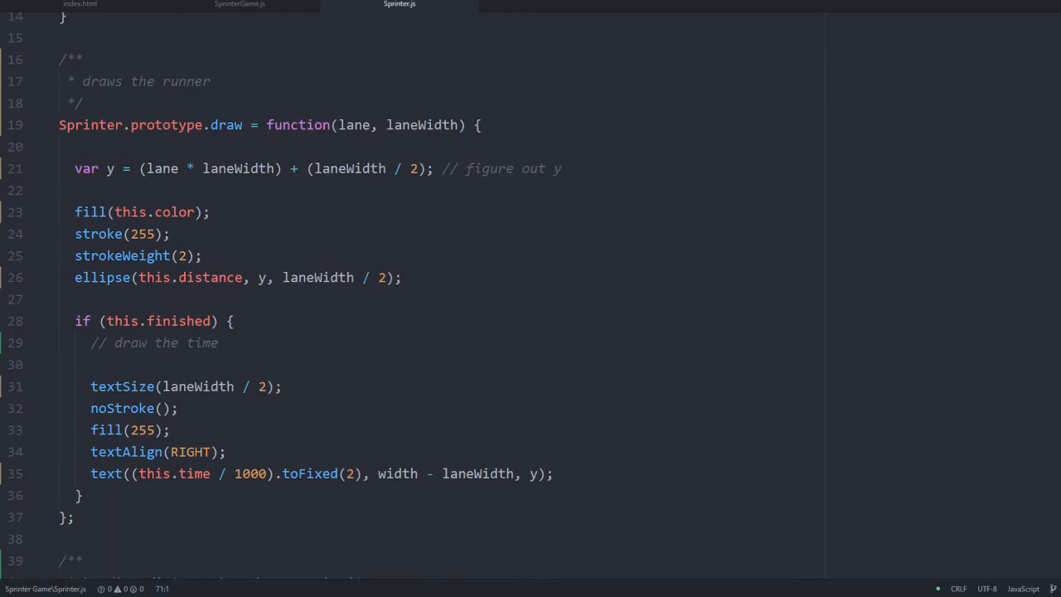
{"action": "scroll", "scroll_direction": "up", "scroll_amount": 3}
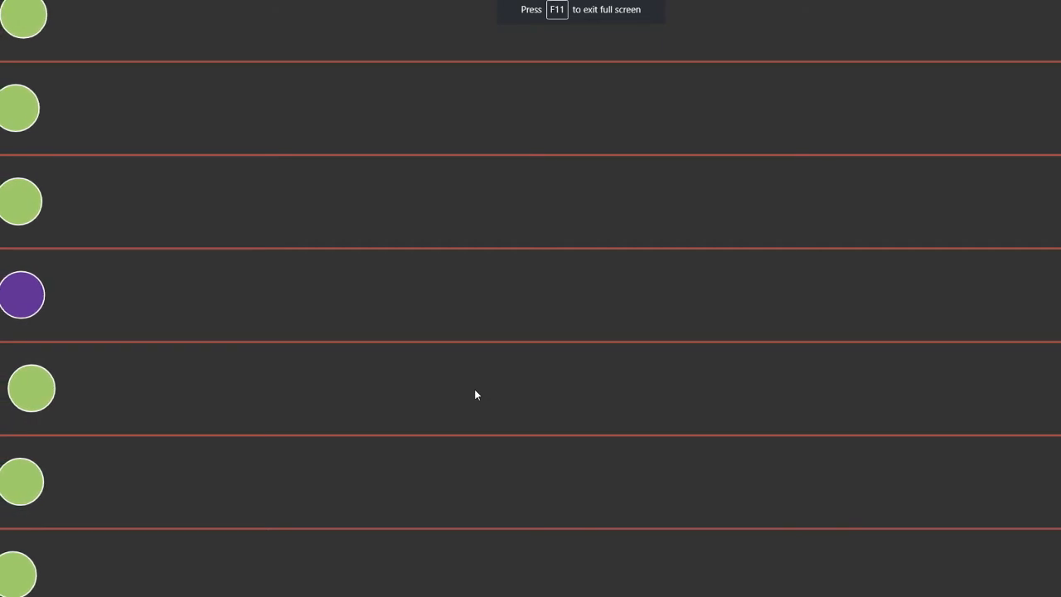
Exit full-screen view of the Sprinter race with F11 and scroll up
{"action": "key", "text": "F11"}
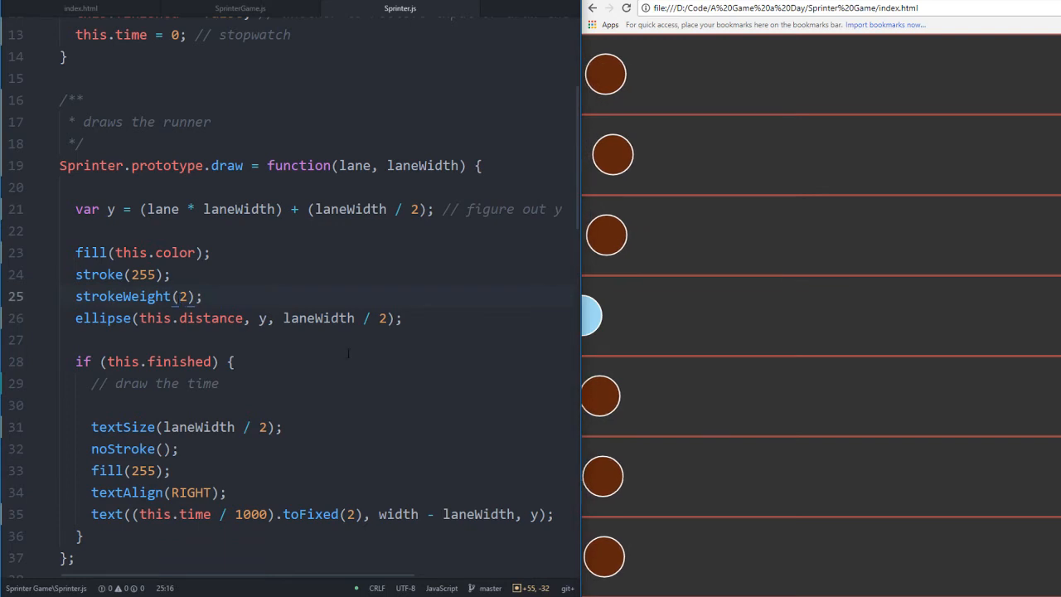
{"action": "scroll", "scroll_direction": "up", "scroll_amount": 3}
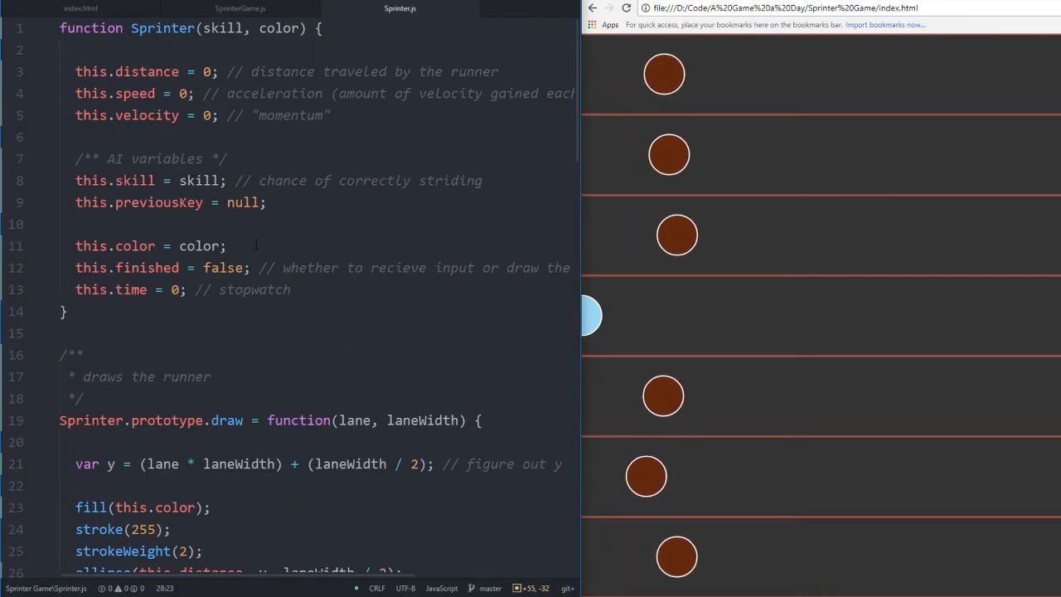